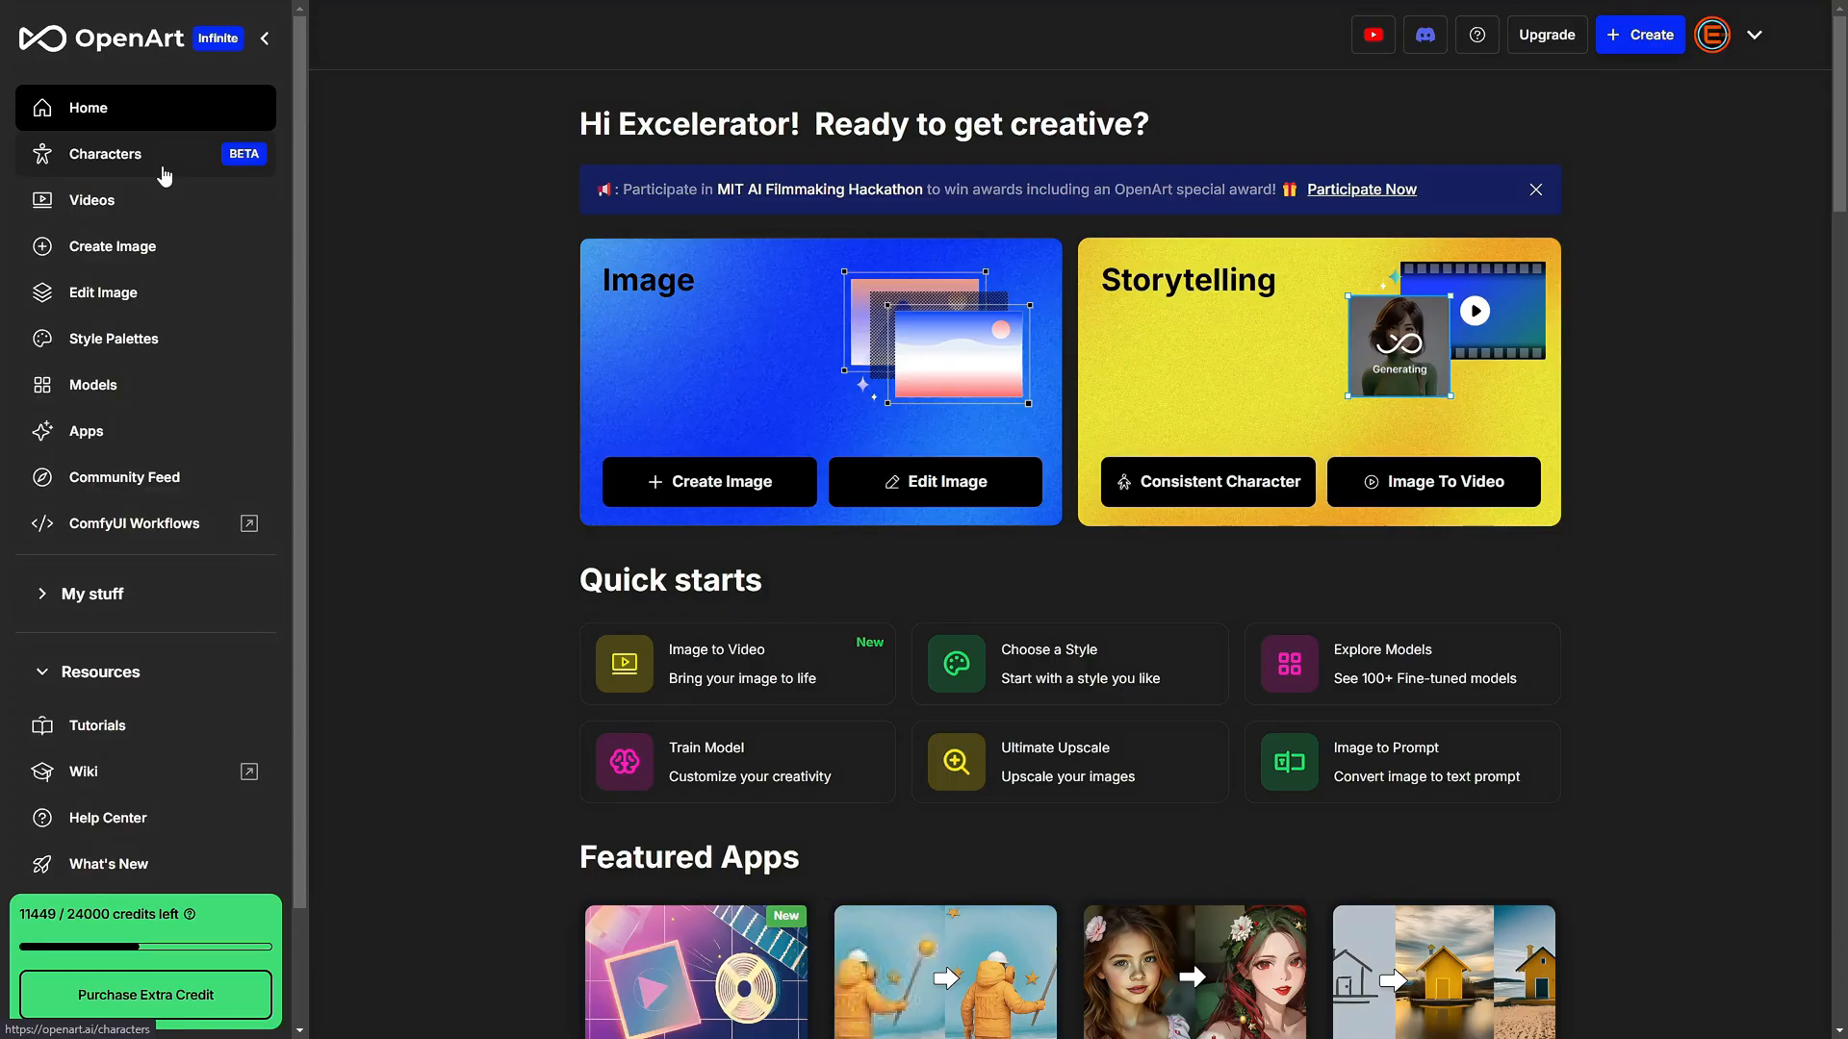
Browse the Characters page and reach Maria's character positioning options
click(106, 154)
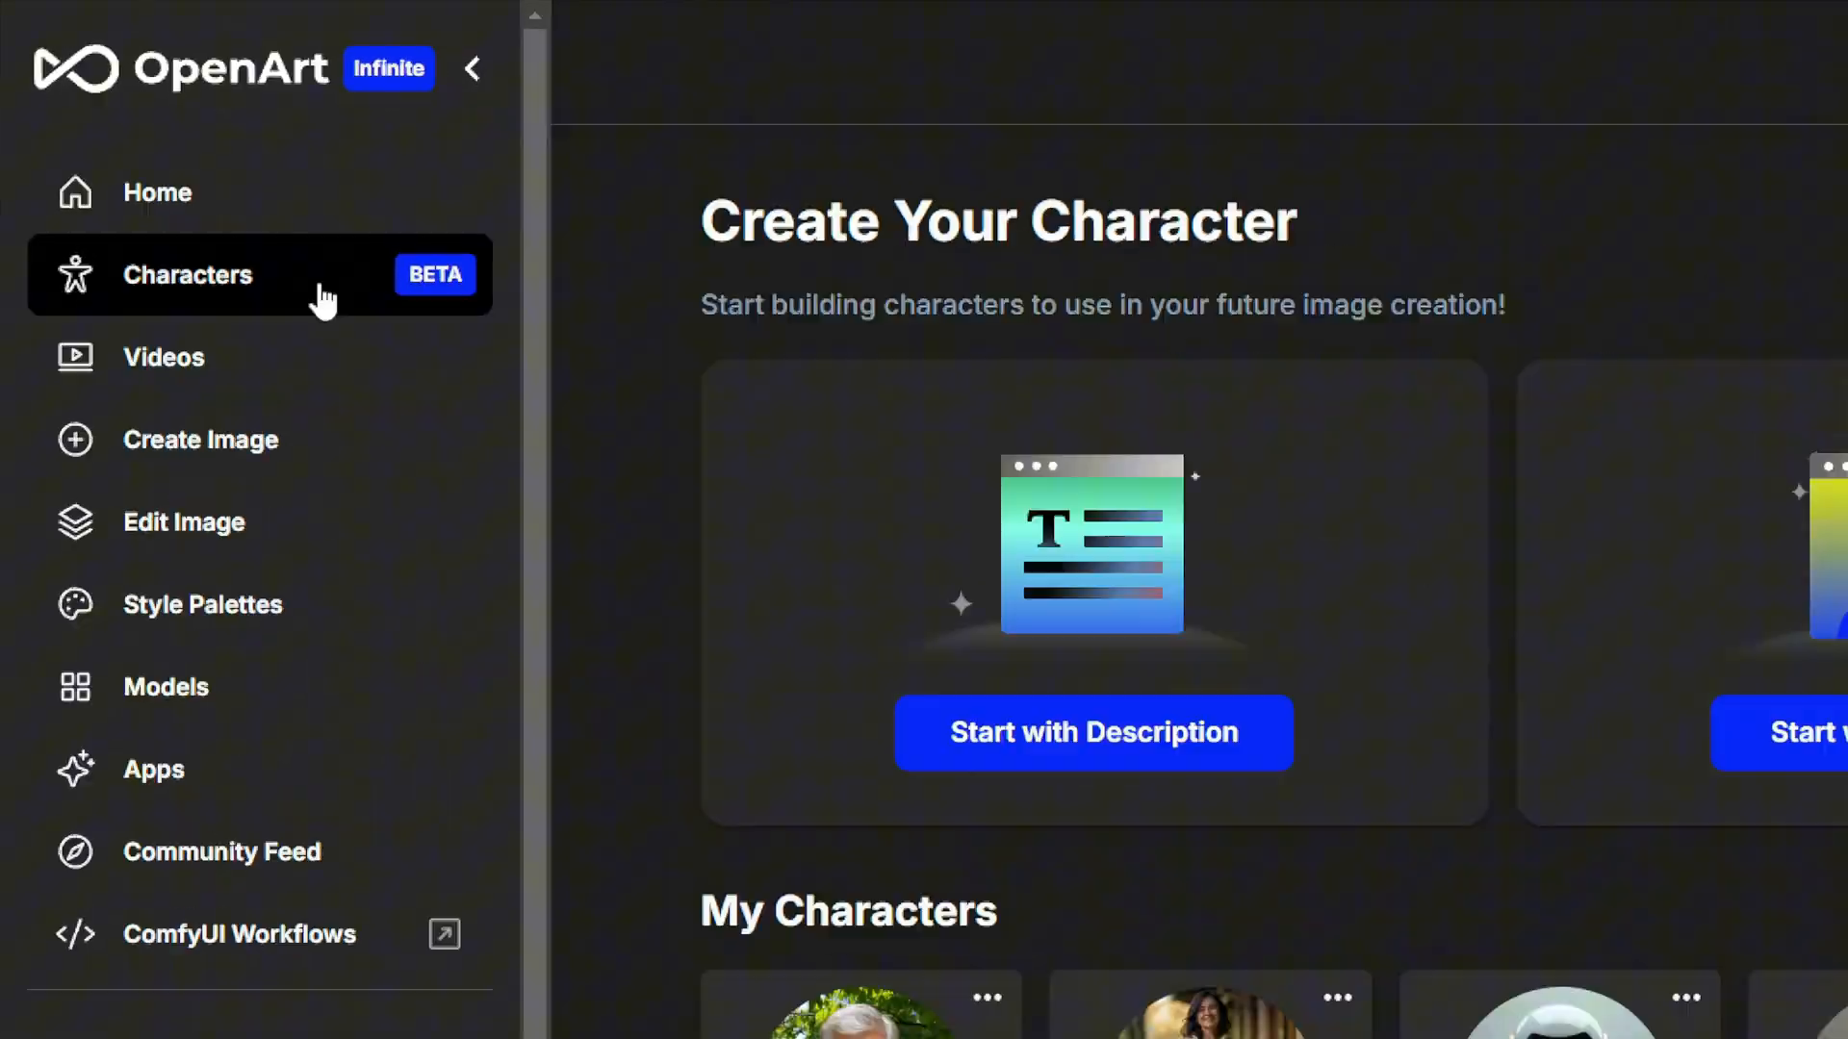
scroll(down, 3)
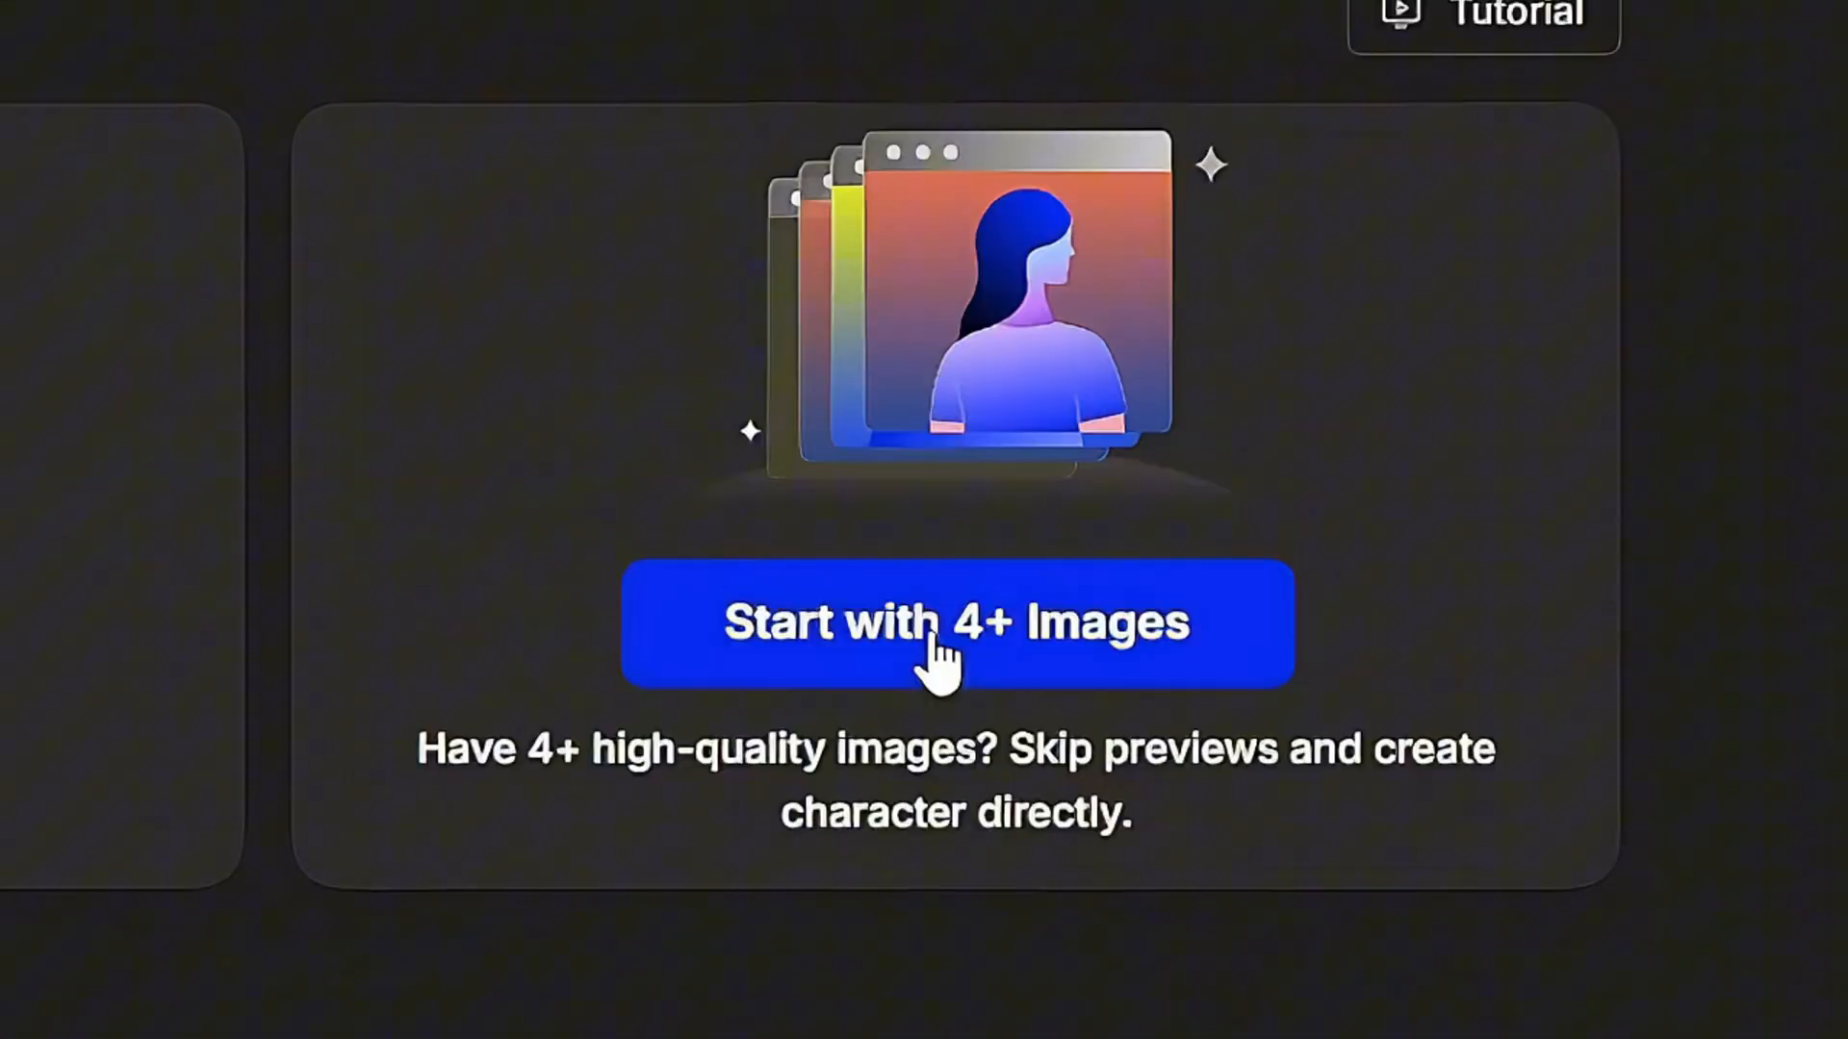
mouse_move(783, 248)
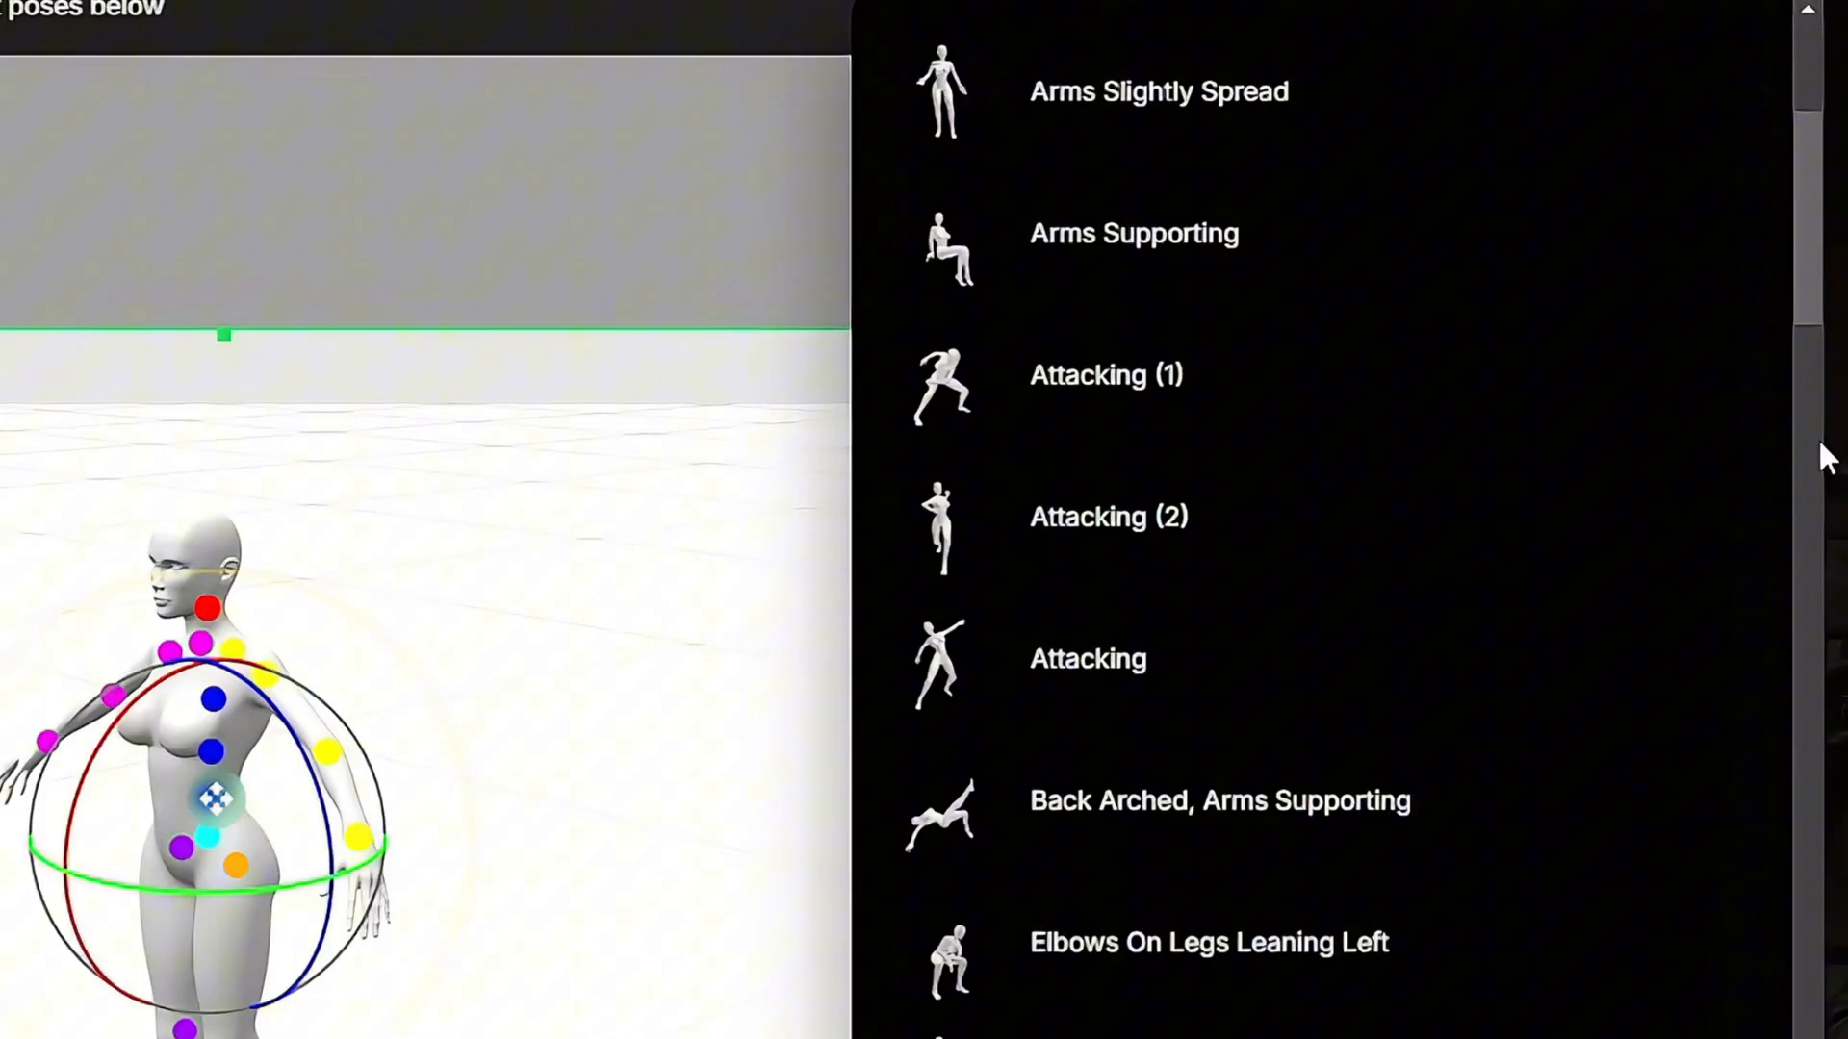
scroll(down, 3)
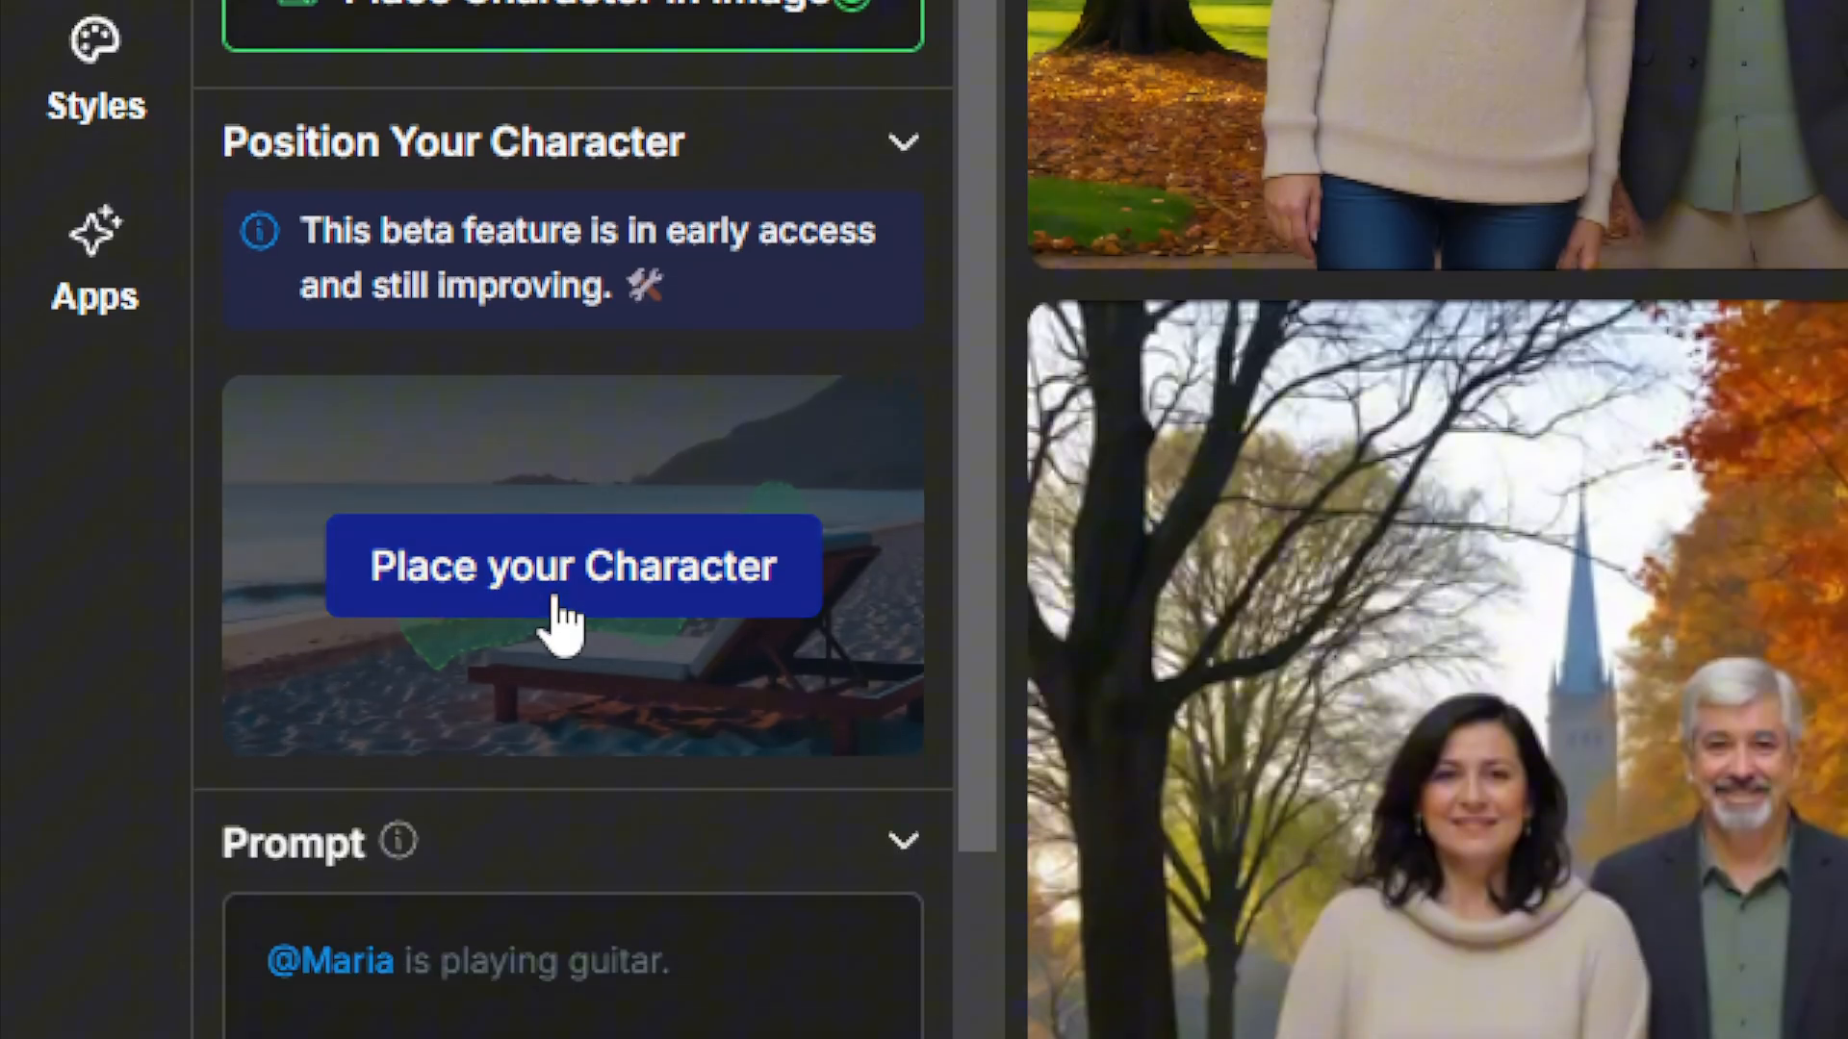
Start placing Maria in a scene image, then leave the dialog for the home dashboard
click(574, 566)
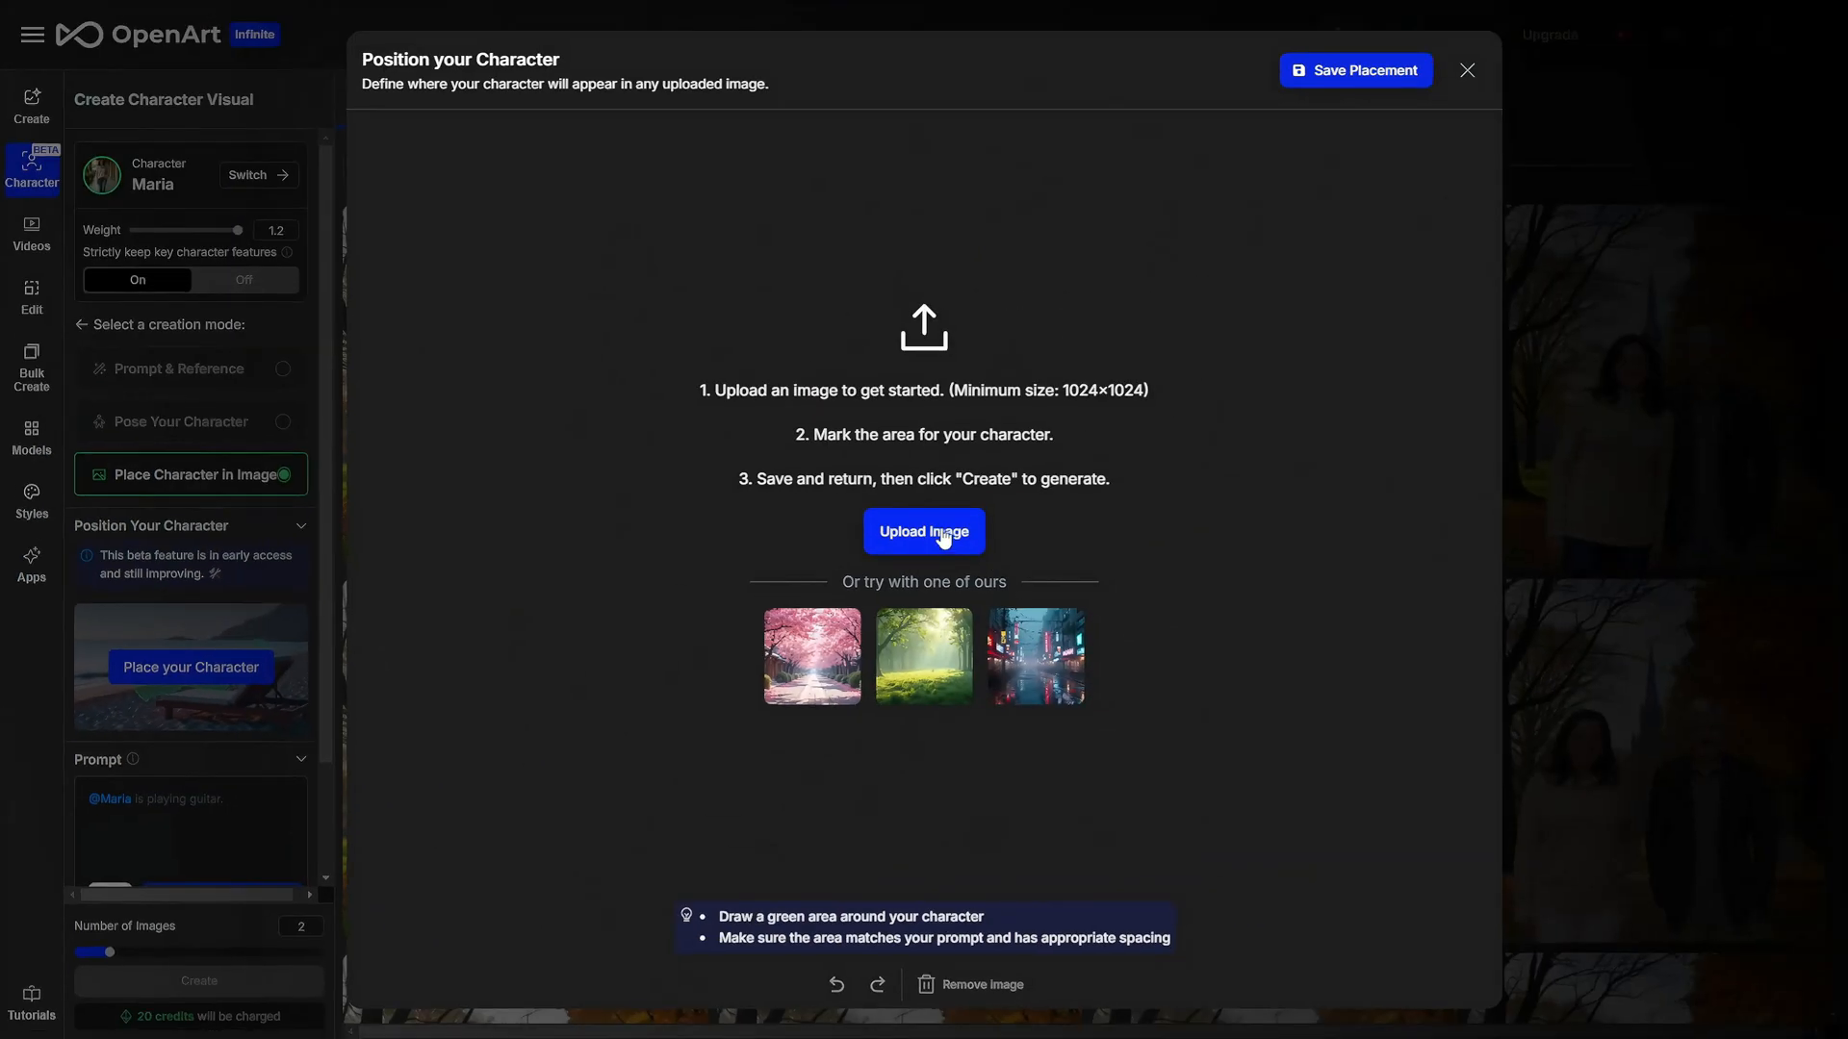
click(1466, 69)
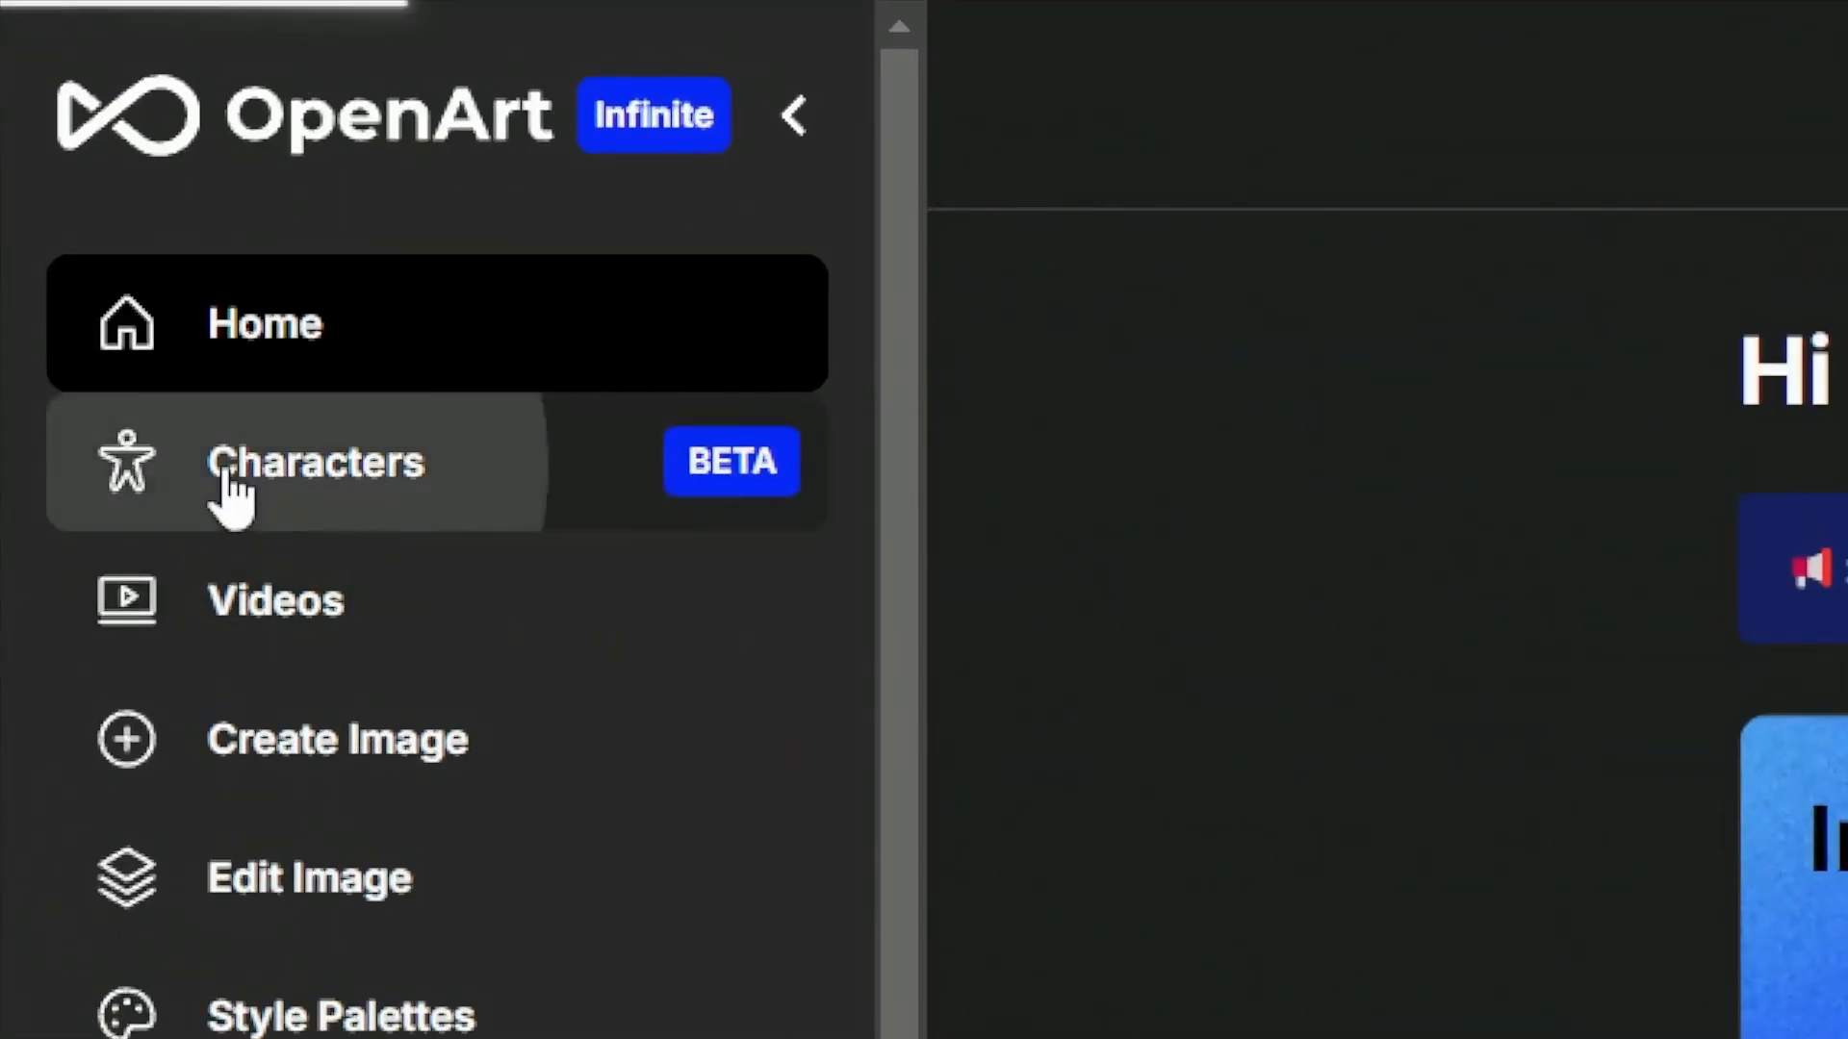
From My Characters, begin creating a new visual for Jimmy
click(318, 460)
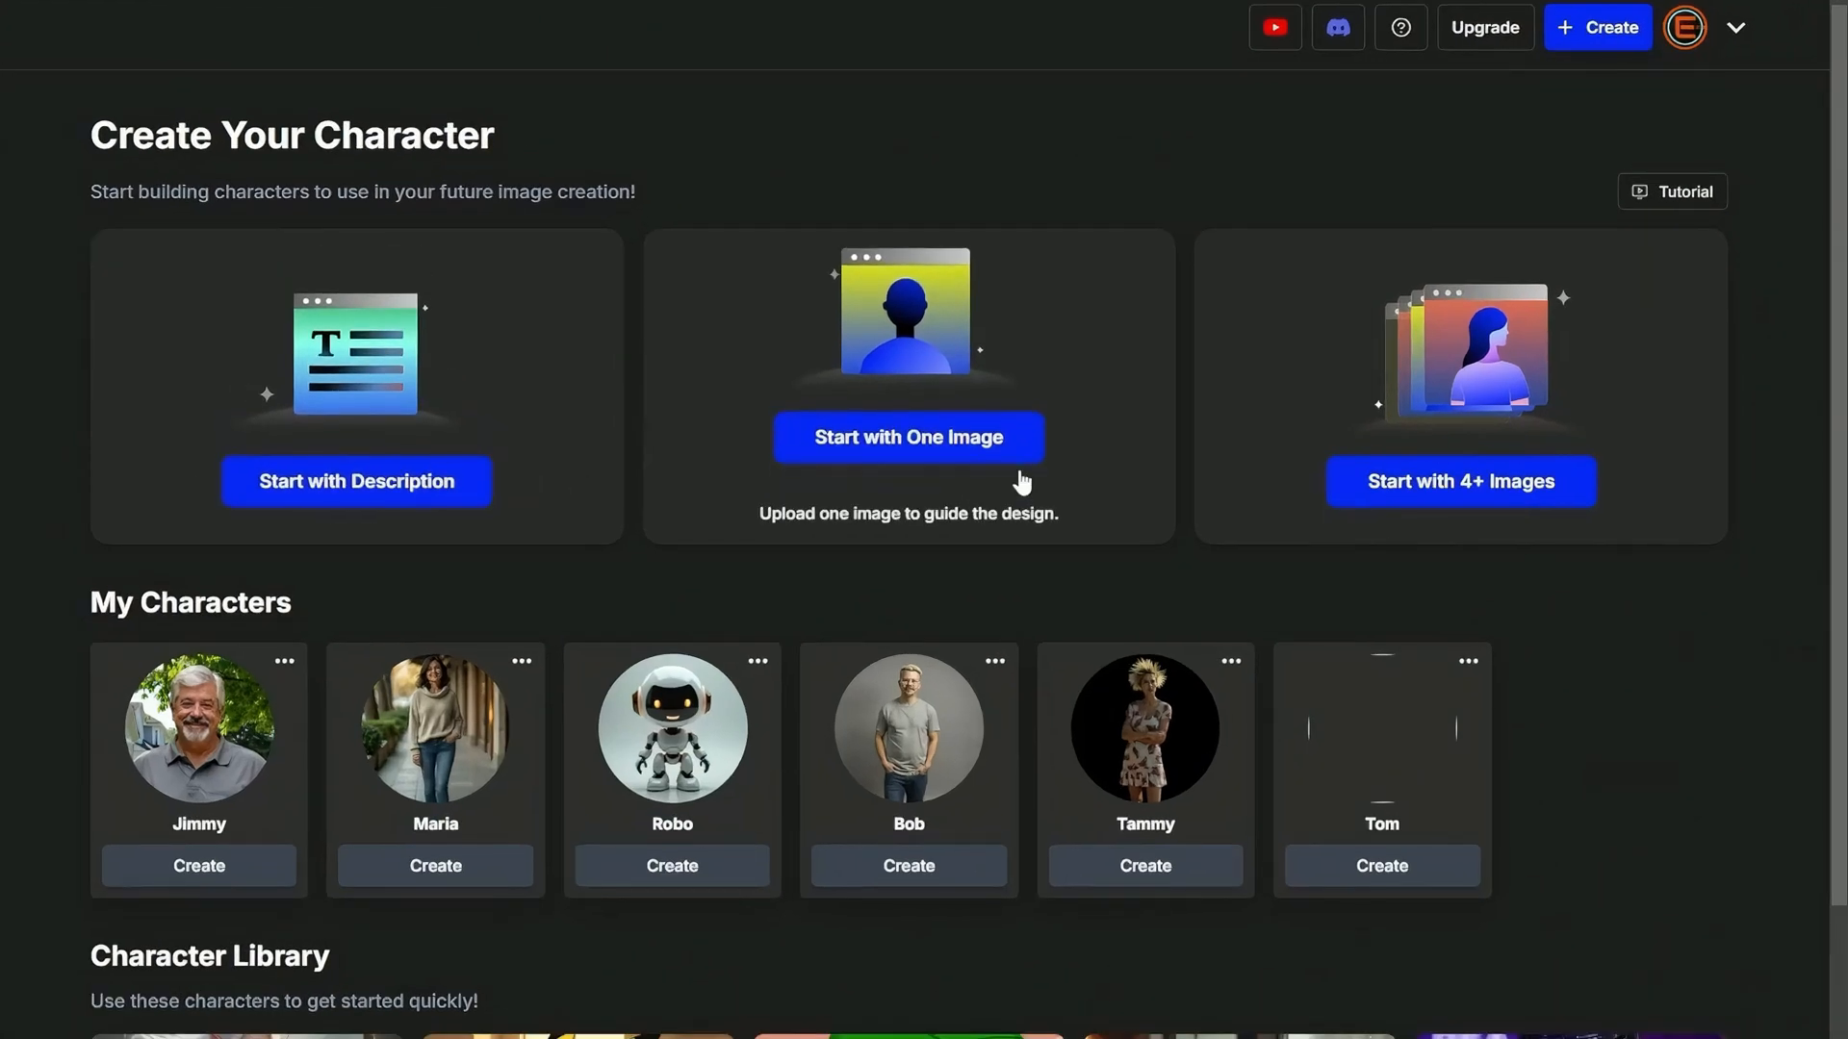
mouse_move(1461, 482)
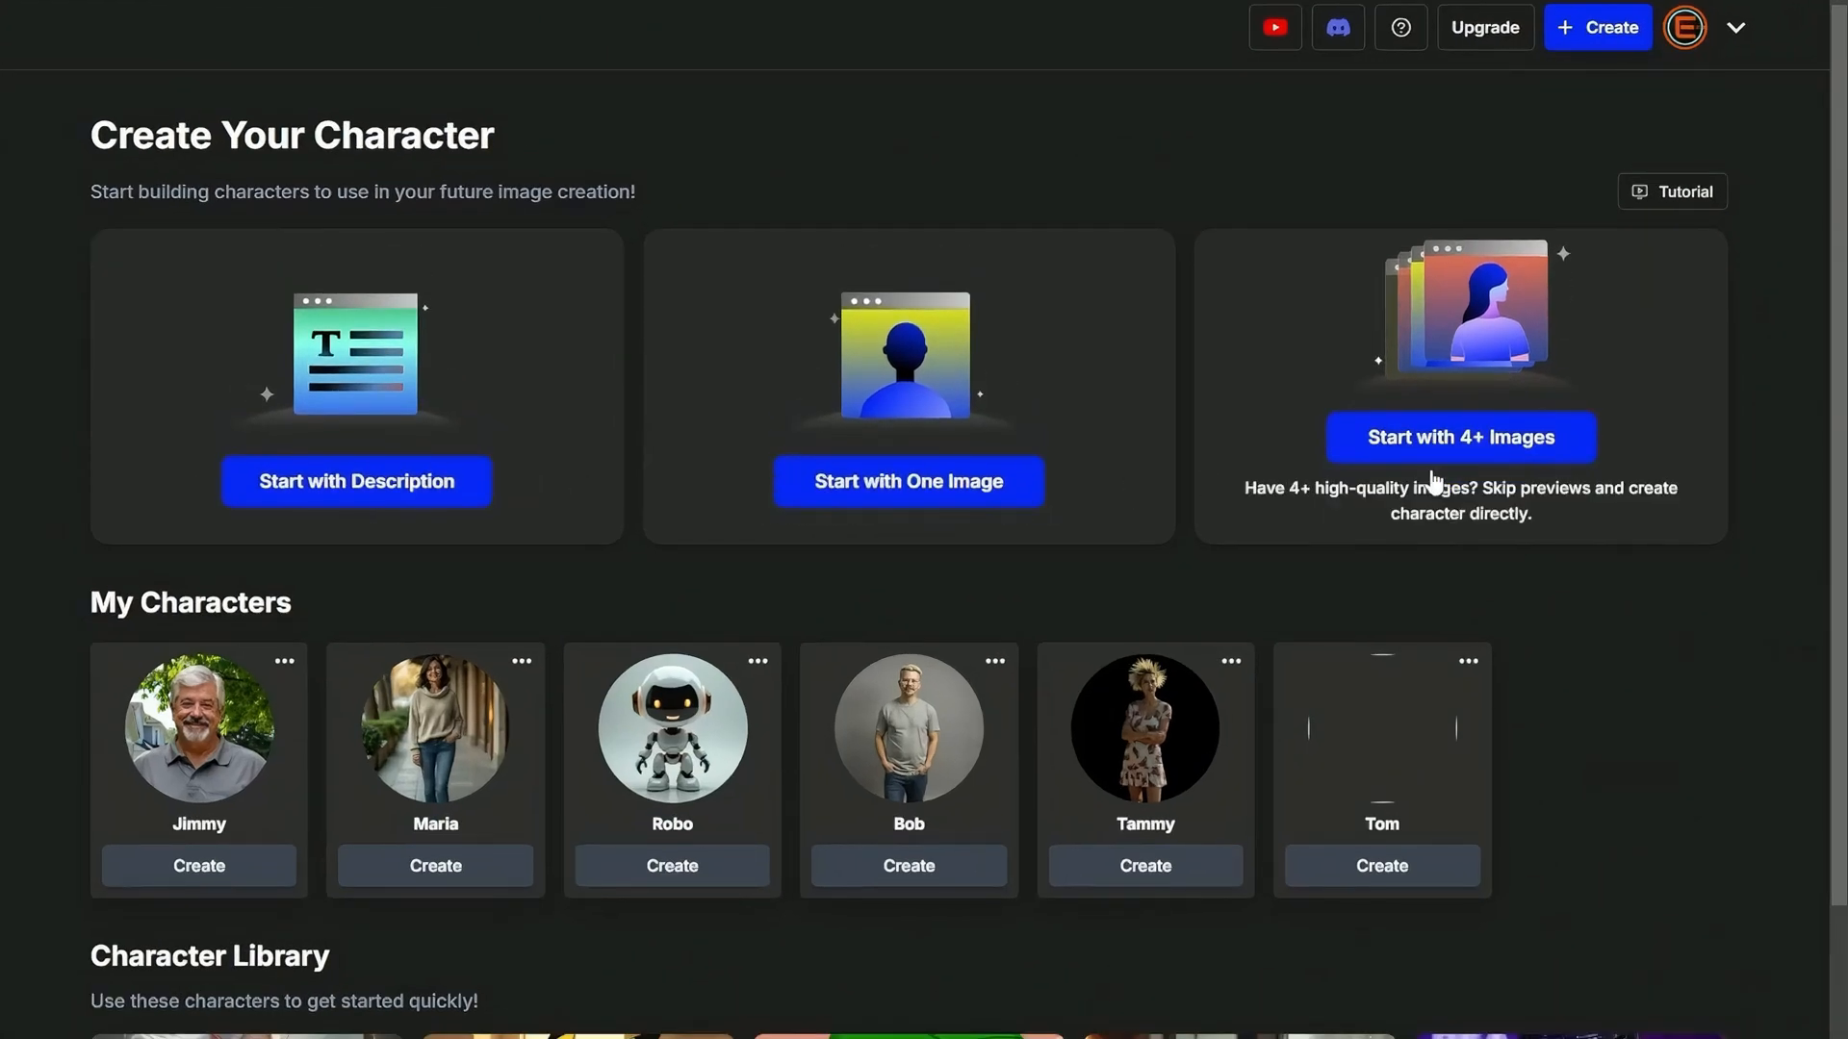
mouse_move(46, 347)
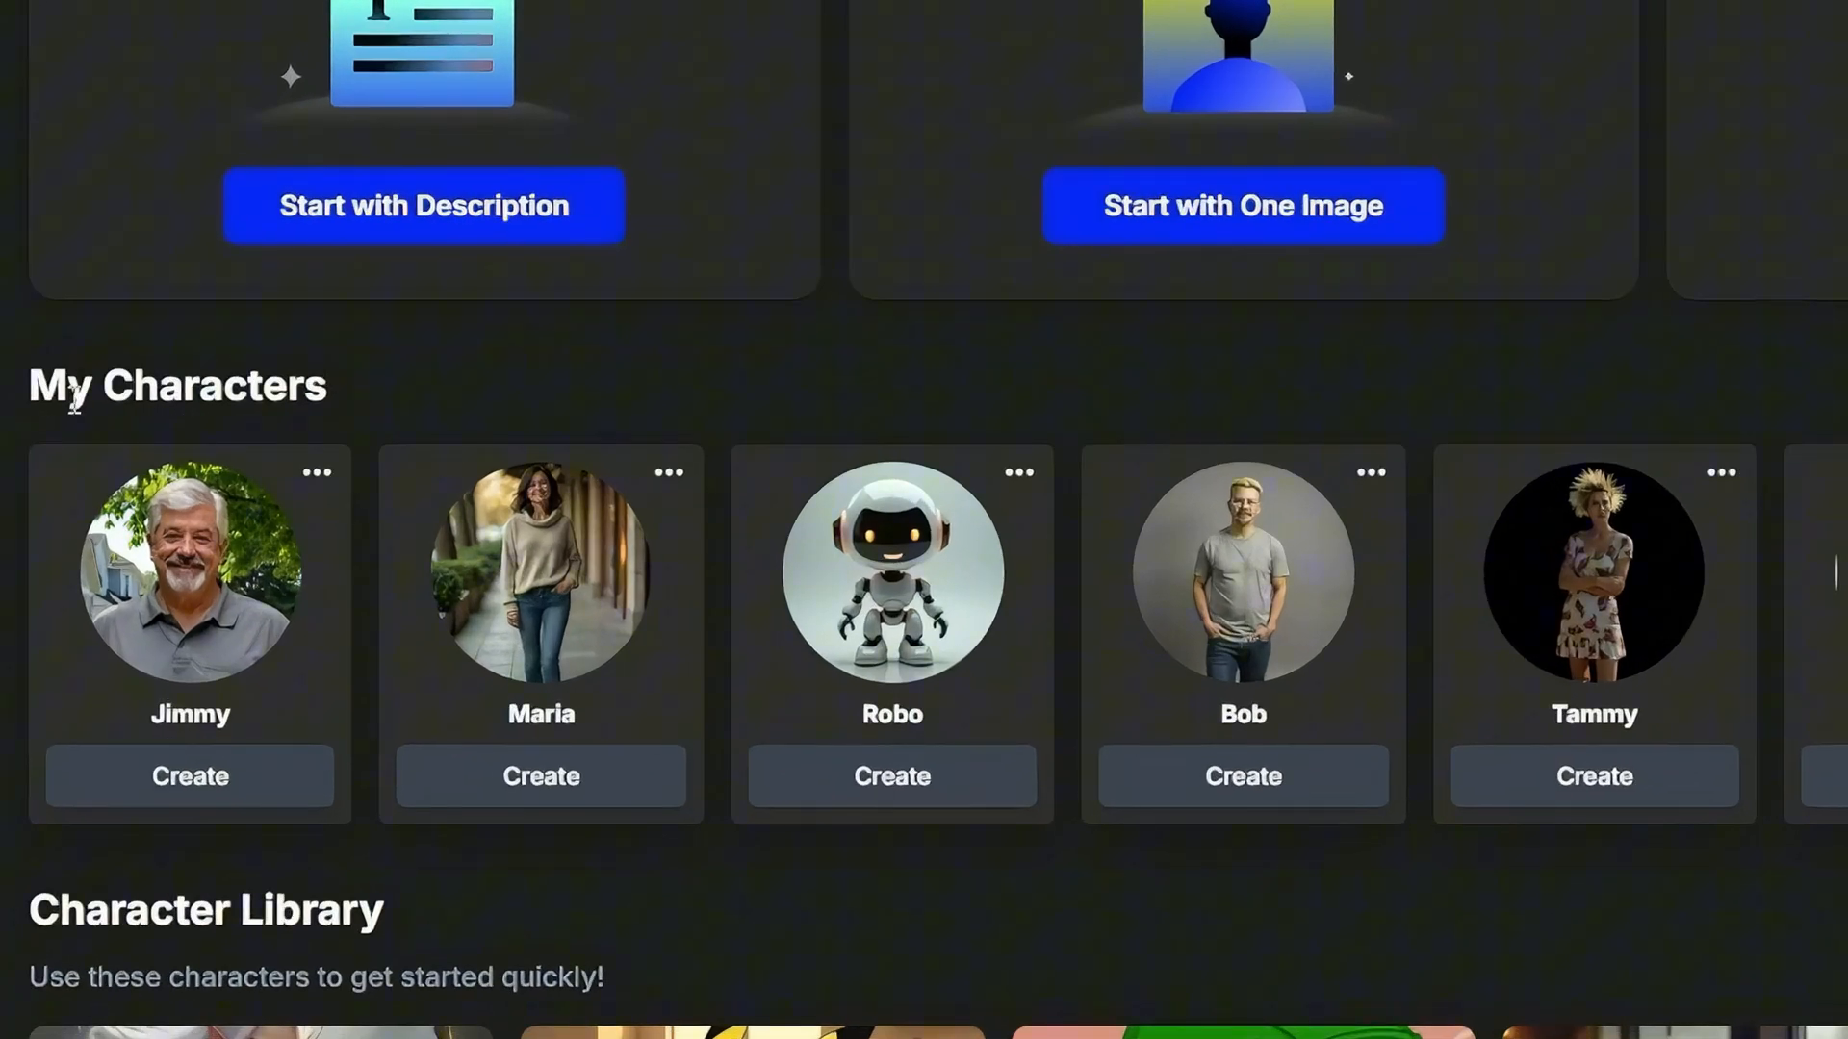
mouse_move(239, 700)
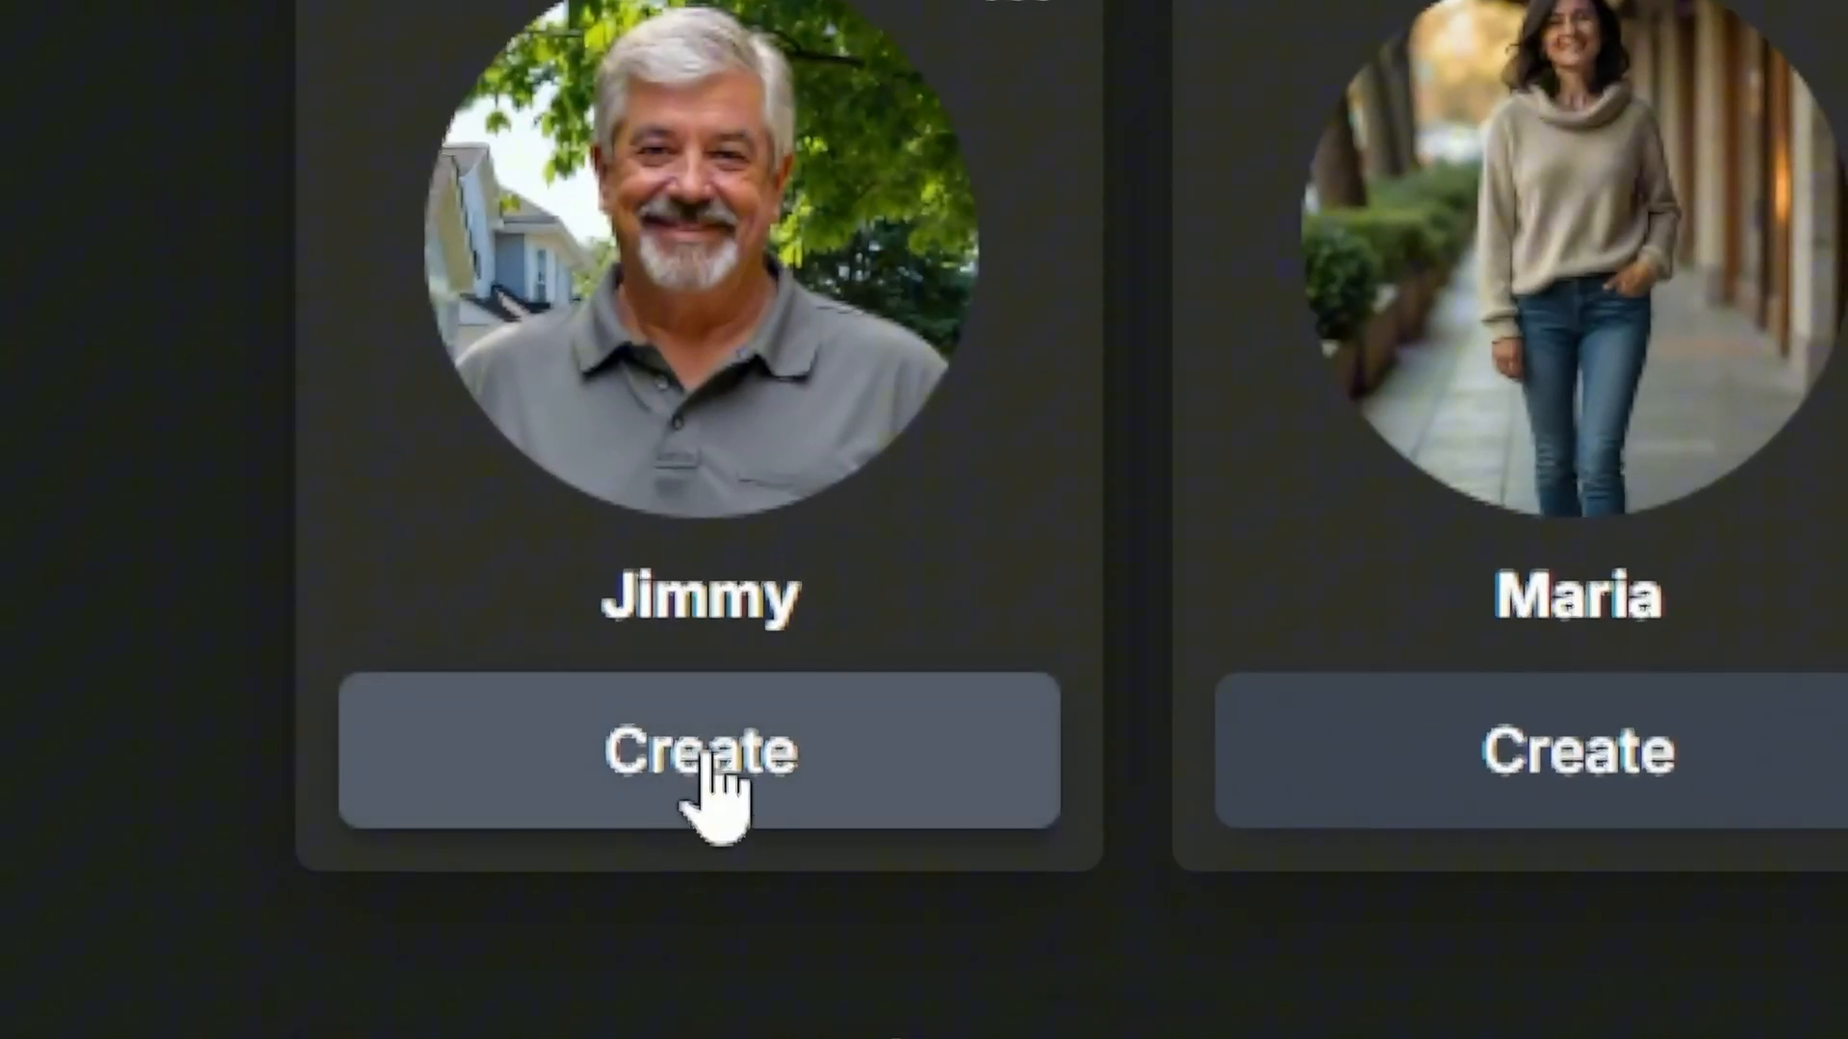
click(699, 753)
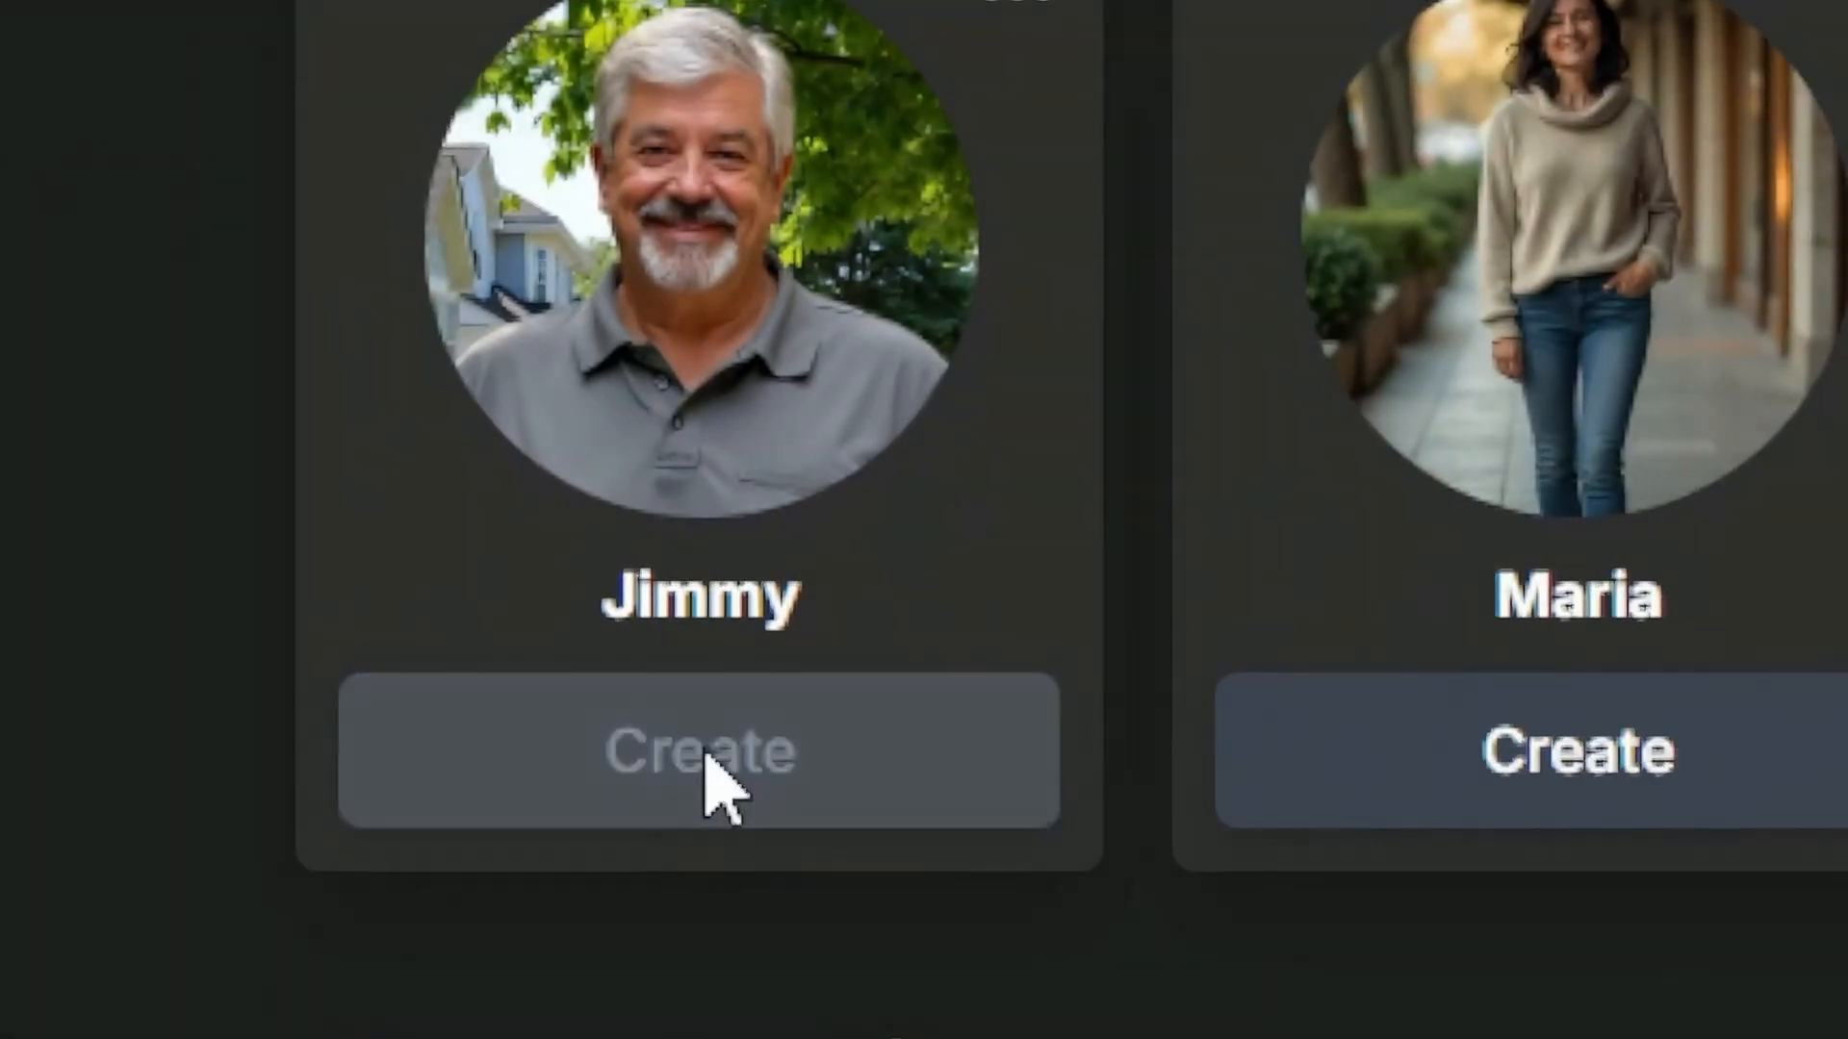
click(698, 751)
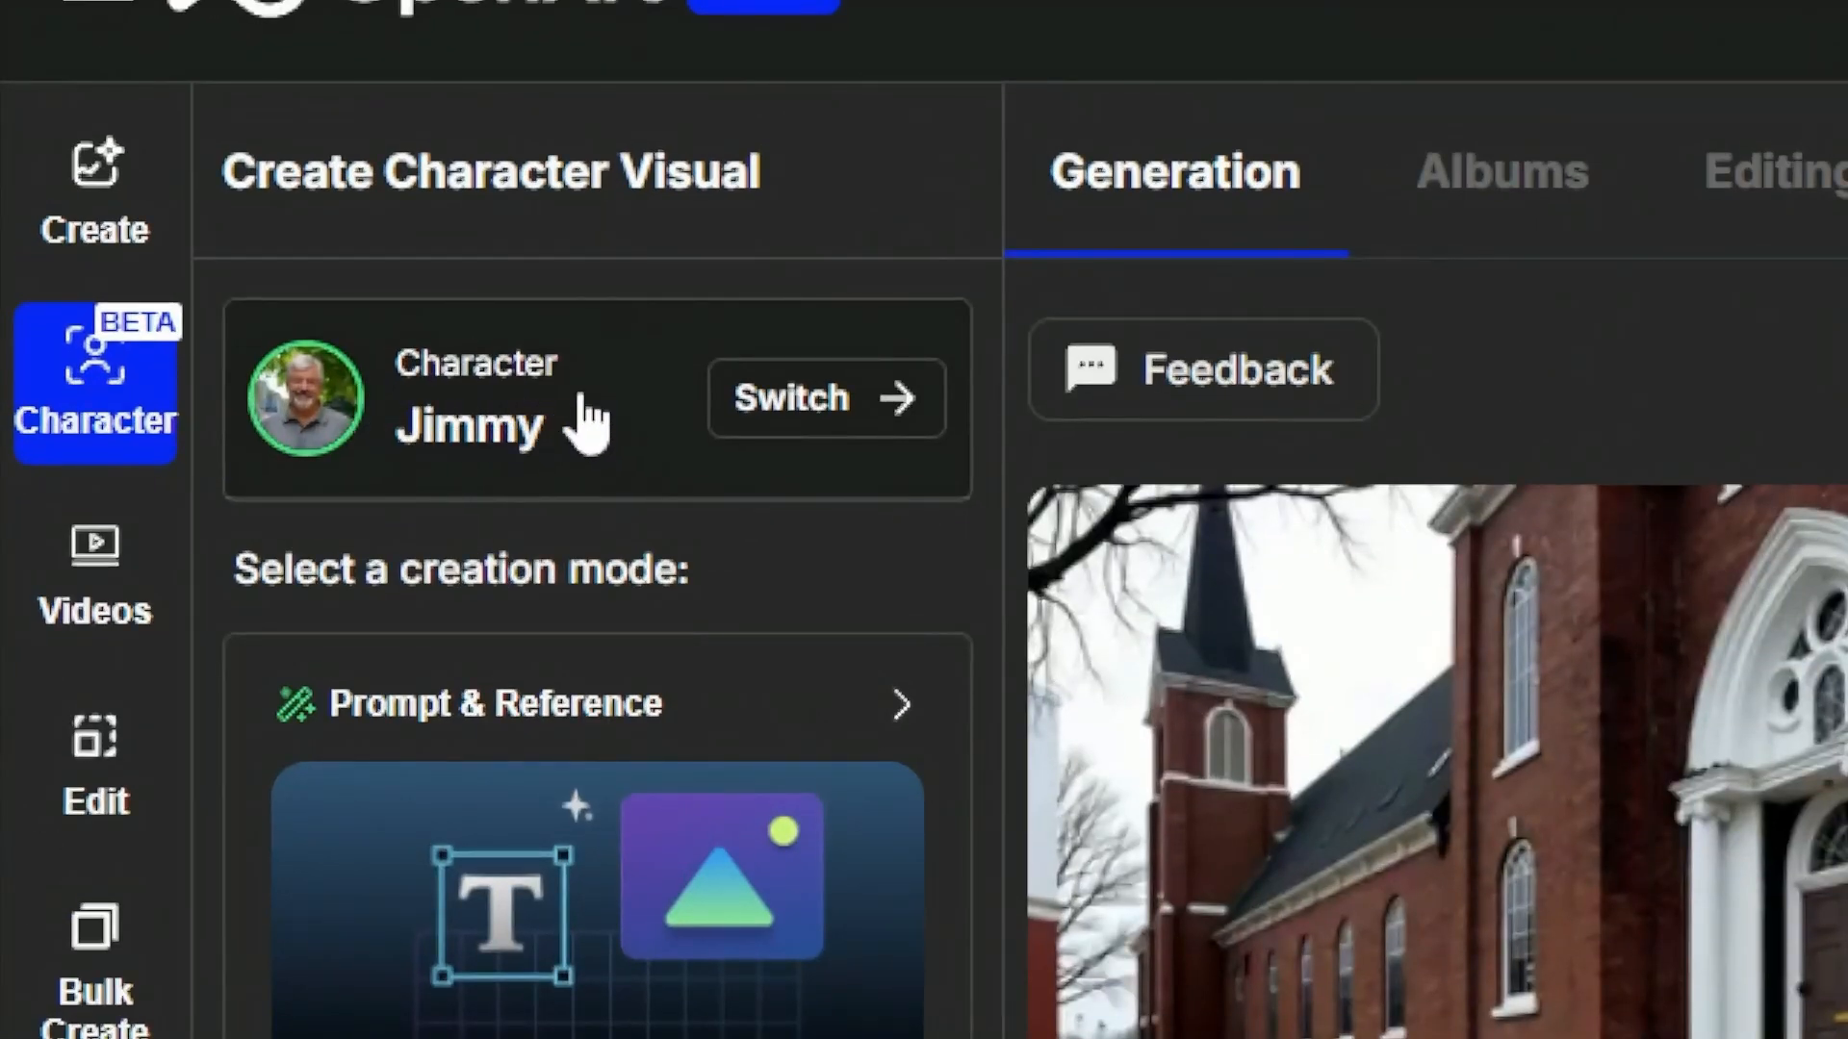
mouse_move(566, 418)
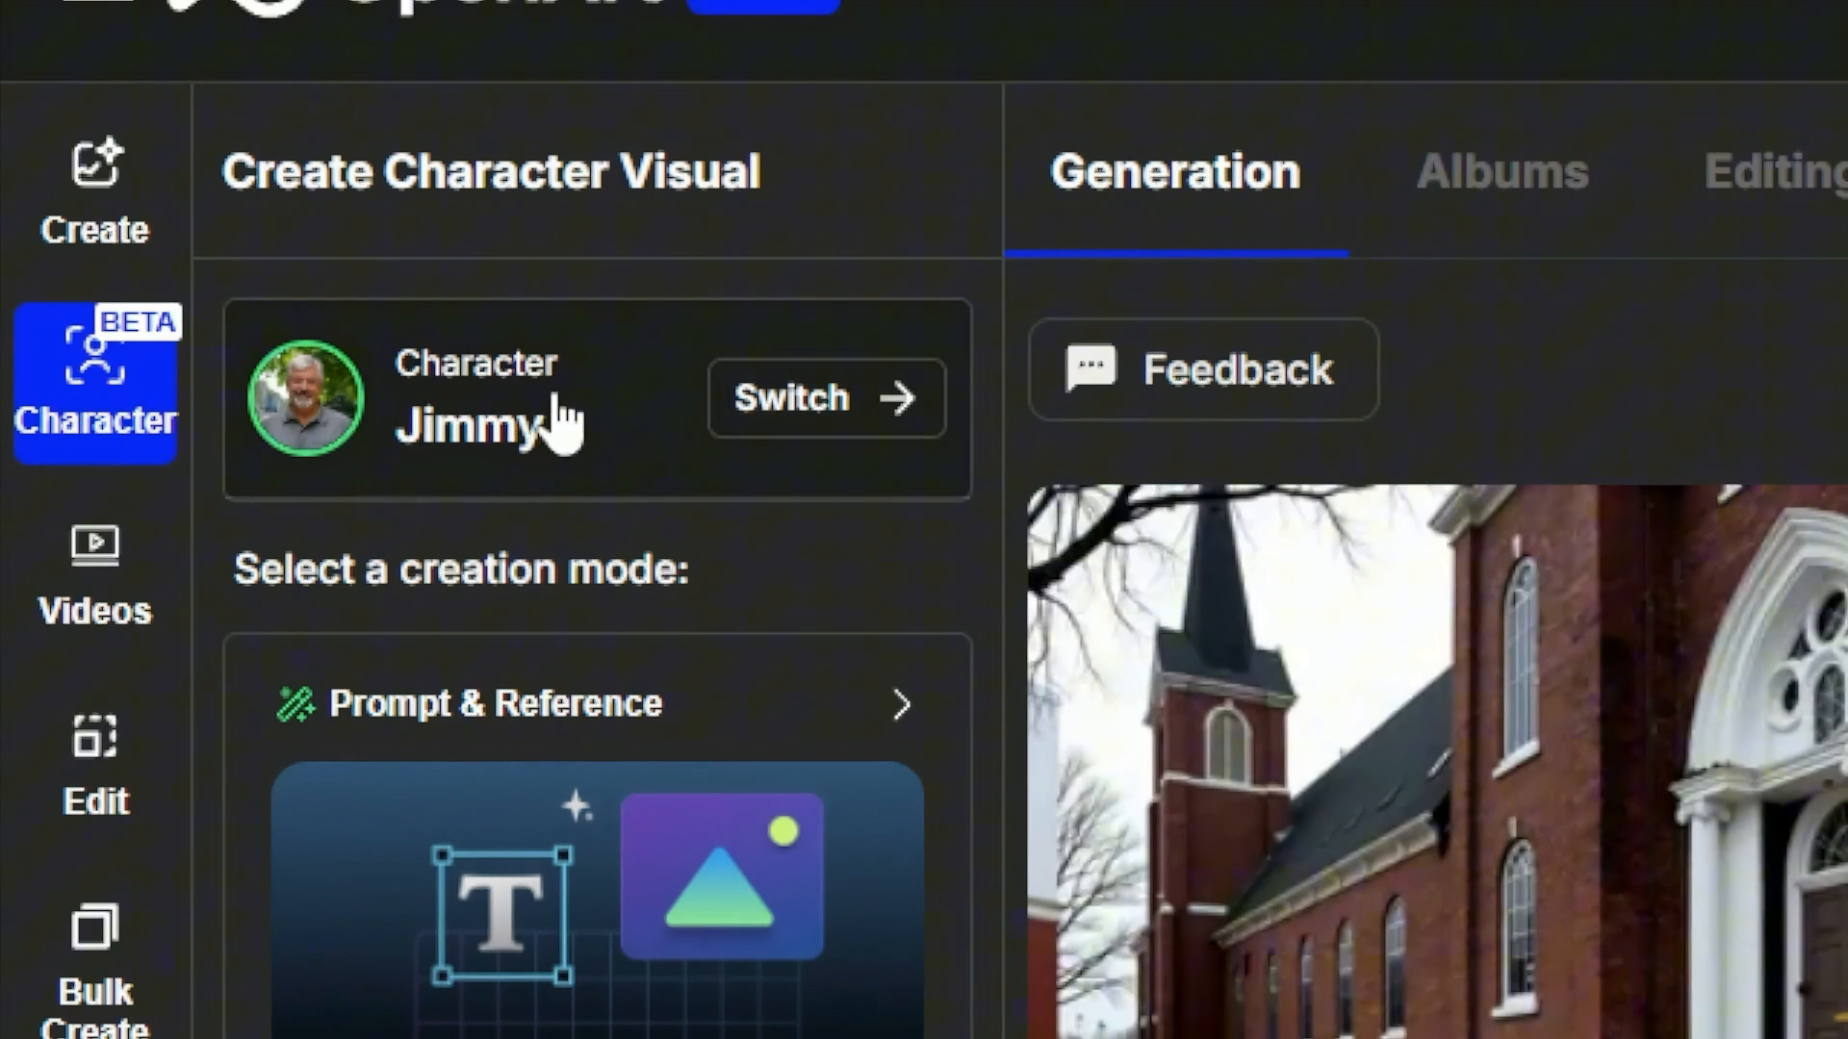
mouse_move(612, 424)
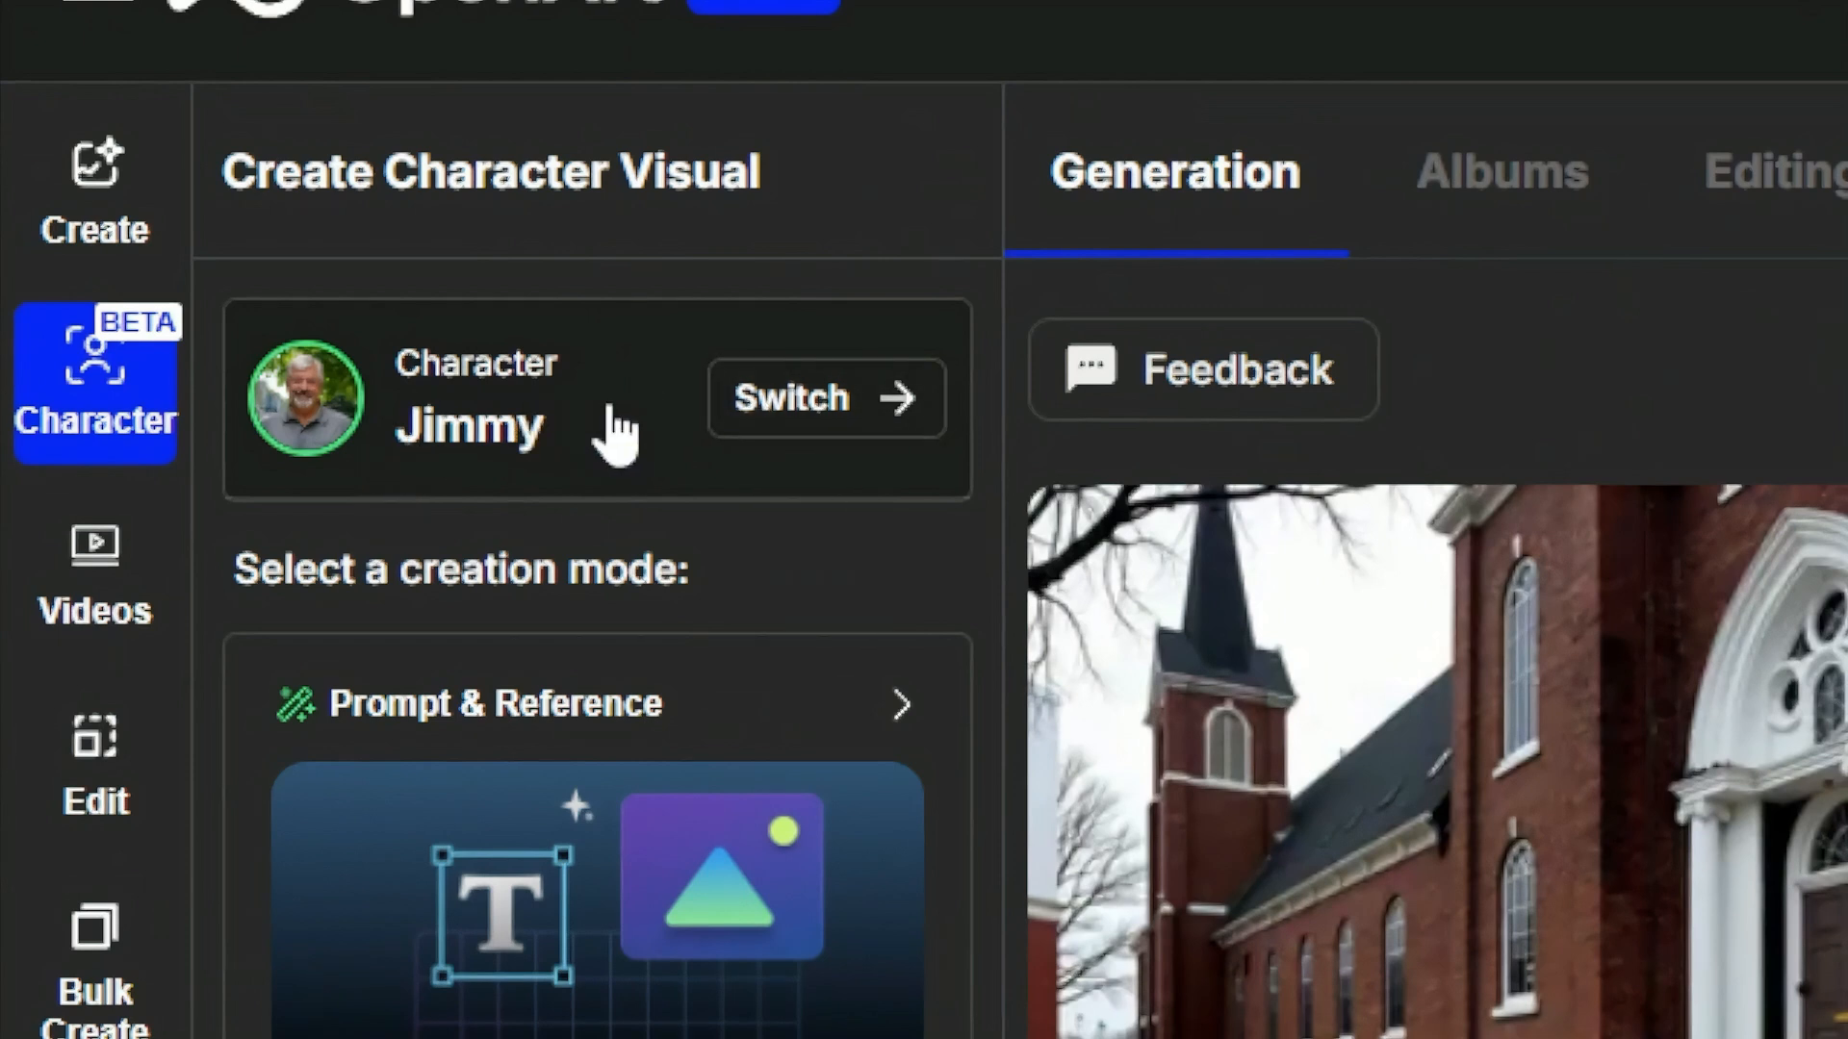
mouse_move(718, 600)
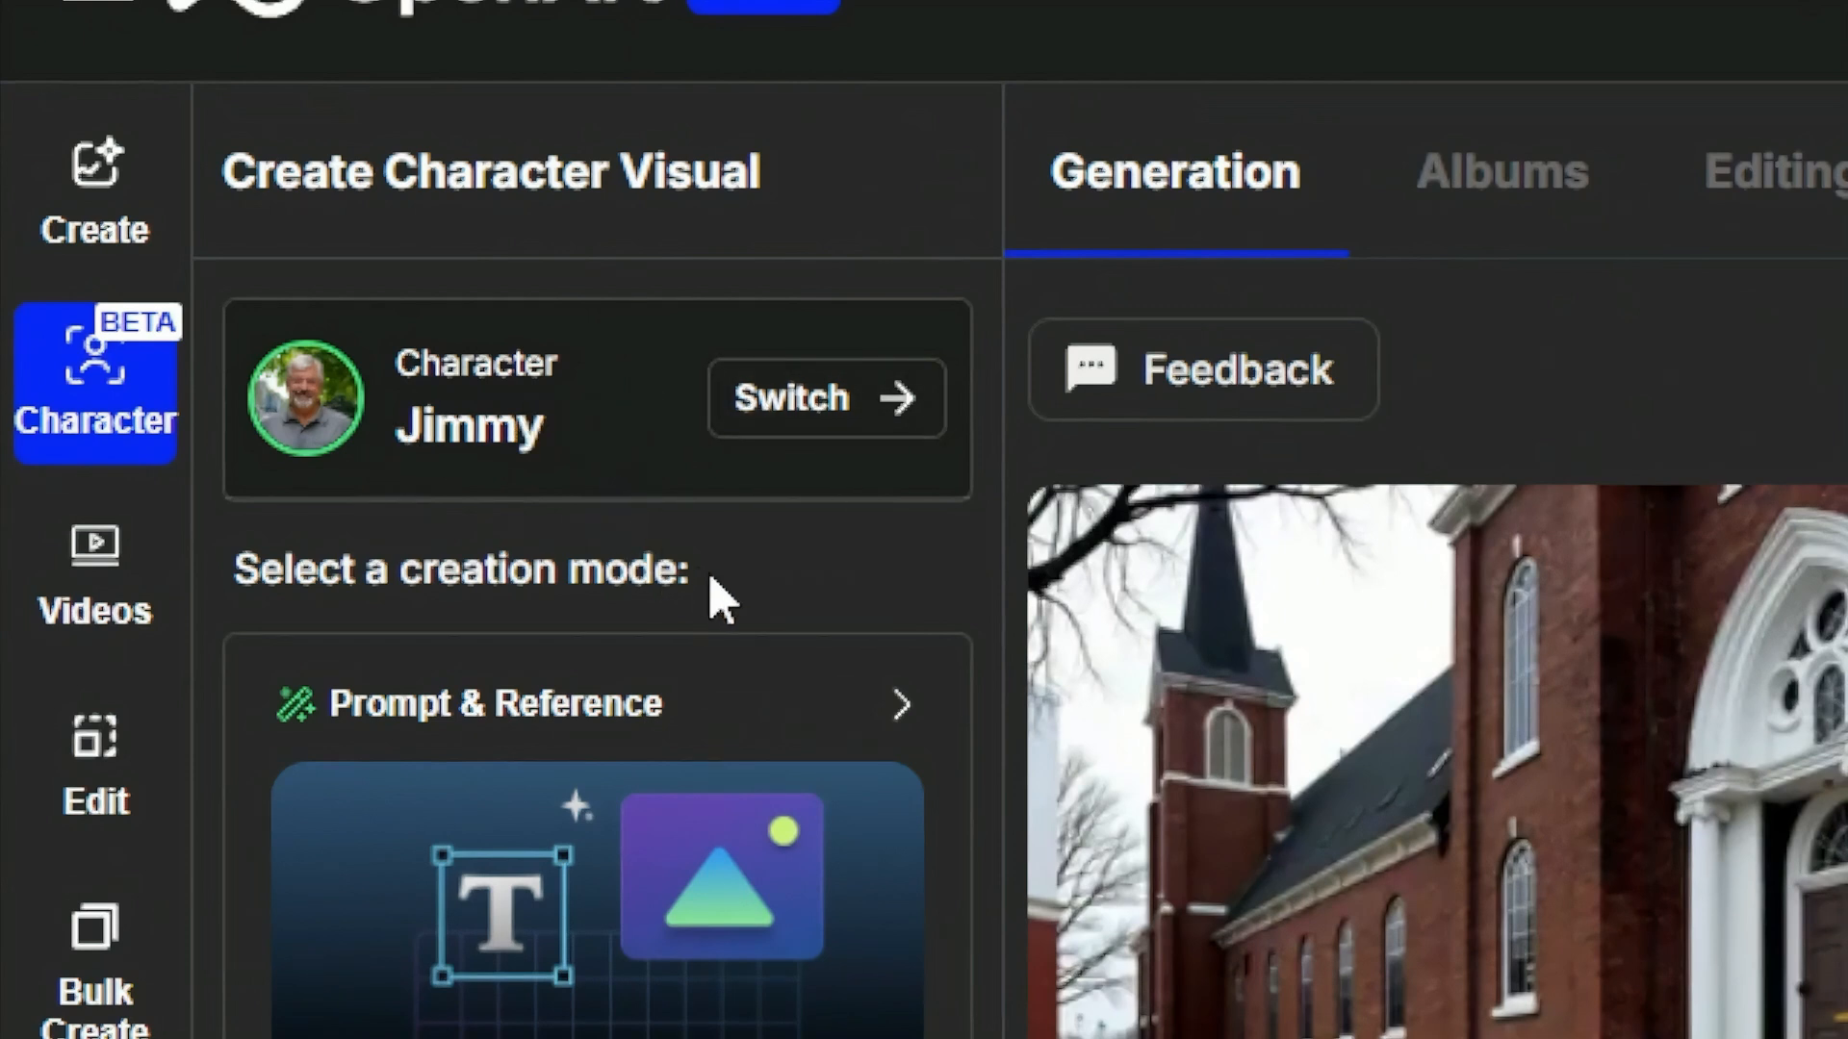
scroll(down, 3)
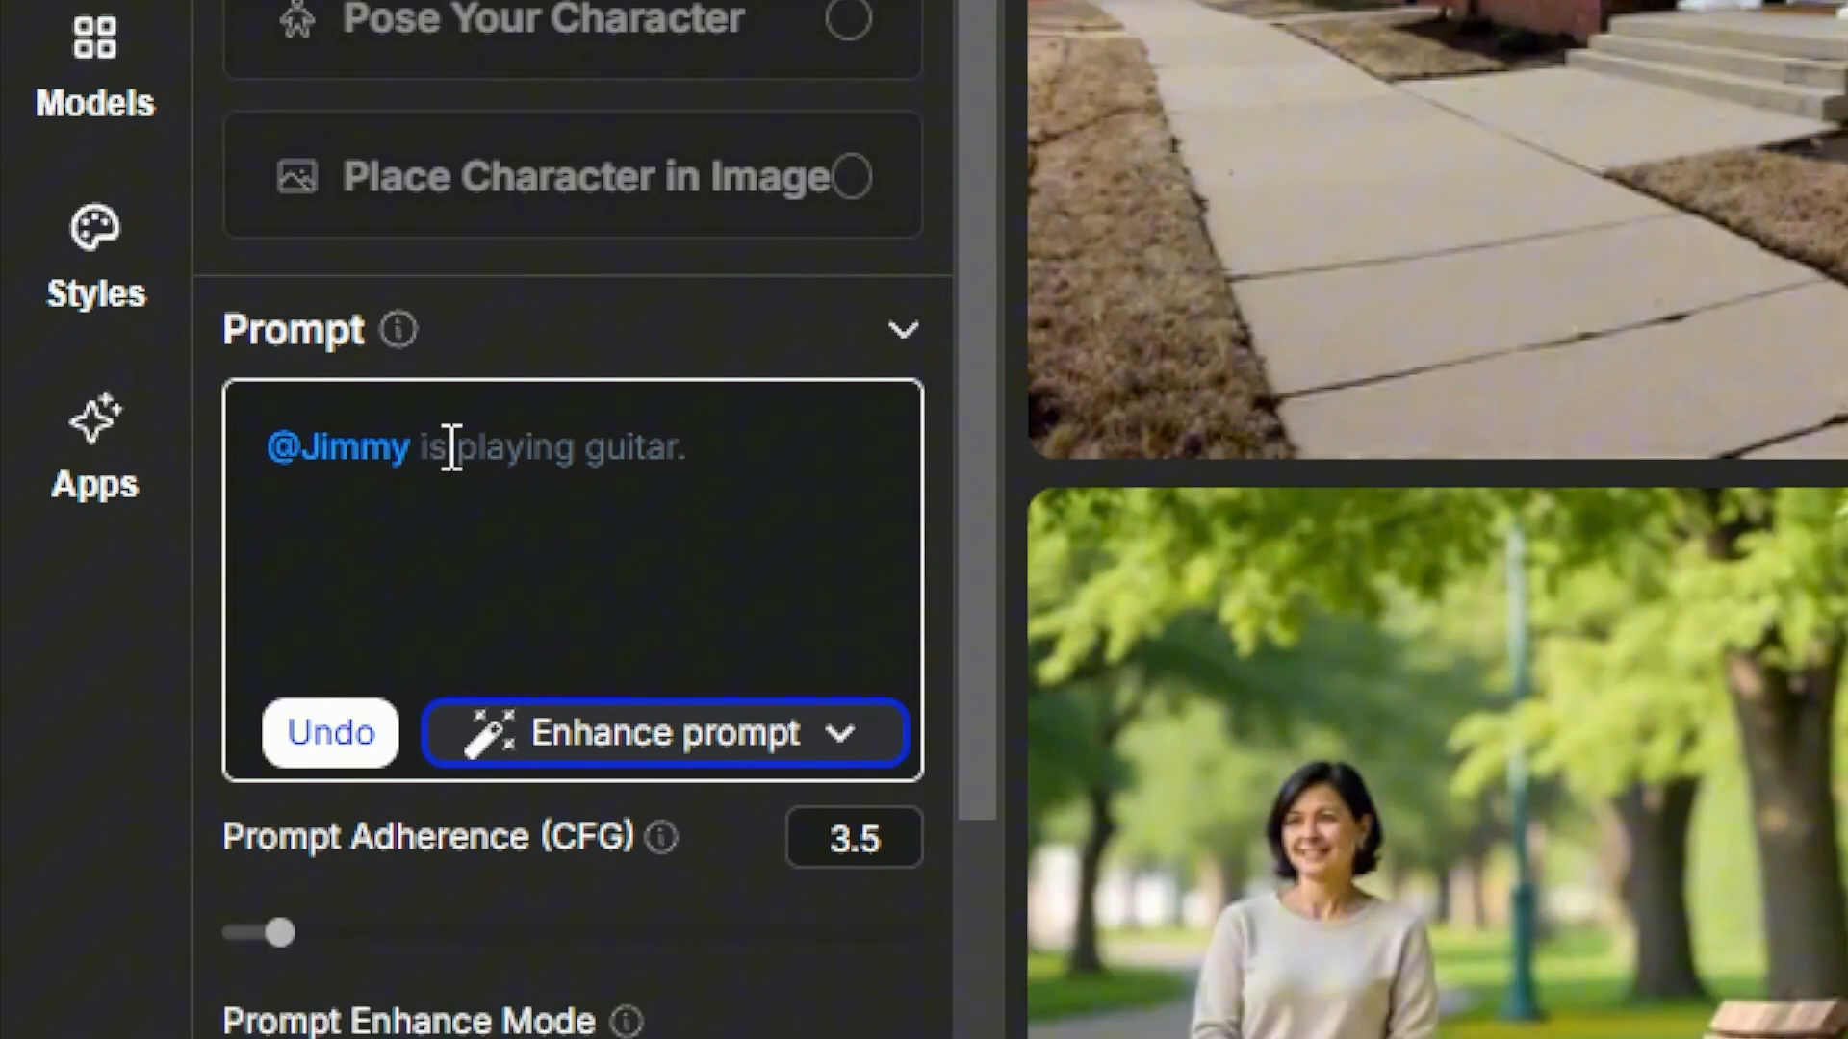
mouse_move(577, 460)
text( is walking on the sidewalk in a busy city on a rainy day.)
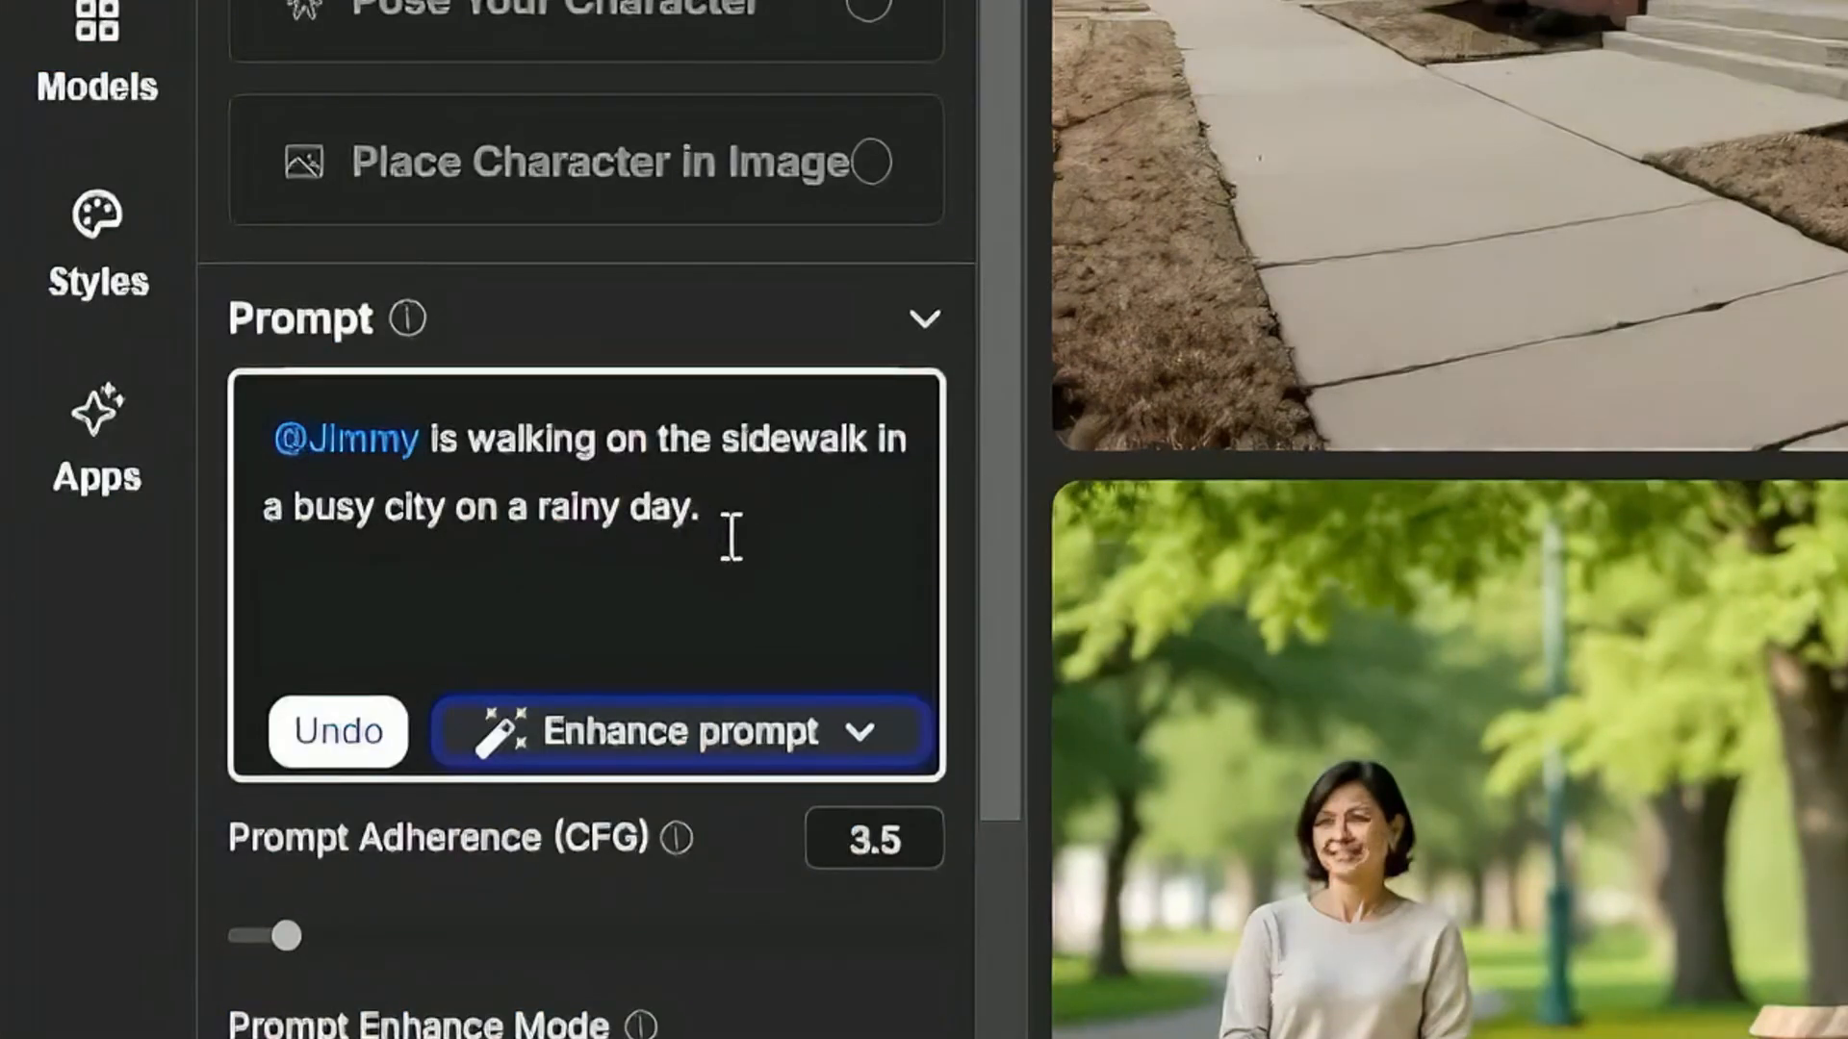
scroll(up, 3)
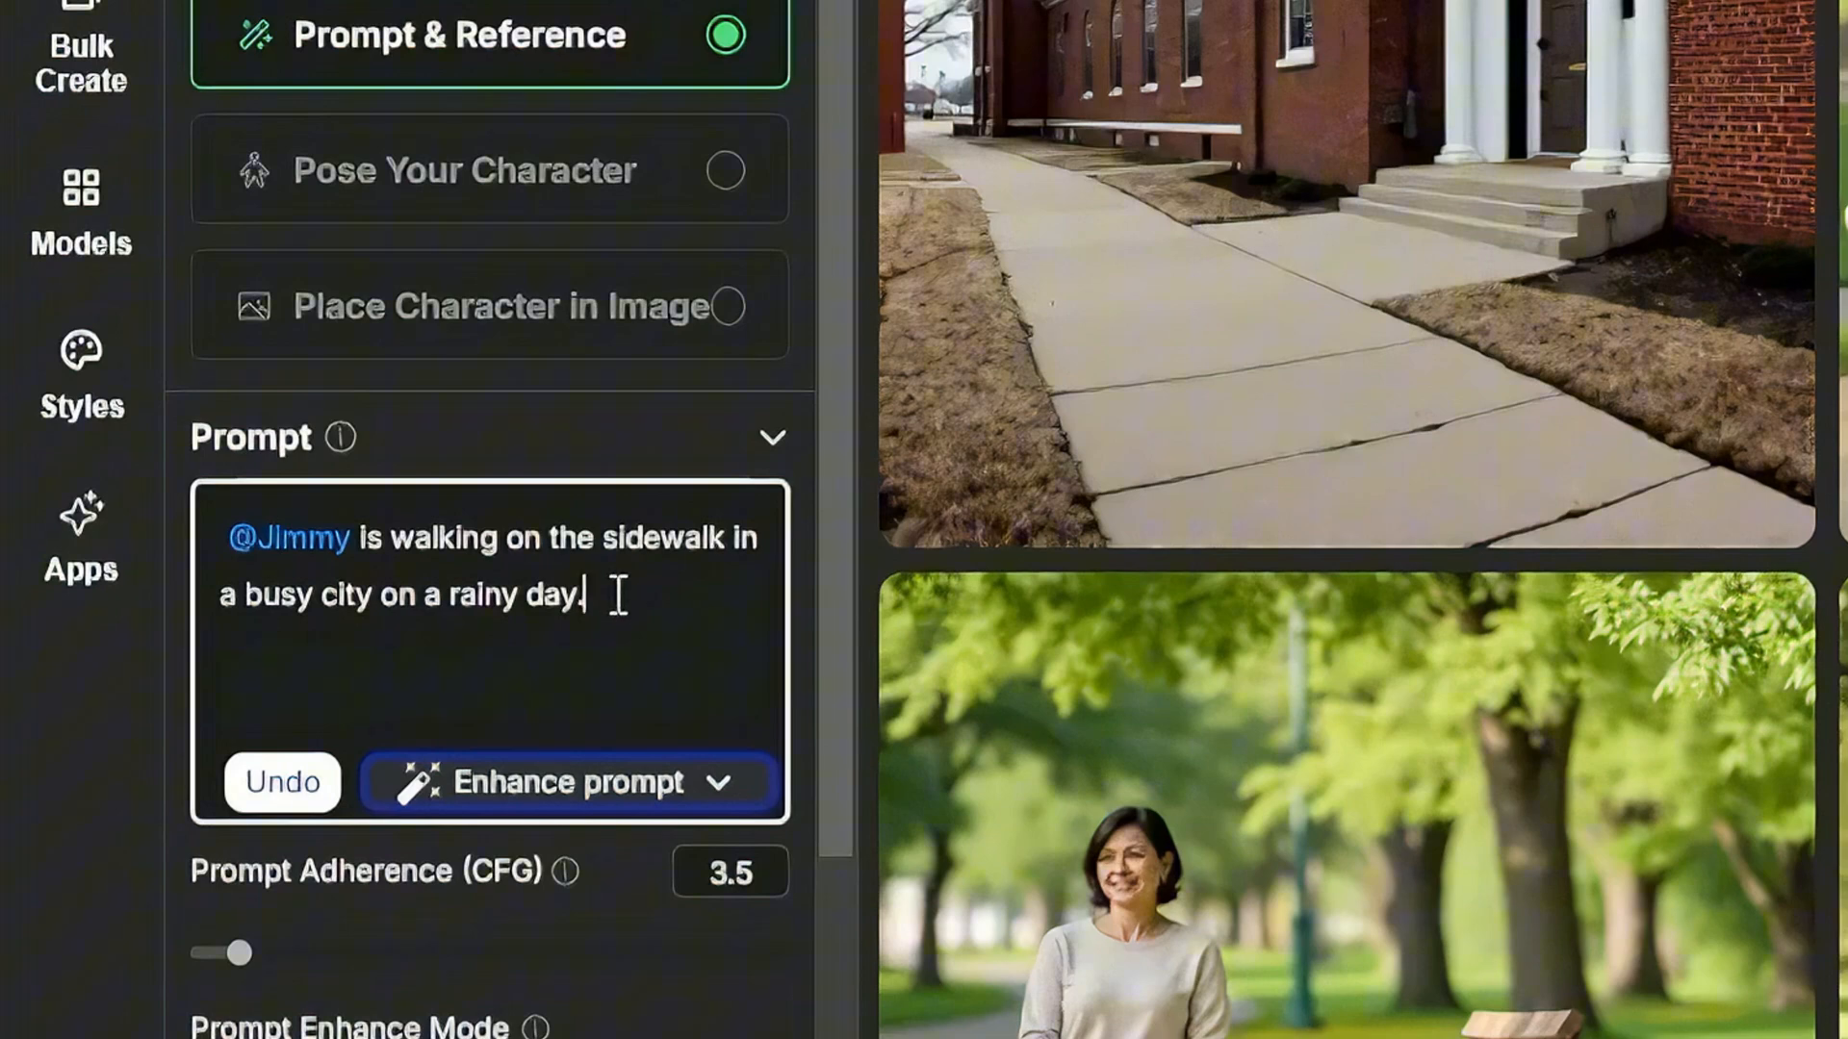
mouse_move(643, 807)
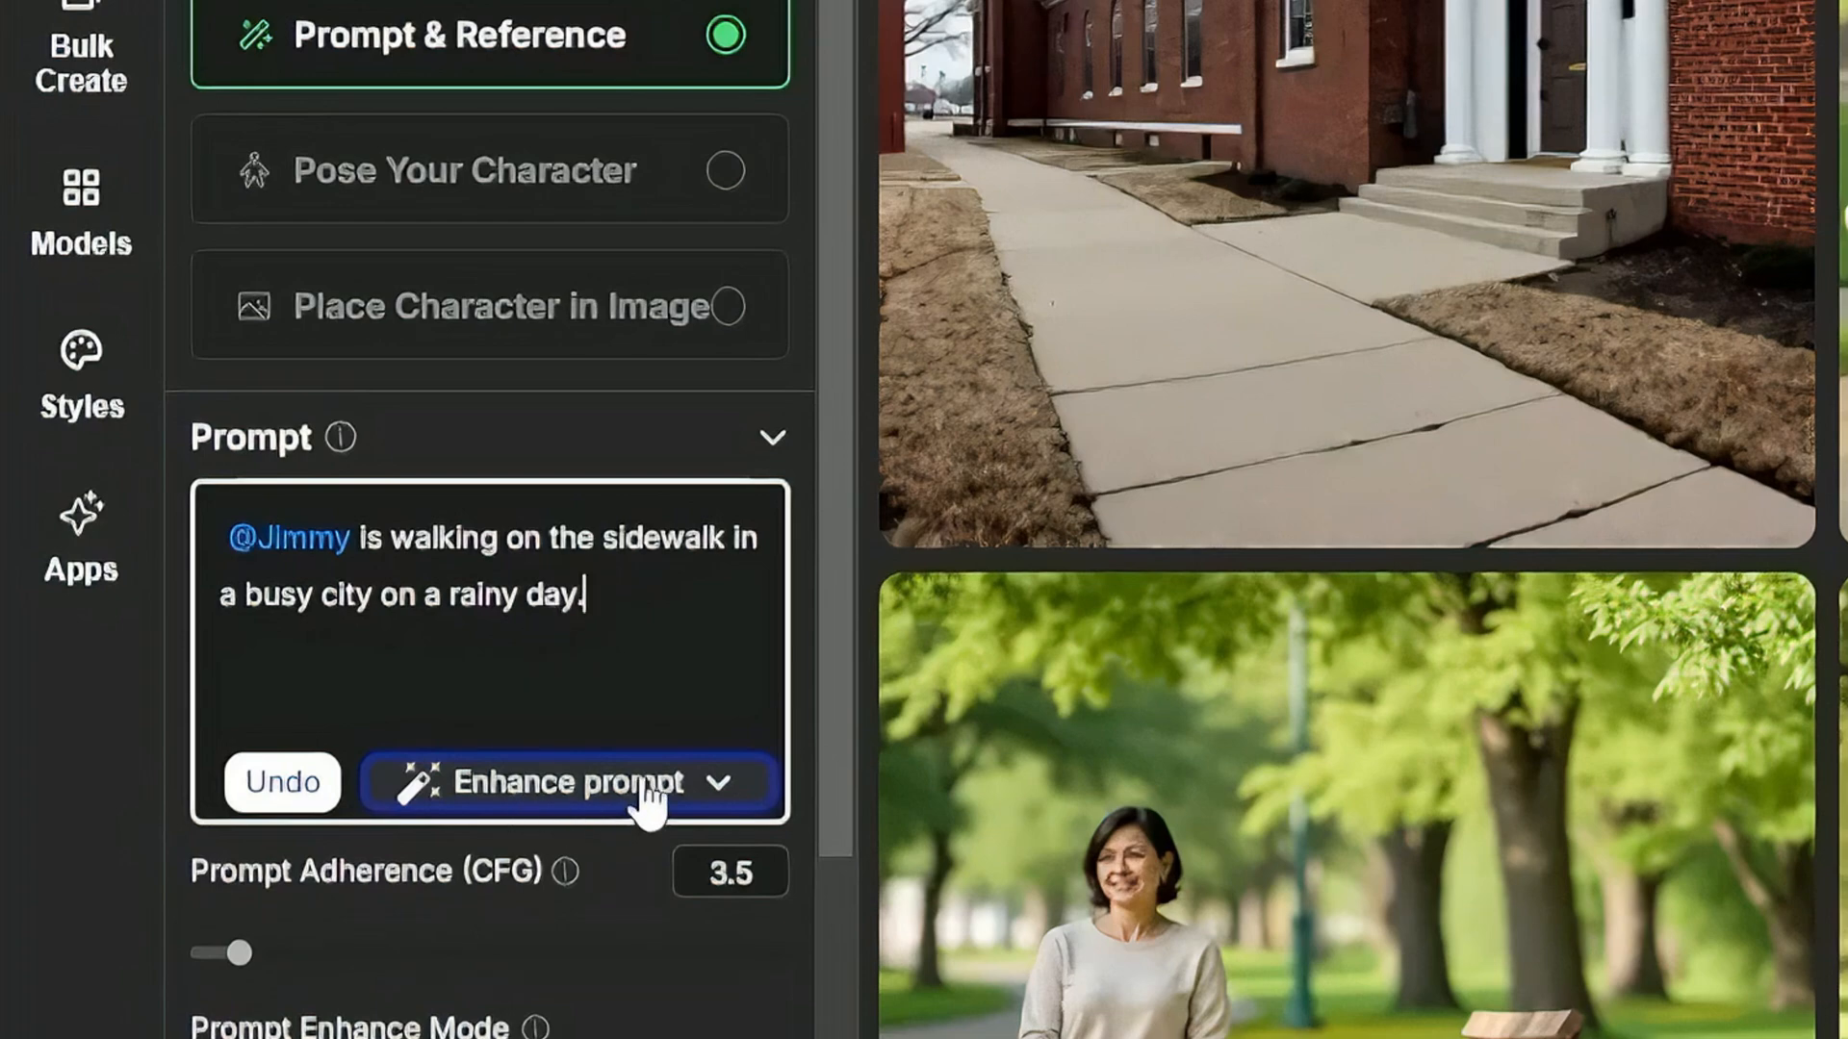
Apply Quick Enhance to expand Jimmy's rainy-sidewalk prompt into a detailed description
click(733, 781)
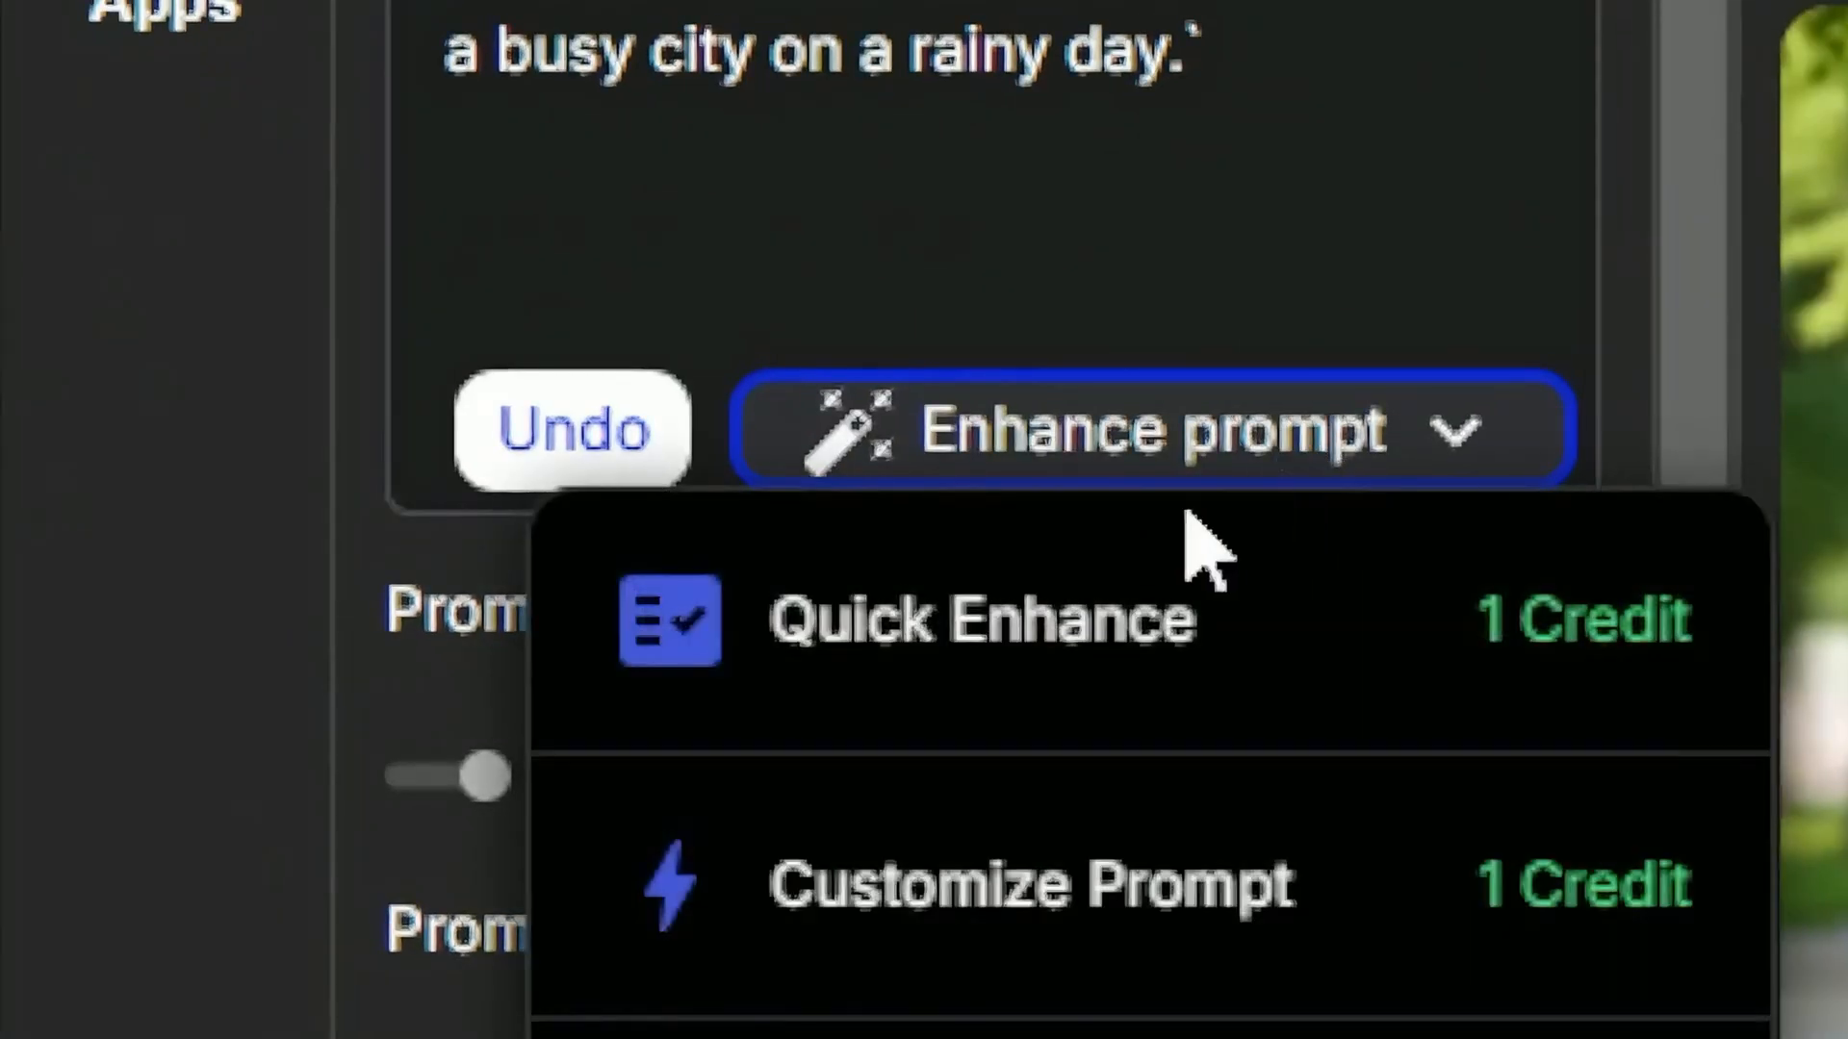
mouse_move(1072, 660)
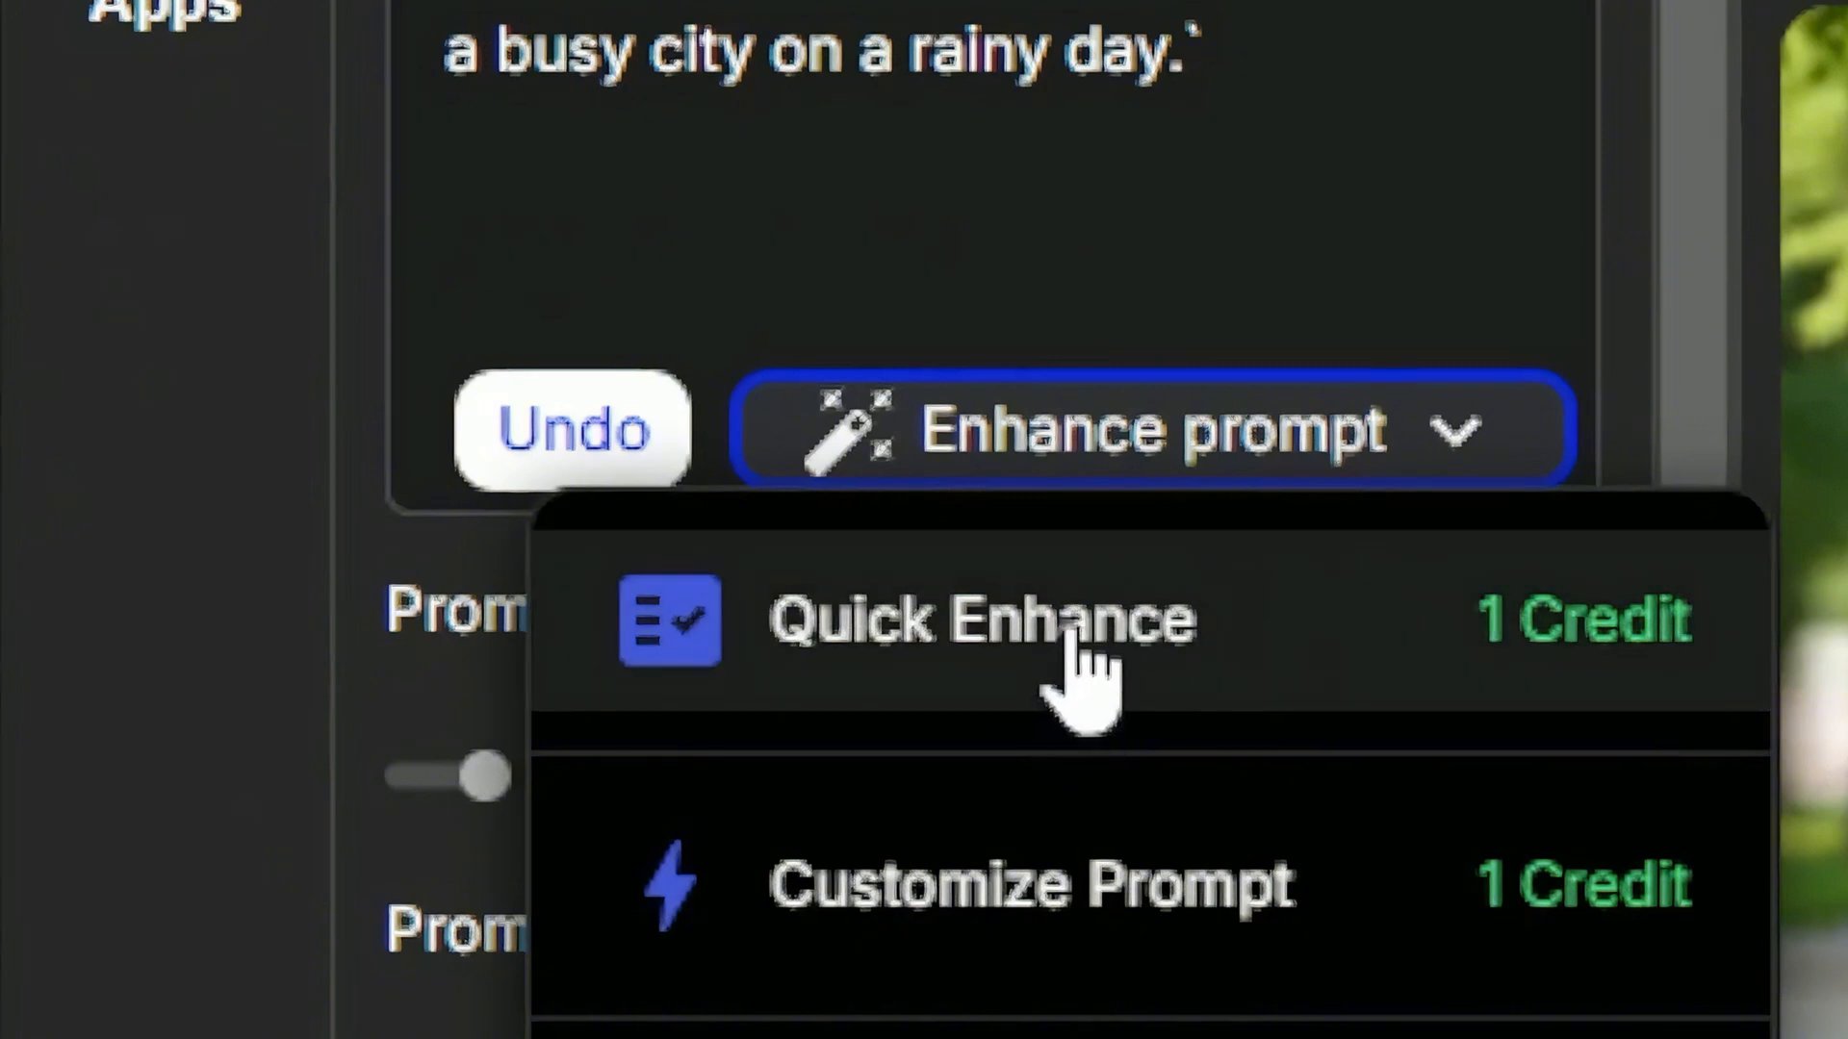
click(970, 622)
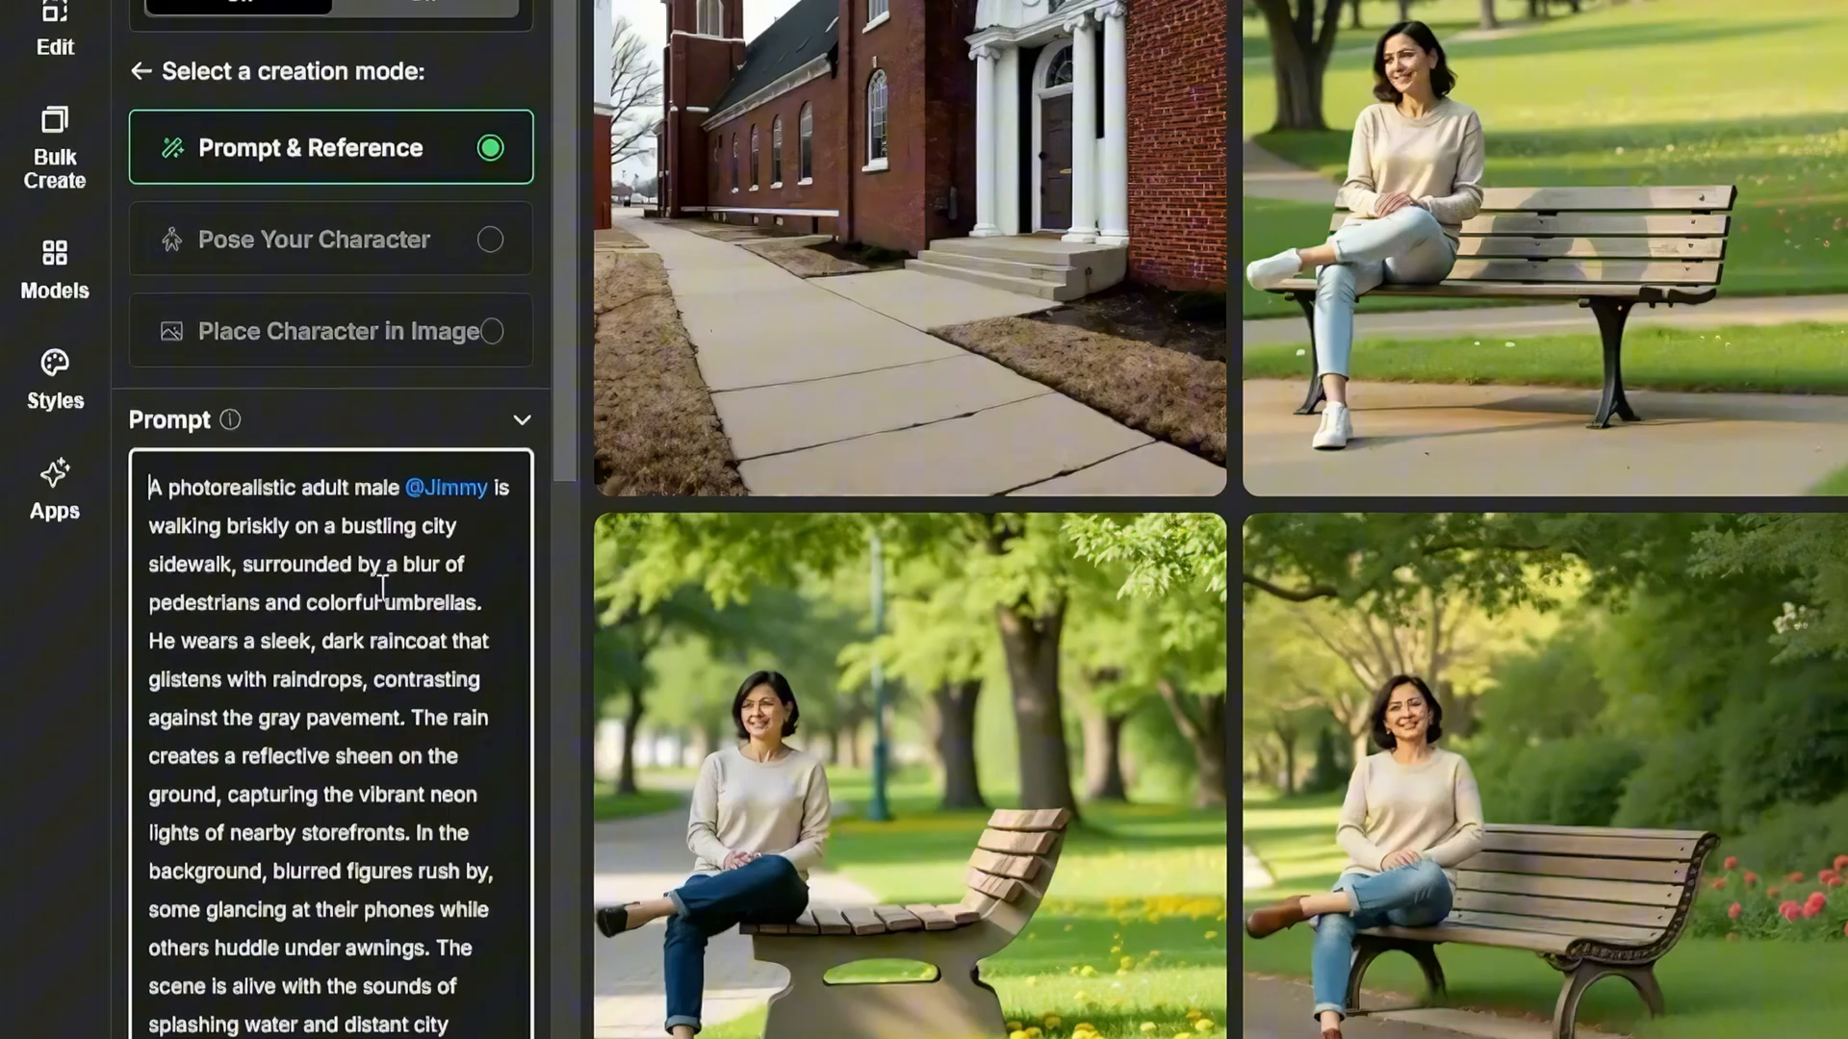
scroll(down, 3)
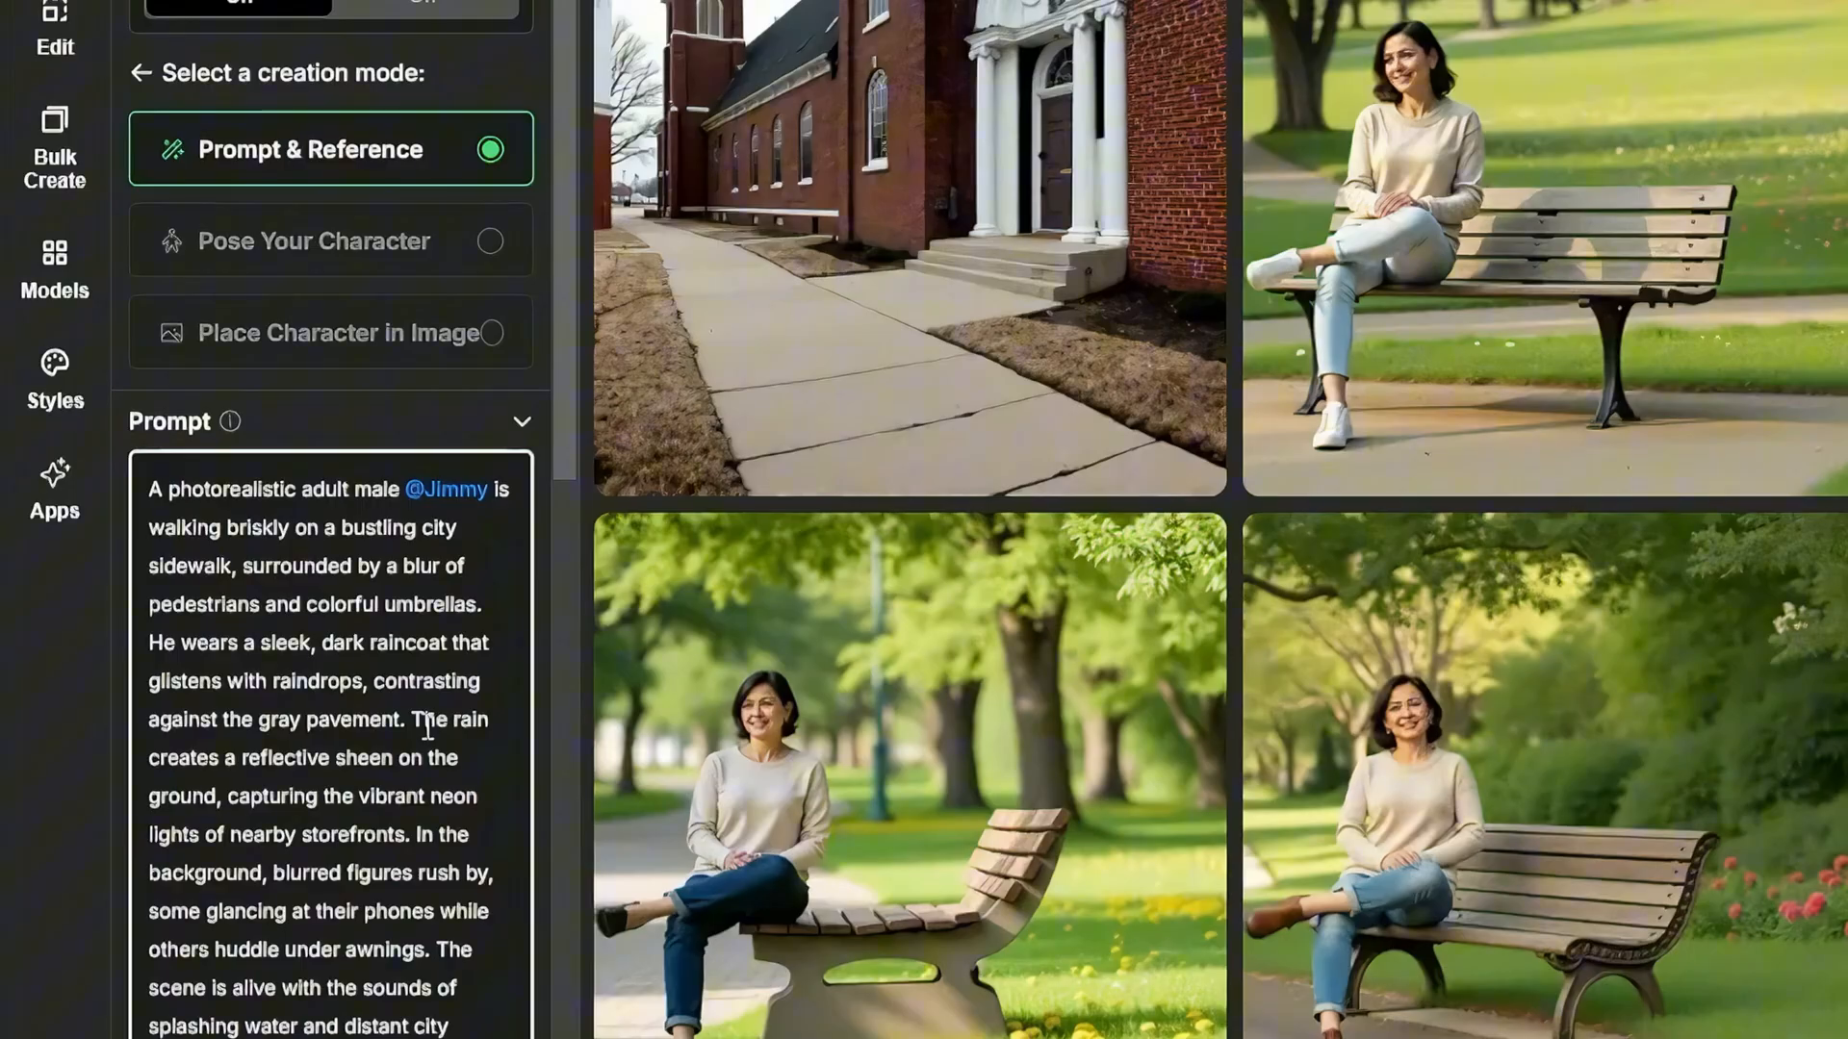
scroll(up, 3)
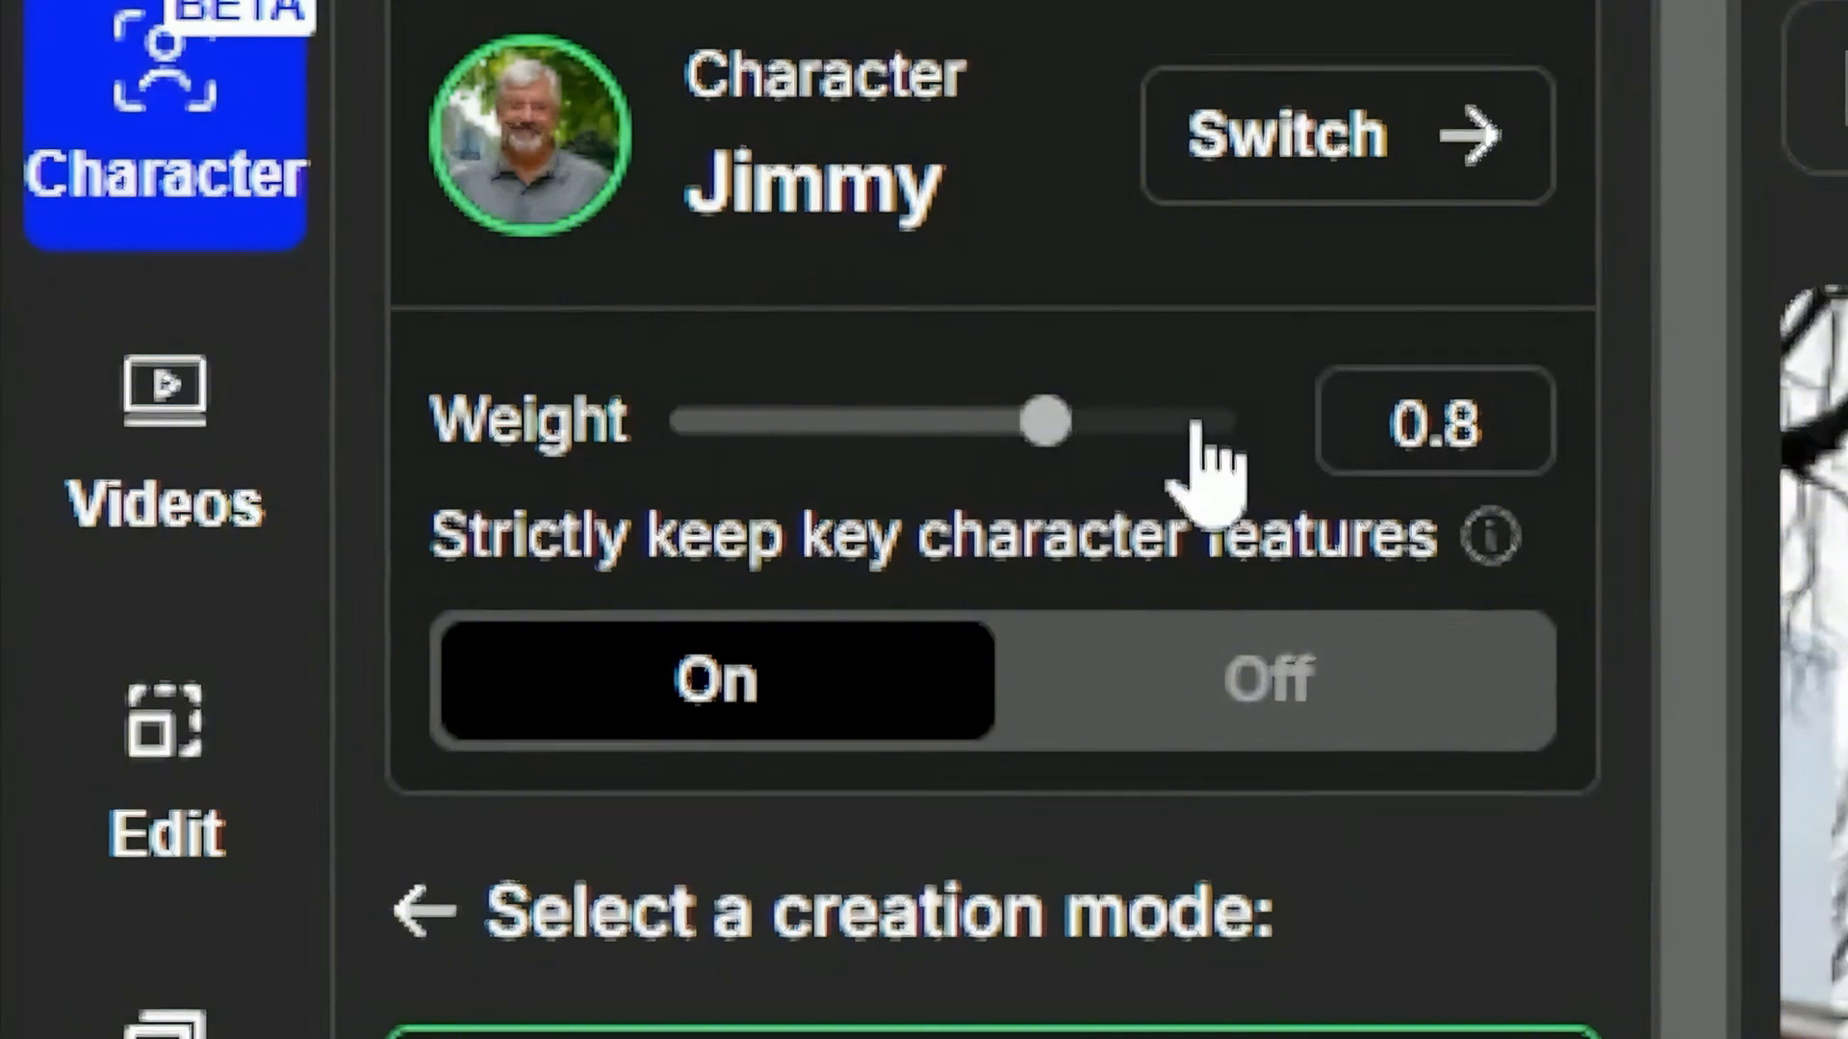
mouse_move(1200, 460)
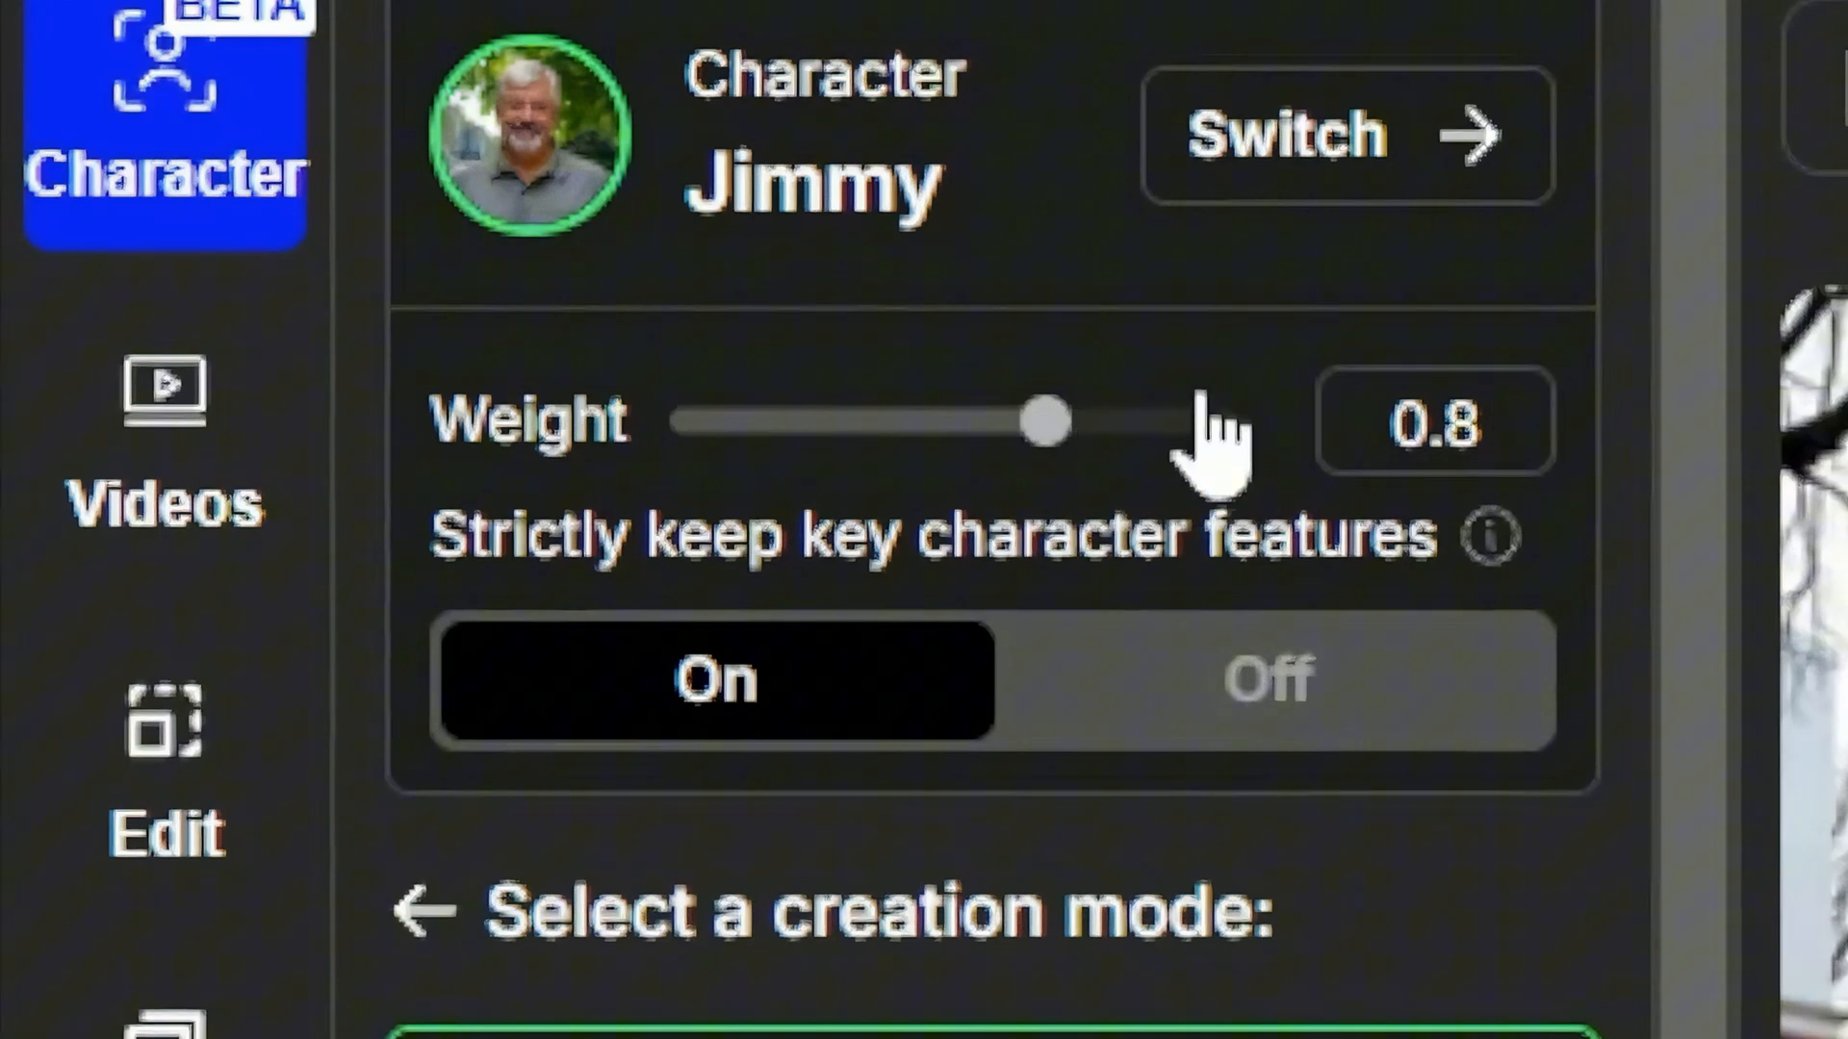
mouse_move(1143, 471)
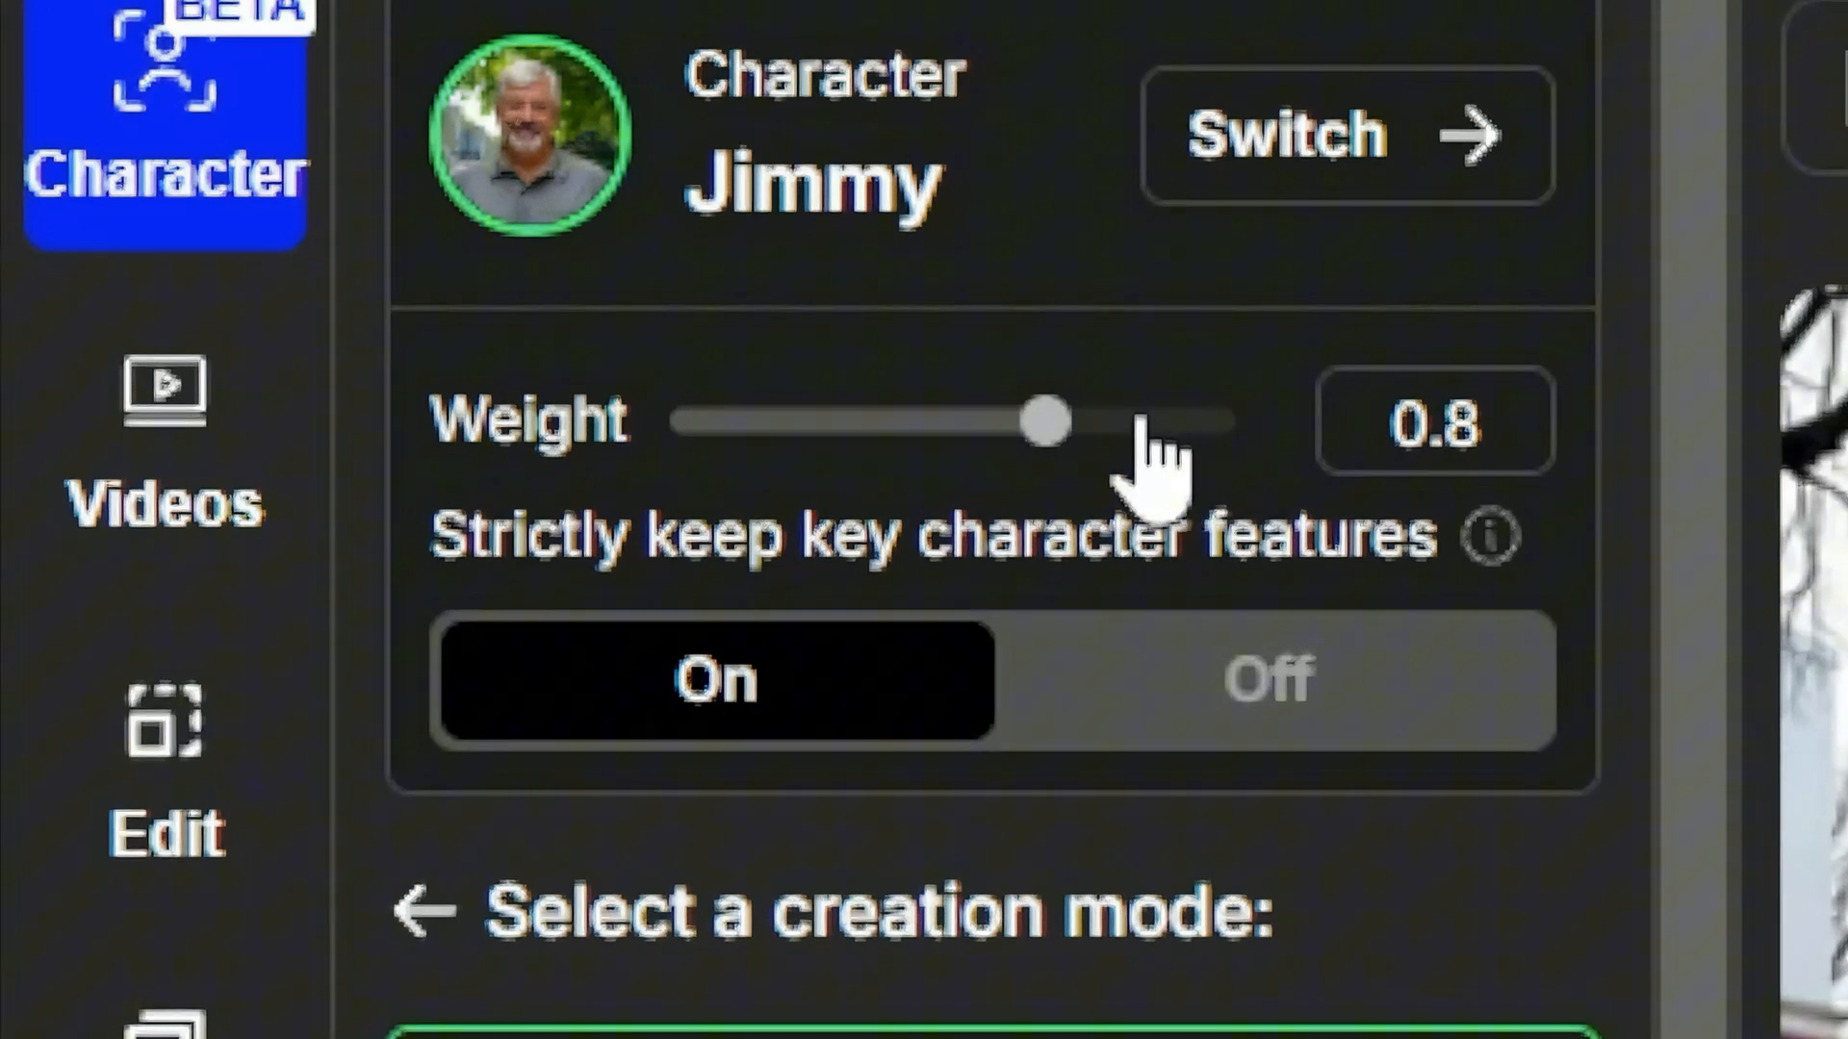
mouse_move(1249, 471)
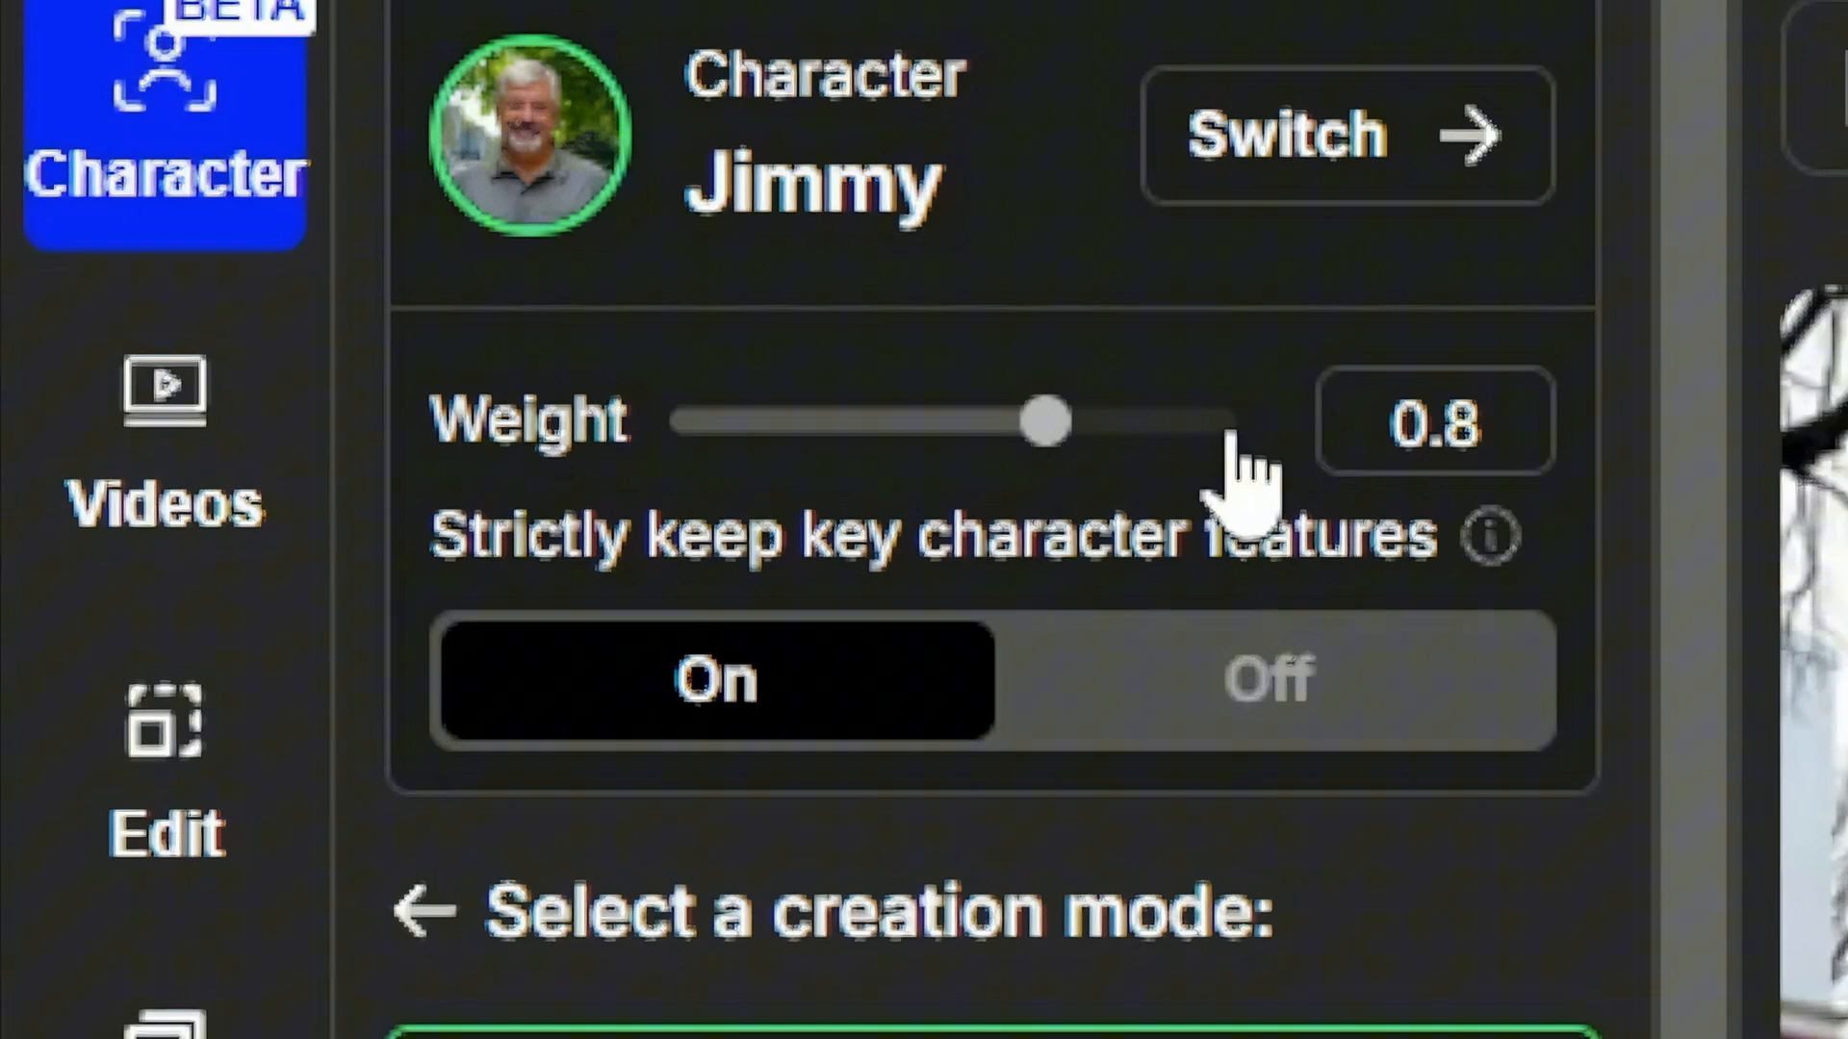
scroll(down, 3)
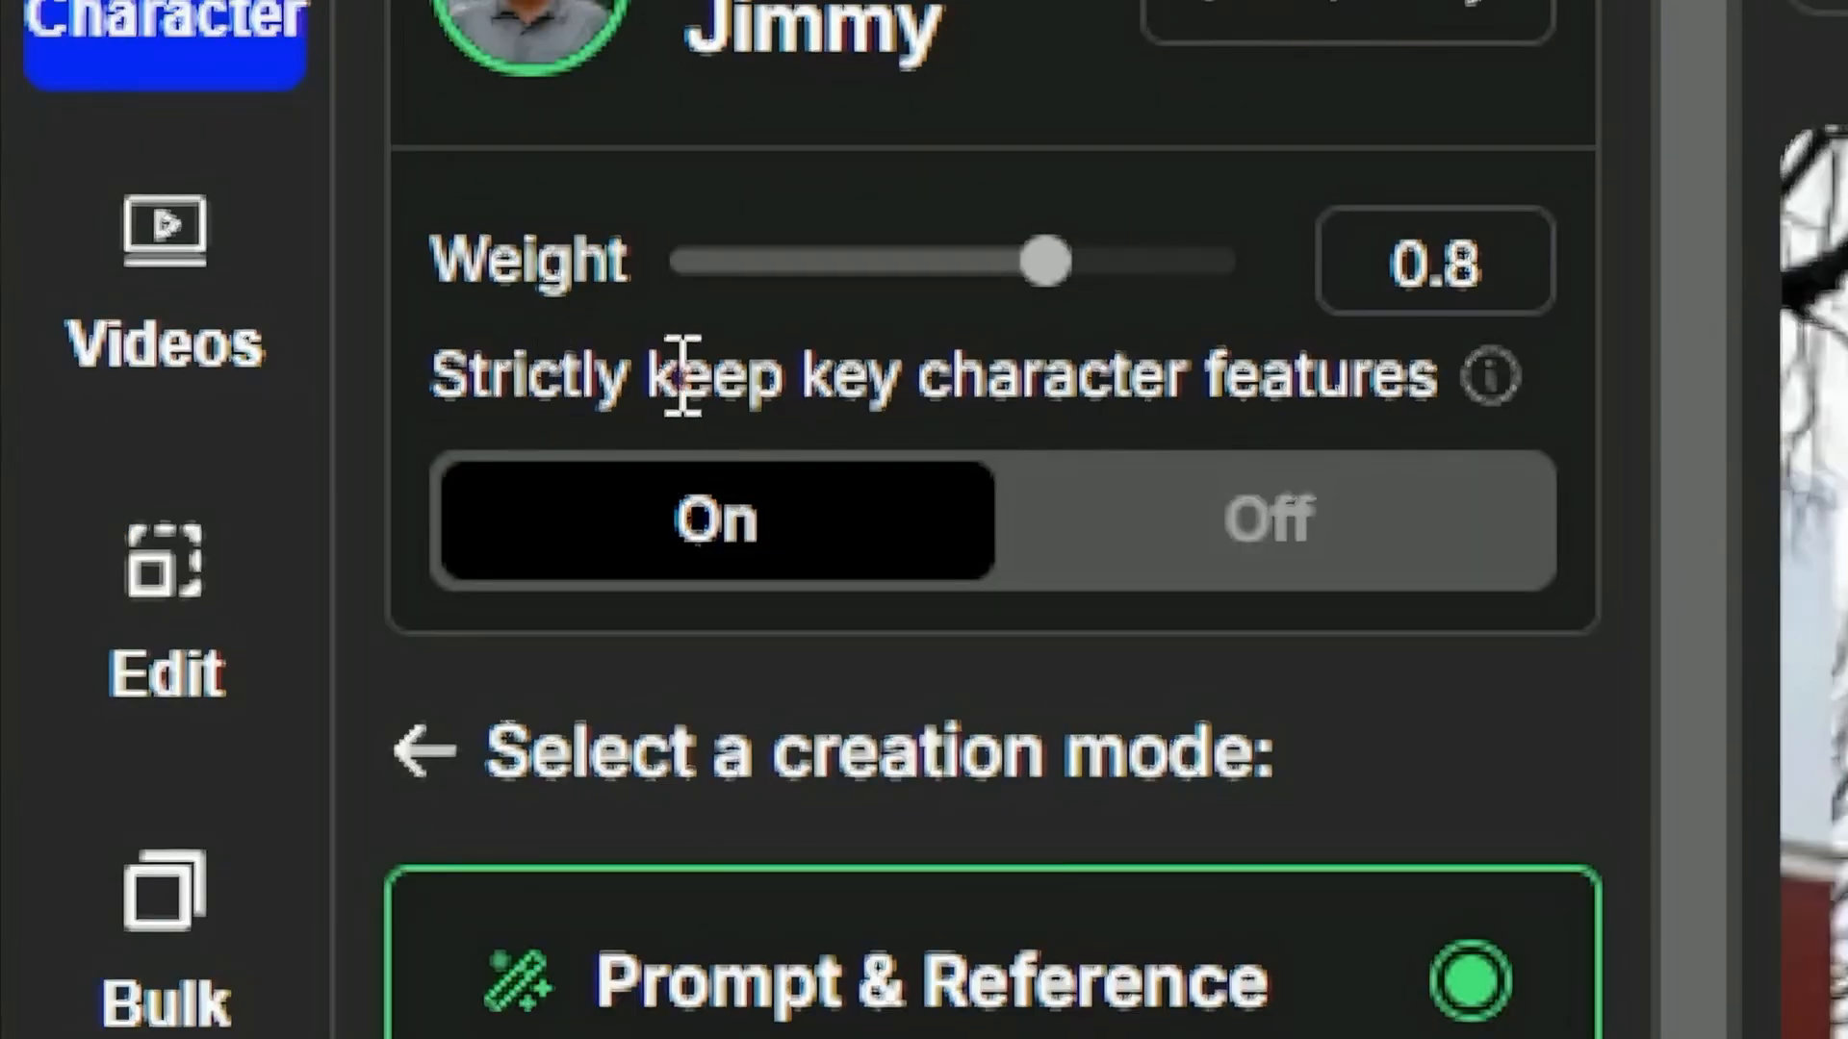
mouse_move(1490, 375)
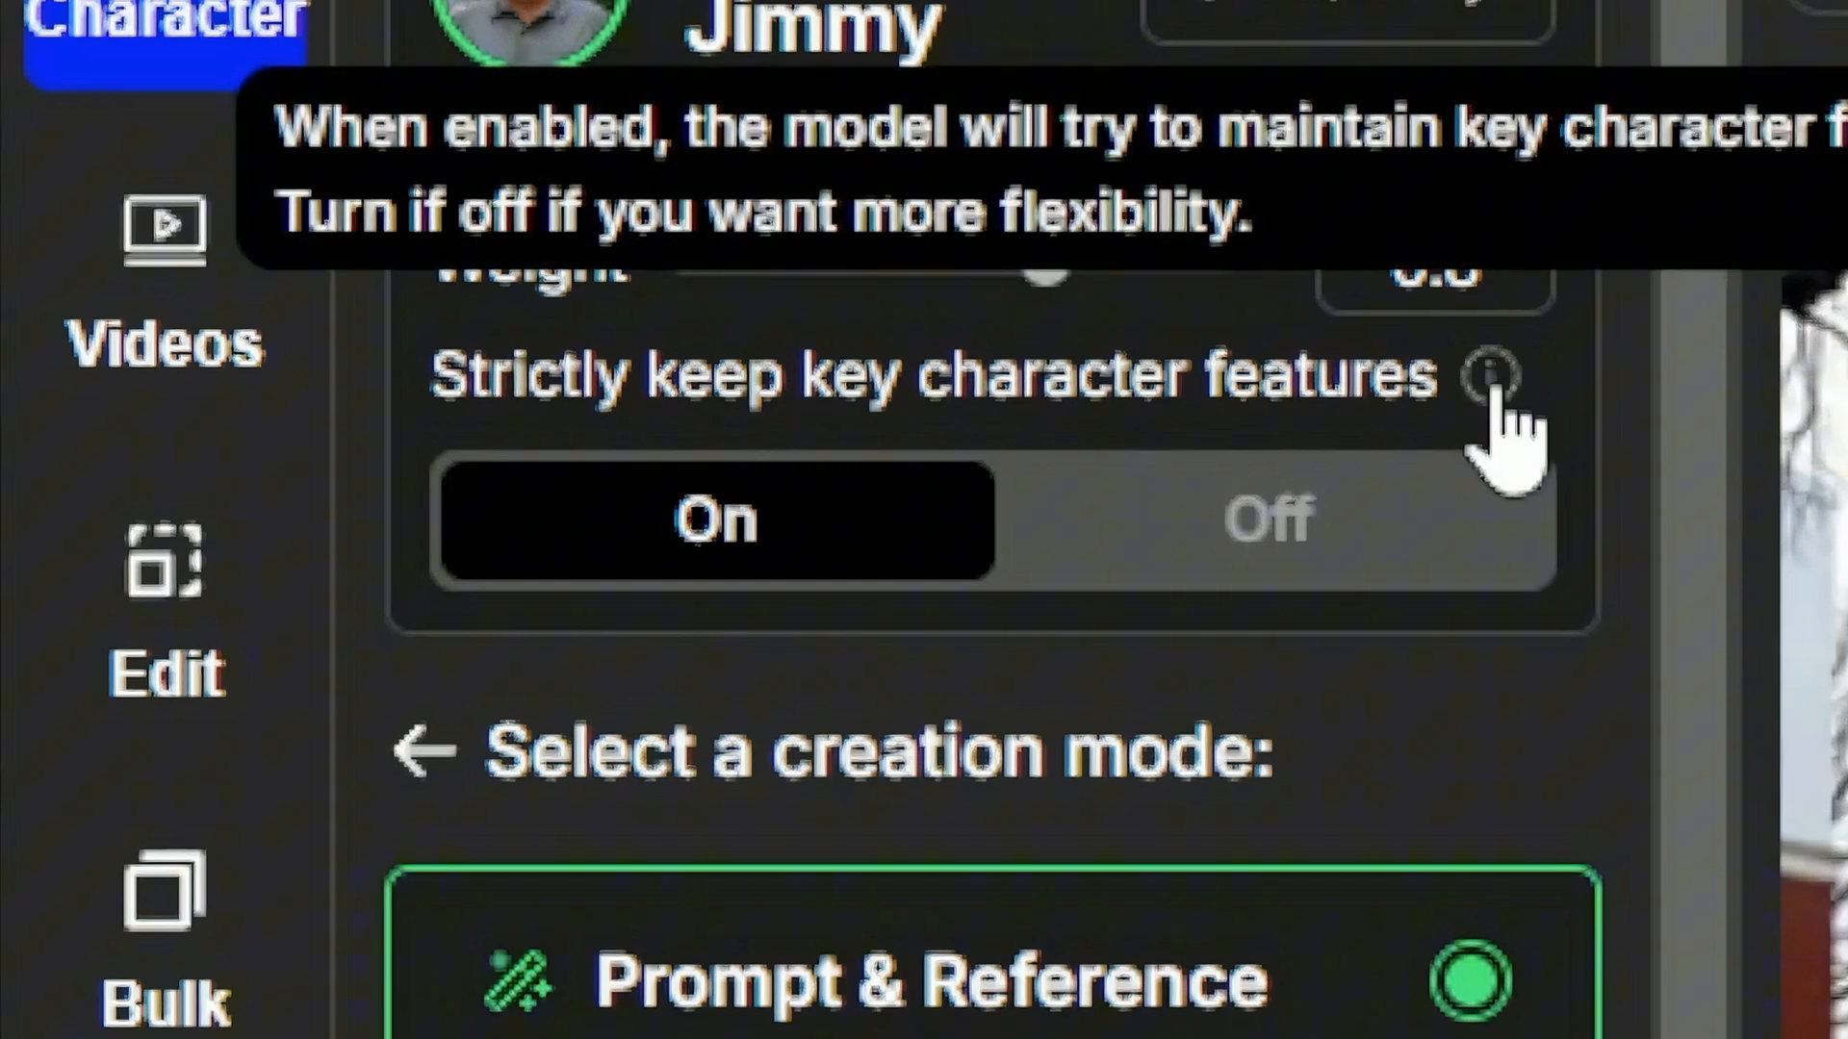
mouse_move(1490, 424)
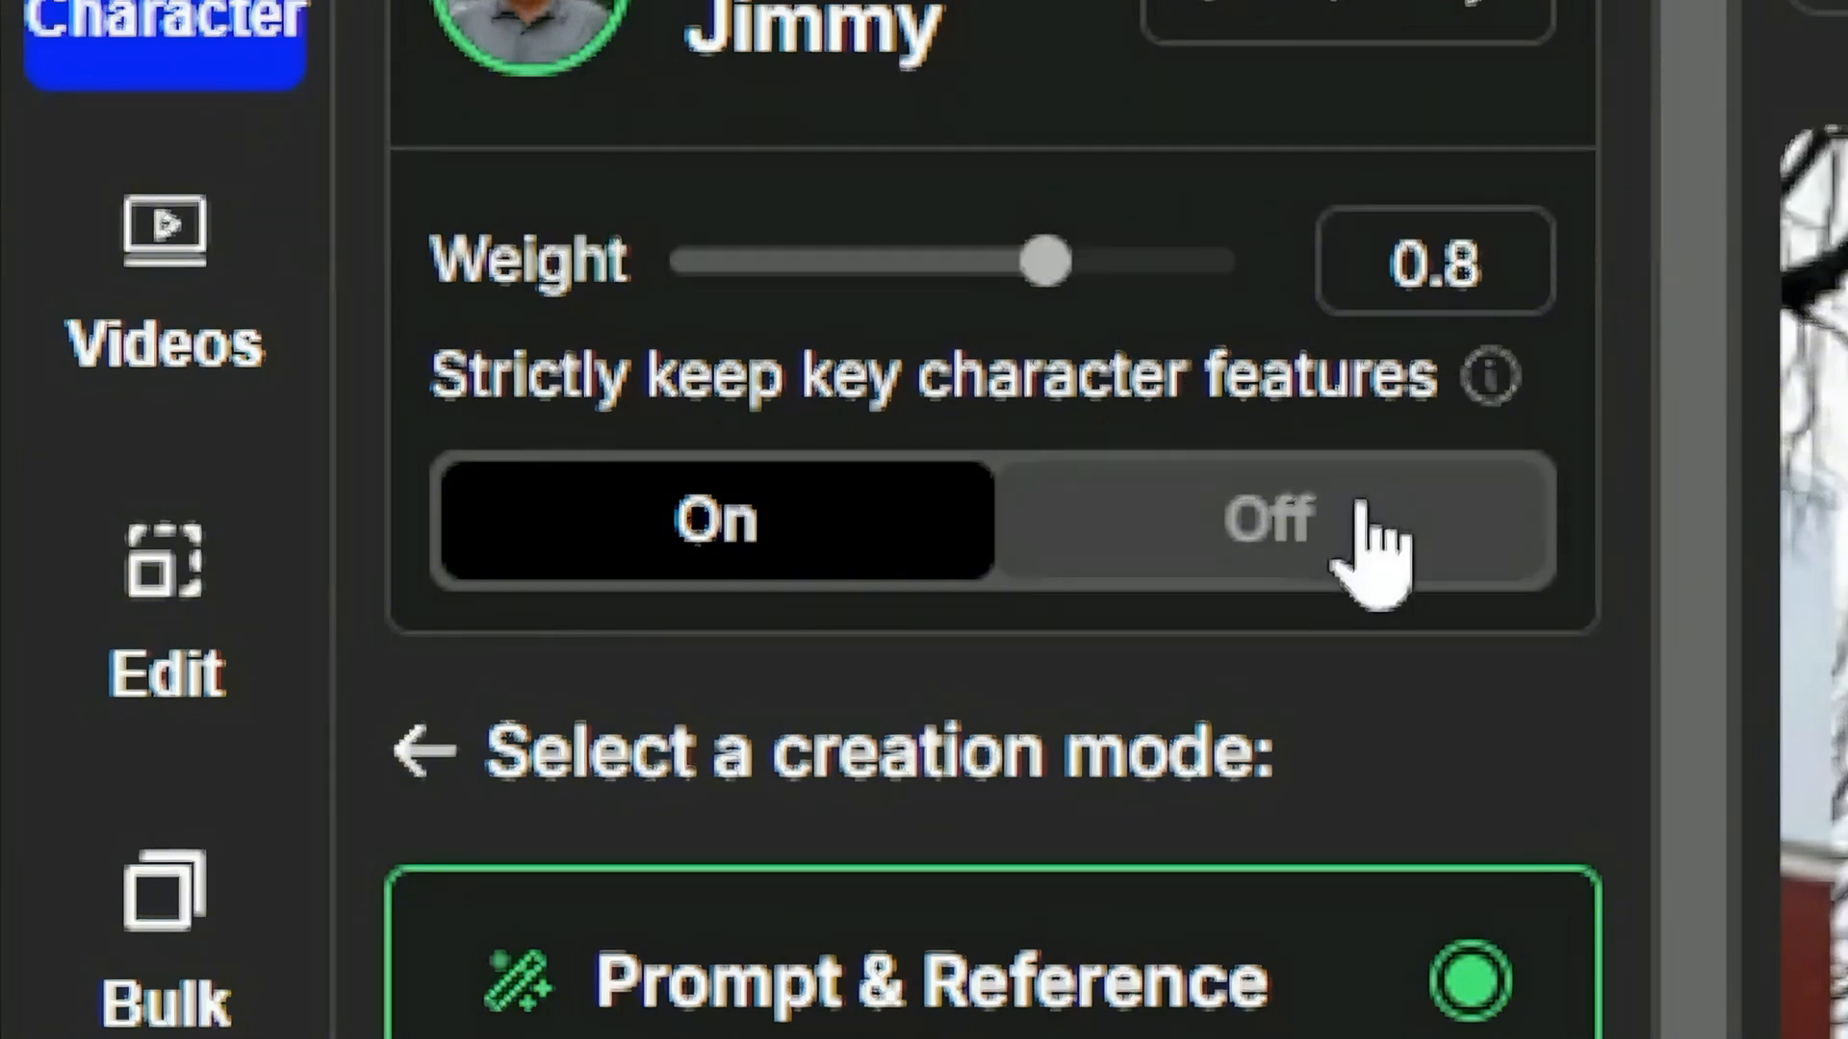
mouse_move(1309, 555)
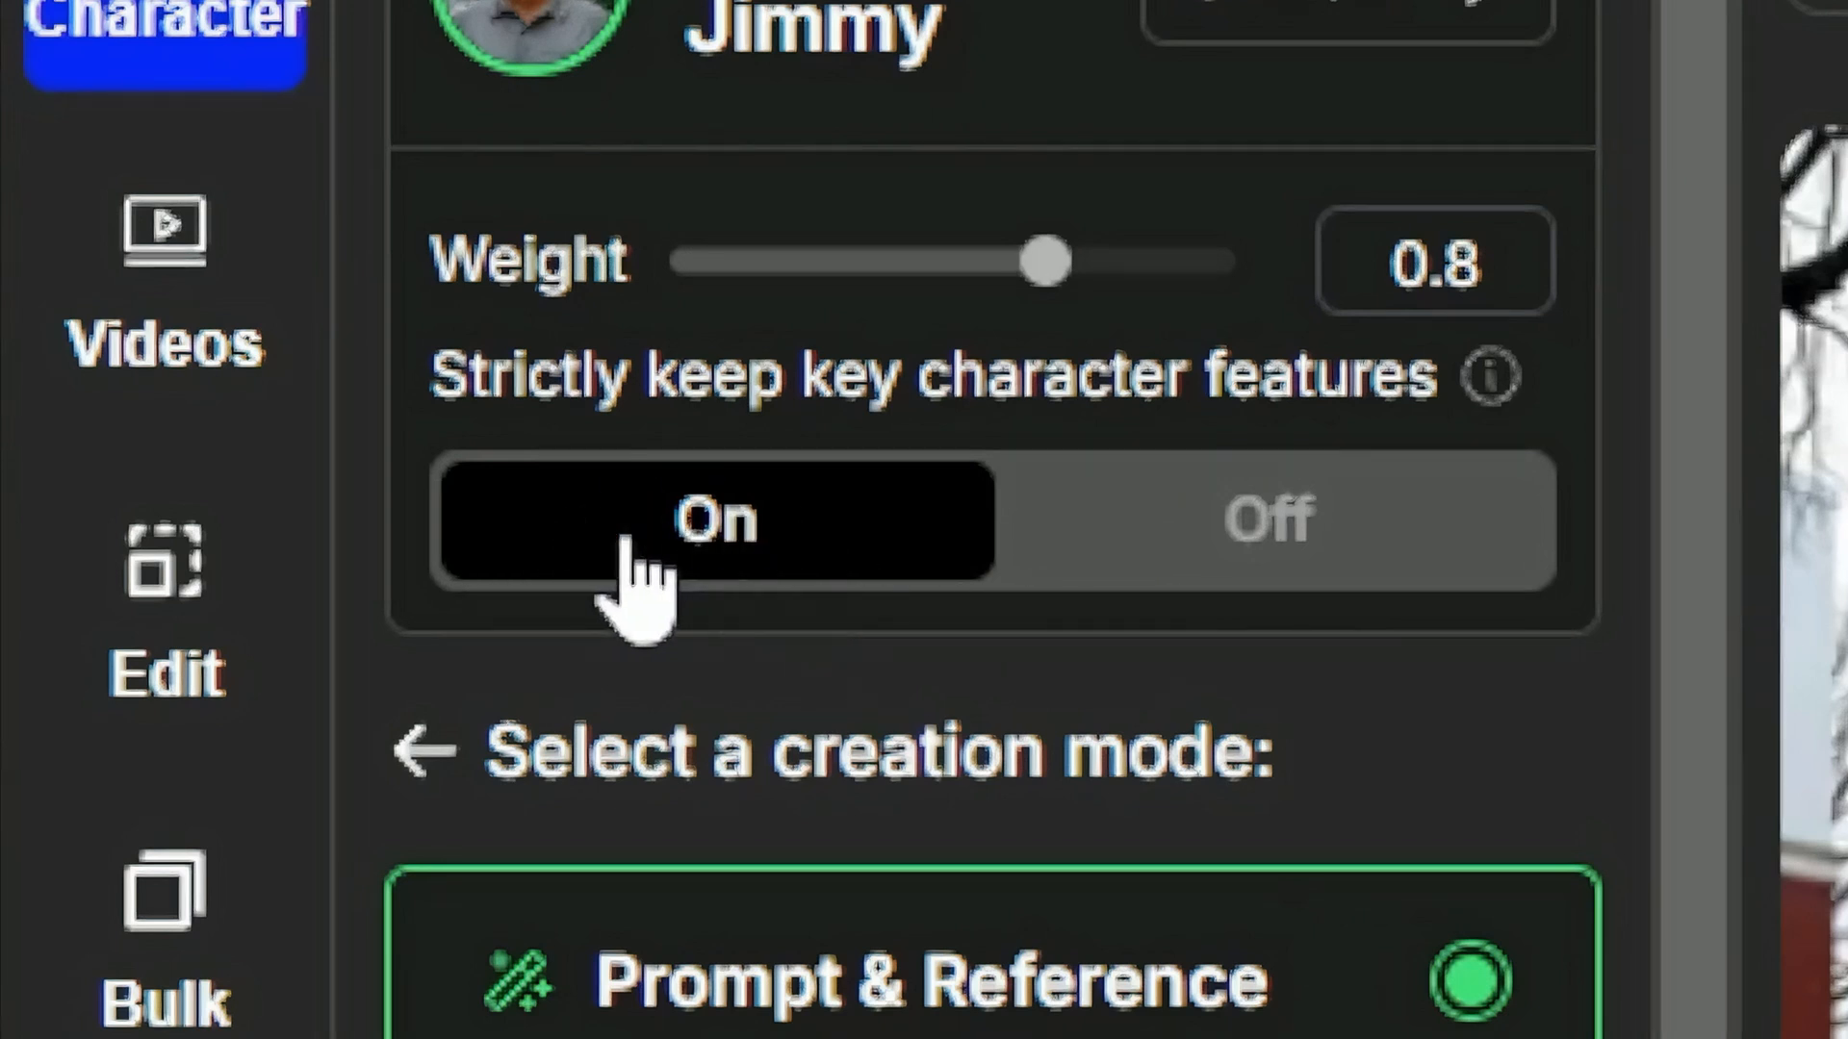
mouse_move(718, 577)
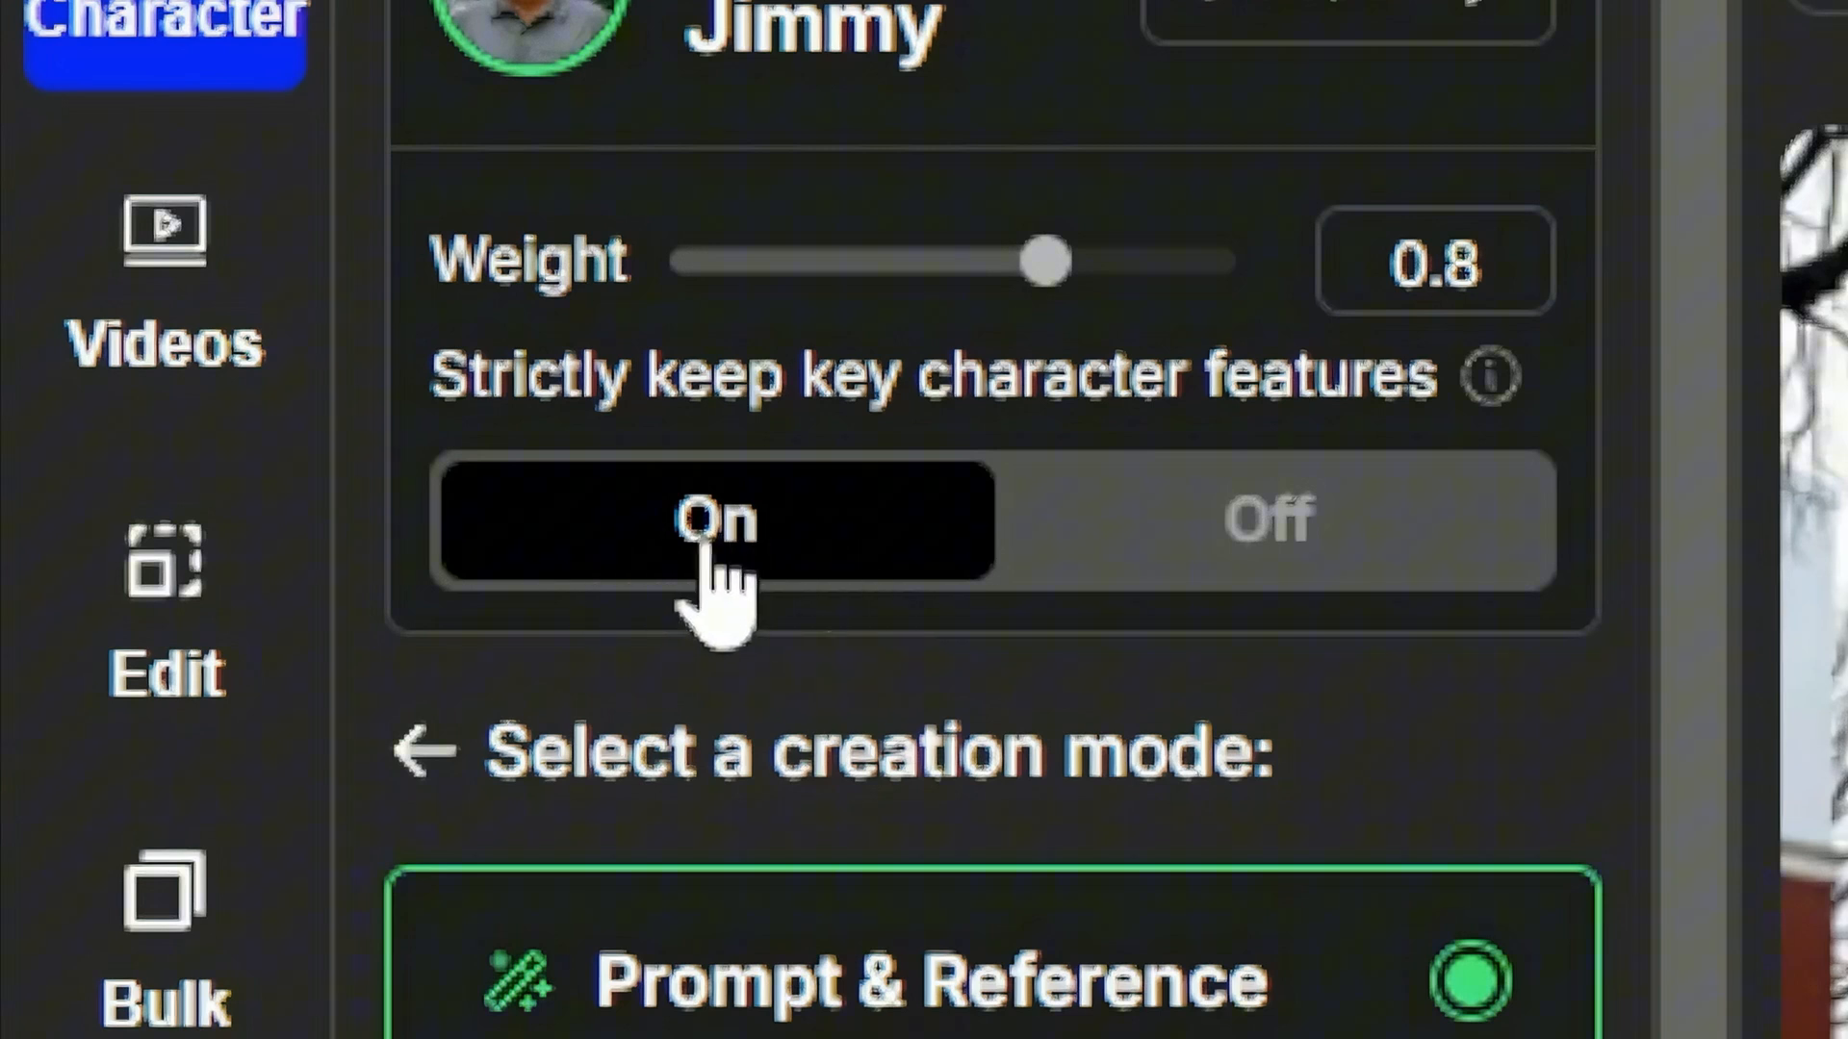
scroll(down, 3)
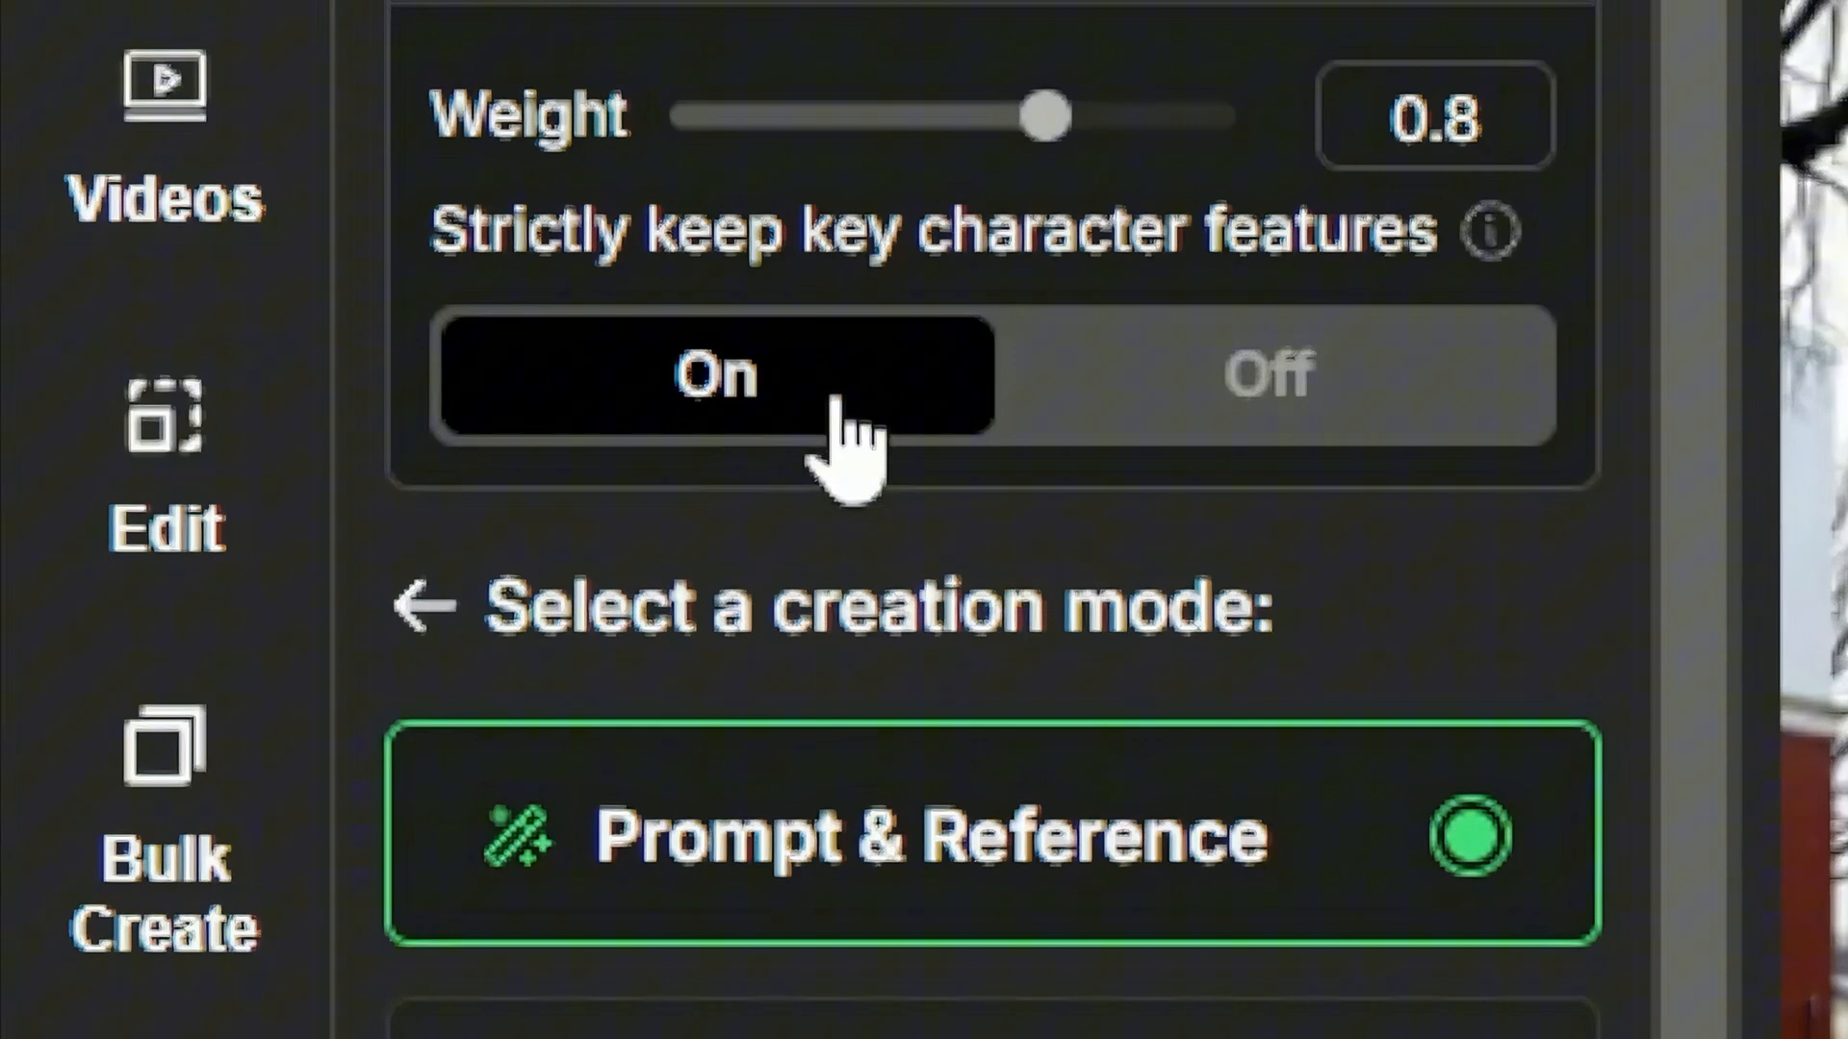
scroll(down, 3)
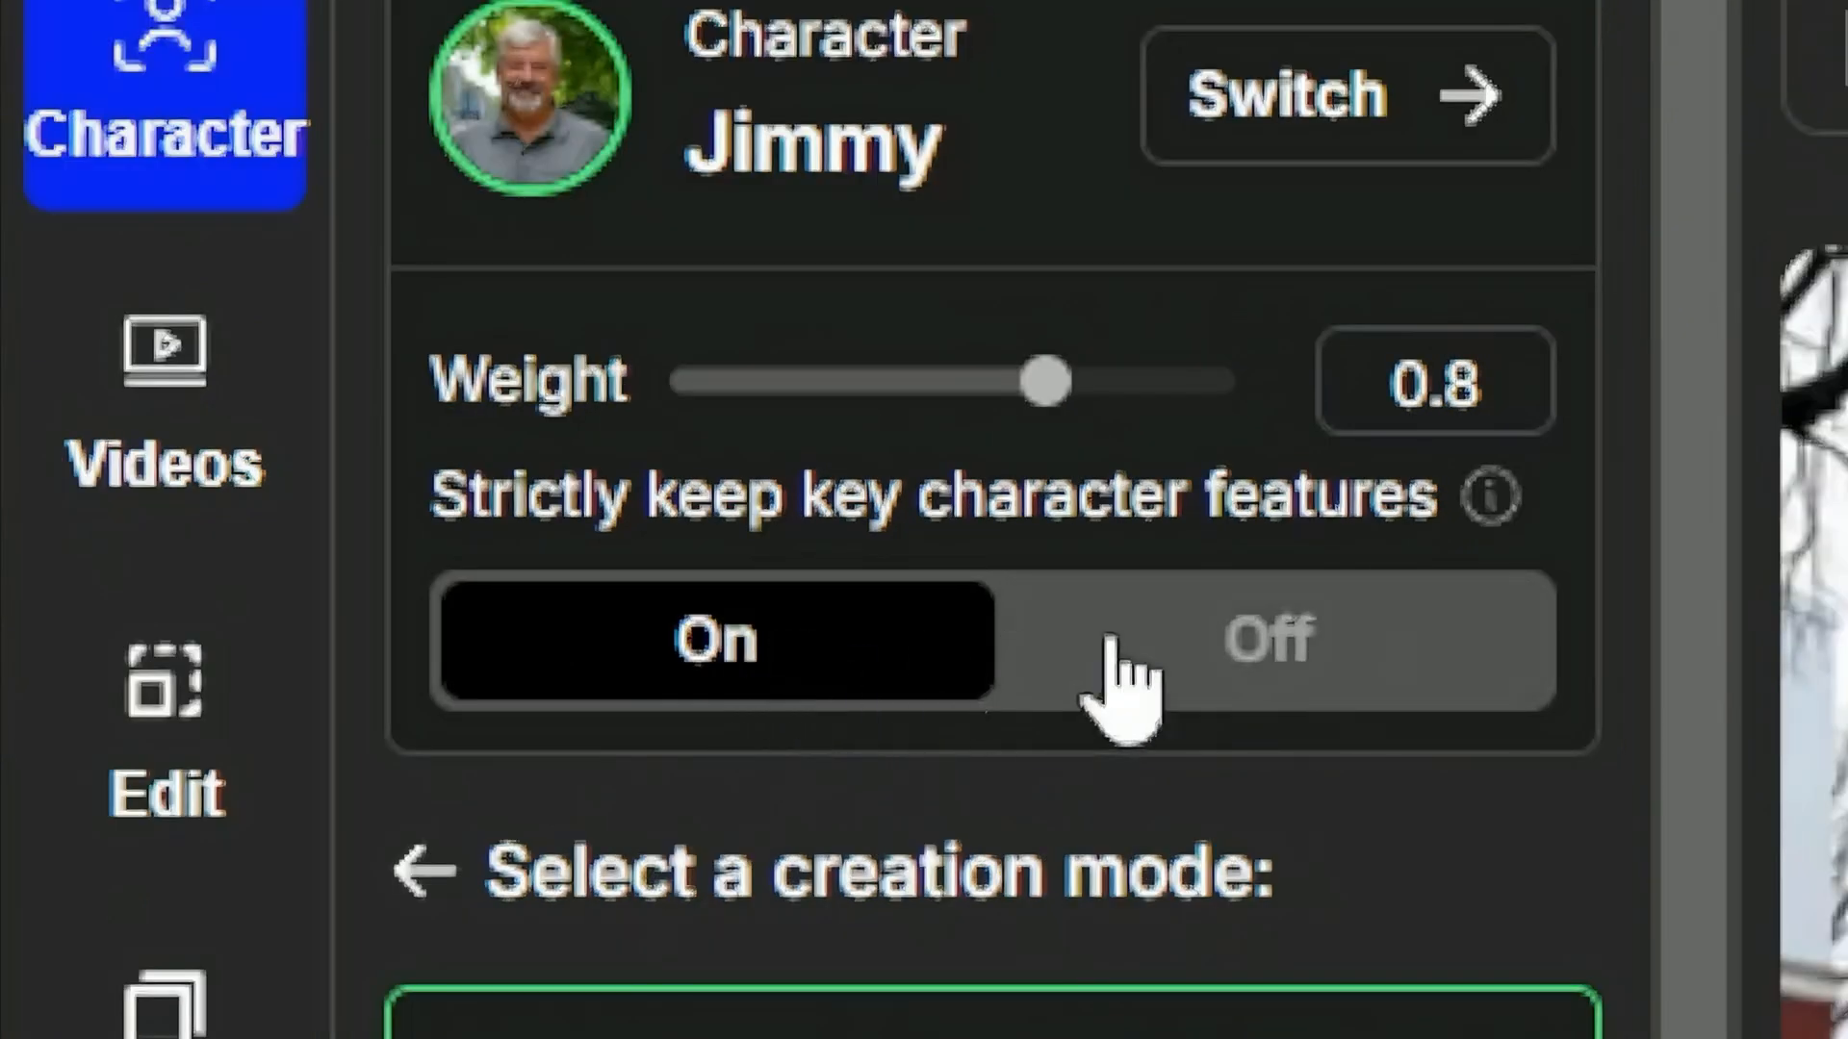
mouse_move(812, 661)
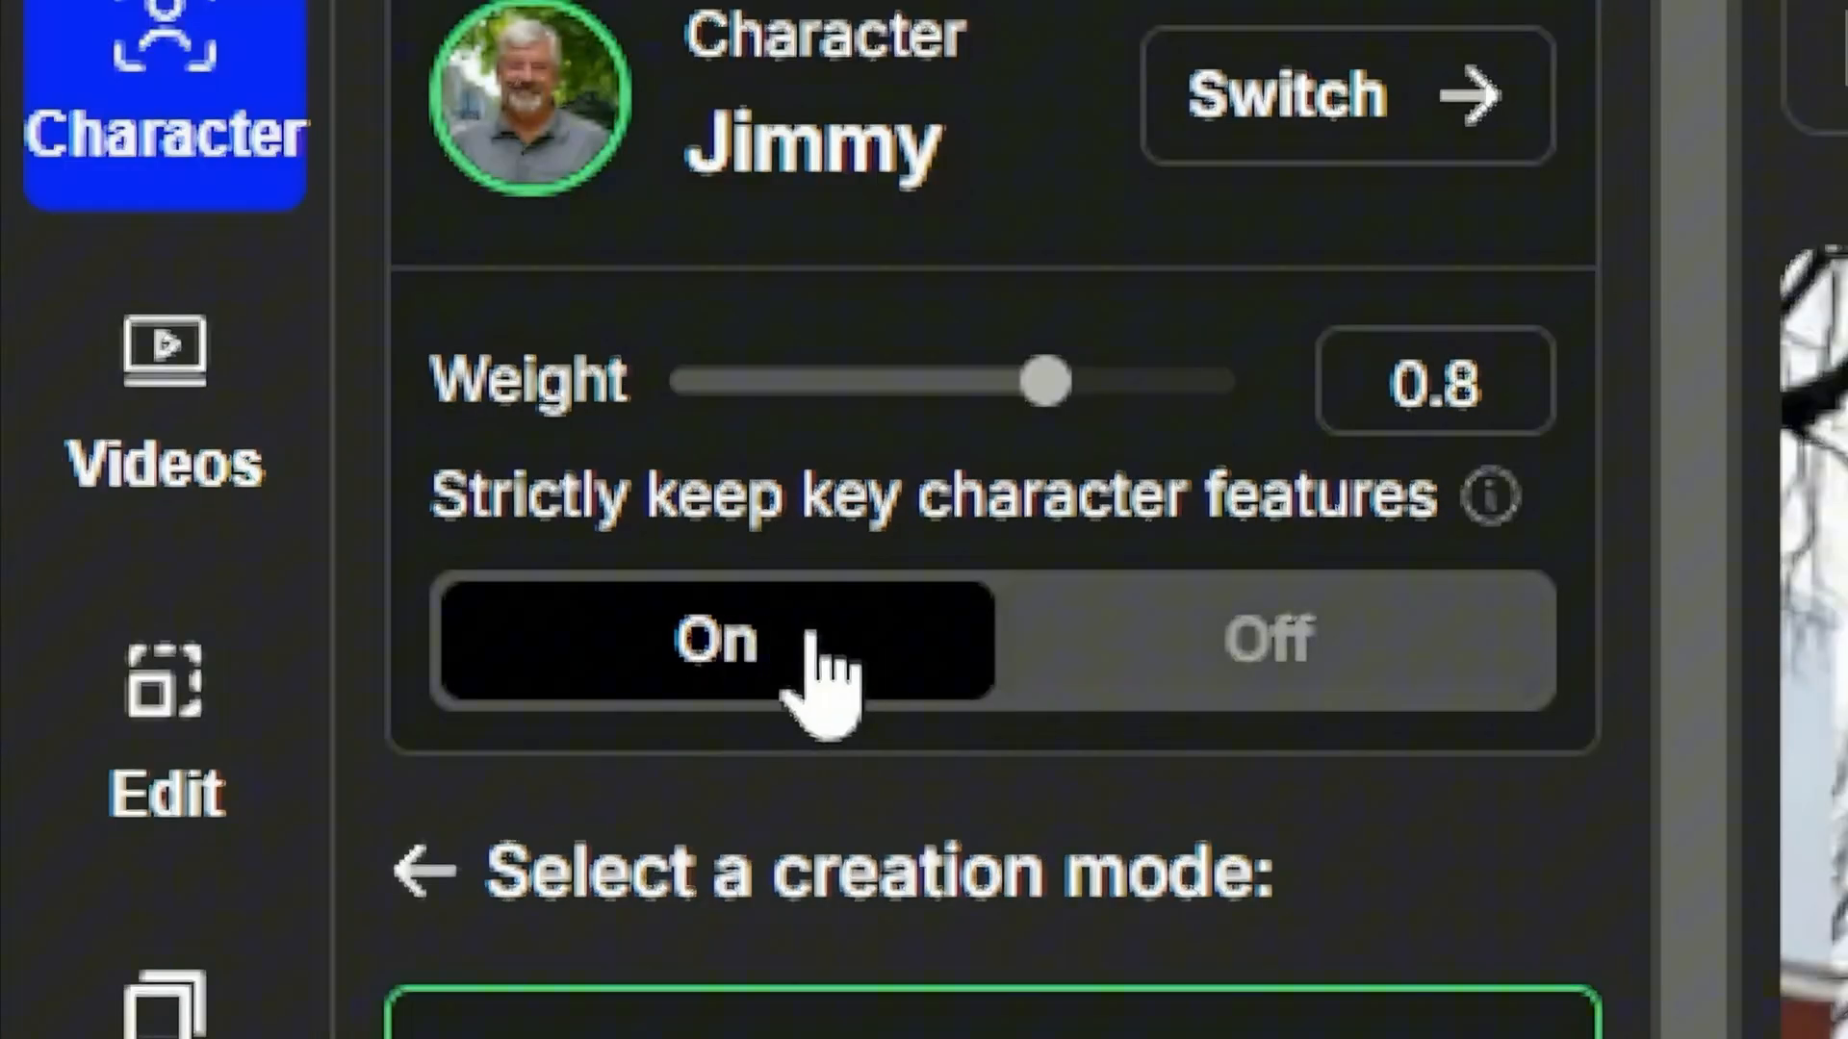
scroll(down, 3)
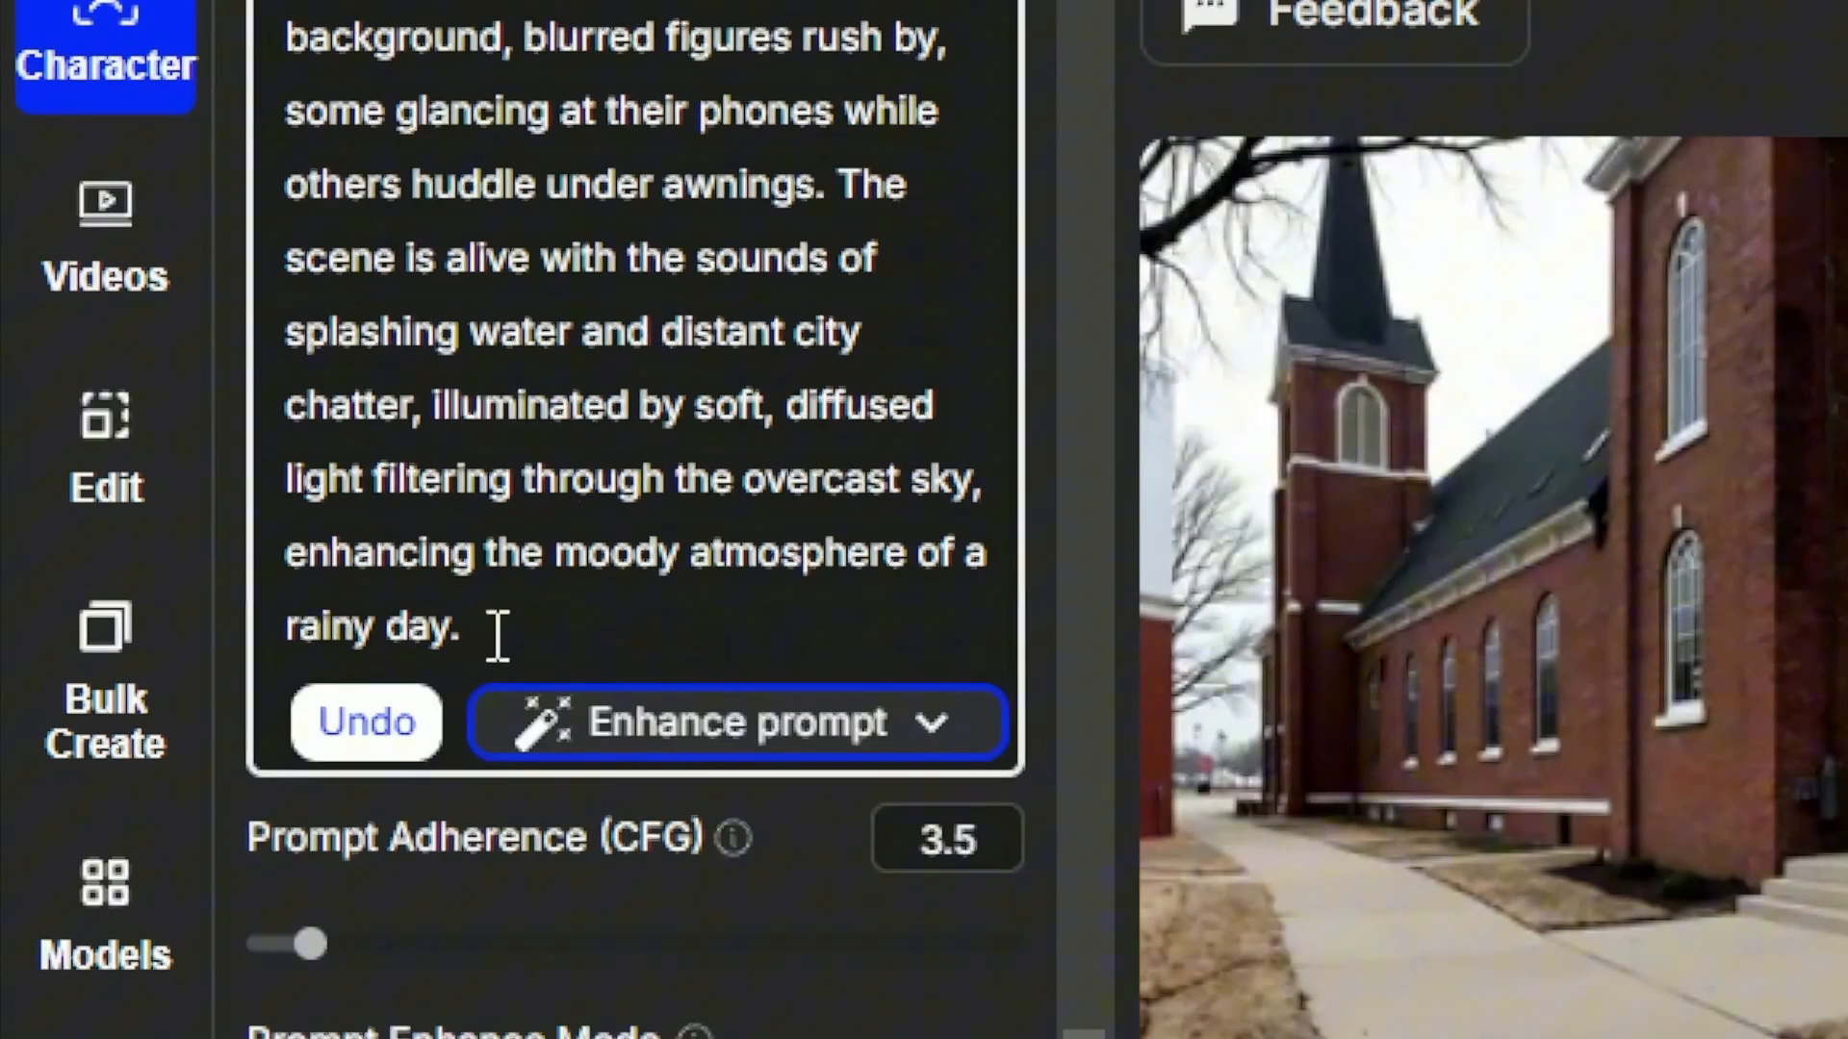
Review the prompt, output size and advanced settings down to the generated rainy-street images
scroll(down, 3)
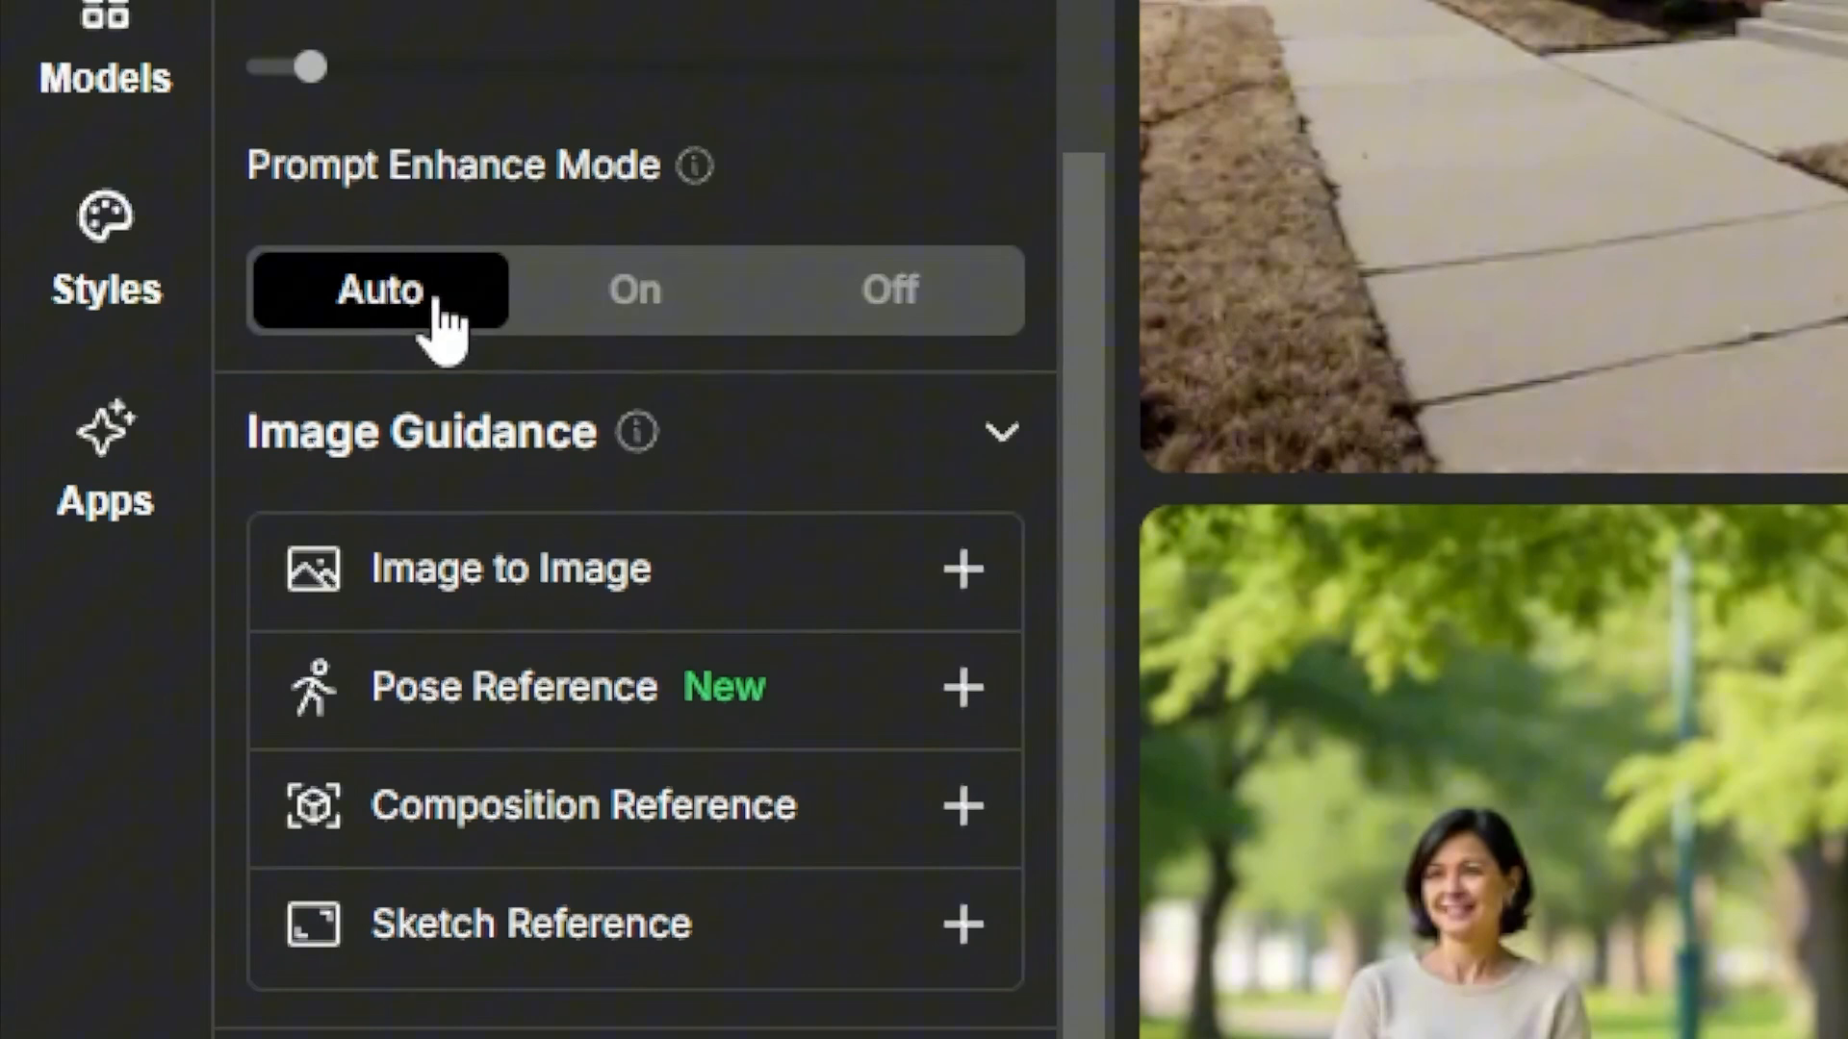
mouse_move(379, 329)
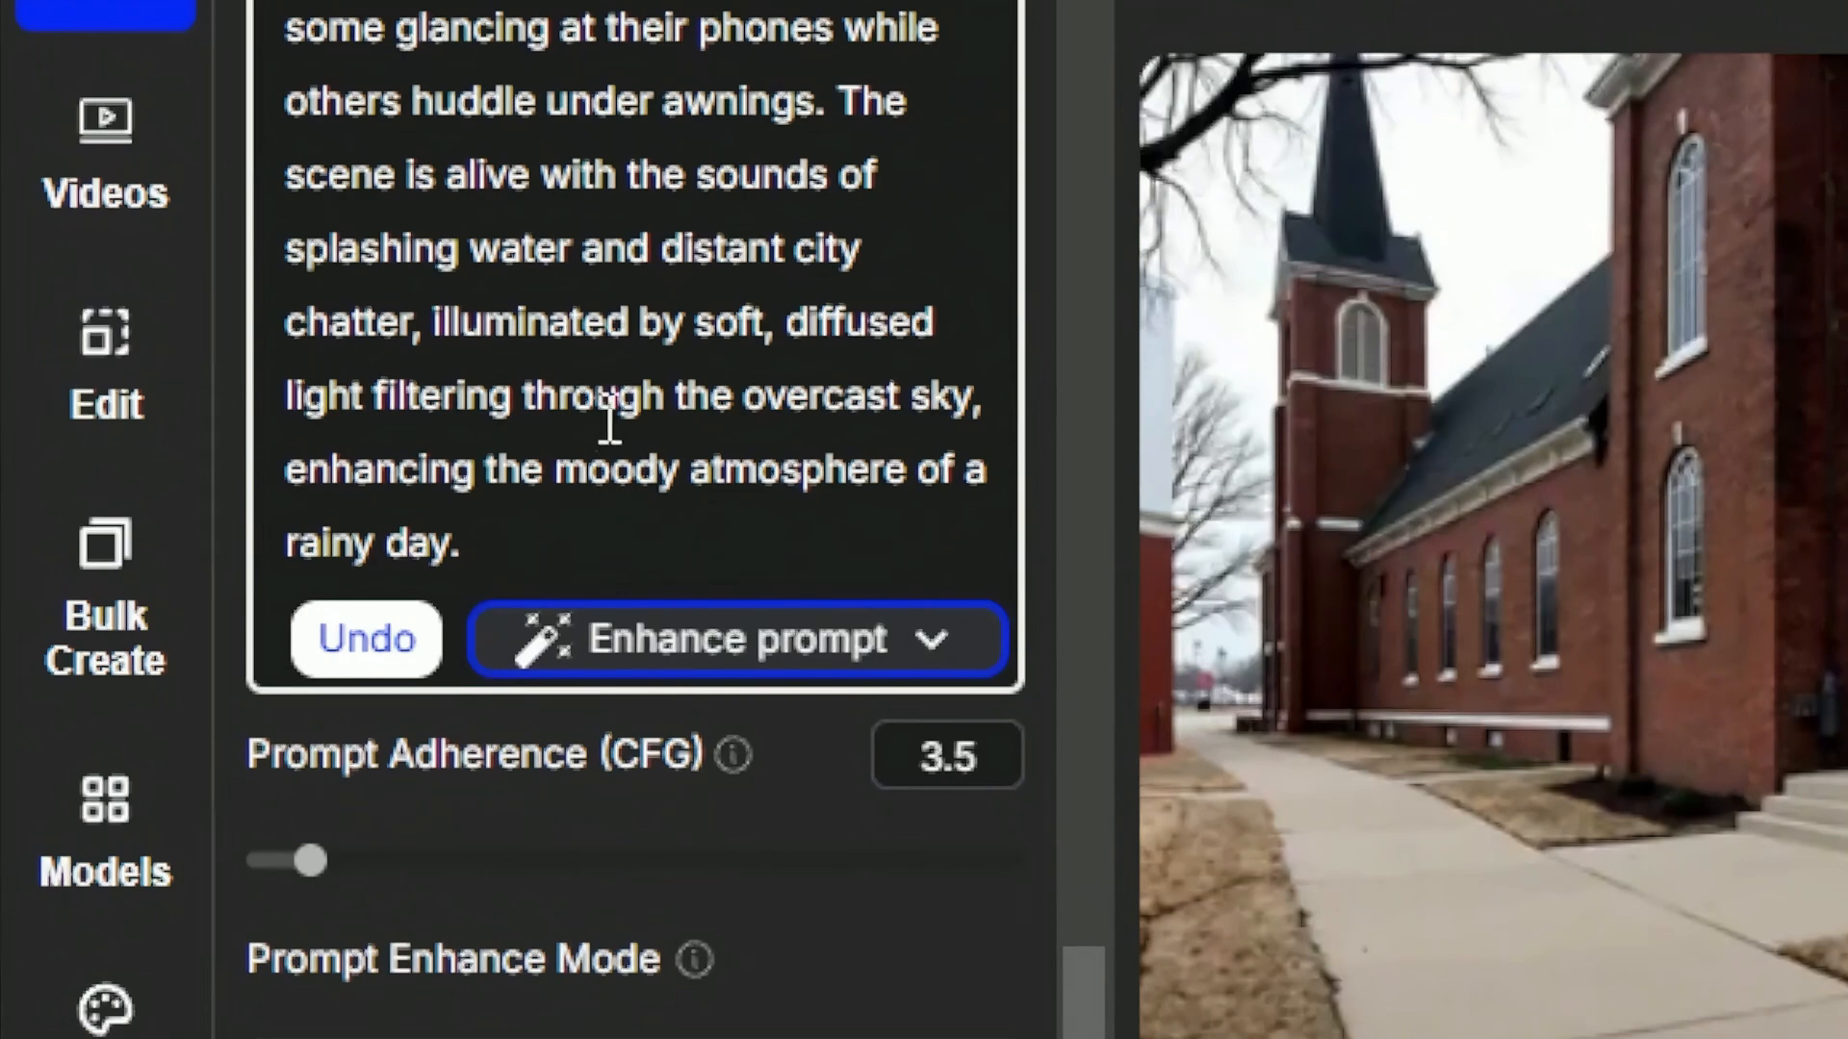
scroll(down, 3)
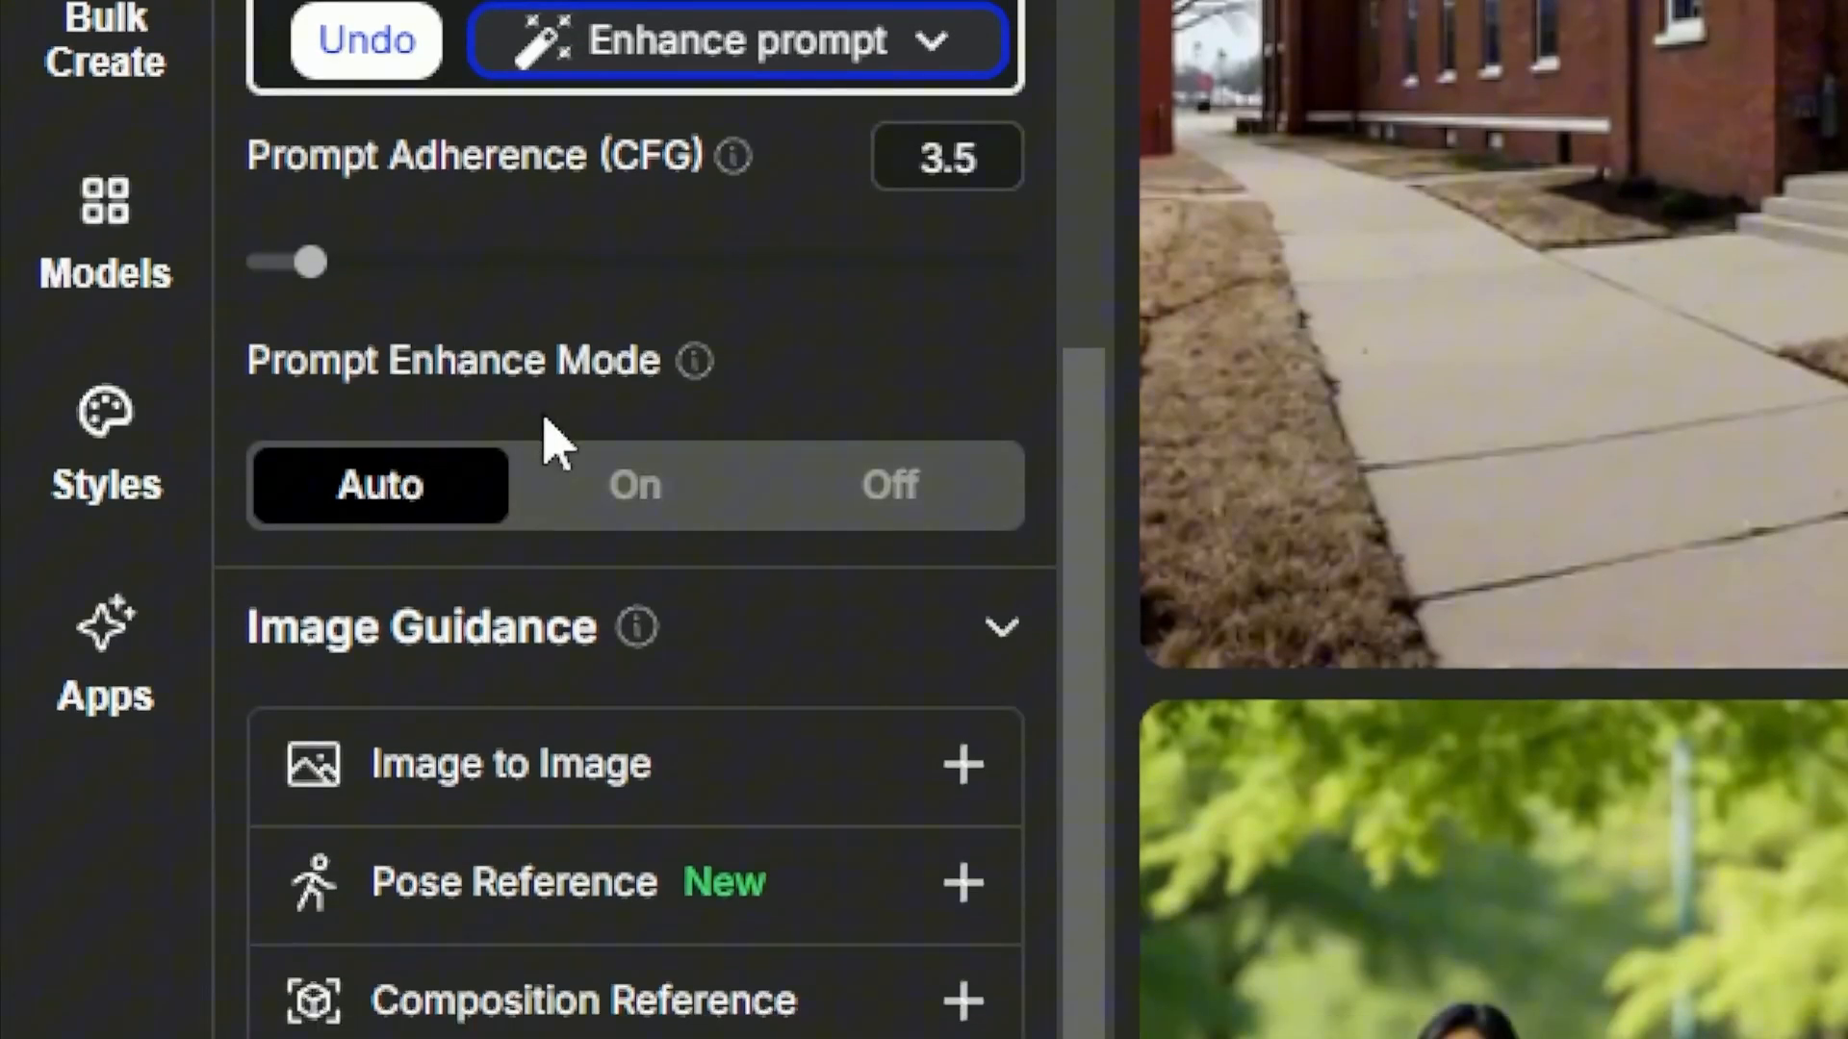
scroll(down, 3)
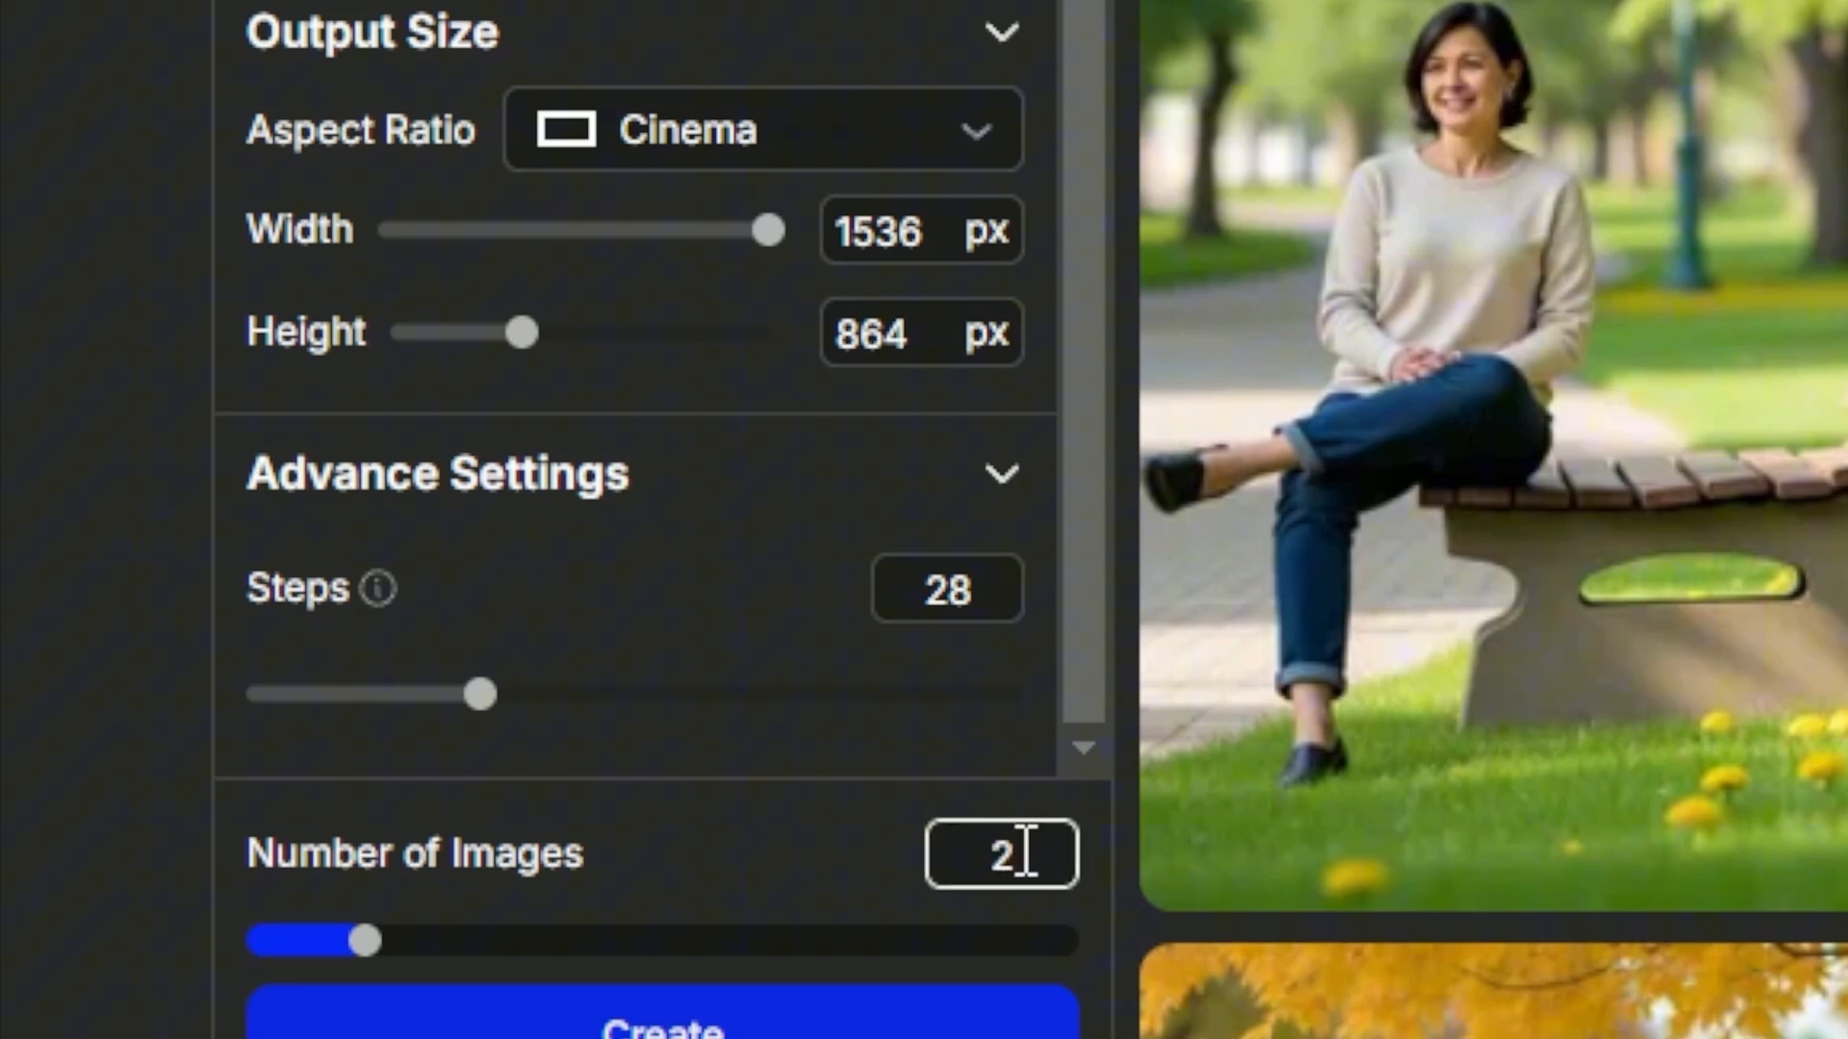
scroll(down, 3)
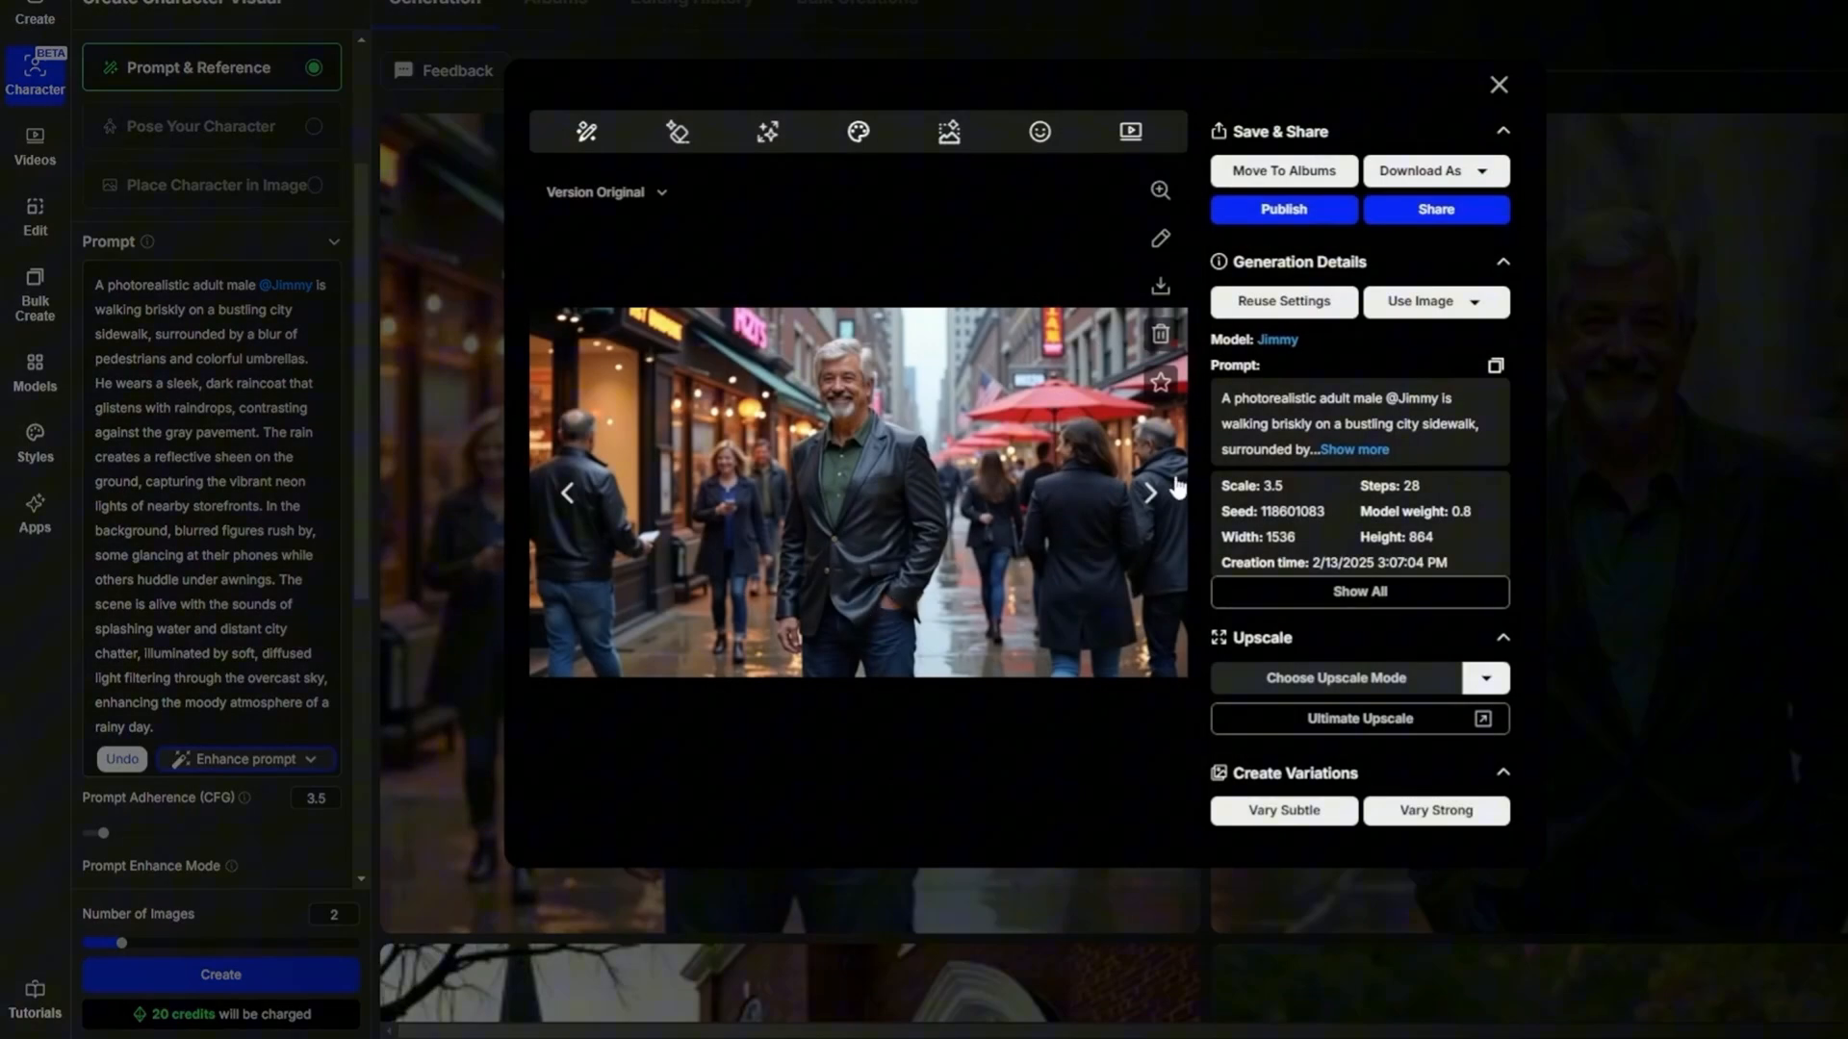
View a generated close-up portrait of Jimmy full size in the Photos viewer
click(1147, 493)
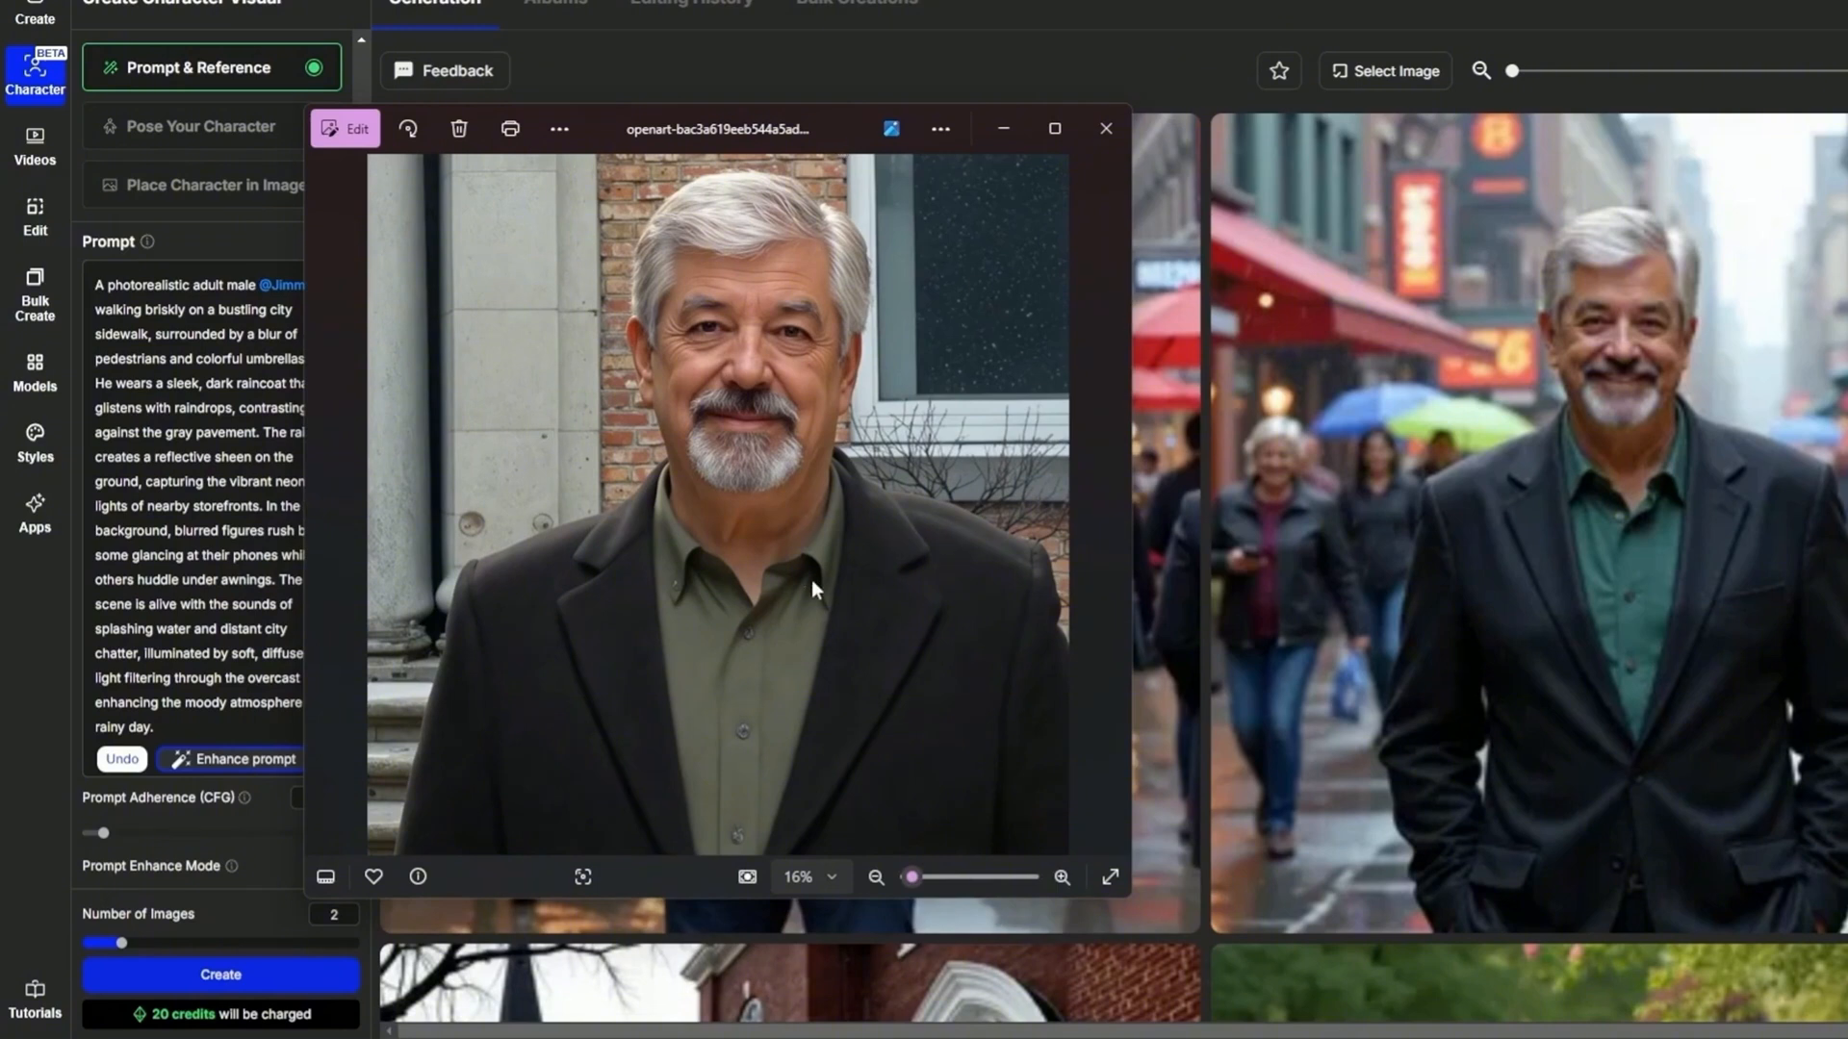
mouse_move(1305, 504)
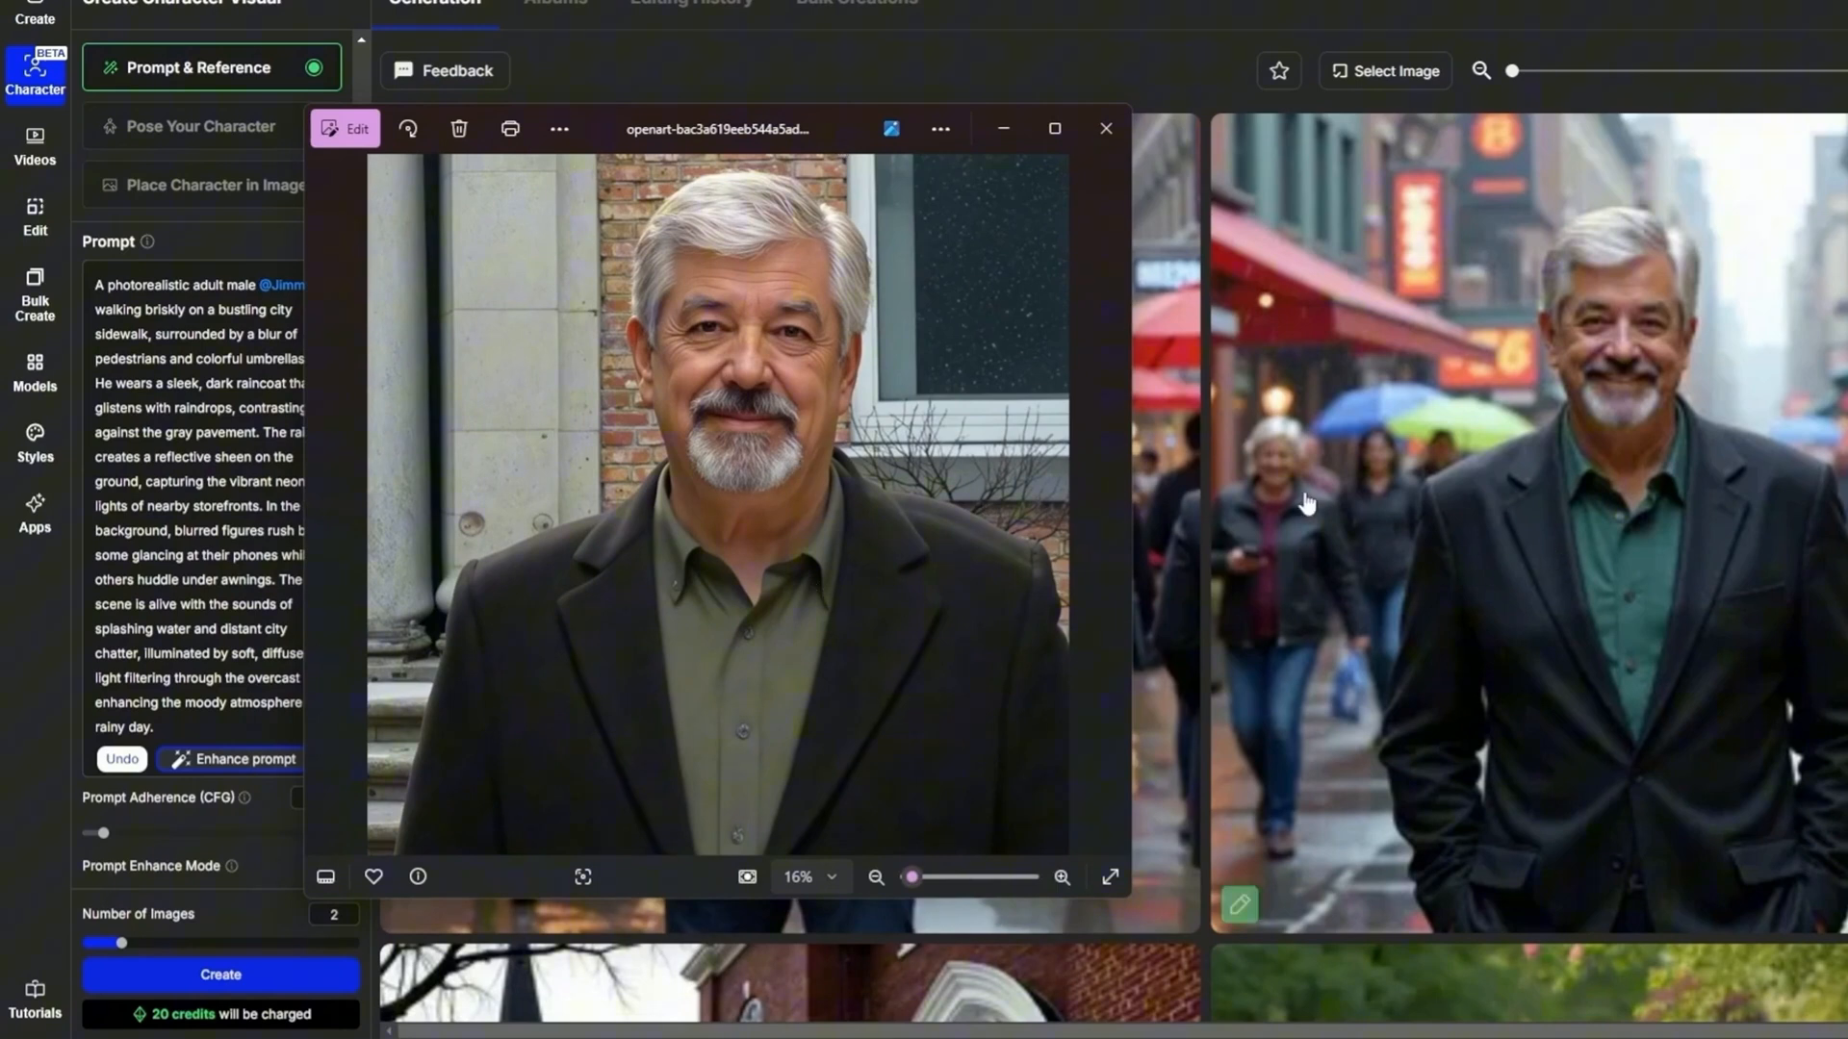
Leave the viewer and switch Jimmy's visual to Pose Your Character mode with pose weight 0.65
click(1105, 127)
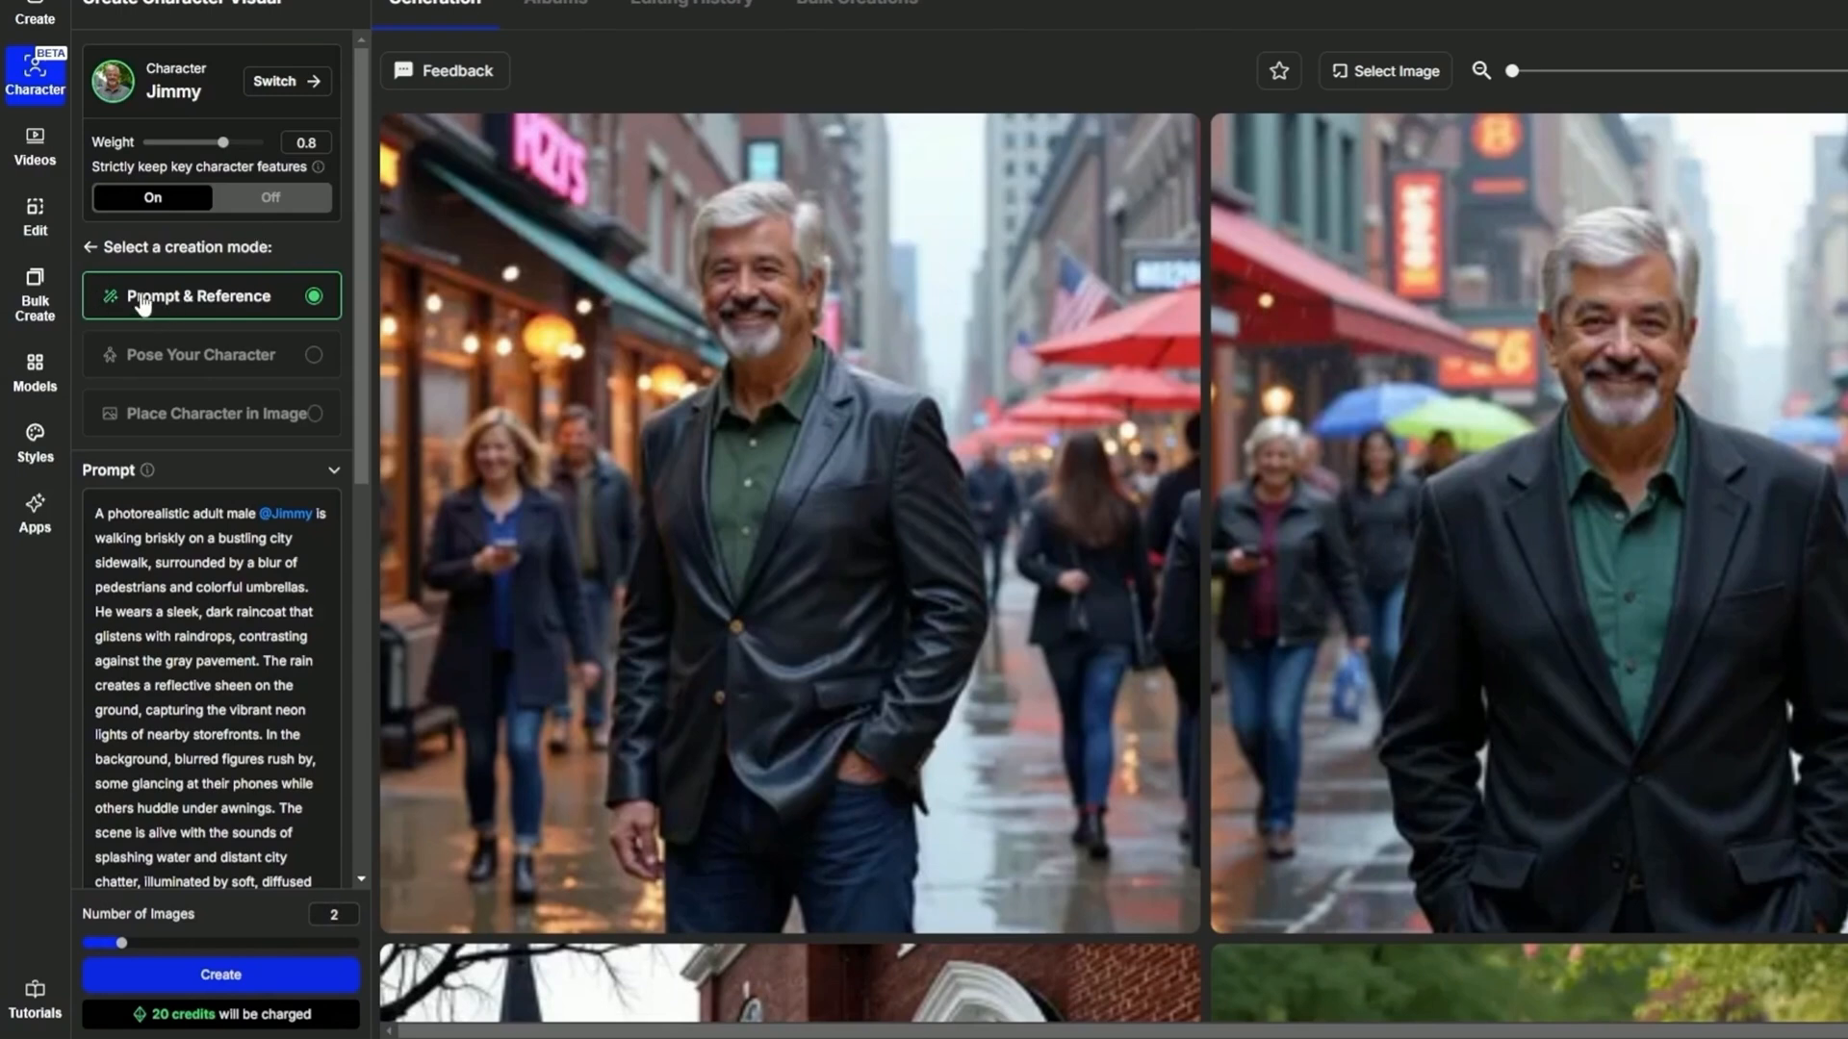
mouse_move(188, 304)
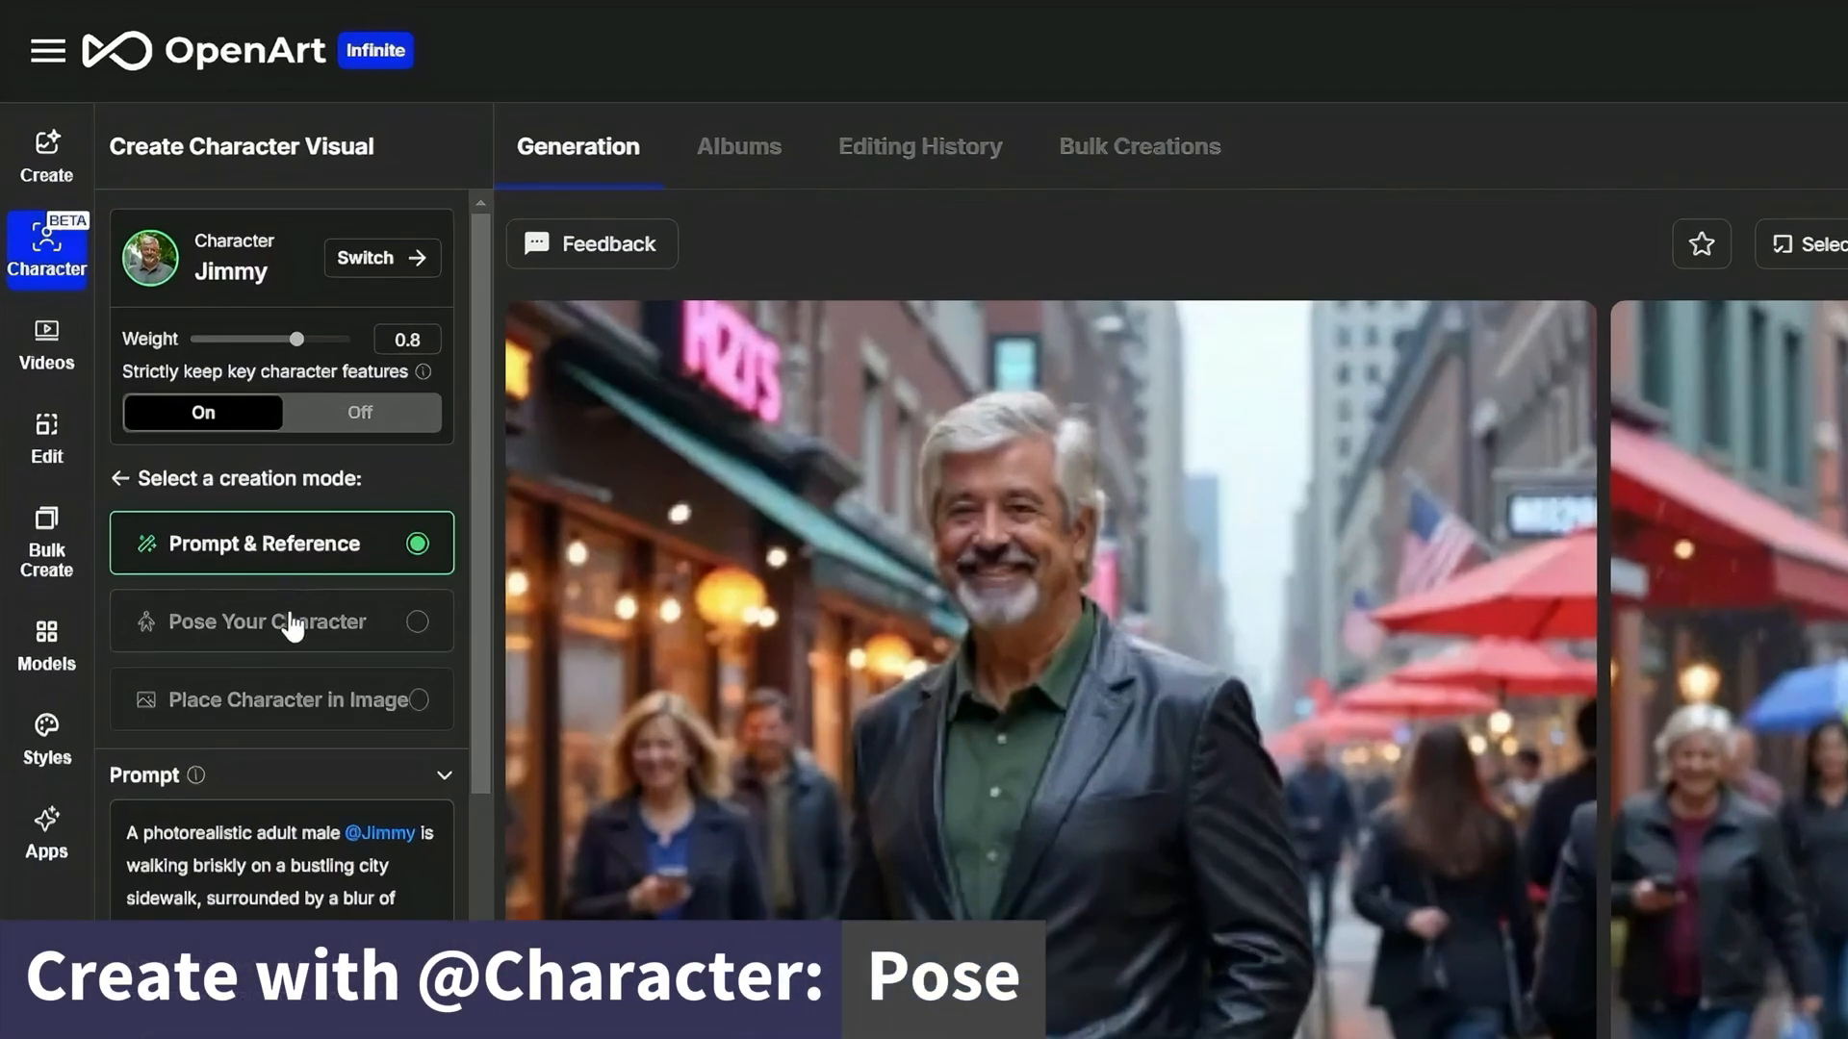
mouse_move(214, 427)
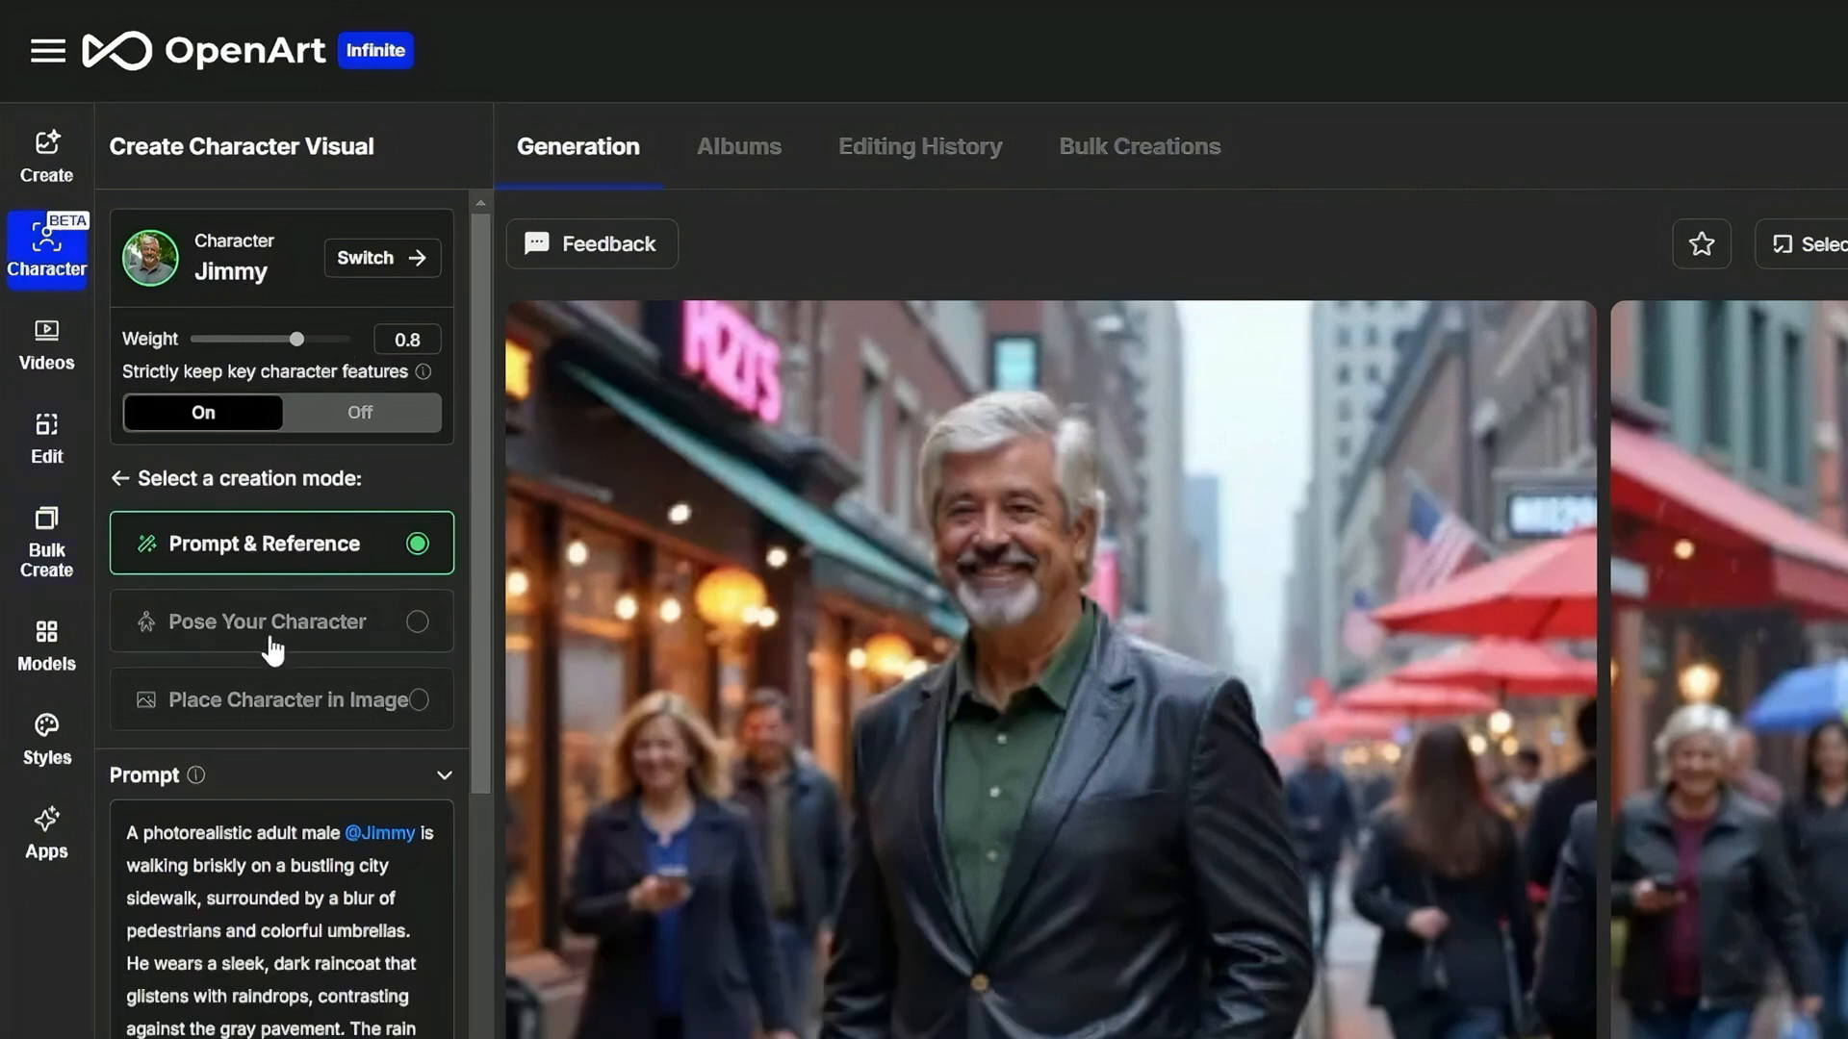
click(280, 621)
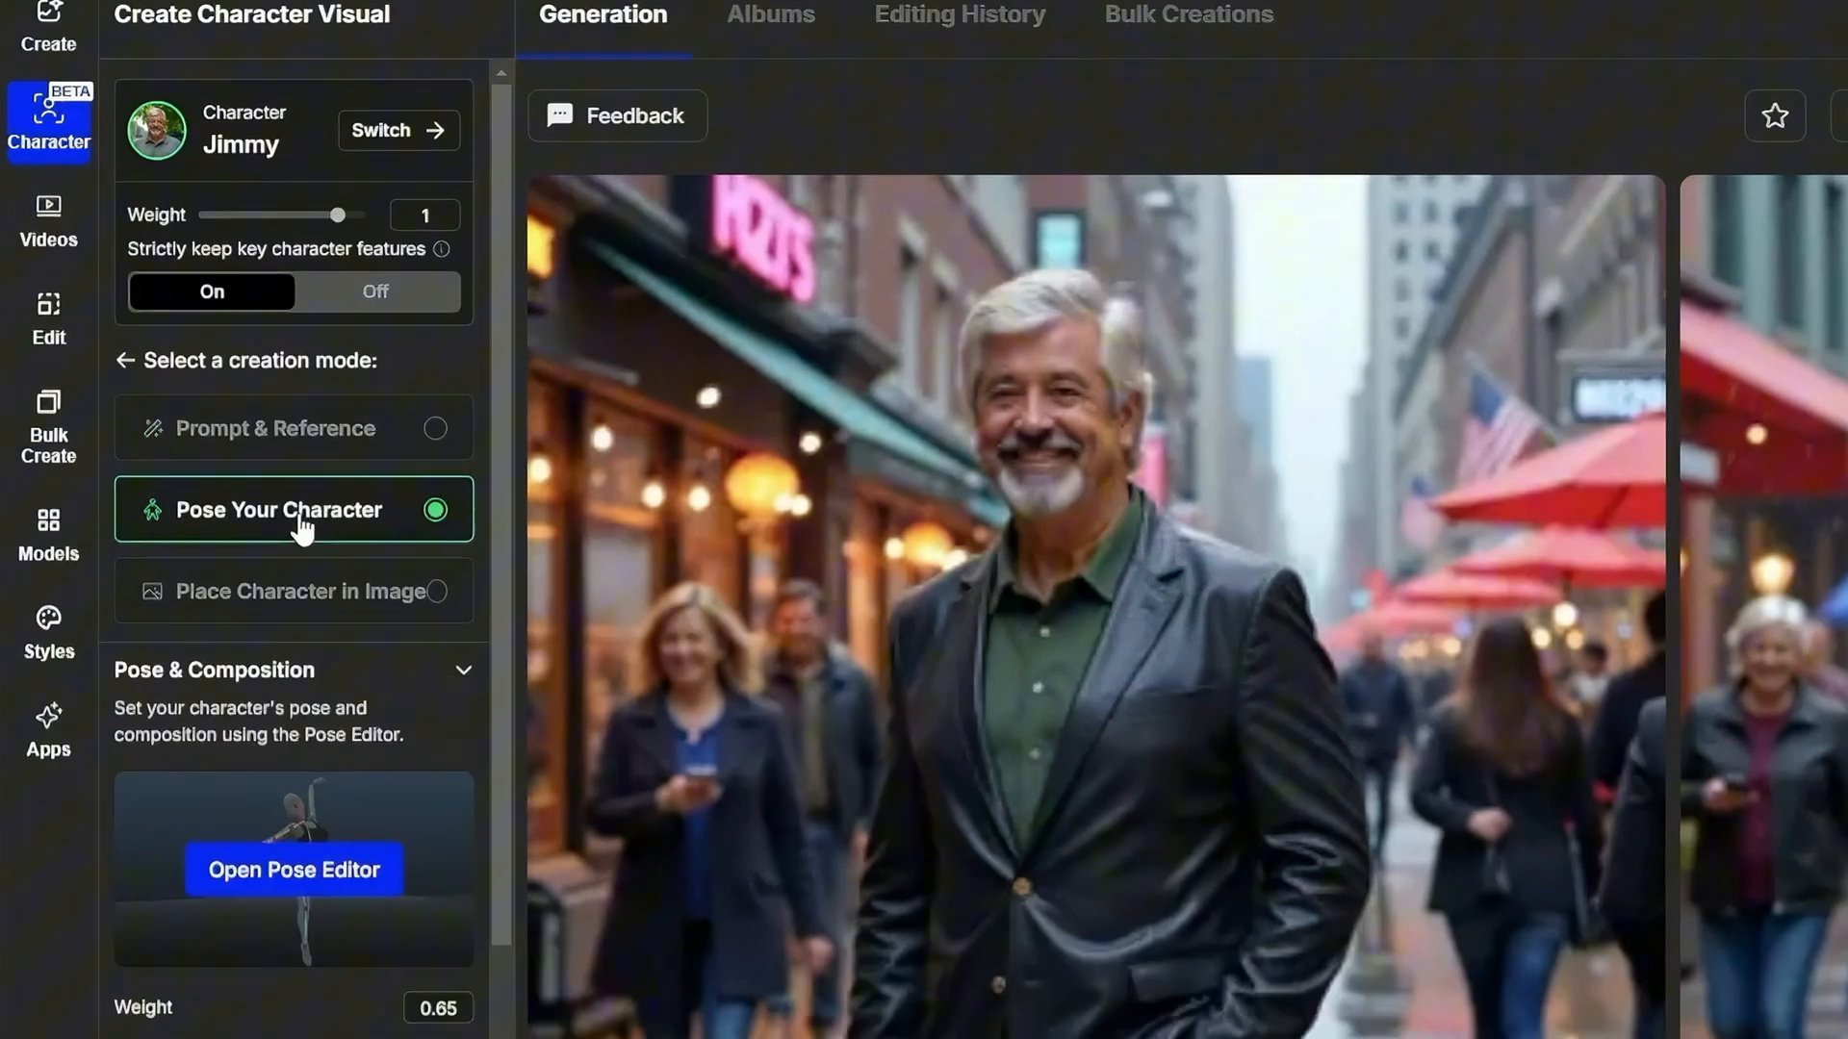
scroll(down, 3)
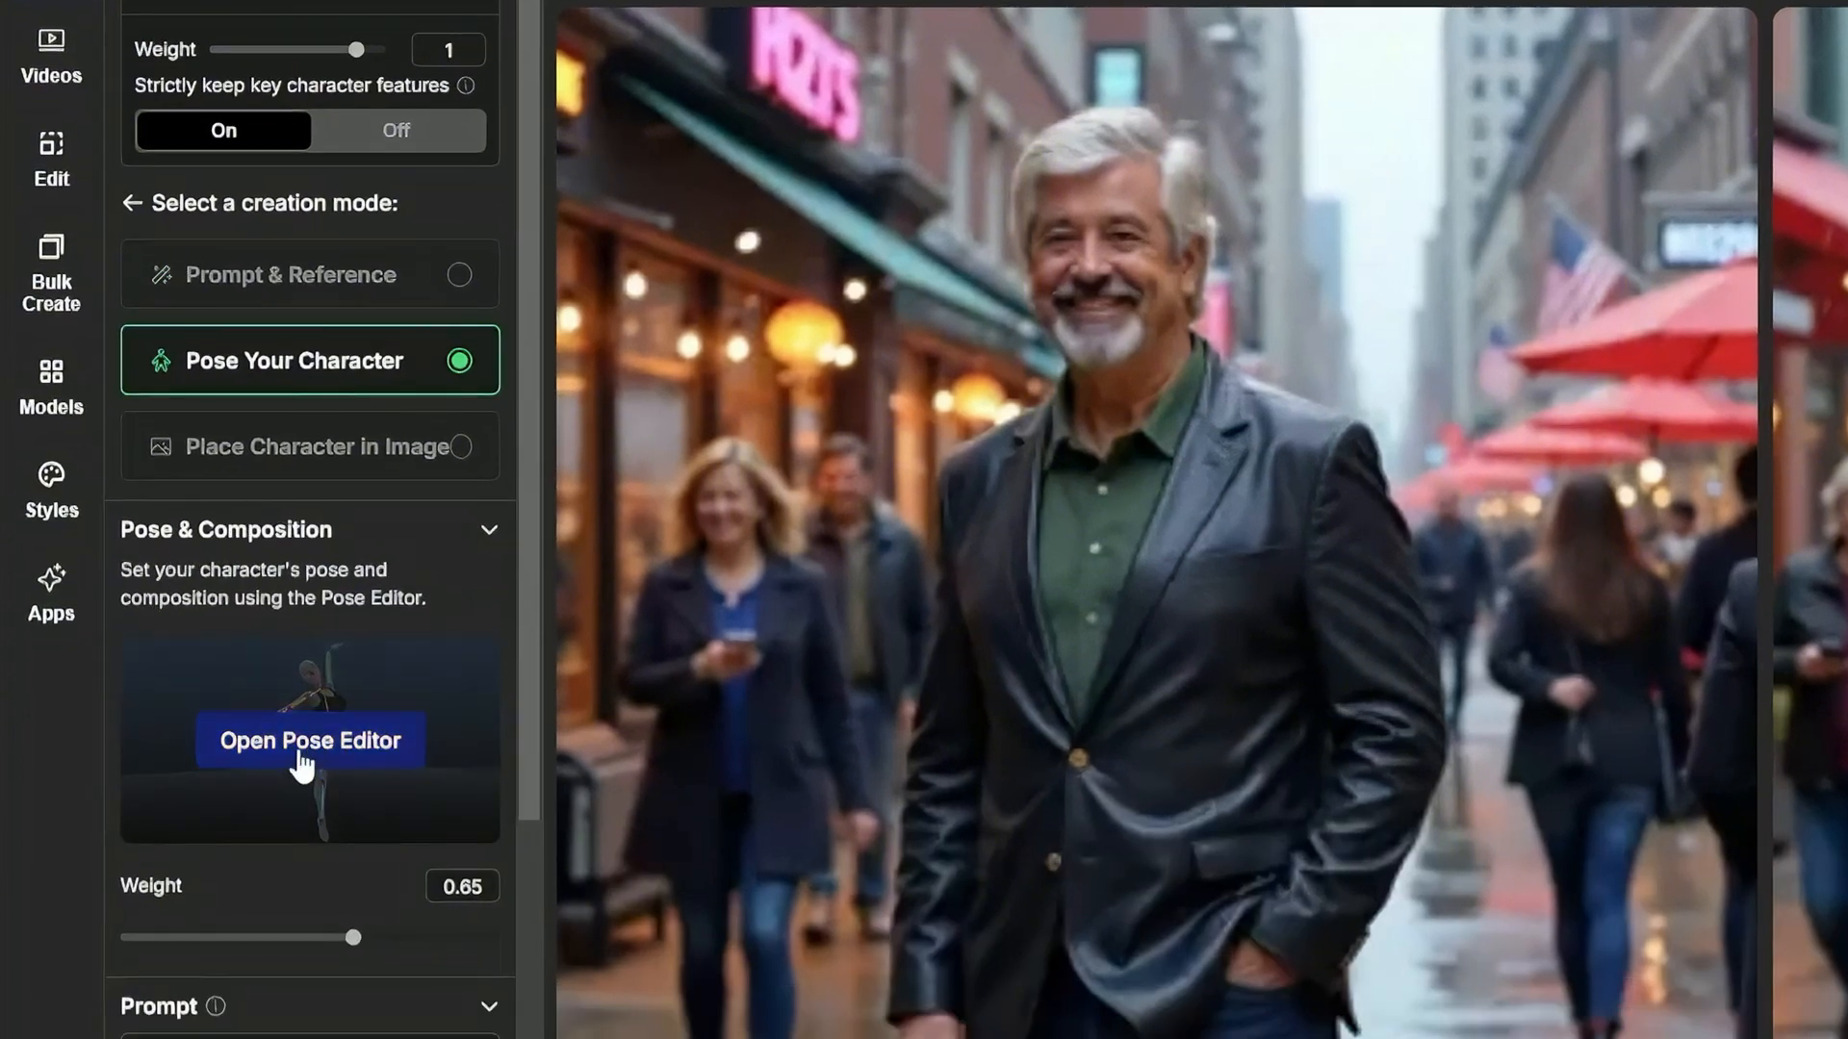
In the Pose Editor, switch the 3D mannequin to the Male (Base) model
click(308, 740)
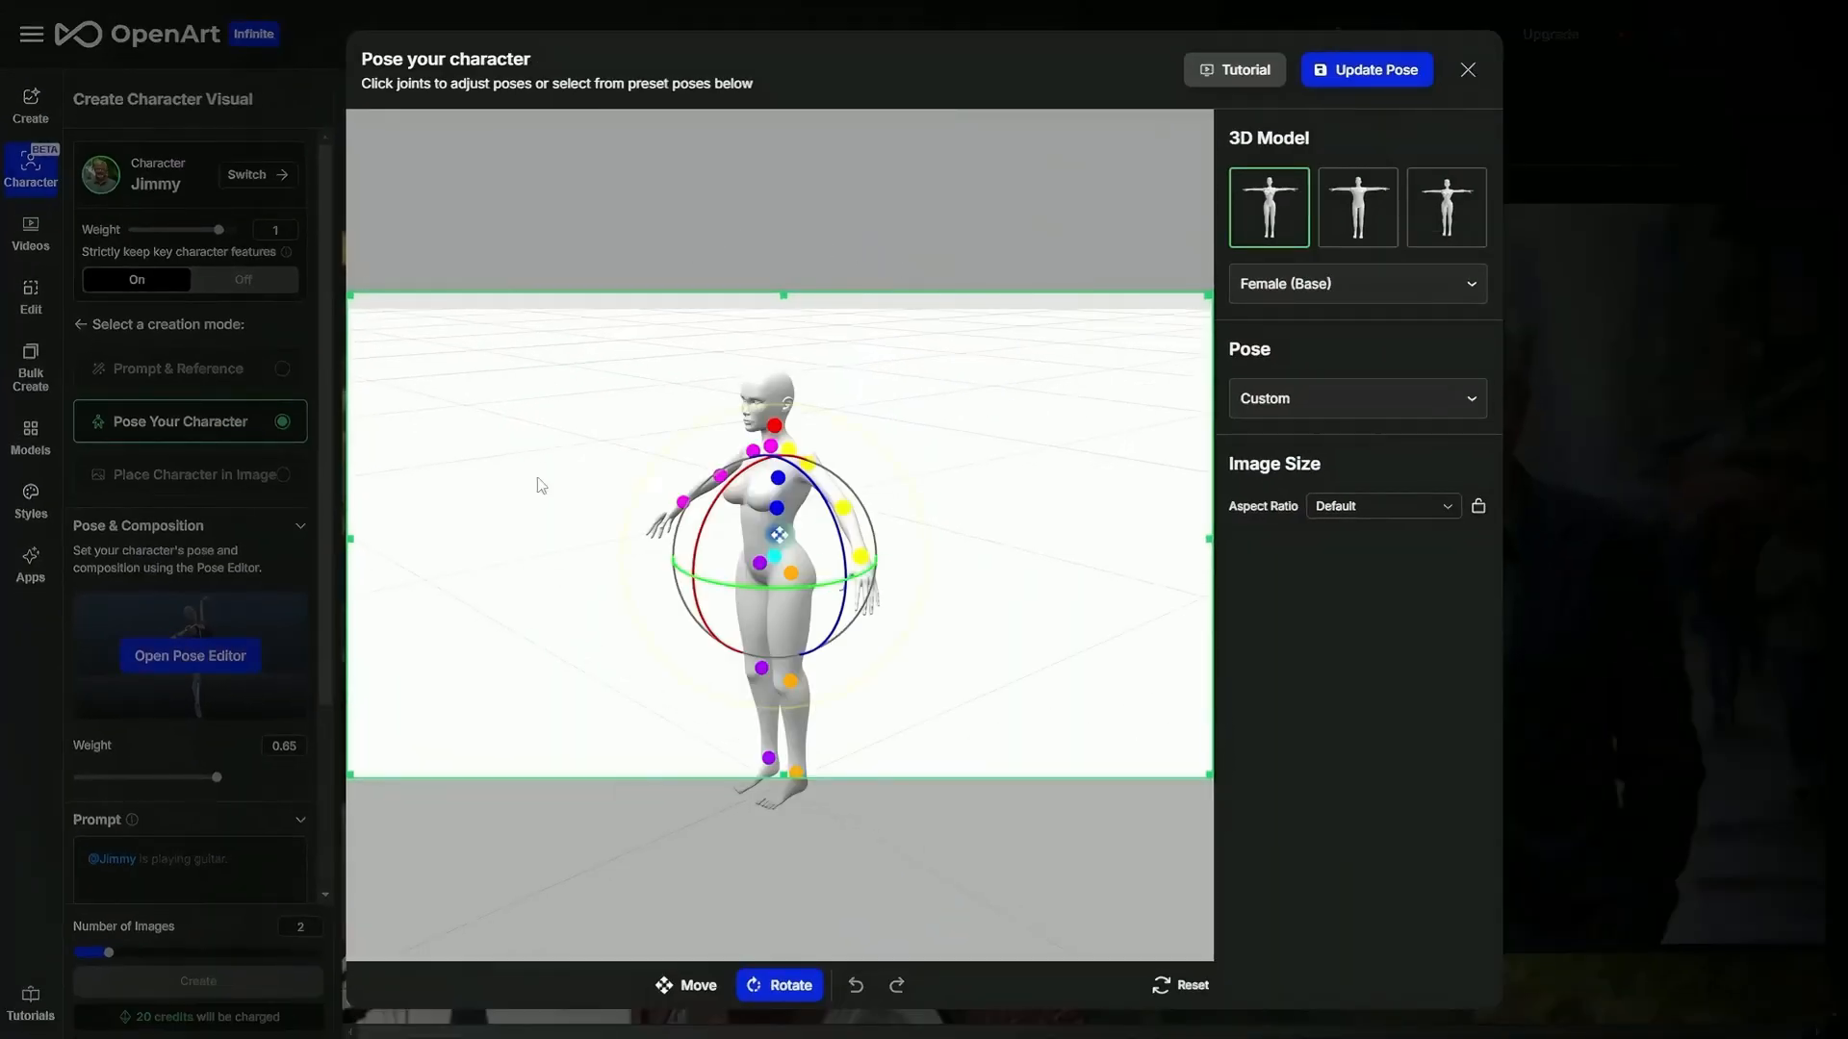
mouse_move(1224, 312)
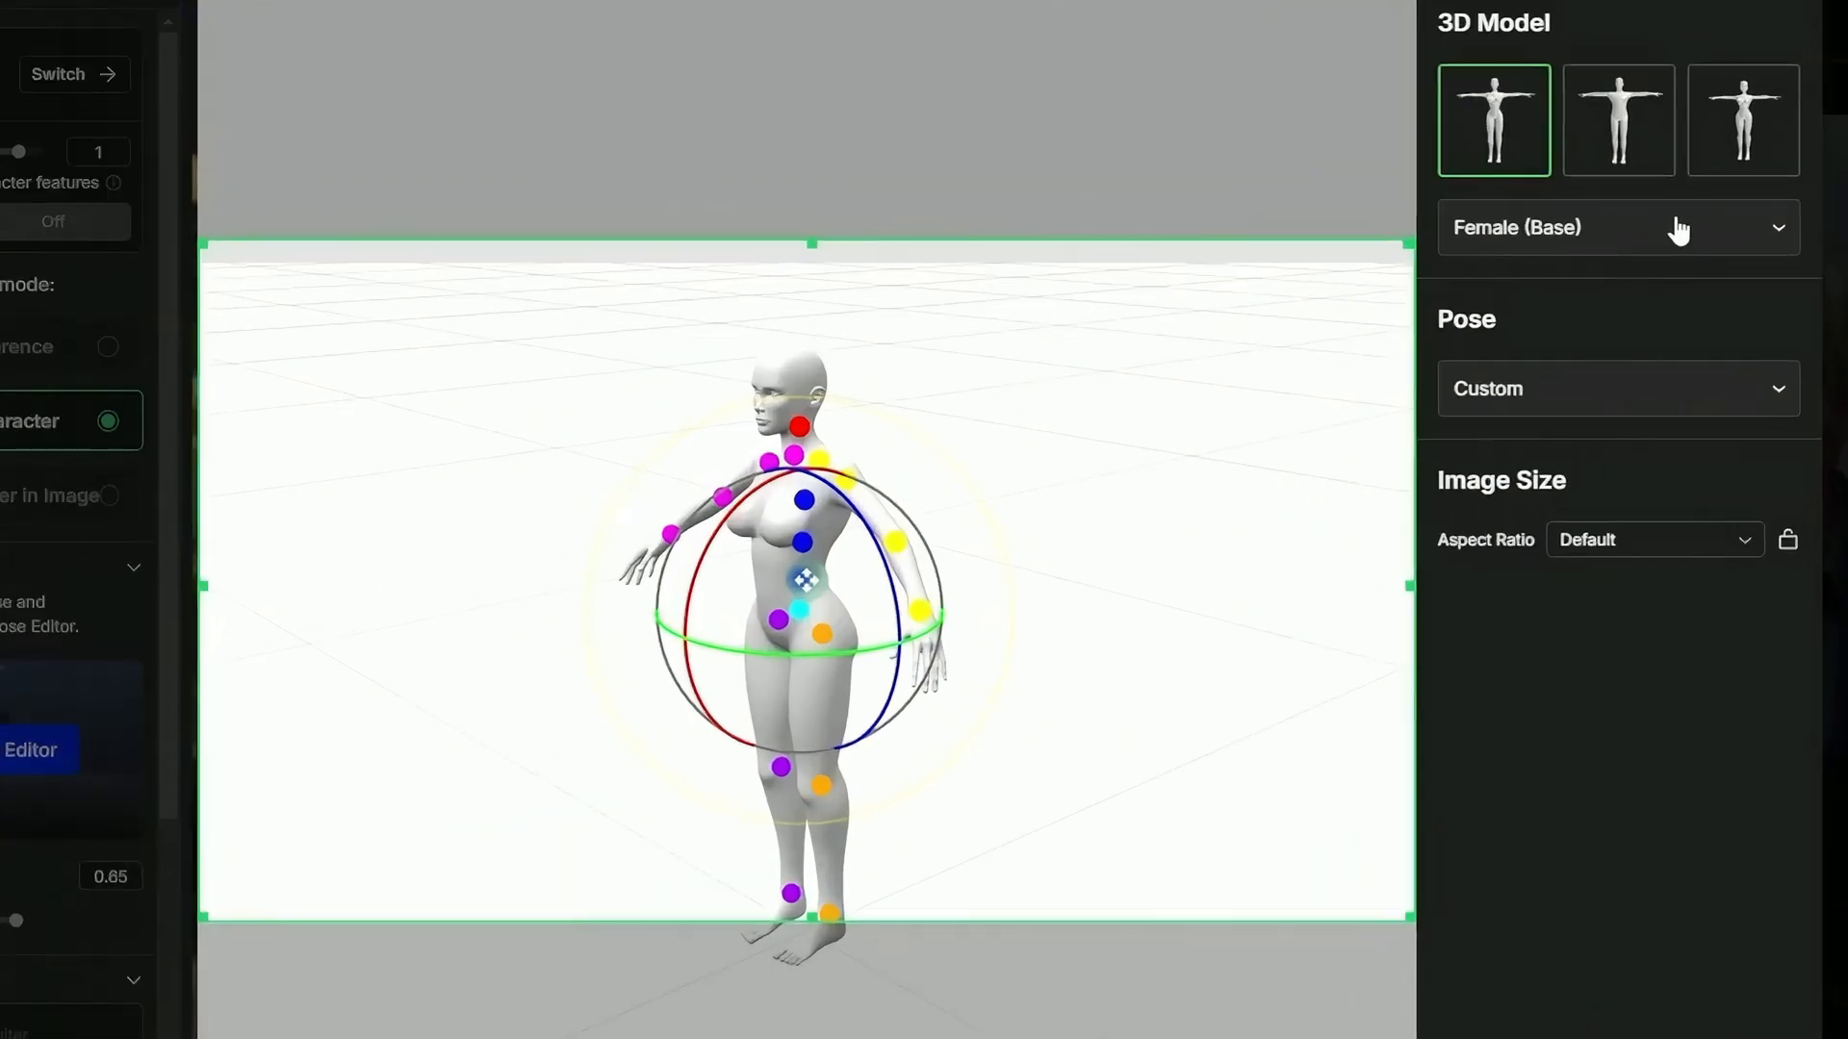
click(1615, 227)
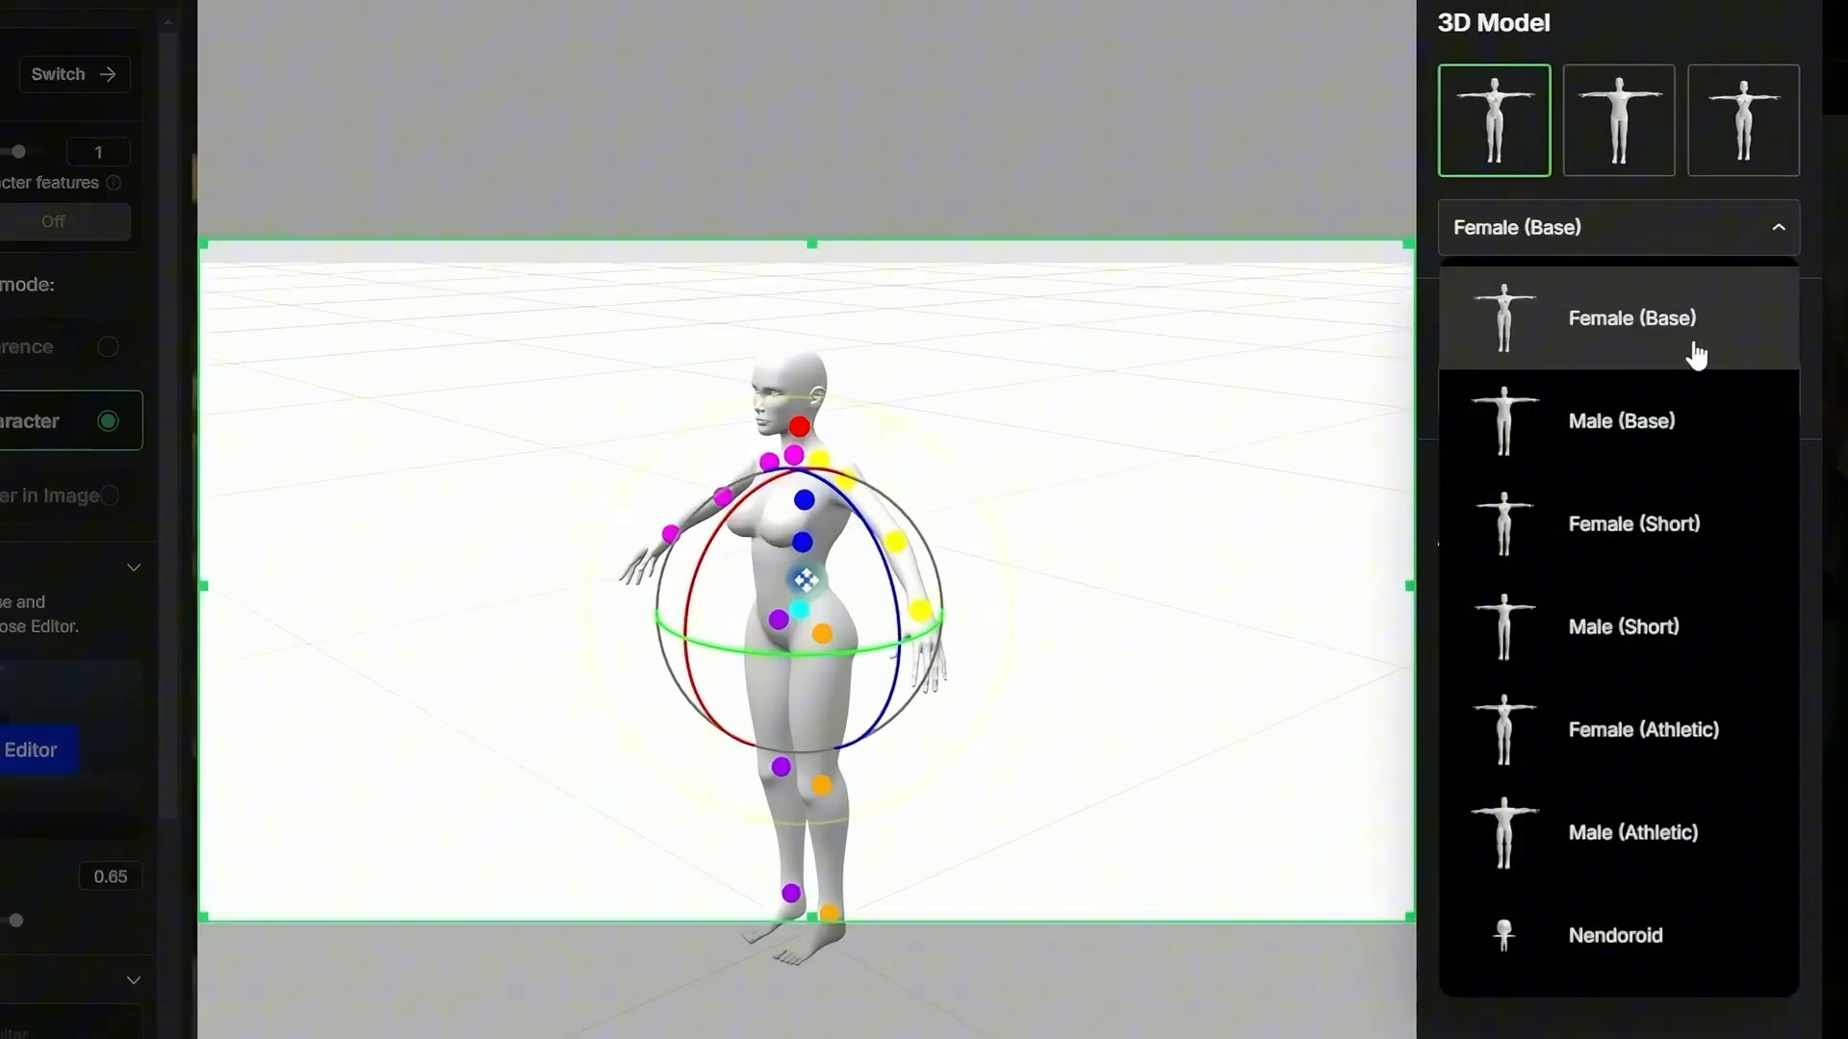
mouse_move(1636, 524)
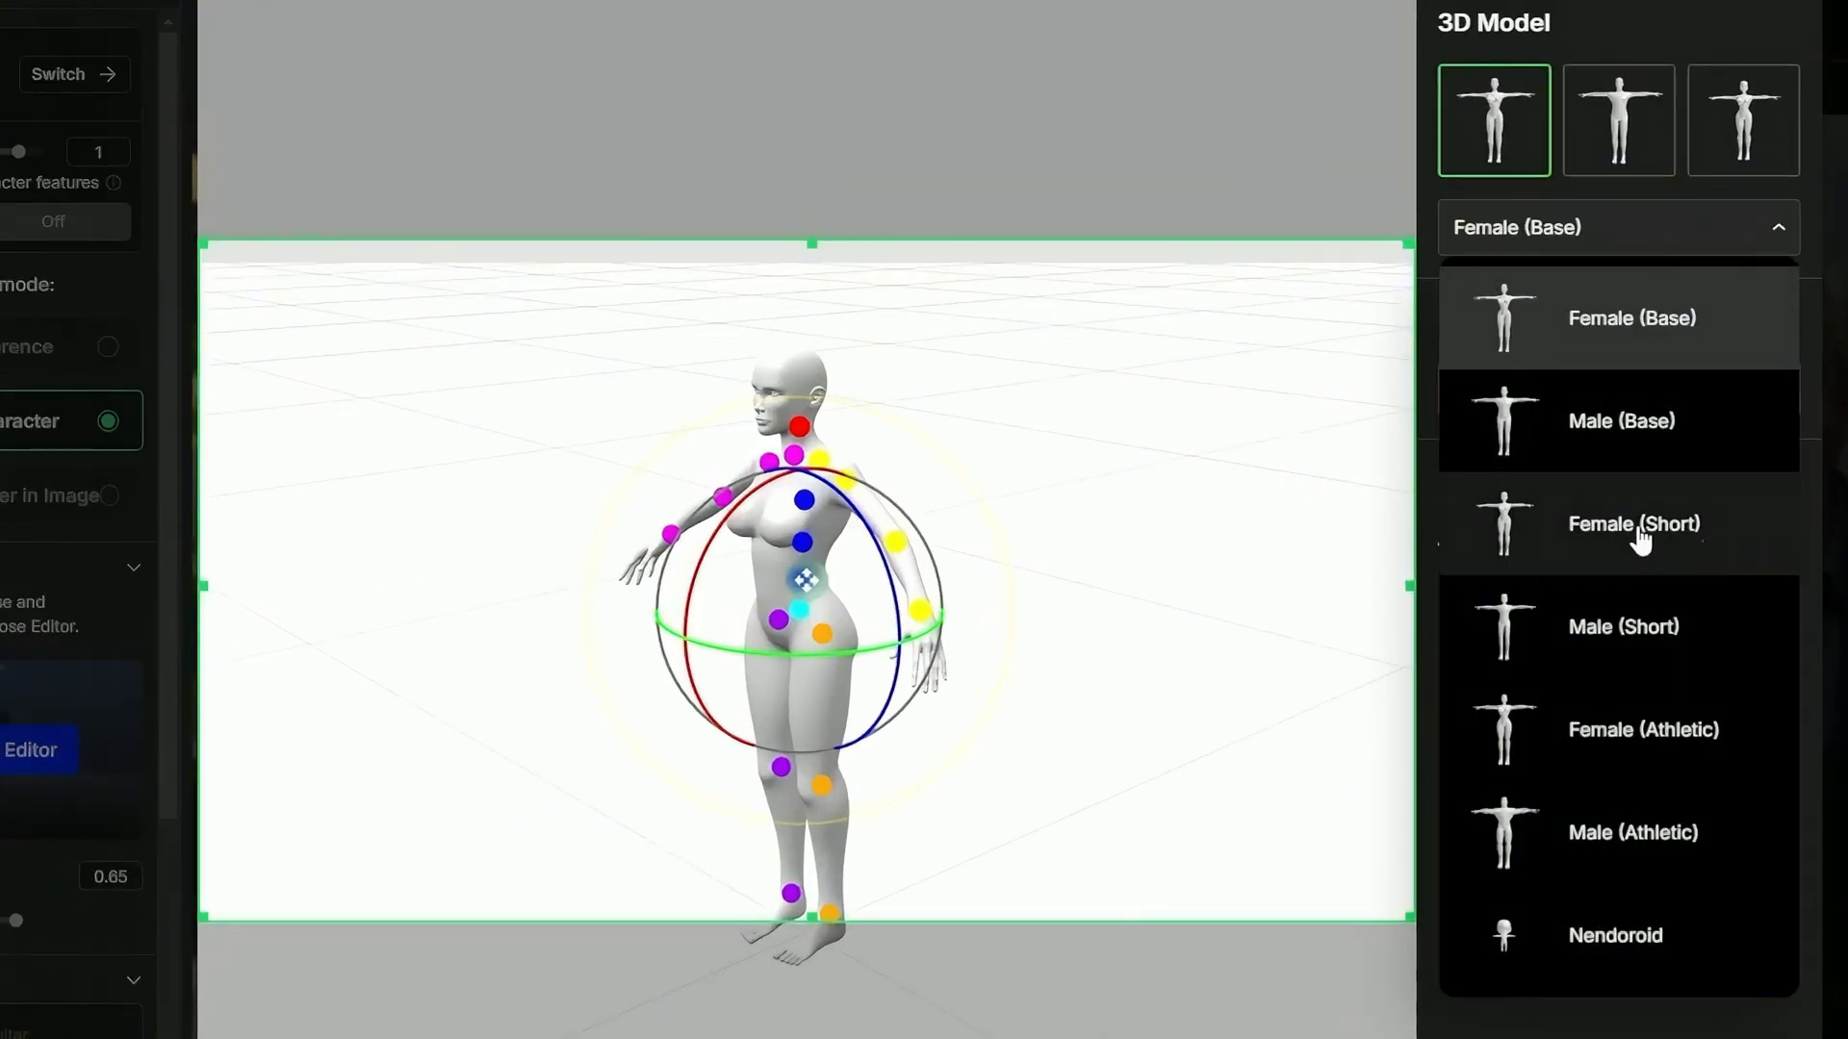
mouse_move(1733, 761)
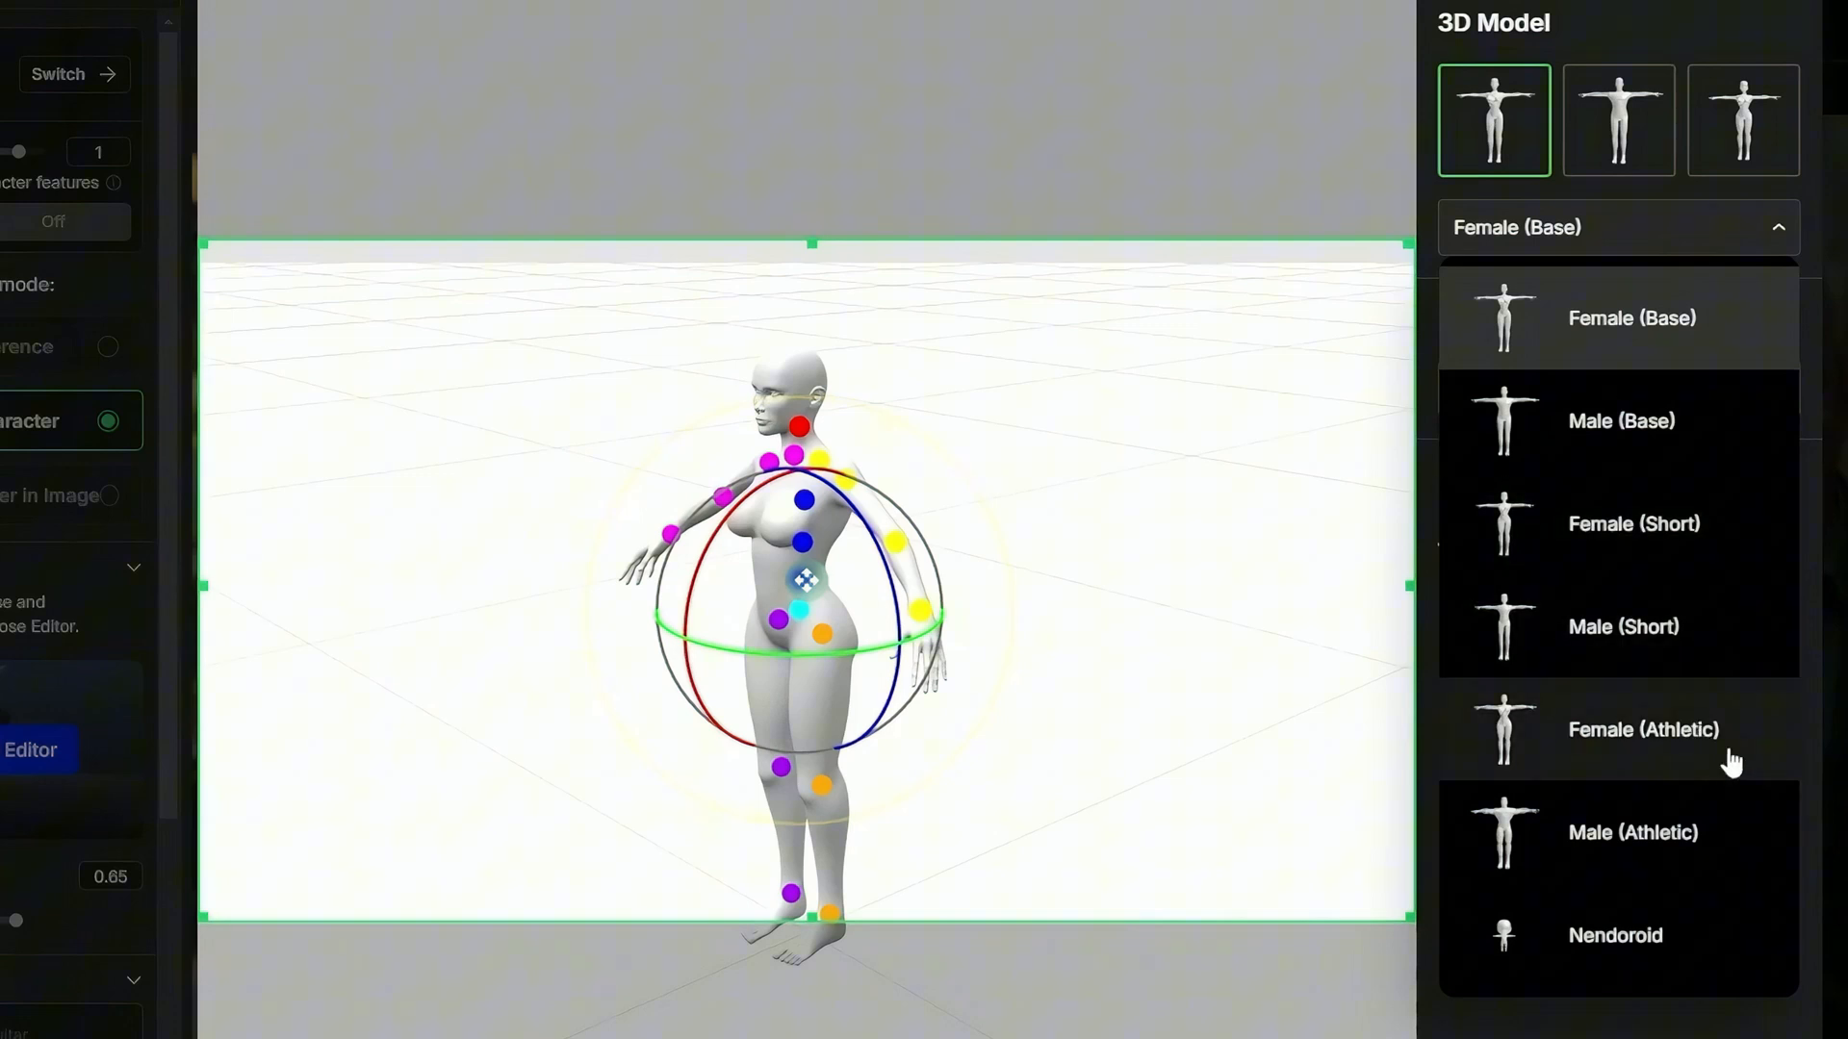
mouse_move(1638, 957)
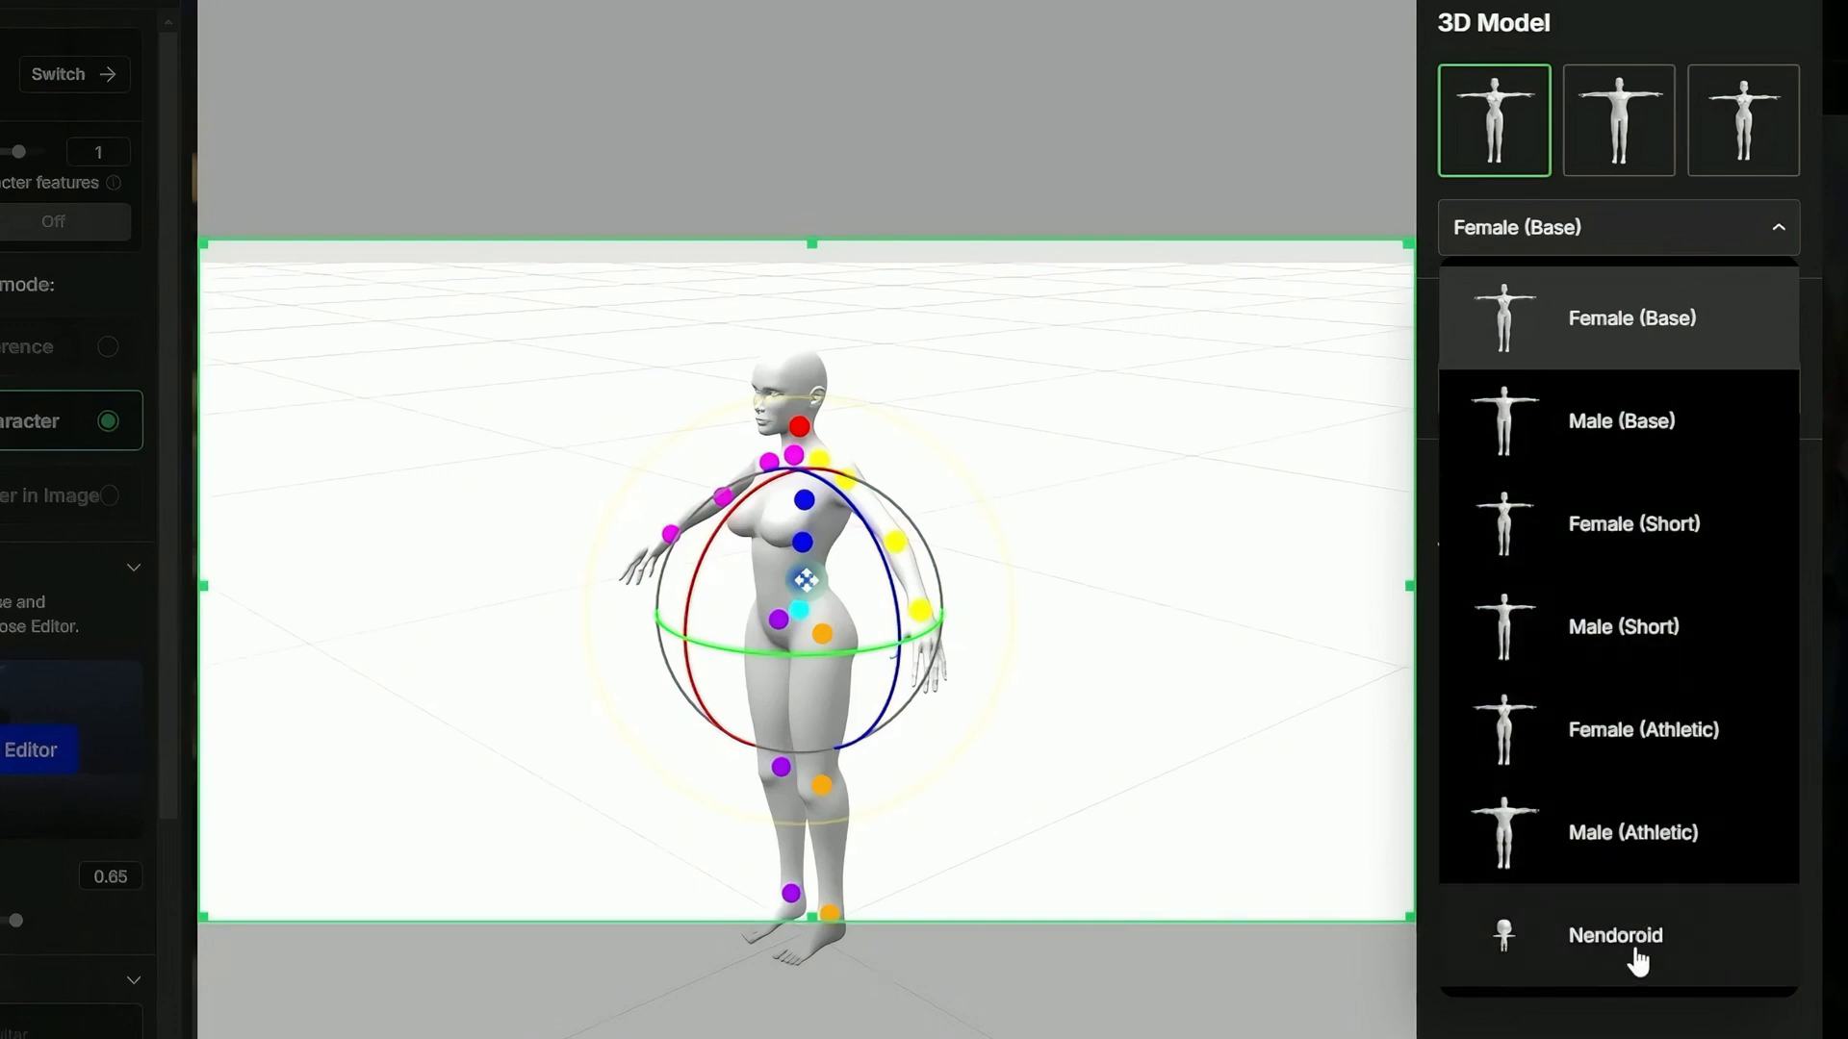
mouse_move(1644, 437)
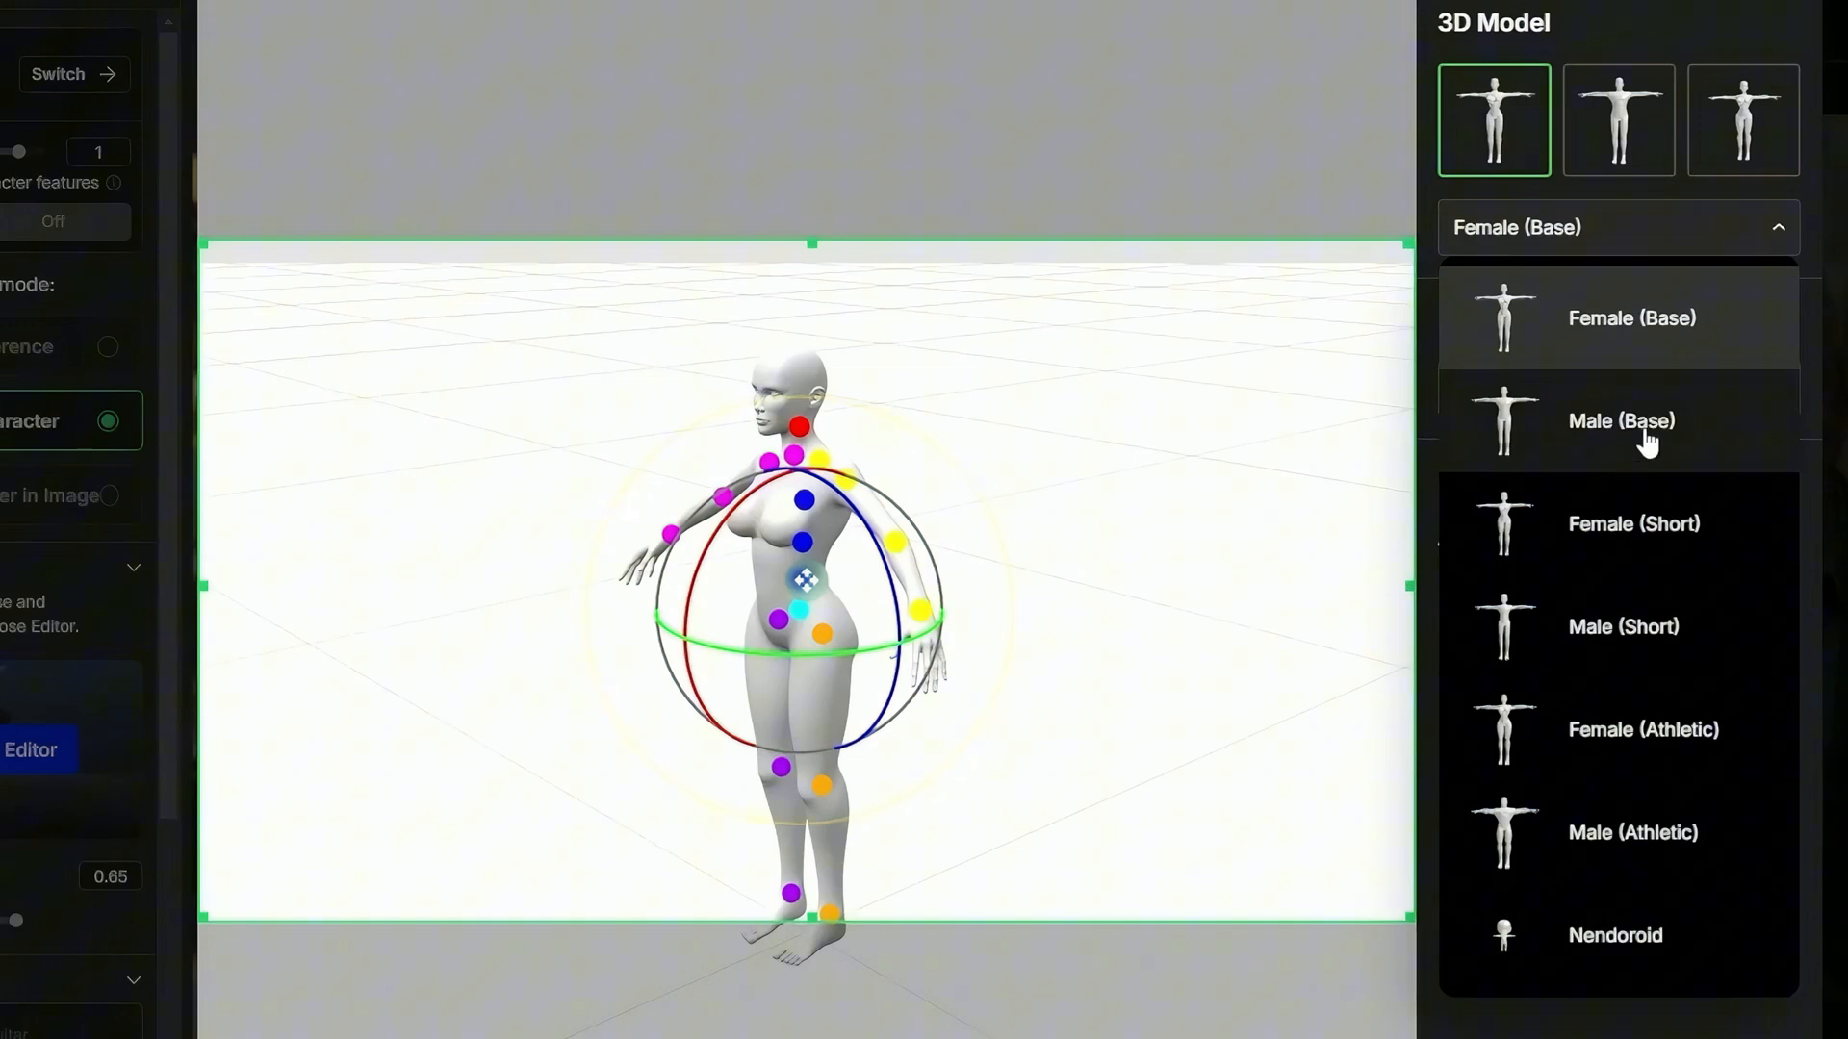
click(1621, 421)
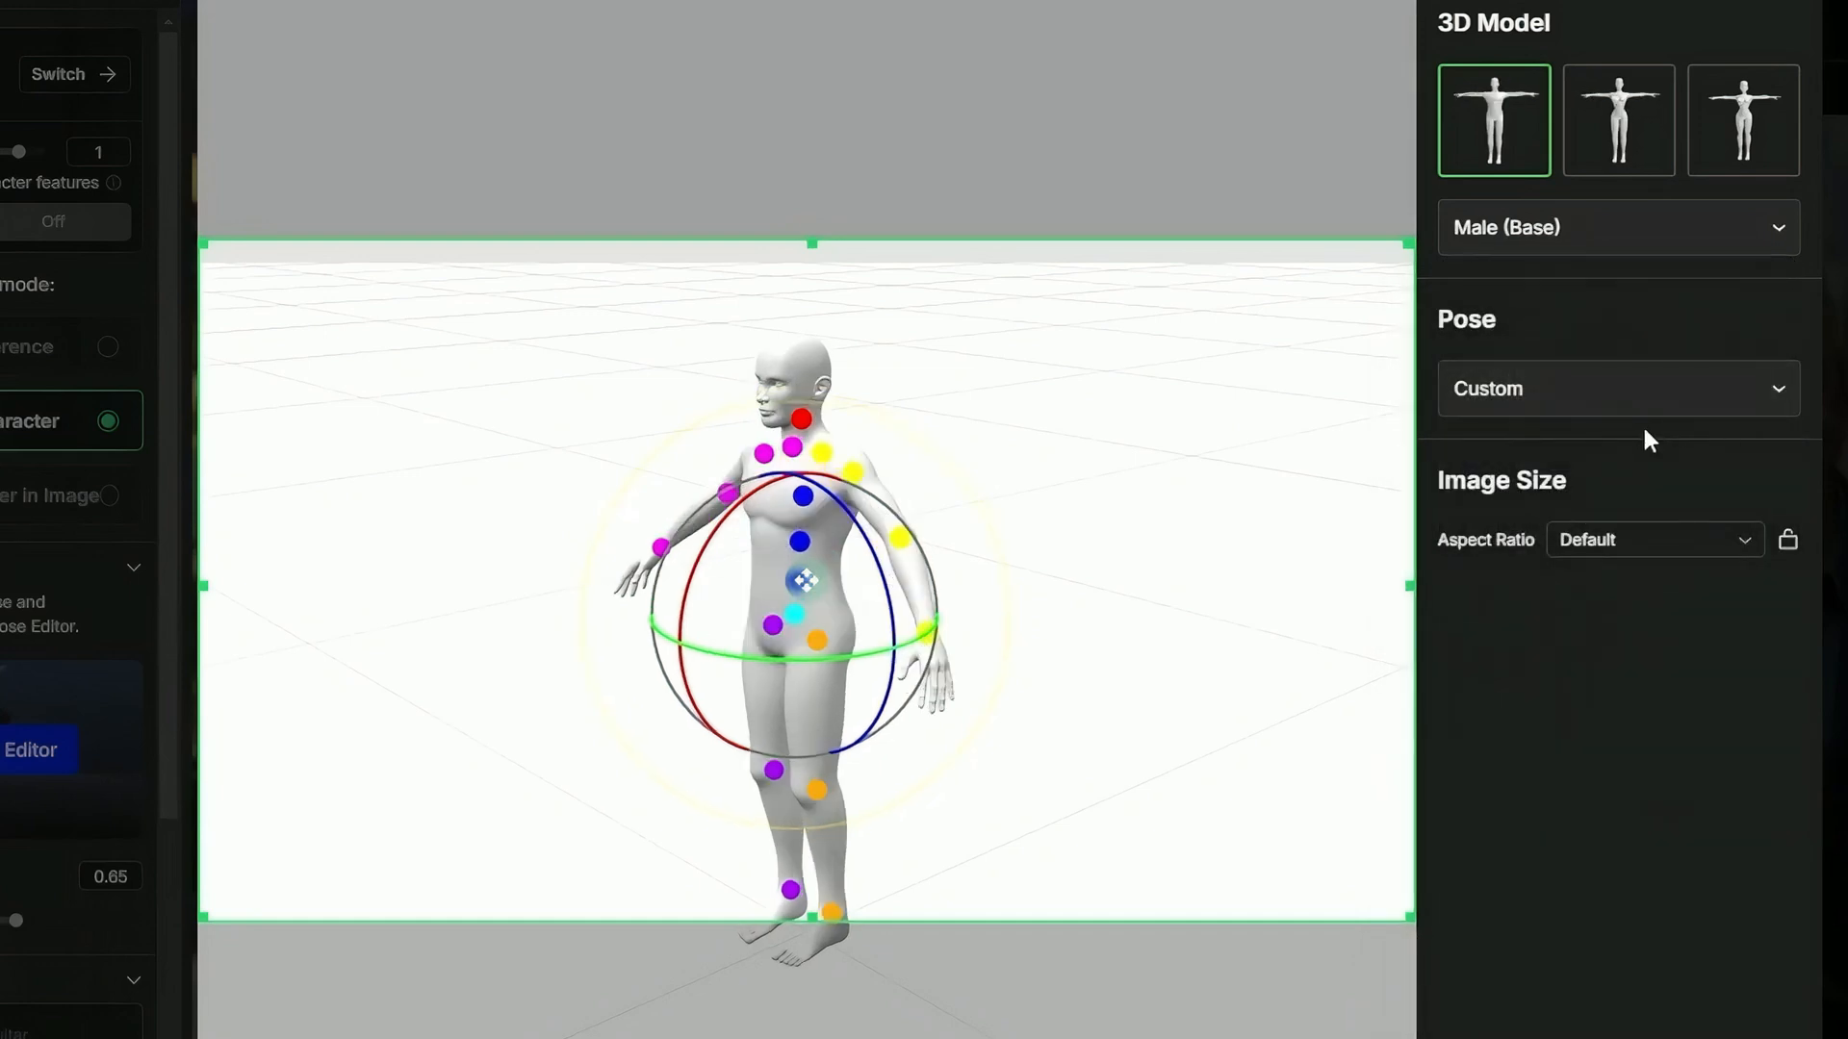
mouse_move(1636, 449)
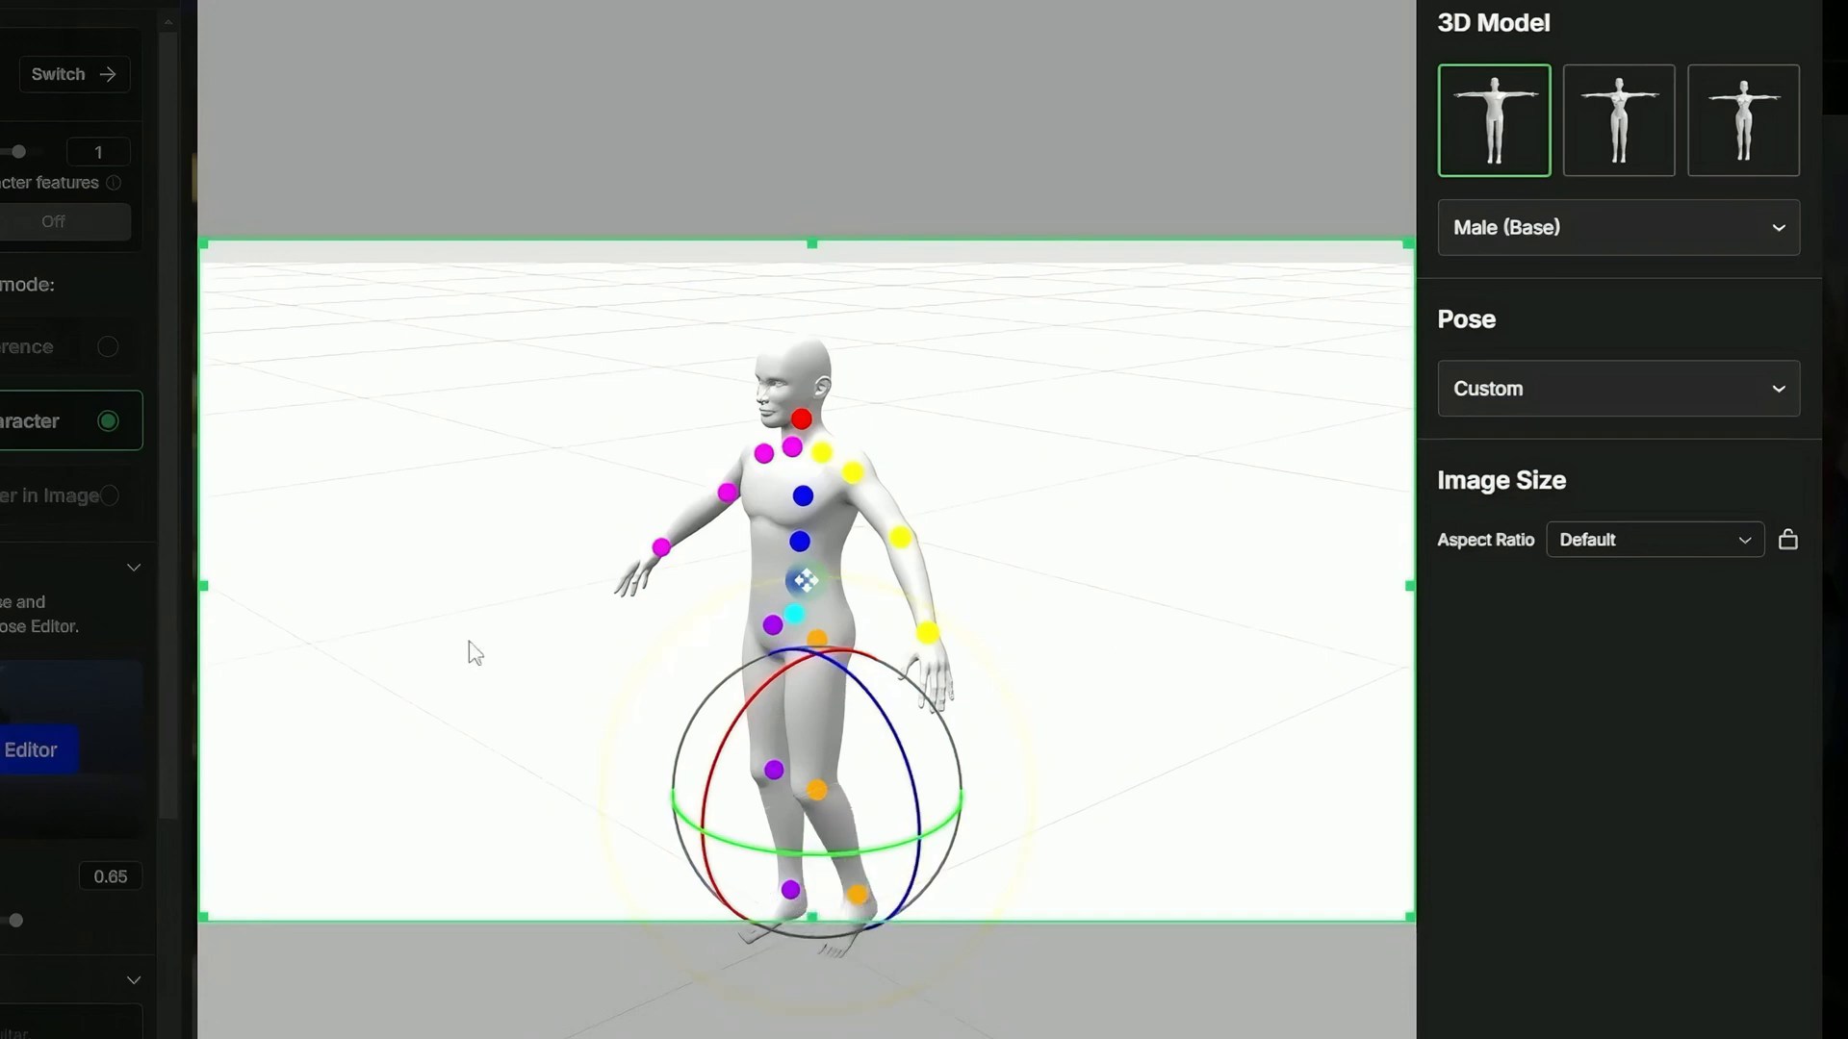
mouse_move(1041, 479)
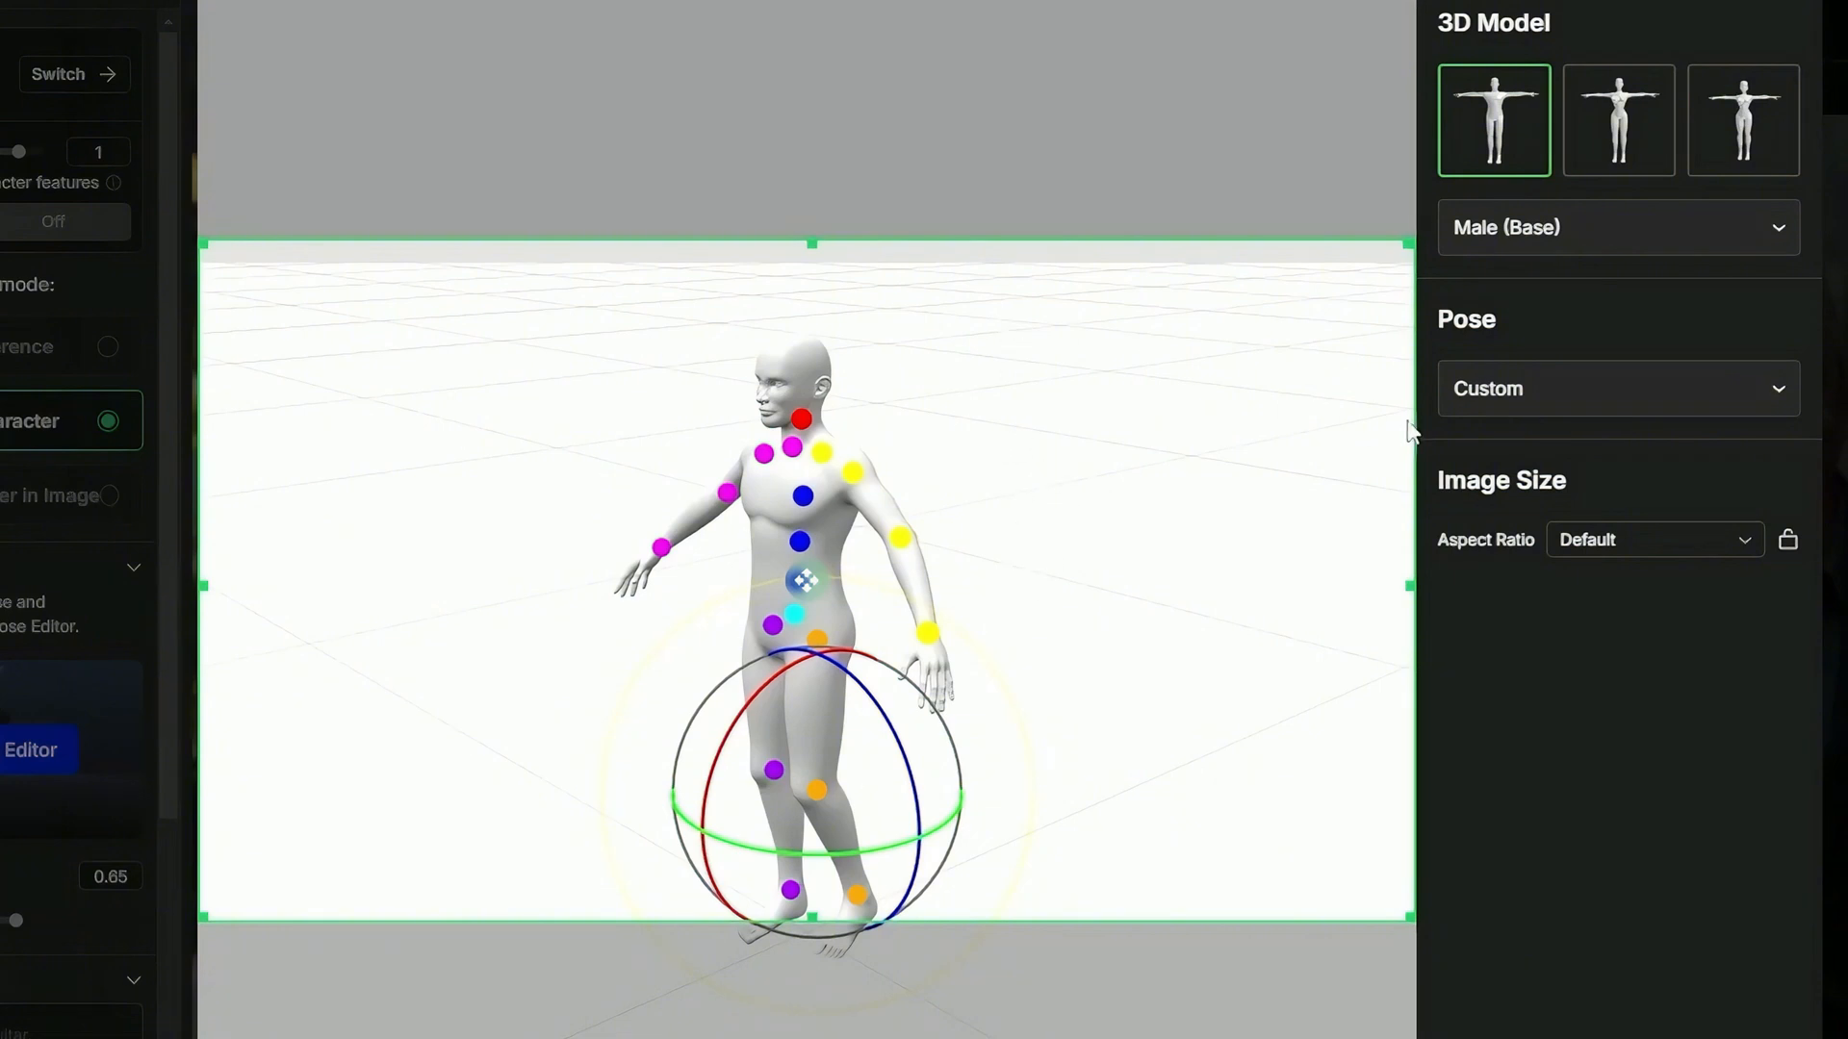
mouse_move(1615, 398)
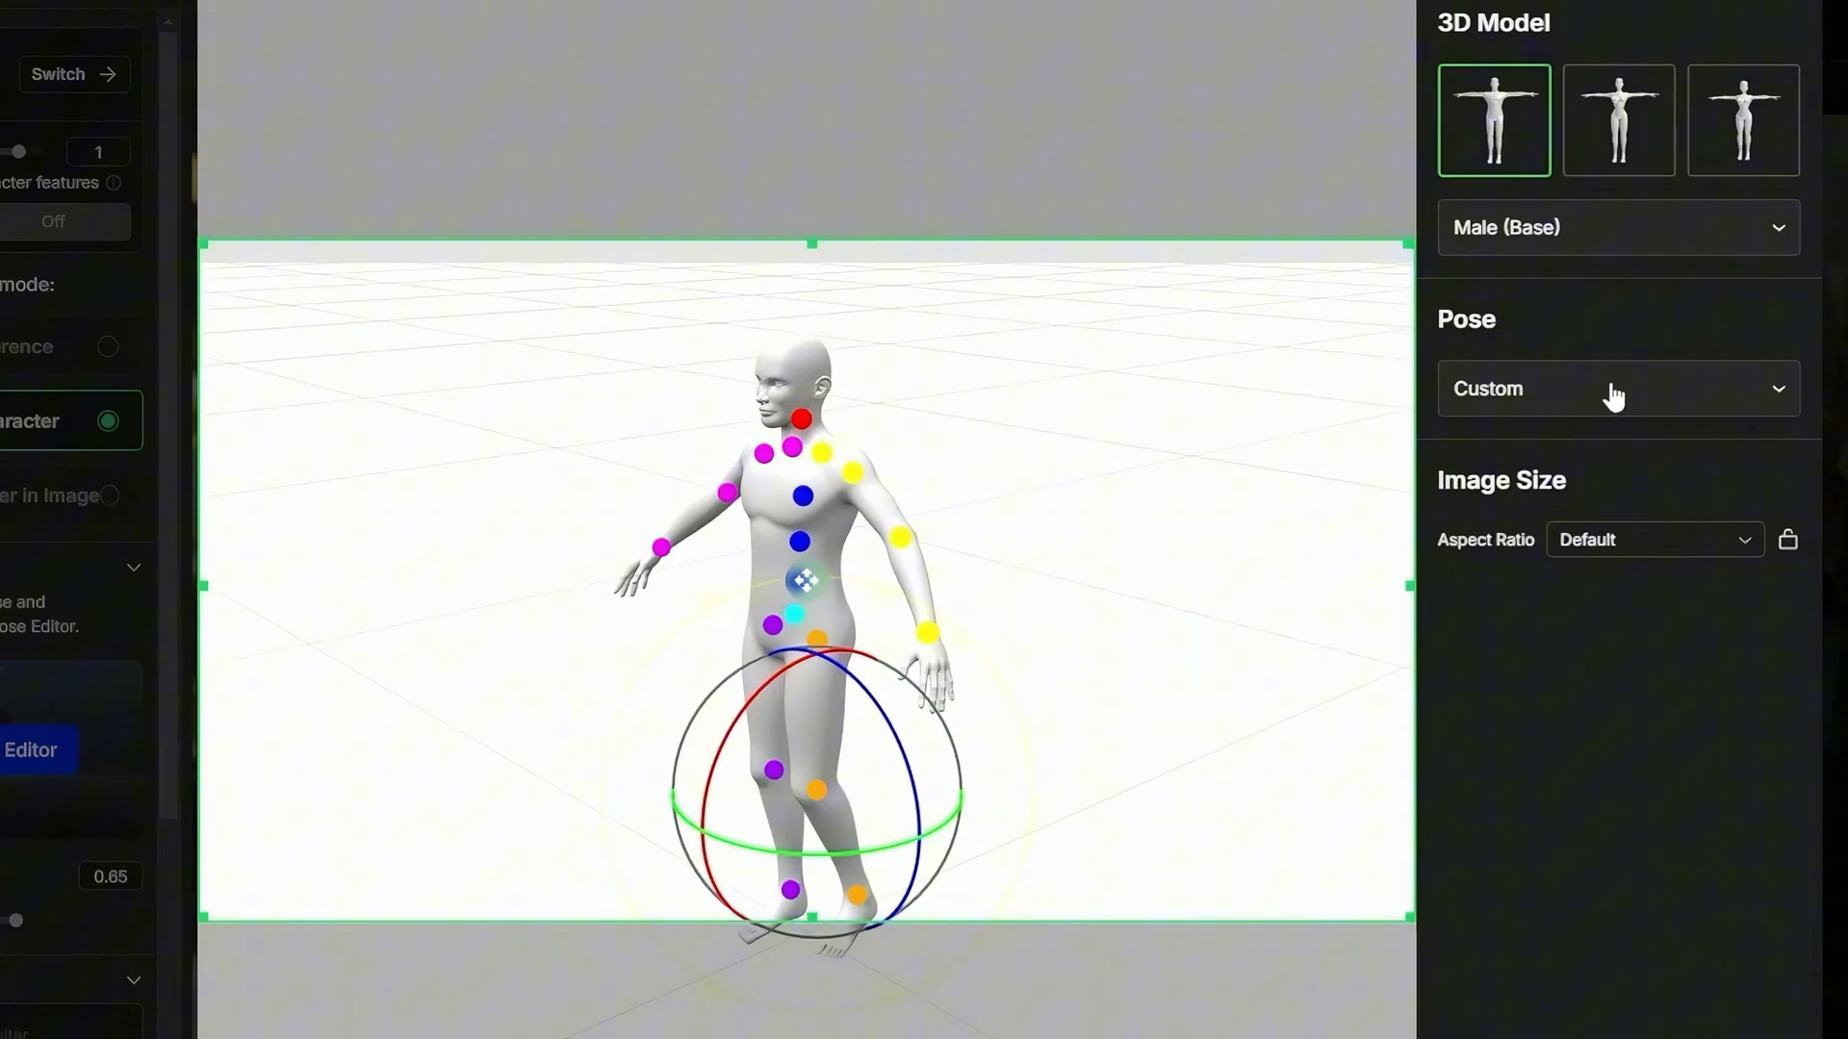
Replace the custom pose with the preset Arms Slightly Spread standing pose
click(1615, 389)
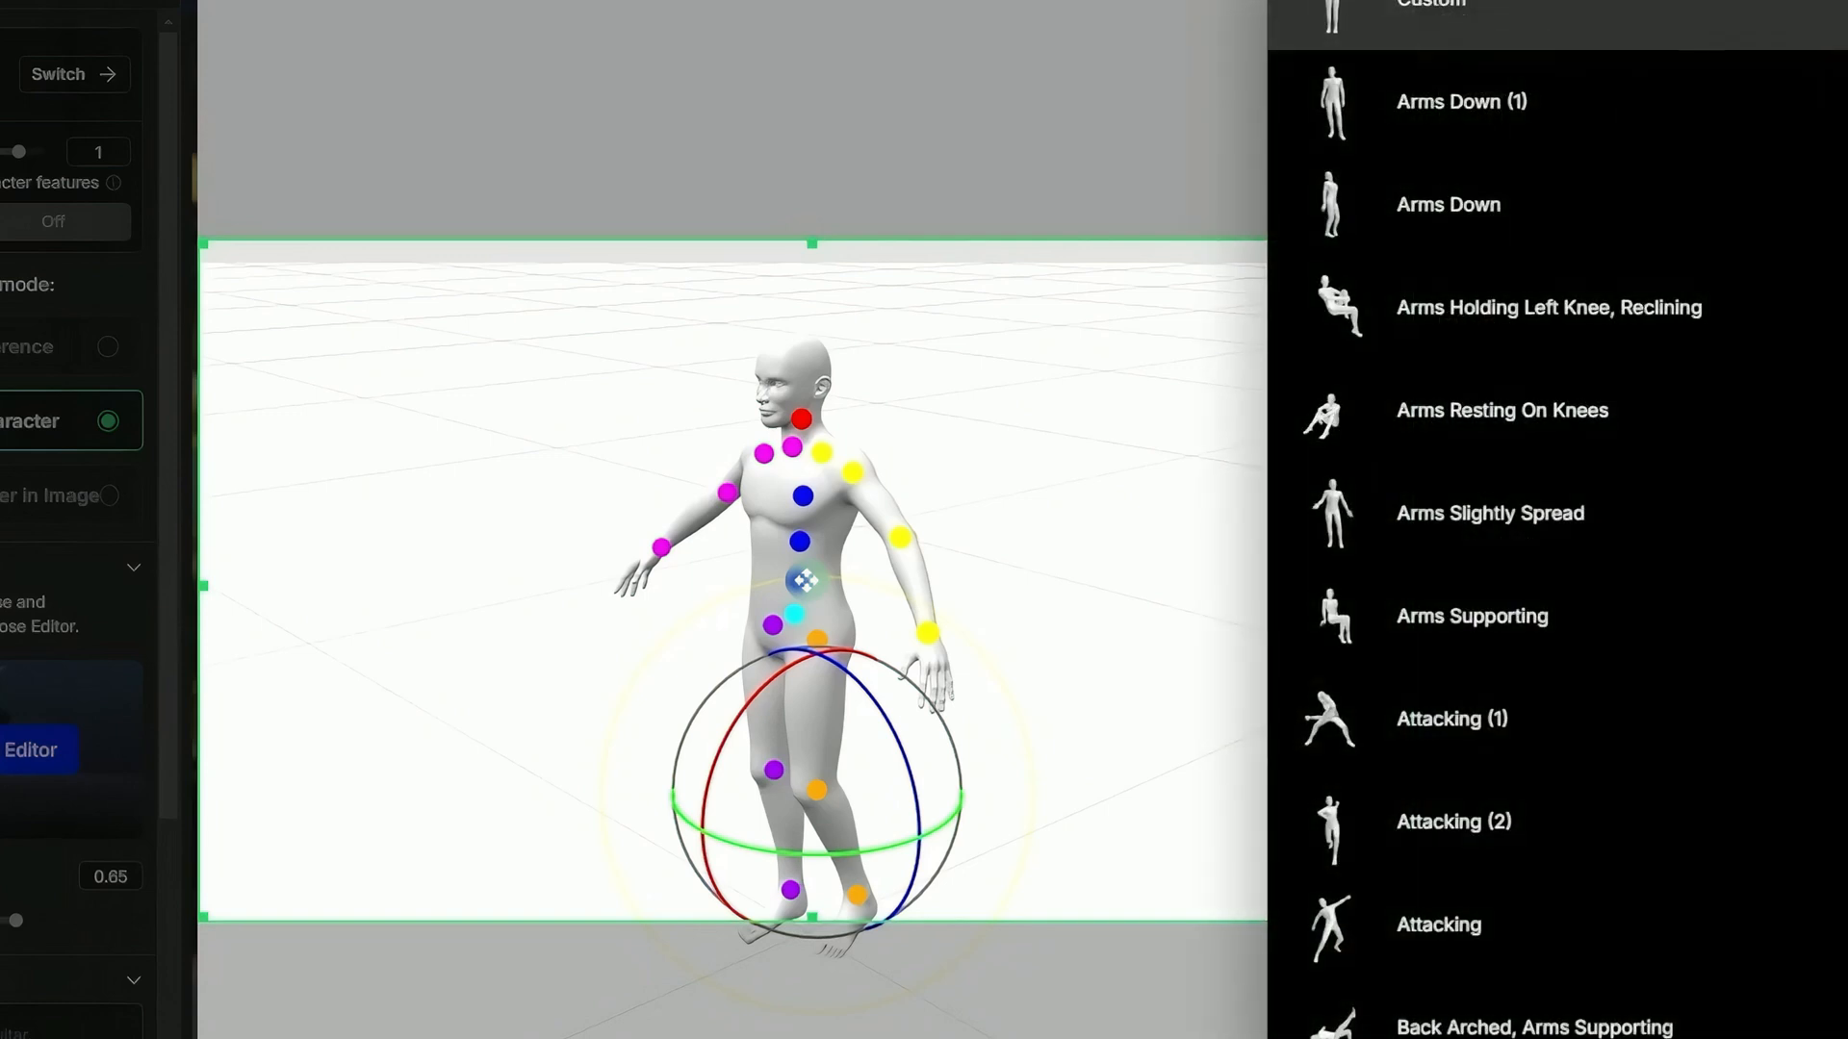
scroll(down, 3)
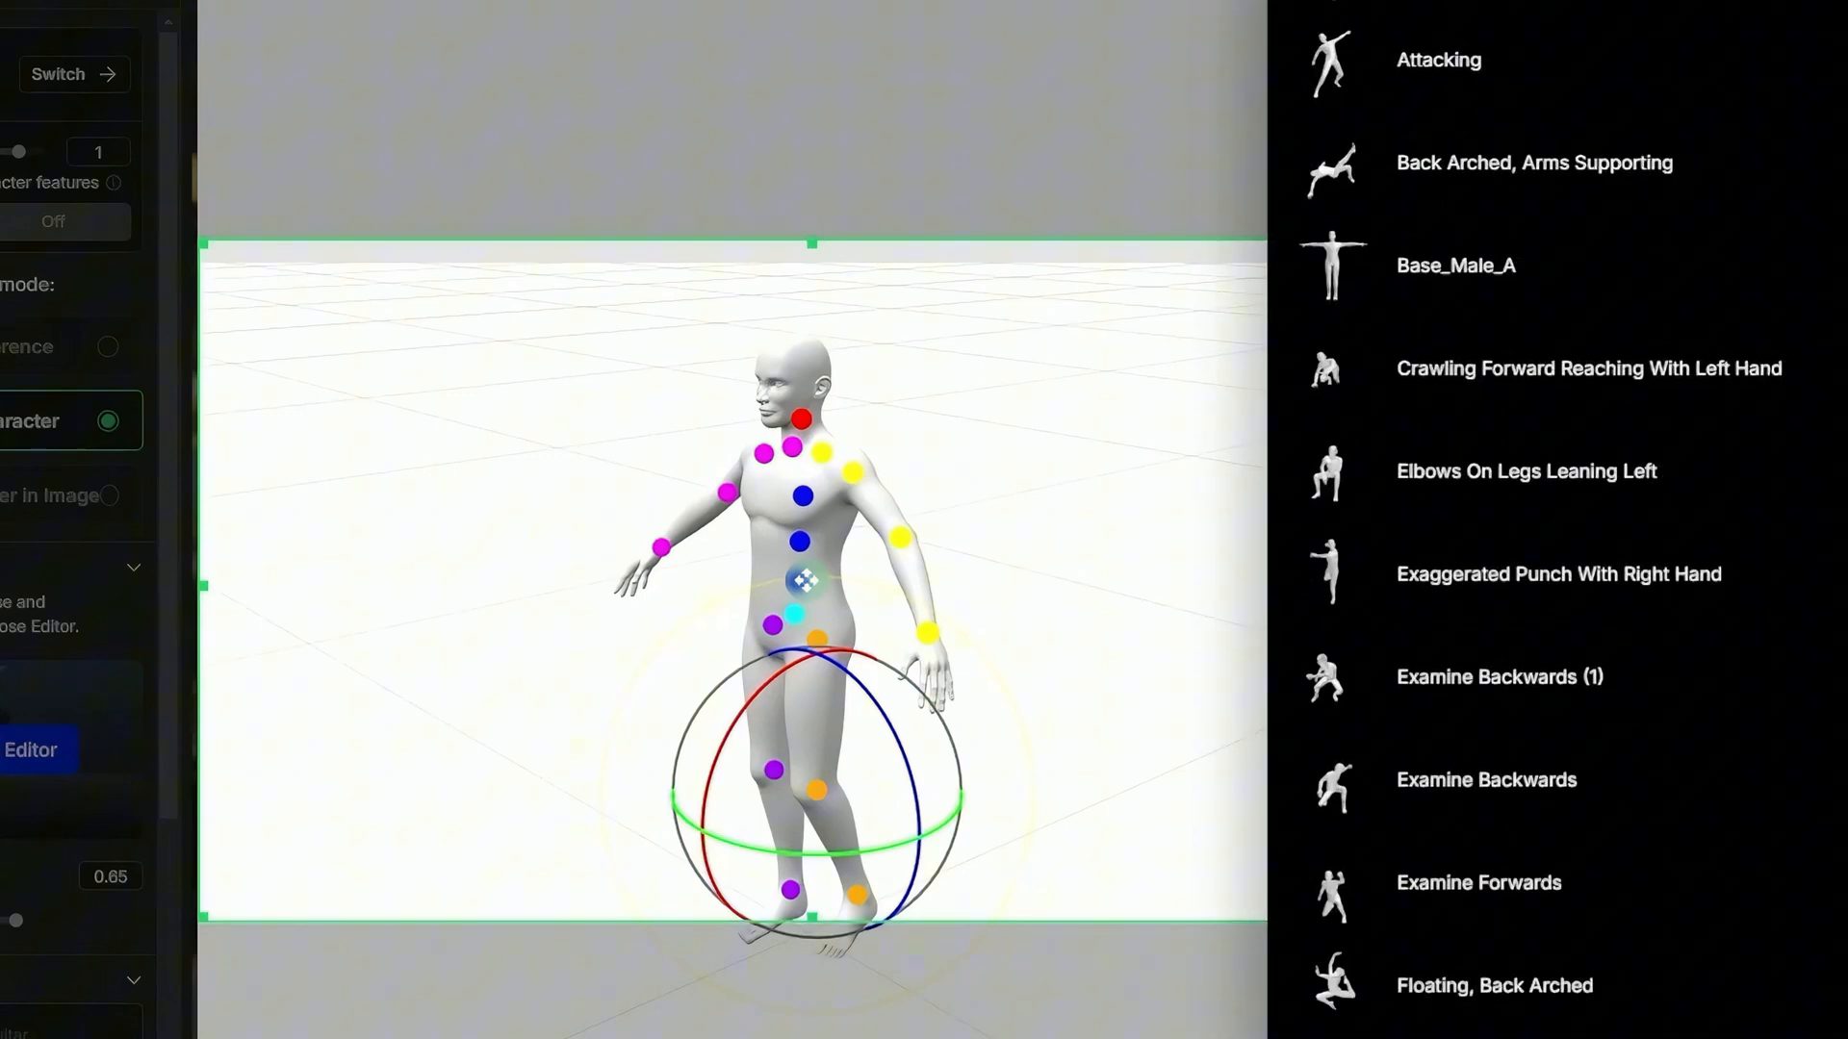
scroll(down, 3)
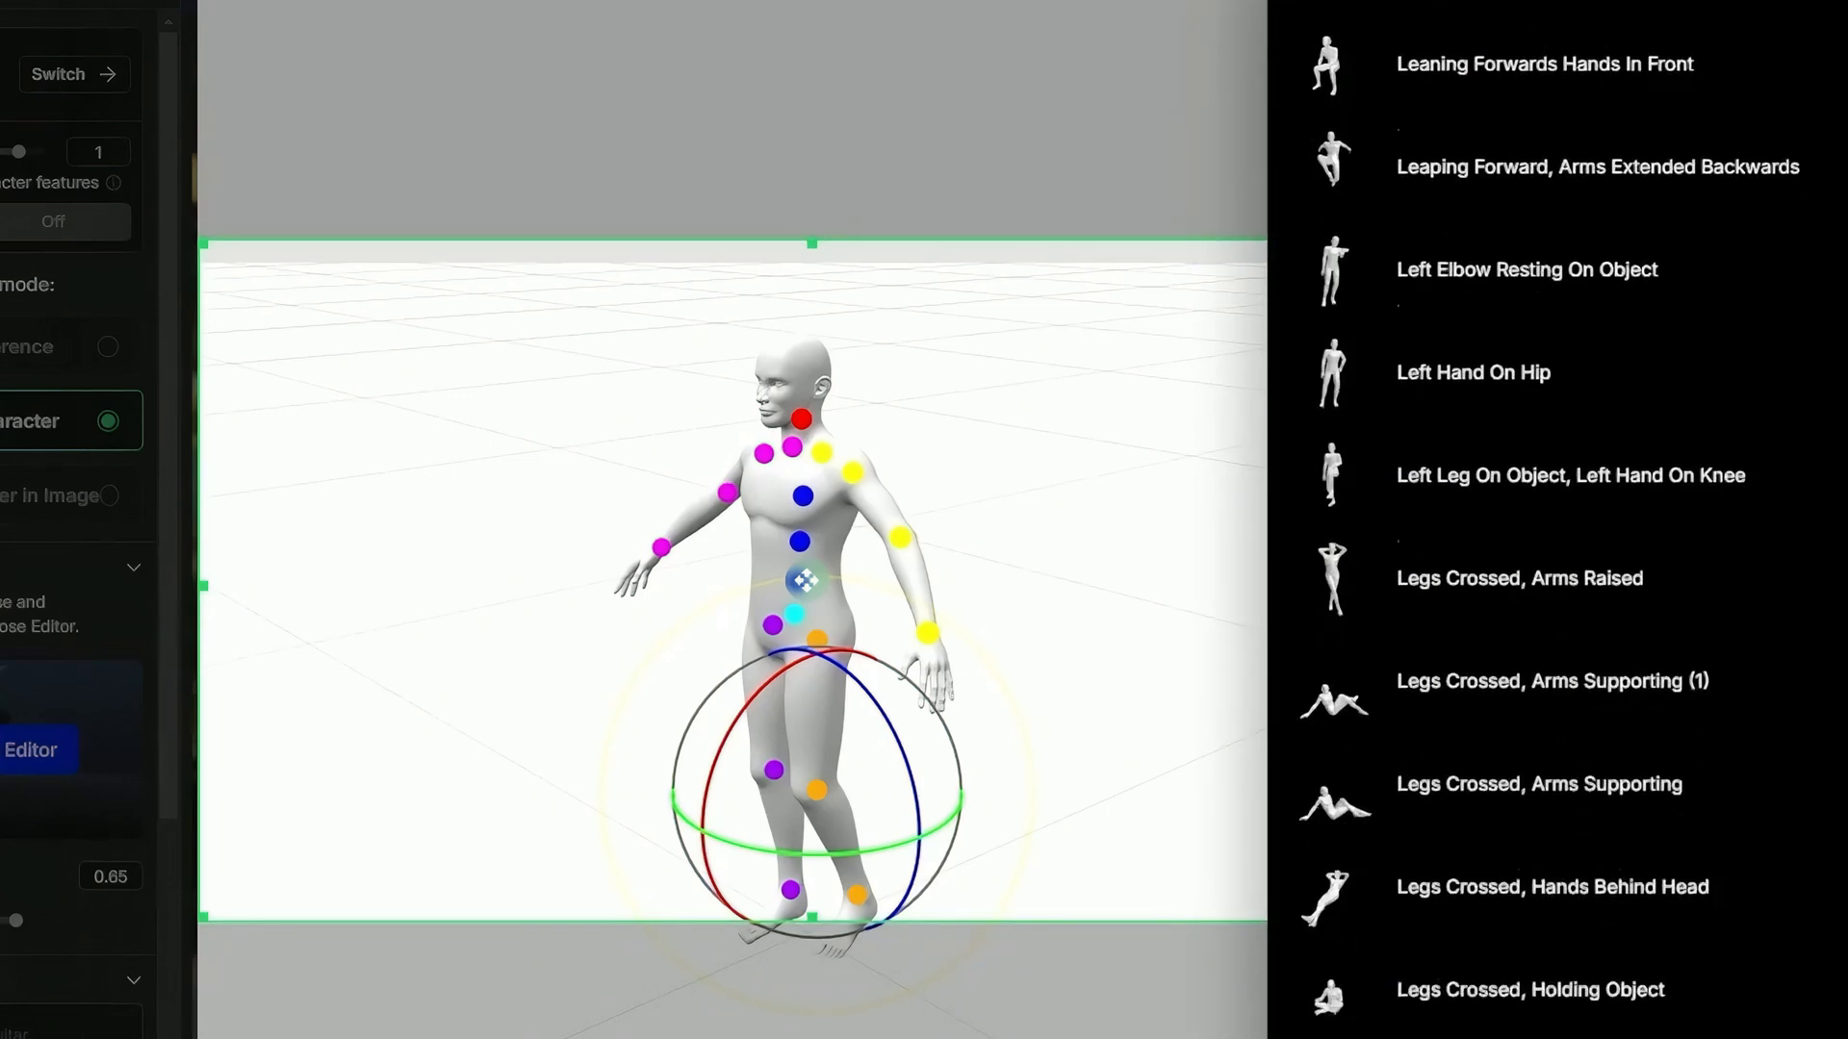
scroll(down, 3)
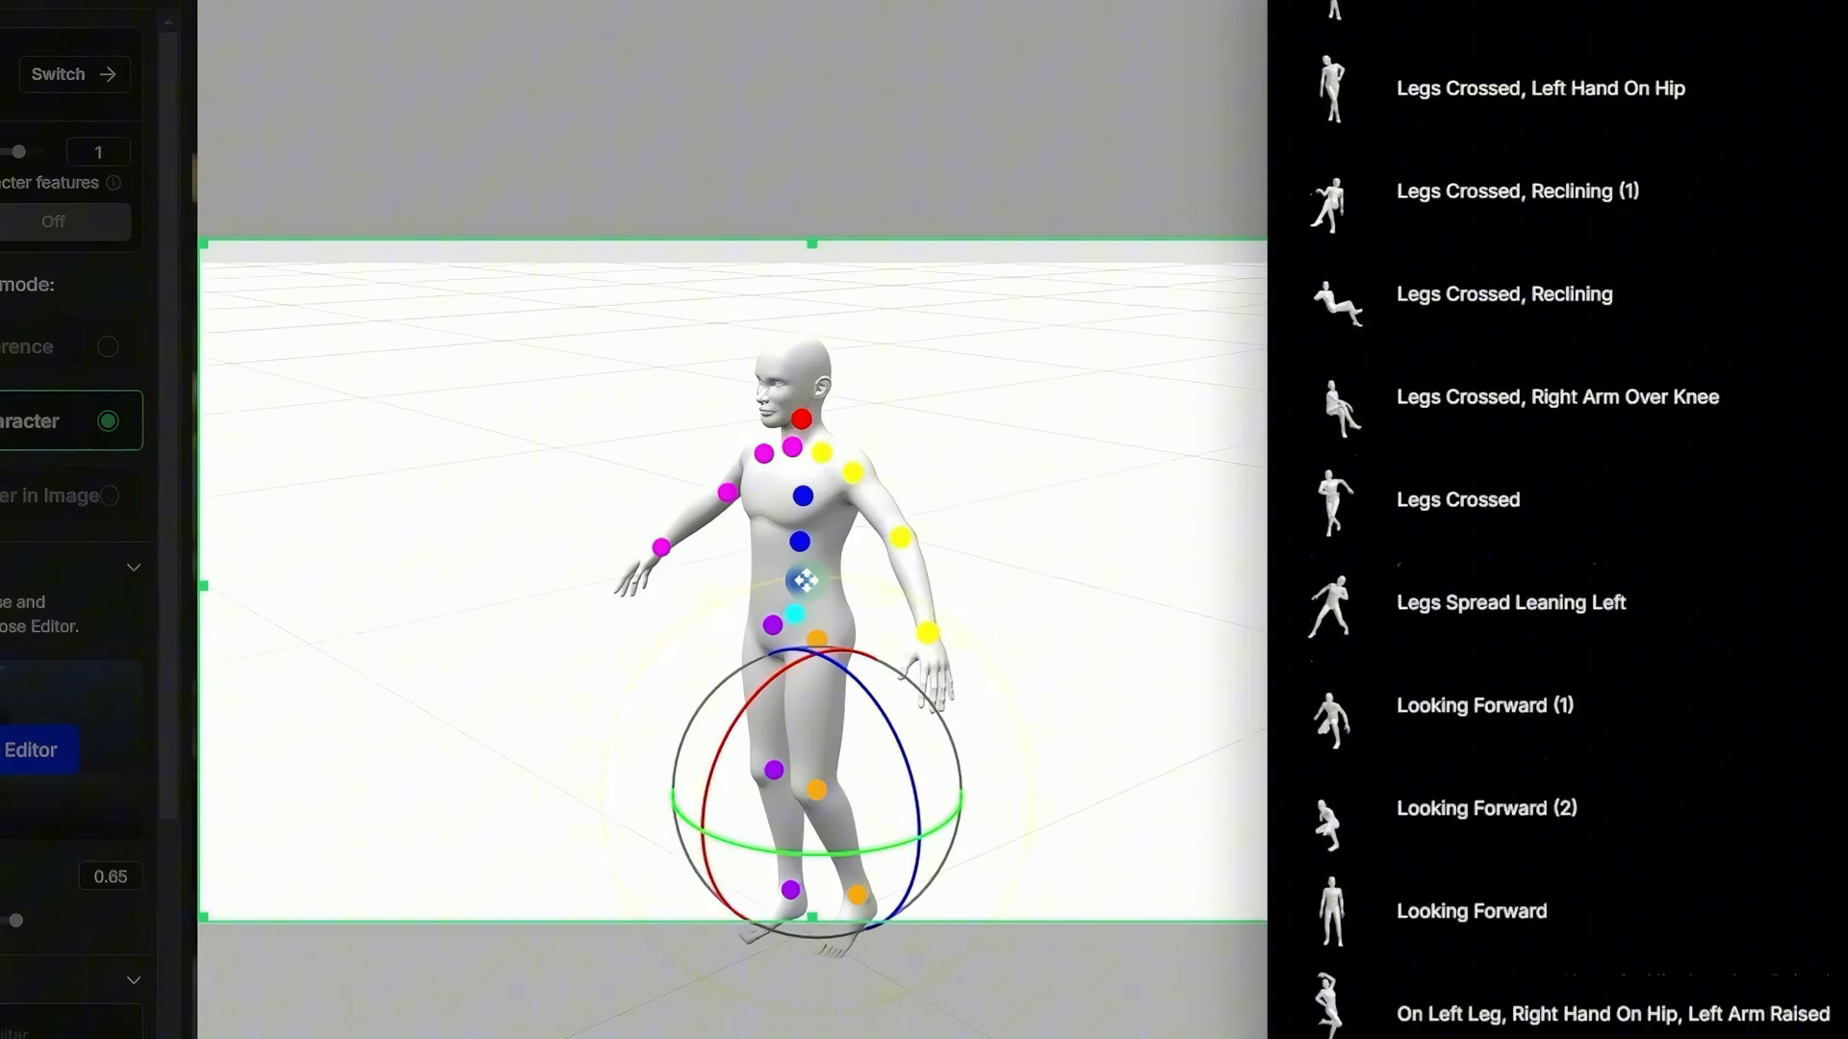
scroll(down, 3)
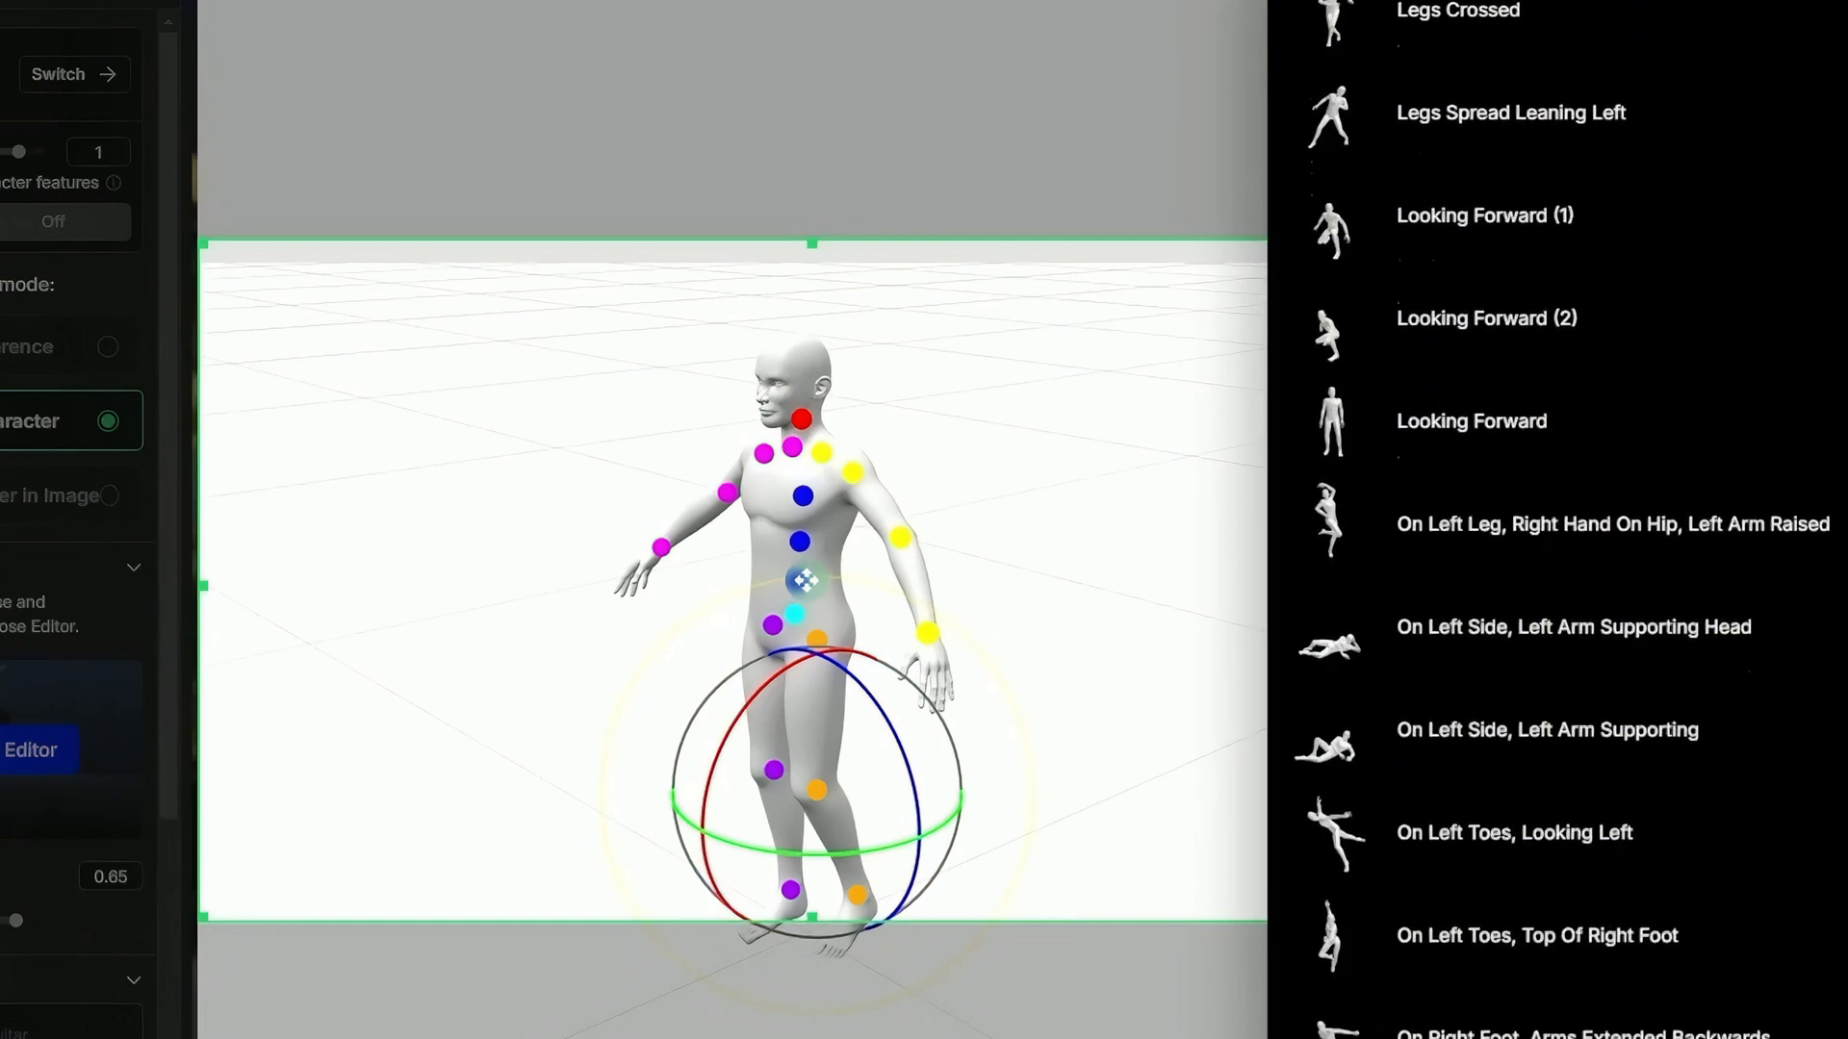
scroll(down, 3)
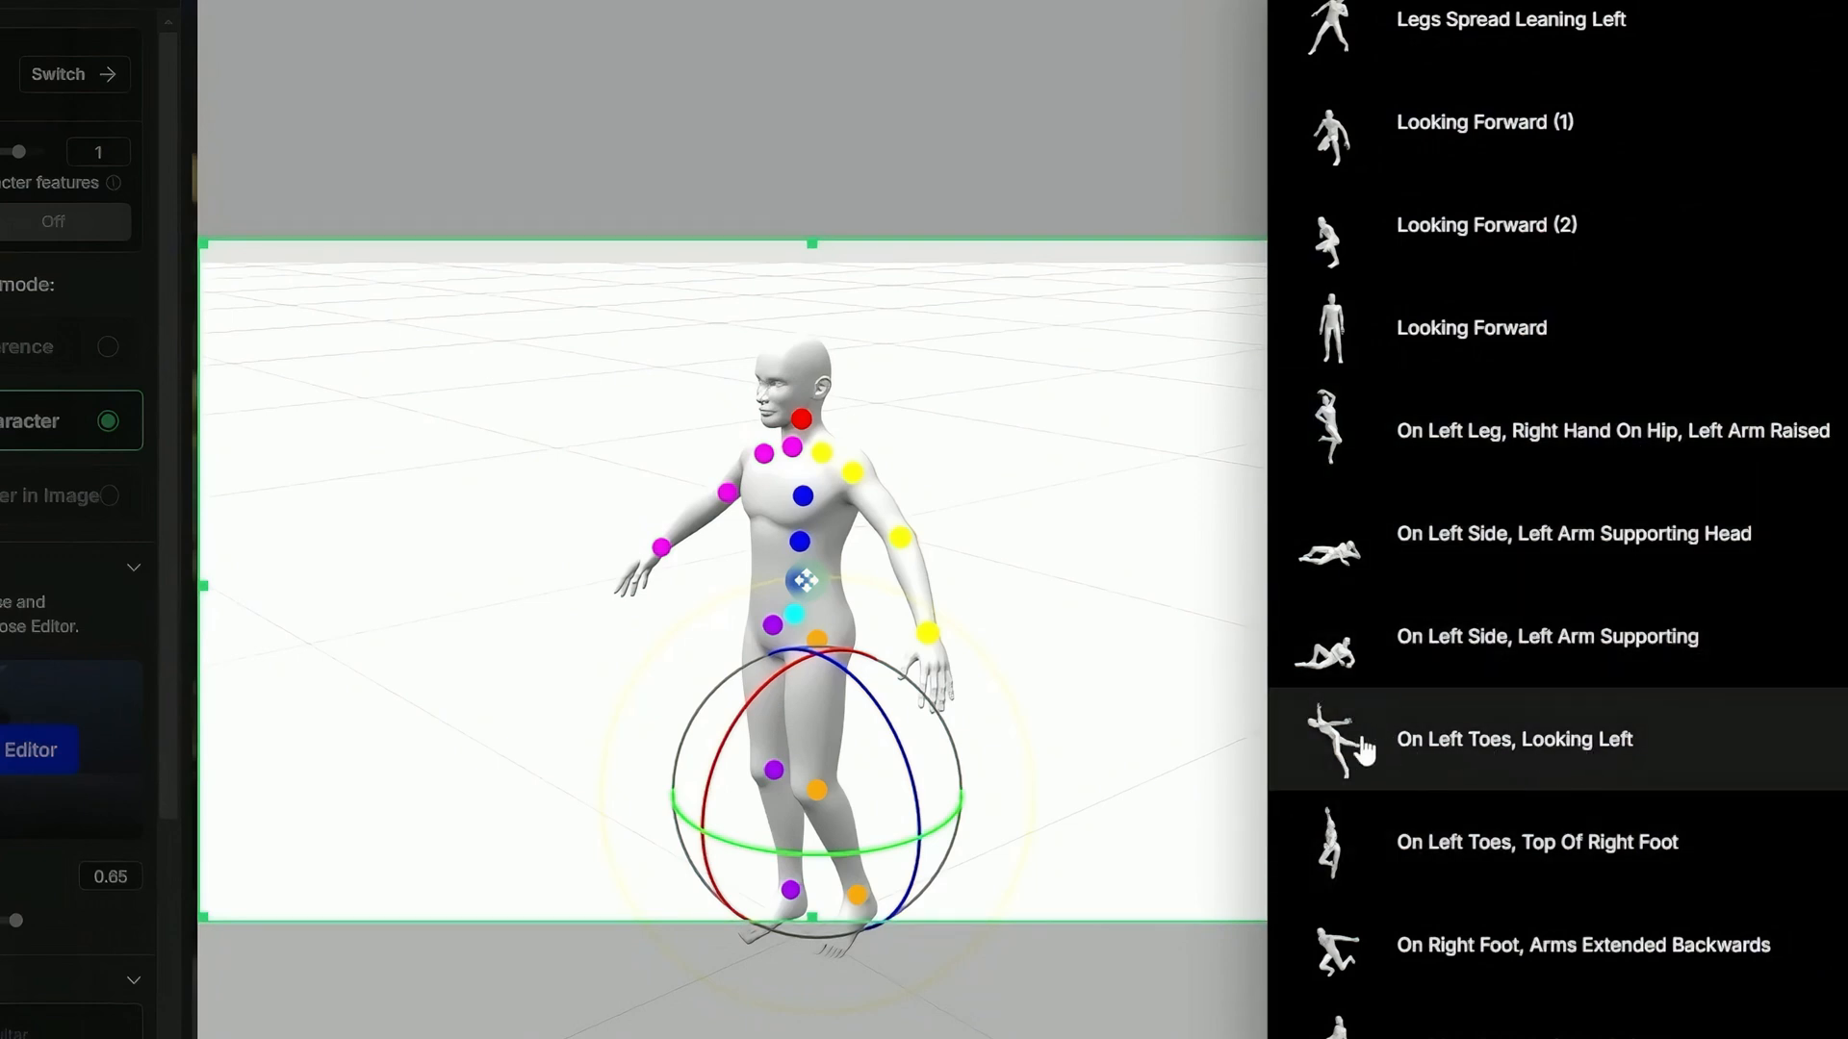
mouse_move(1524, 723)
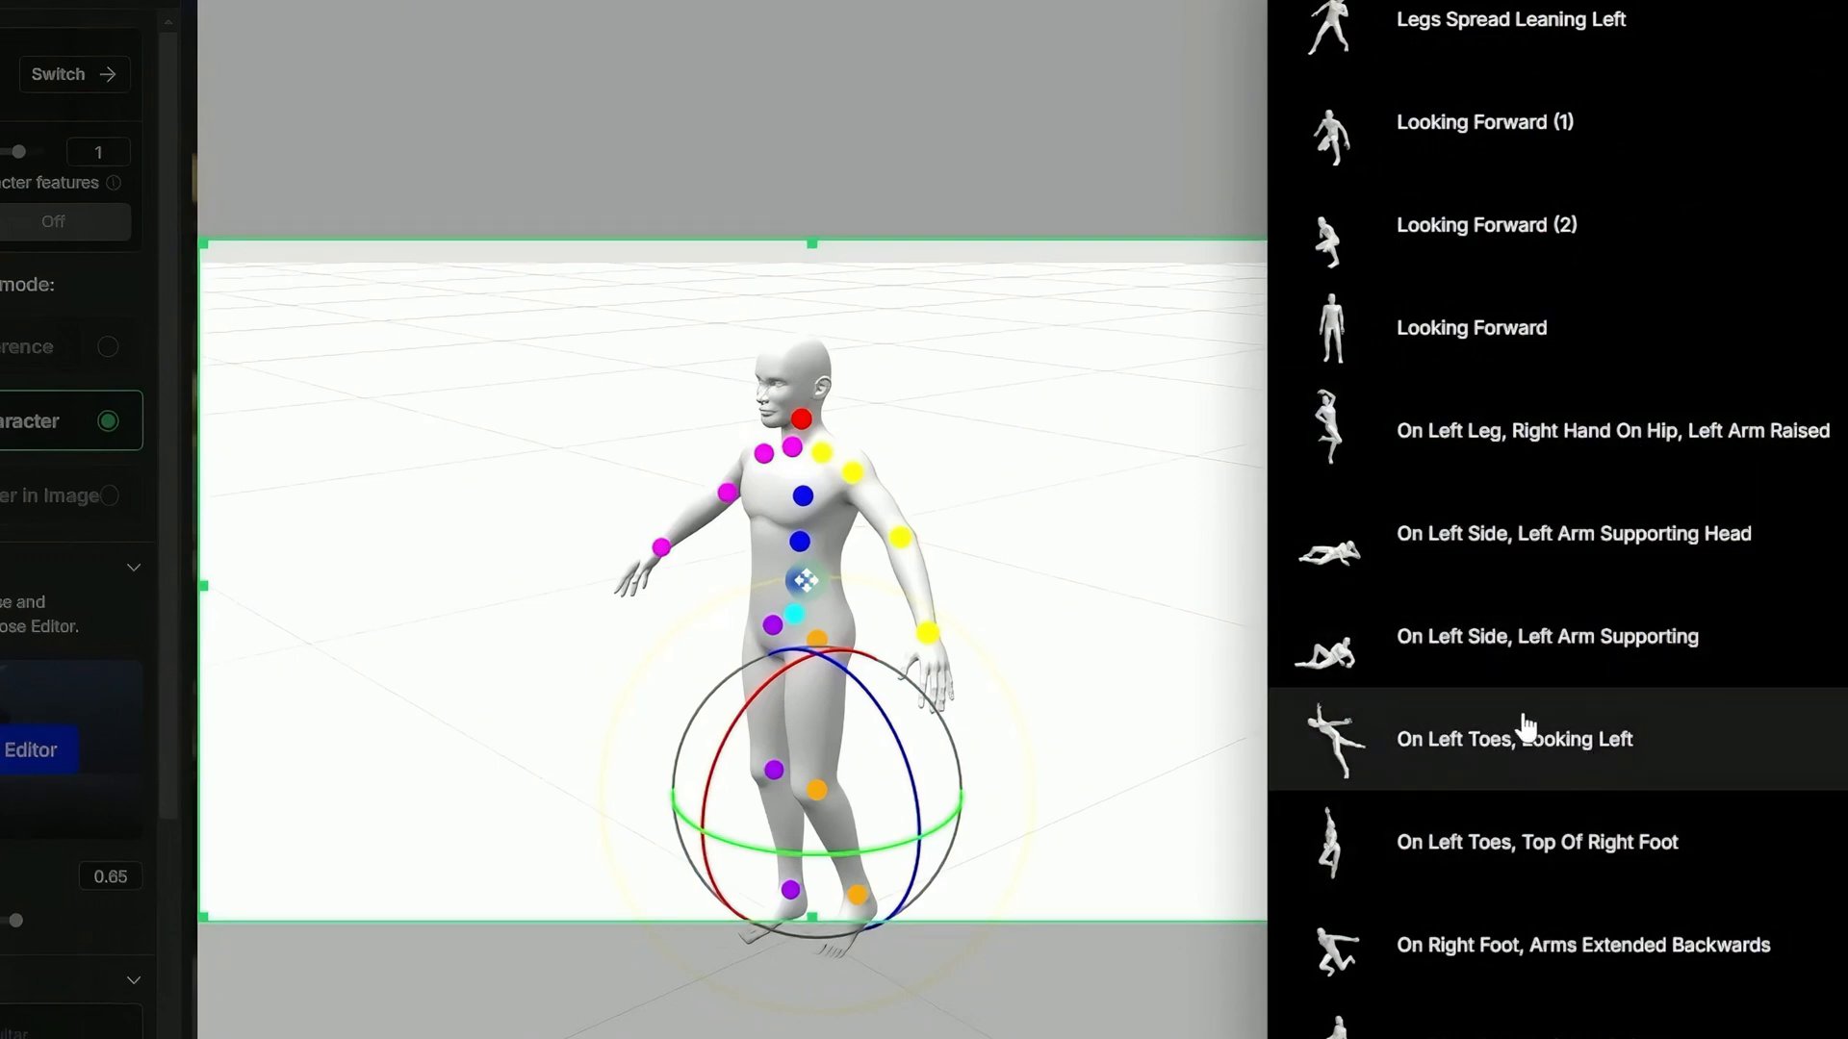
scroll(down, 3)
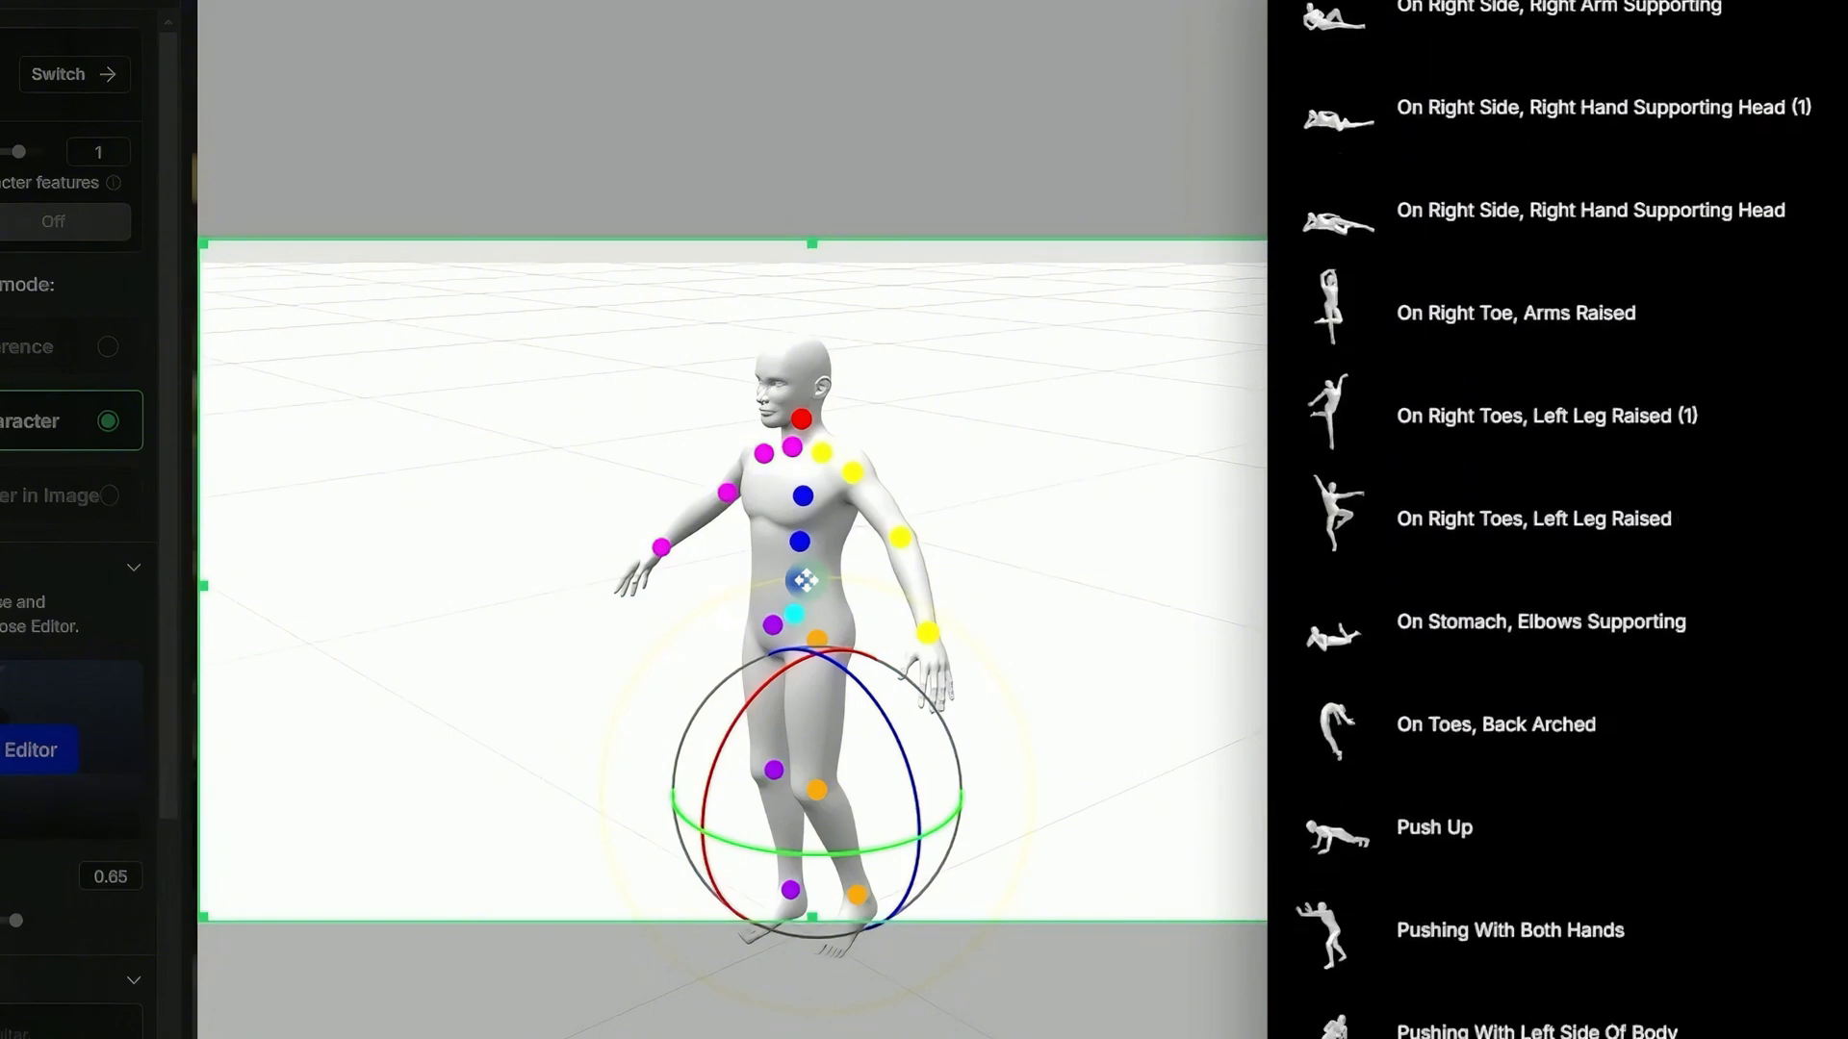
scroll(down, 3)
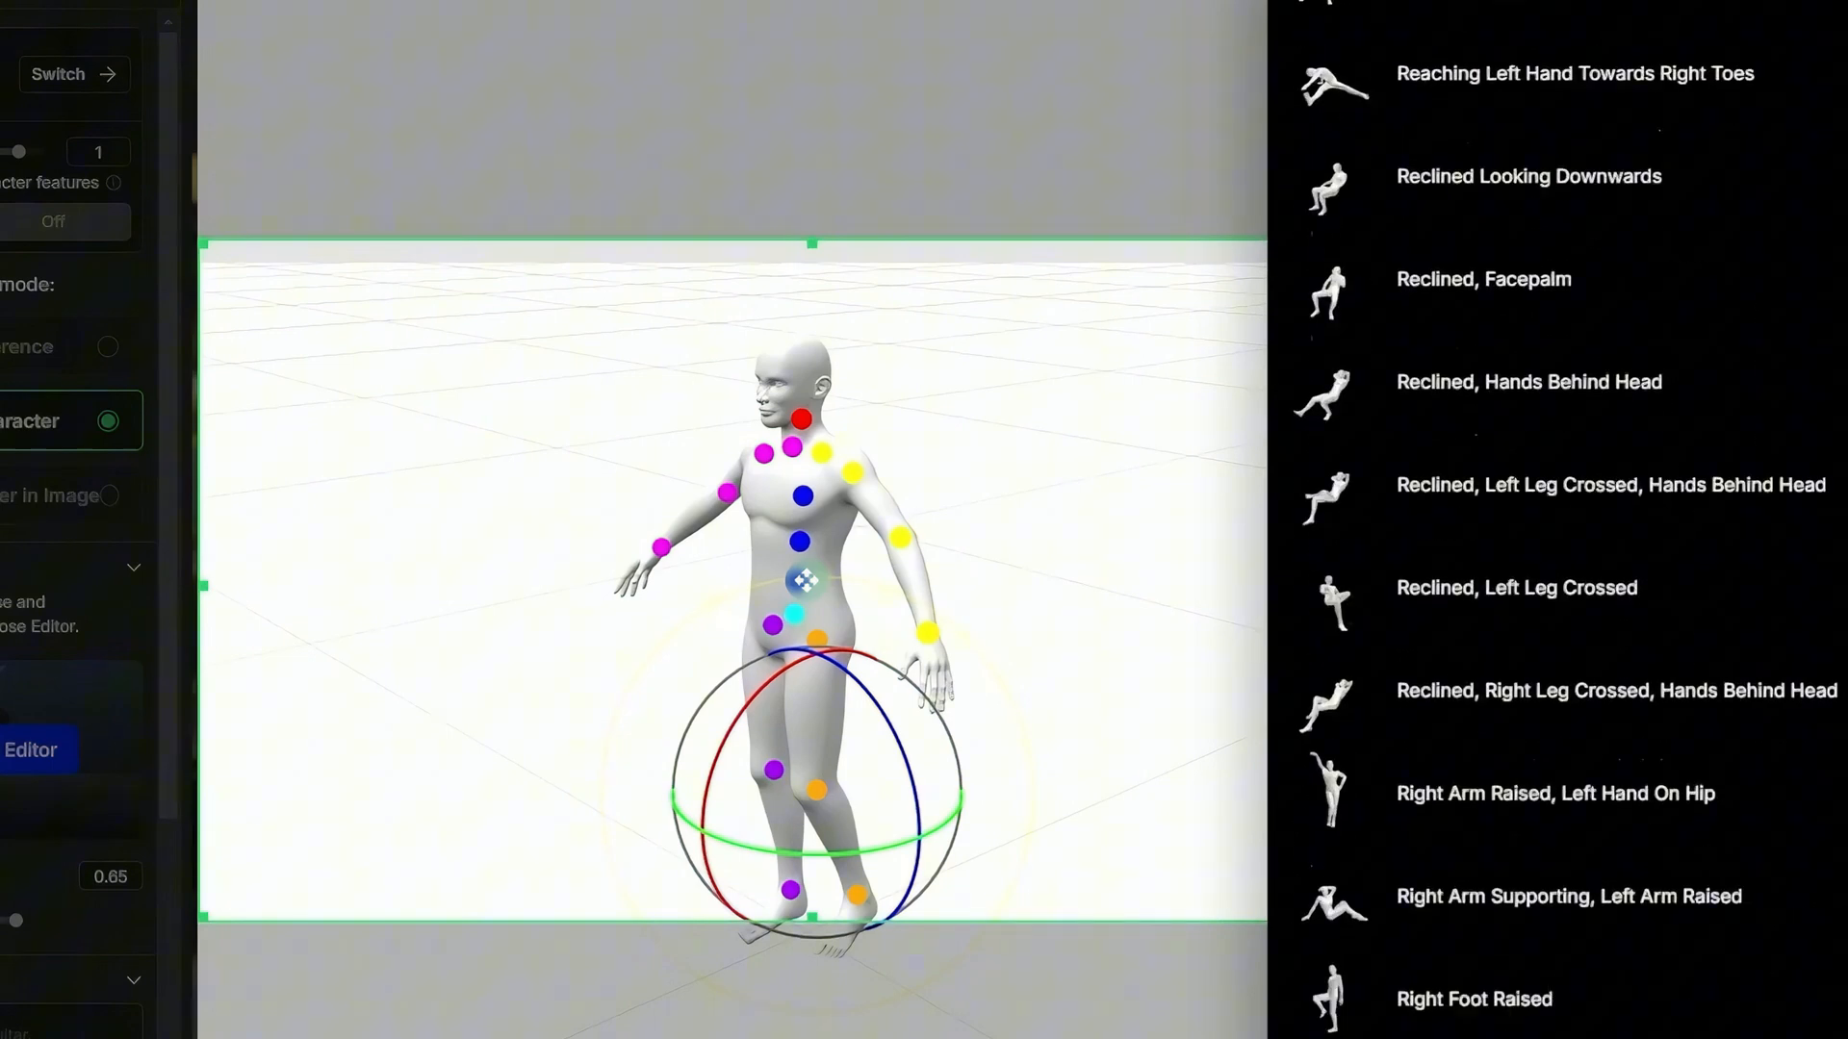
scroll(down, 3)
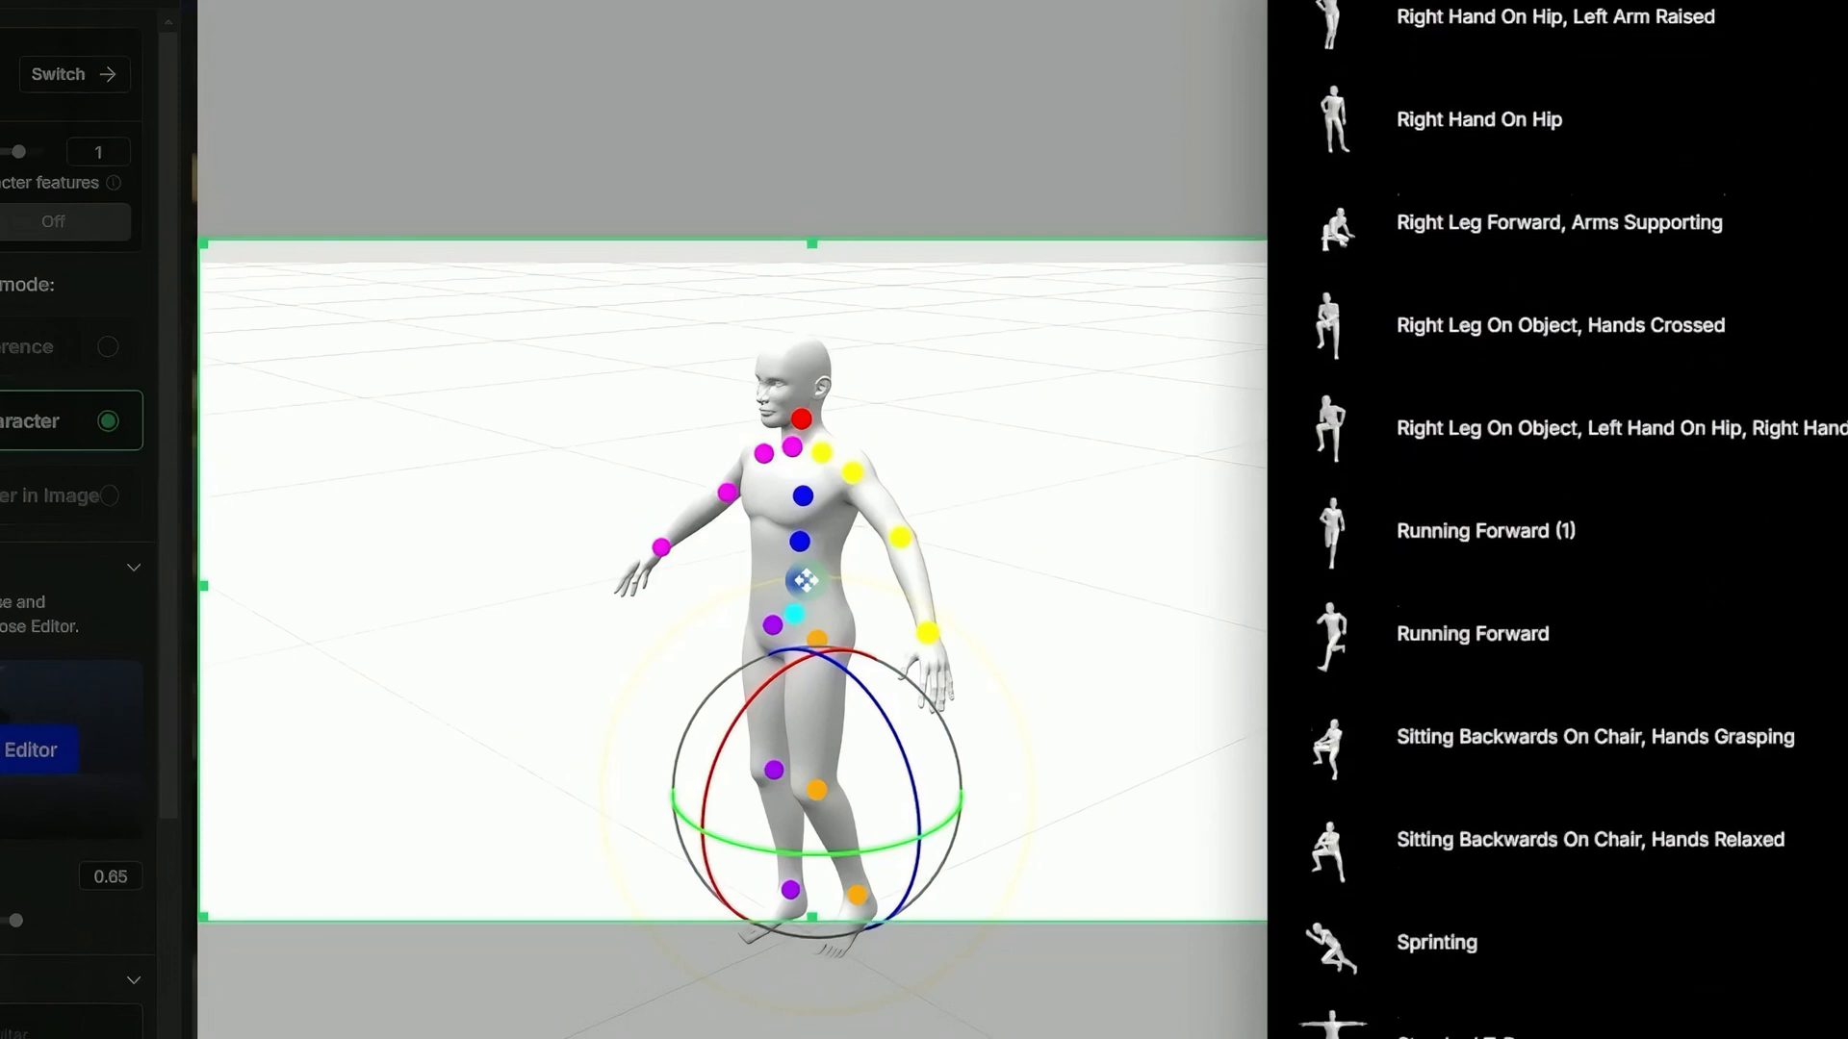
scroll(down, 3)
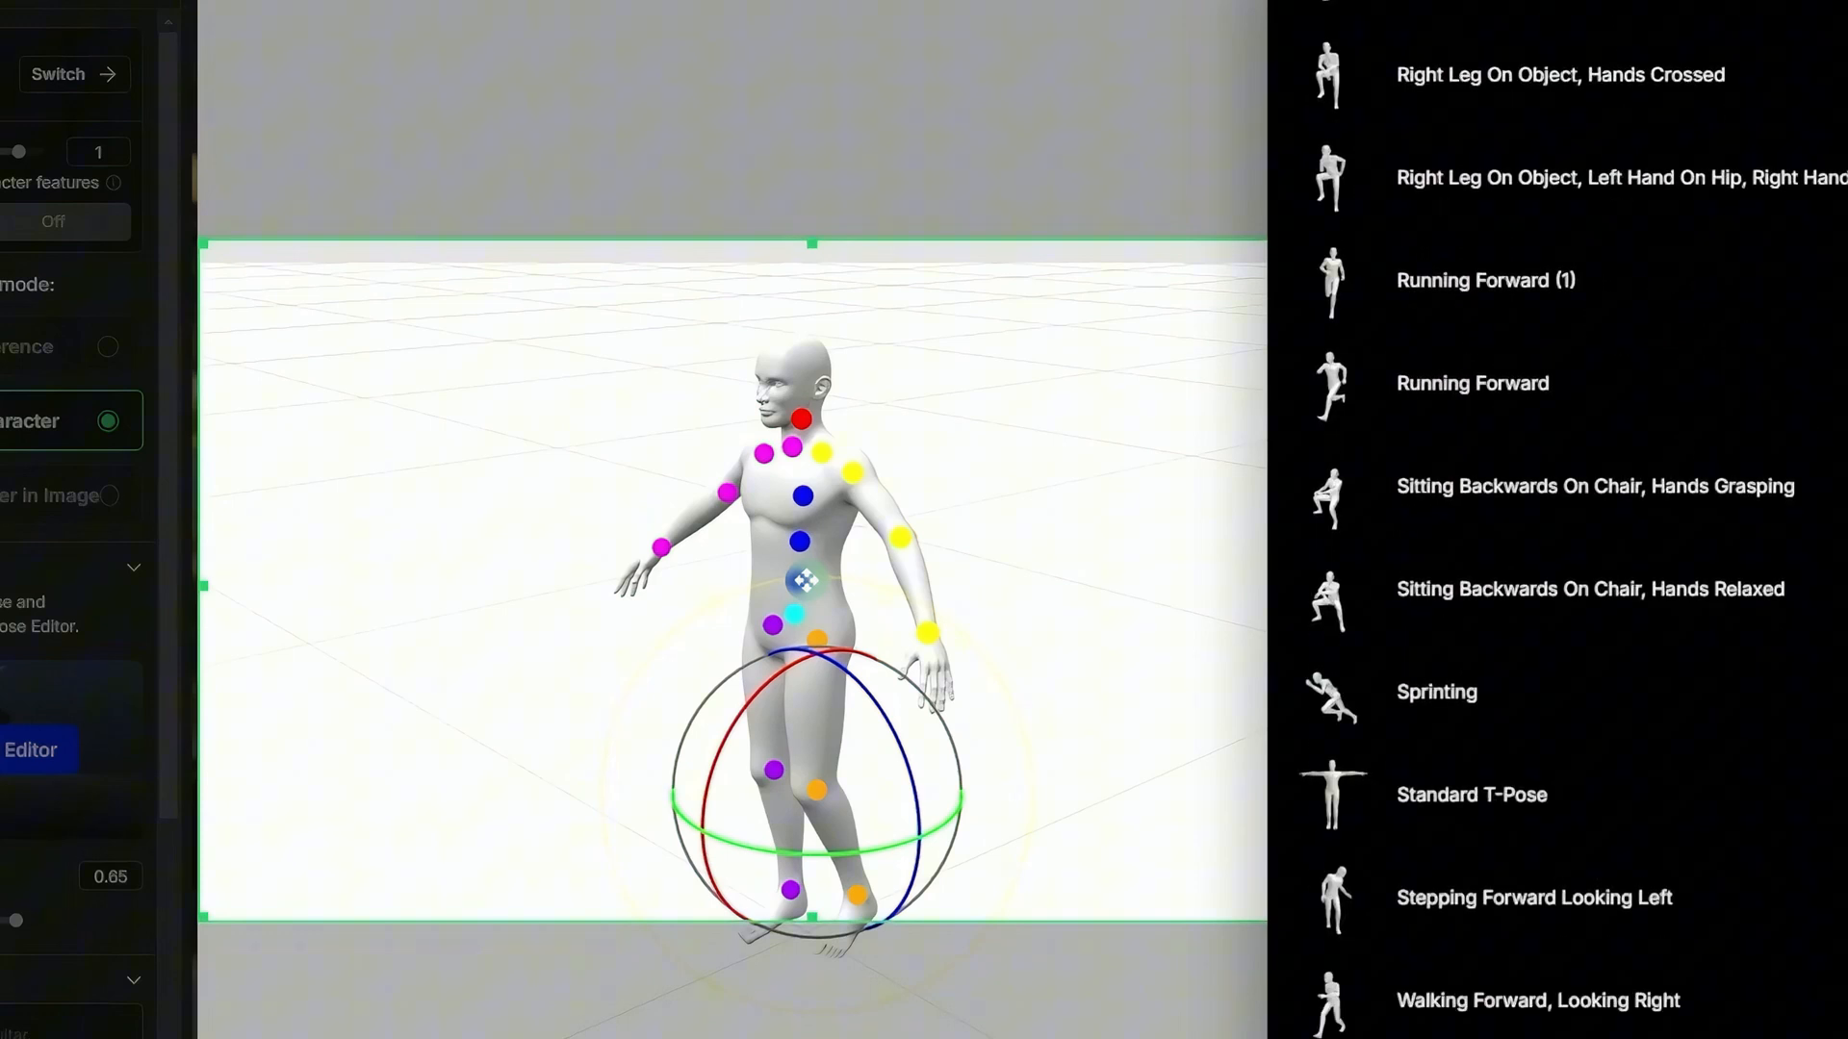
scroll(up, 3)
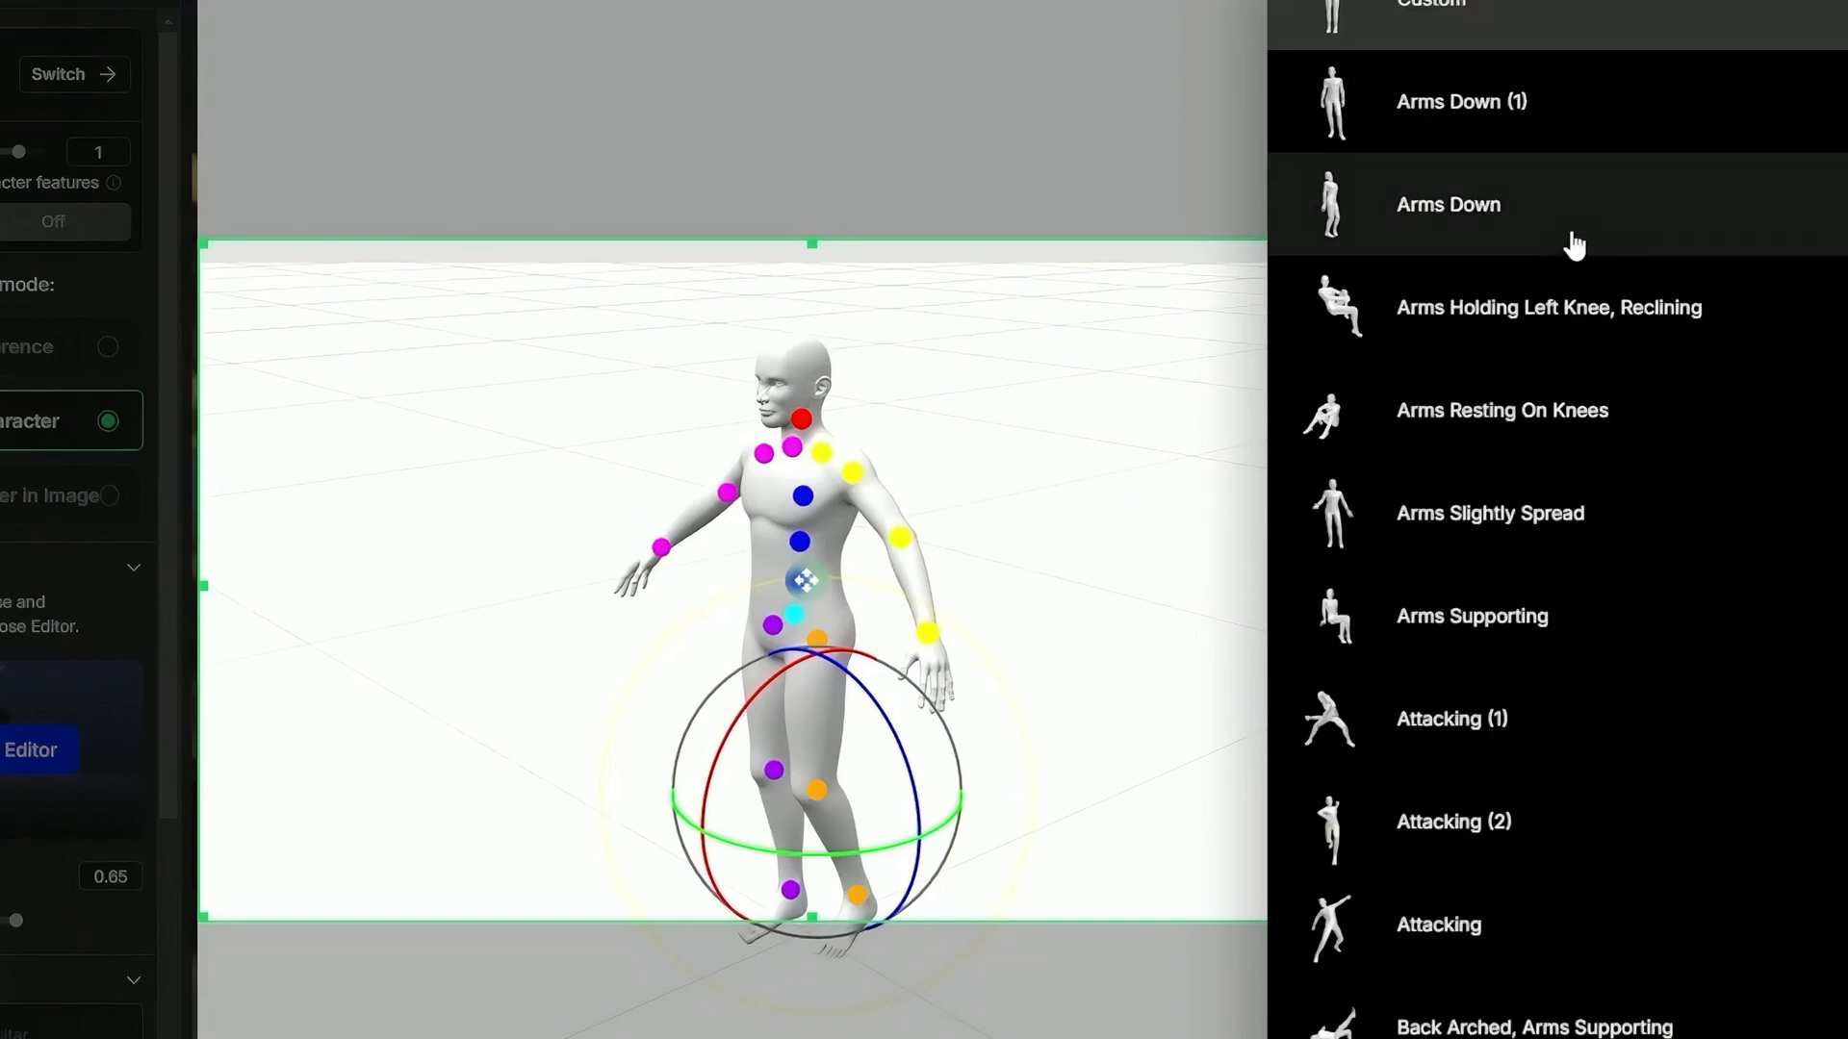
click(1489, 512)
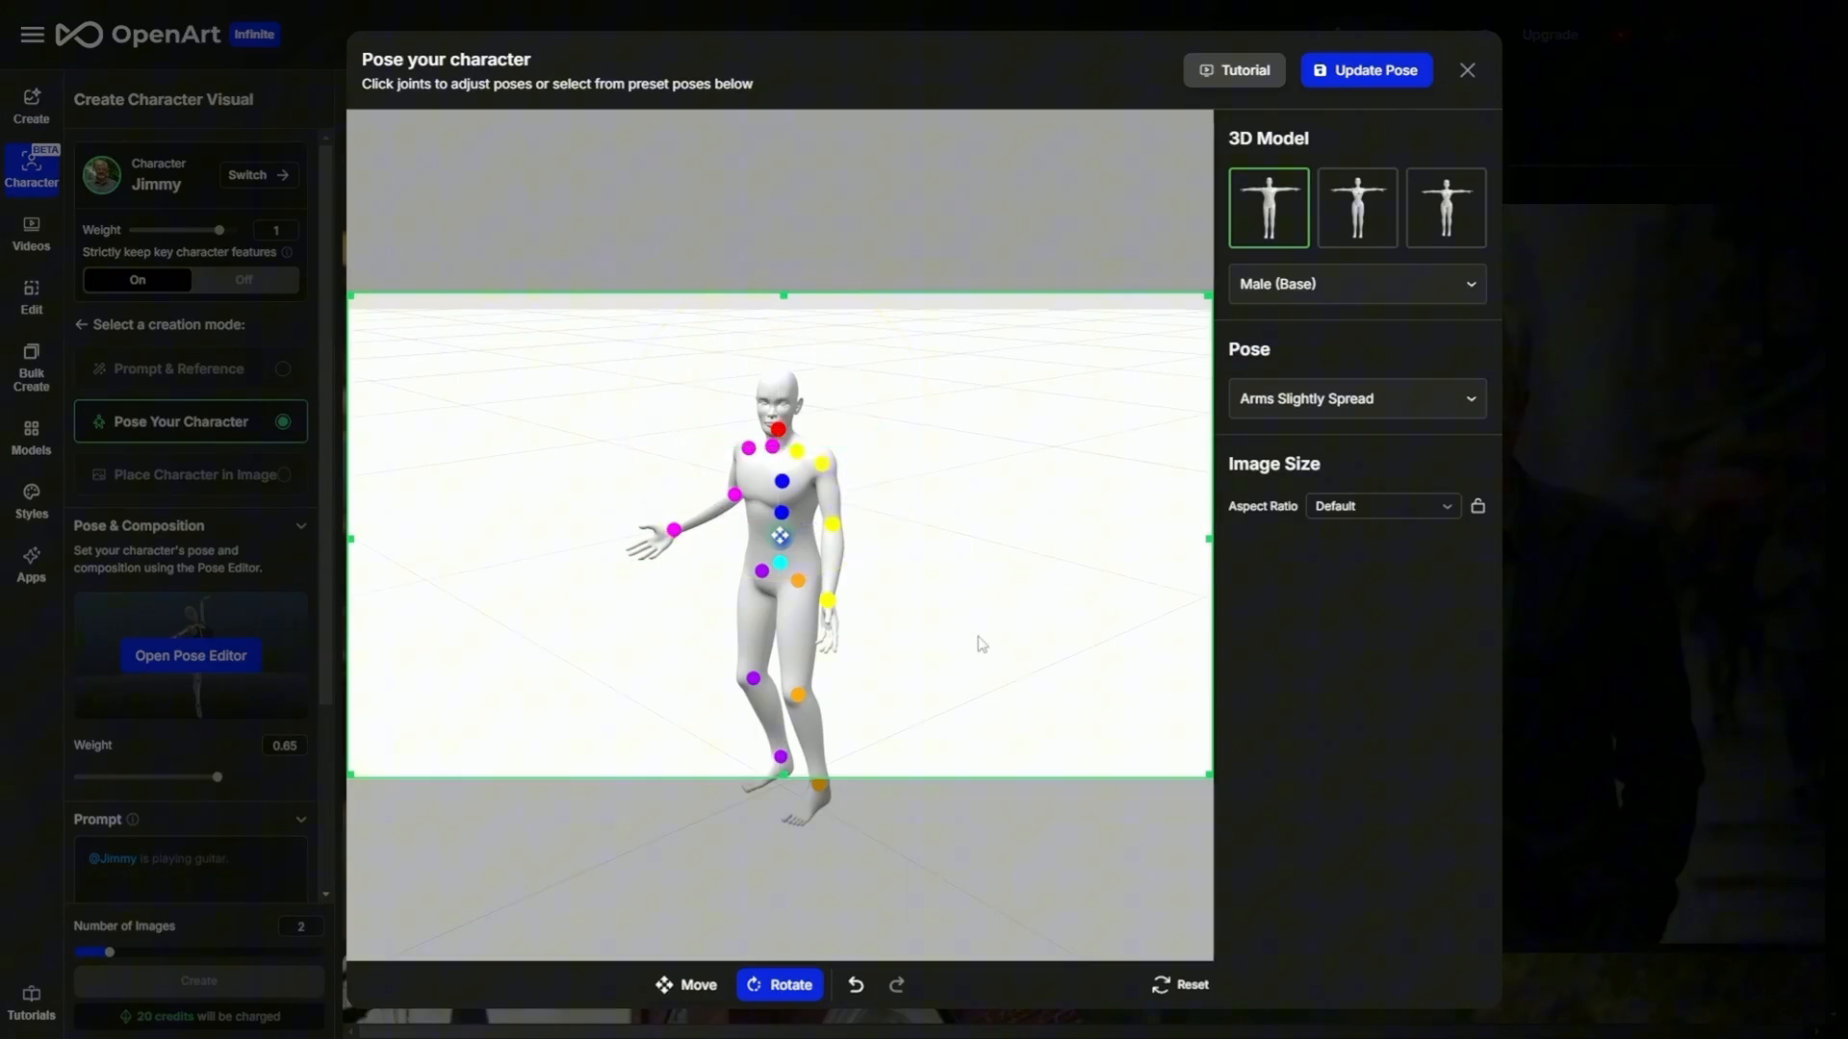
Select the figure's head joint to bring up its rotation gizmo
click(777, 477)
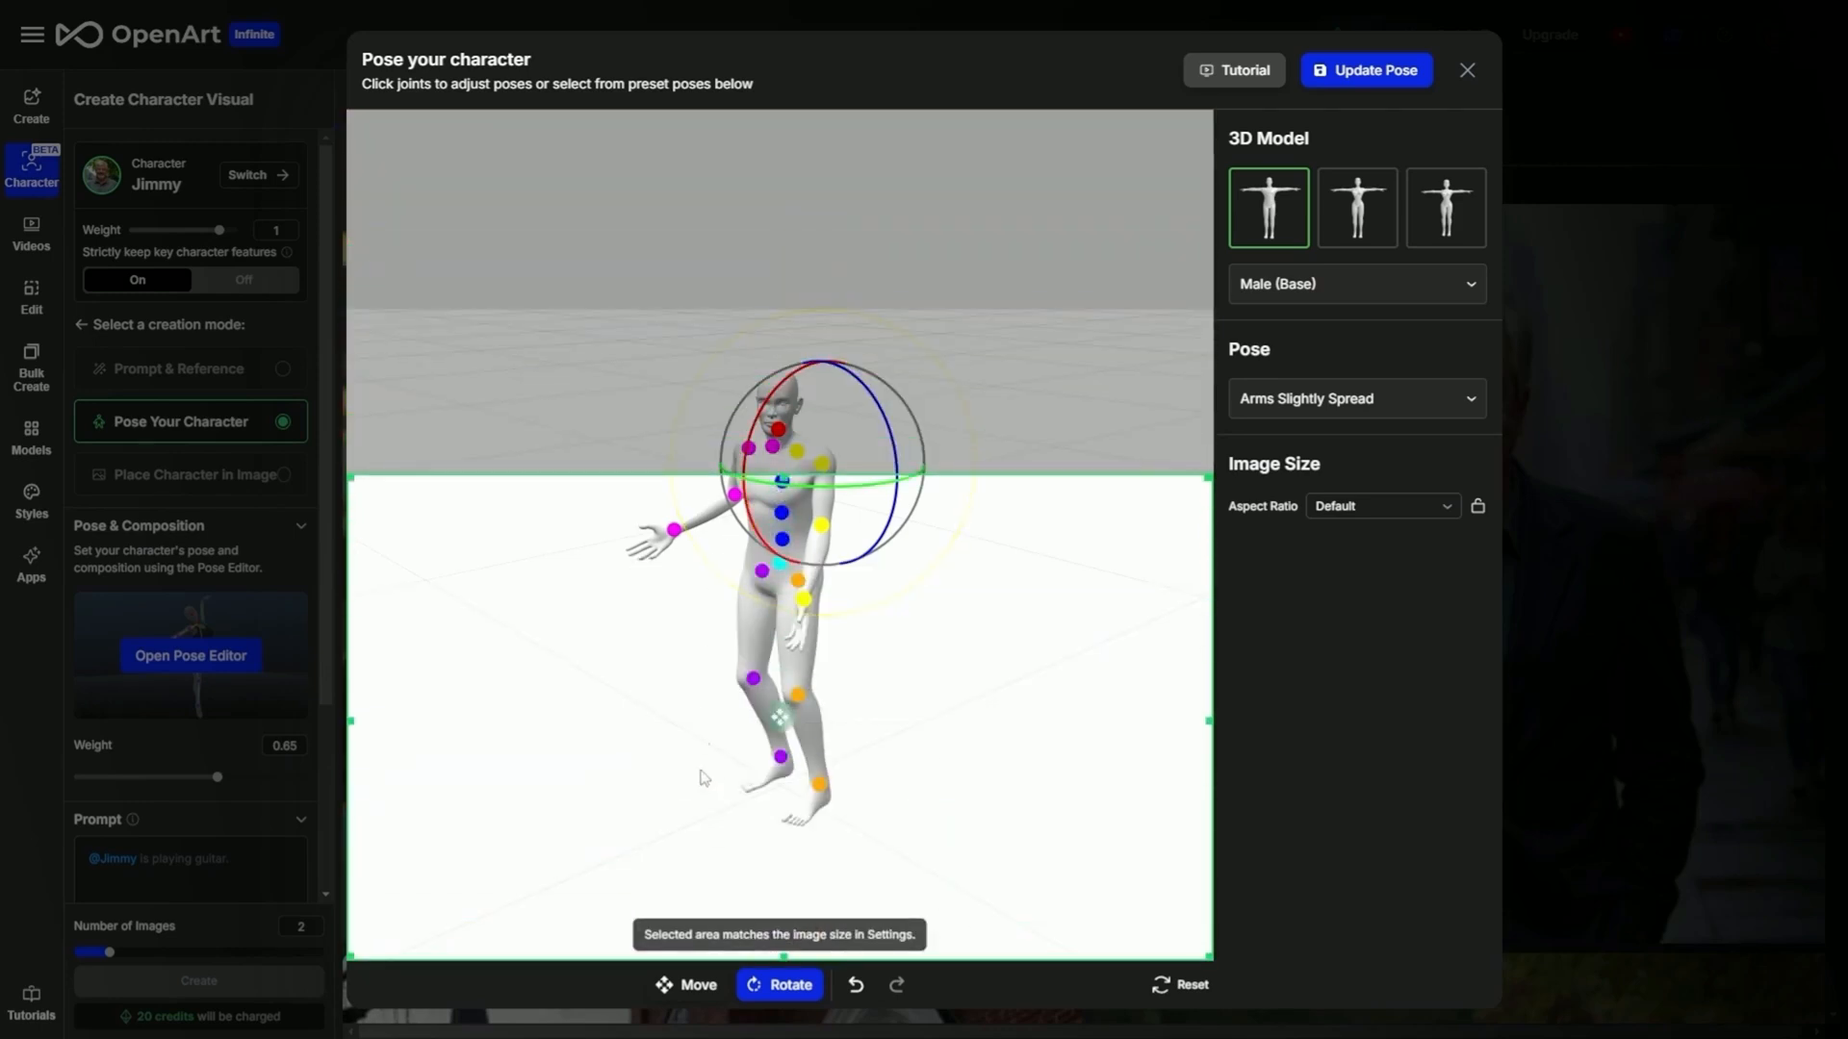
Set the pose image's aspect ratio to Landscape under Image Size
click(1378, 506)
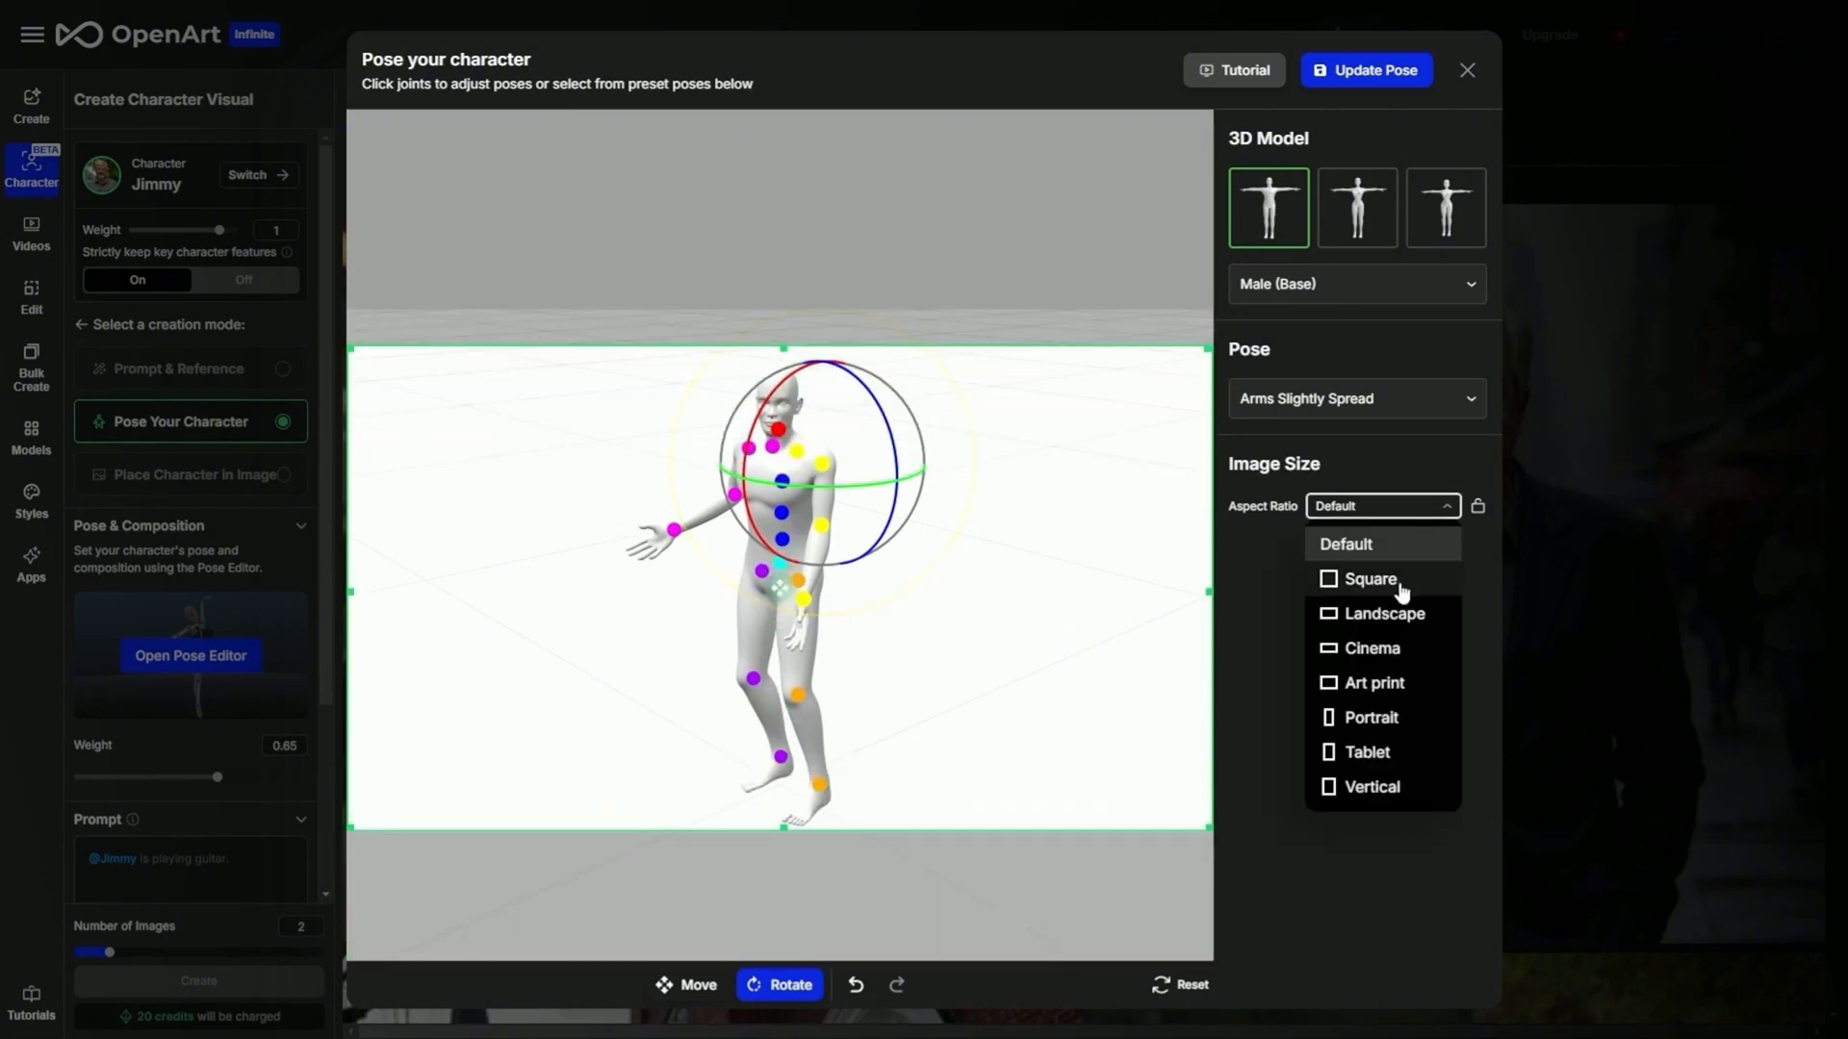
click(1384, 612)
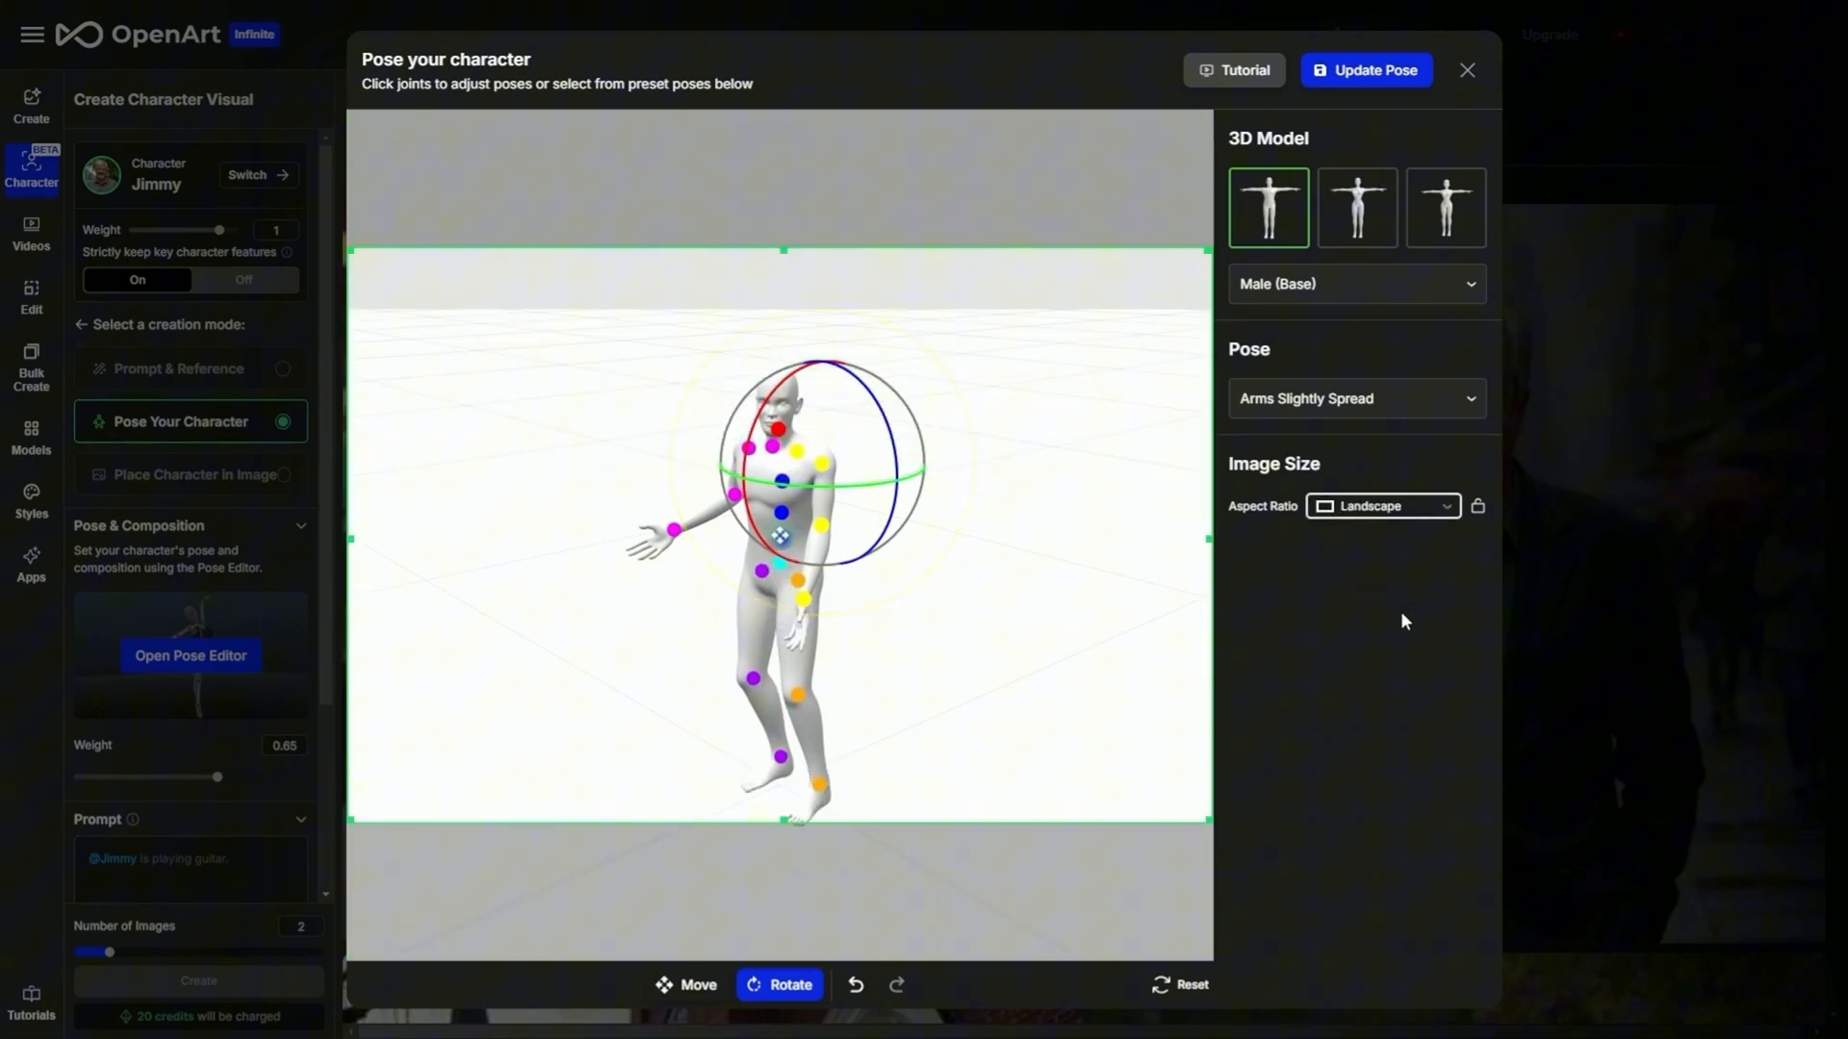
click(1382, 506)
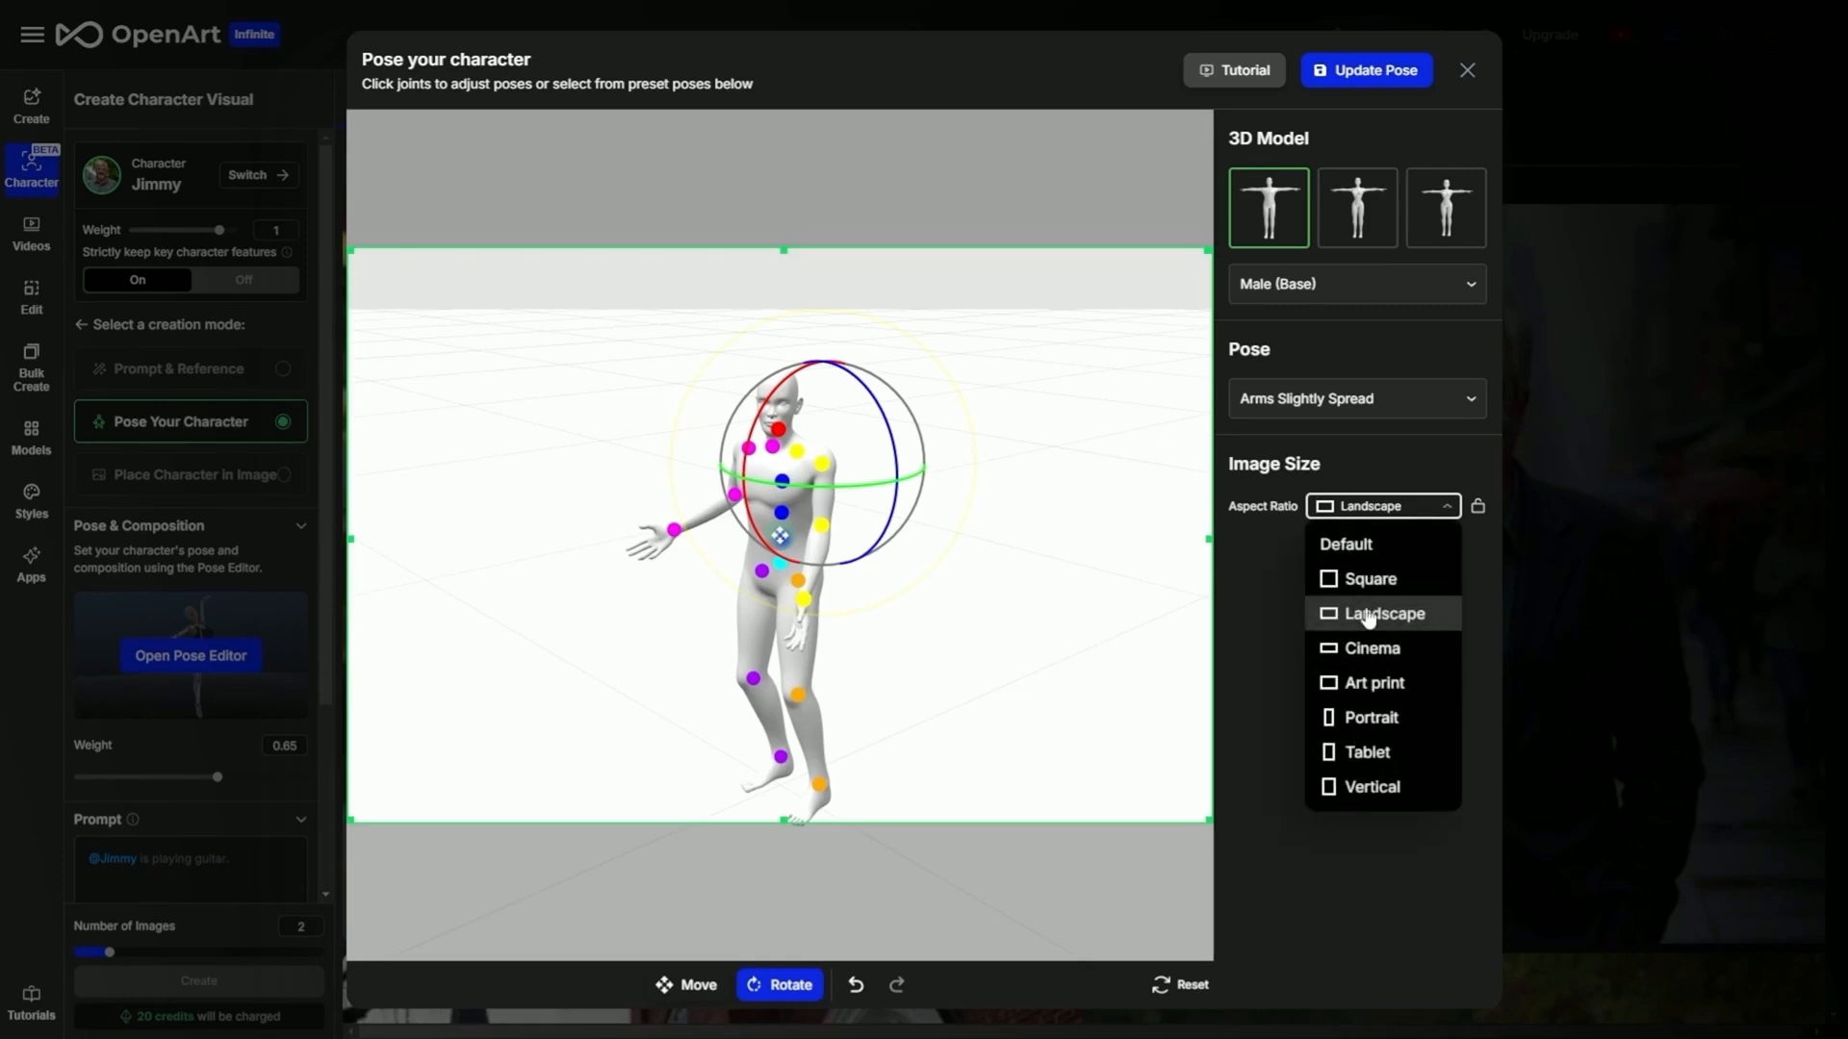
click(1378, 612)
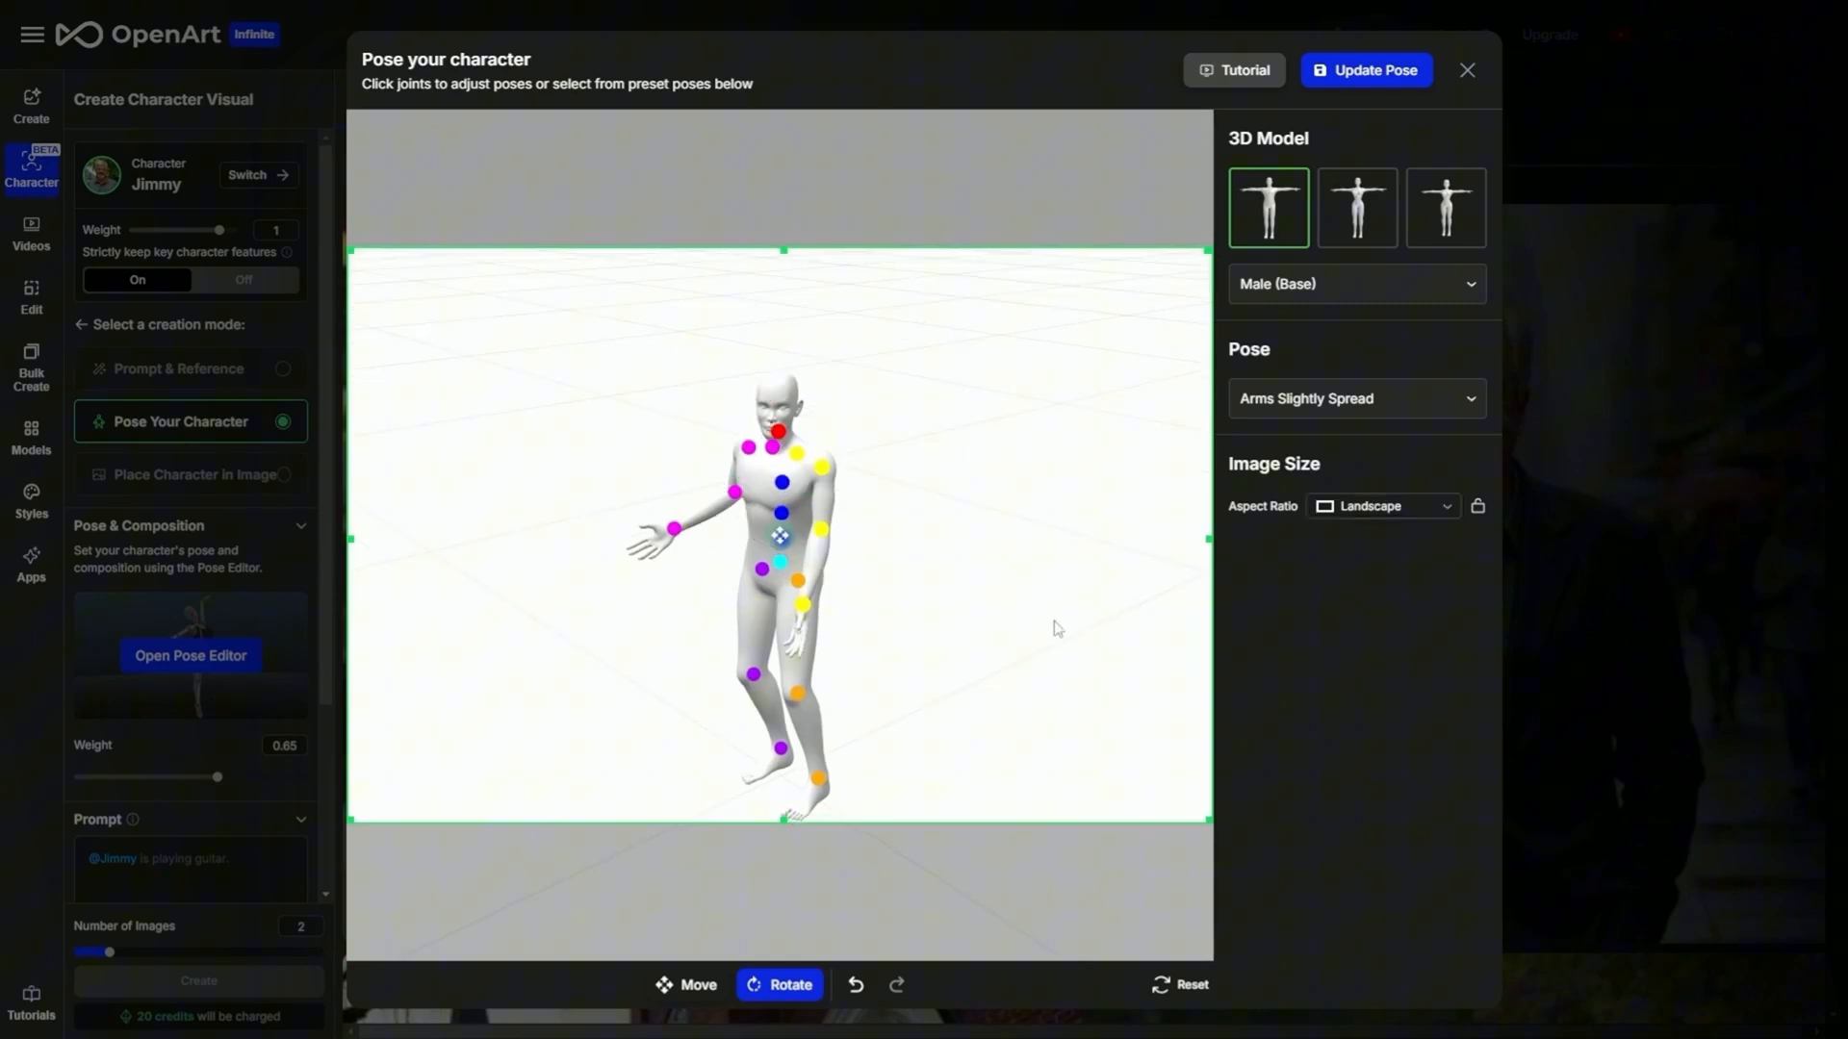
mouse_move(999, 602)
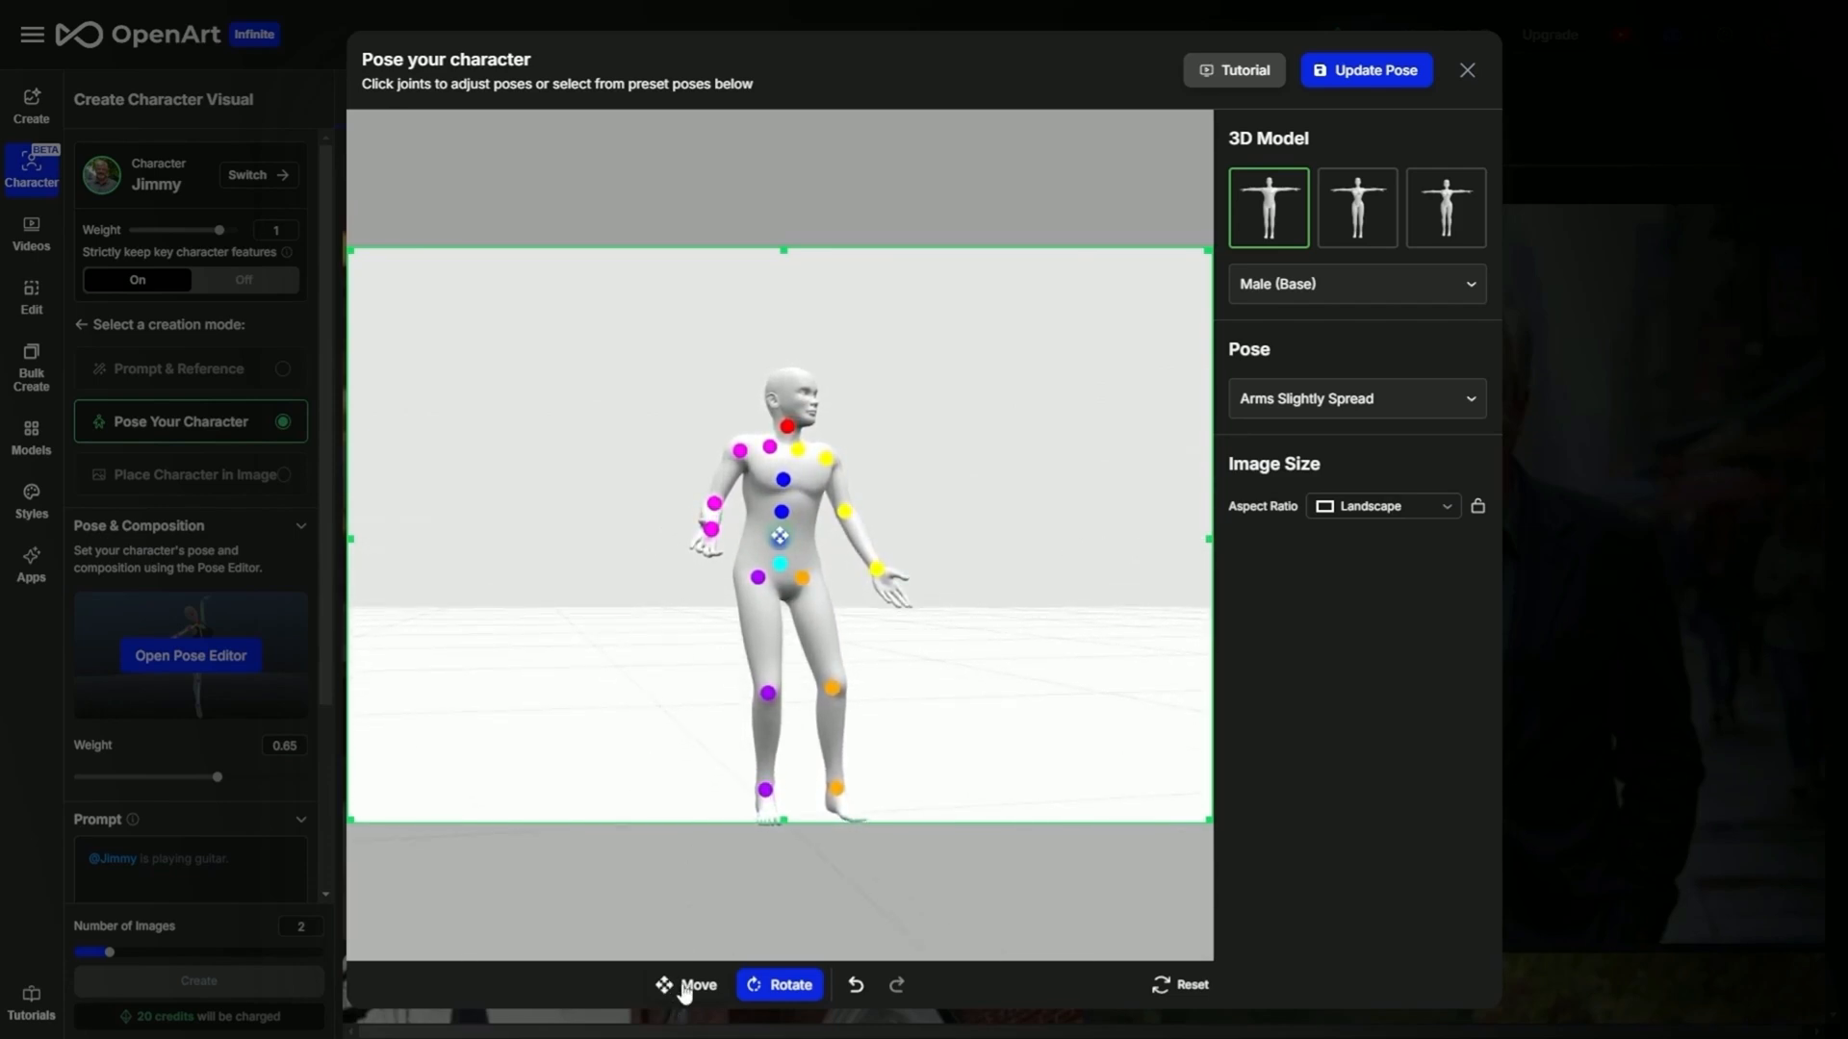
Move the figure left of centre in the landscape frame, undoing stray adjustments
click(689, 983)
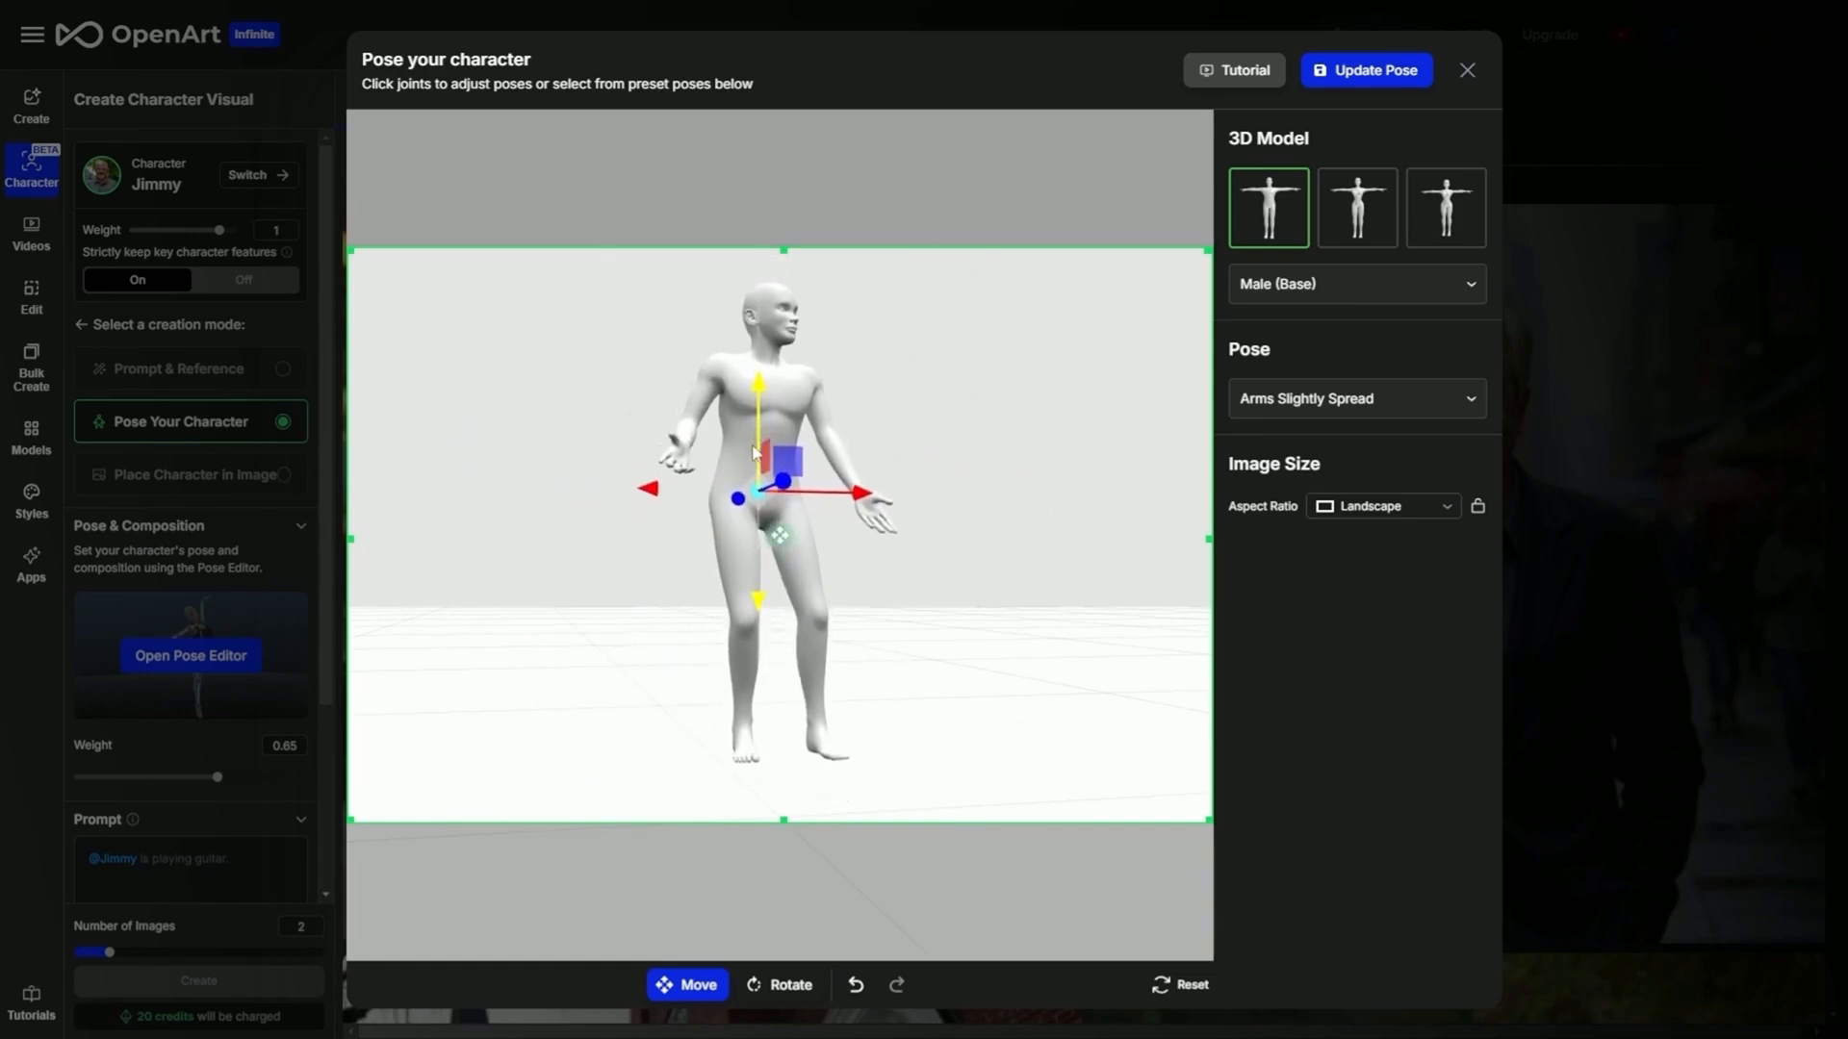
drag(758, 454, 758, 506)
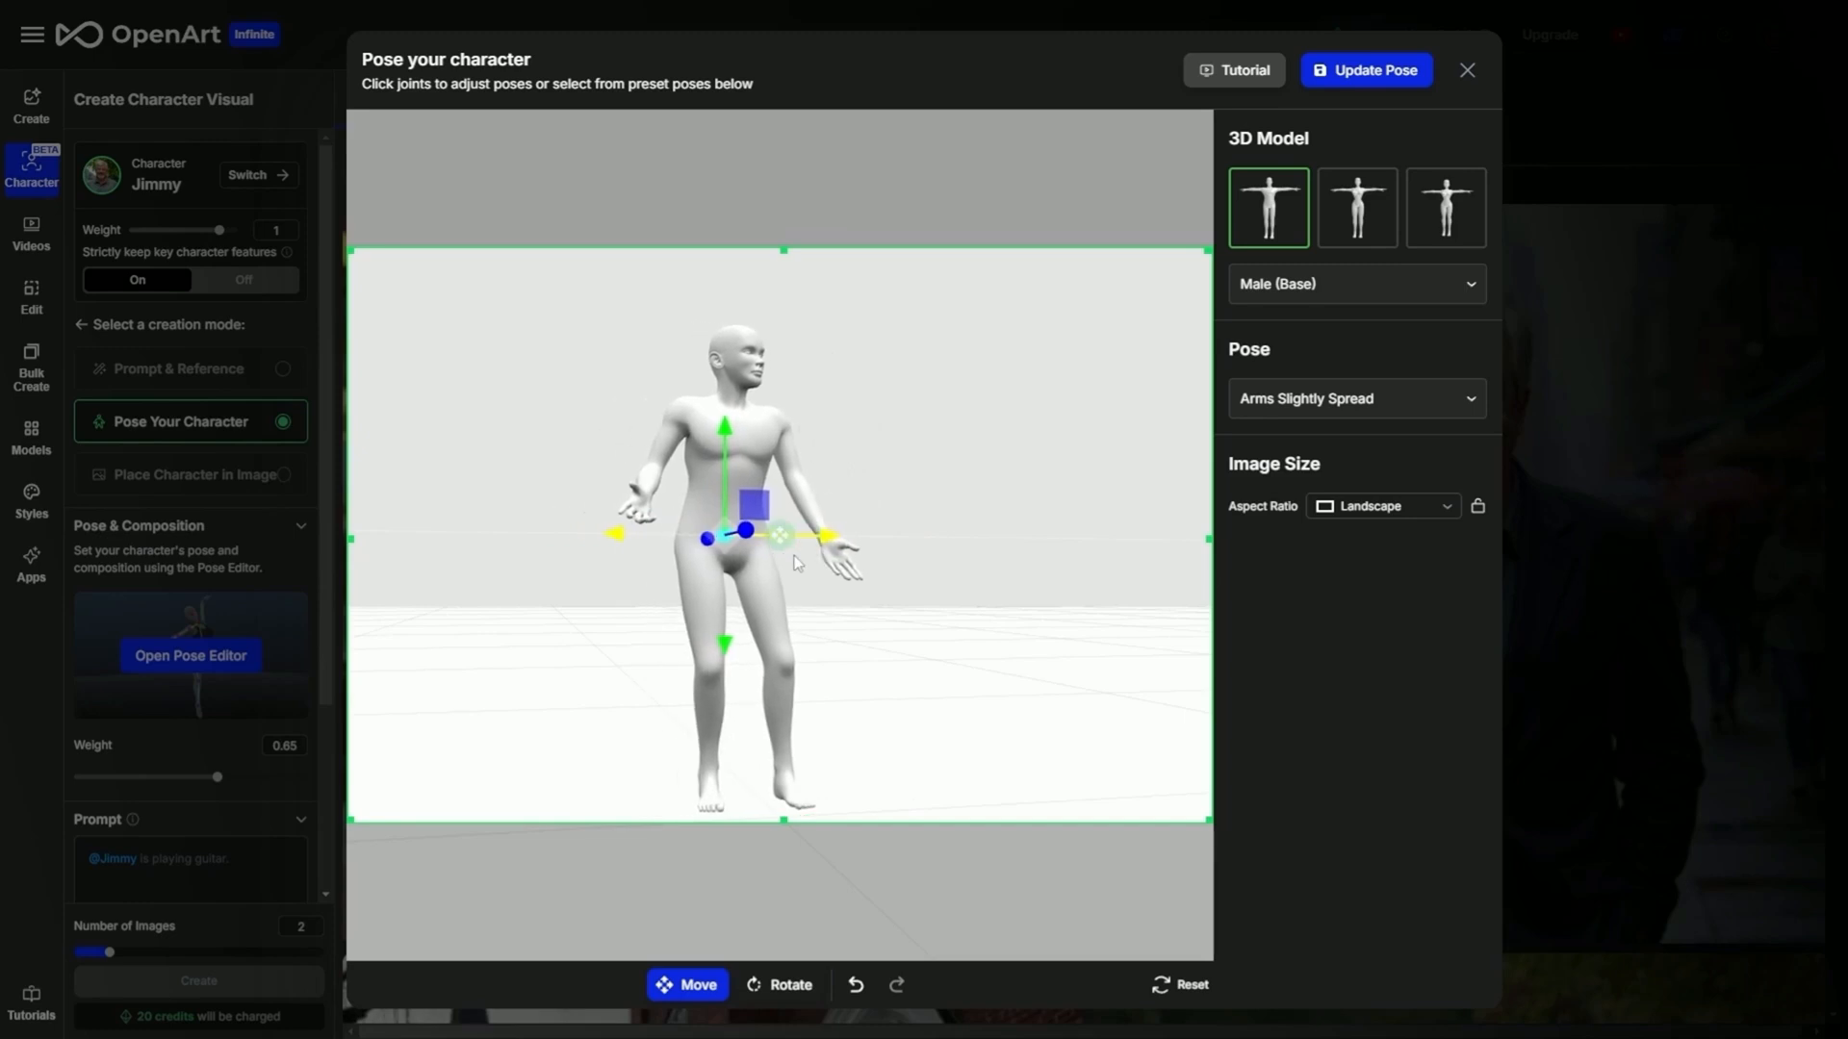
click(853, 984)
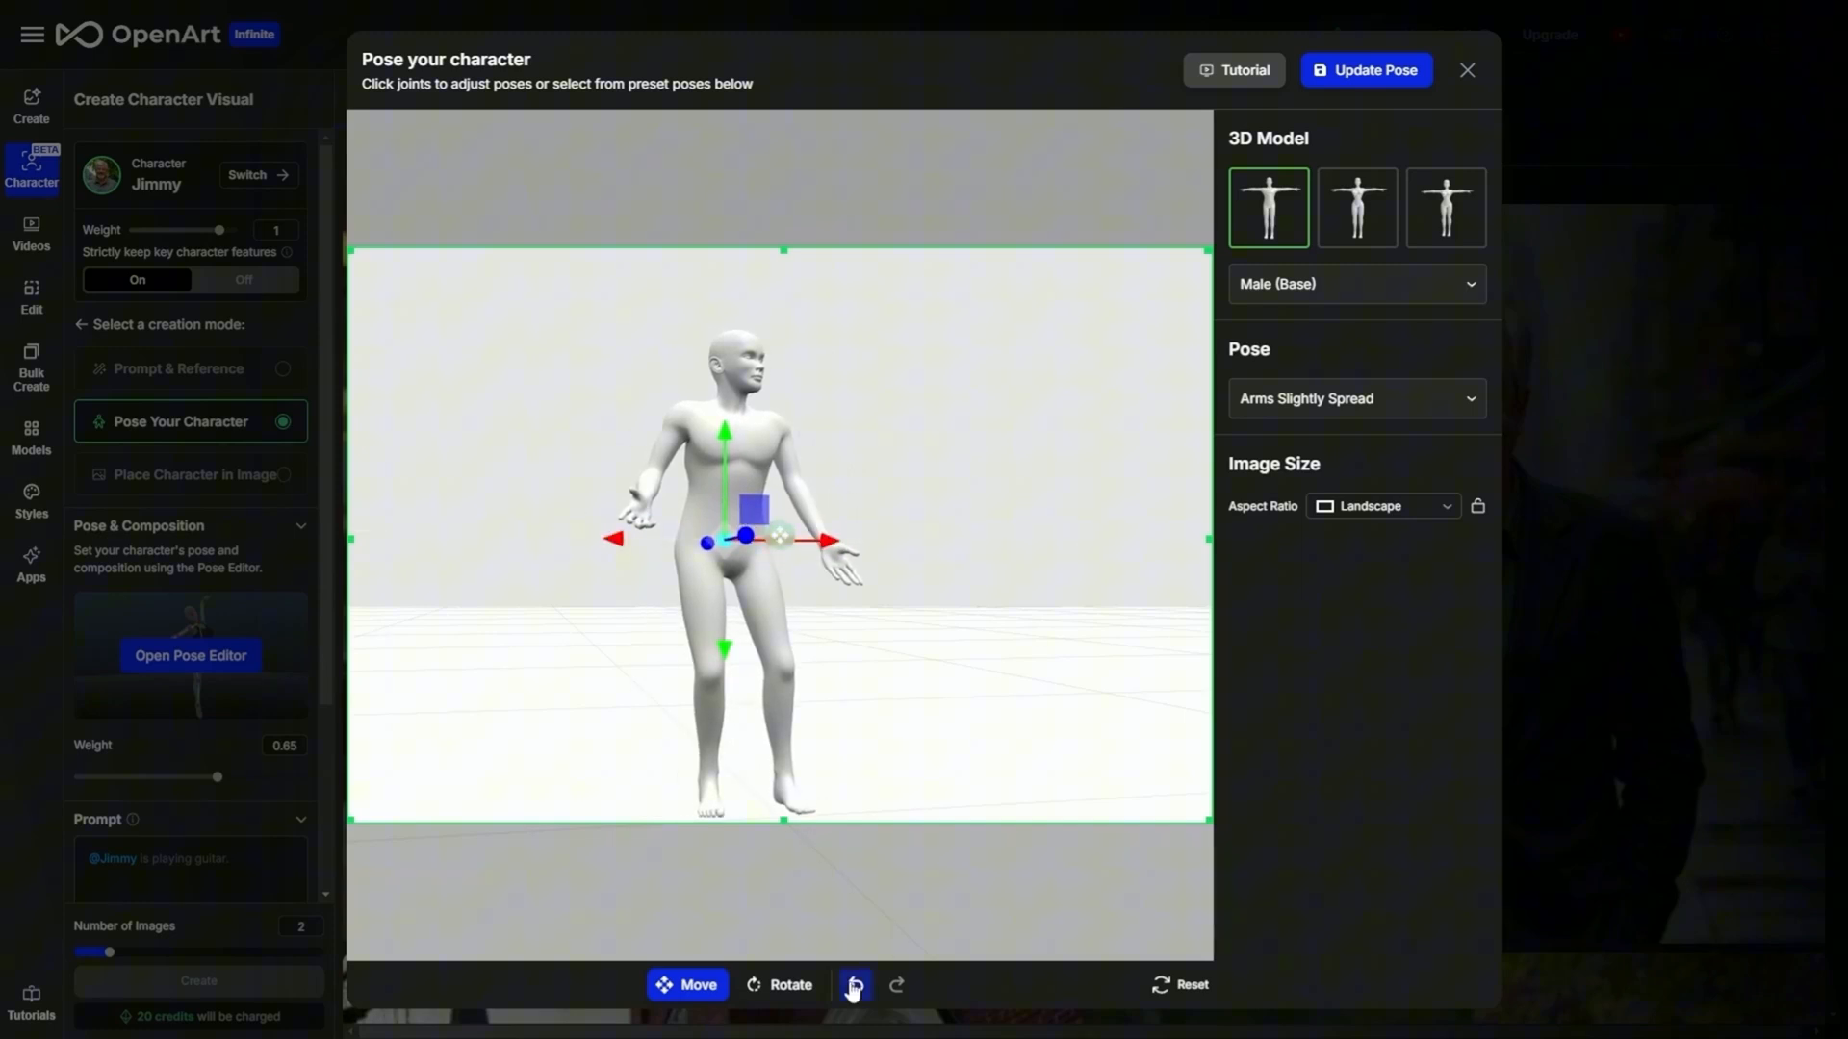
click(853, 985)
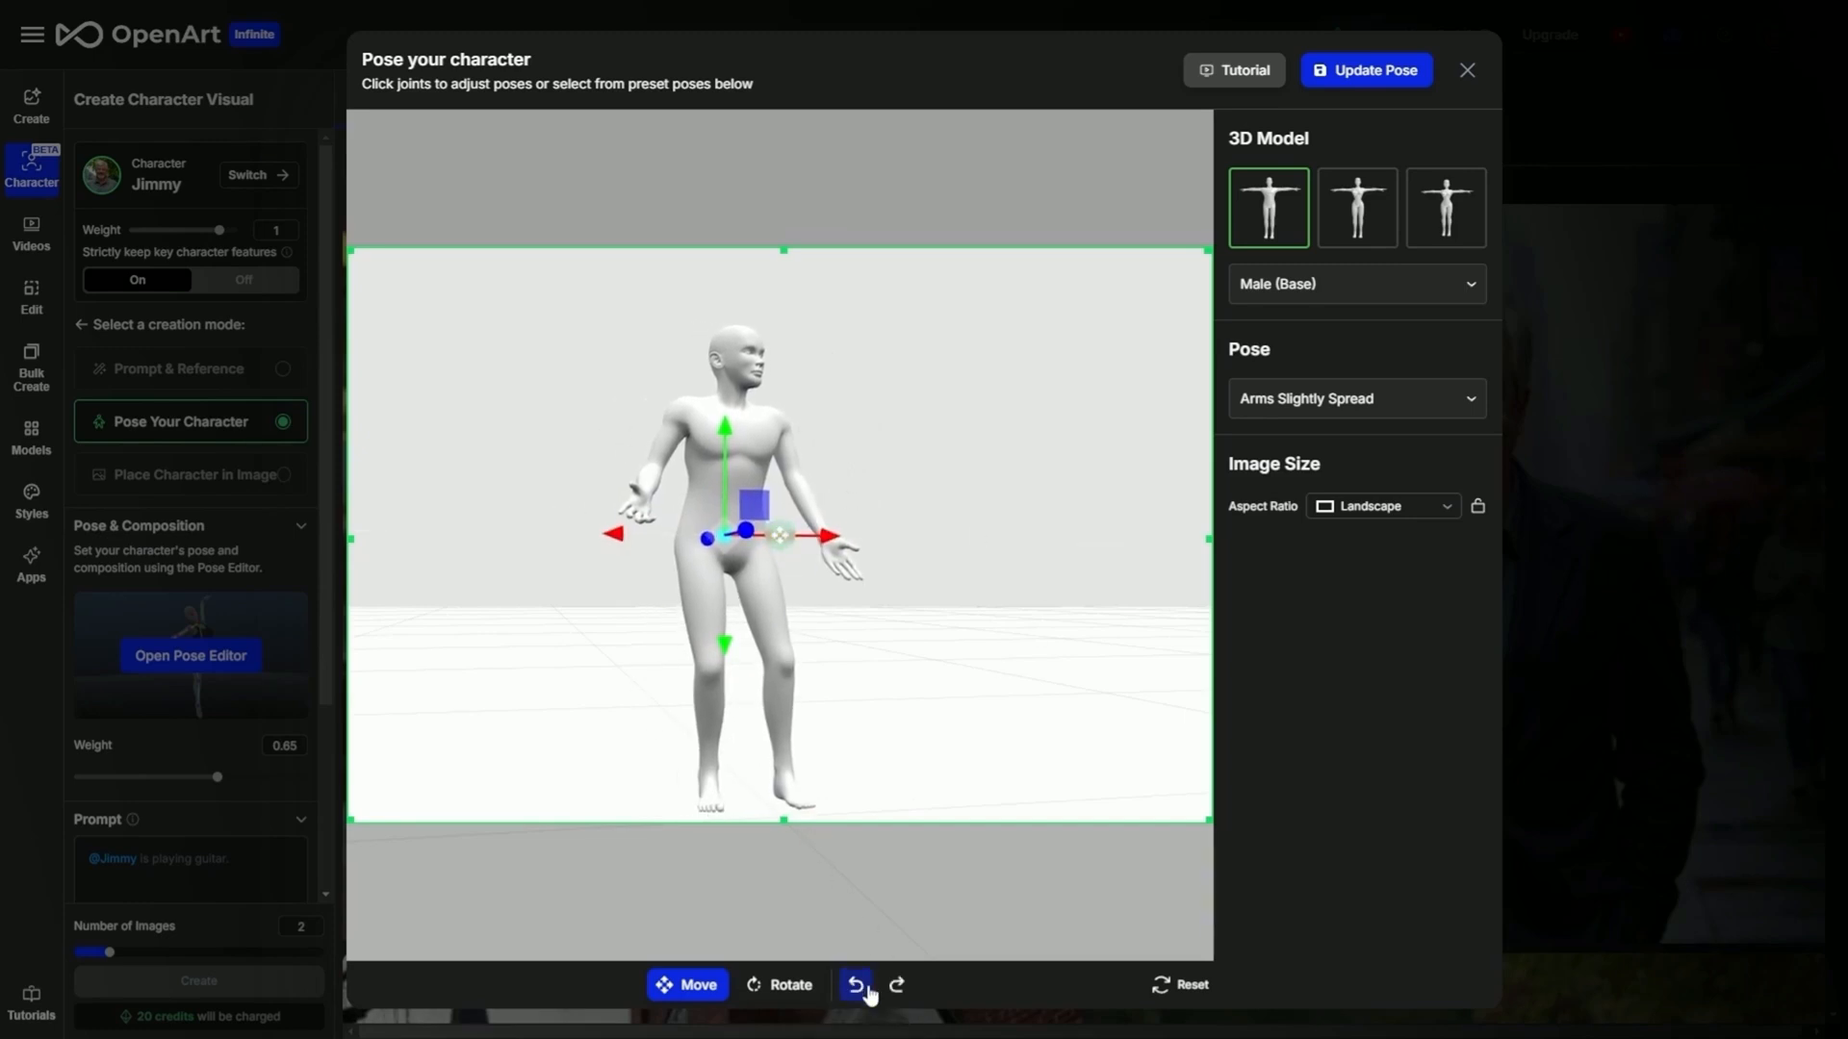
click(852, 985)
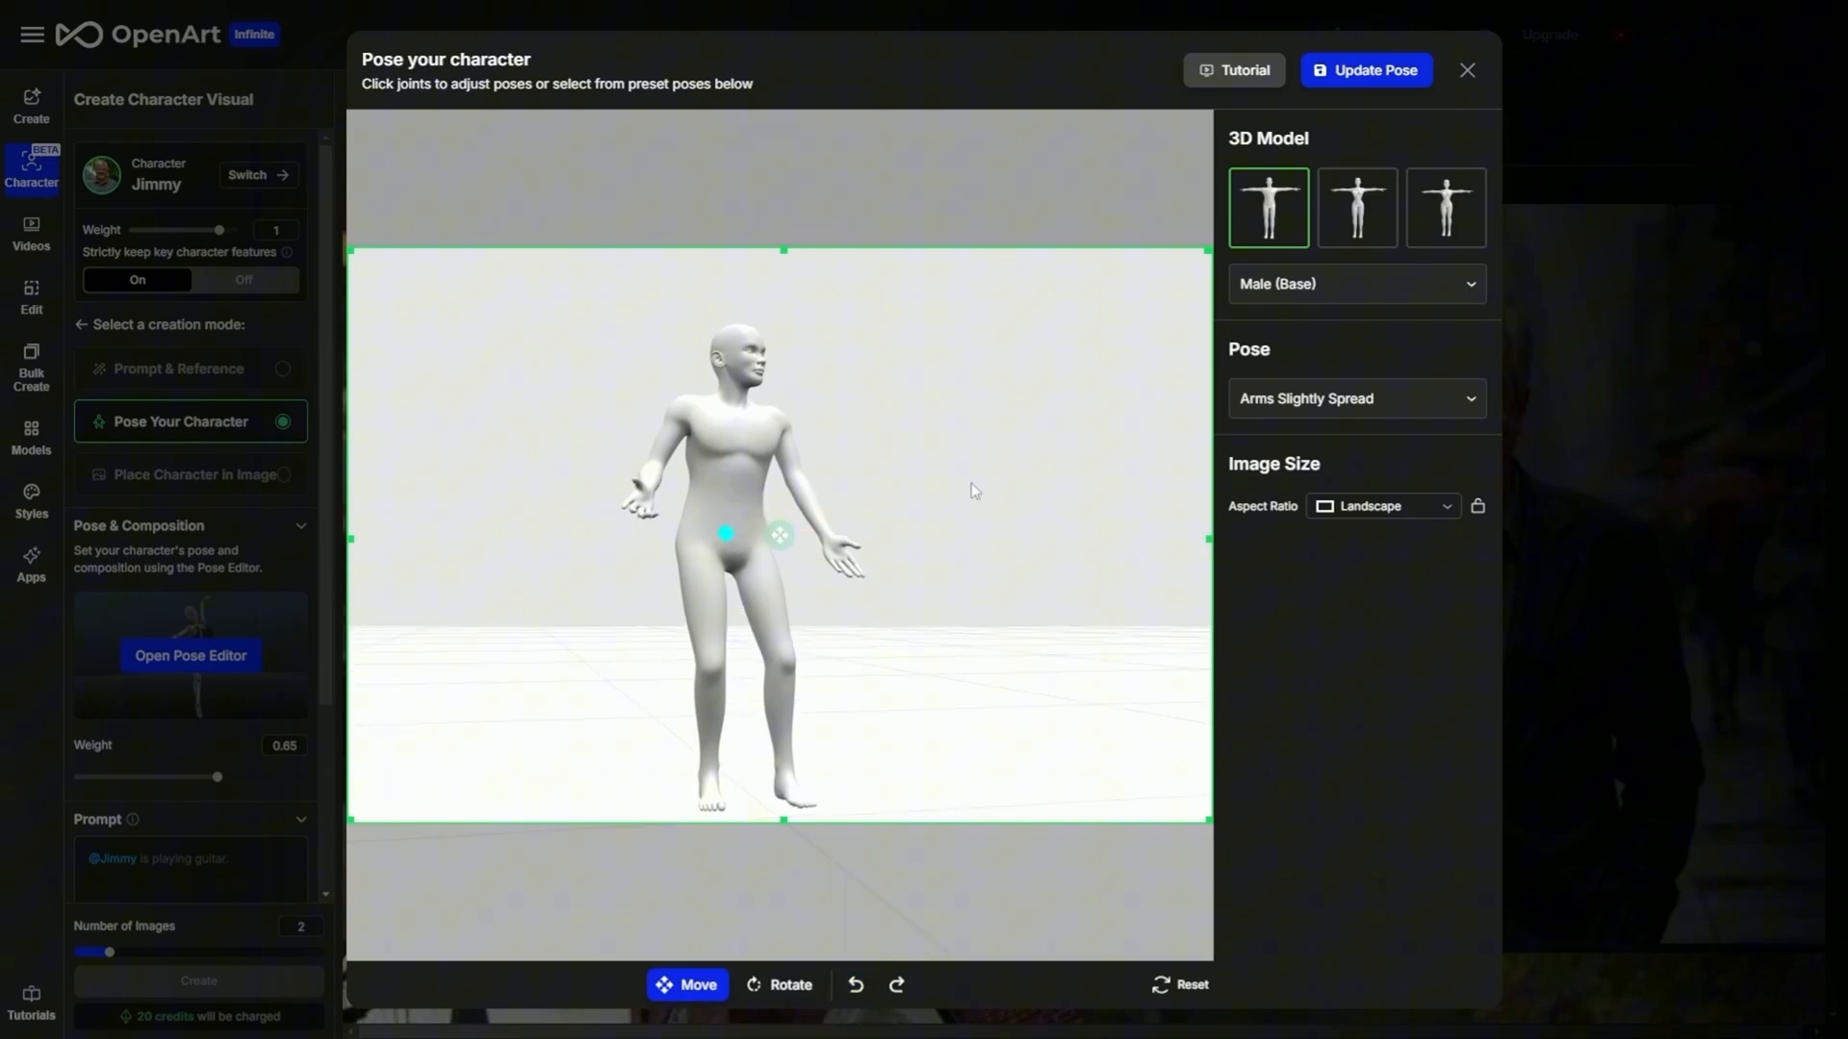
mouse_move(1053, 481)
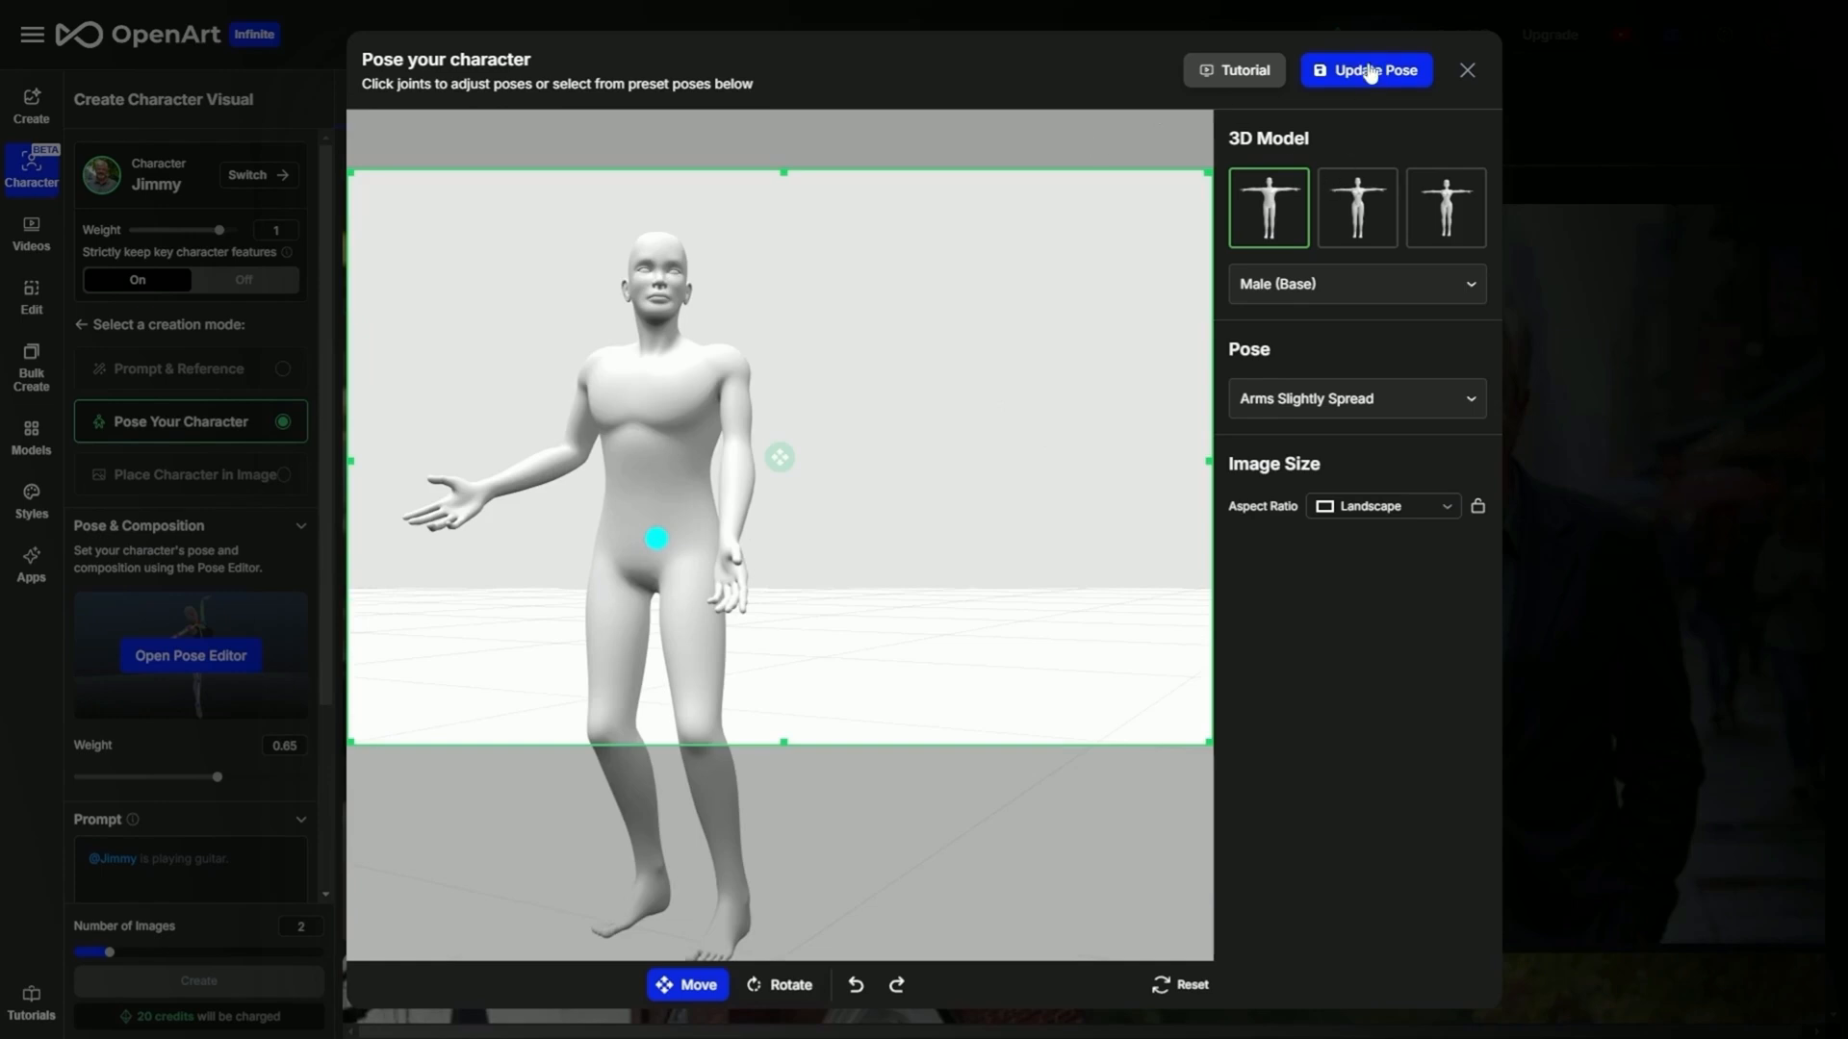
Save the updated pose to Jimmy's character visual and reveal the Weight control
click(1366, 69)
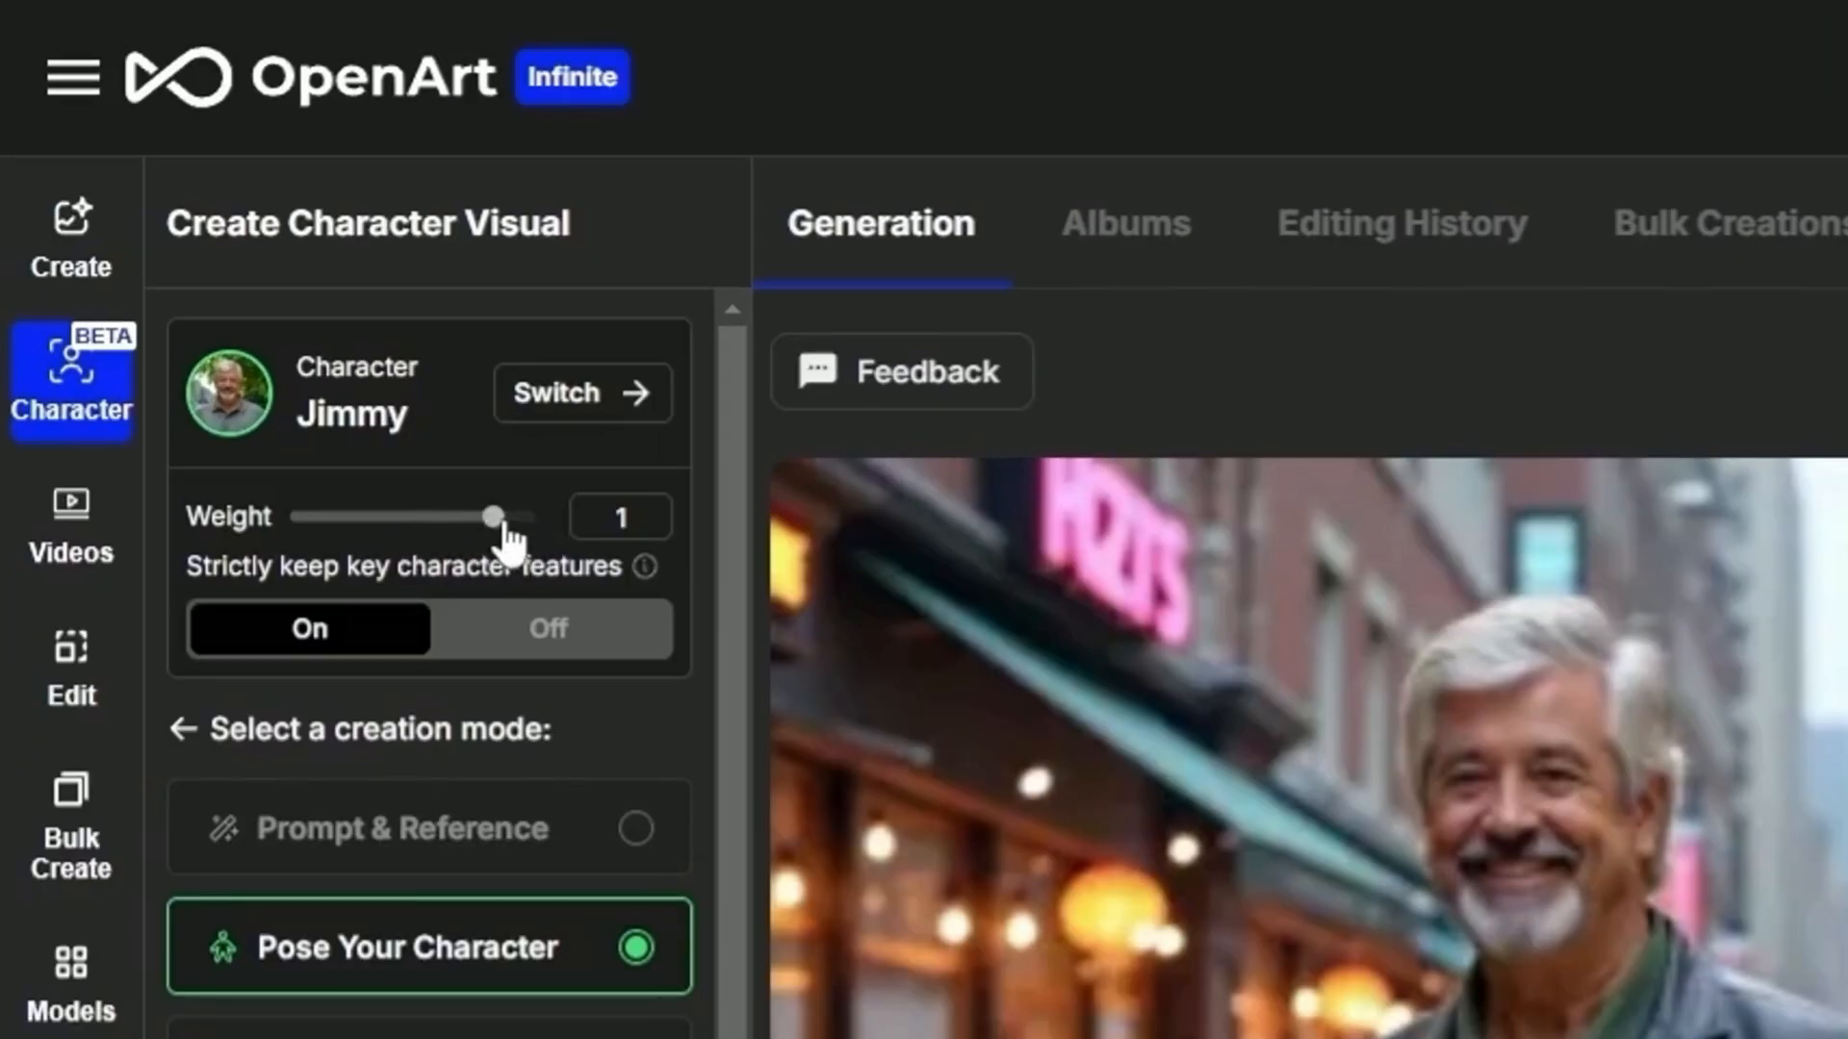
scroll(down, 3)
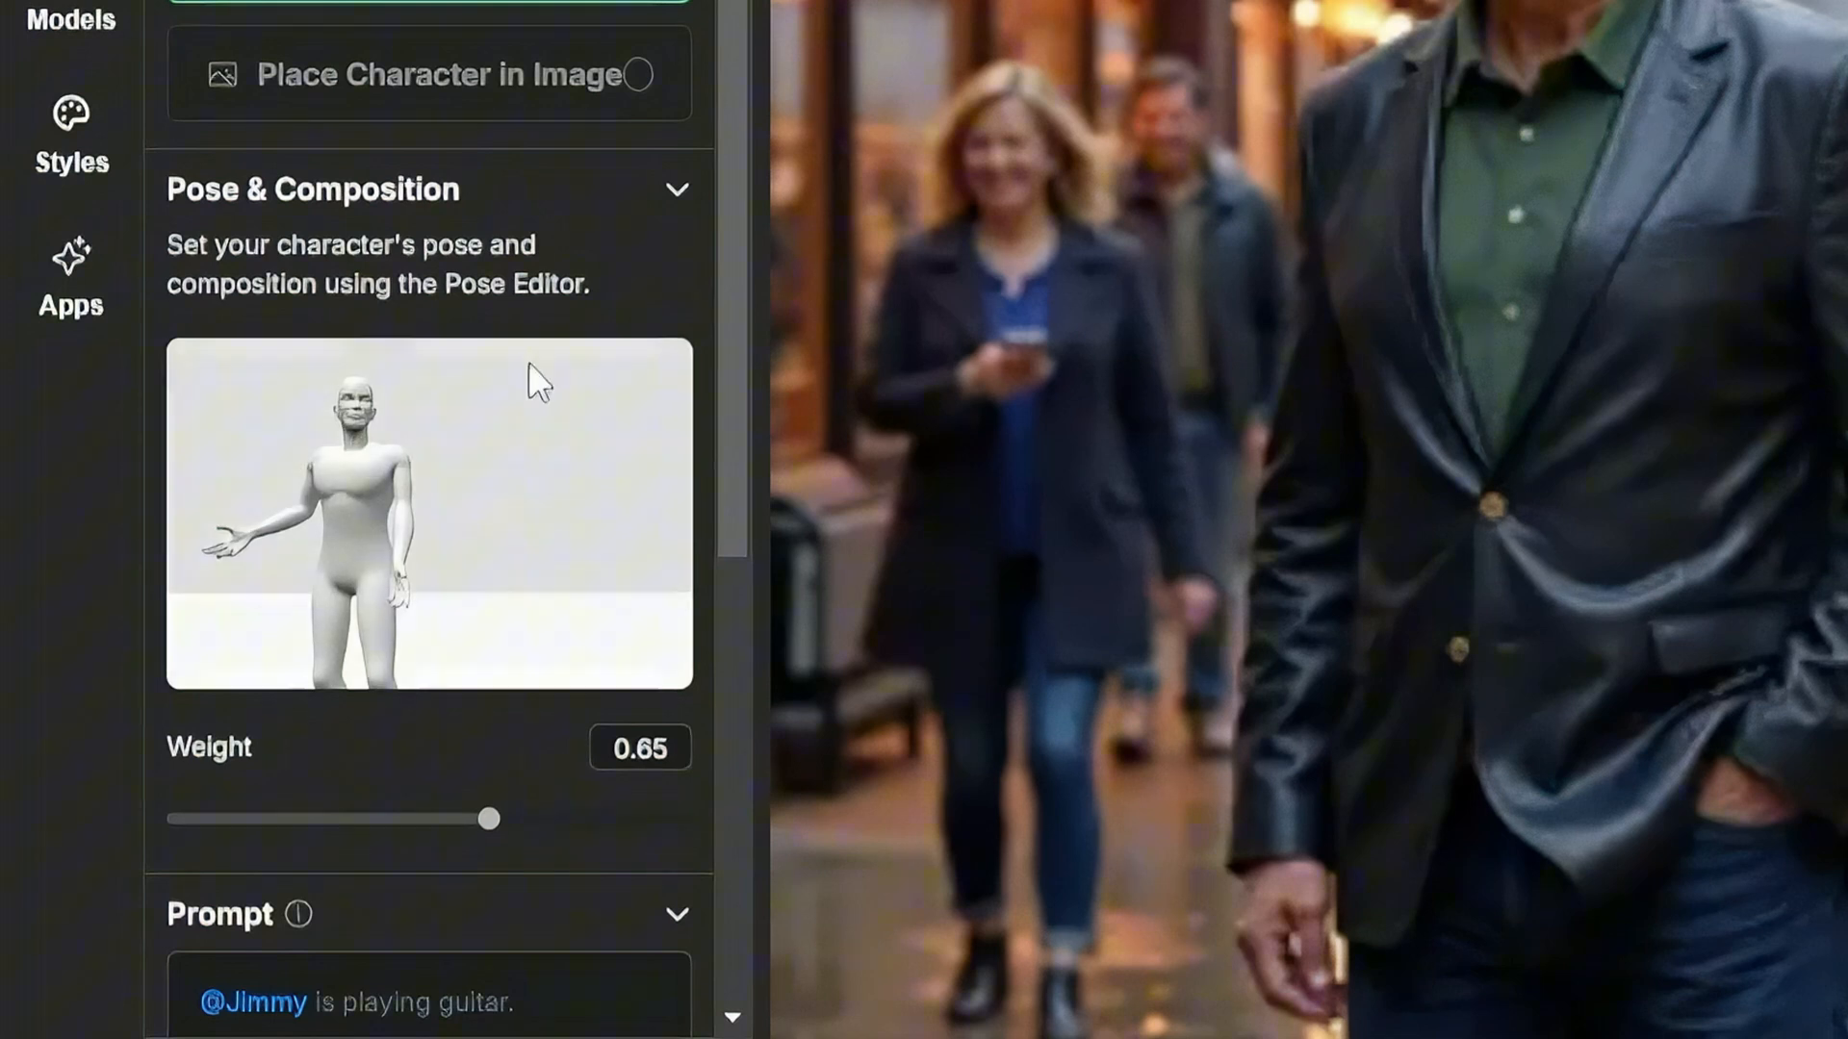
mouse_move(542, 801)
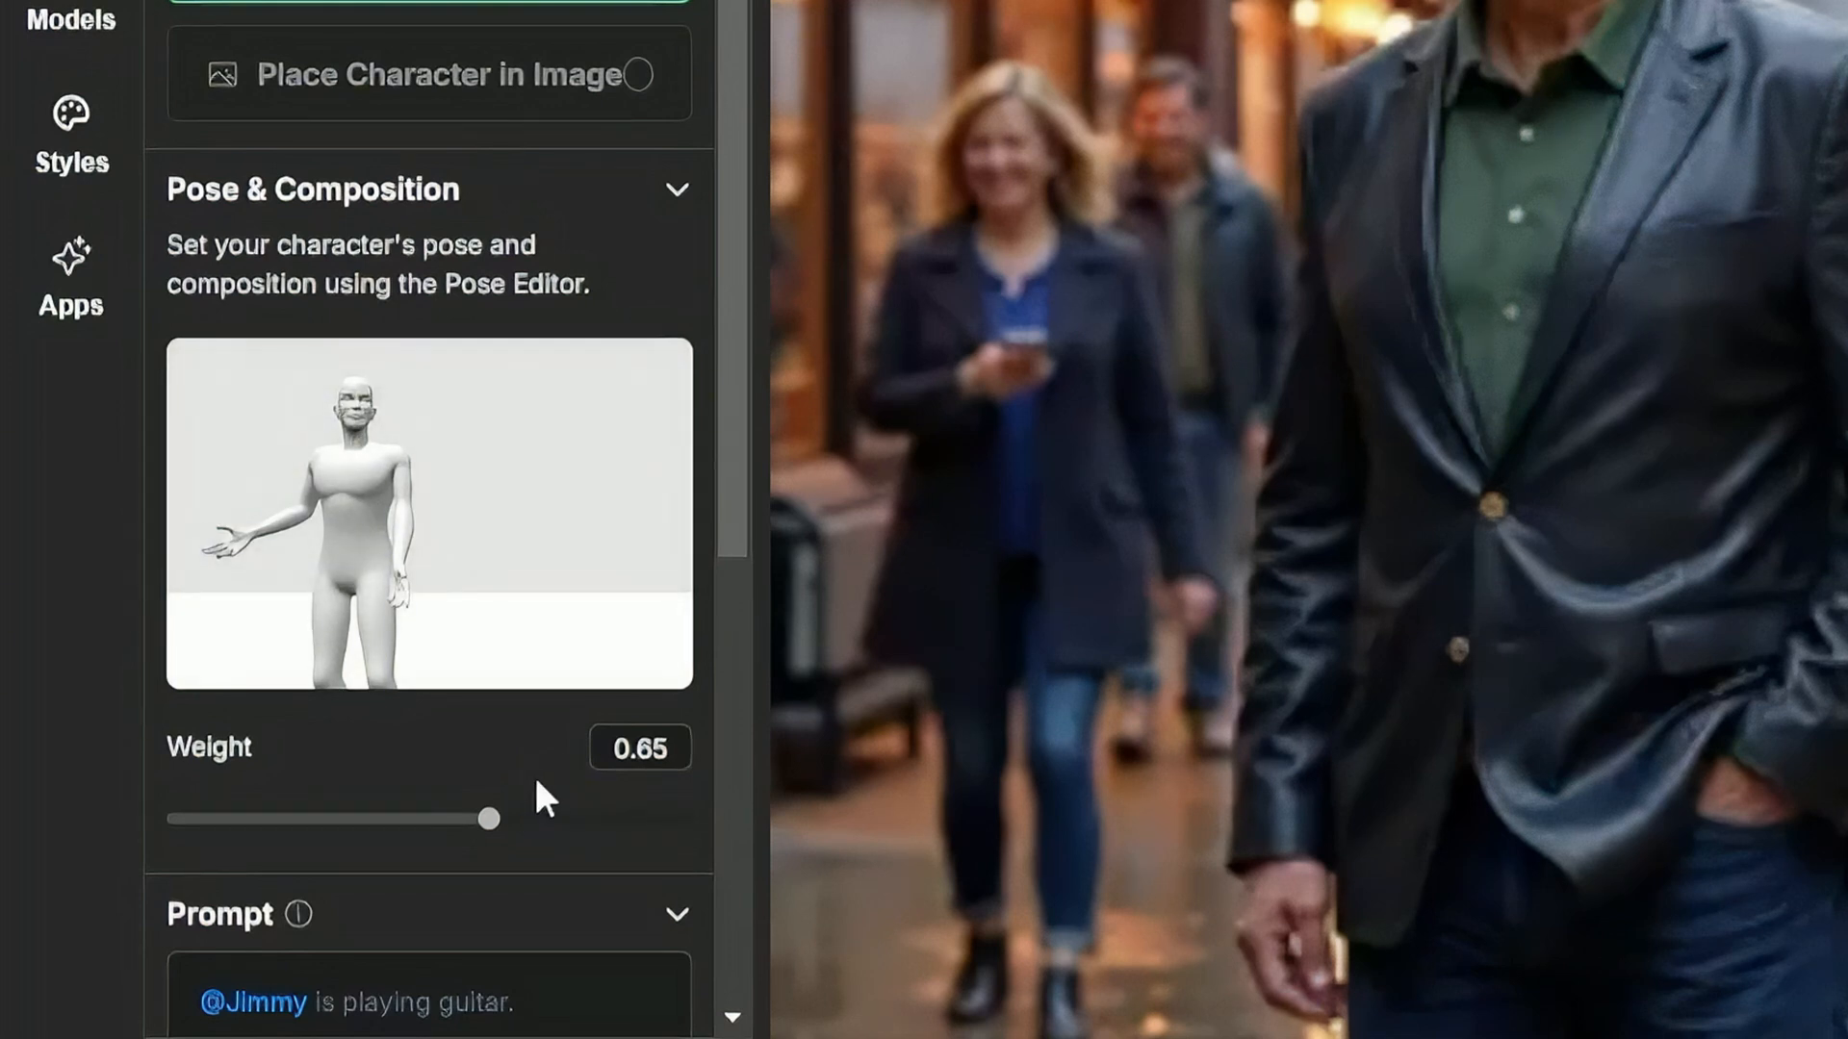
scroll(down, 3)
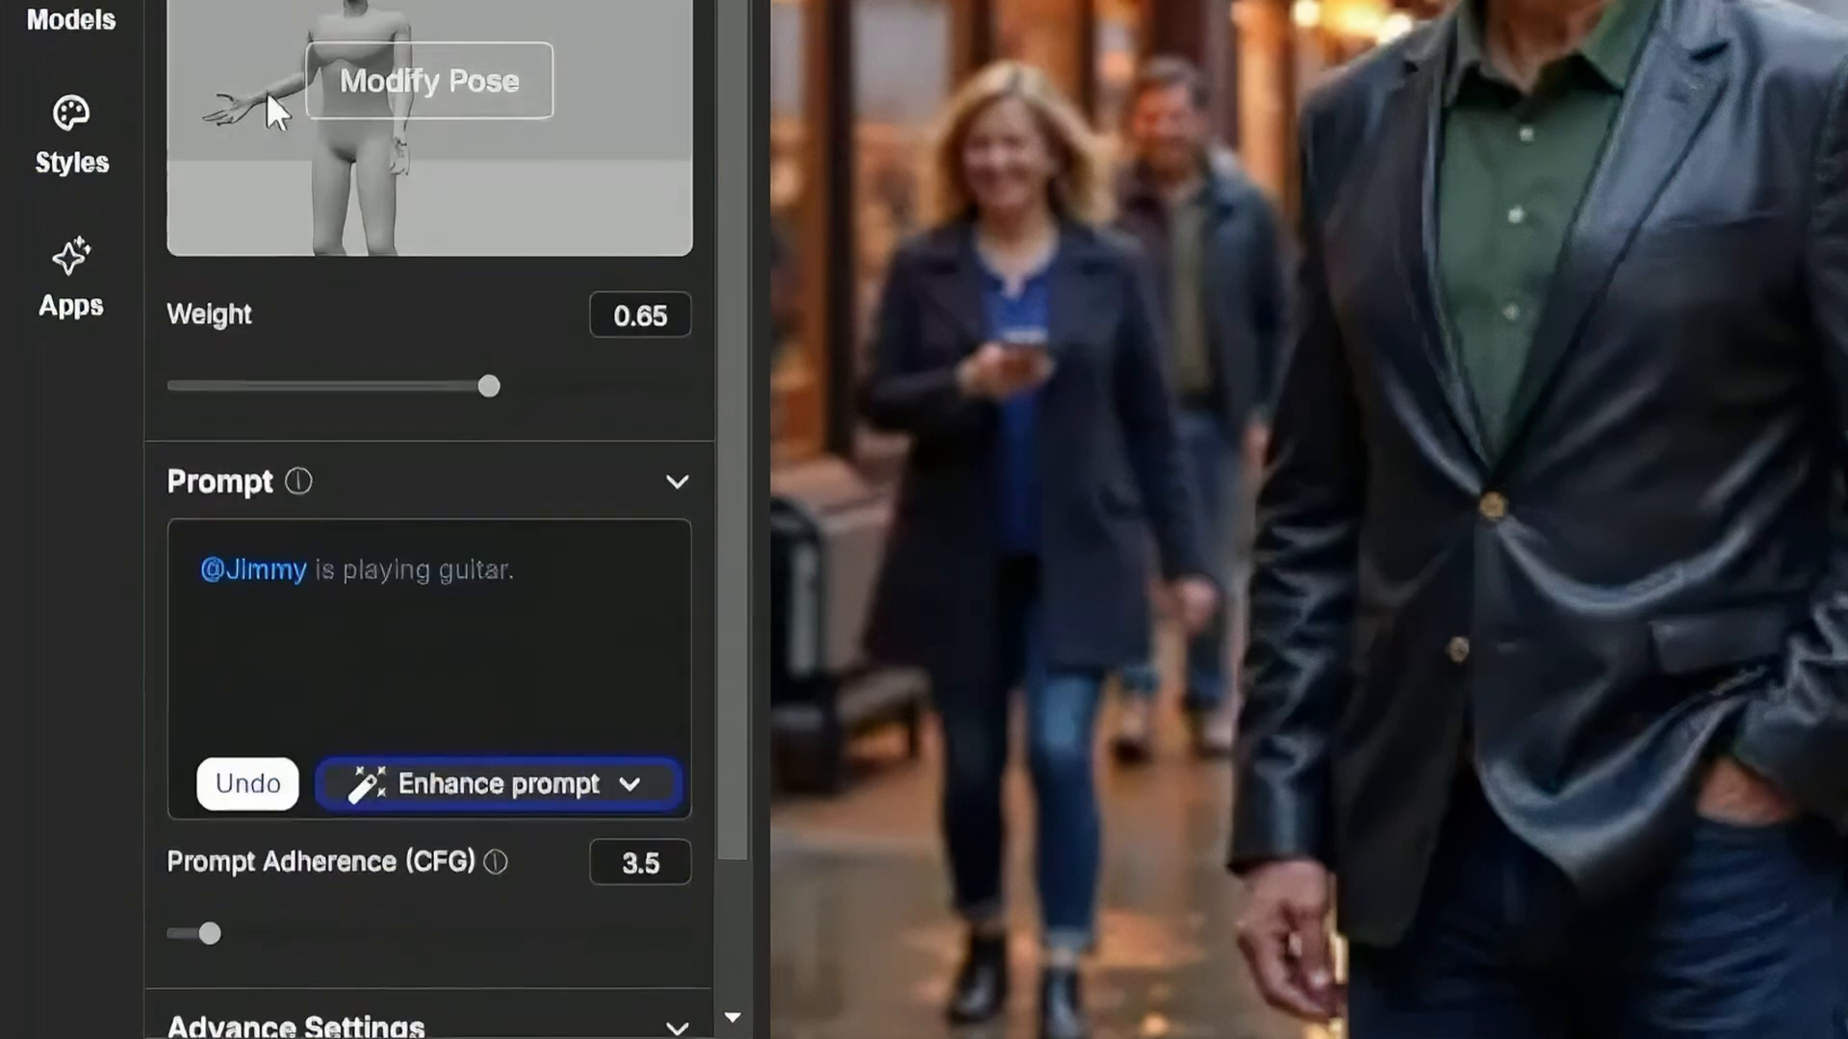
click(360, 589)
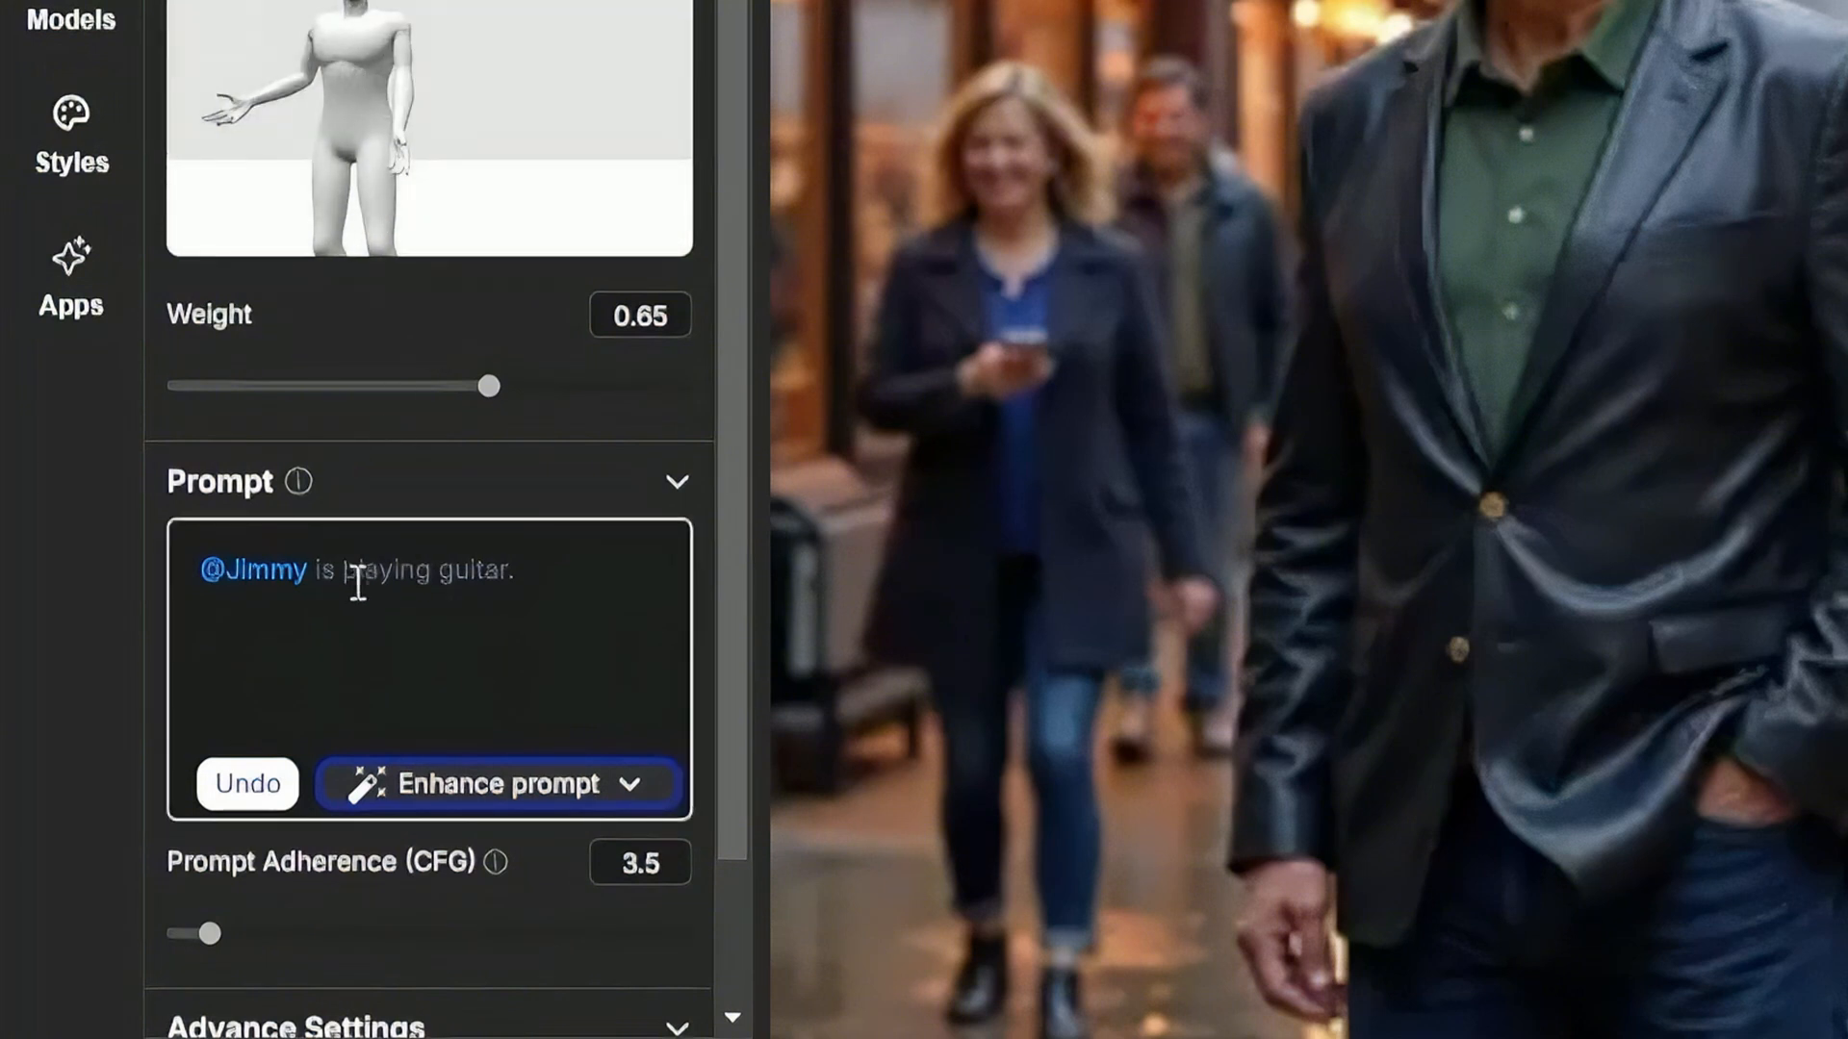
text(is standing in an office, looking confused)
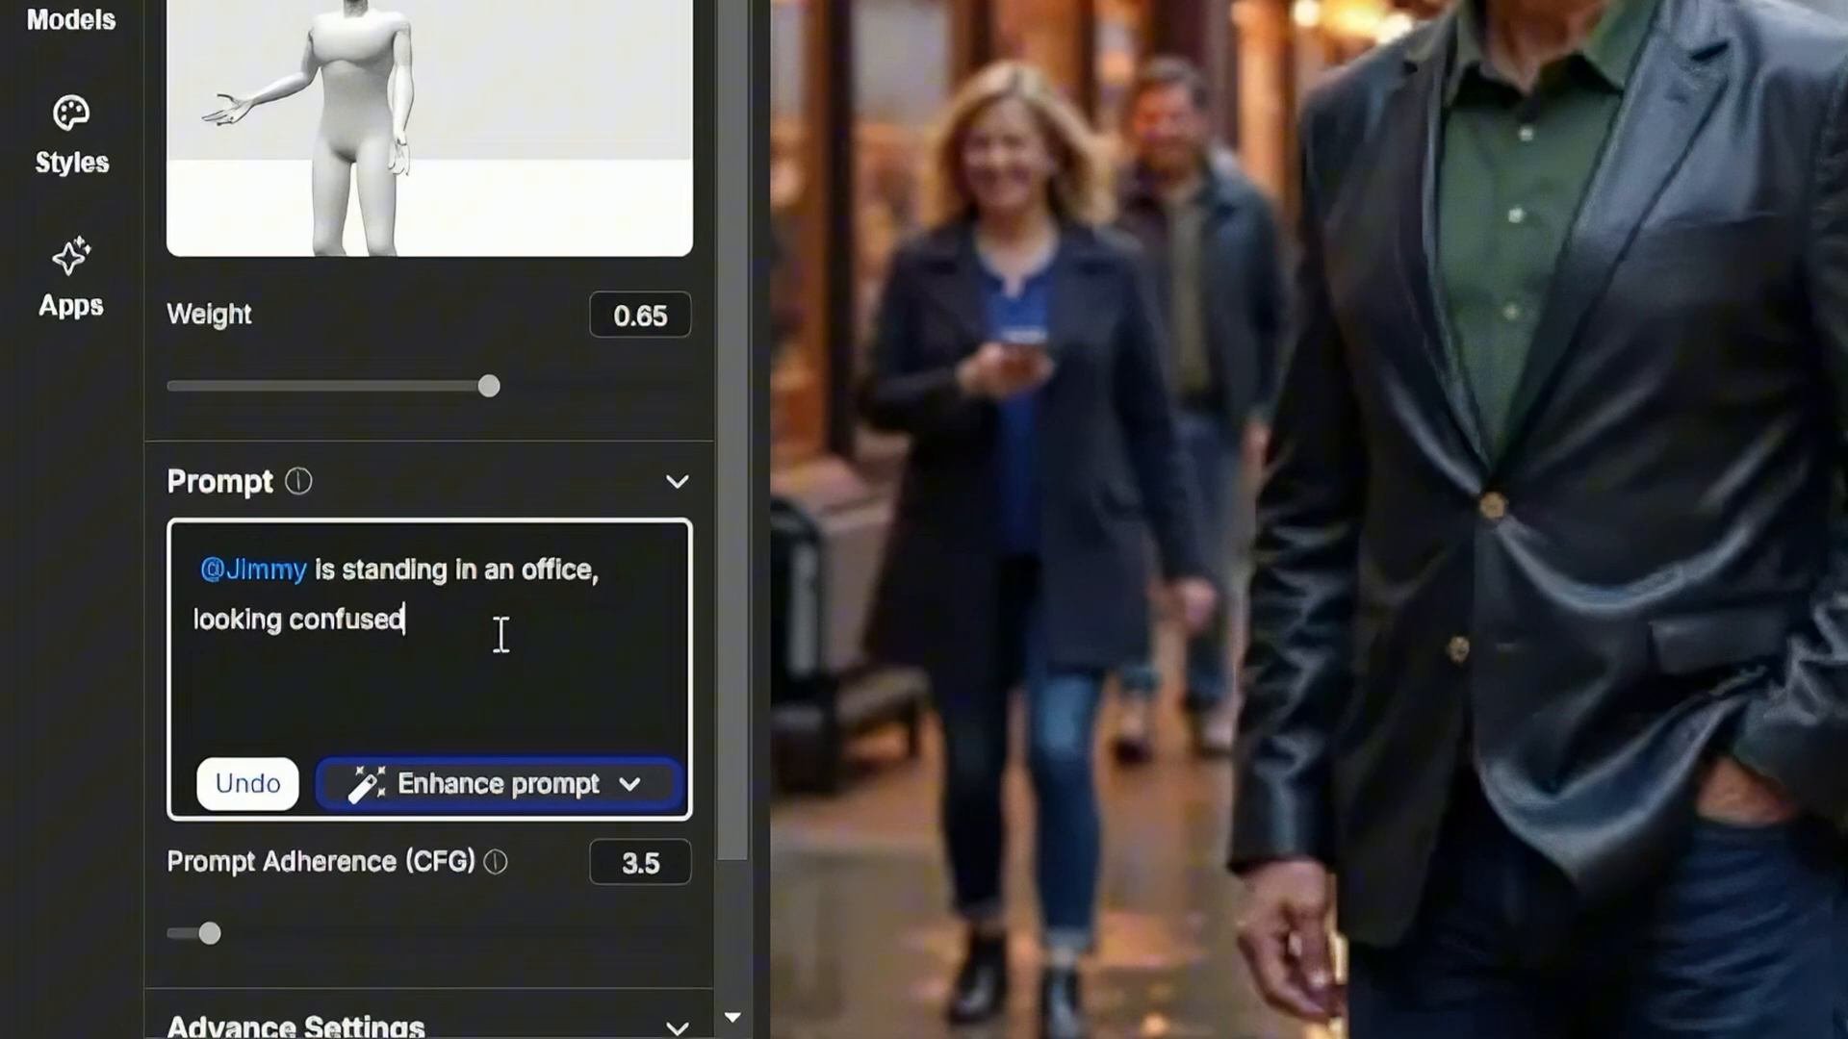
scroll(down, 3)
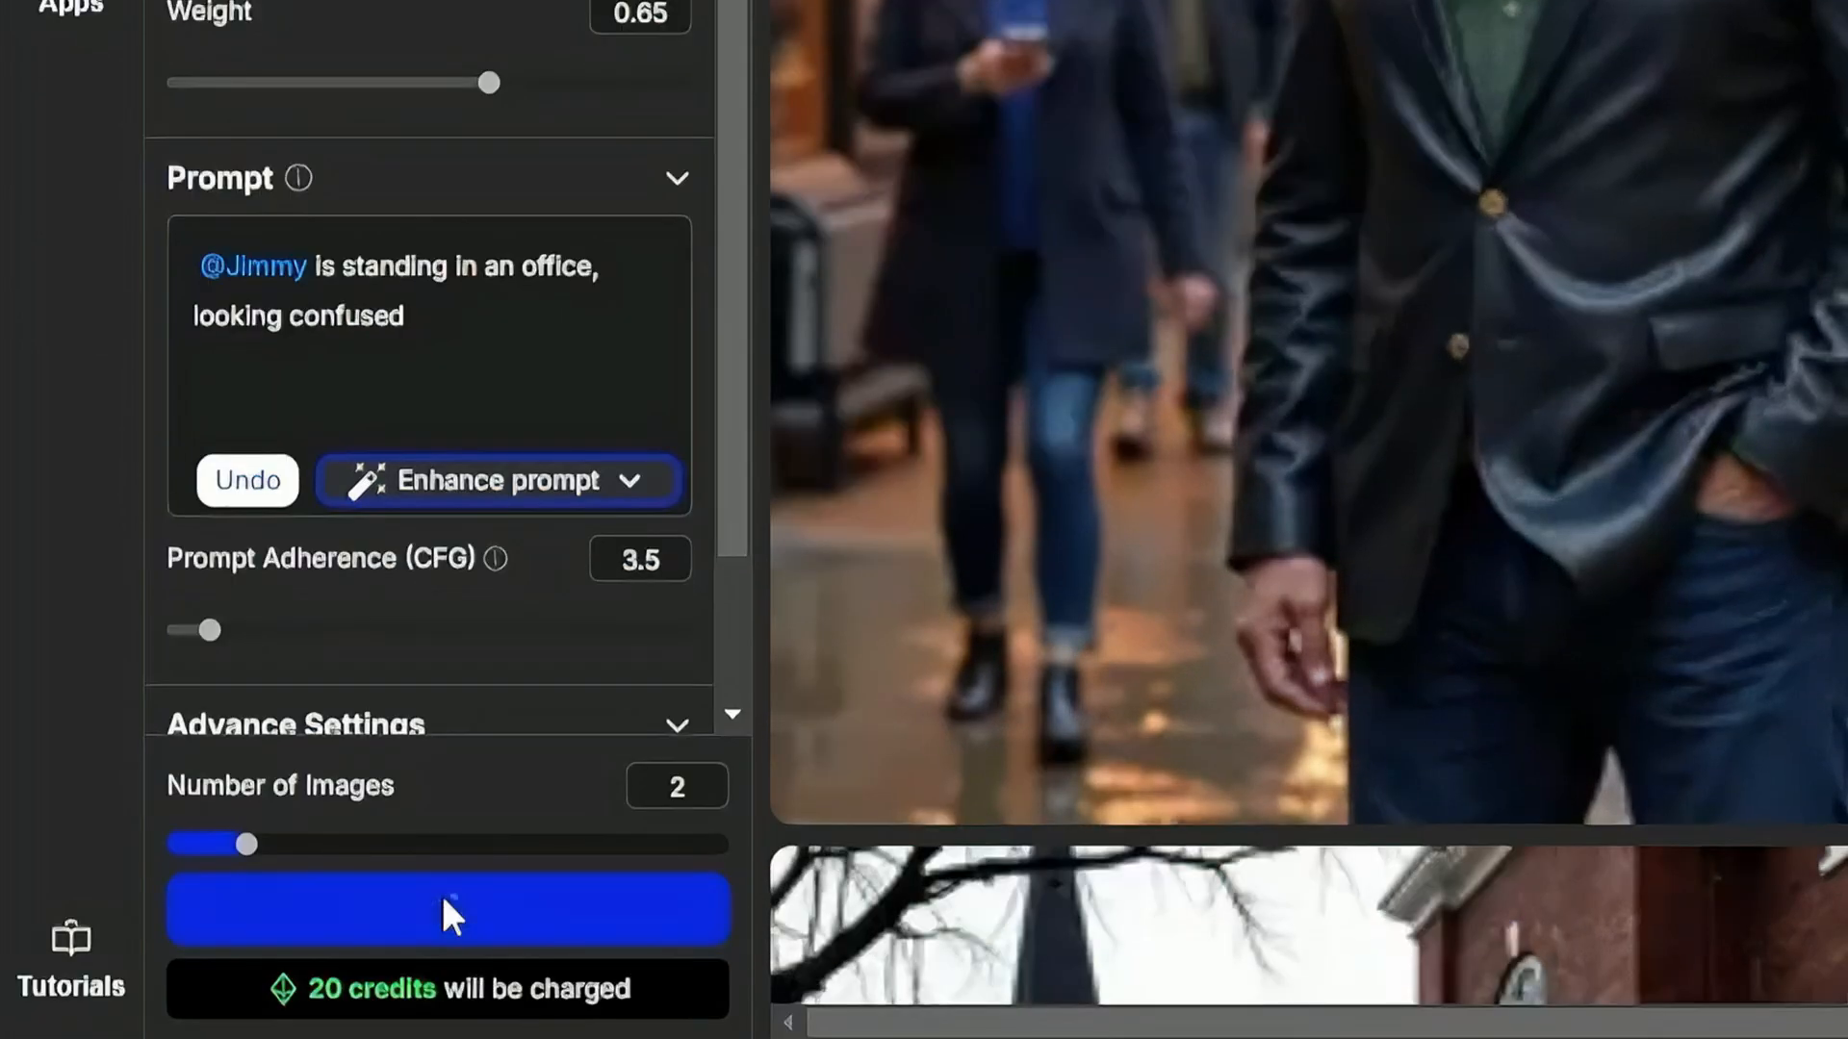
Generate two office images of Jimmy, enhance the prompt into a detailed scene, and generate again
click(447, 909)
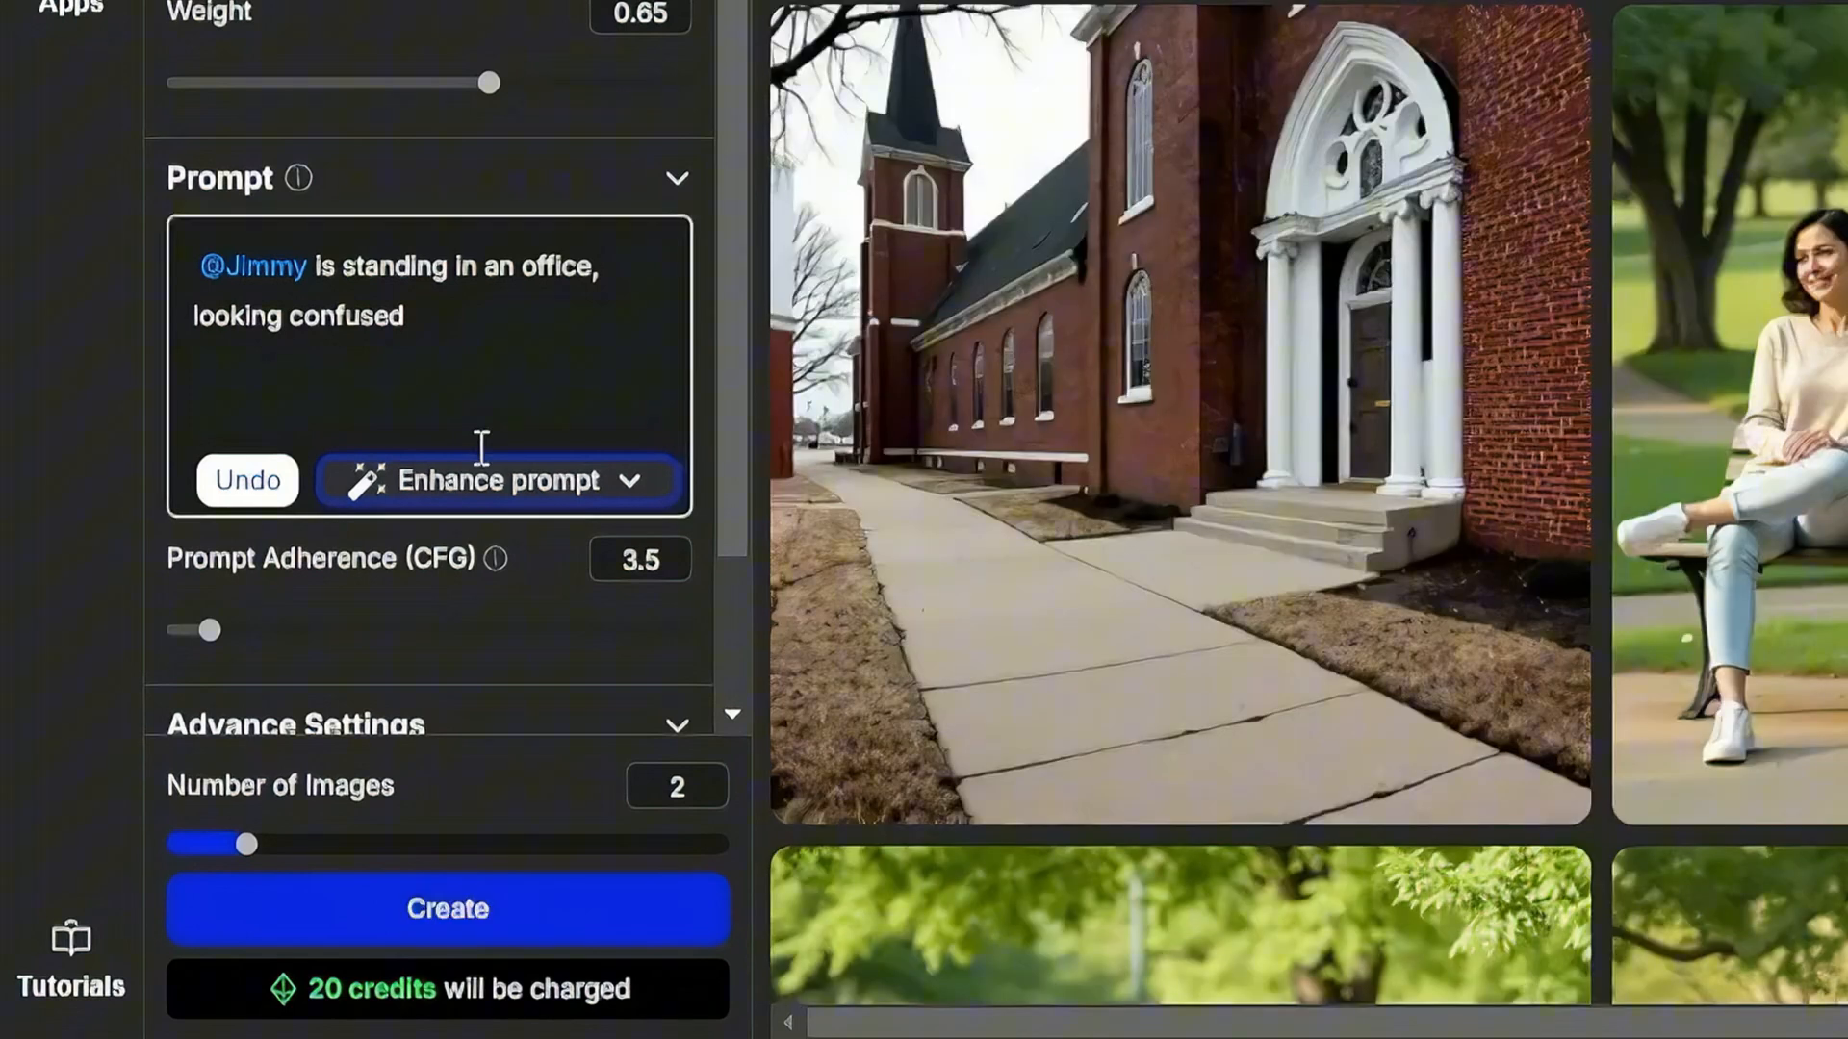
click(496, 480)
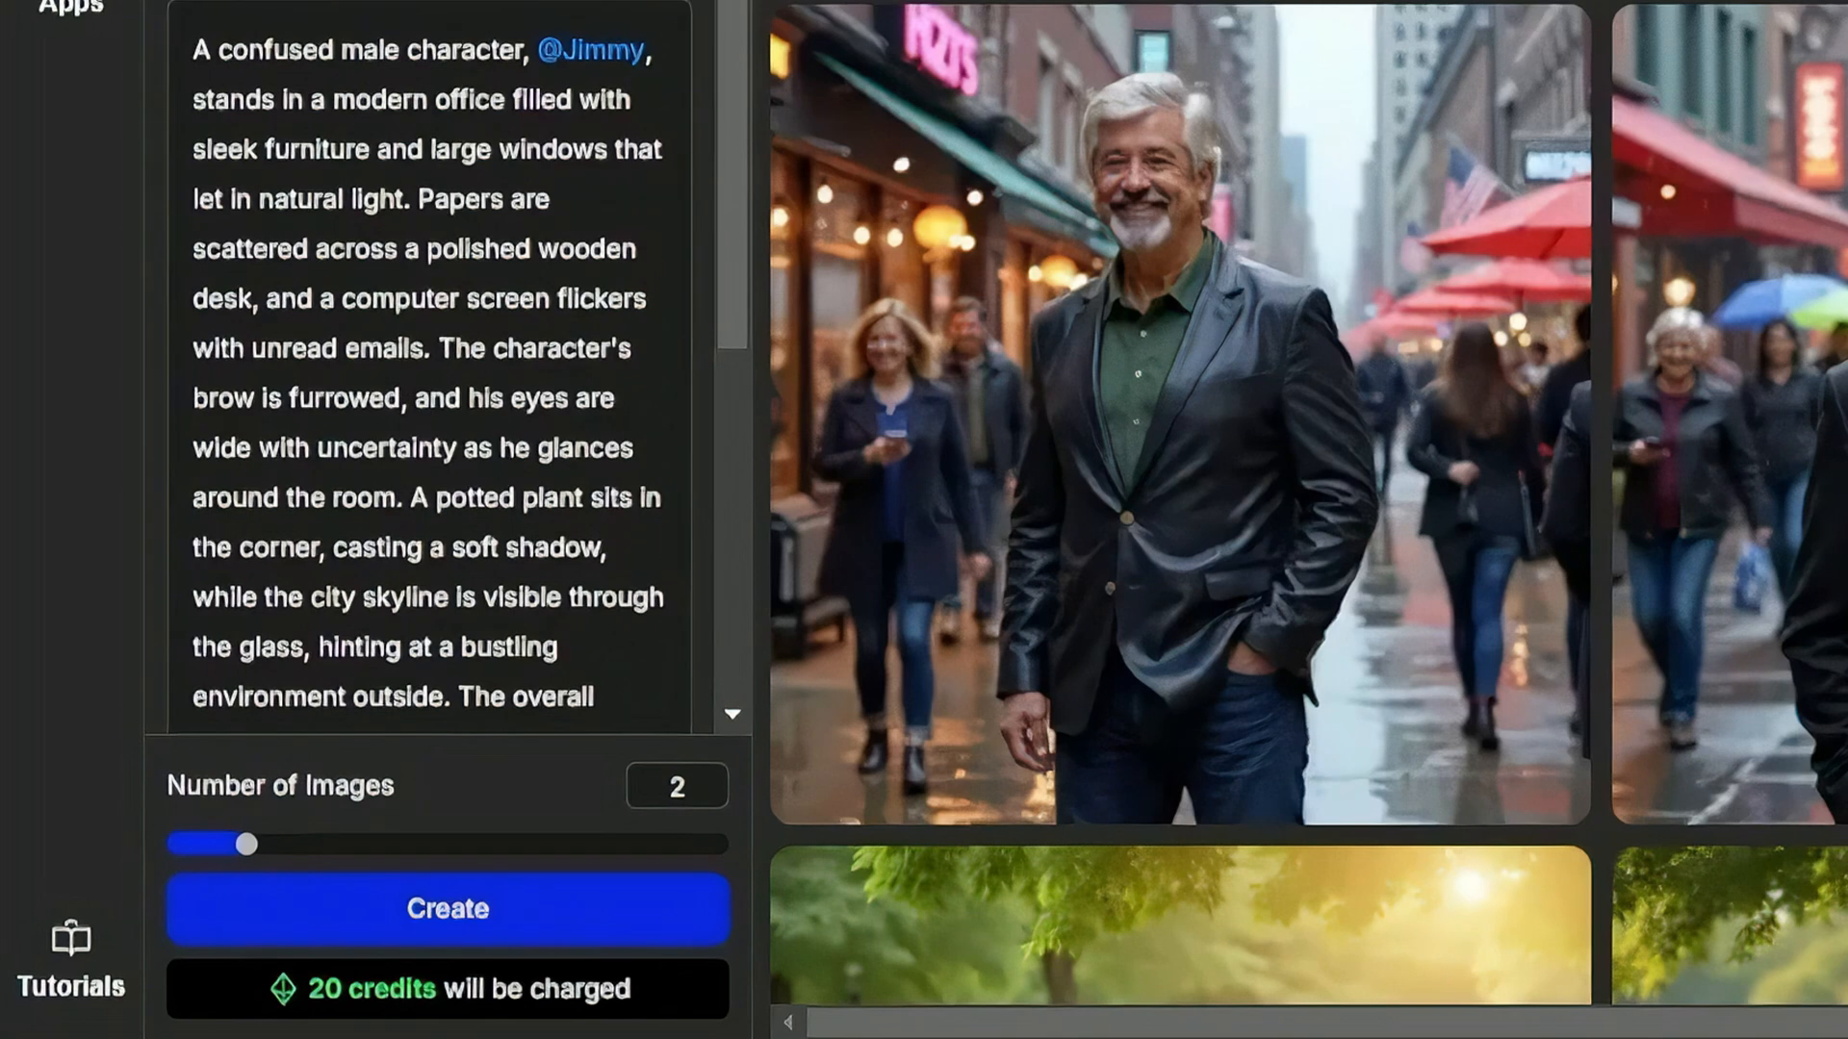
click(436, 348)
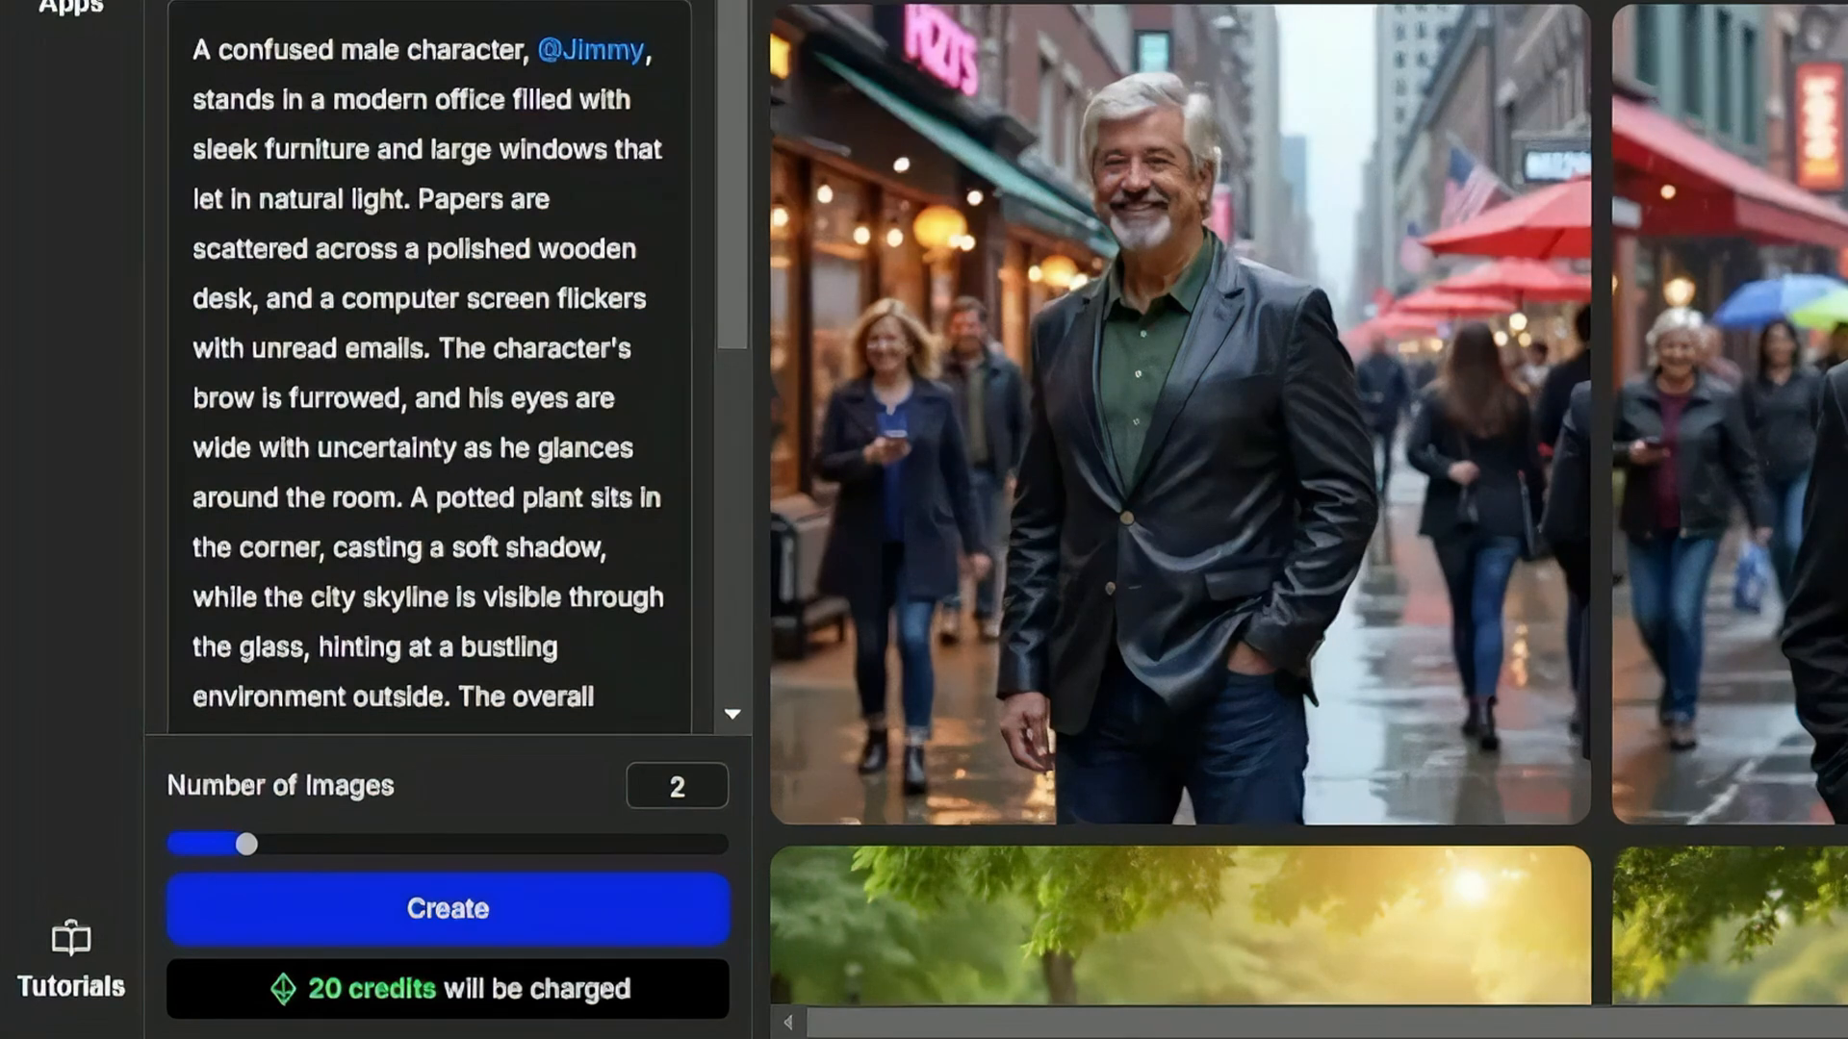
click(366, 443)
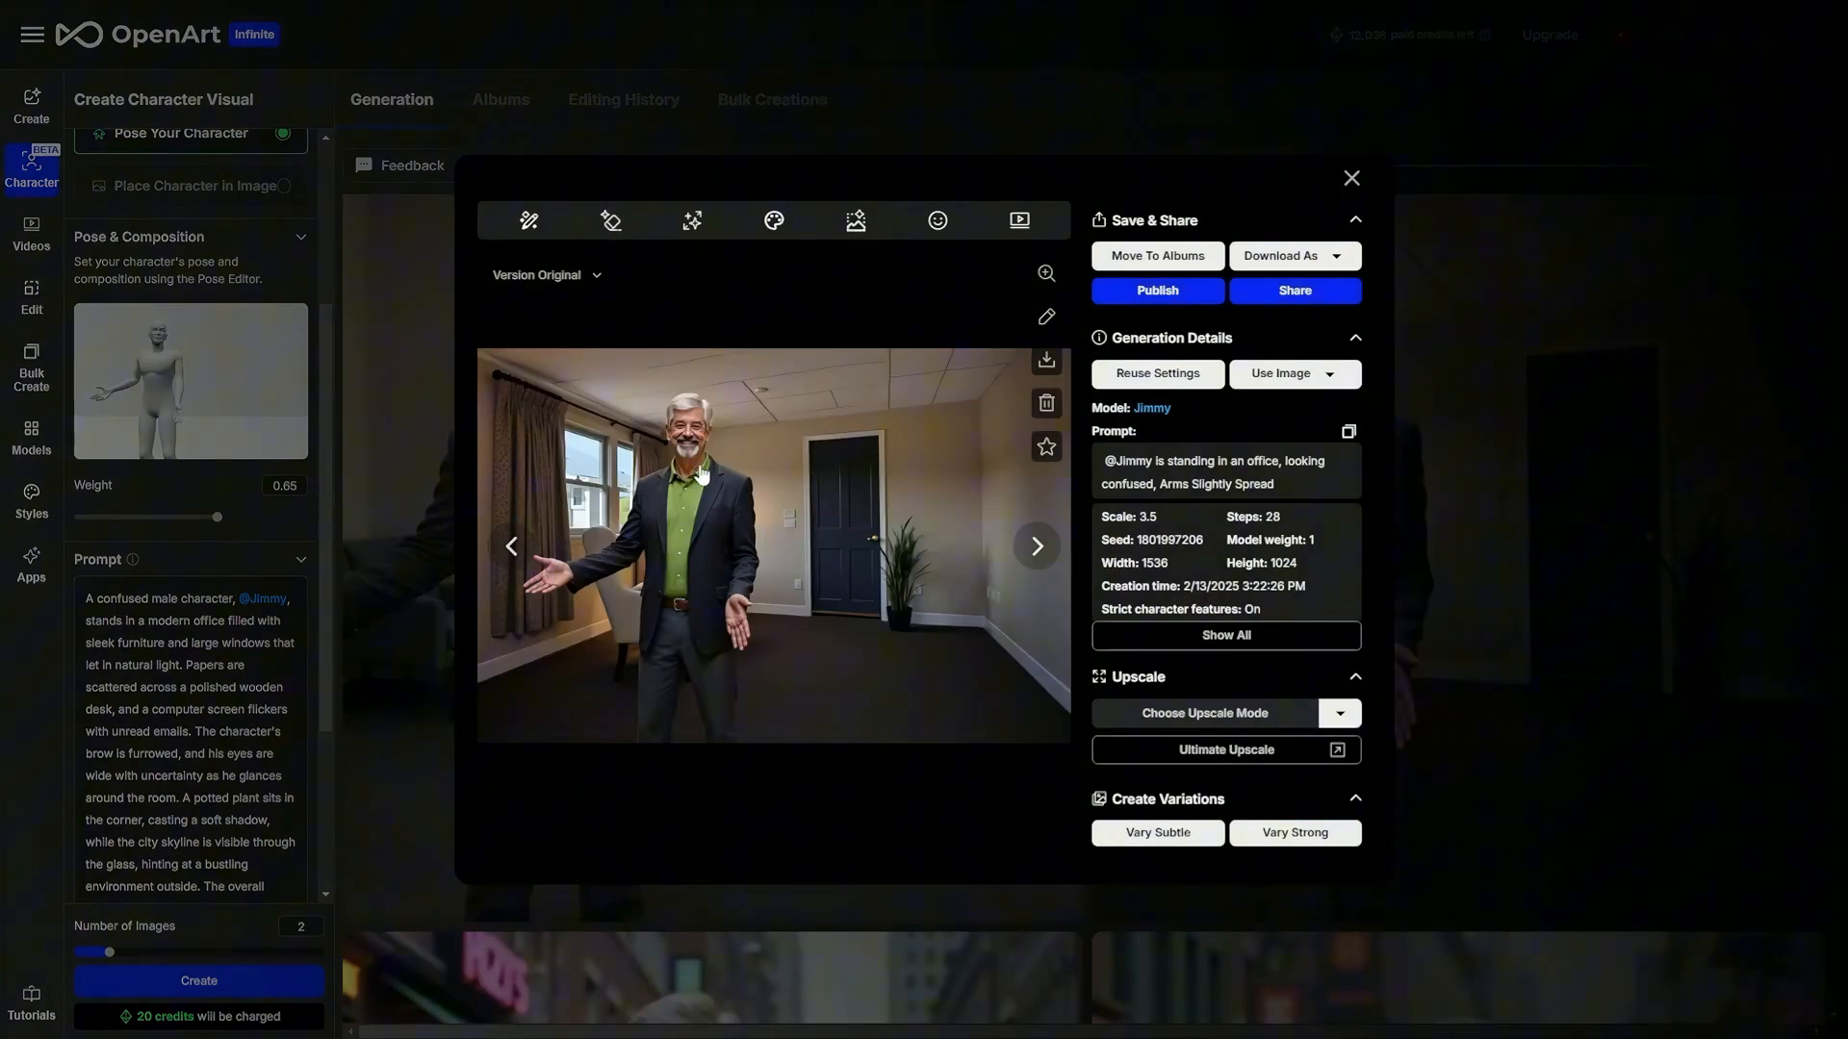
click(1351, 177)
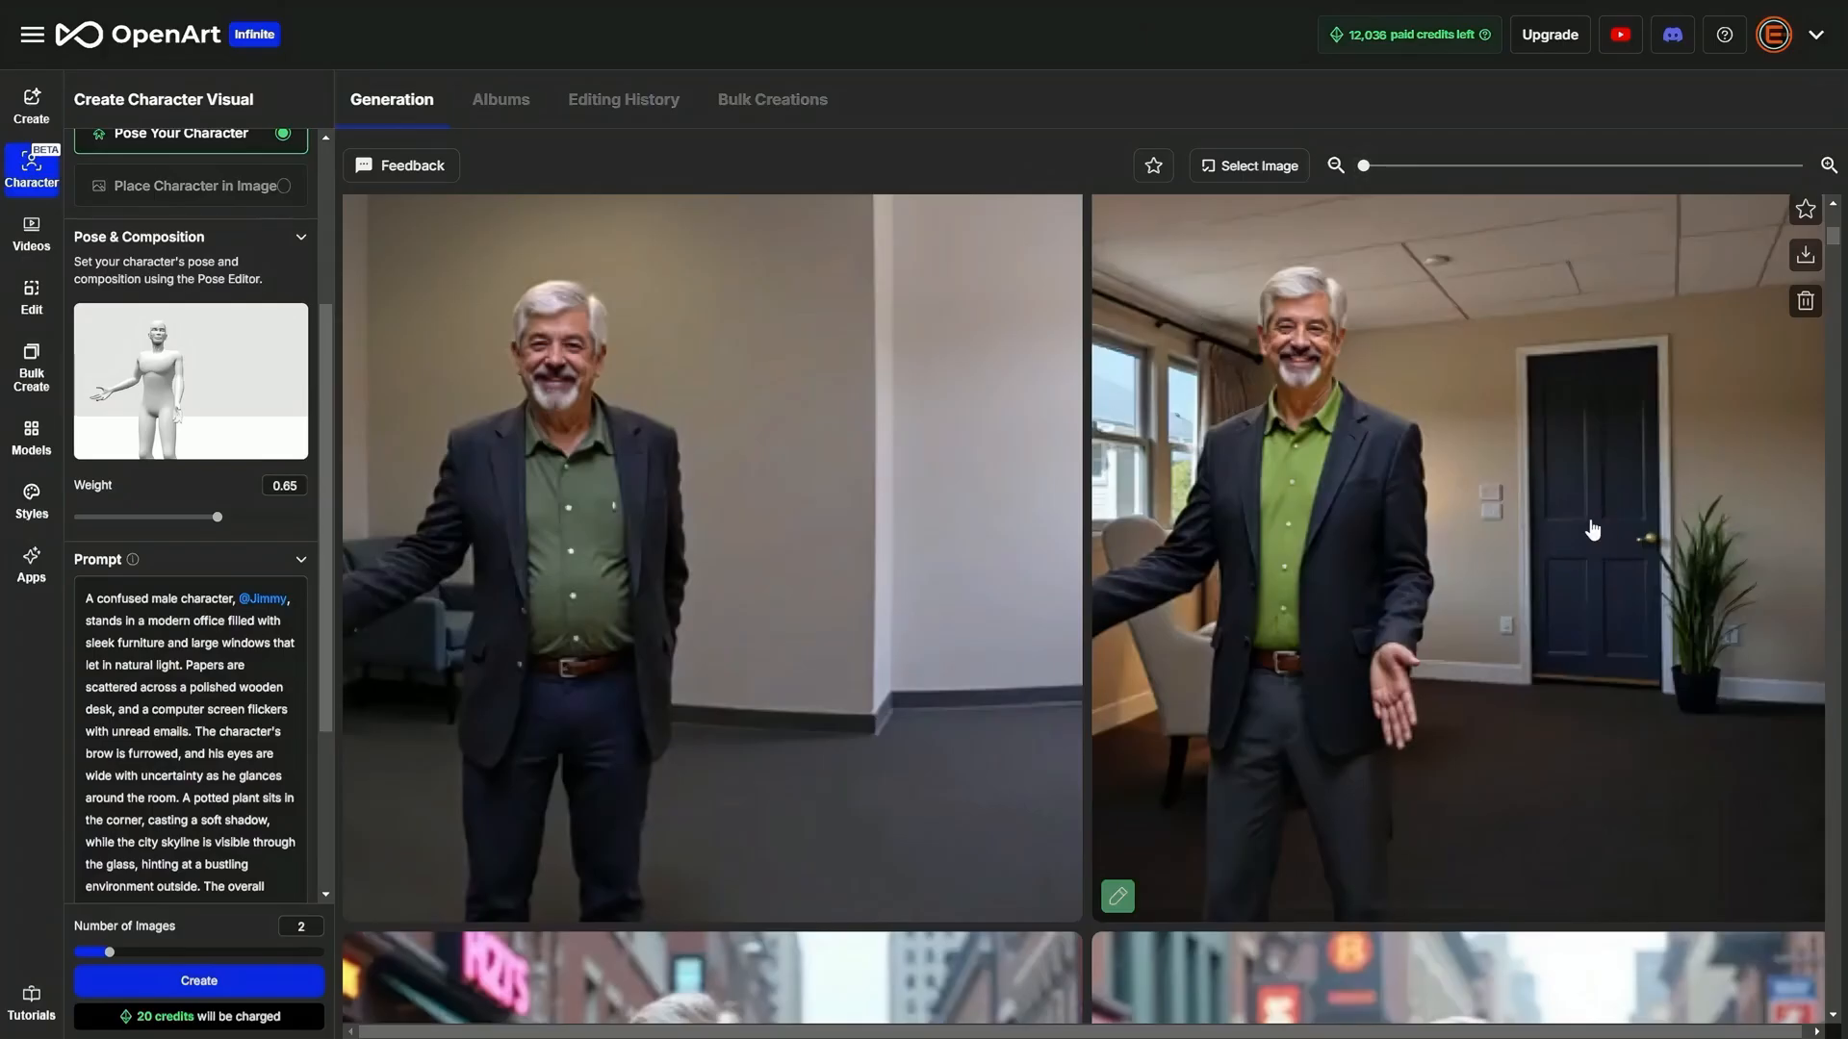
mouse_move(1434, 443)
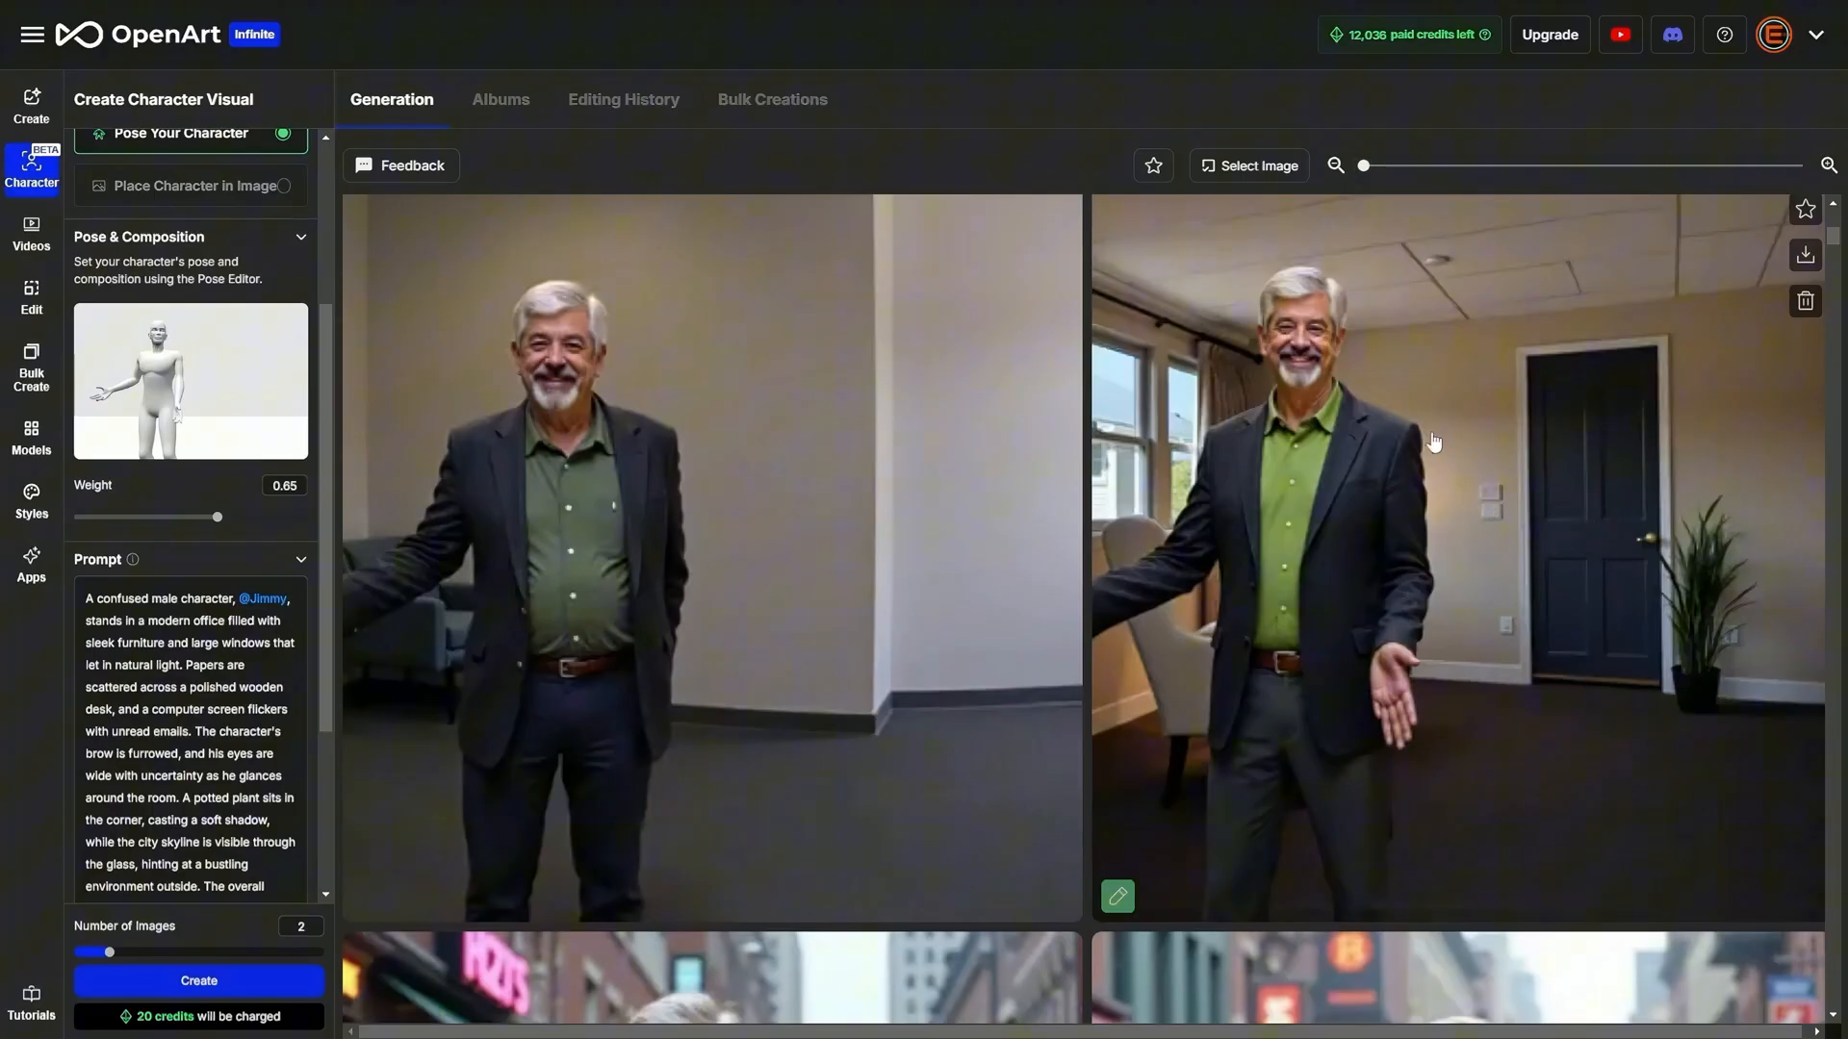
mouse_move(801, 491)
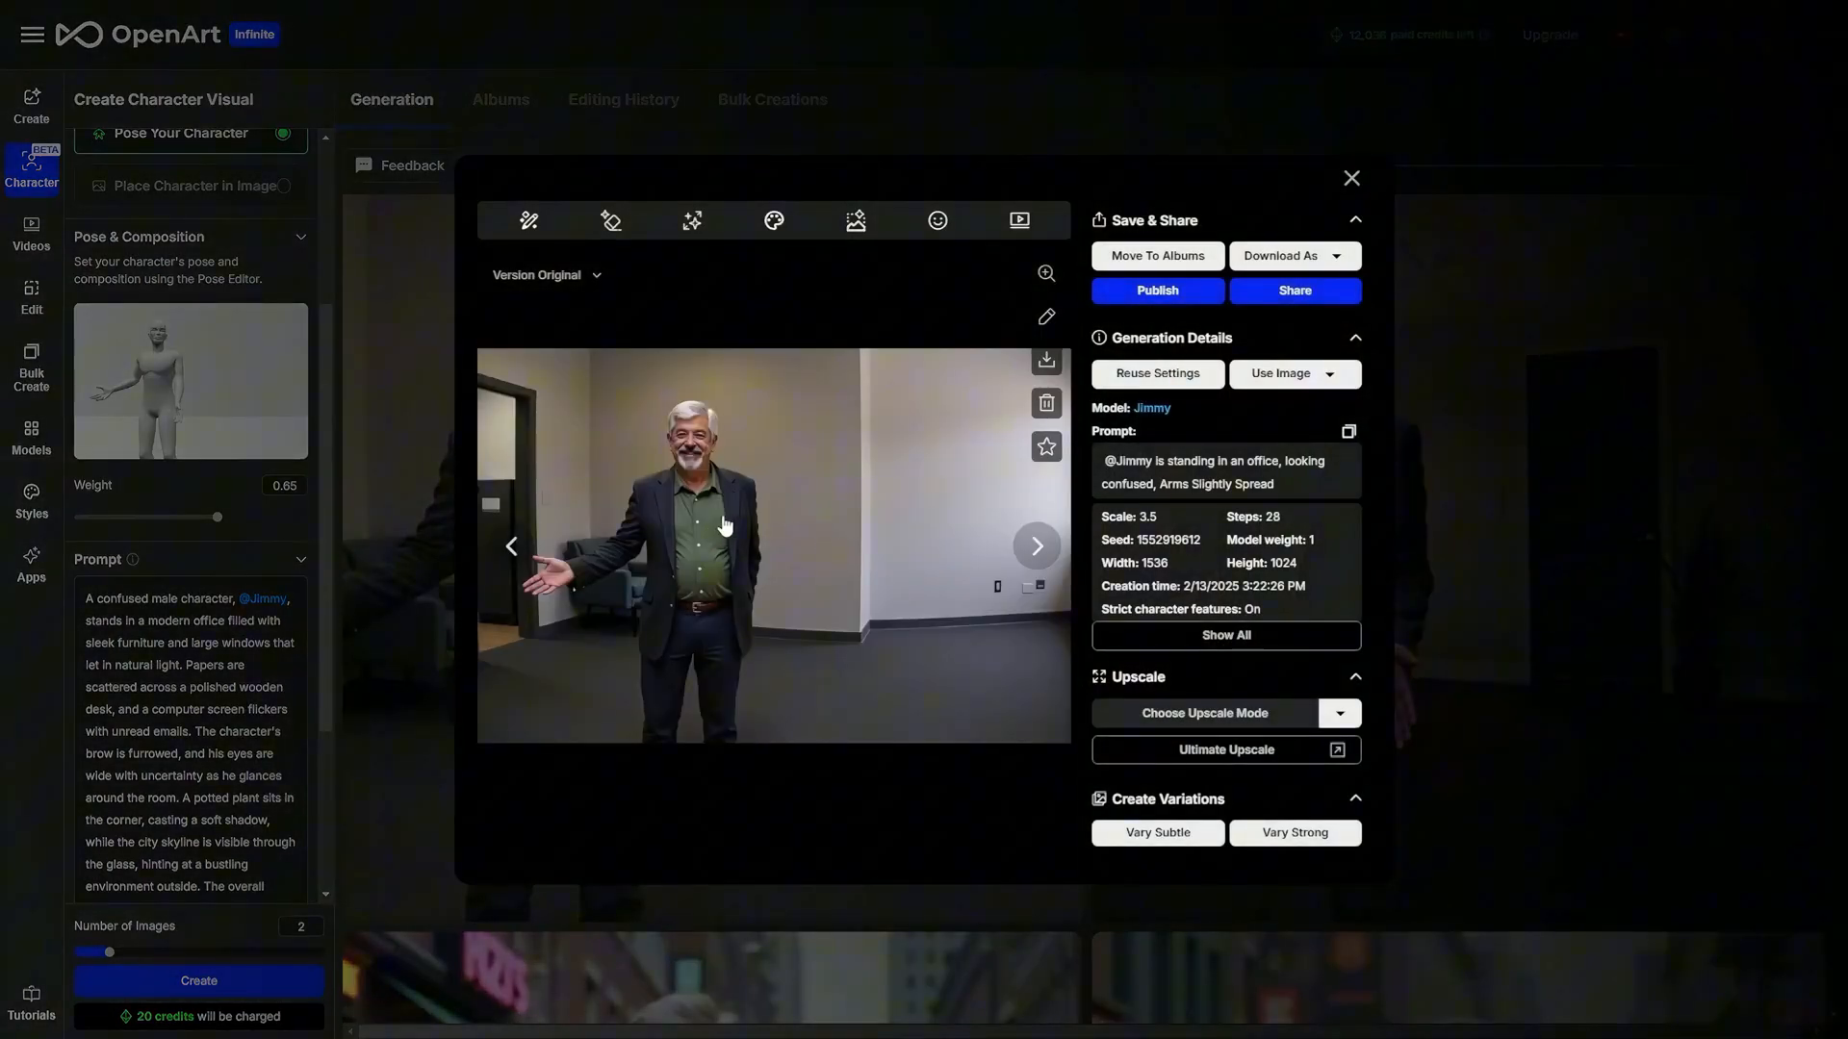
mouse_move(755, 489)
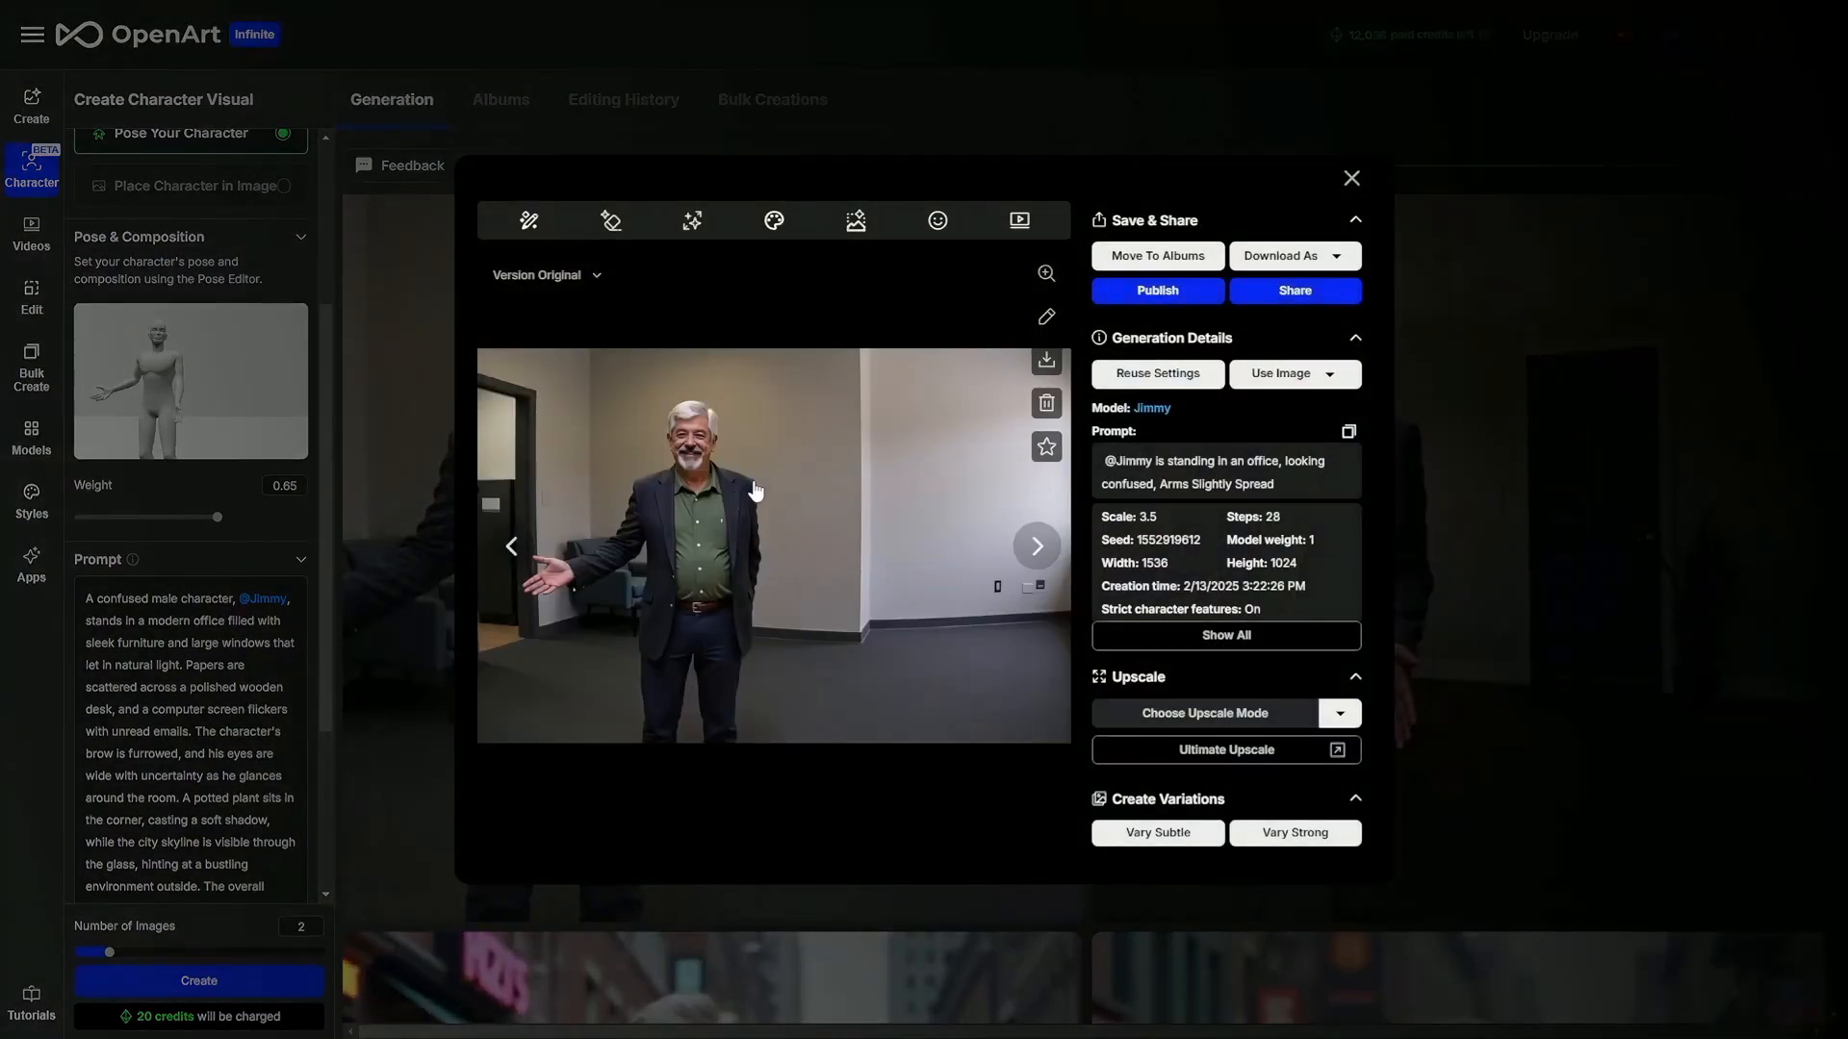
mouse_move(739, 574)
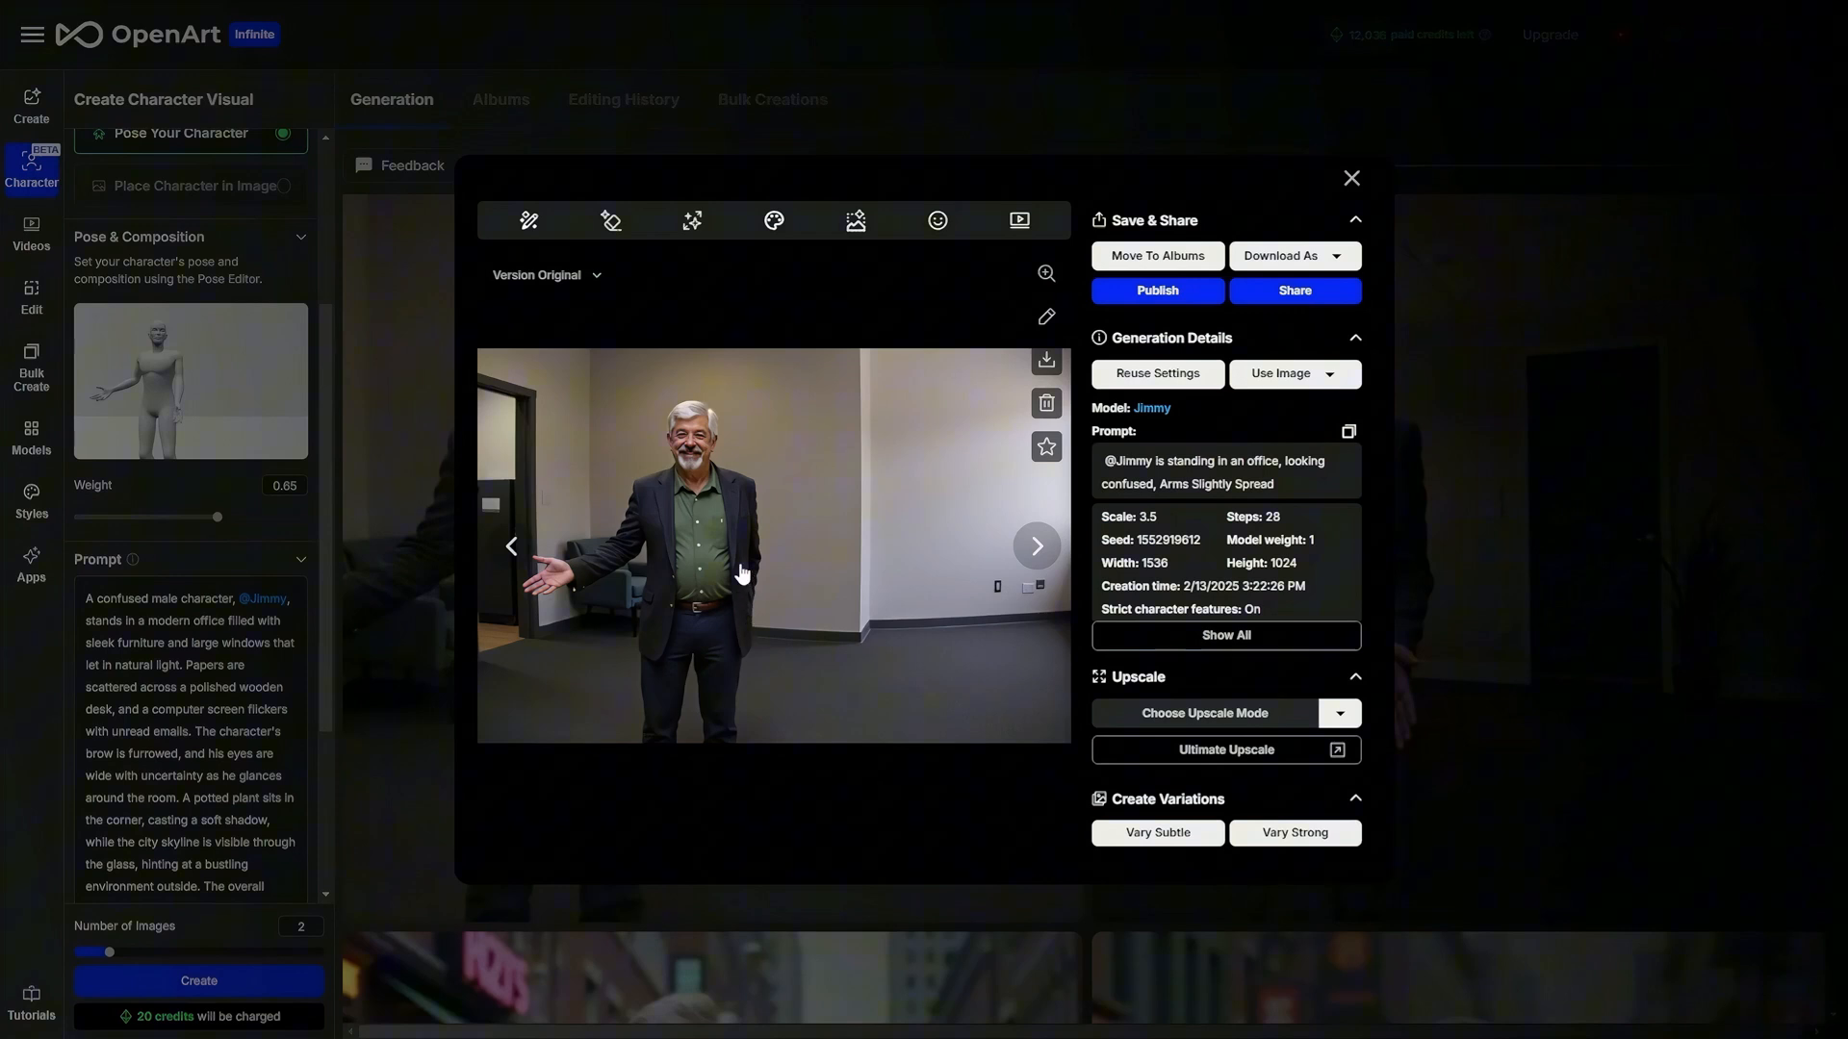
mouse_move(737, 585)
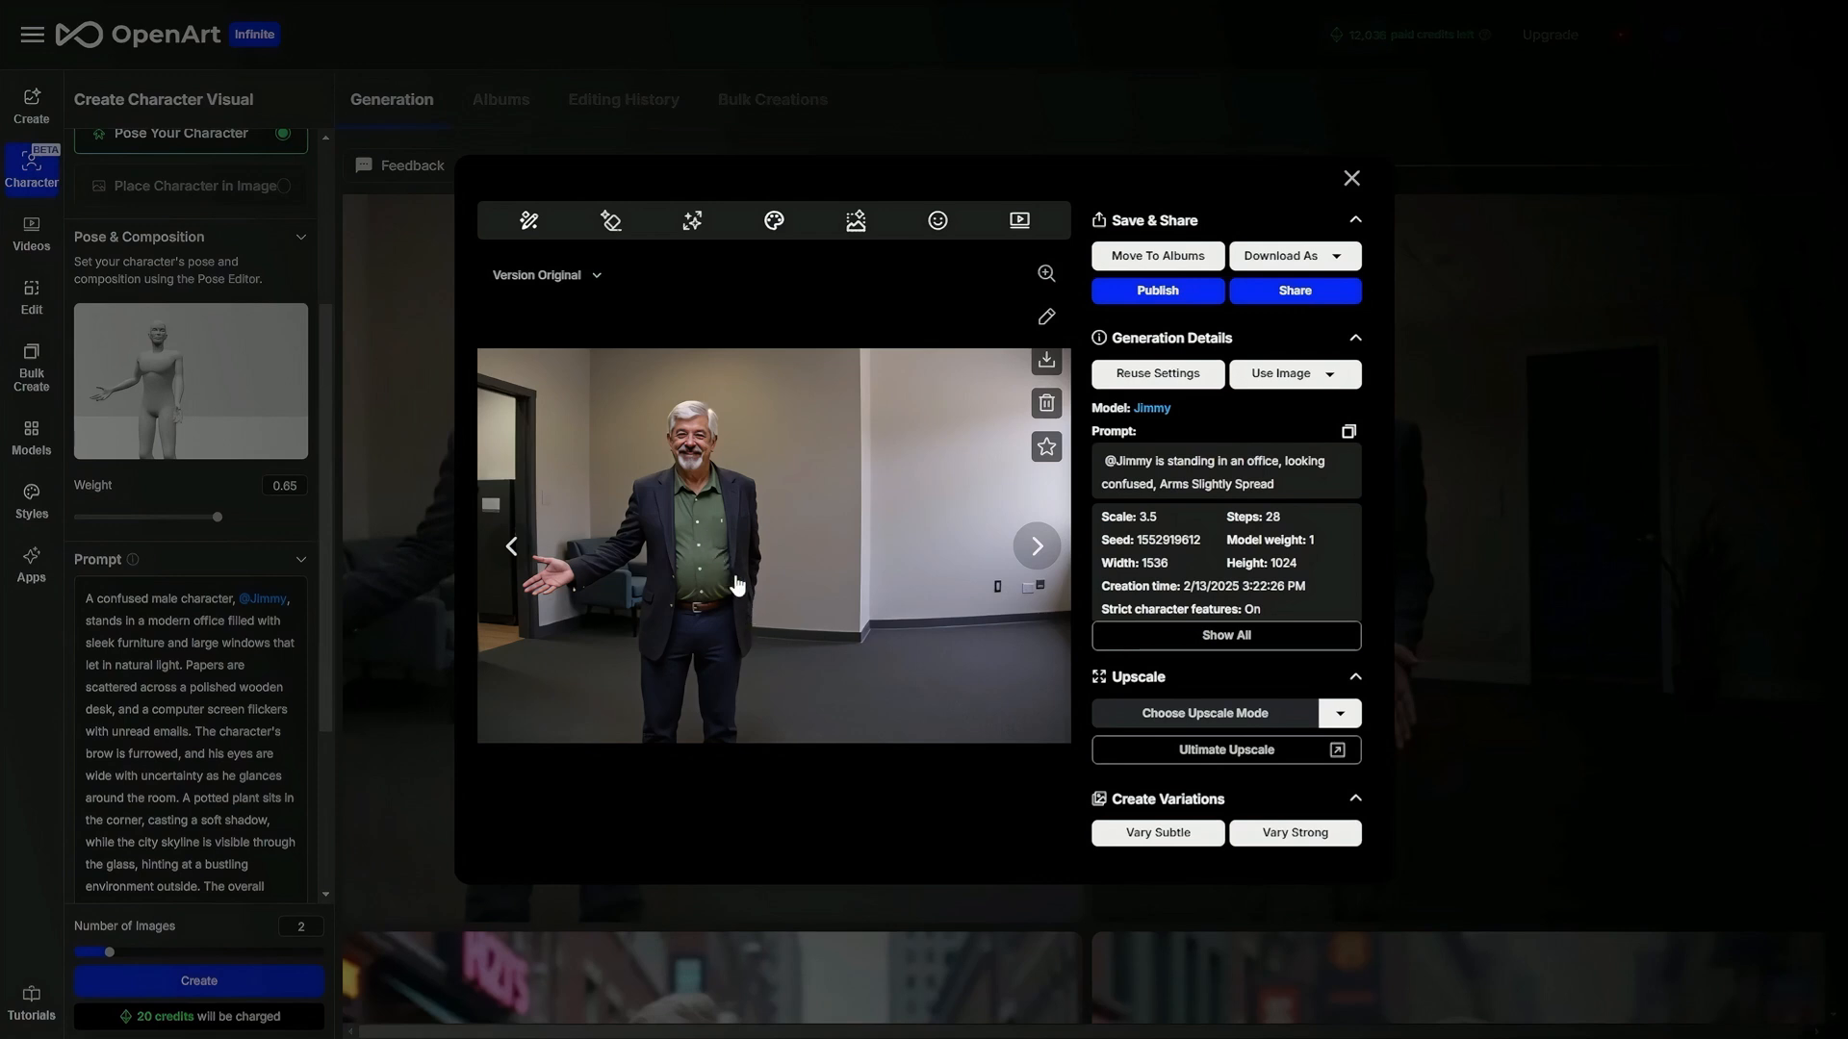
mouse_move(753, 510)
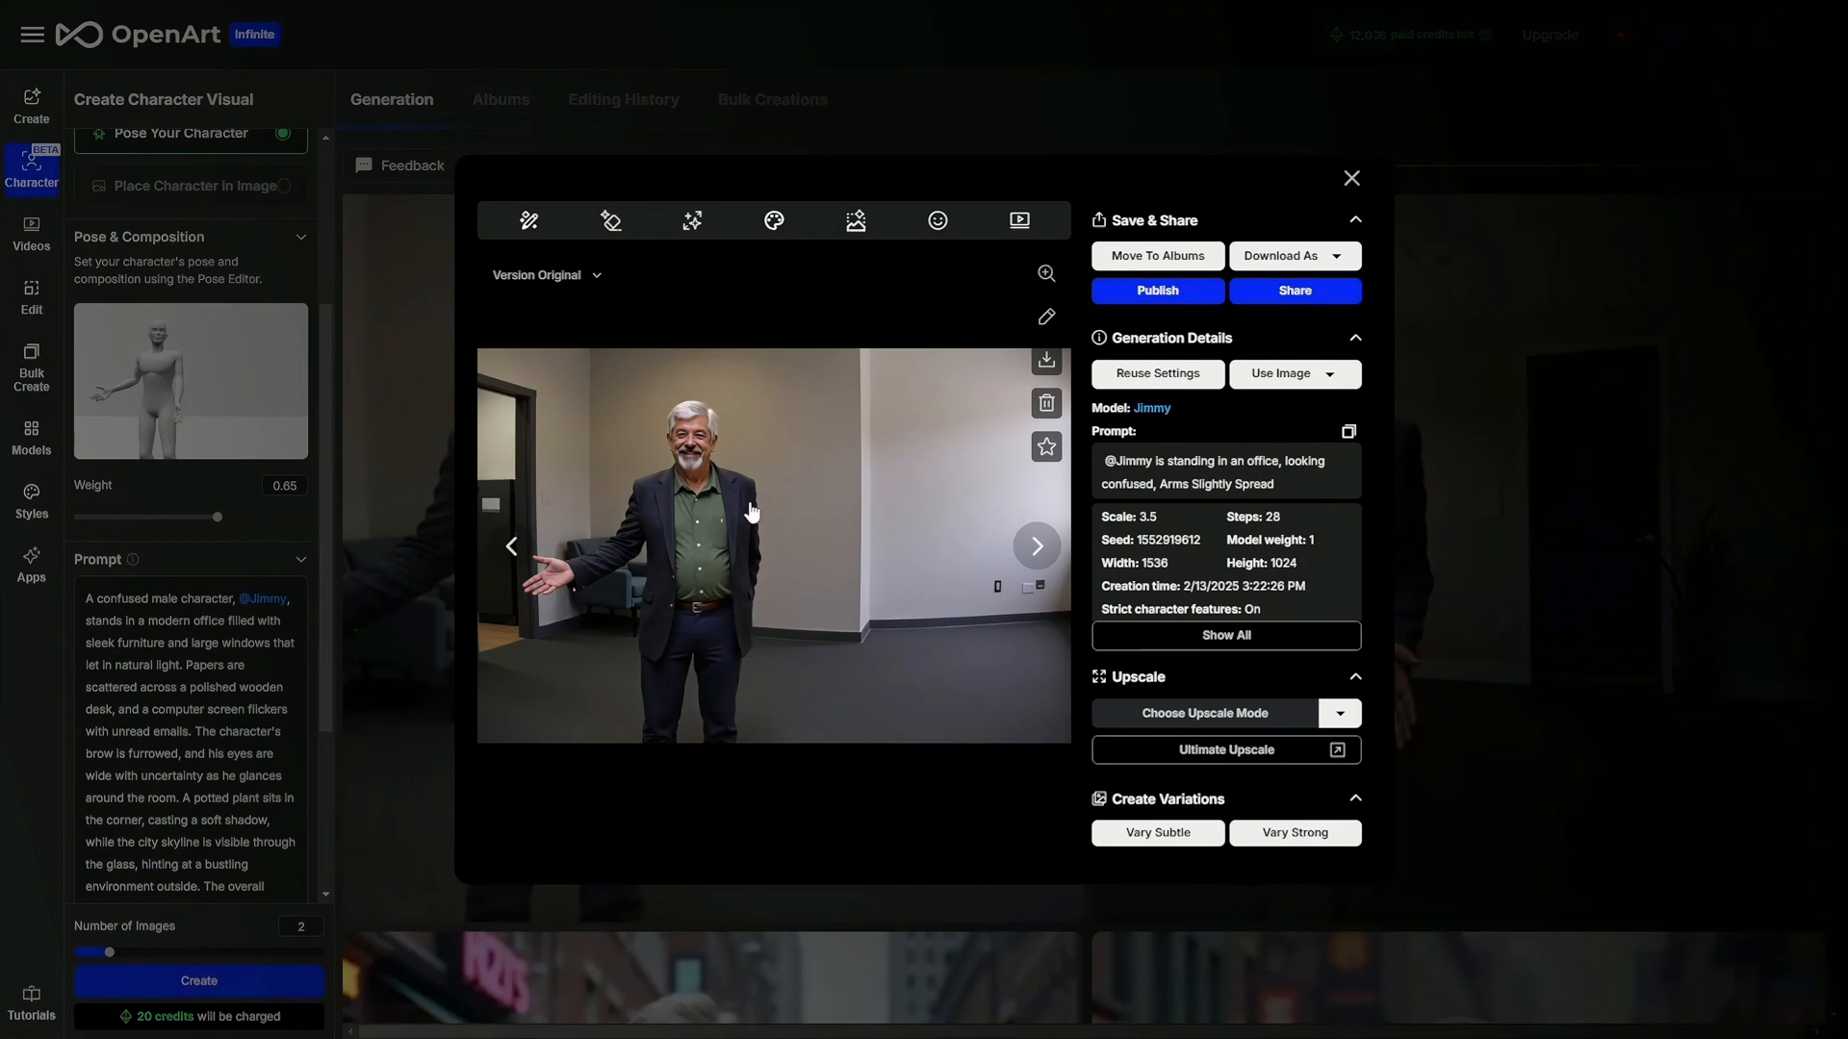
mouse_move(1351, 204)
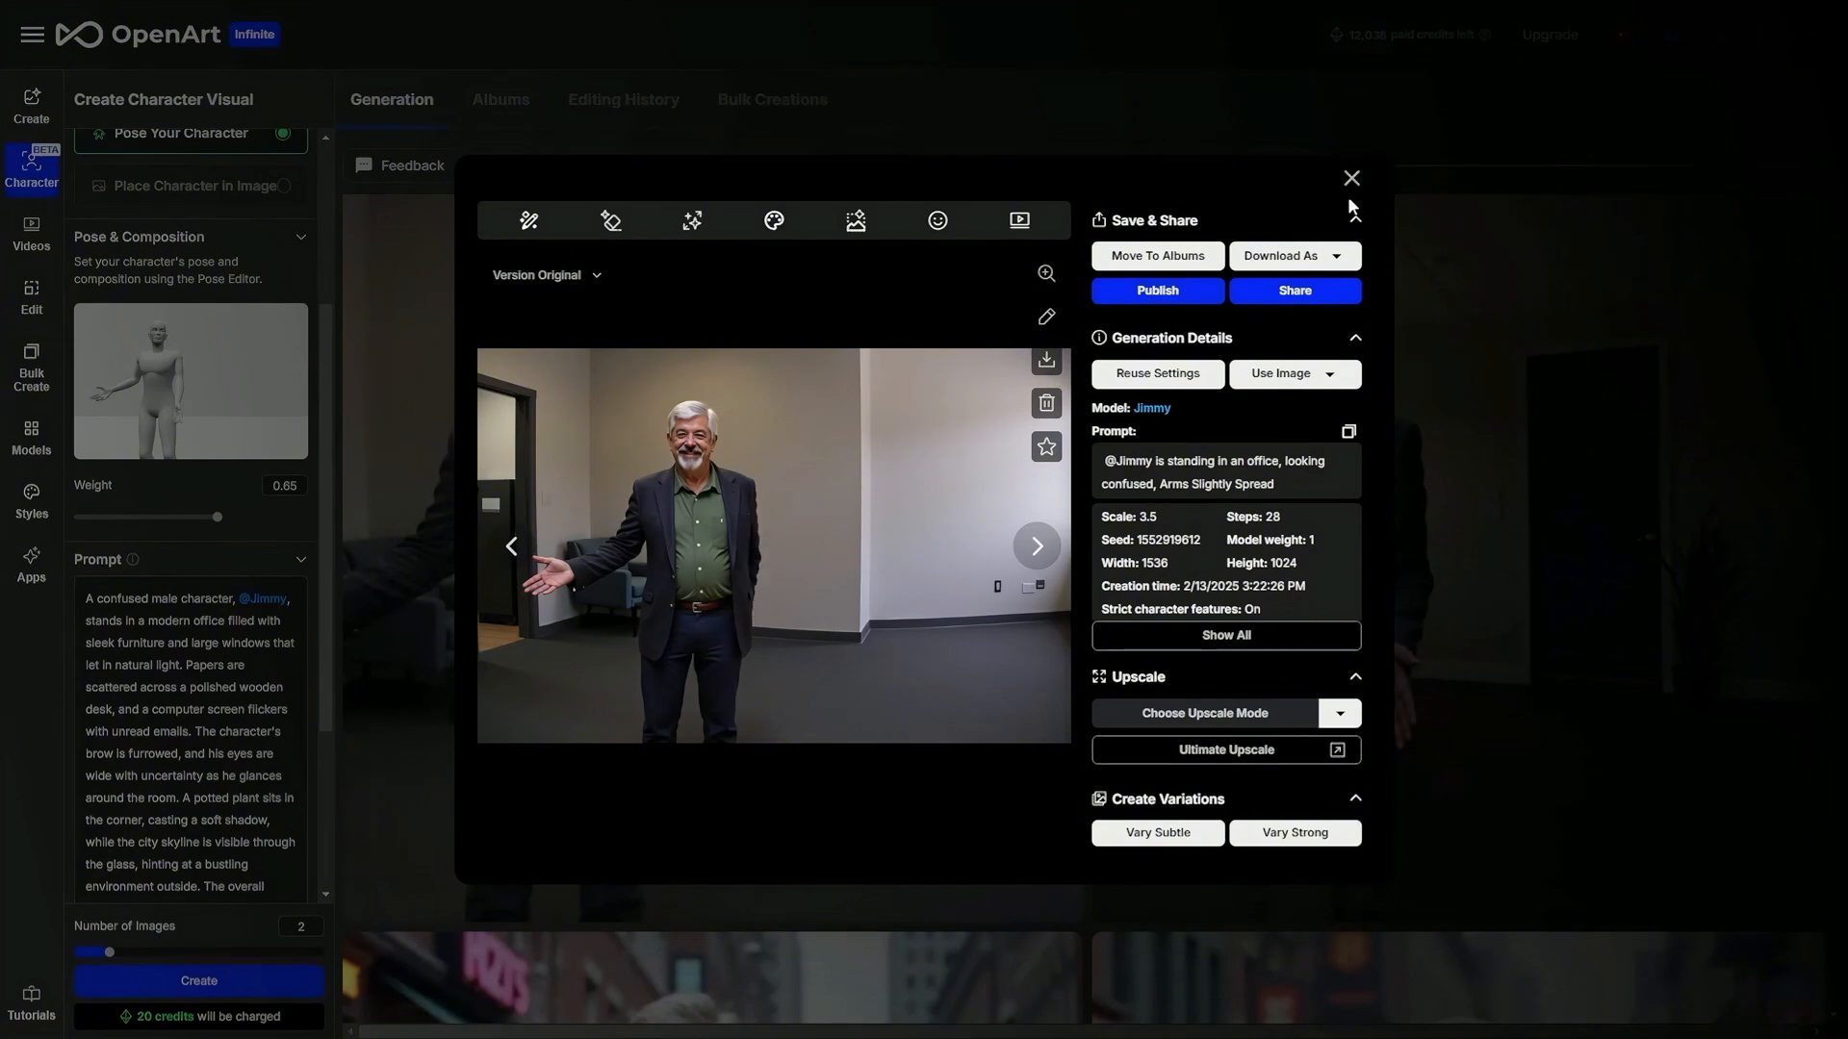
click(1351, 177)
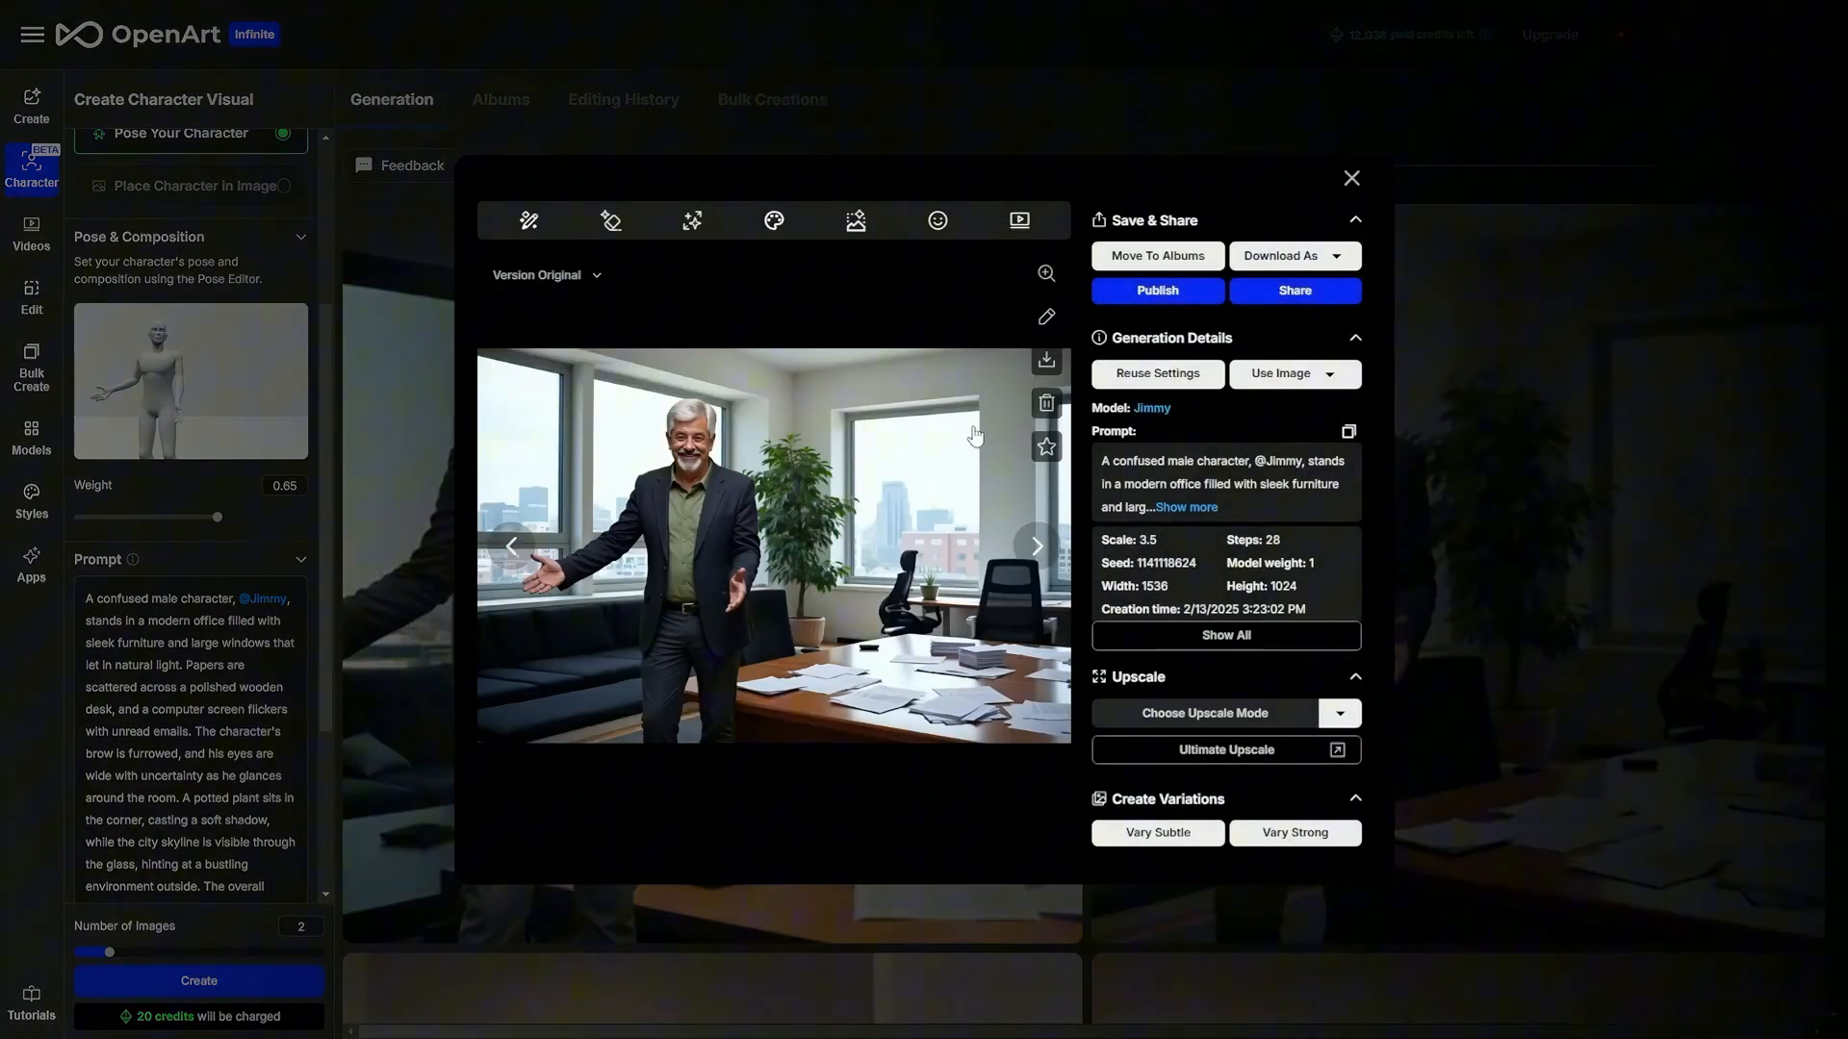
Reopen the pose editor with the custom 3D figure via Modify Pose
click(1043, 272)
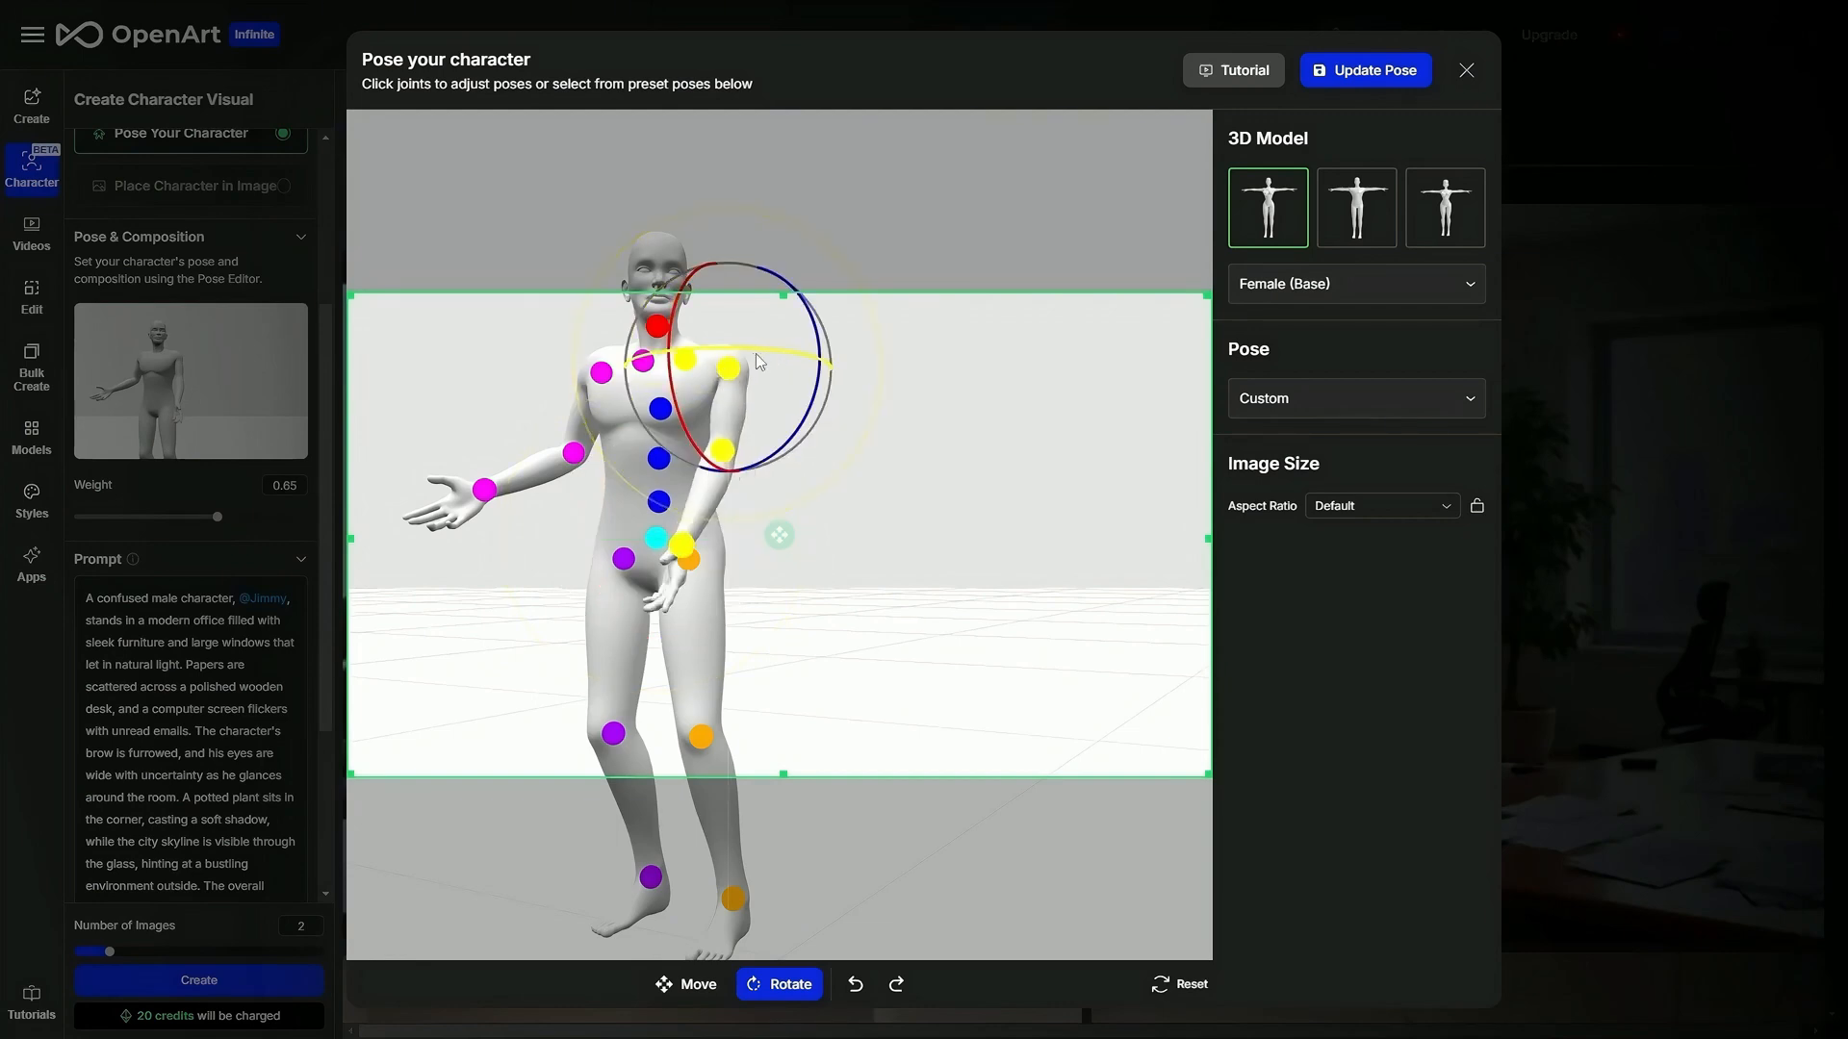
Bend the figure's arm inward so the hand rests near the hip
drag(755, 360, 689, 349)
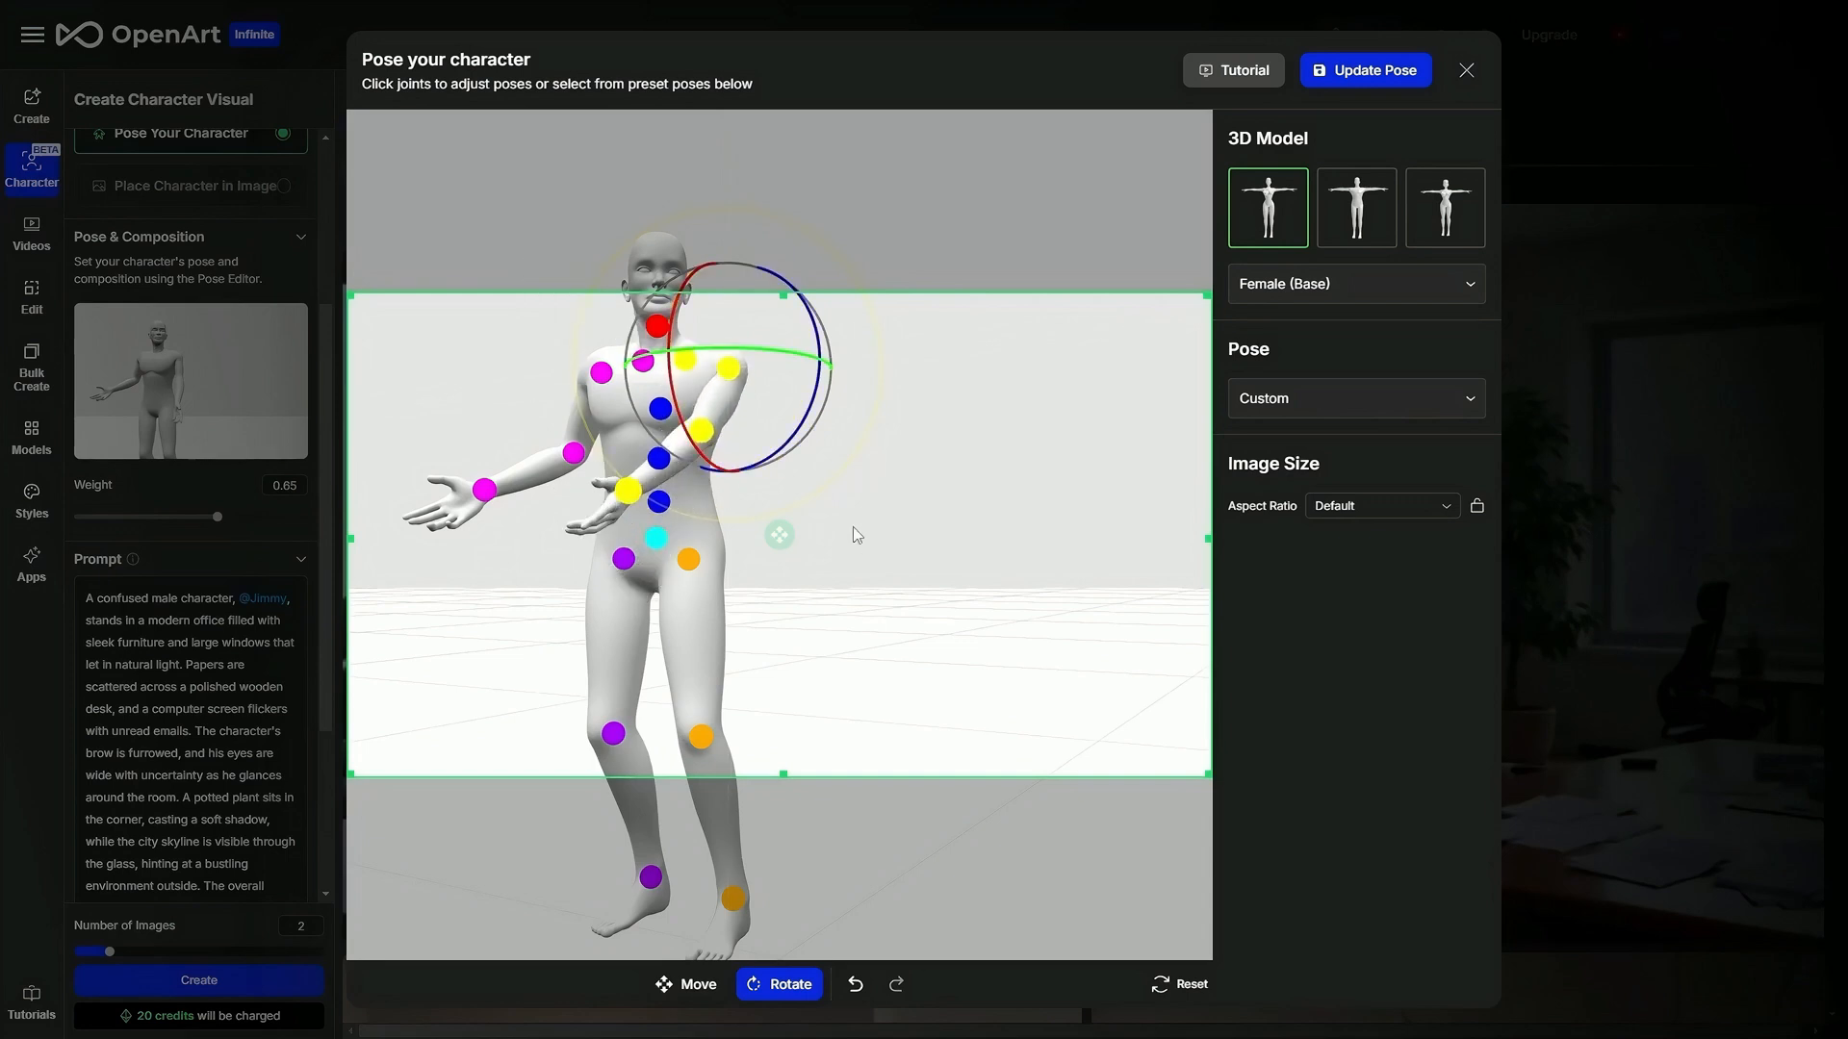
click(612, 731)
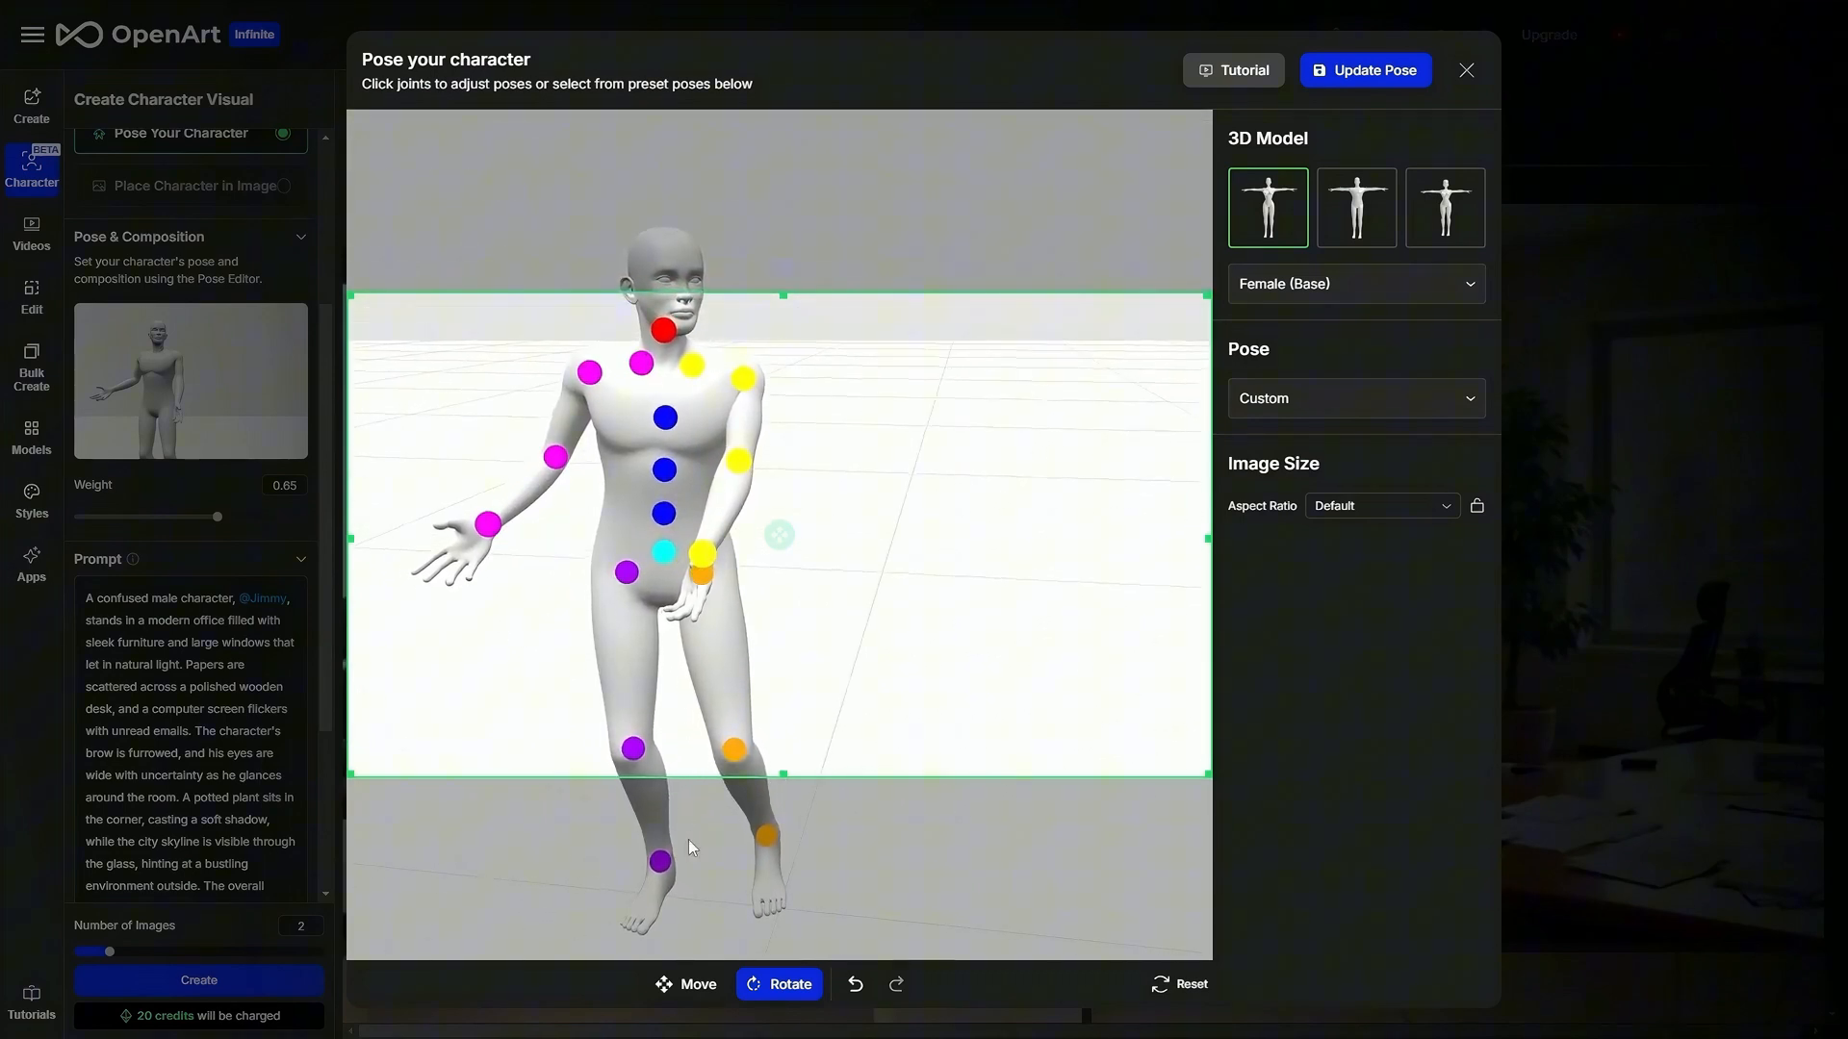
click(686, 983)
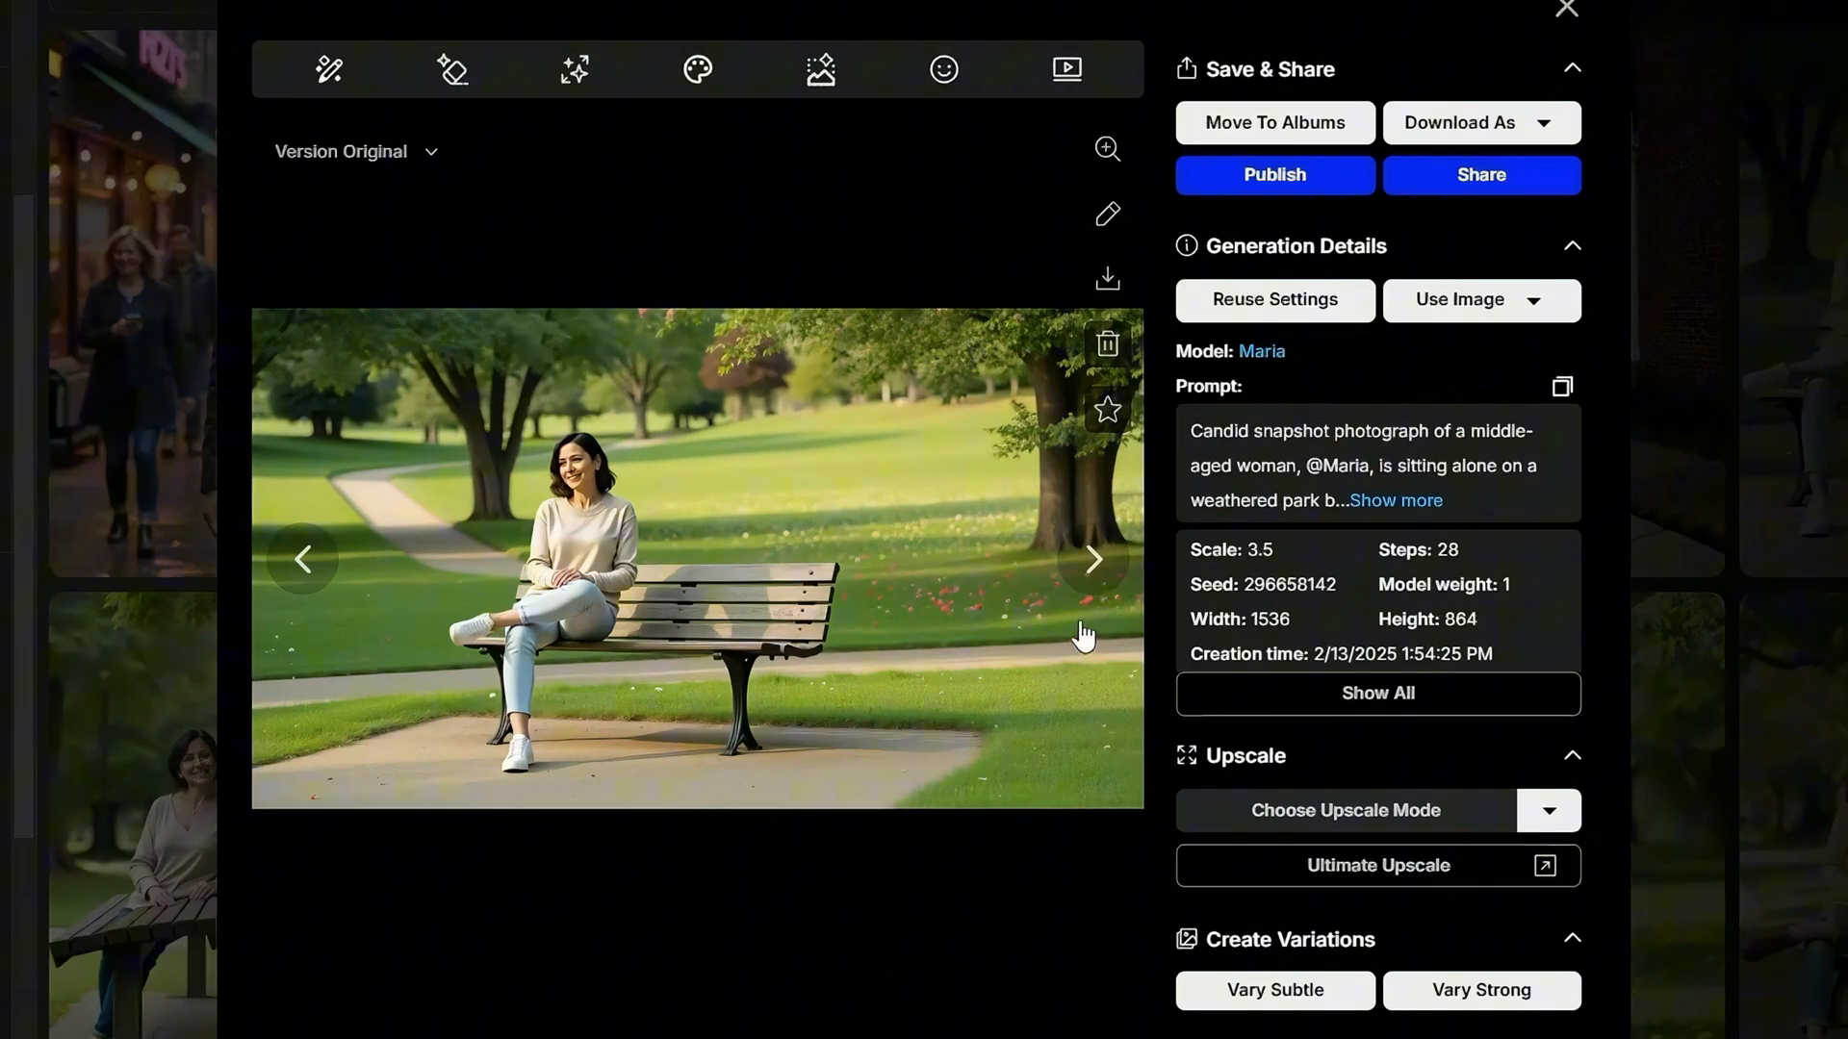
Browse the Maria park-bench images in the viewer, then close it to the gallery
click(1090, 558)
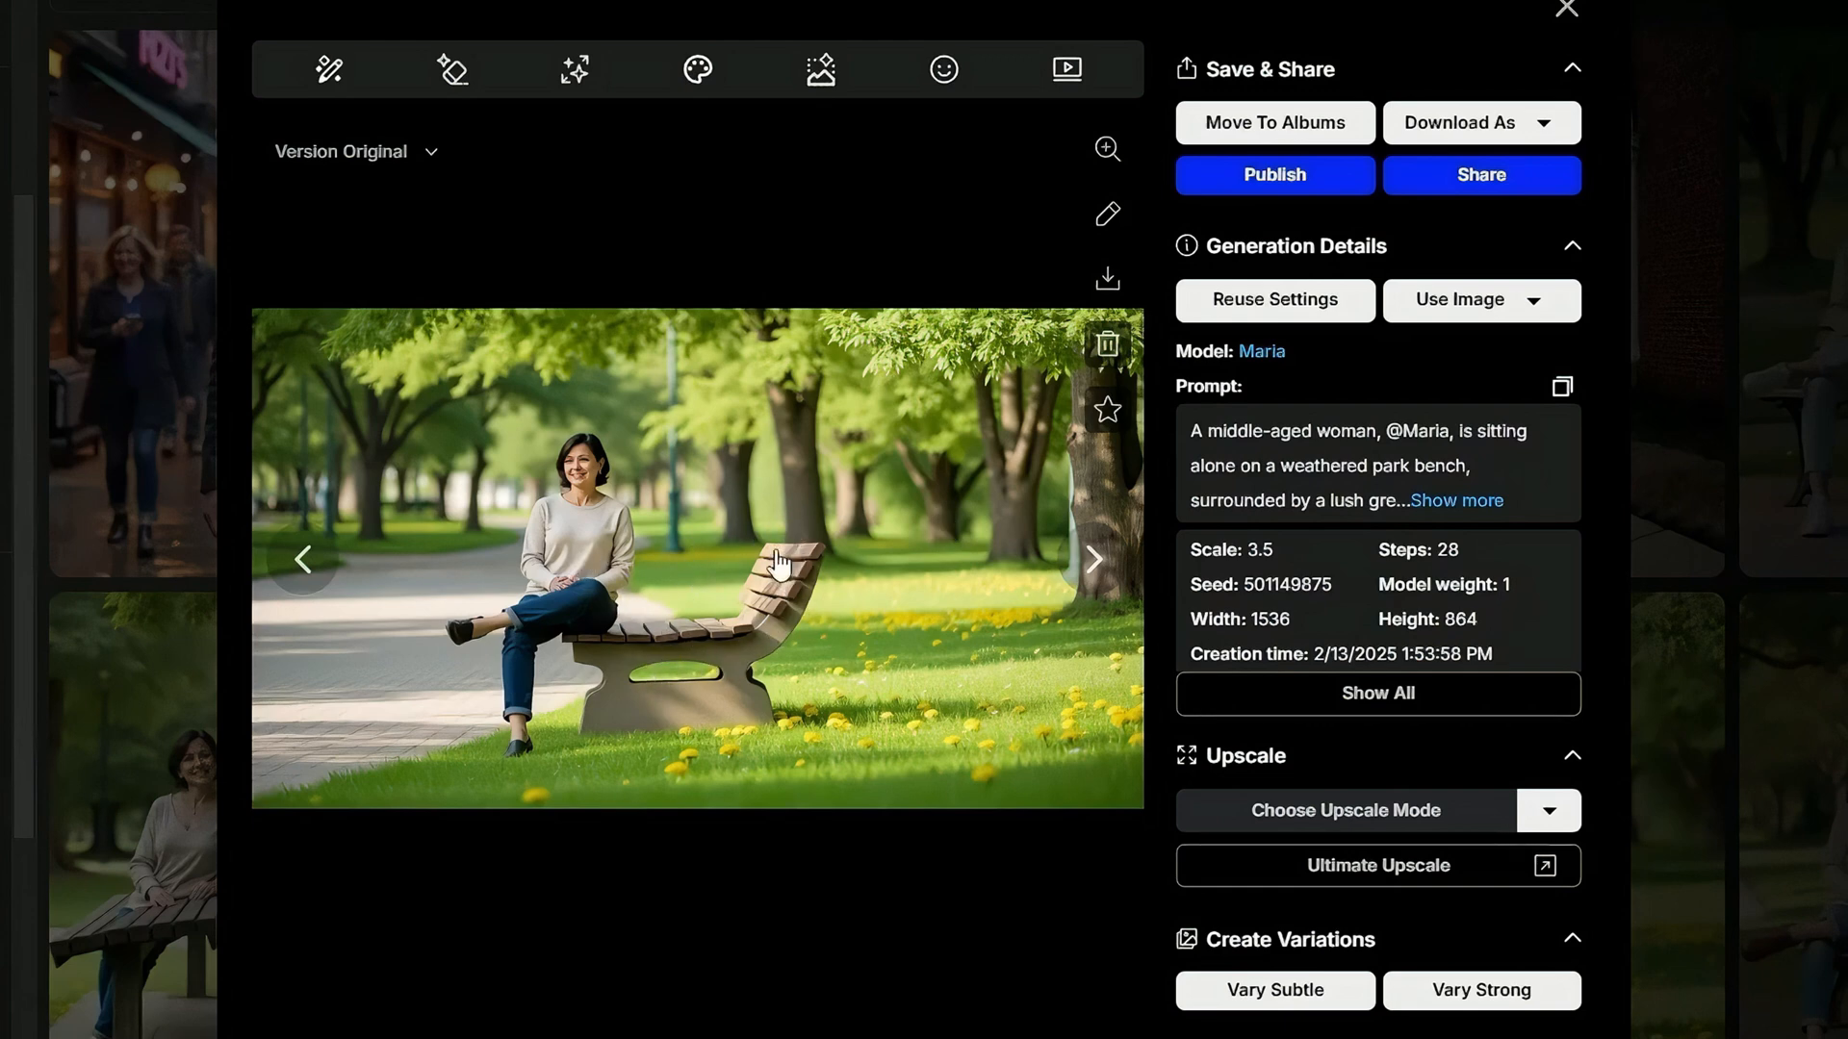
click(303, 560)
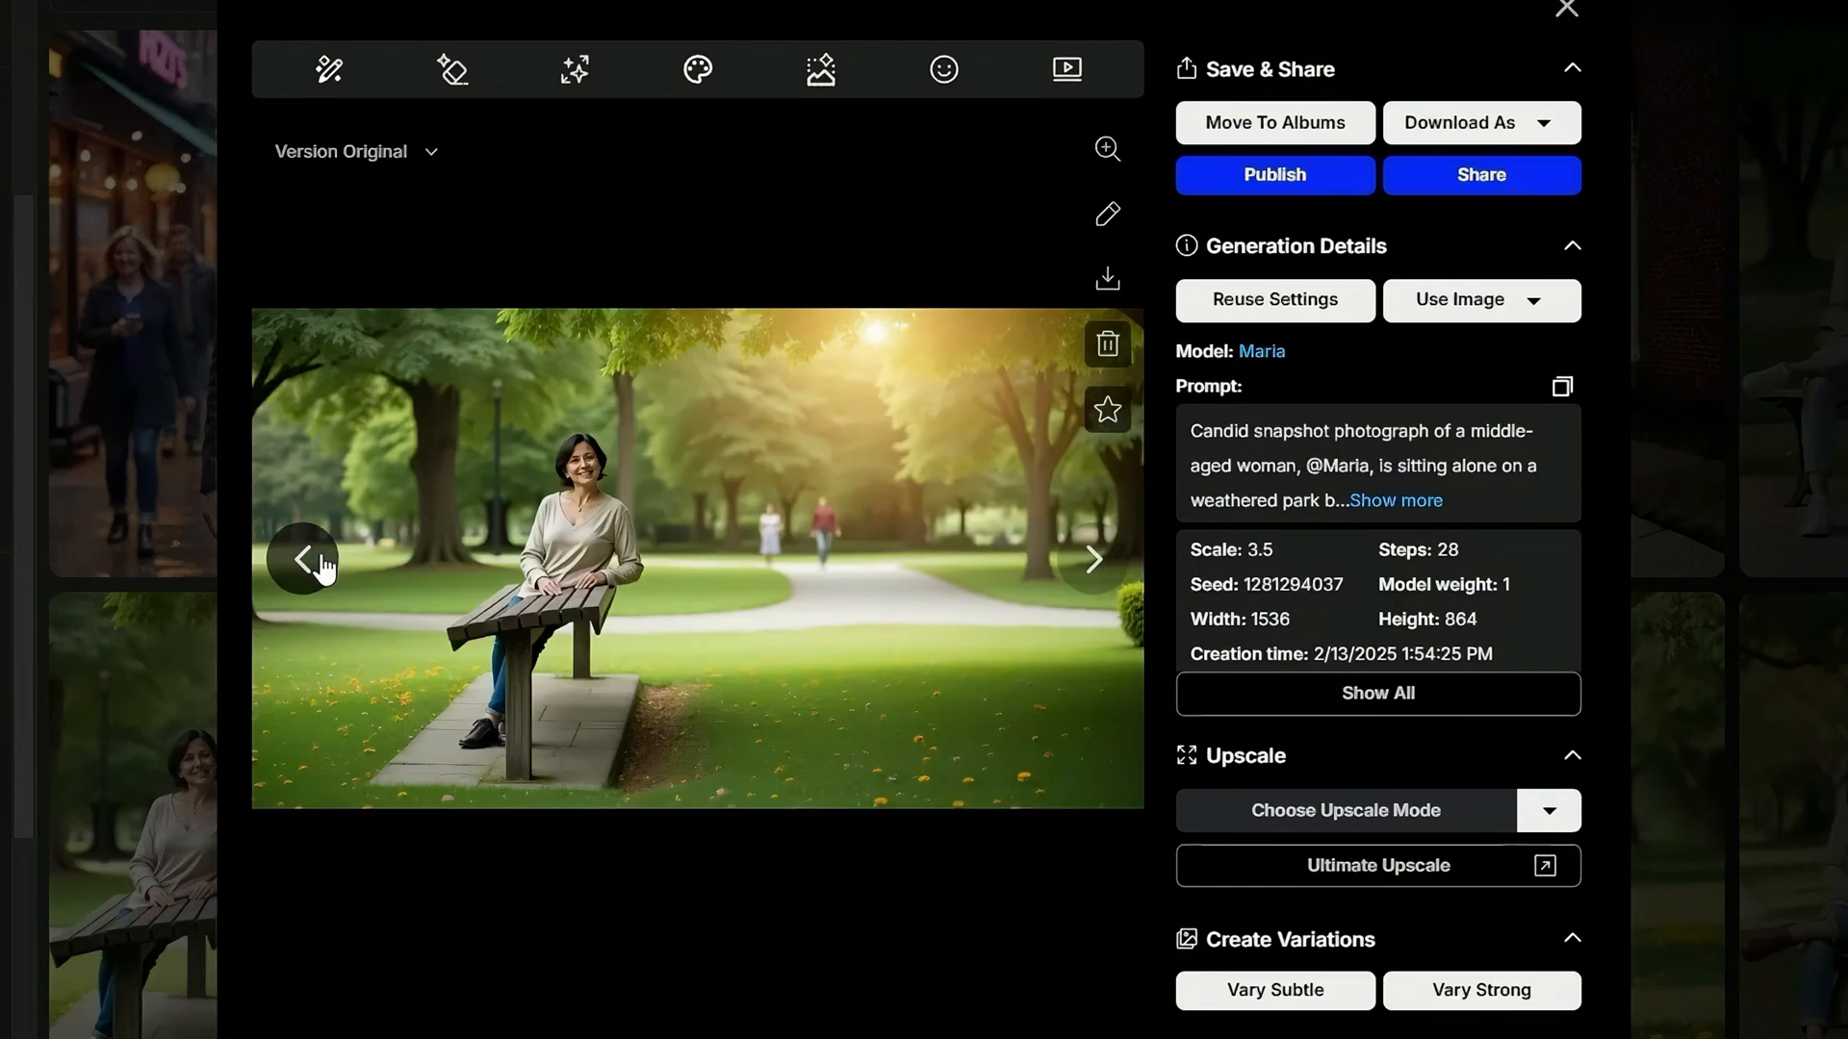
mouse_move(560, 606)
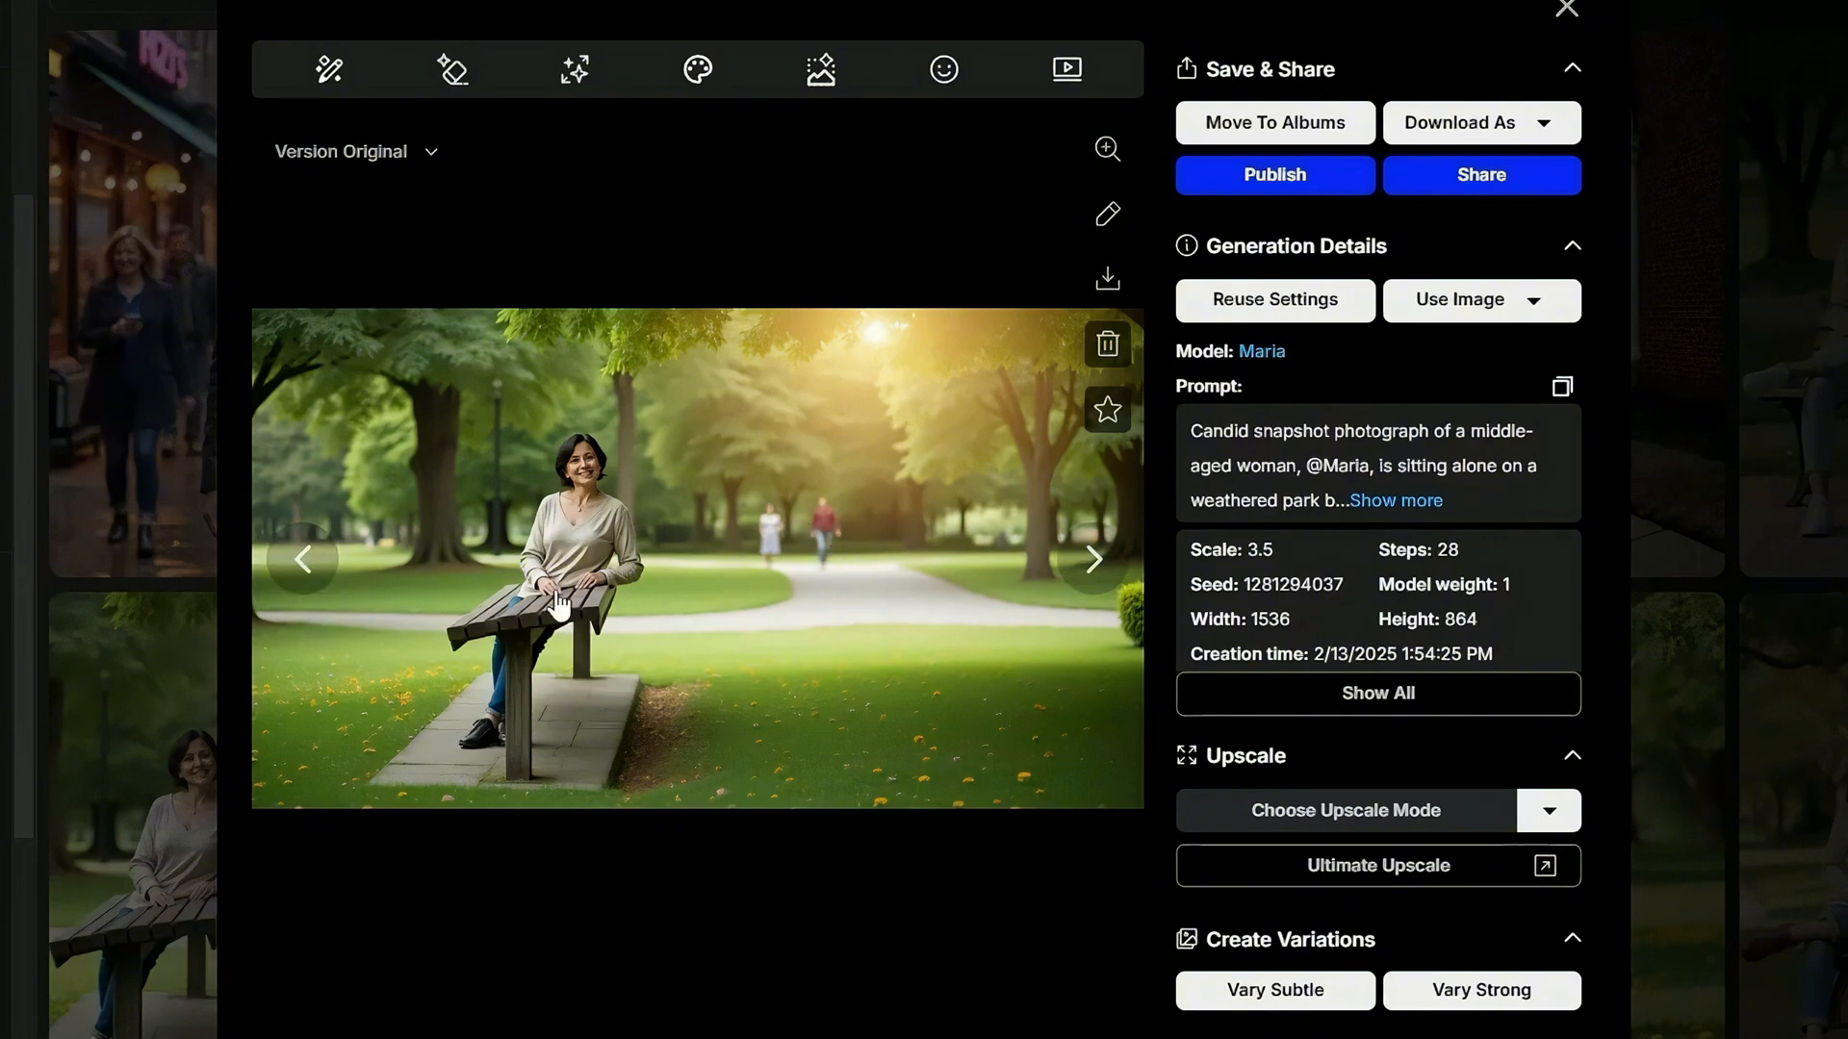
mouse_move(631, 544)
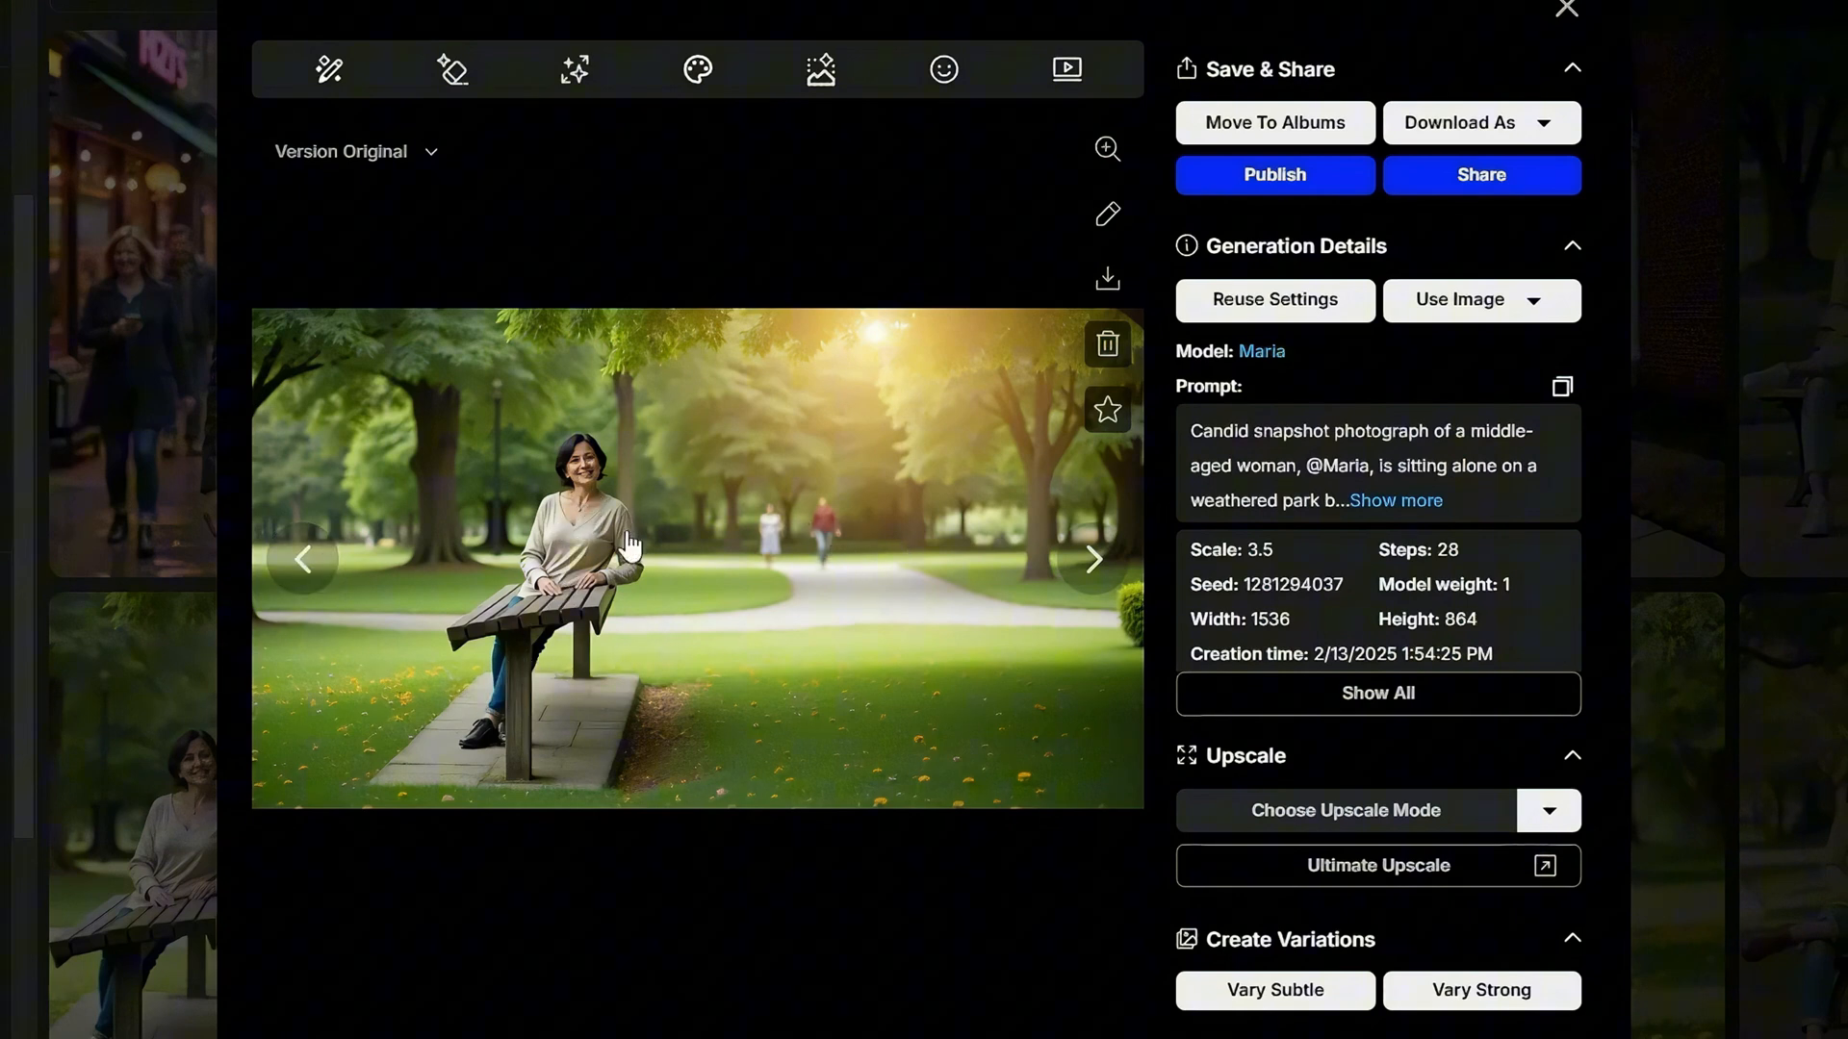
click(1567, 10)
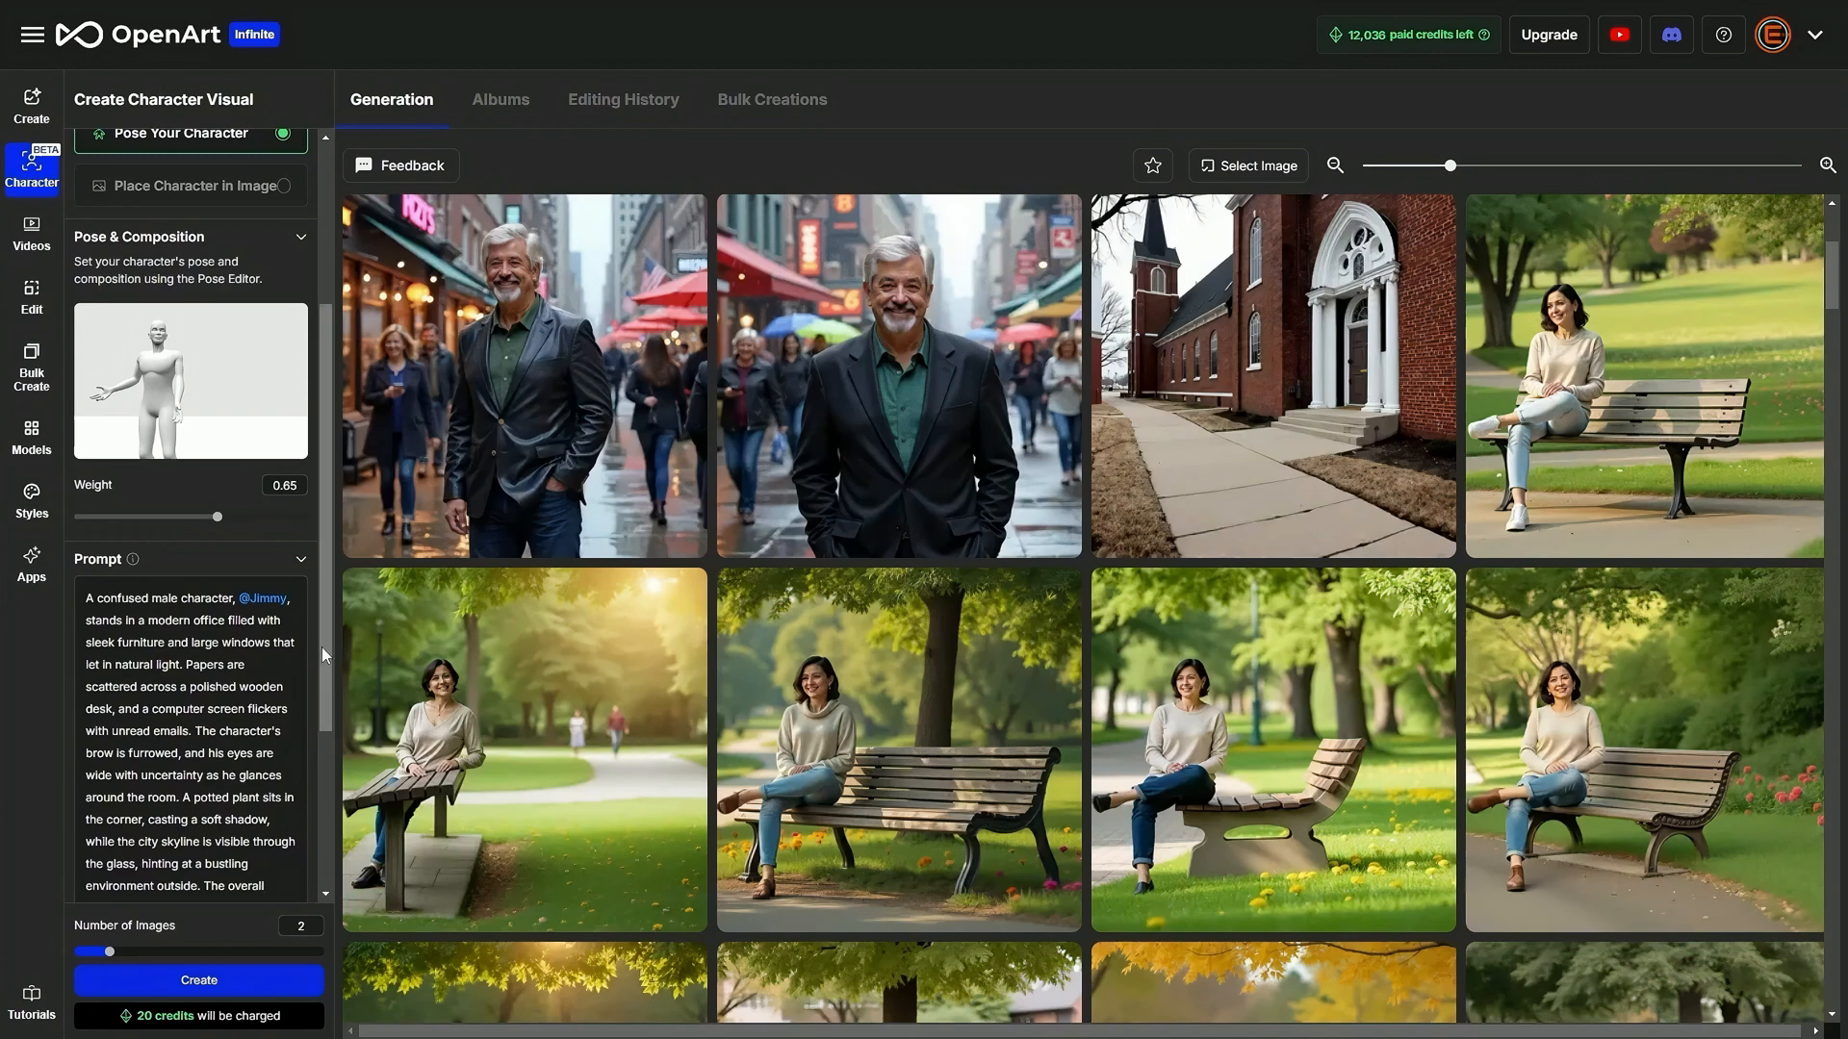
Scroll the left panel to reach the 'Place Character in Image' creation mode
scroll(up, 3)
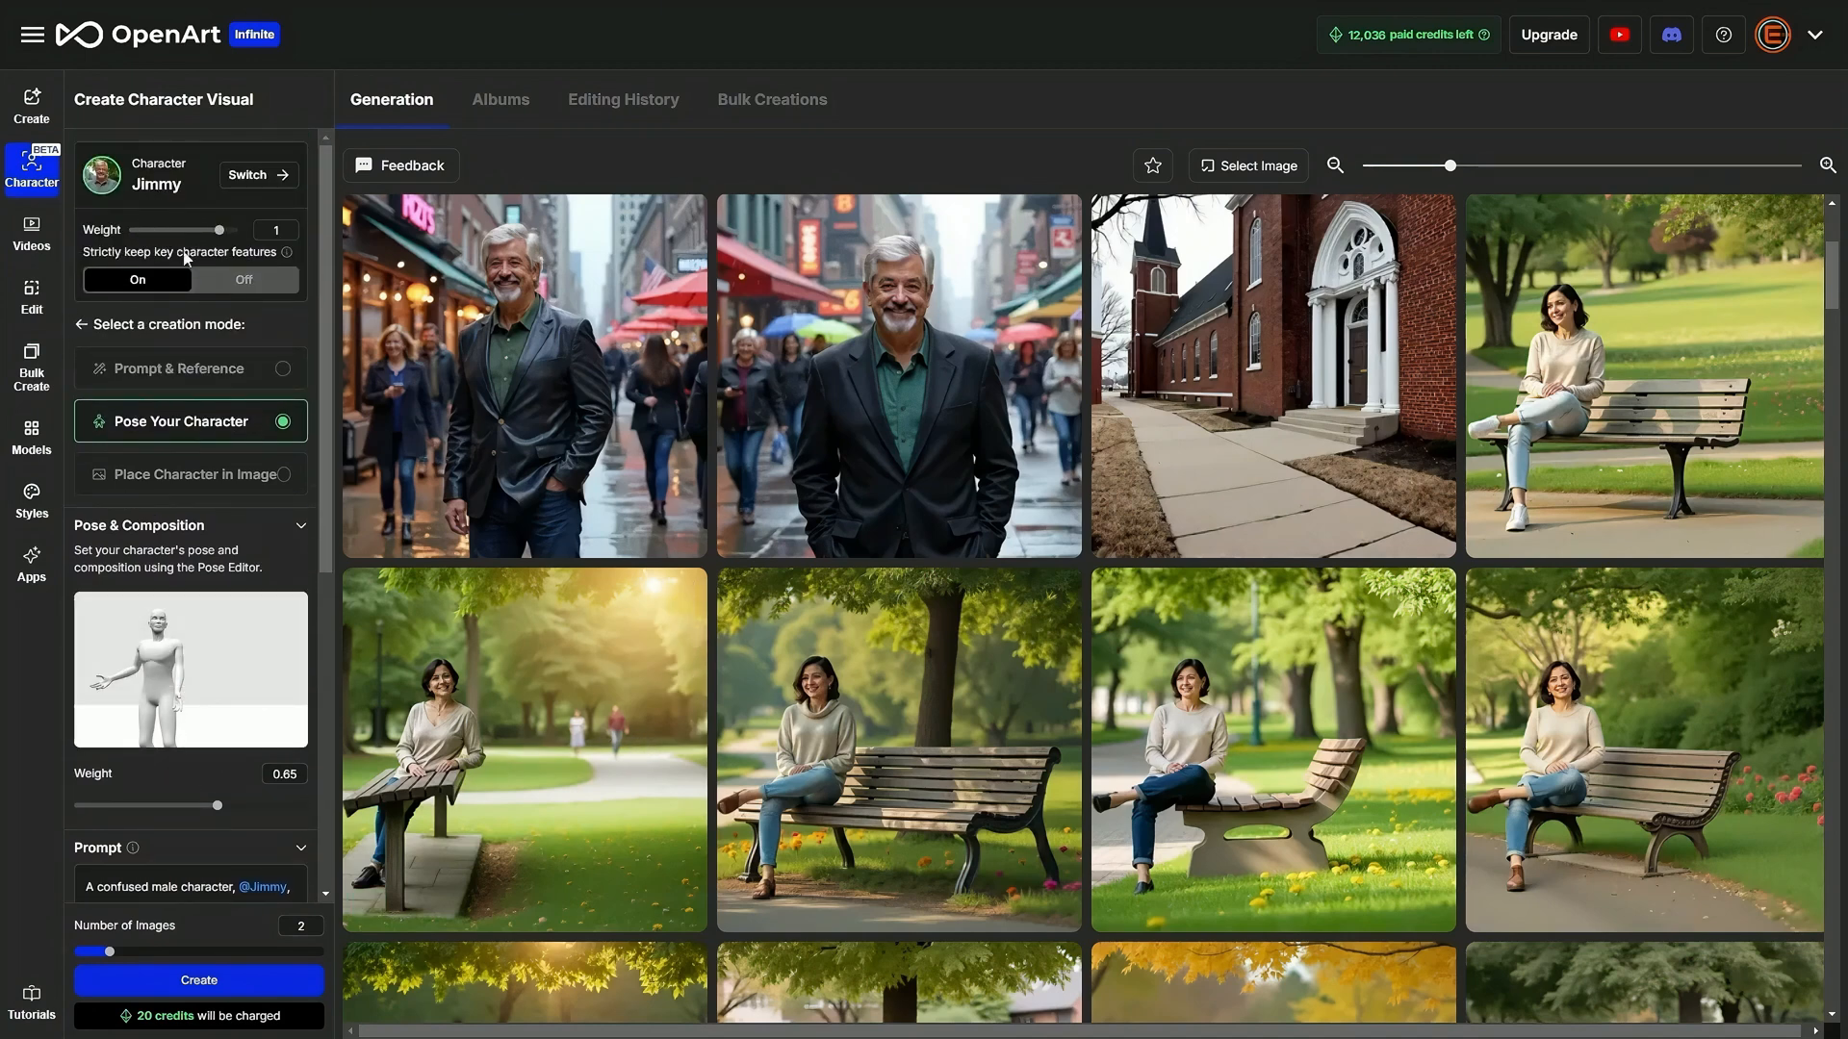
scroll(down, 3)
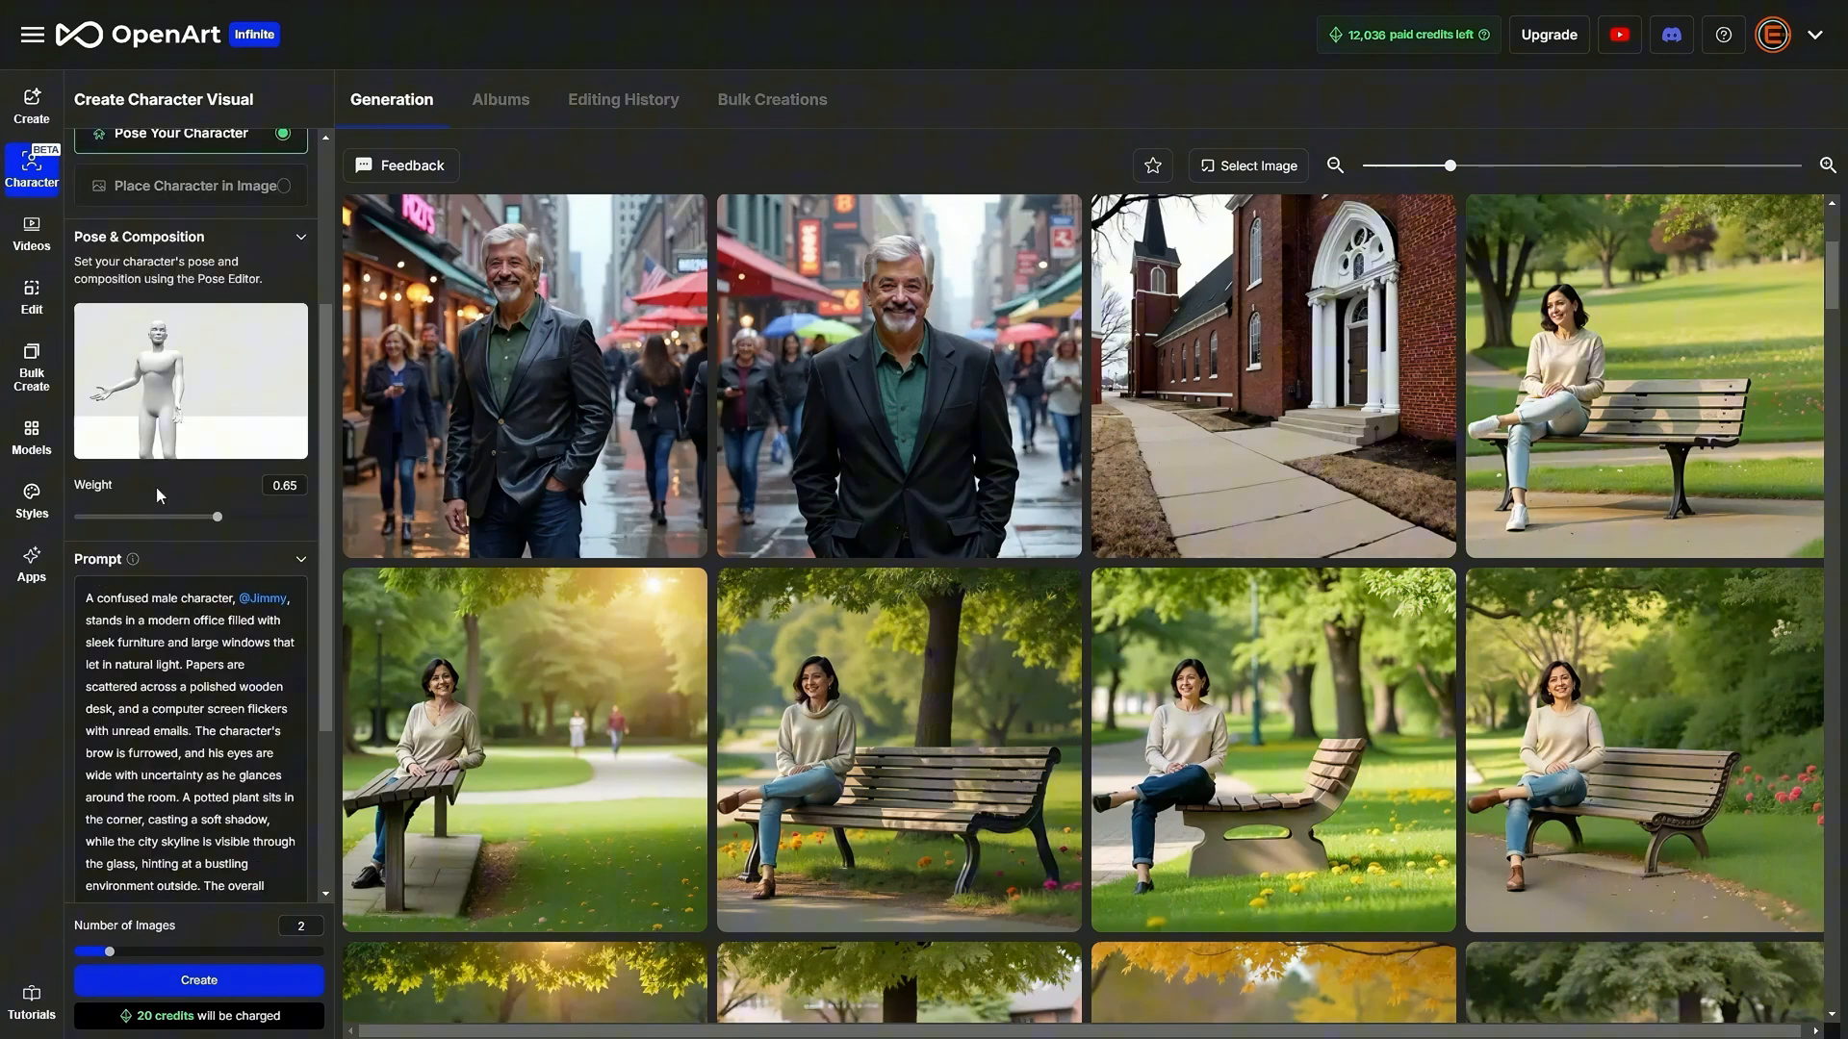
mouse_move(223, 521)
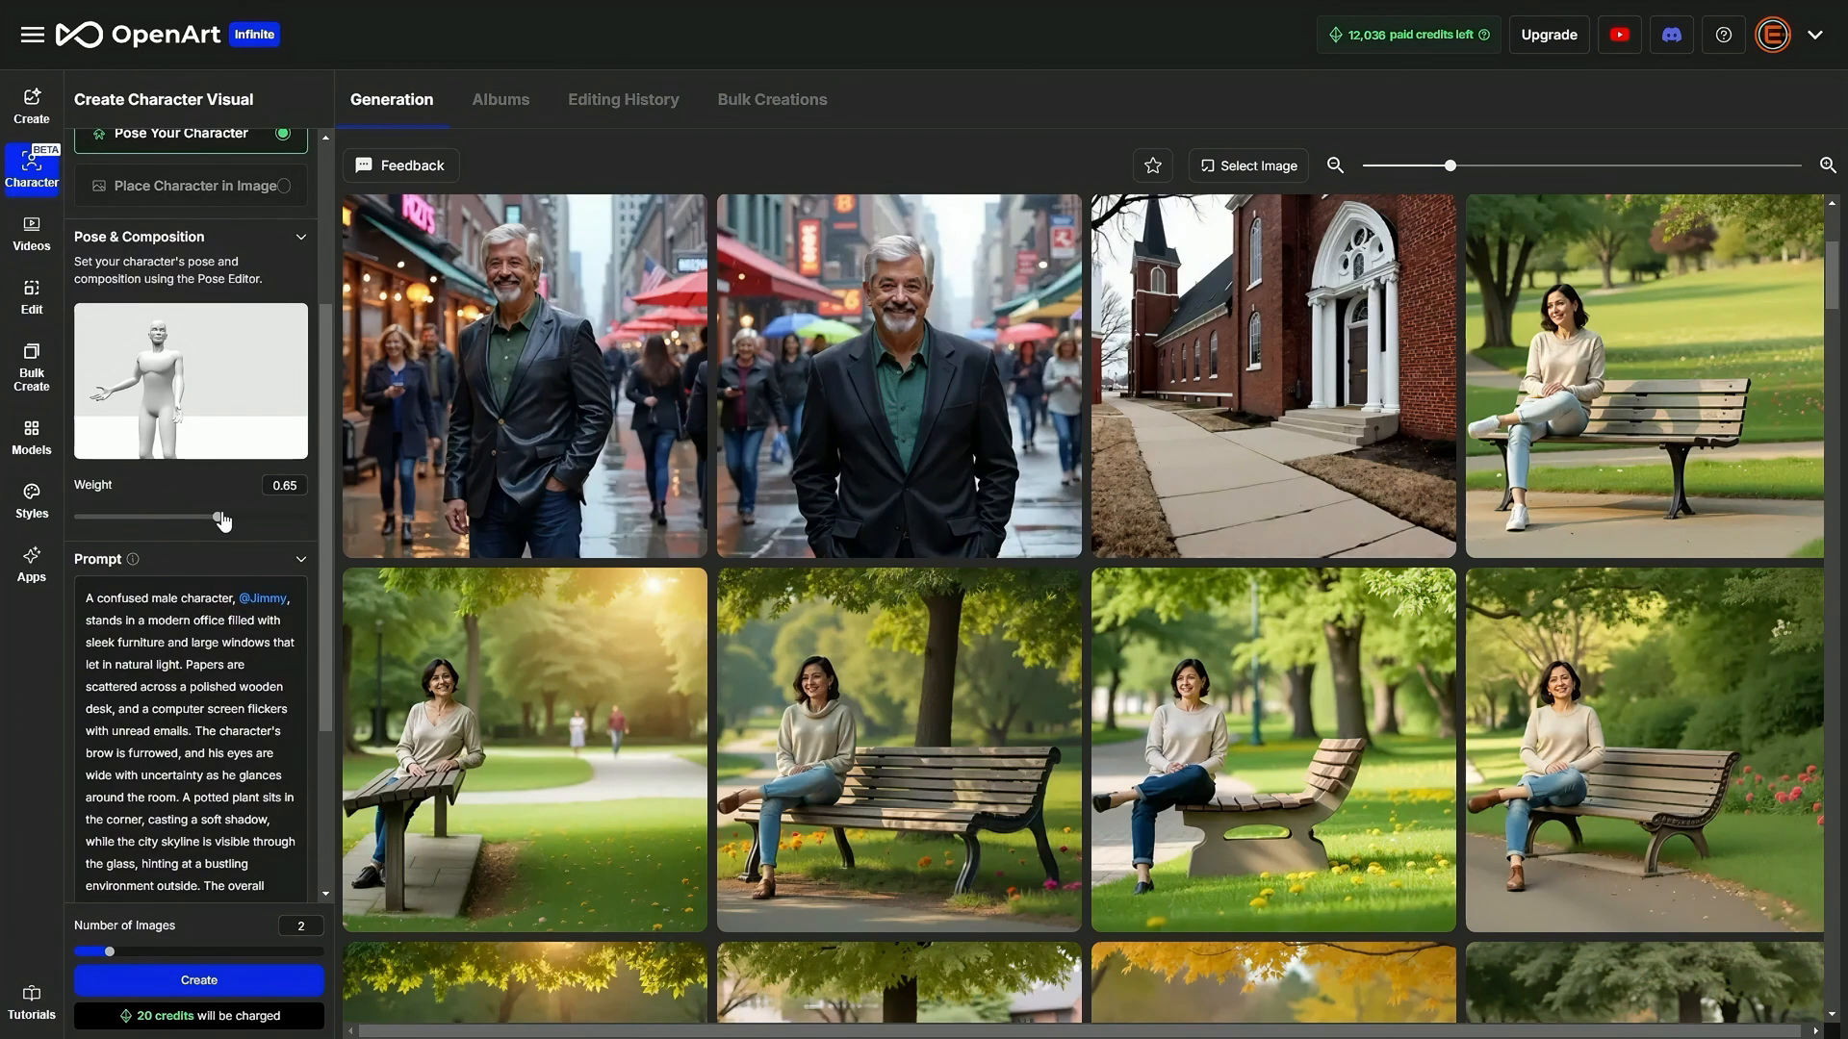
scroll(down, 3)
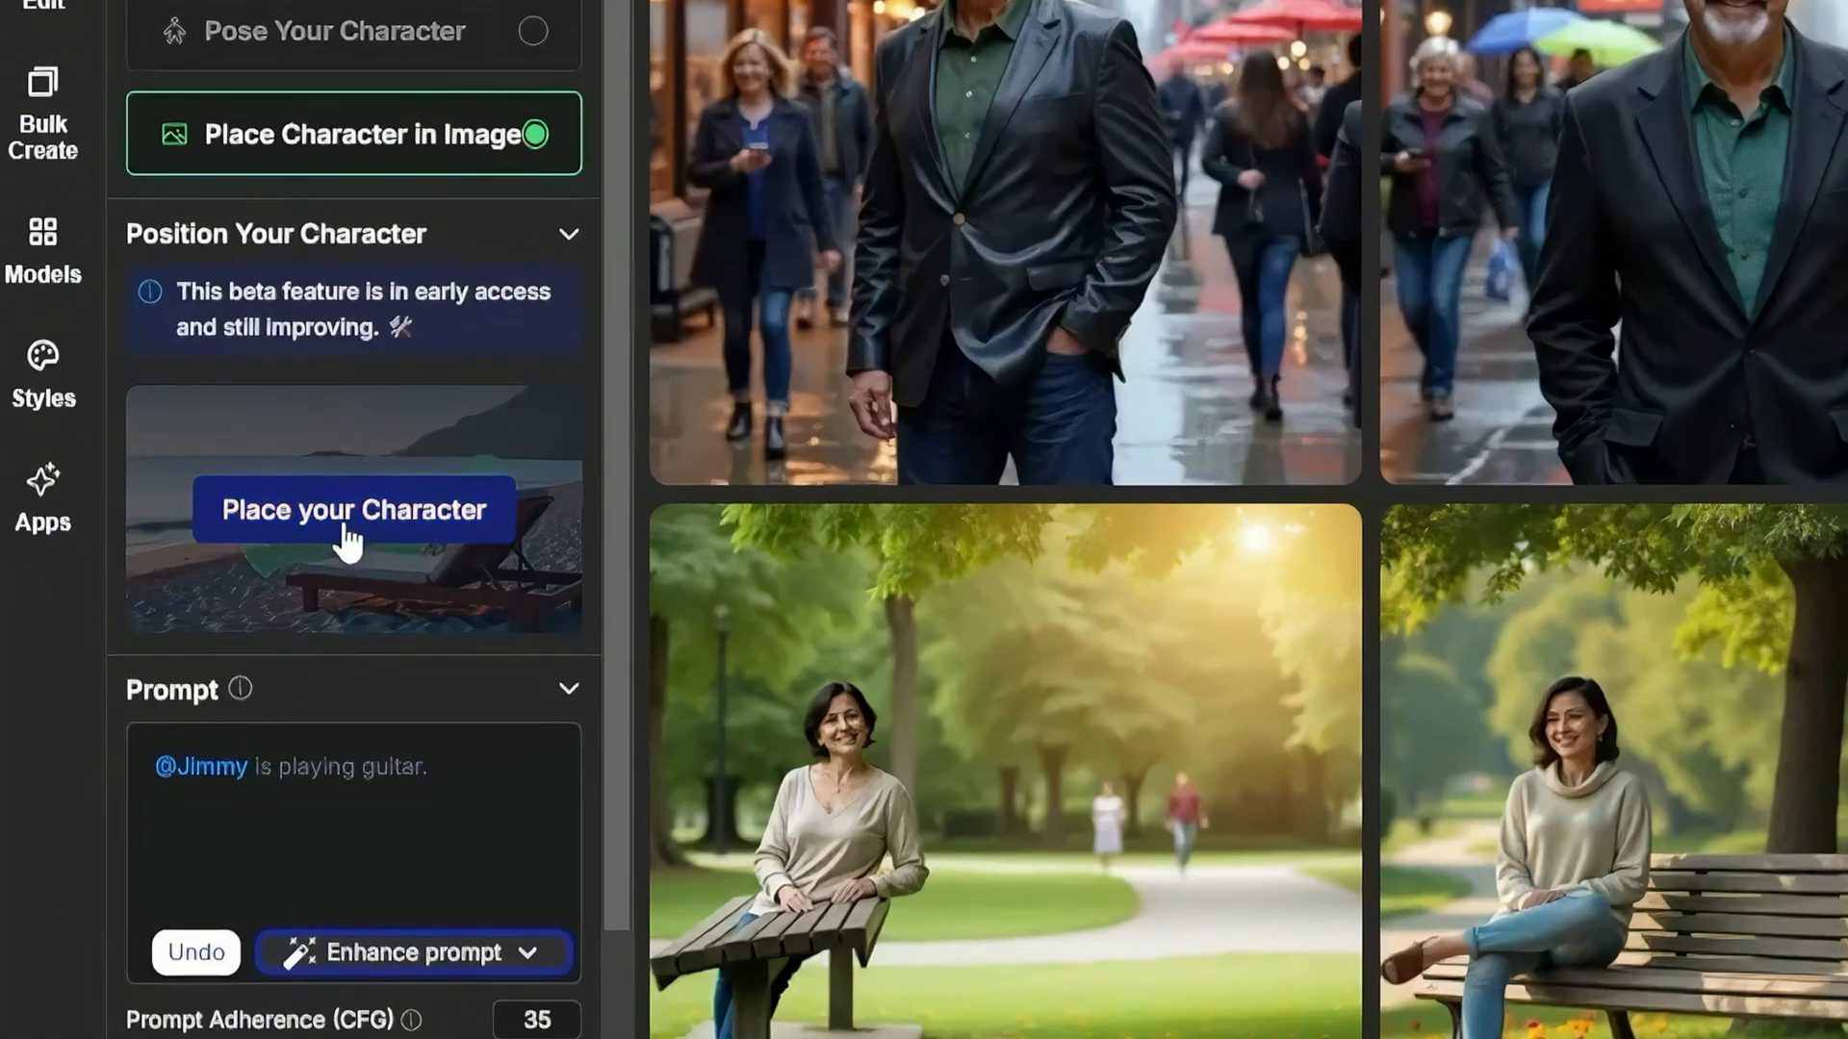
Bring up the Position your Character dialog for placing Jimmy
click(351, 508)
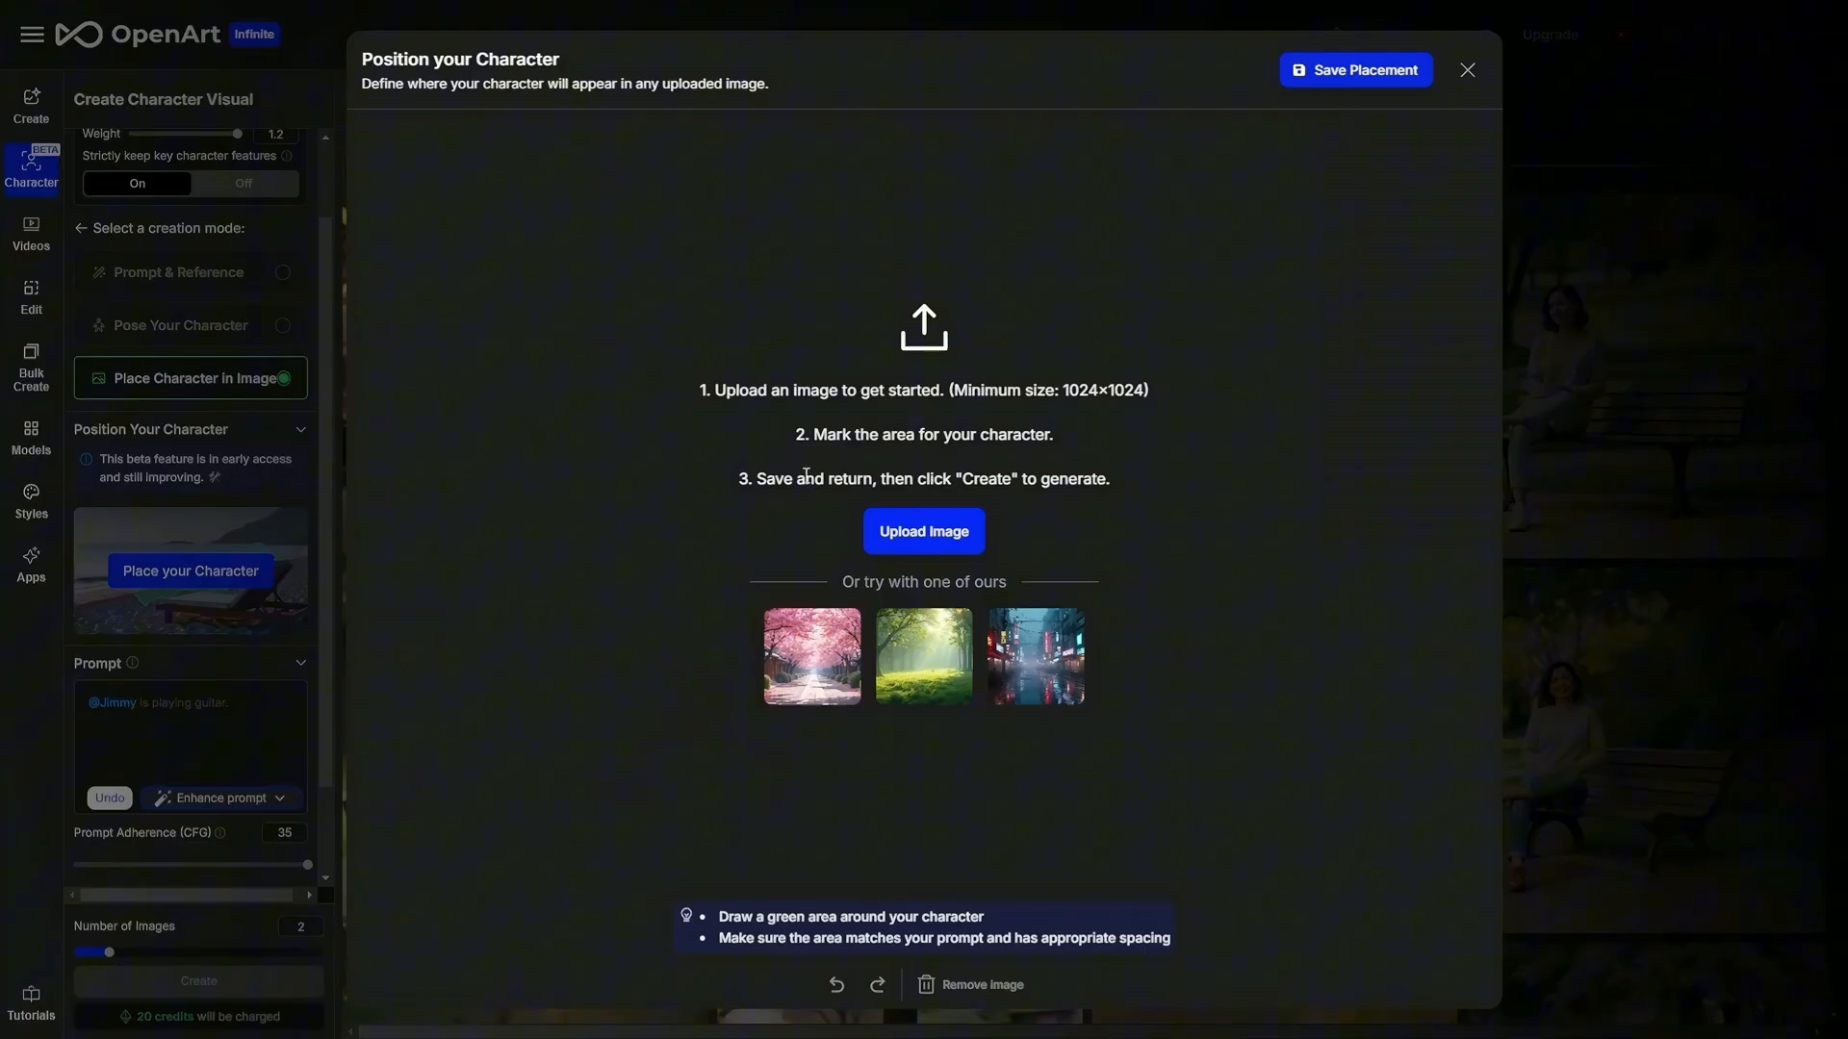
mouse_move(1074, 389)
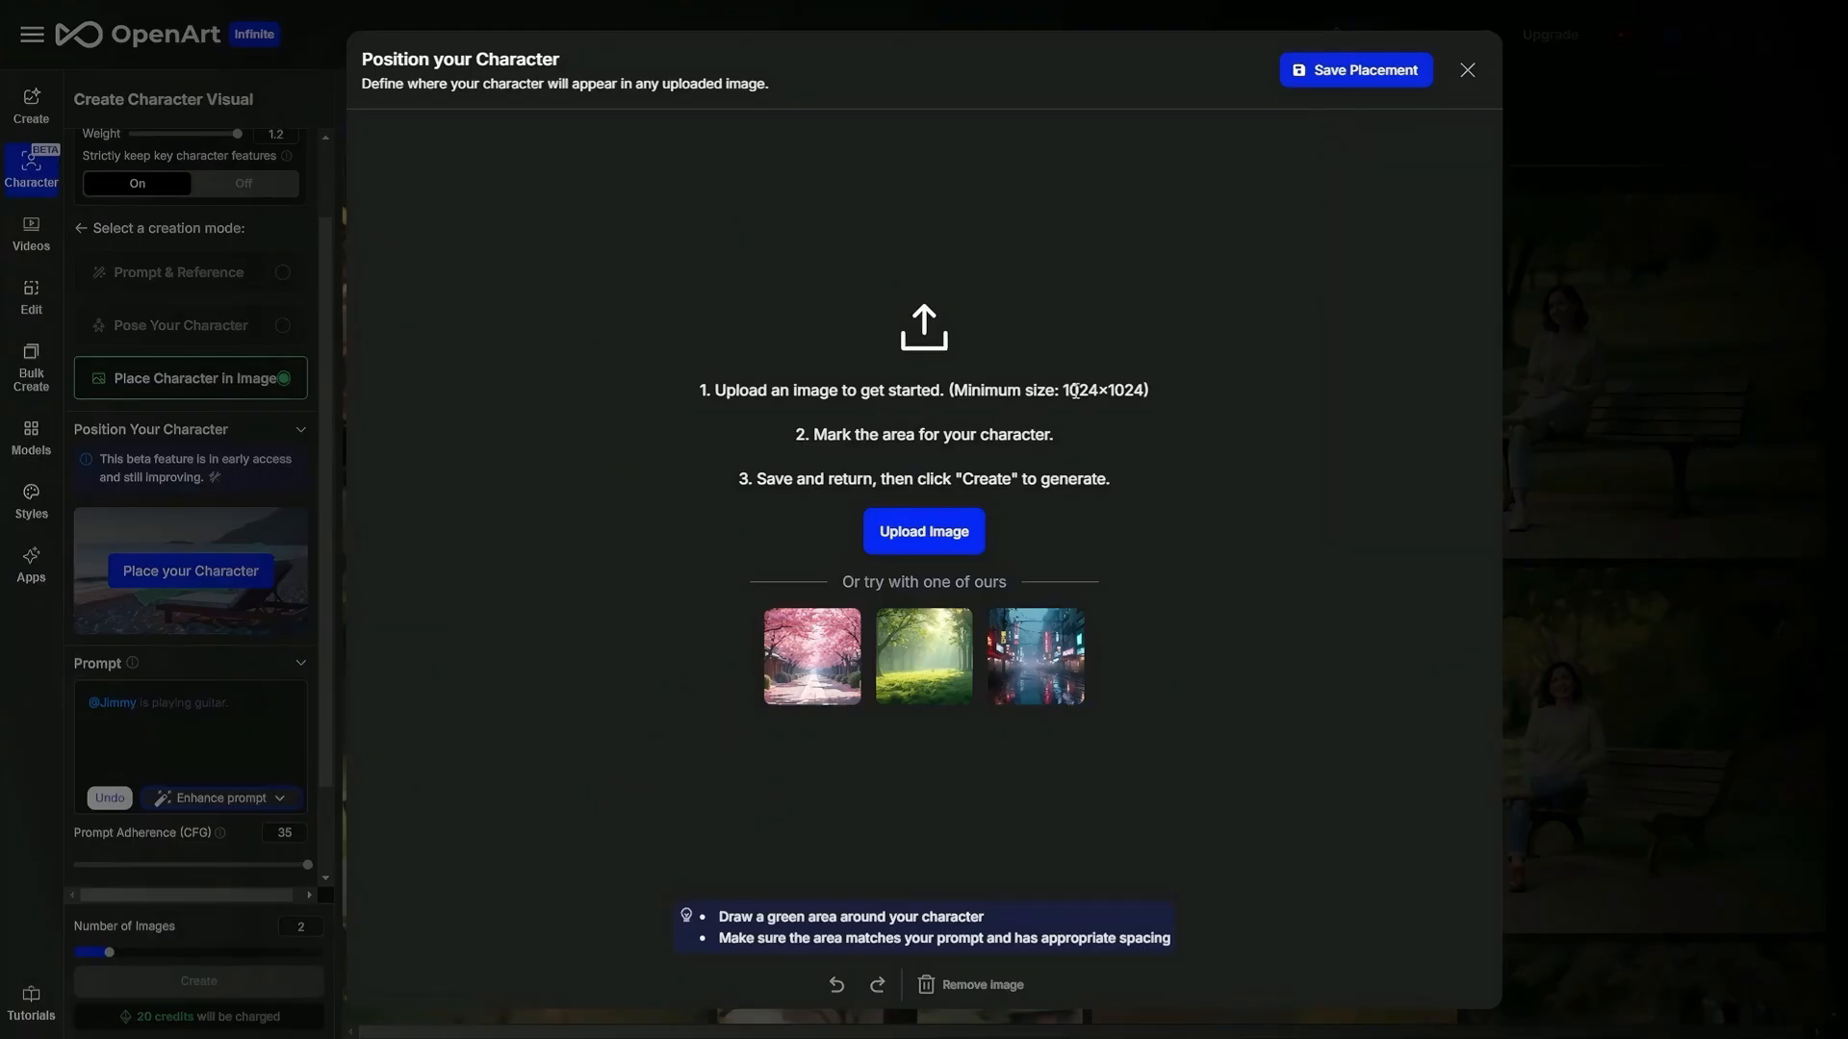
mouse_move(1135, 388)
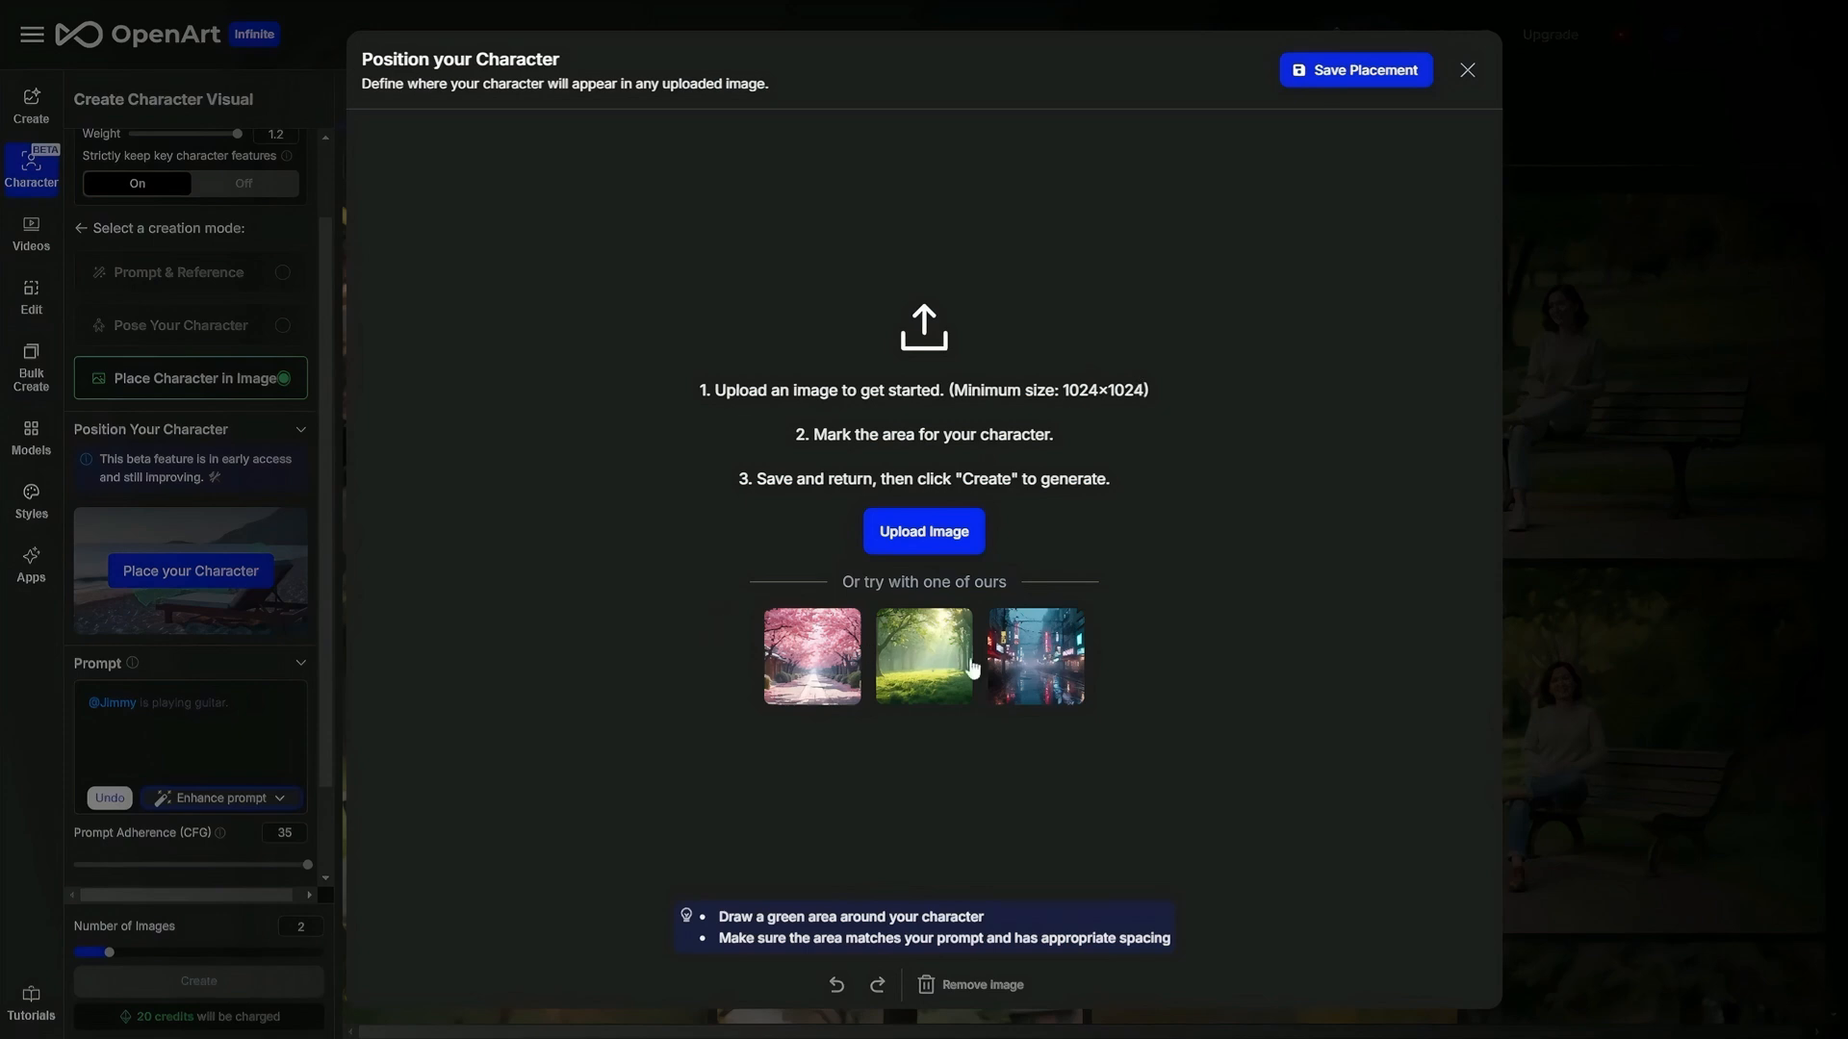
mouse_move(612, 664)
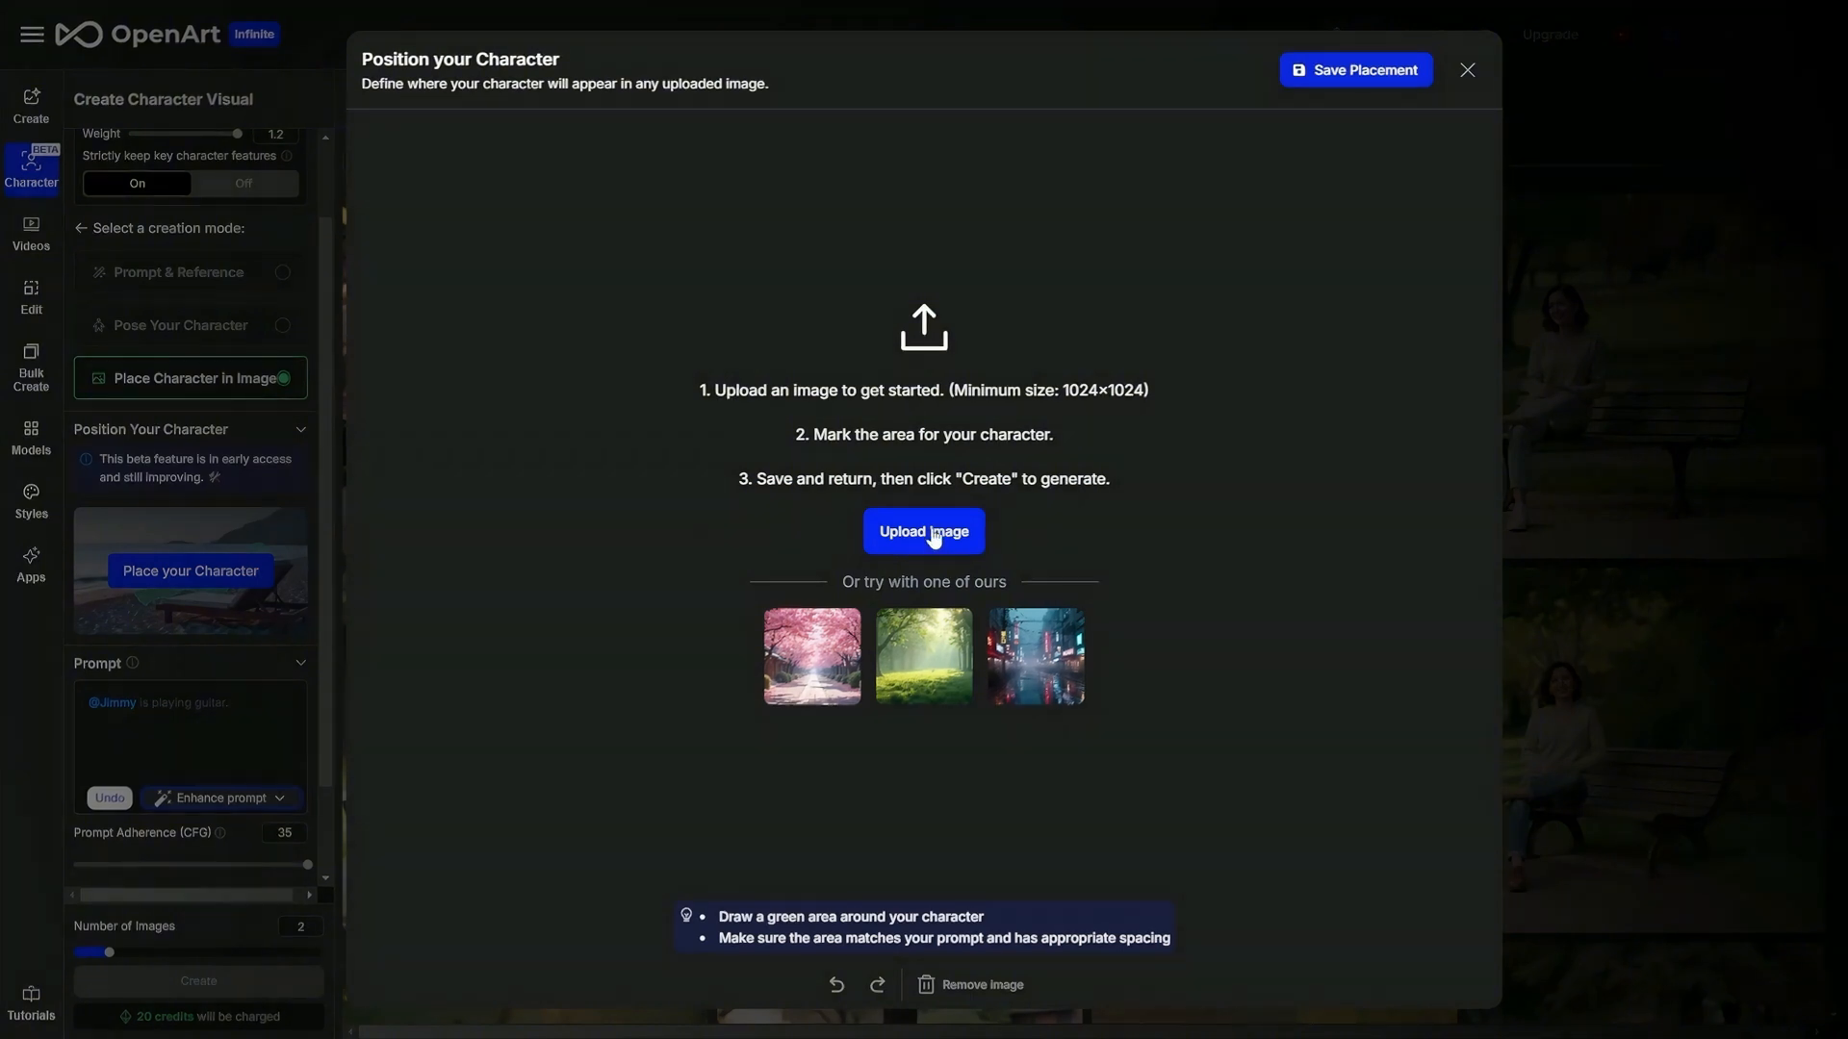
Upload the second autumn park picture from Downloads as Jimmy's placement background
click(922, 531)
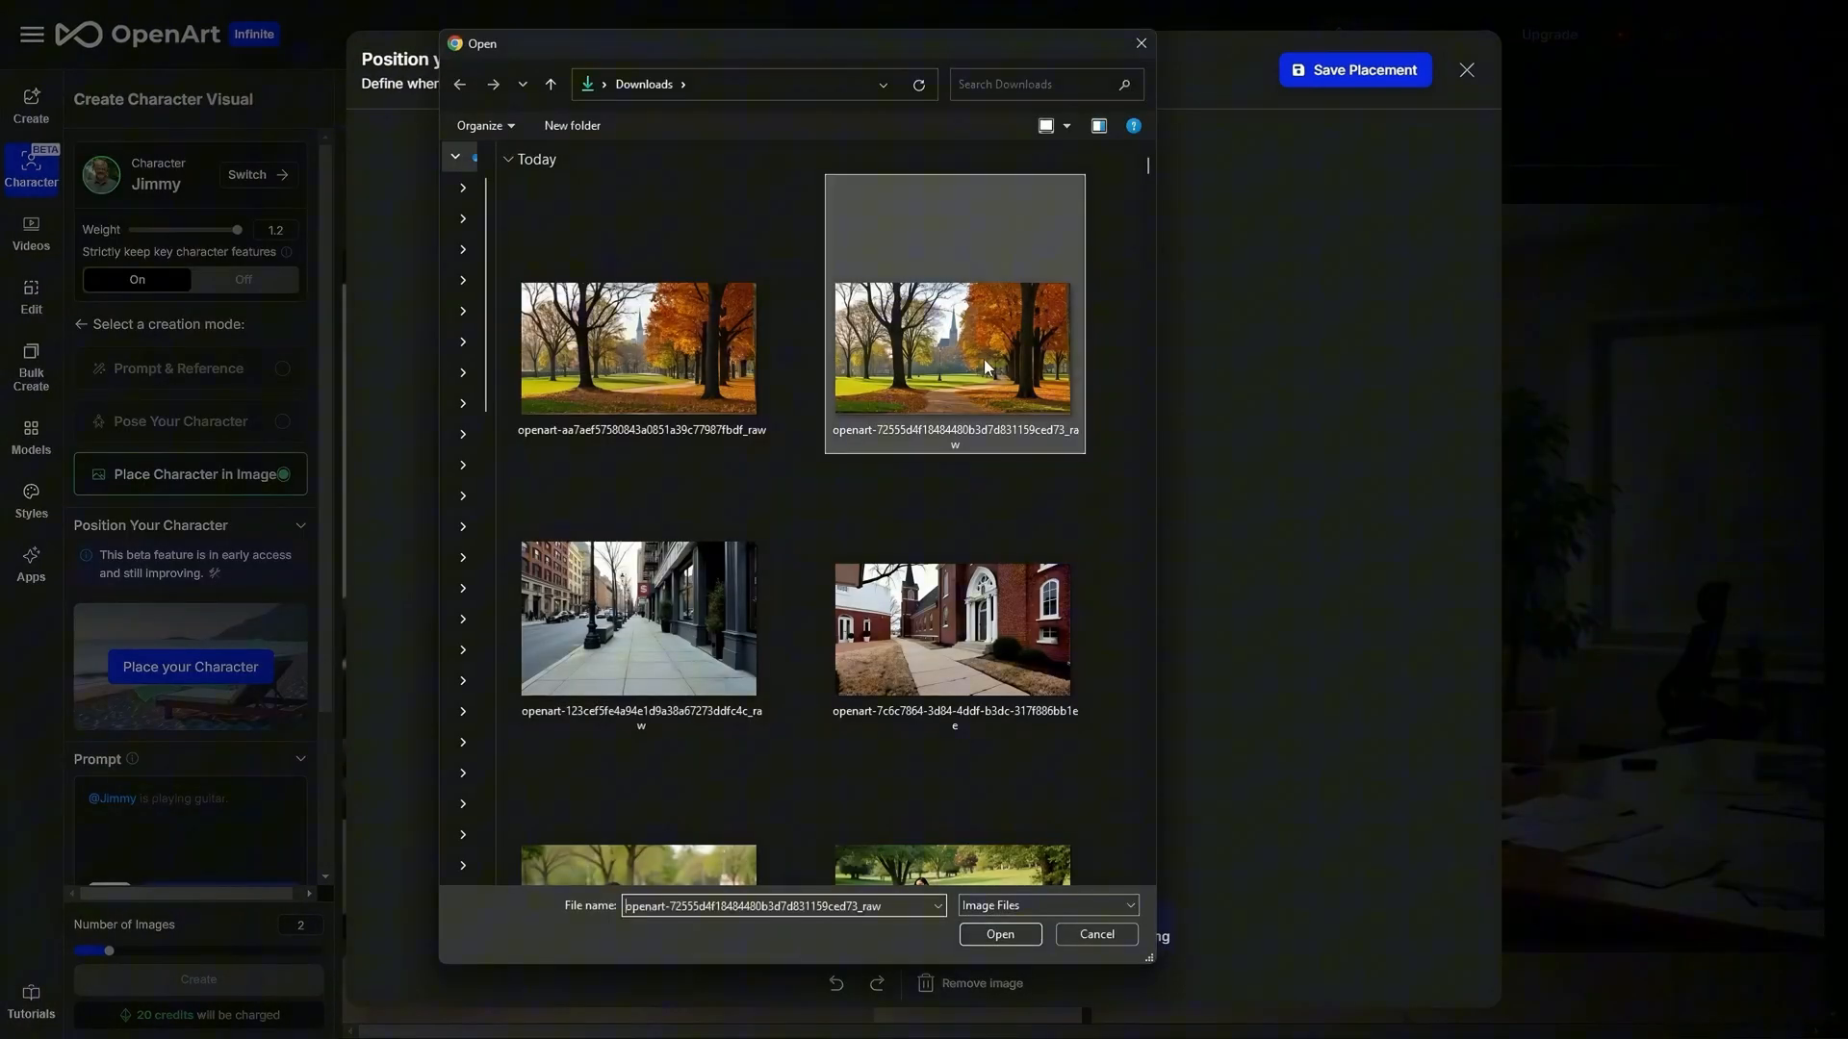
click(998, 933)
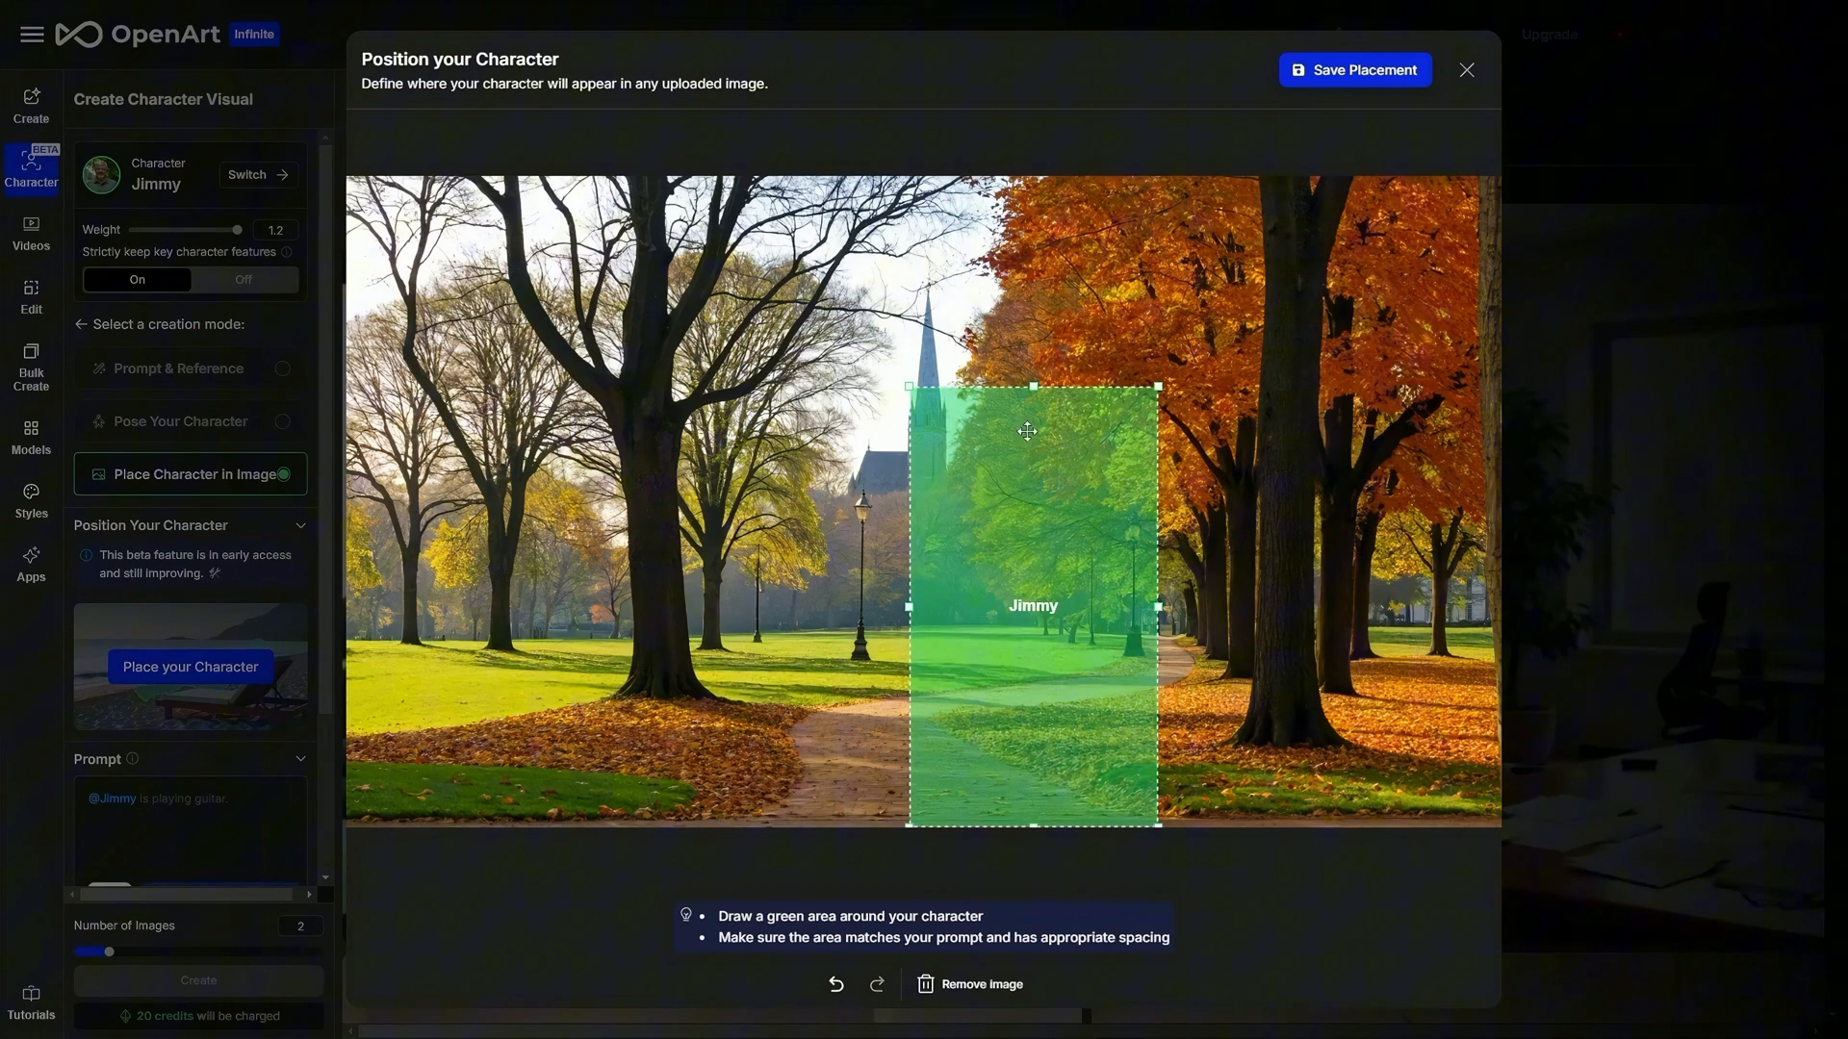
mouse_move(1357, 83)
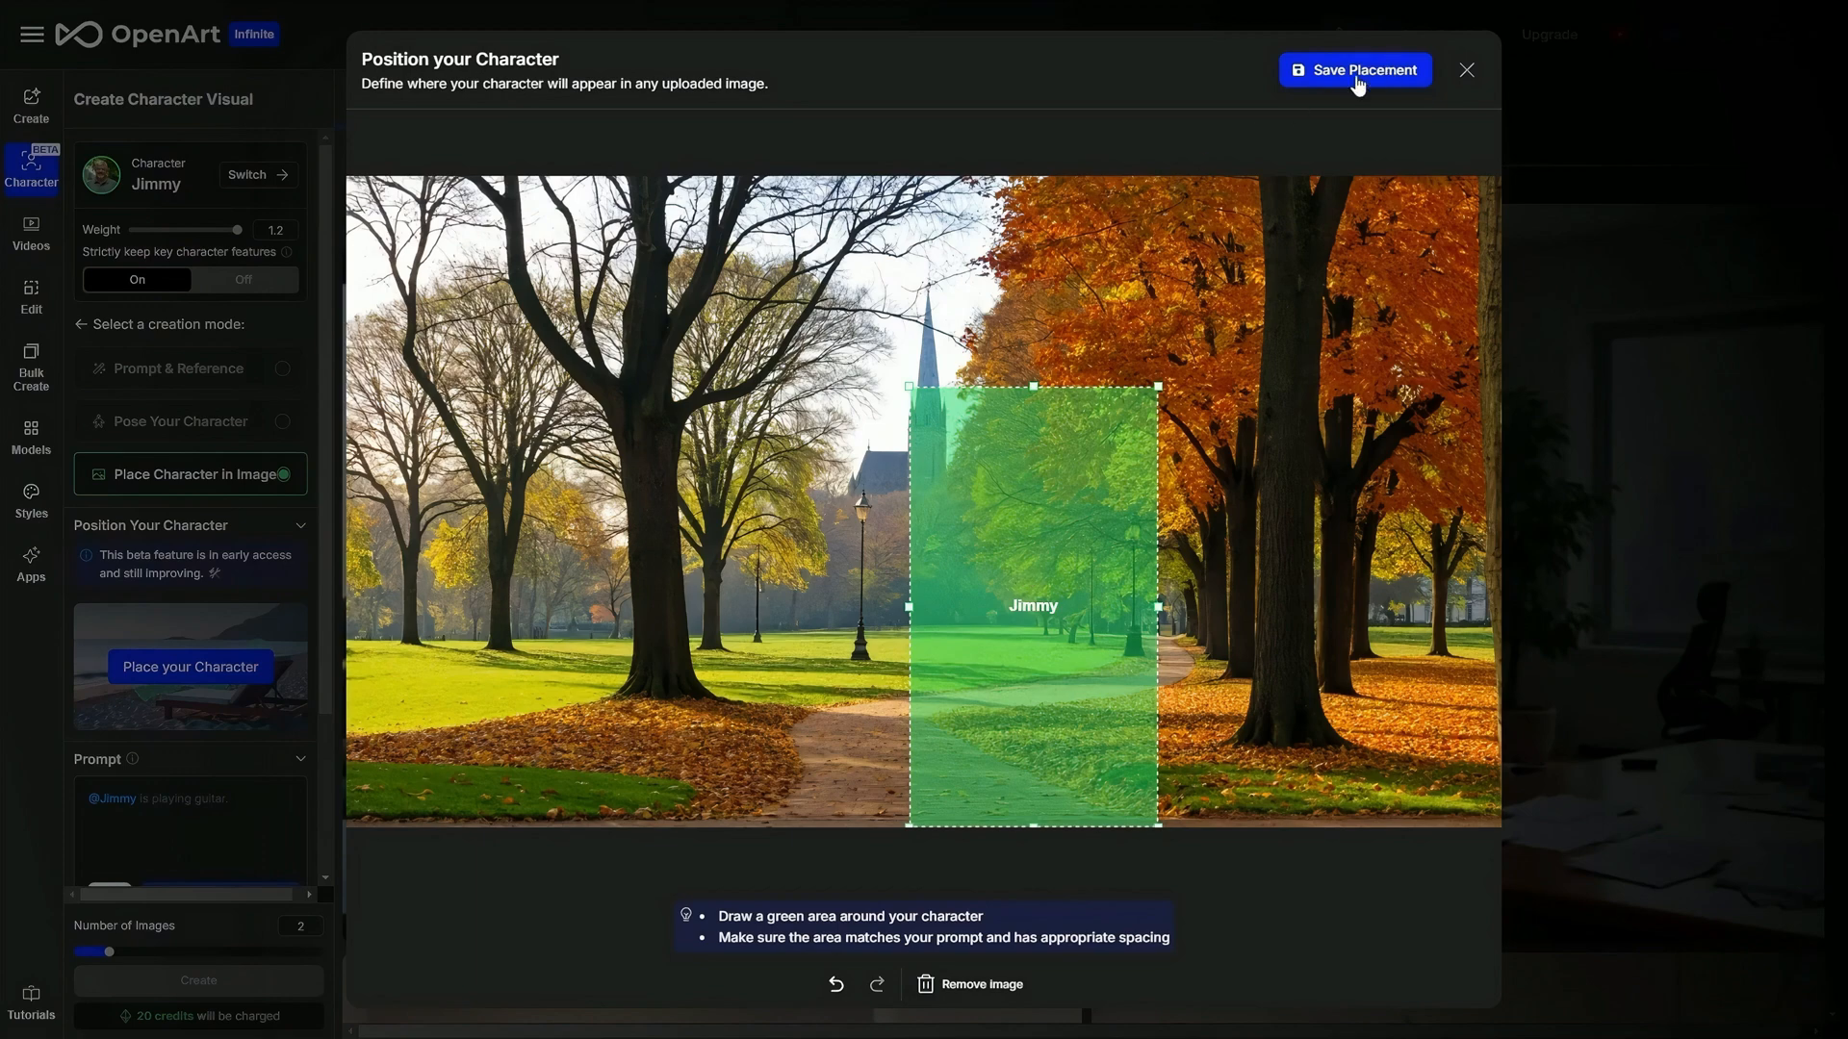
click(1353, 69)
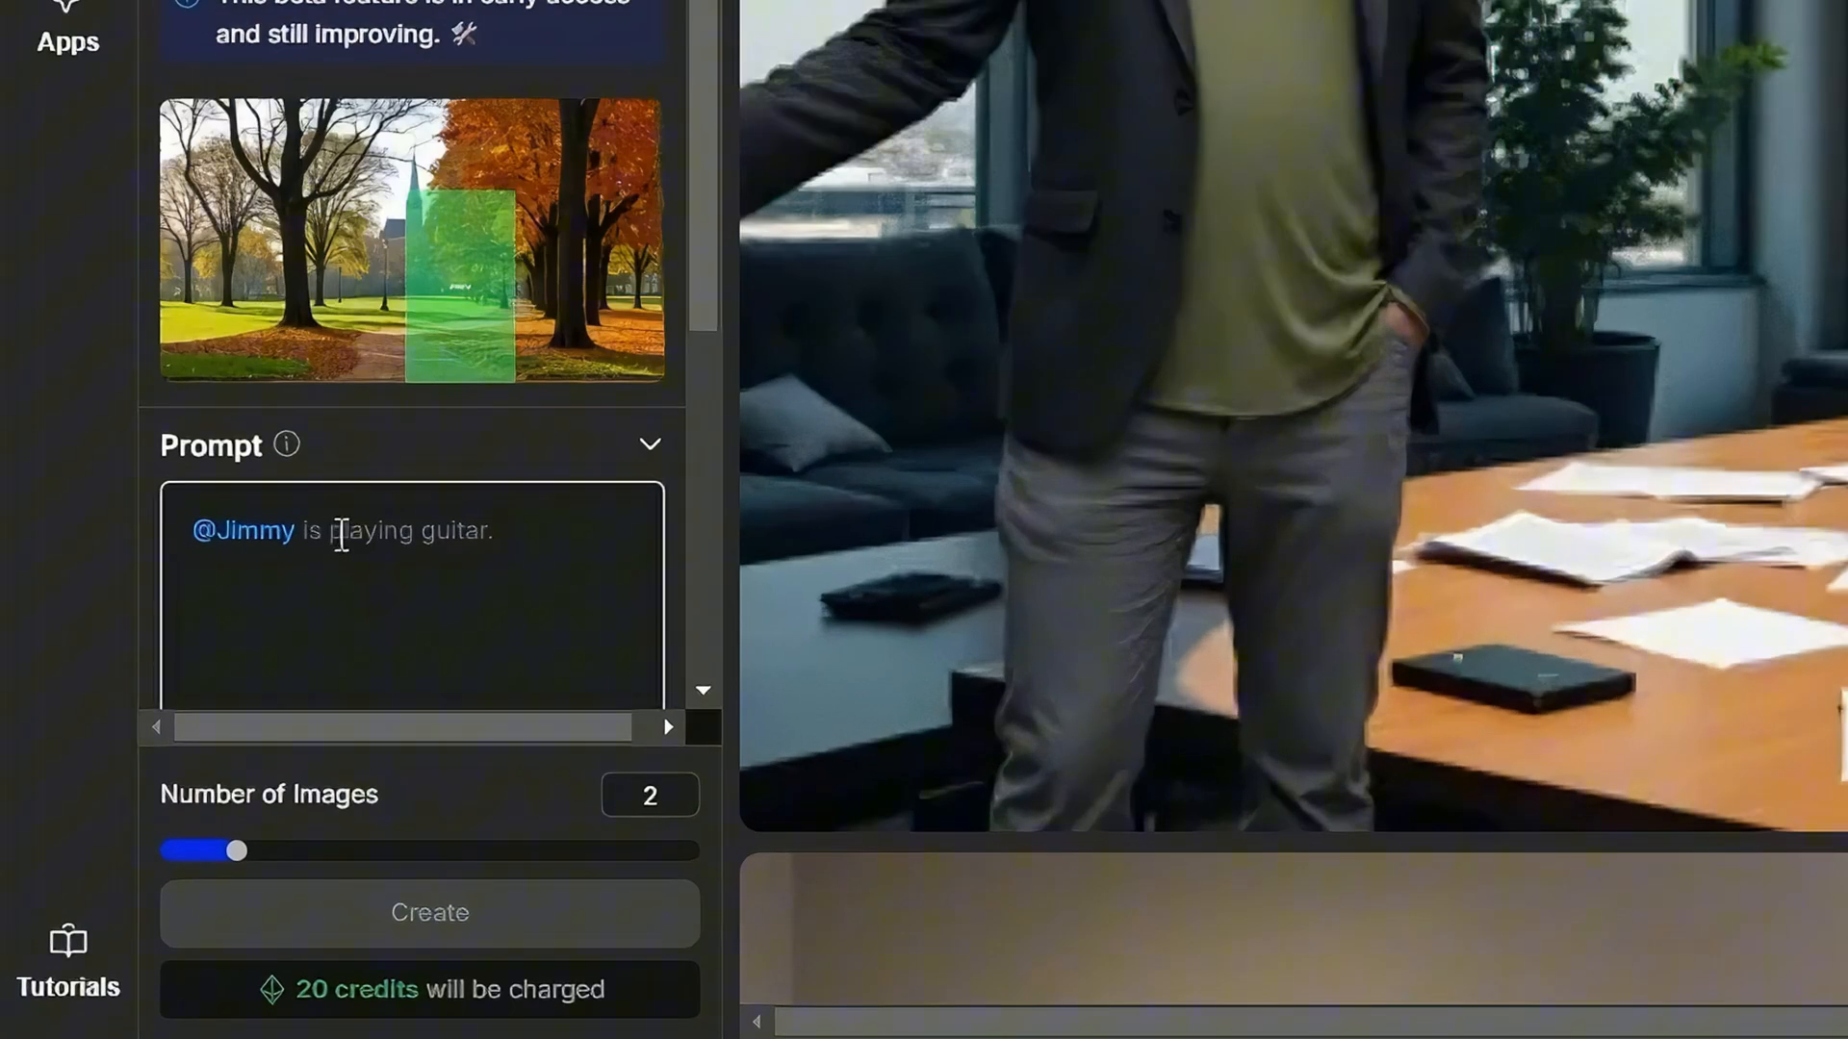
mouse_move(471, 271)
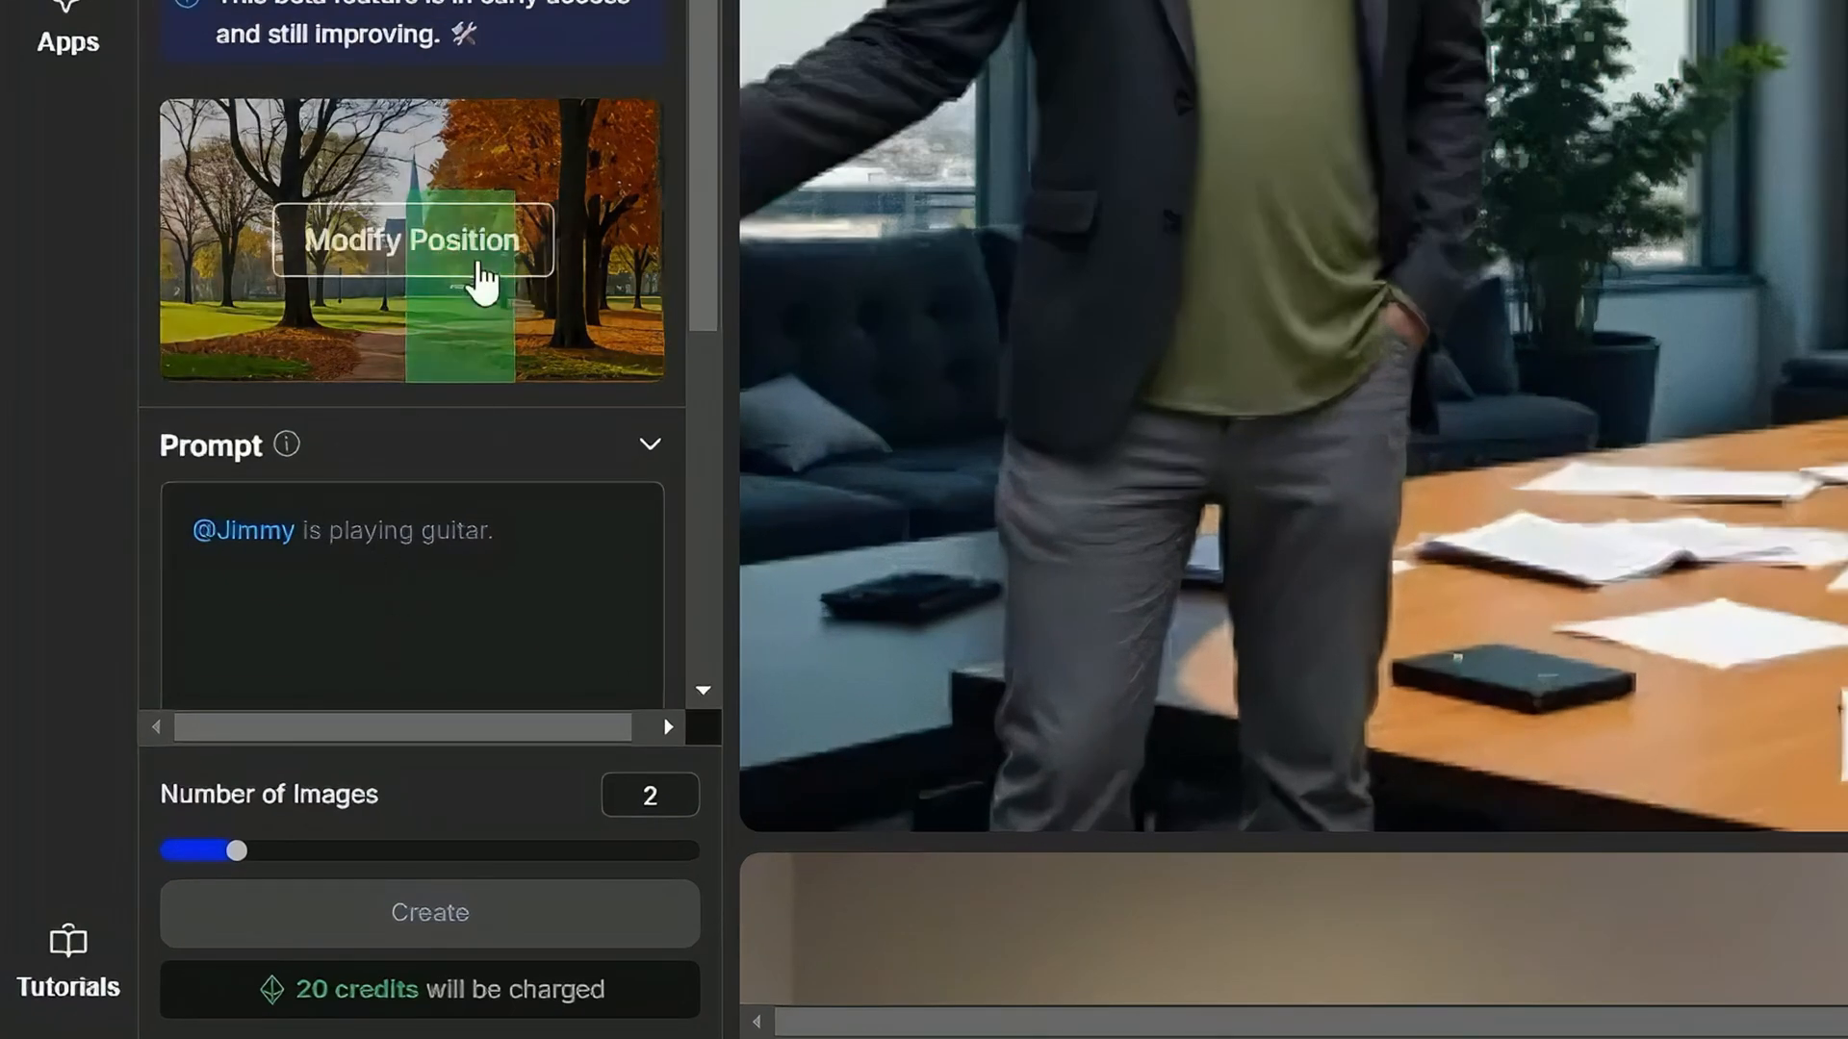
click(412, 531)
text(@Jimmy is standing in the park.)
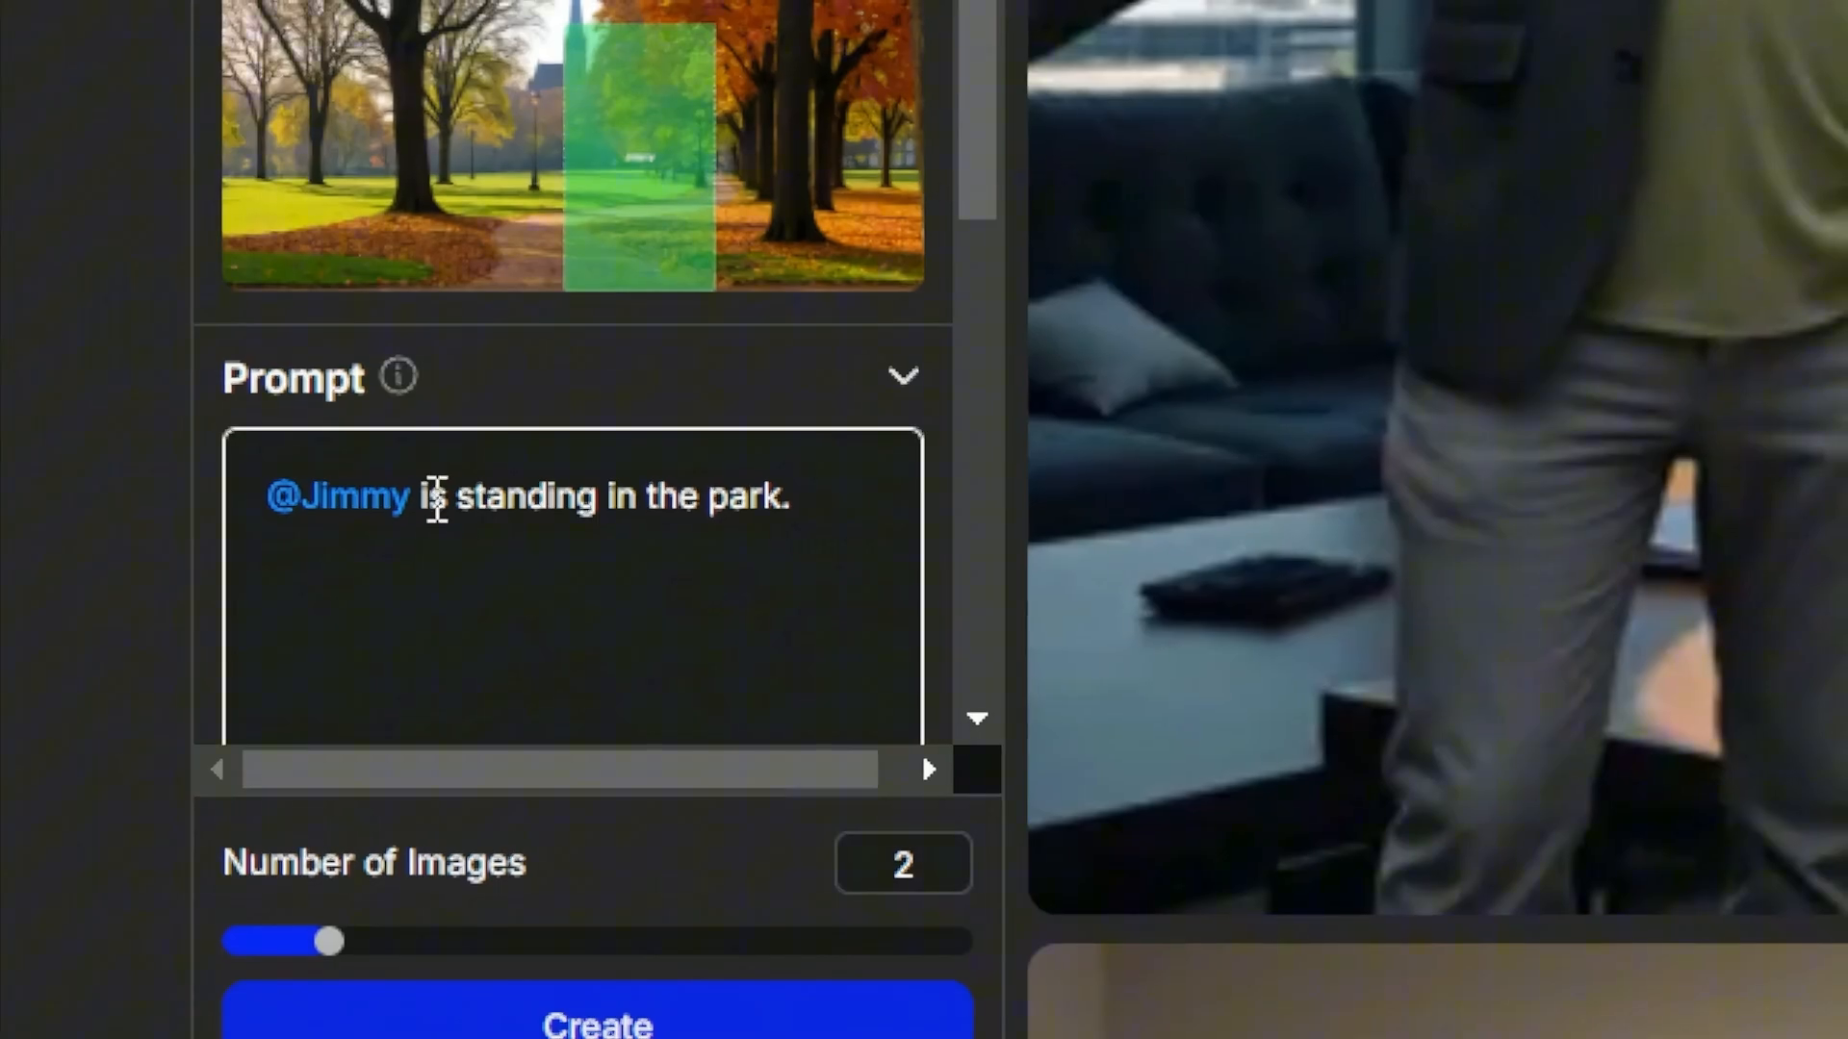
double_click(334, 495)
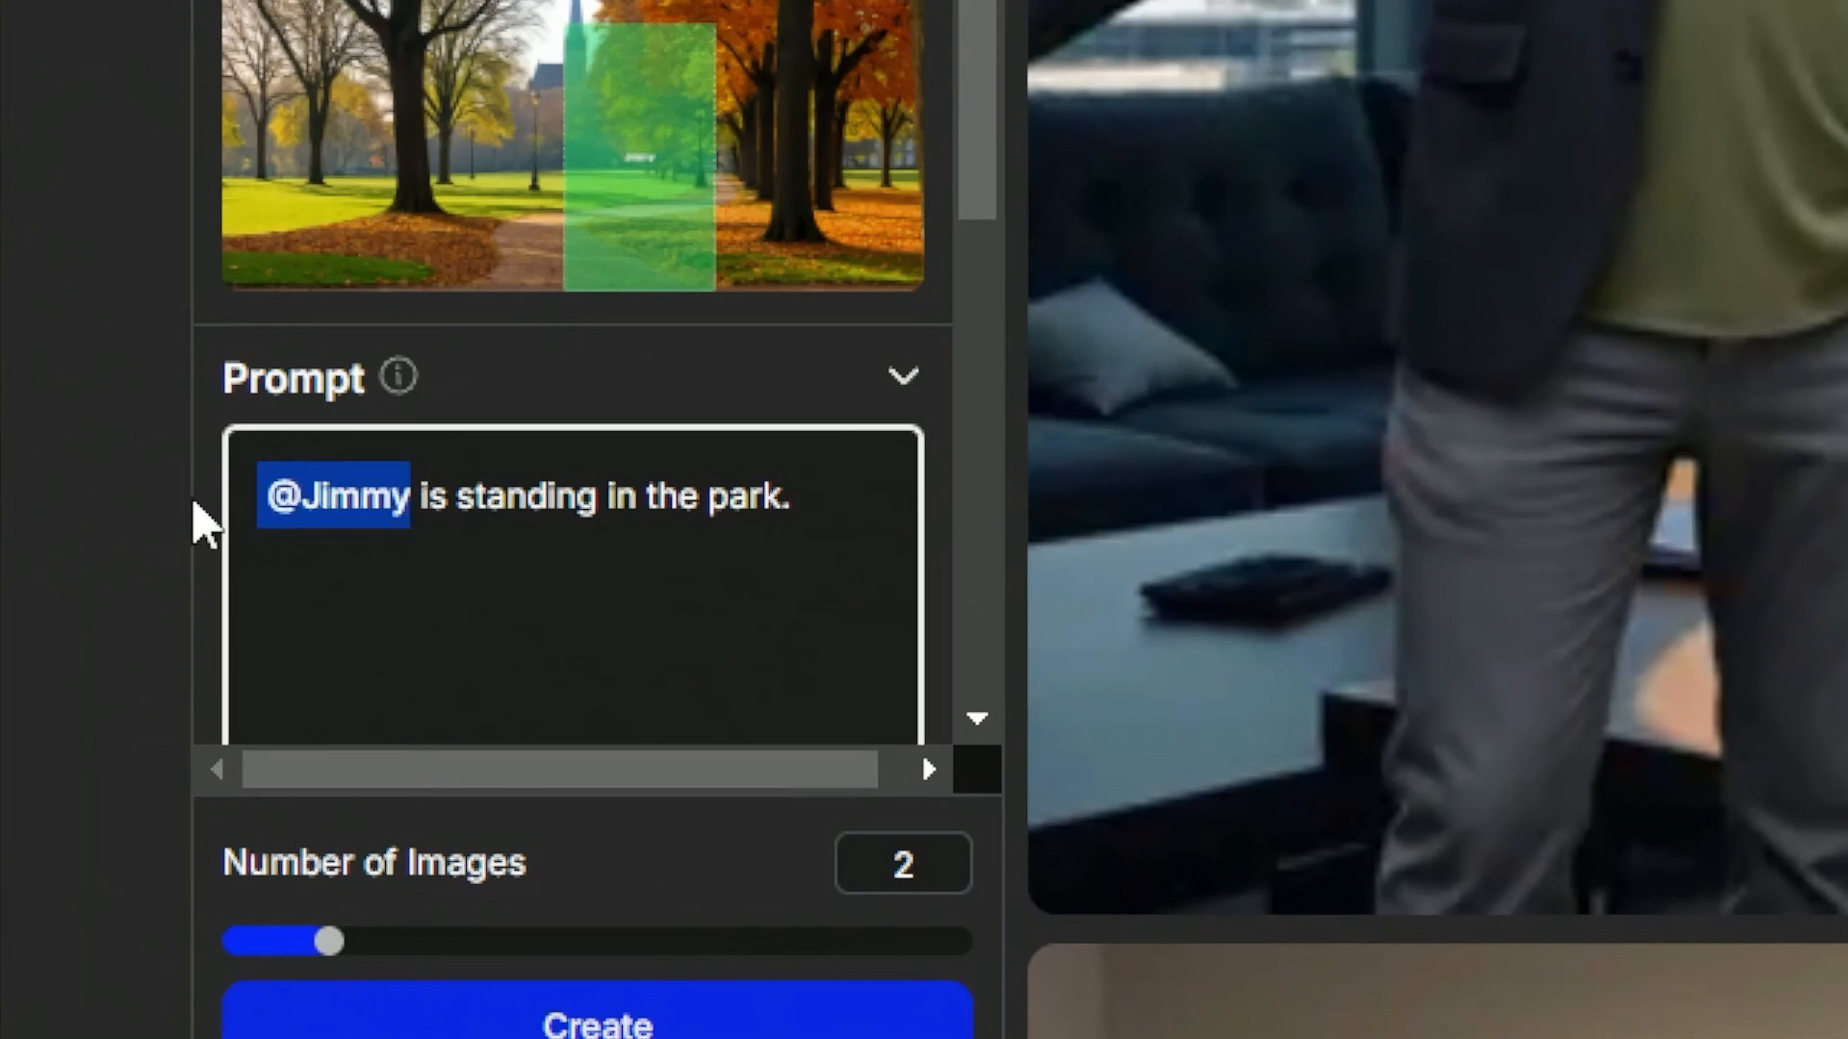
key(Backspace)
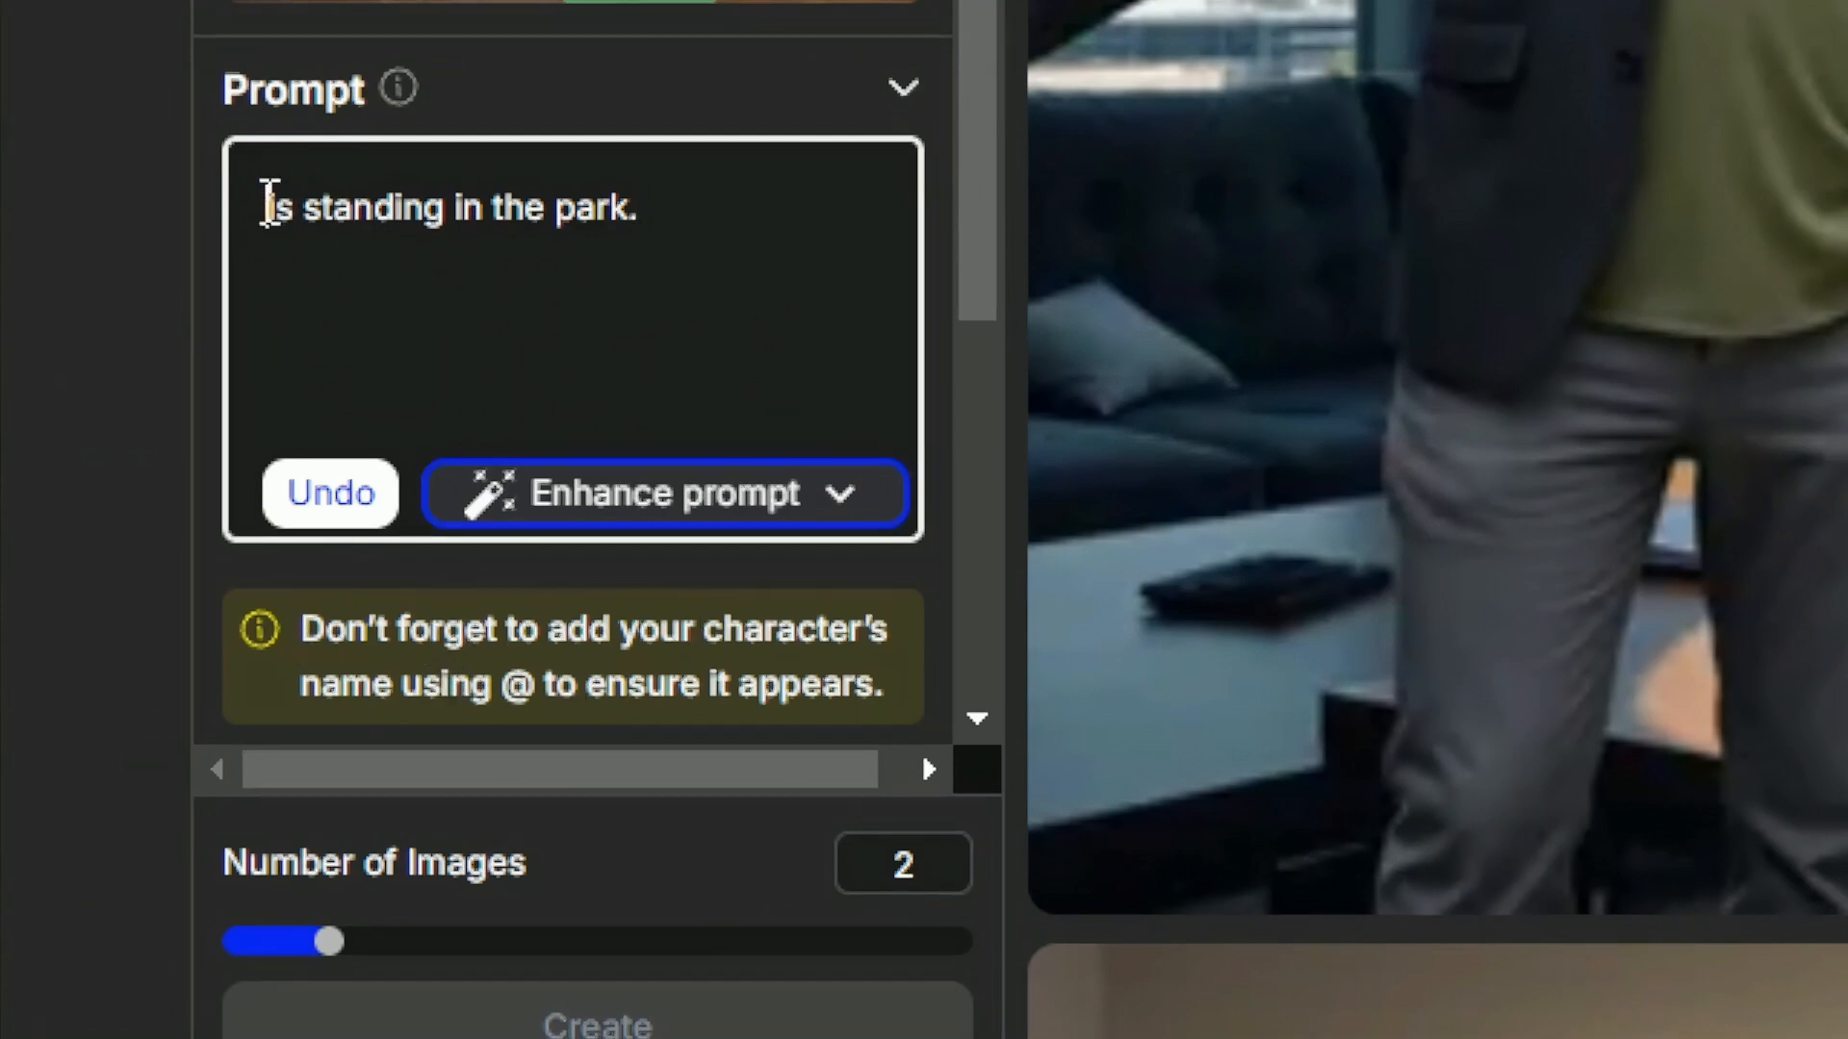
text(@)
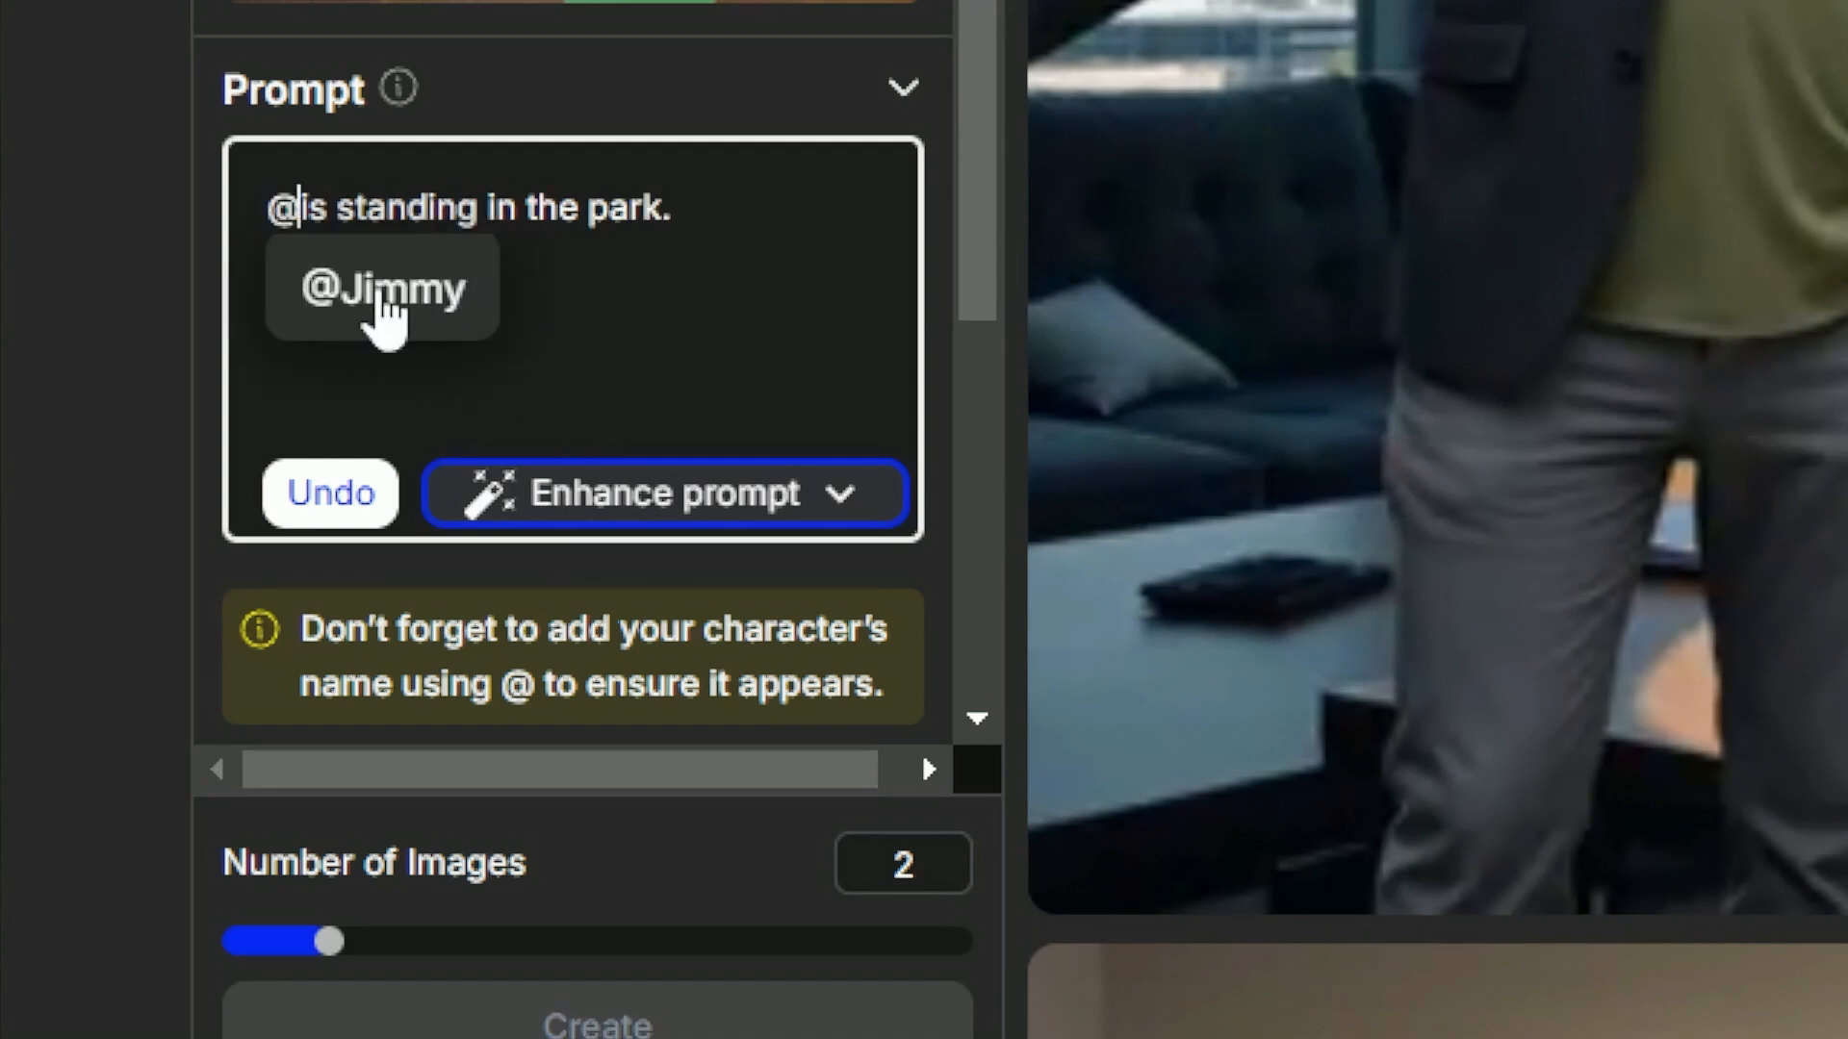
click(381, 286)
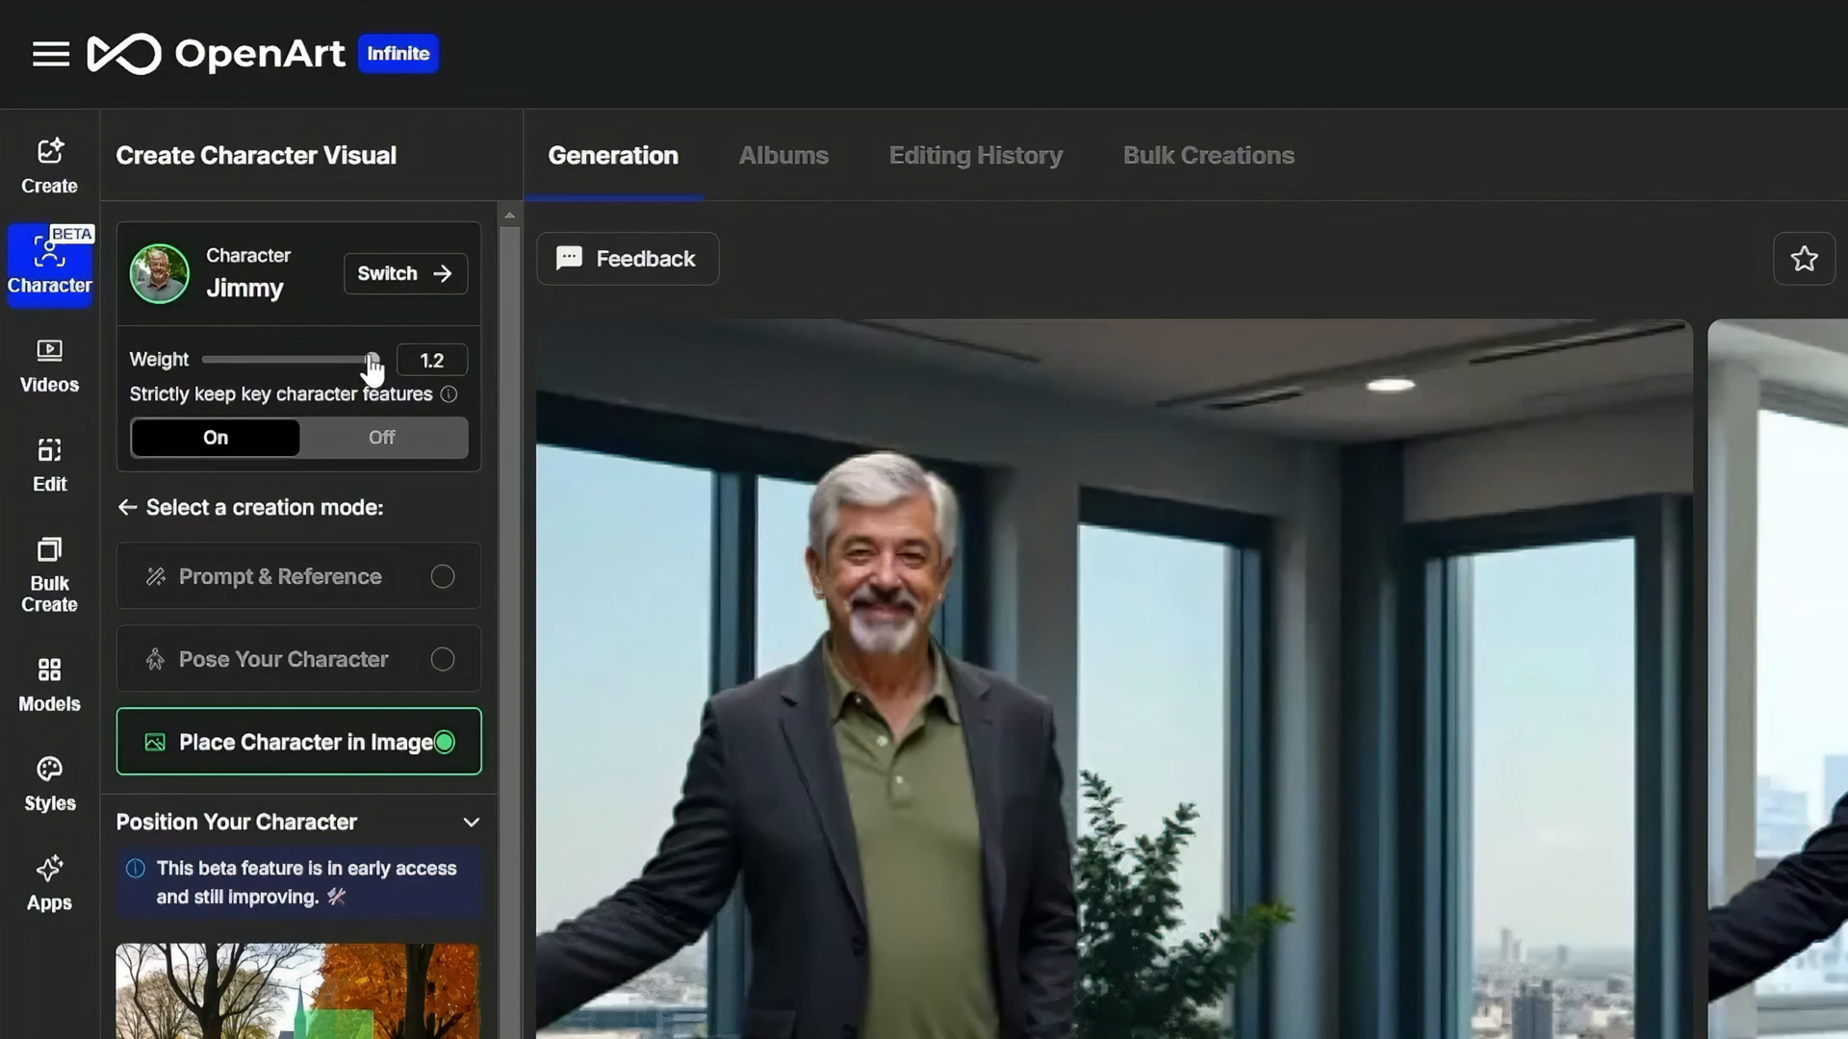
Close the first generated park image of Jimmy and view the other result in detail
scroll(down, 3)
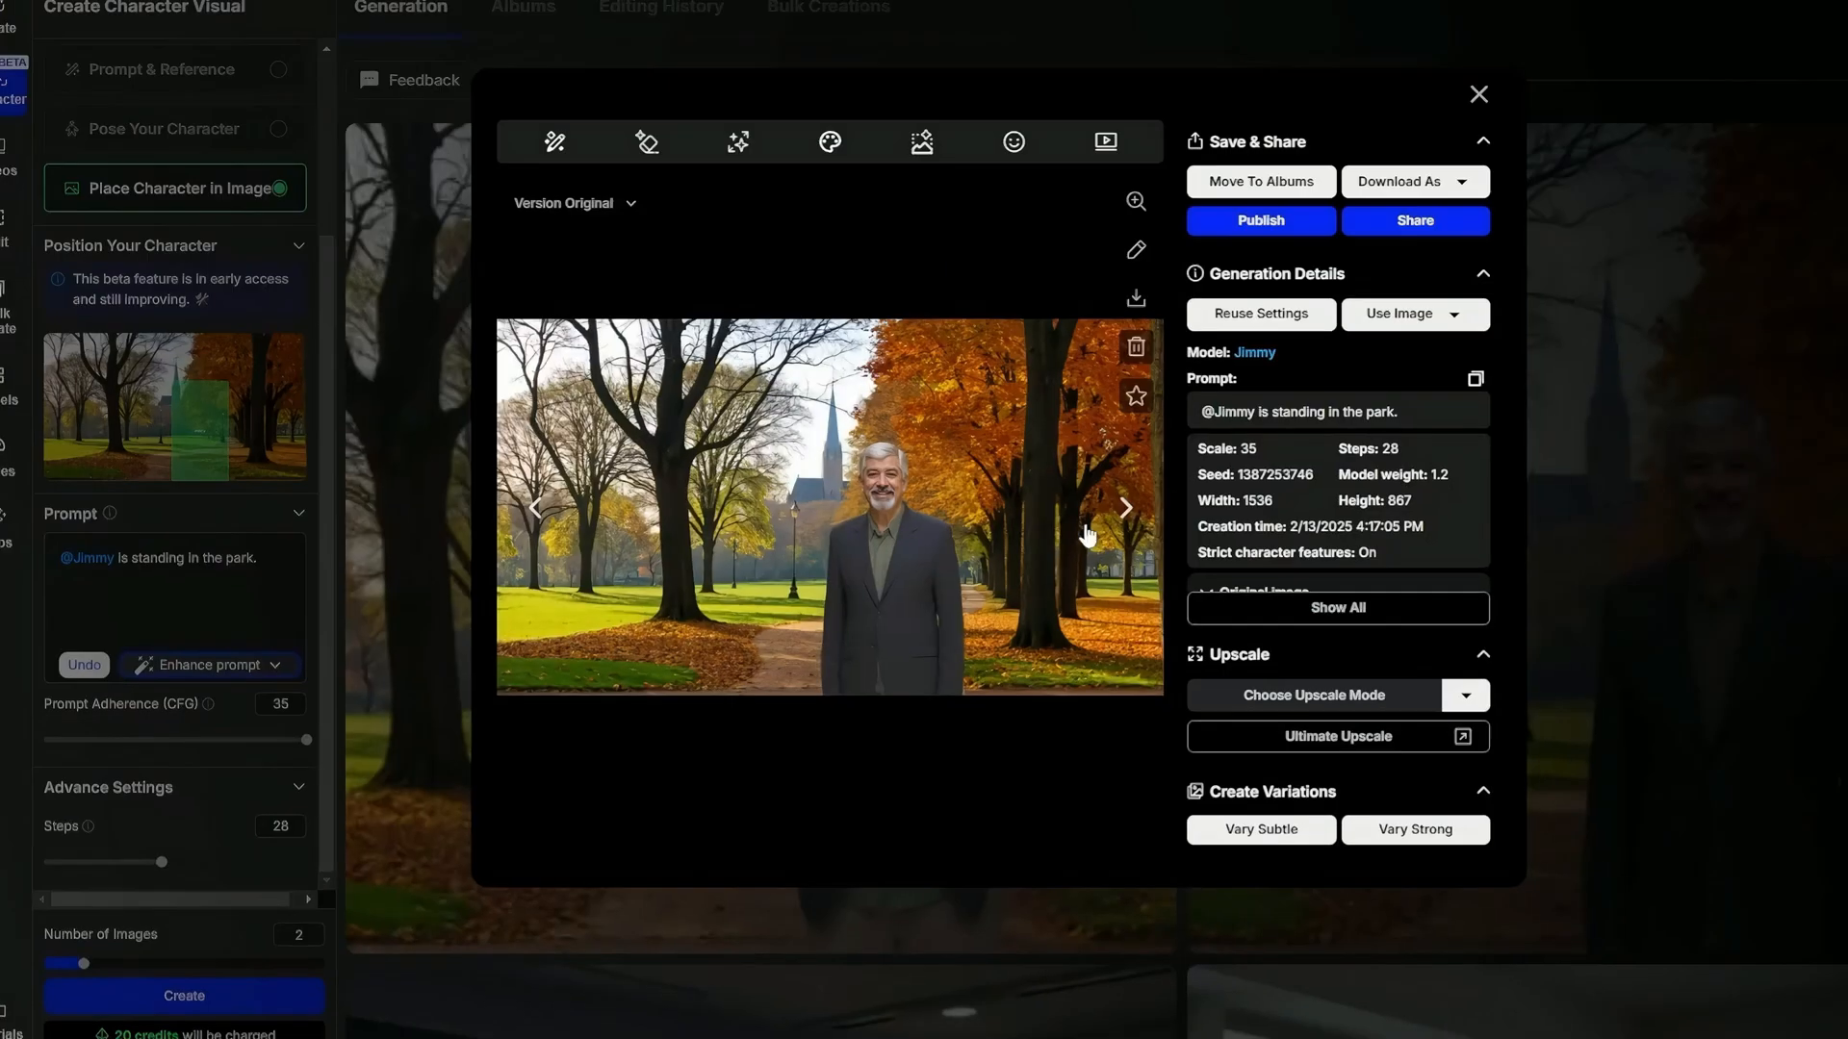
click(1476, 93)
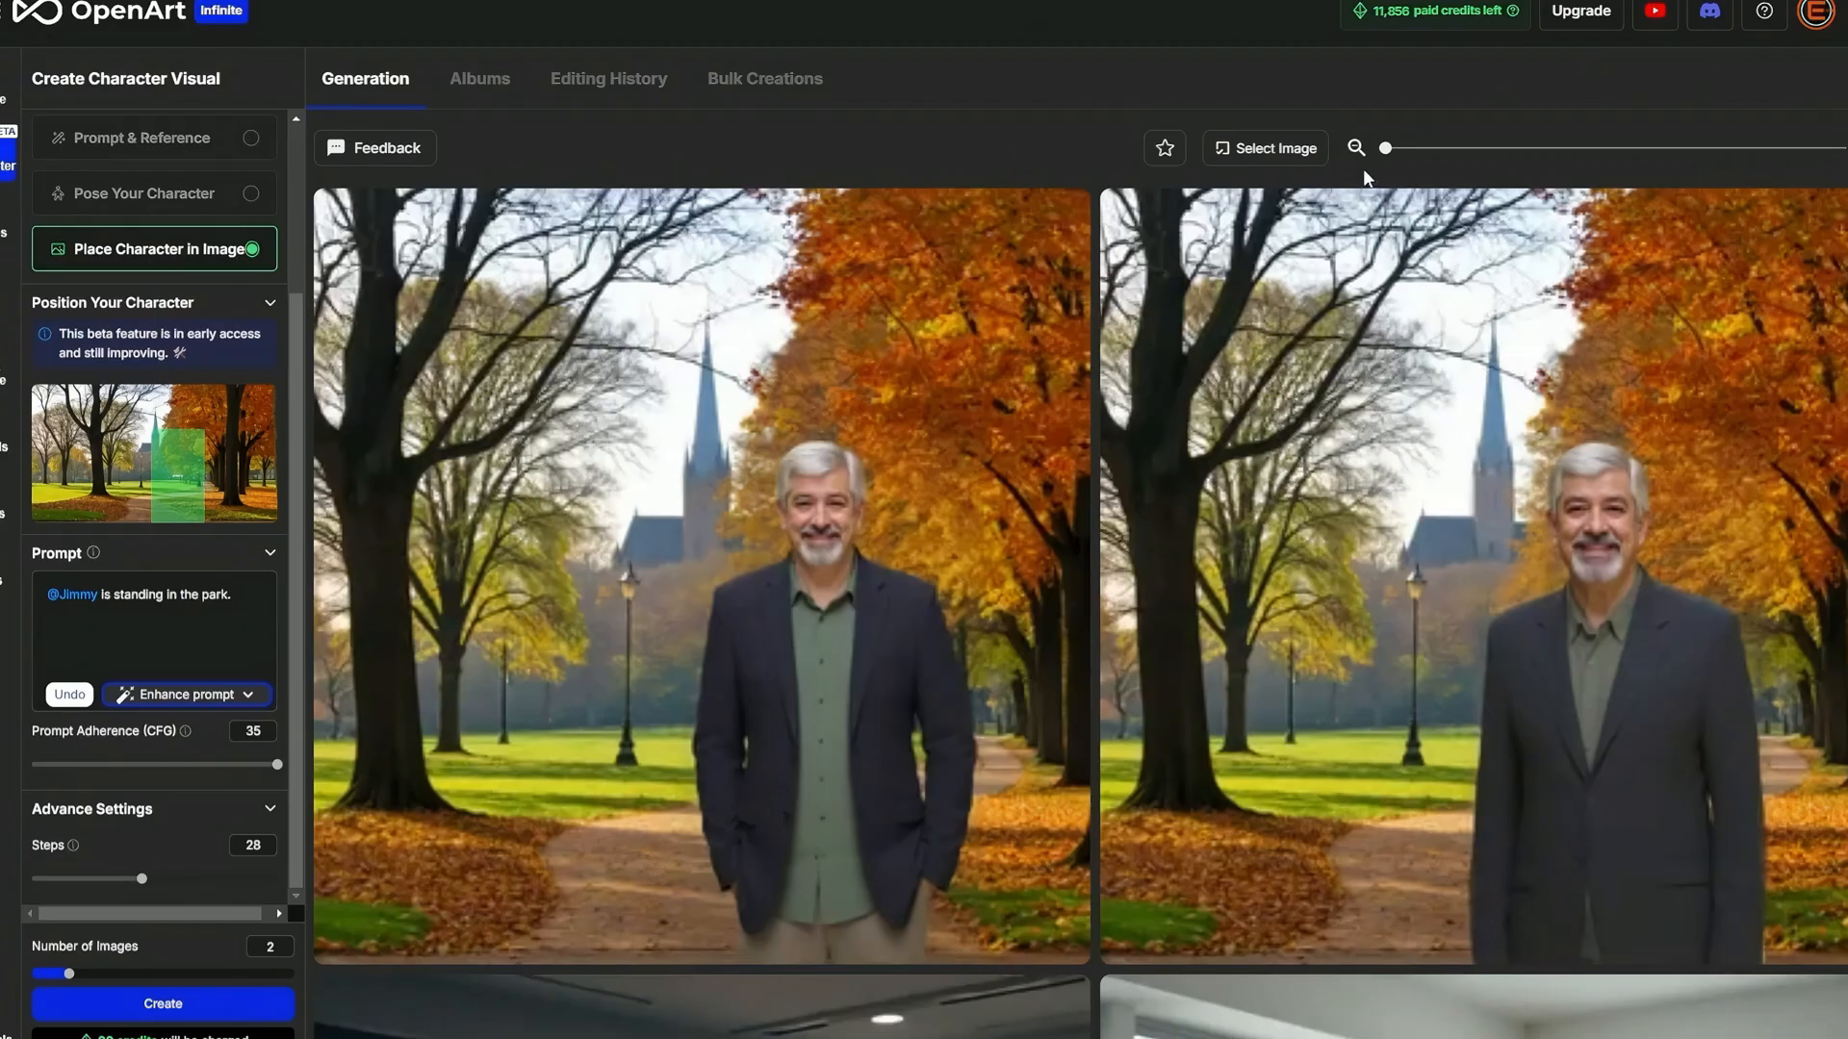
click(203, 598)
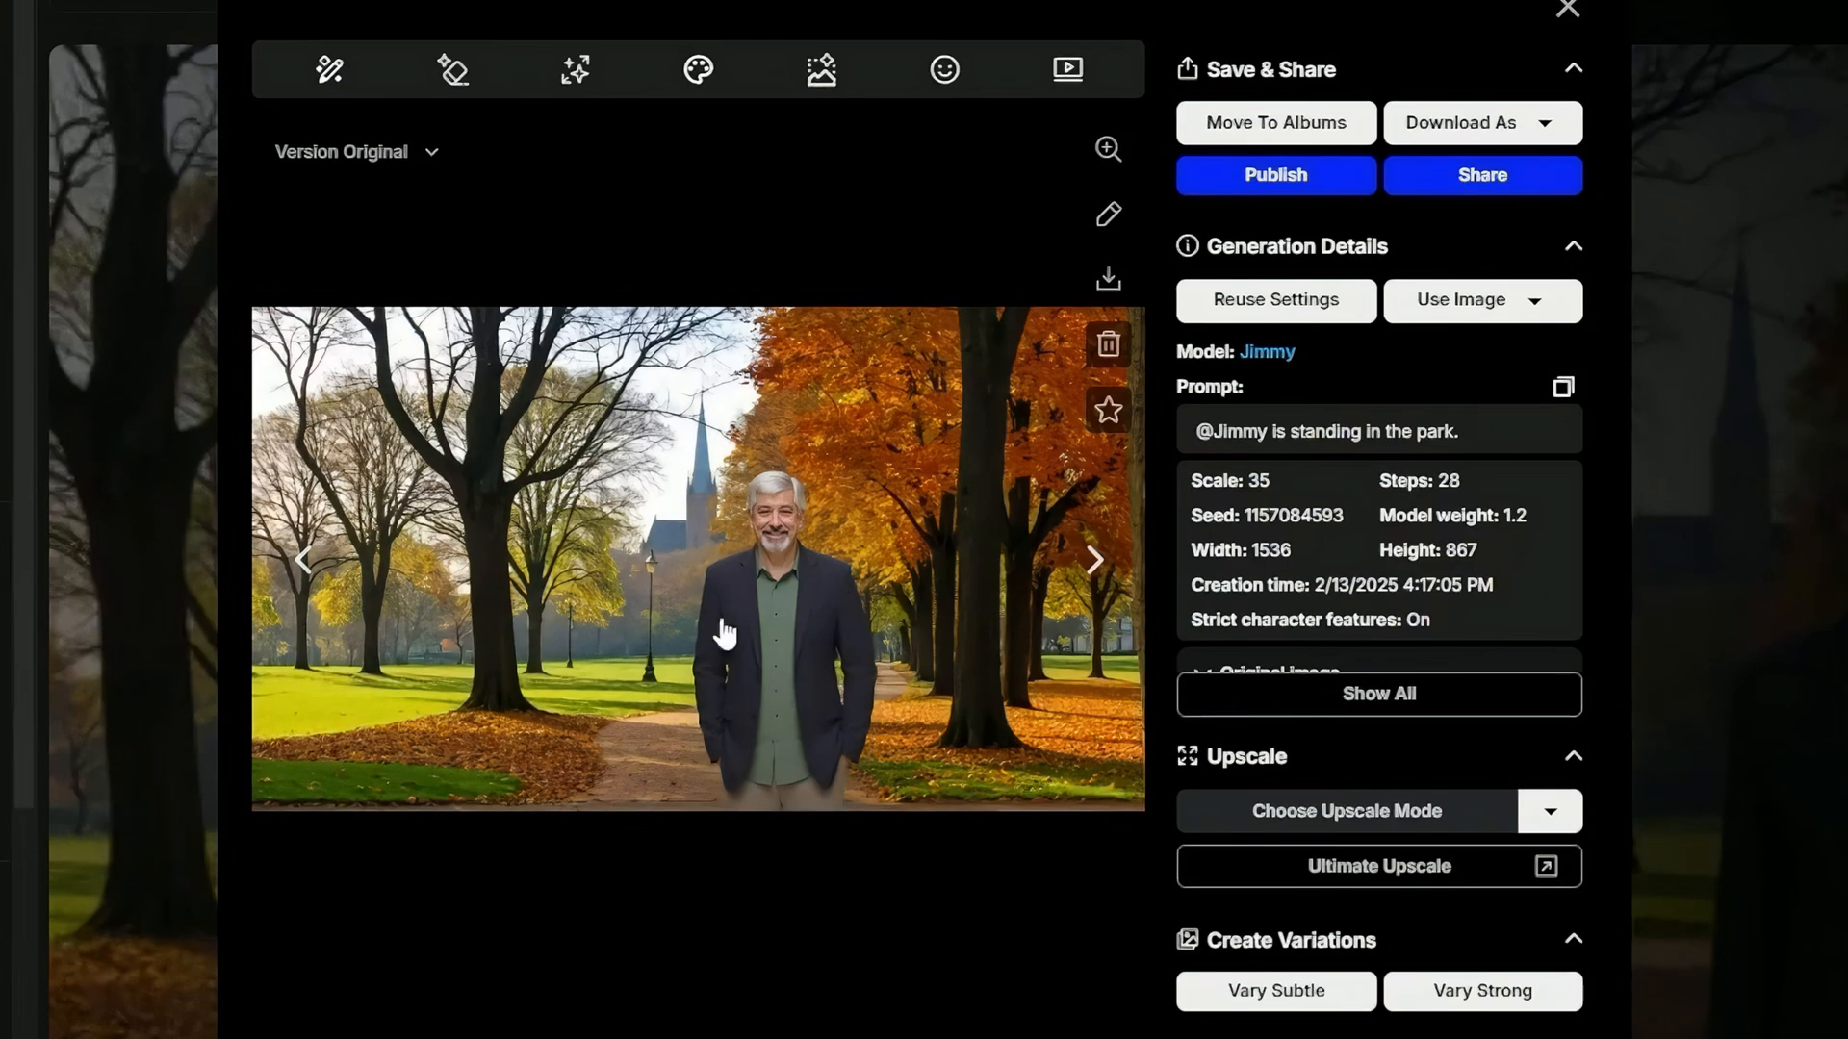
mouse_move(872, 731)
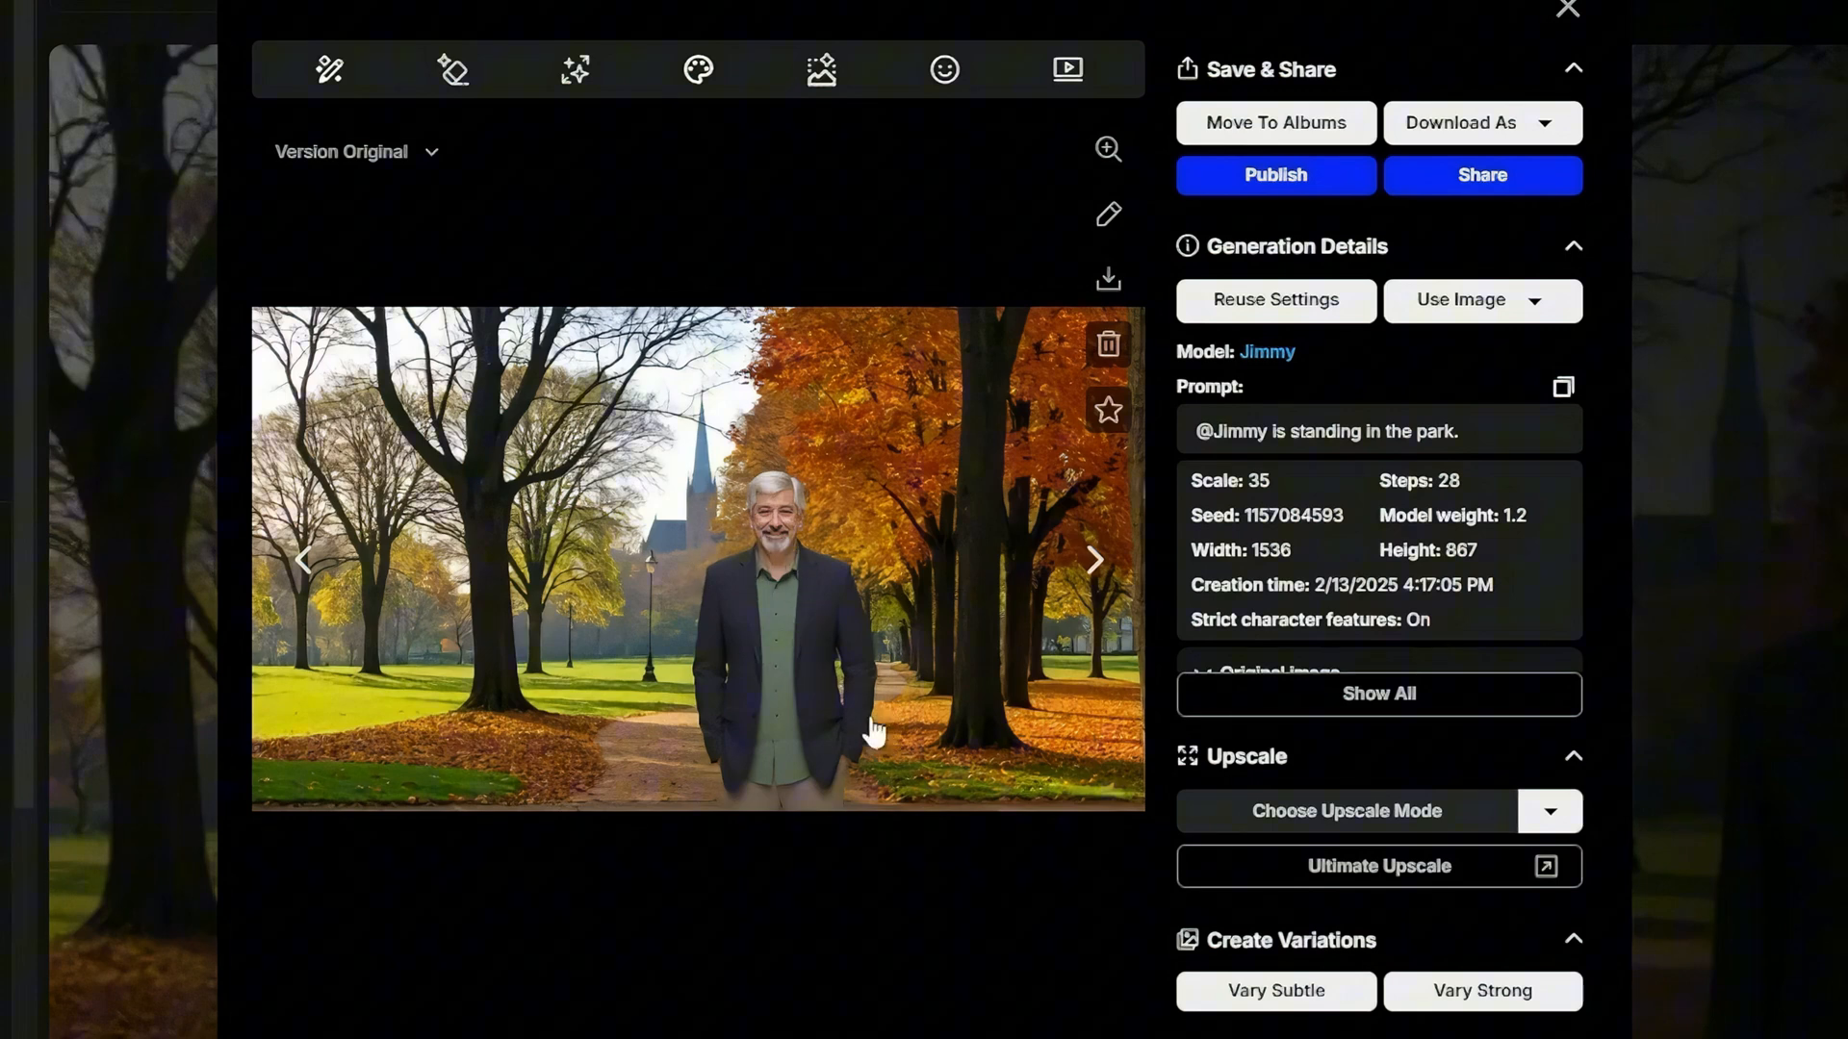
mouse_move(624, 655)
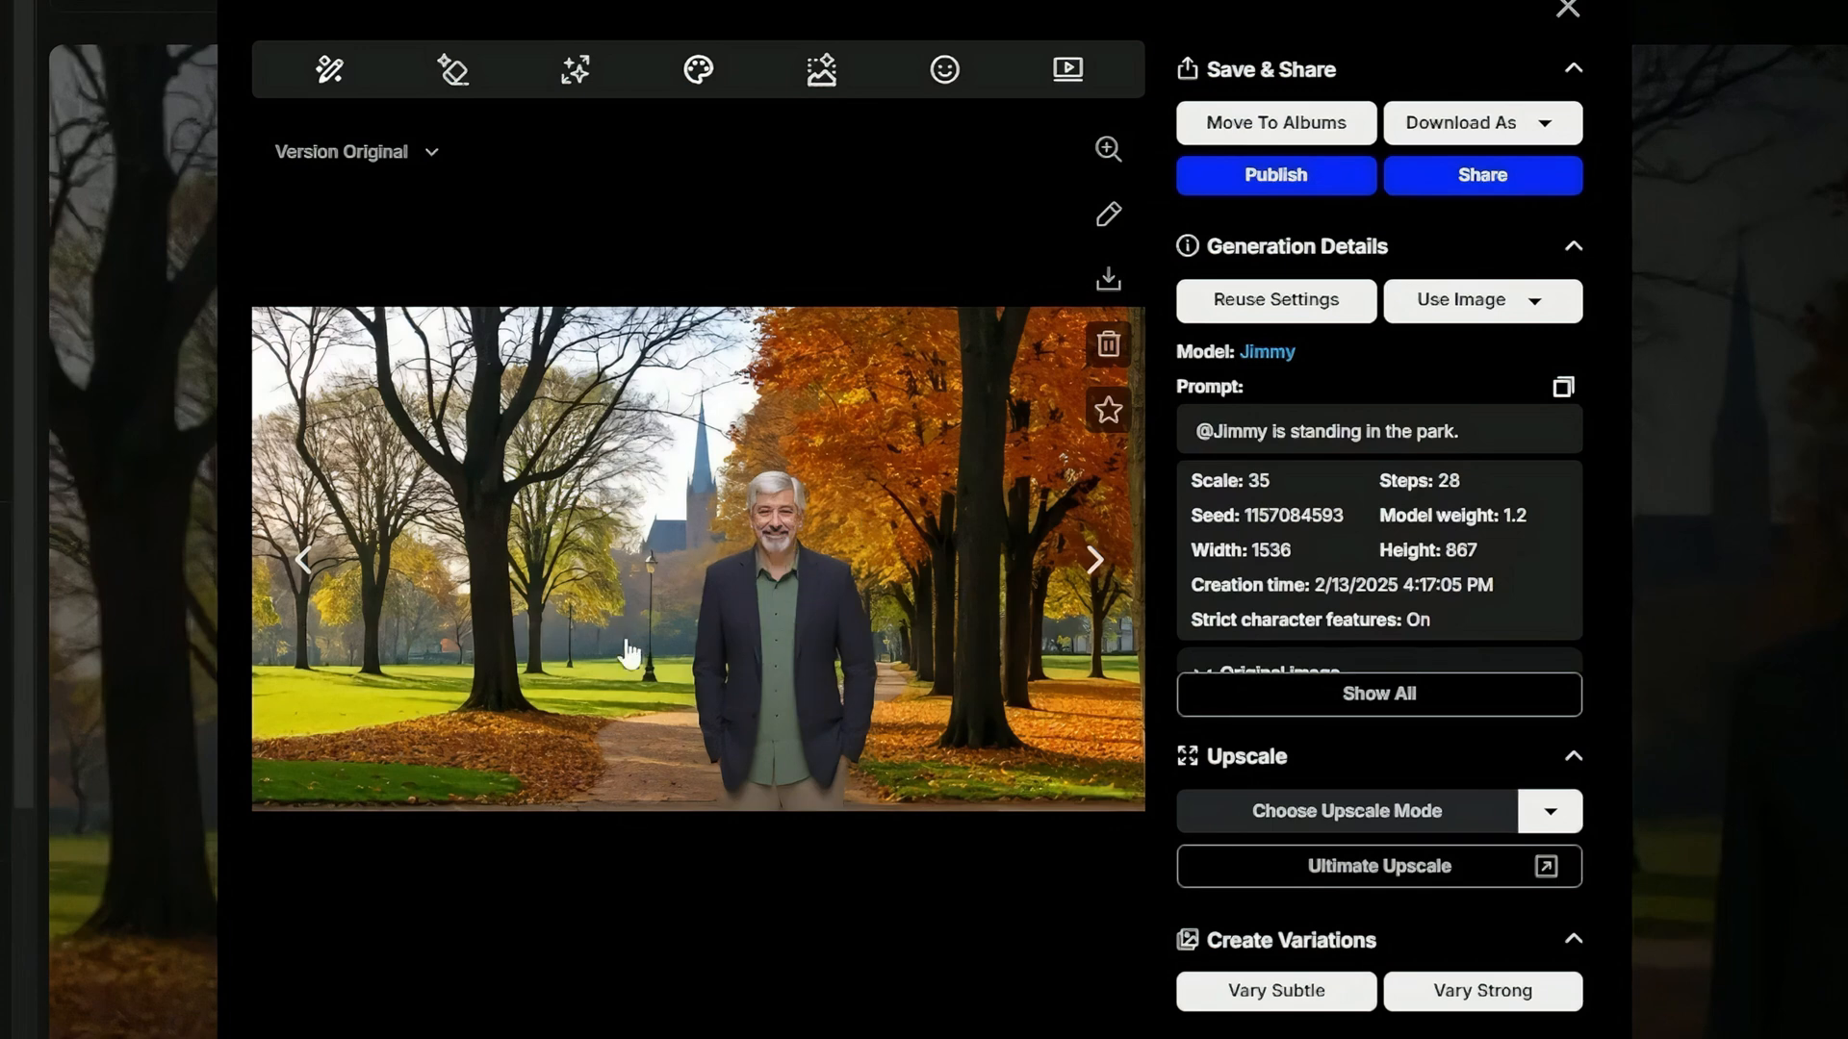
mouse_move(672, 700)
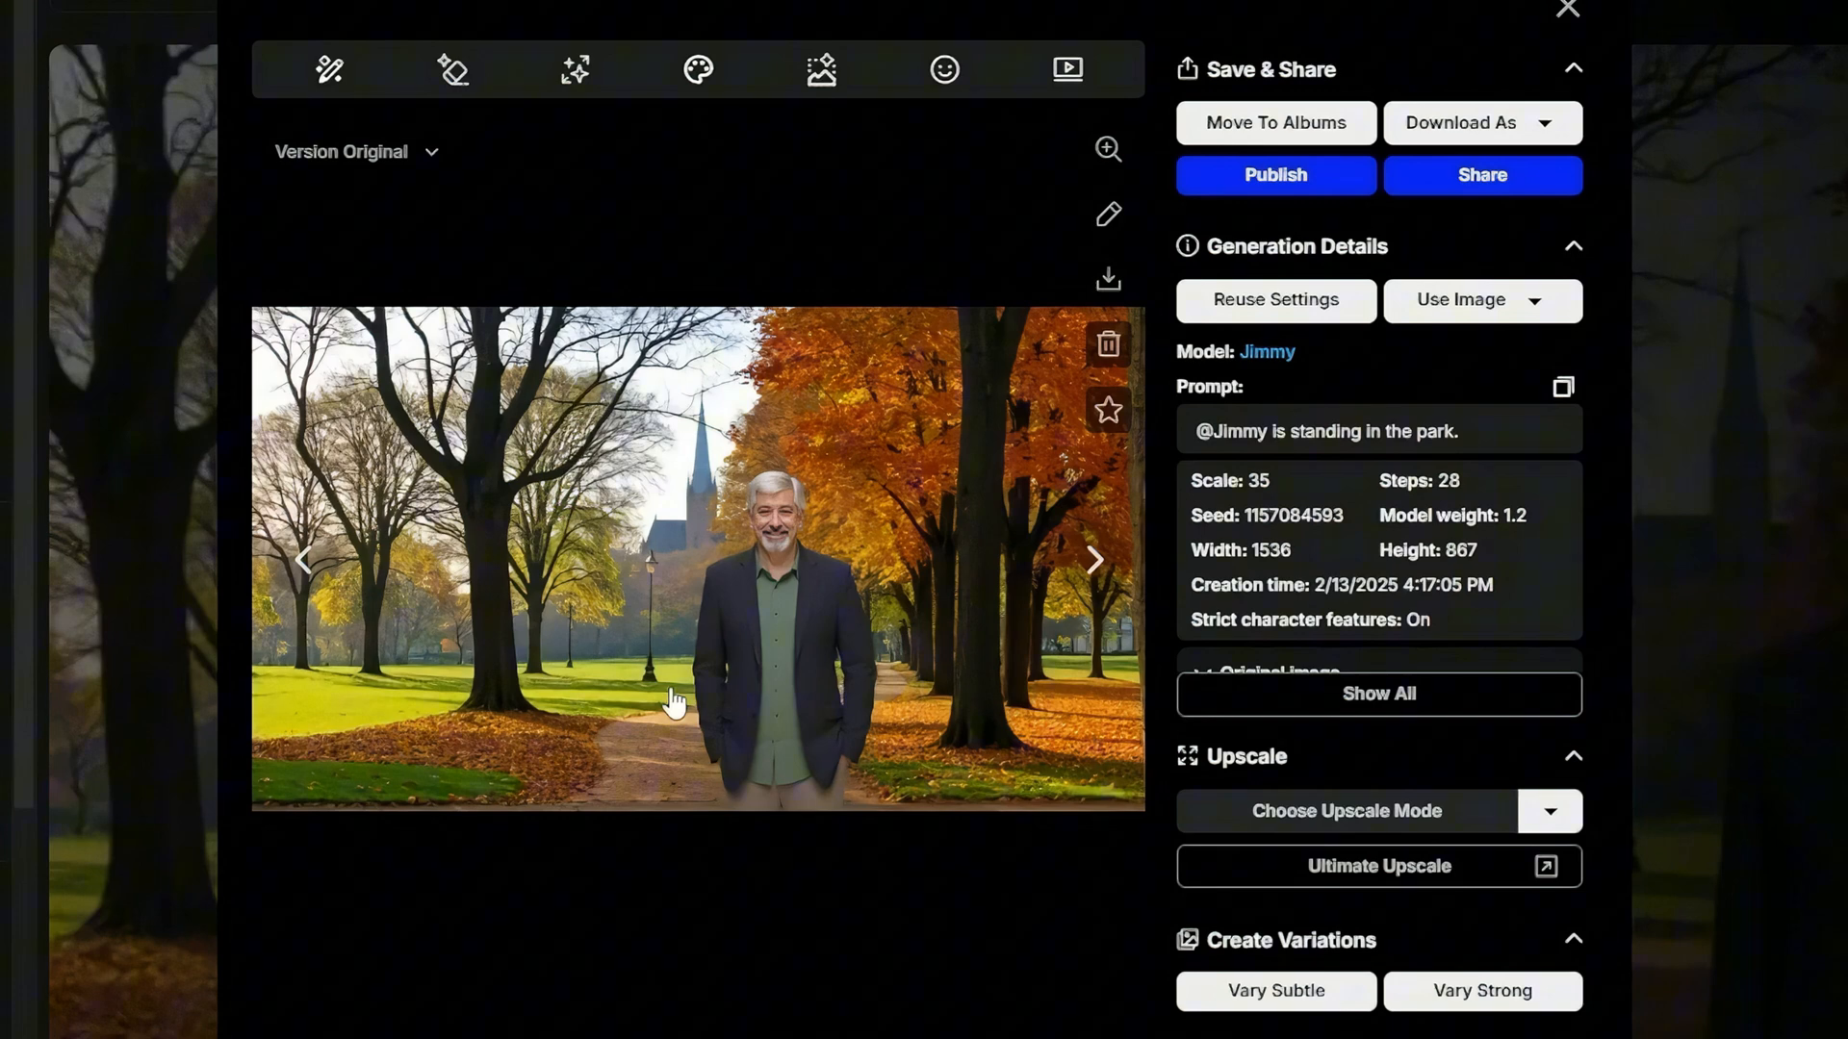
mouse_move(533, 831)
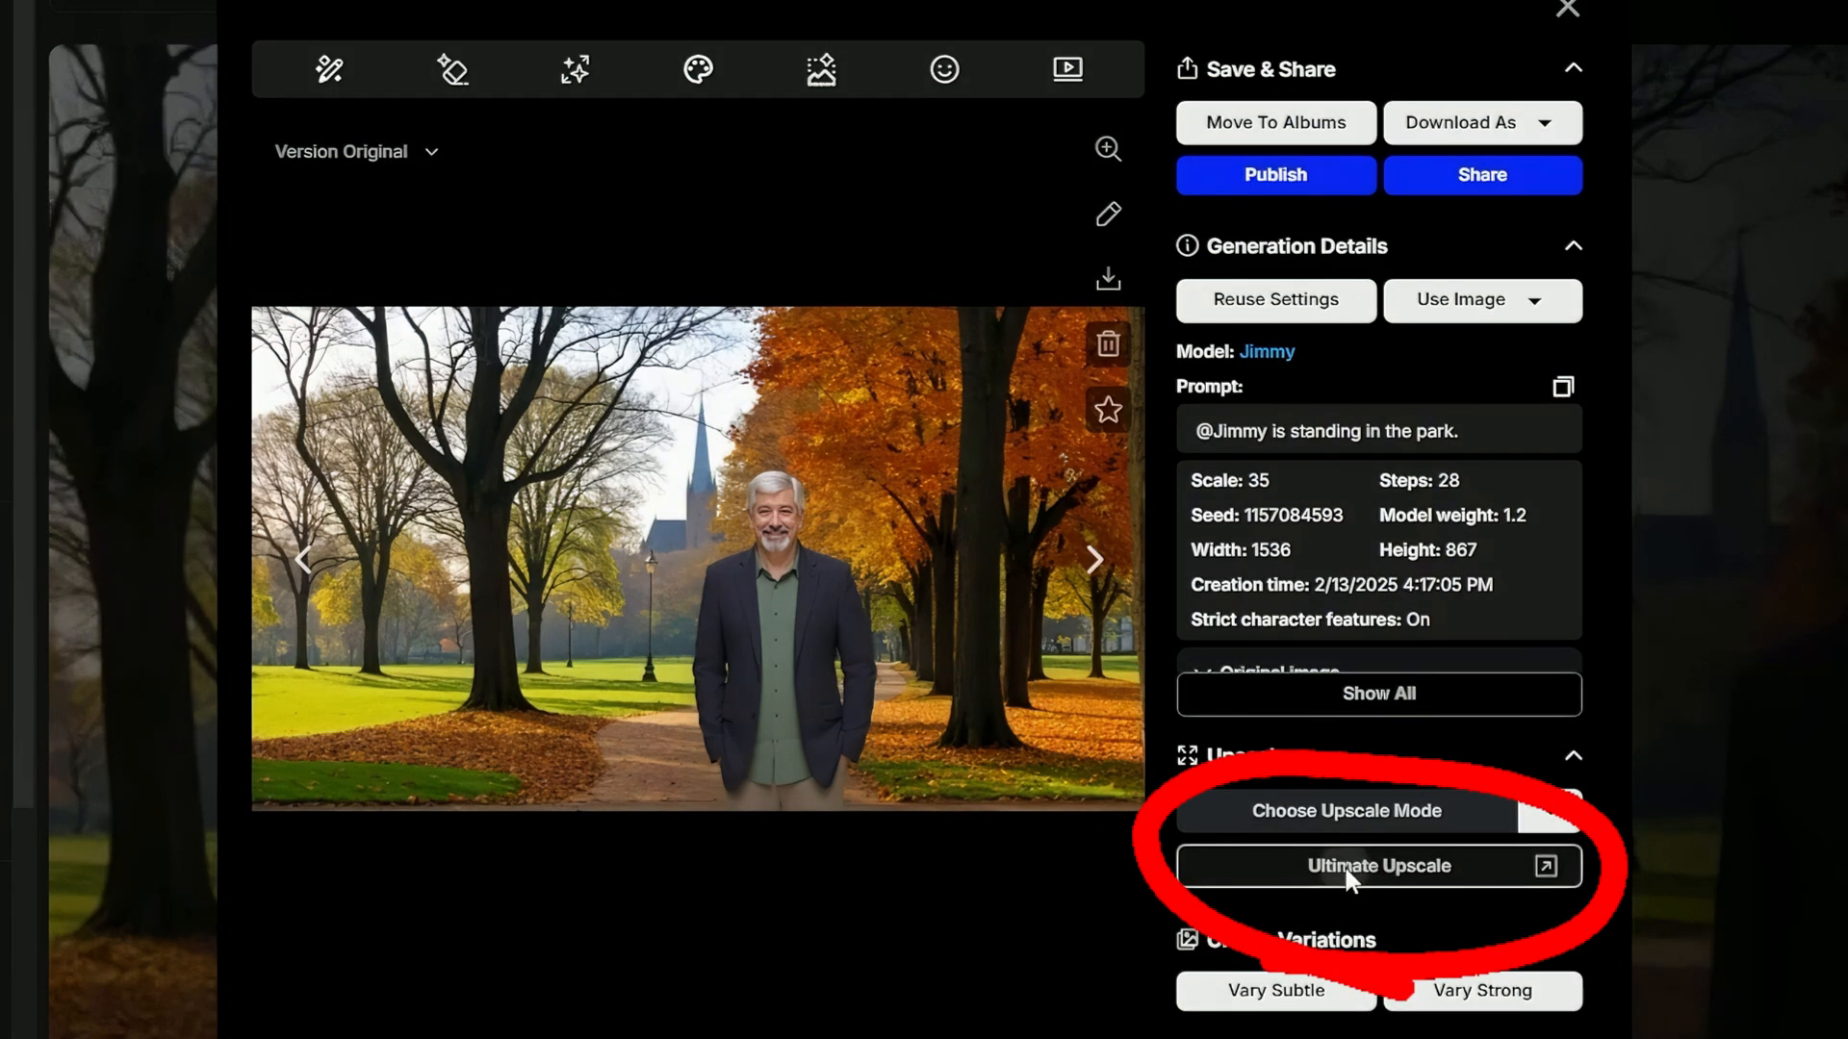
Send the park image of Jimmy to Ultimate Upscale in Precise mode
click(1376, 866)
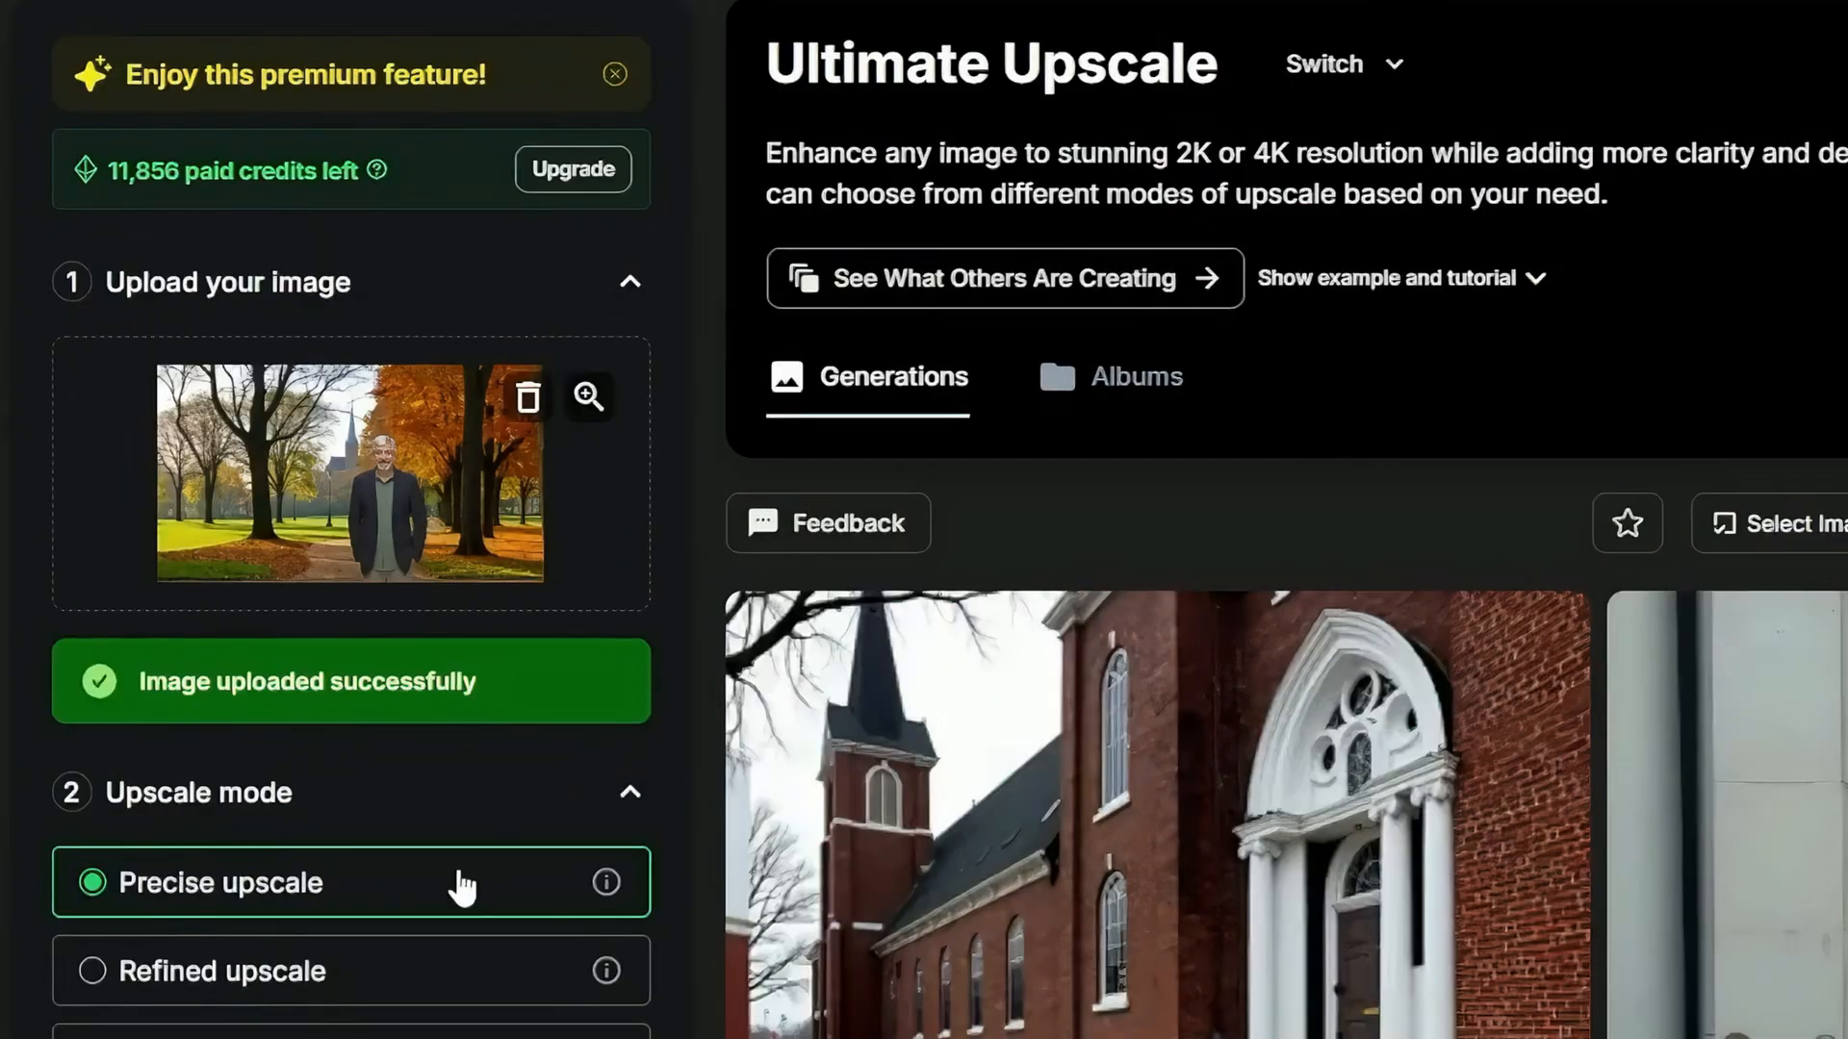
mouse_move(40, 910)
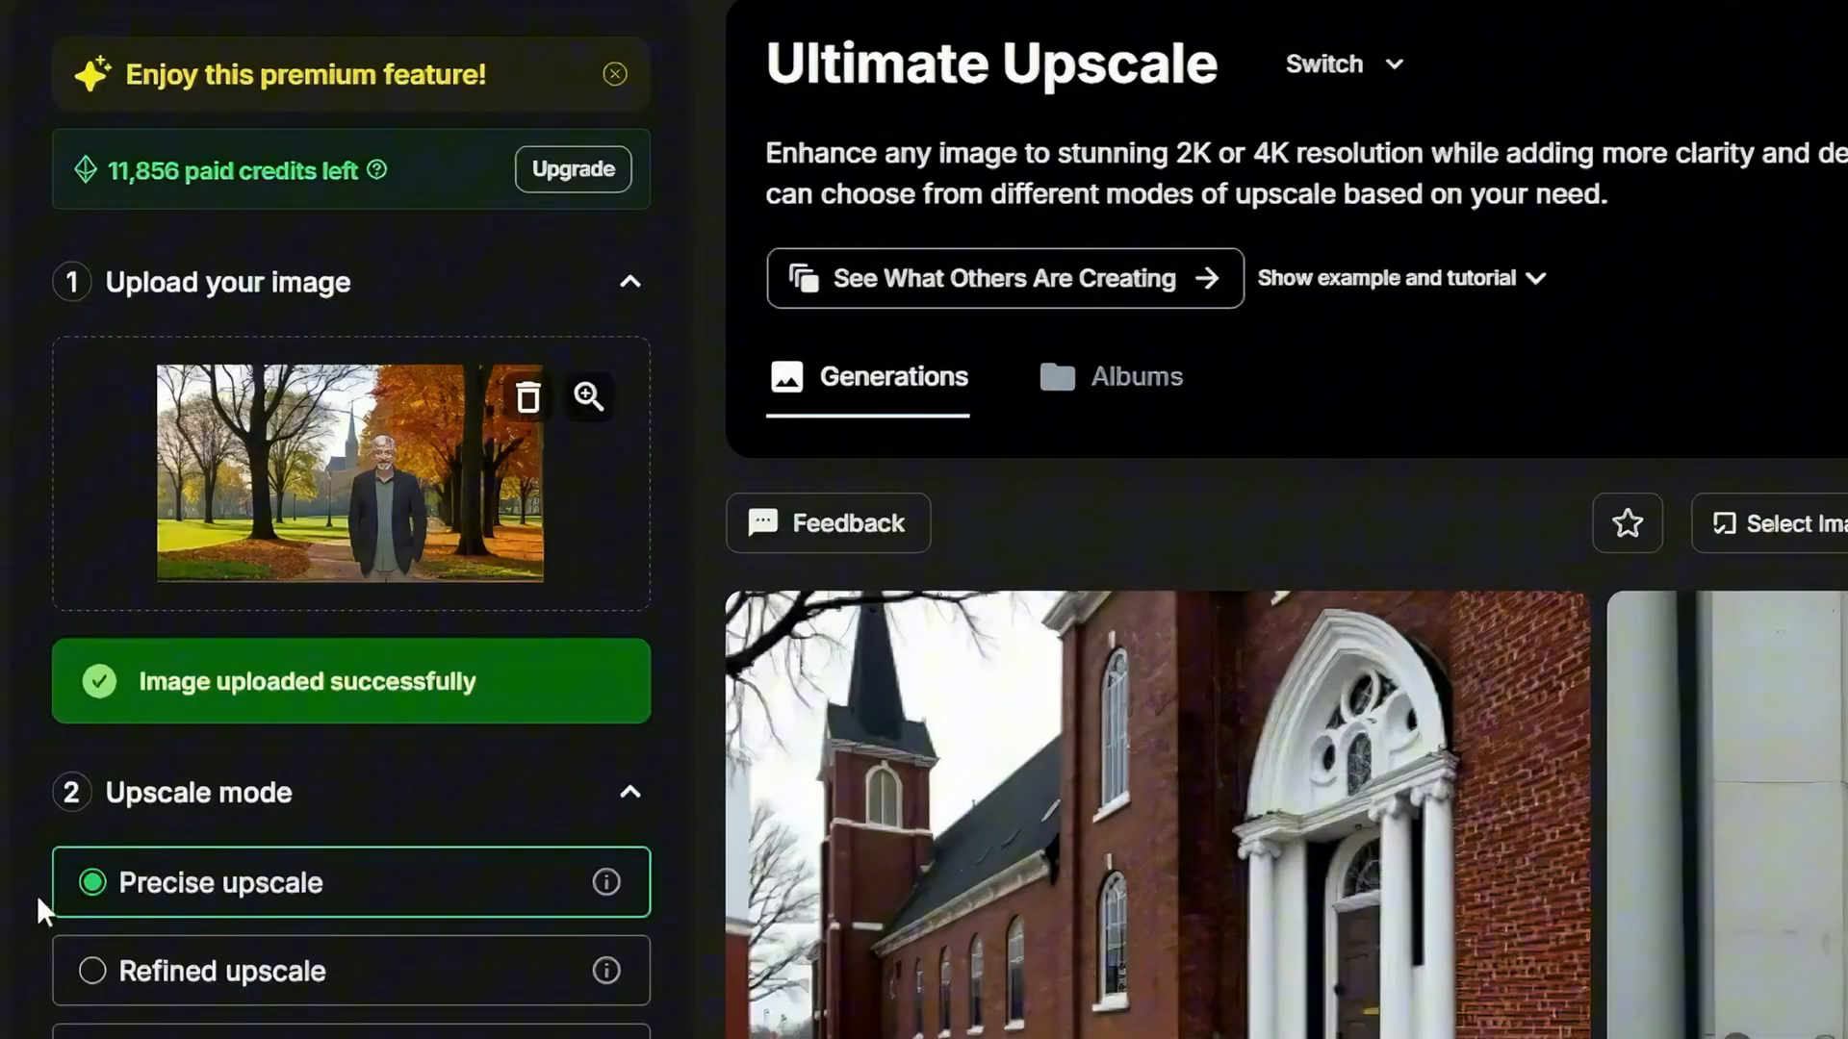
mouse_move(260, 943)
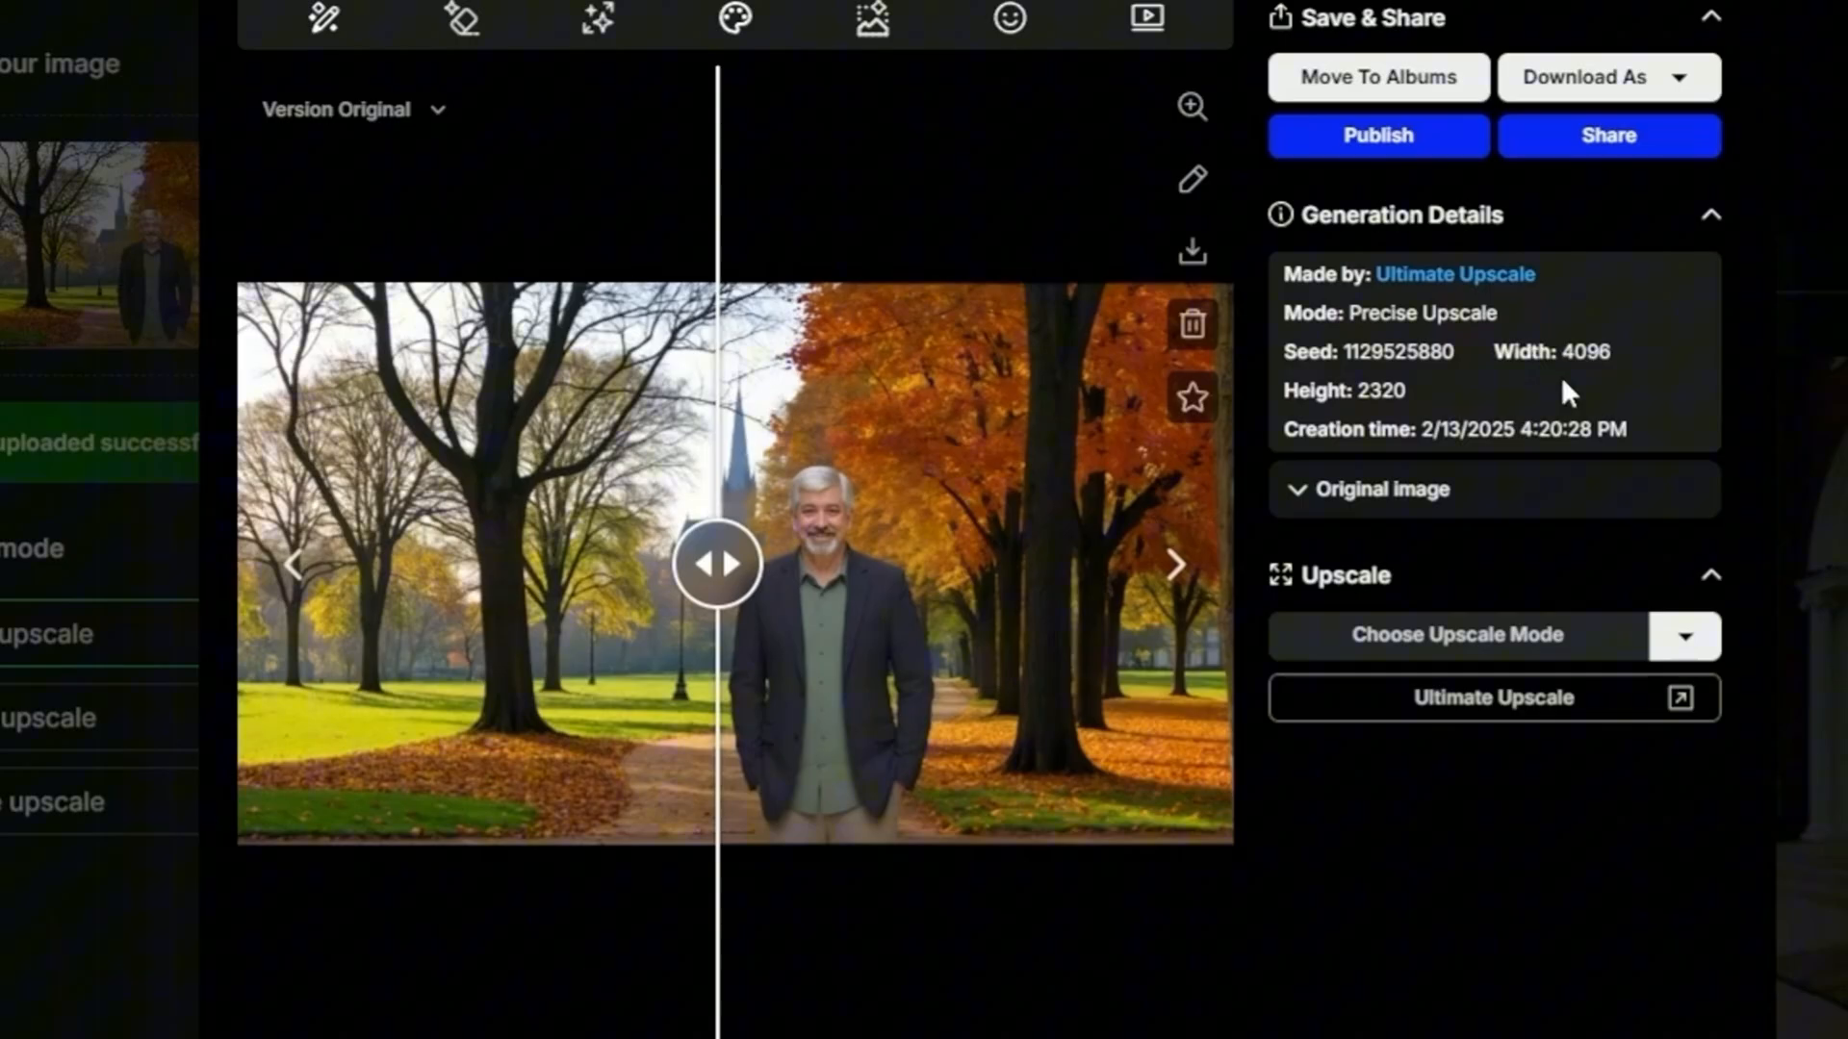
mouse_move(1372, 398)
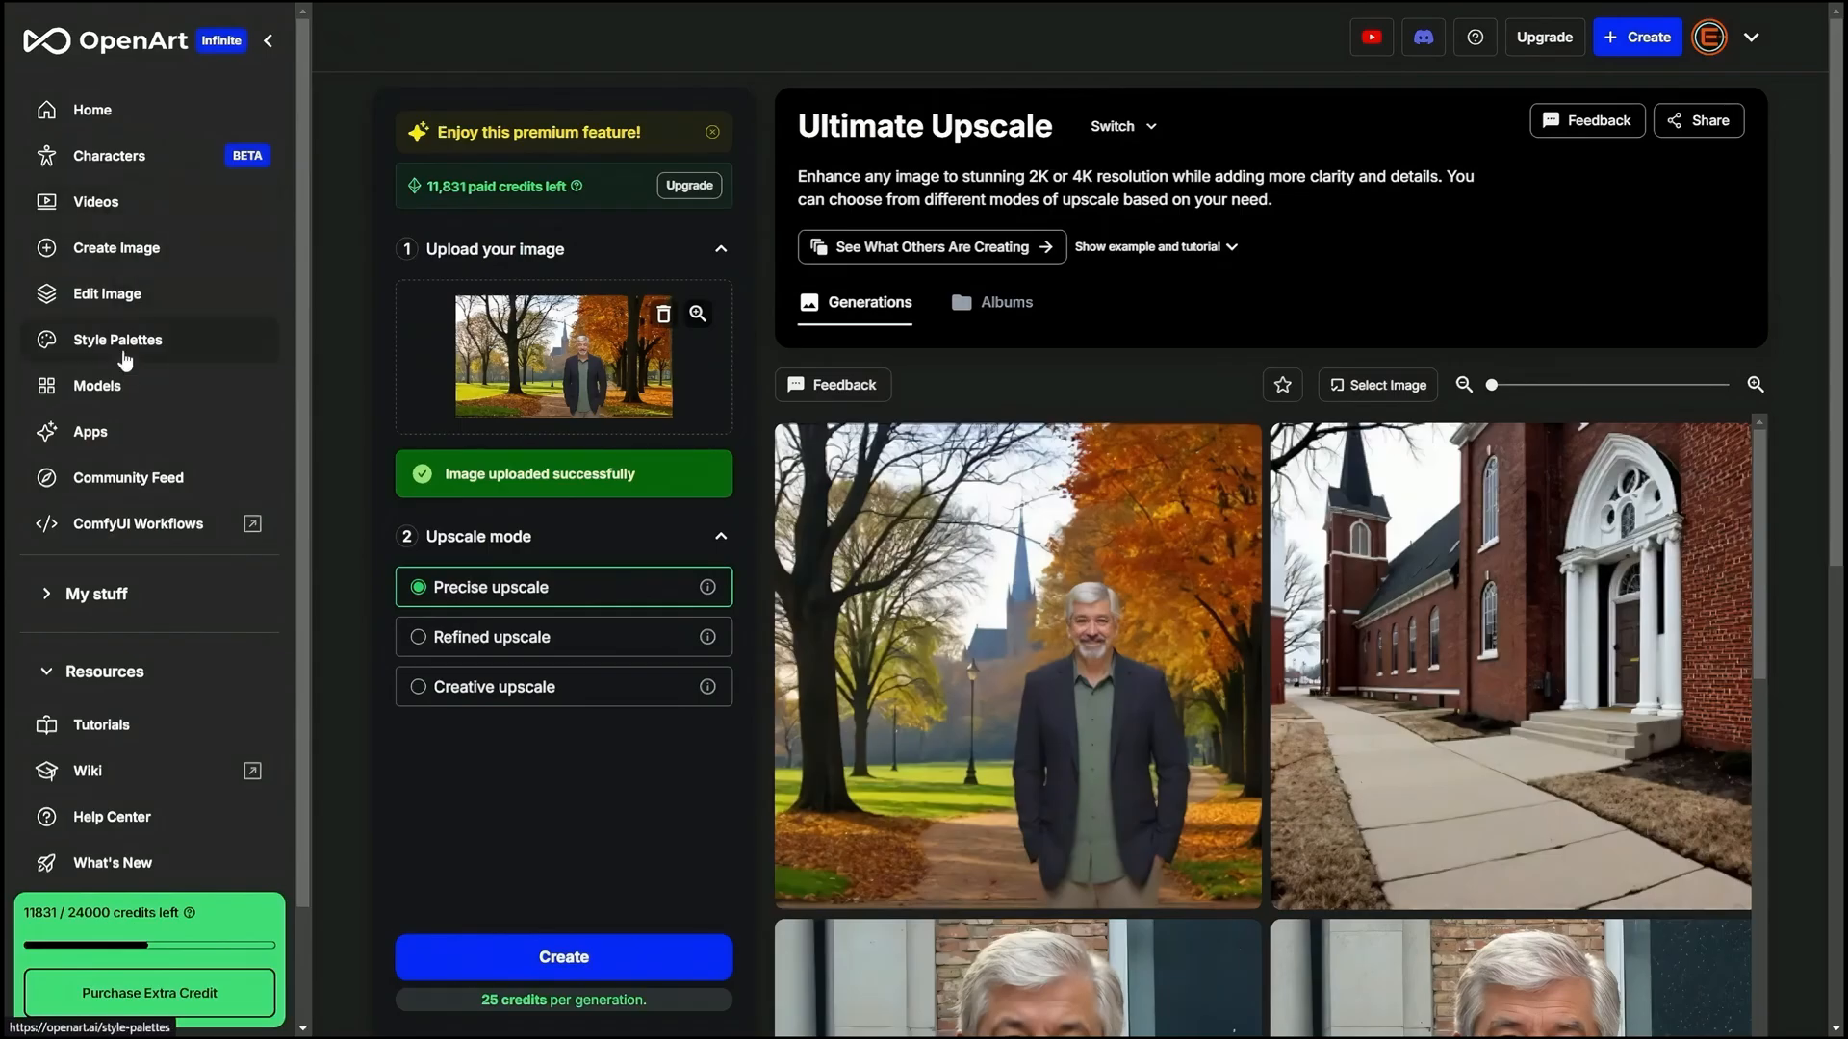
Go to the saved characters page and show the character creation modes beside the park image
click(108, 154)
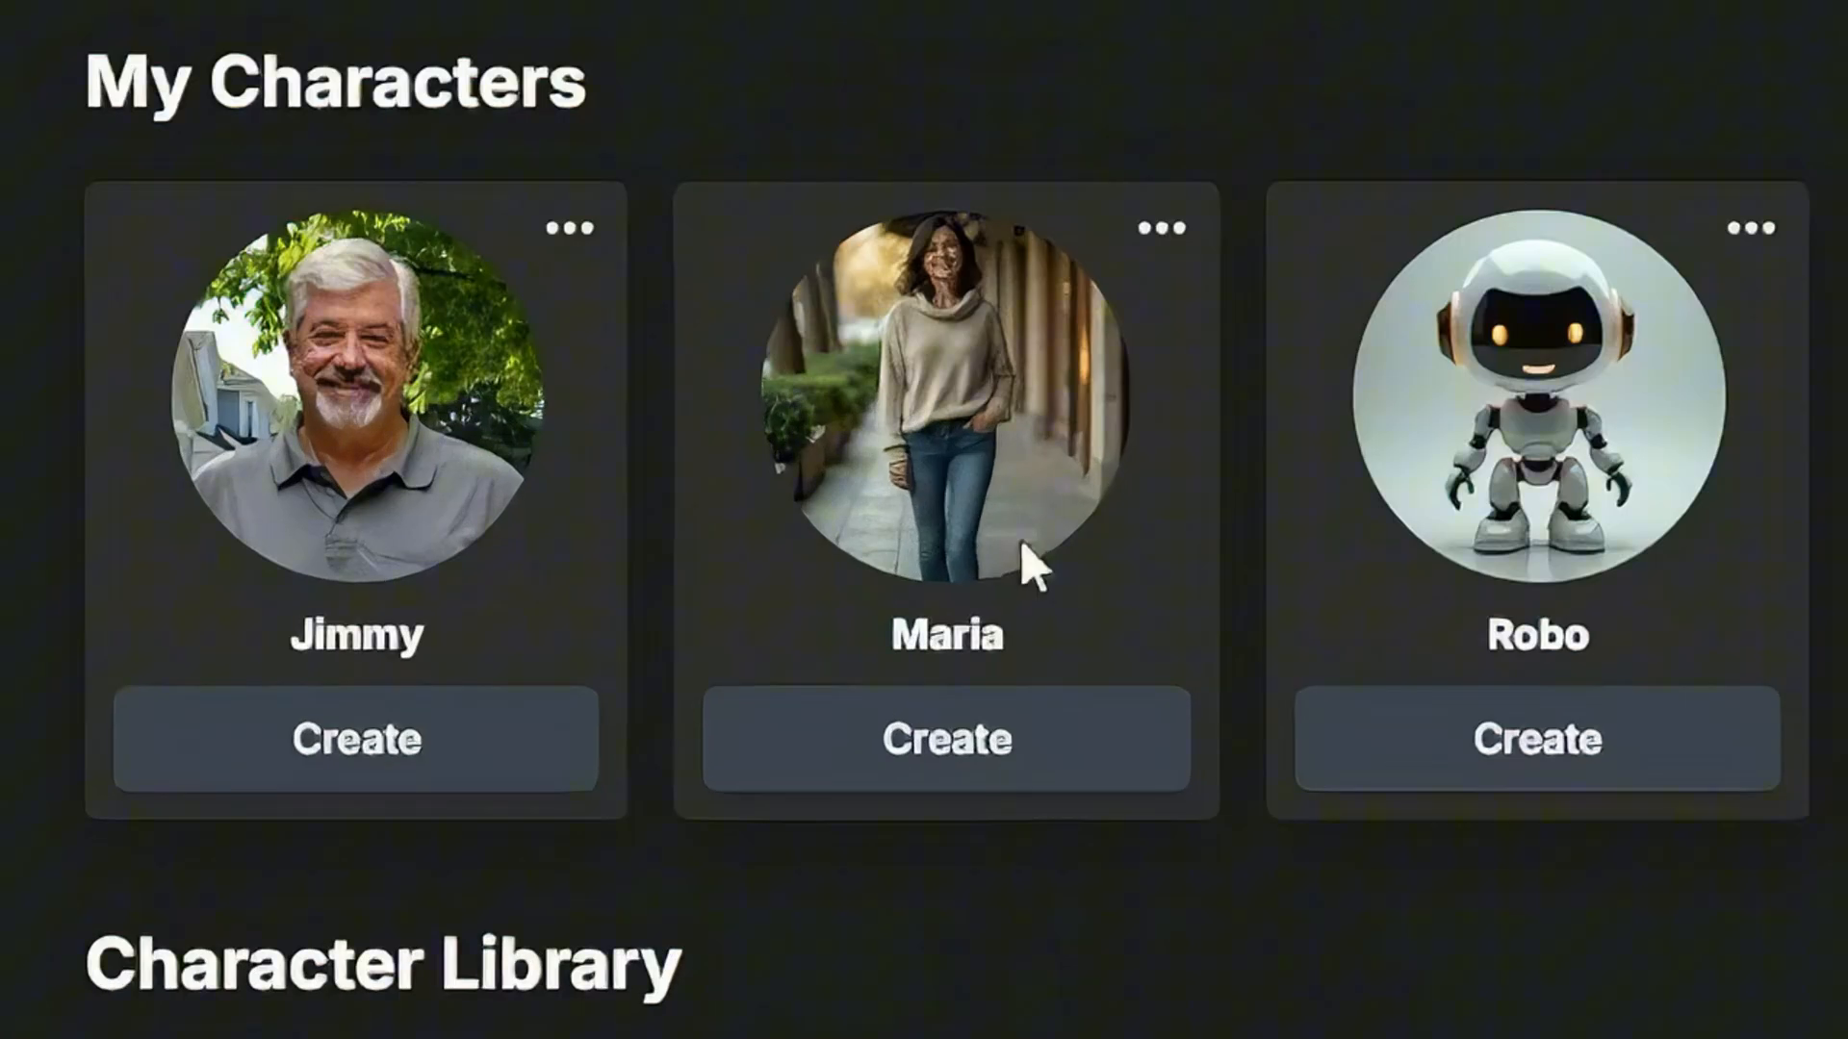
mouse_move(945, 739)
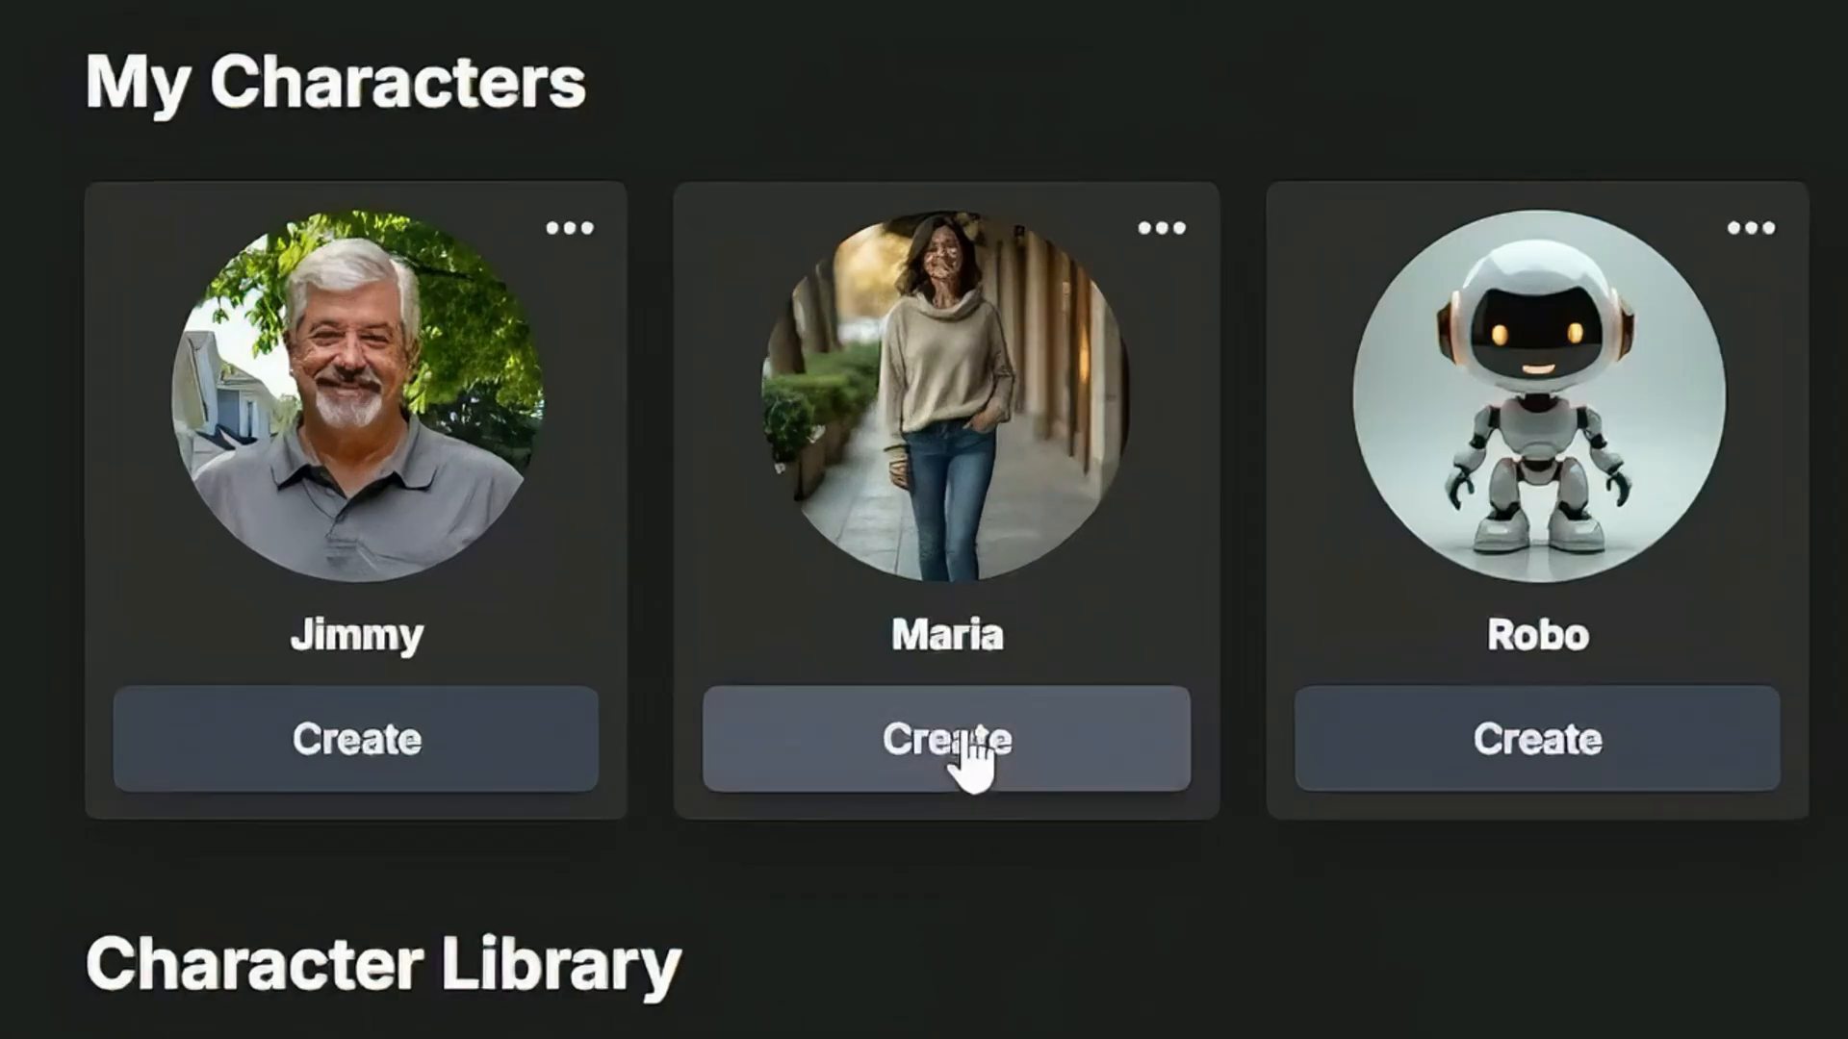
click(943, 400)
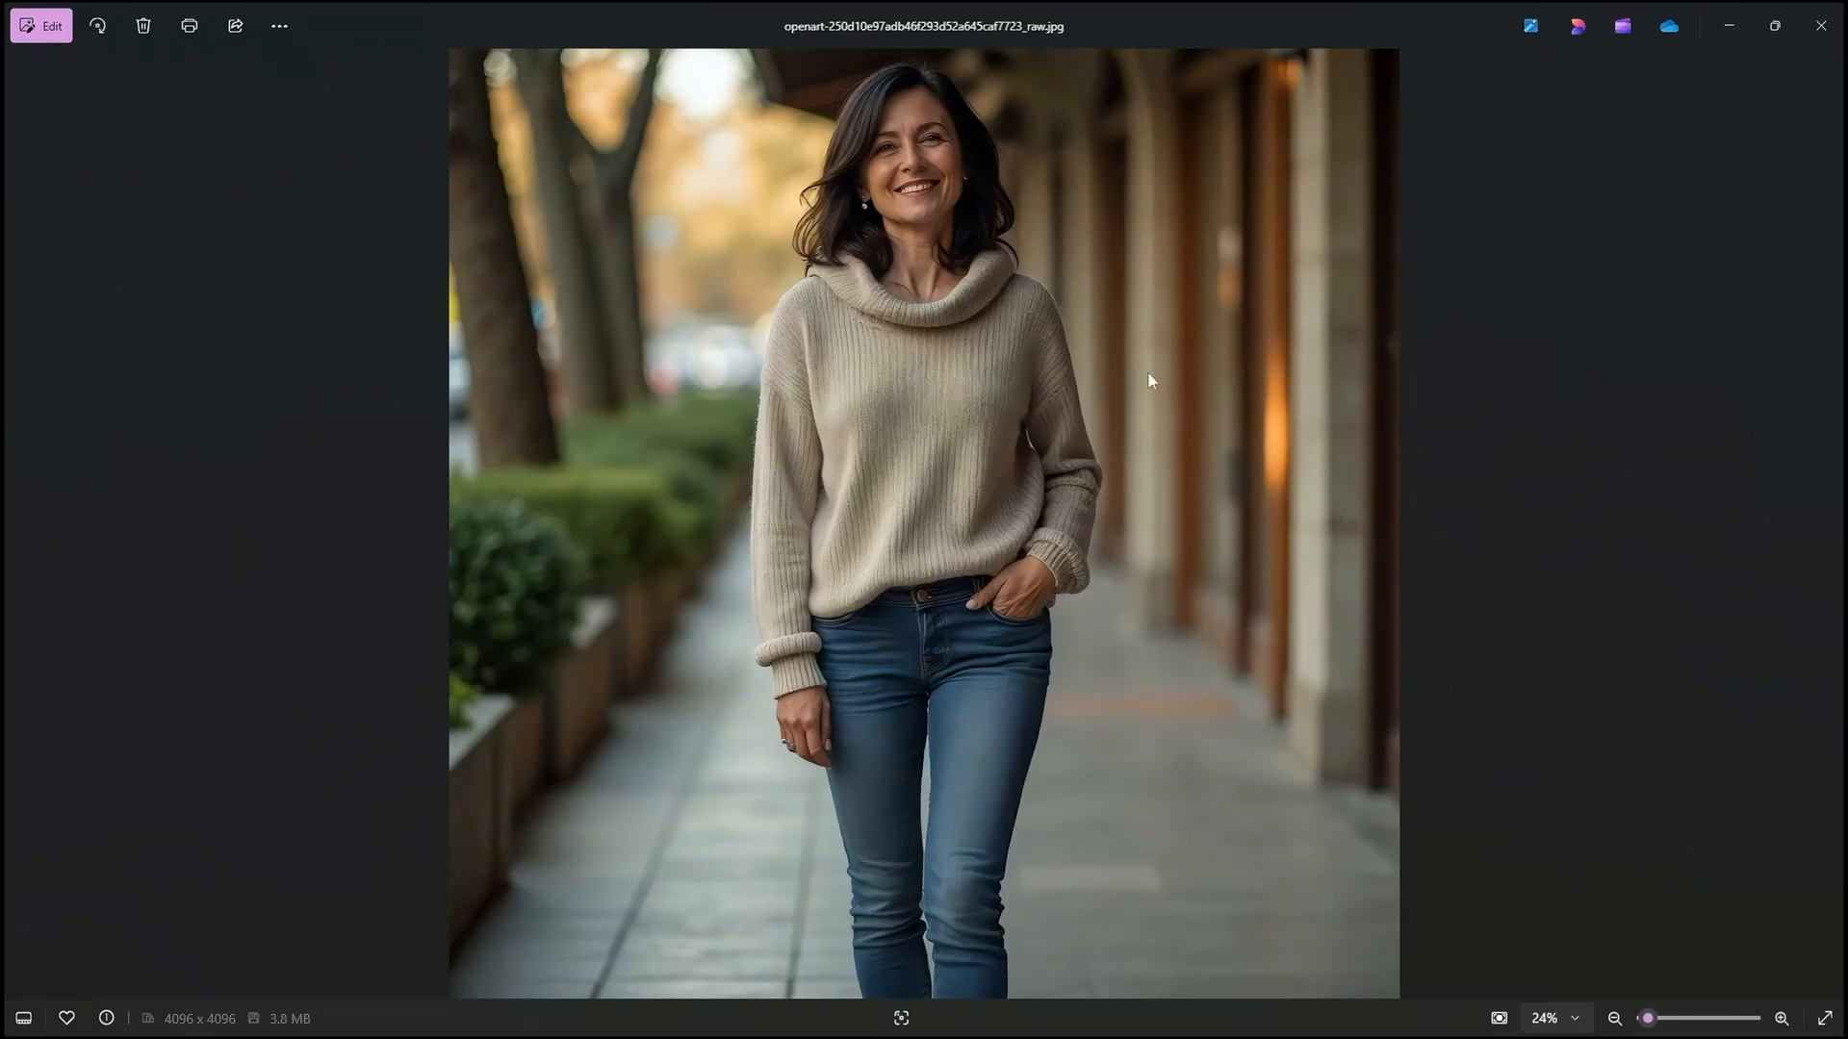
mouse_move(1818, 23)
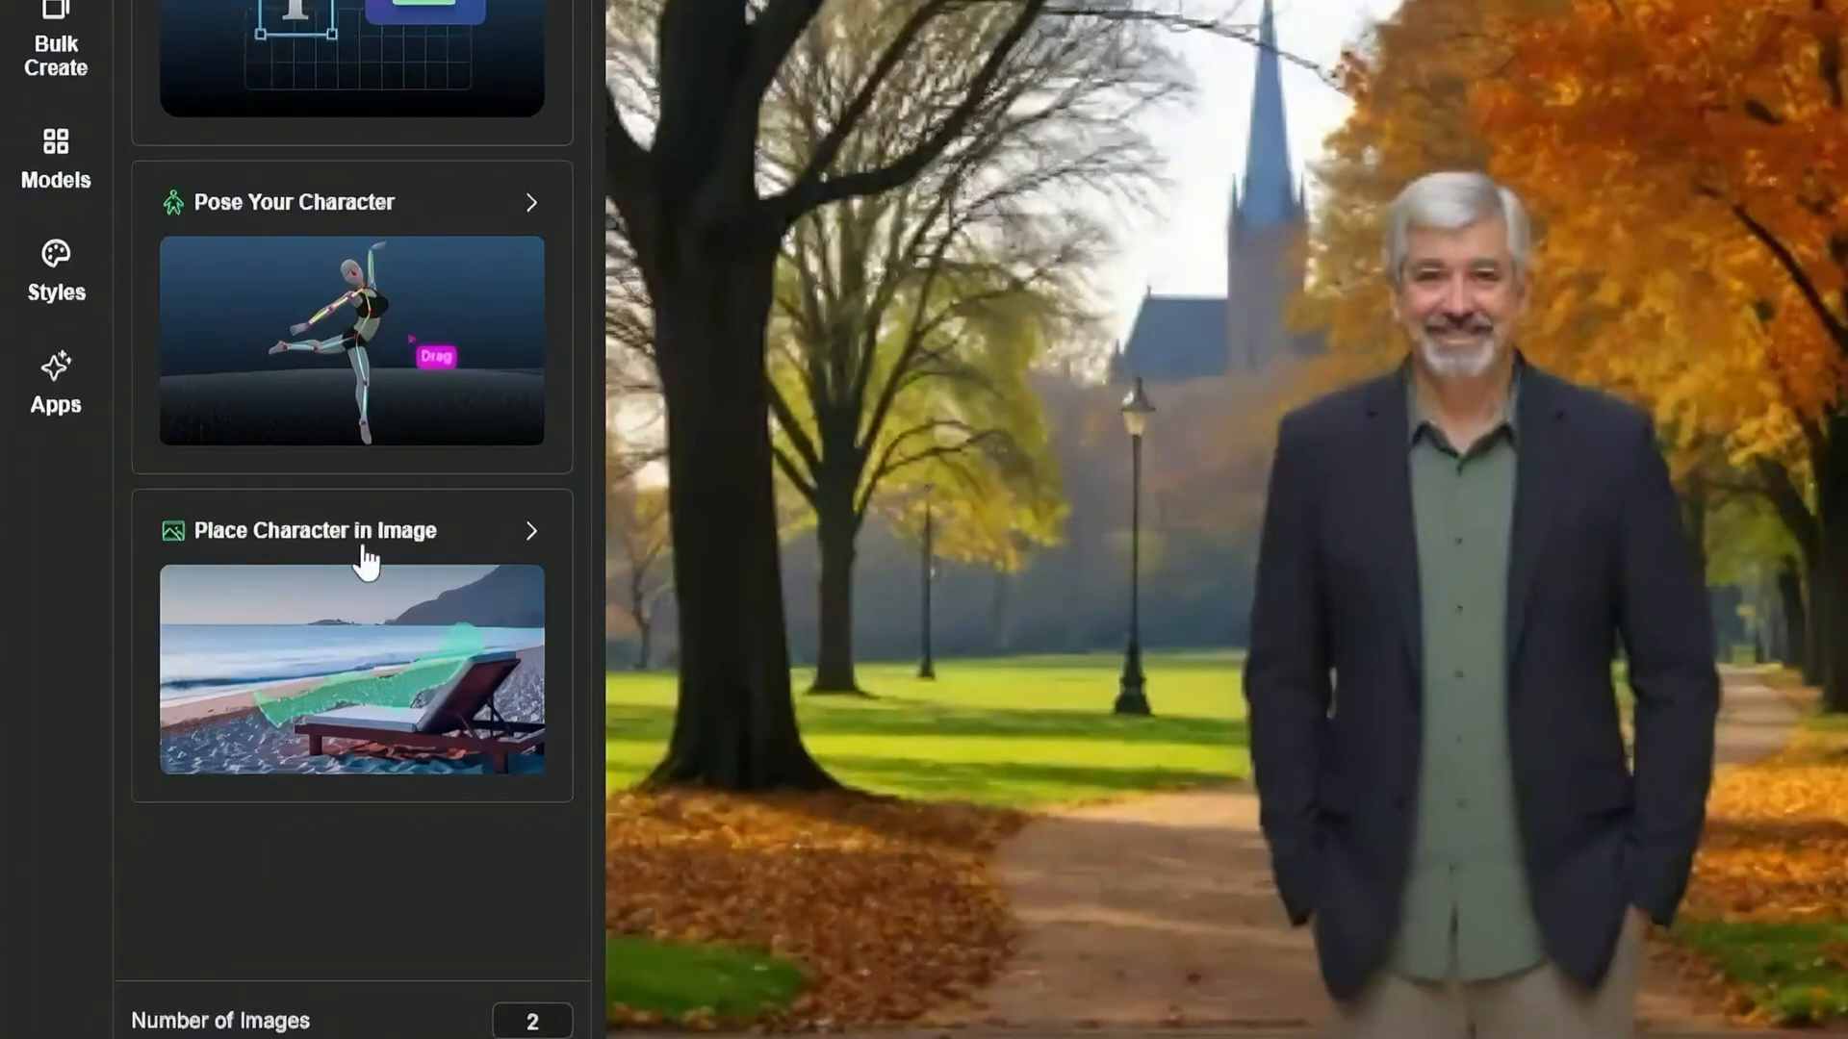
Place Maria in the uploaded autumn park image, left of Jimmy, and save the placement
click(313, 531)
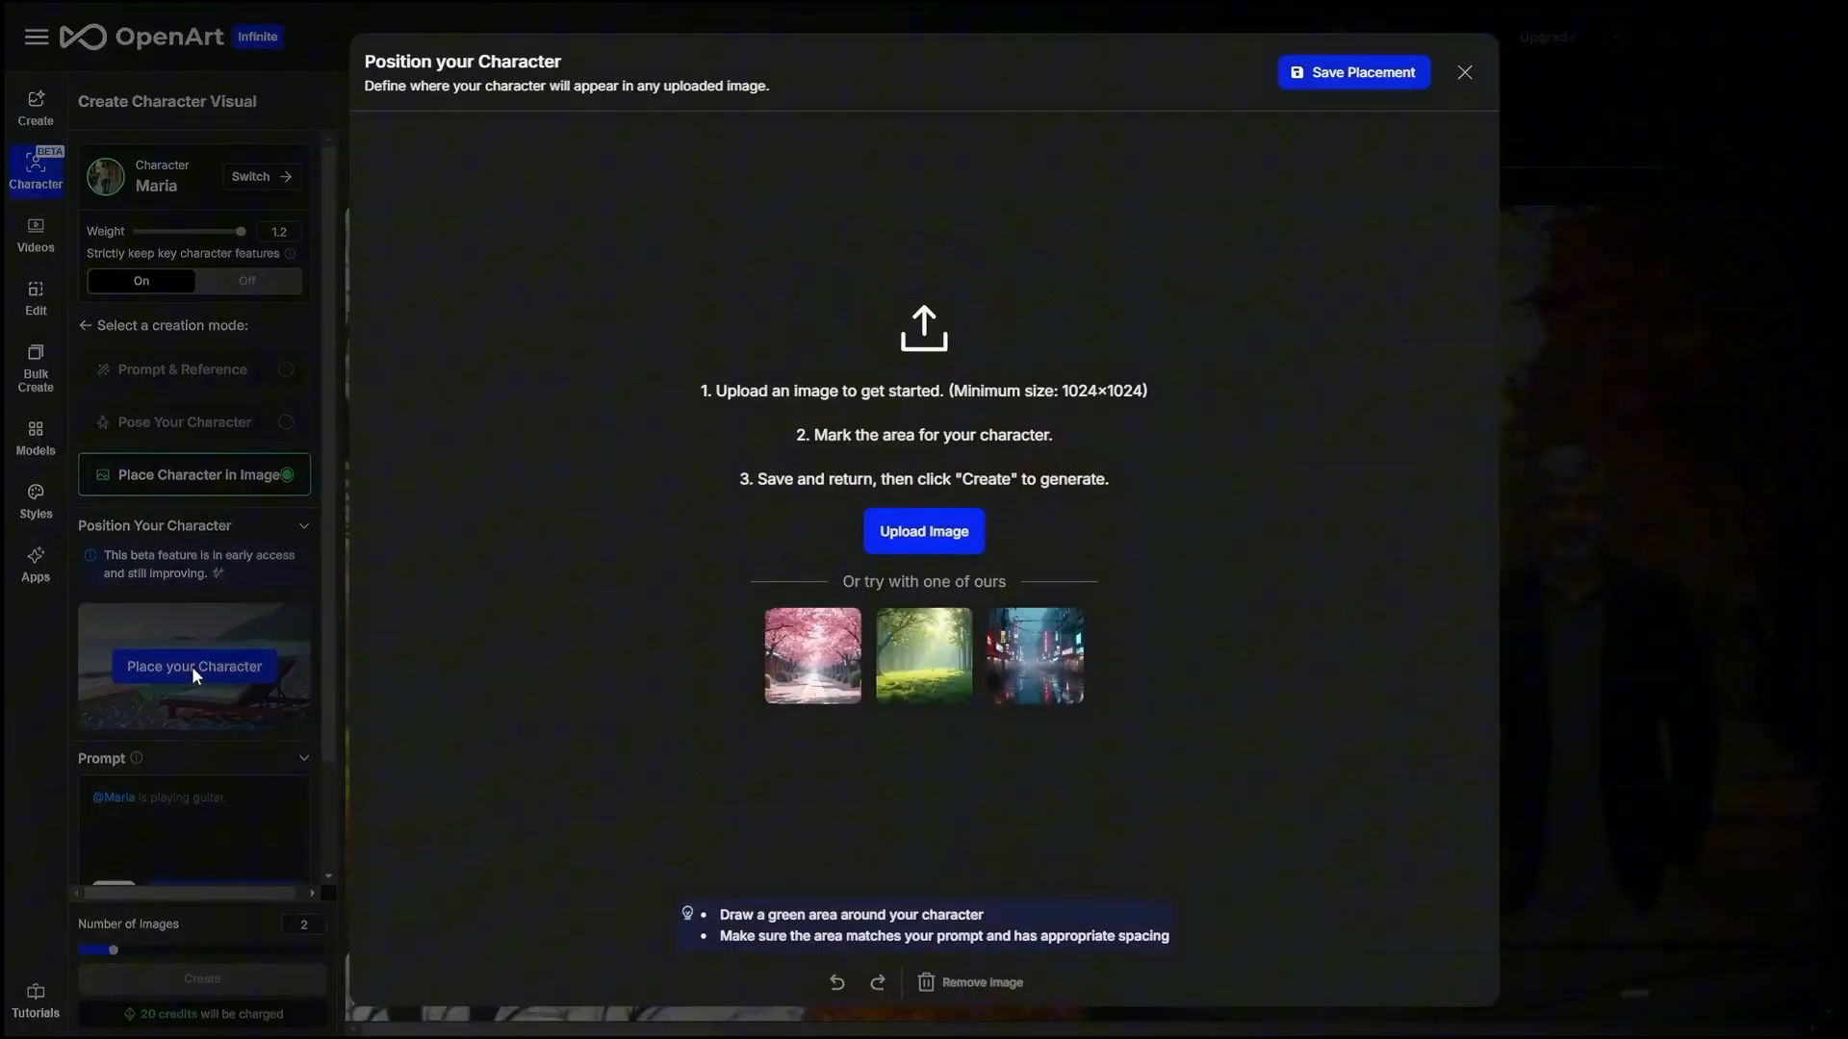
click(922, 532)
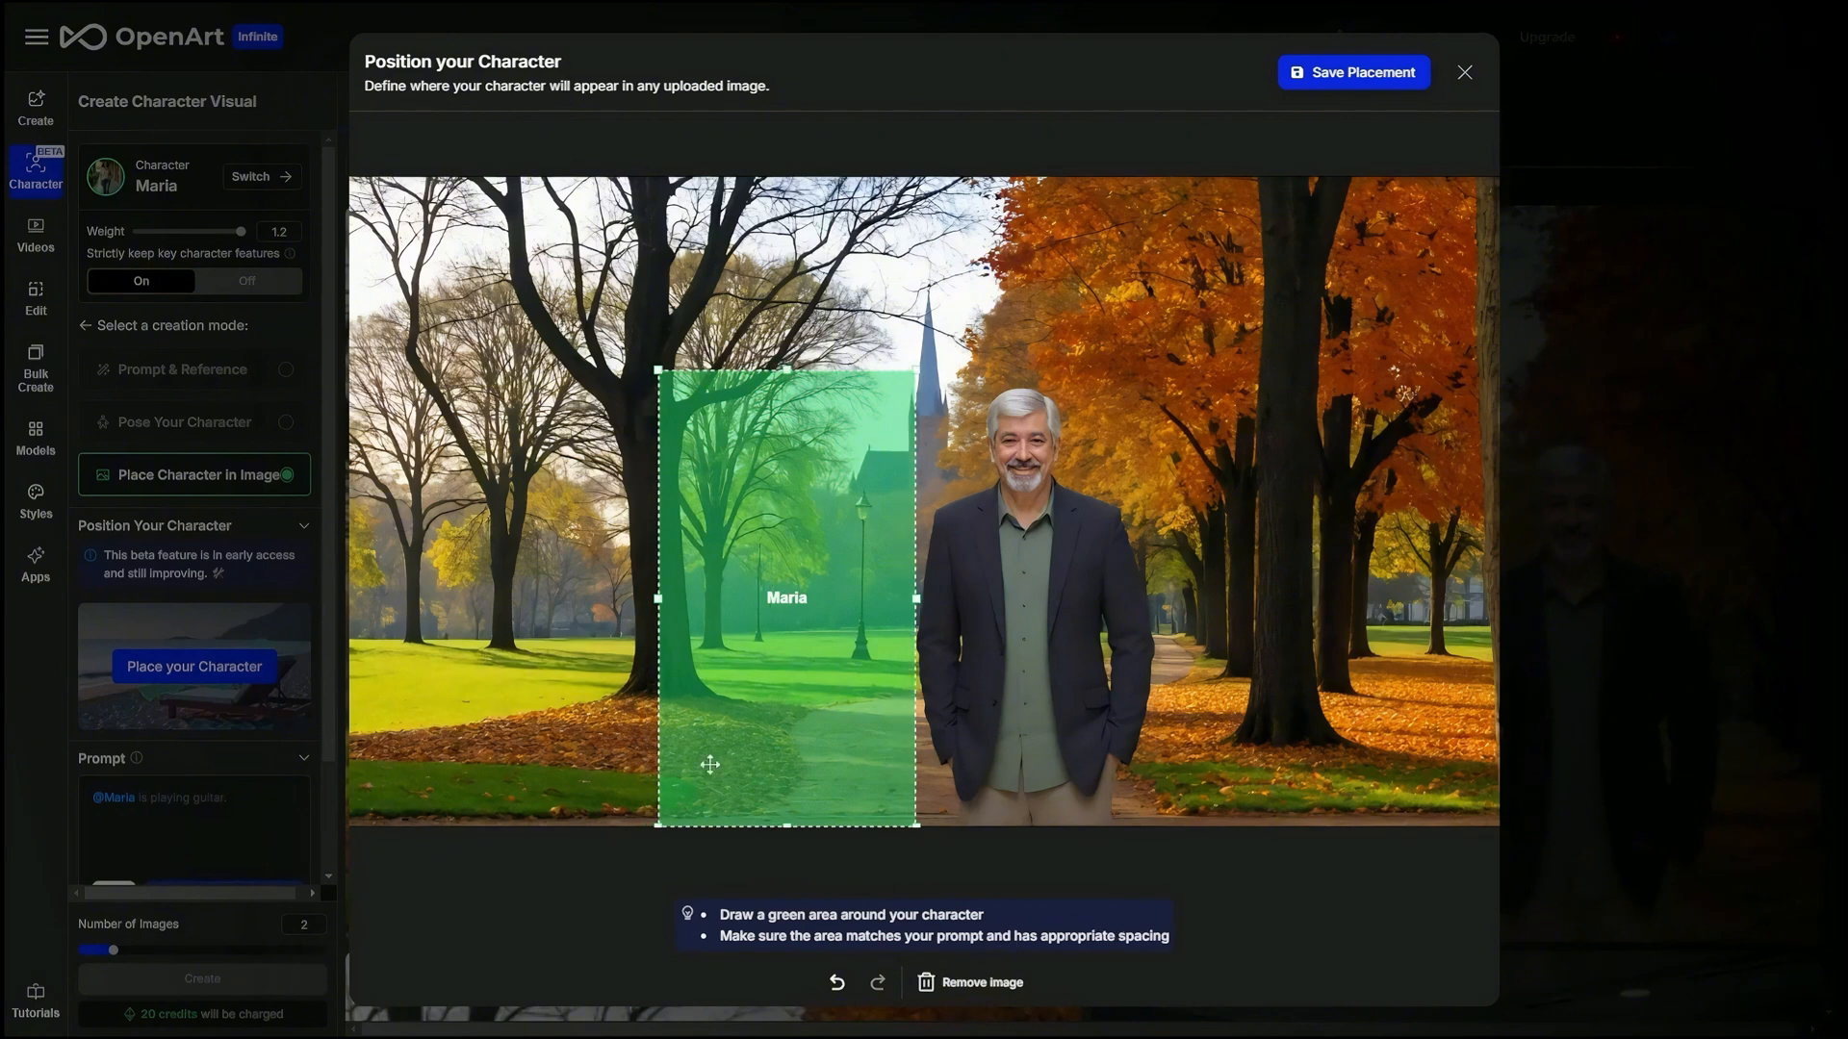
mouse_move(783, 426)
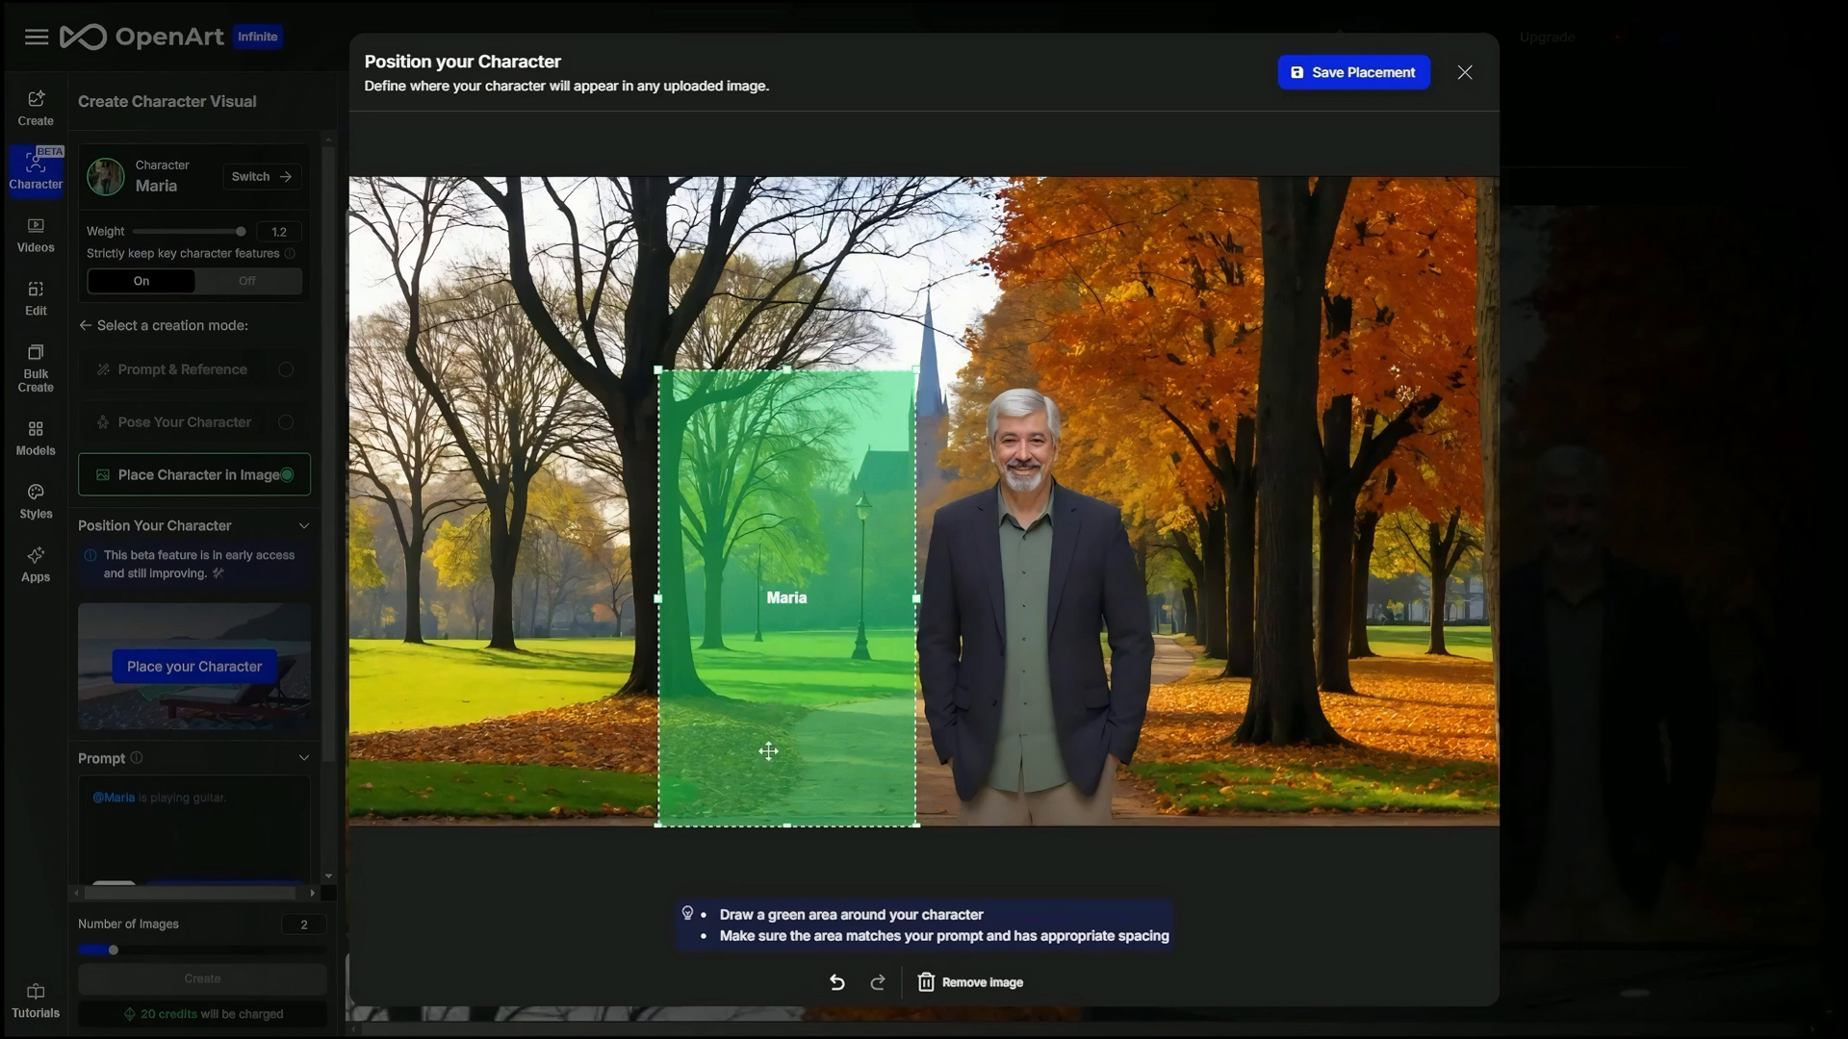
mouse_move(423, 662)
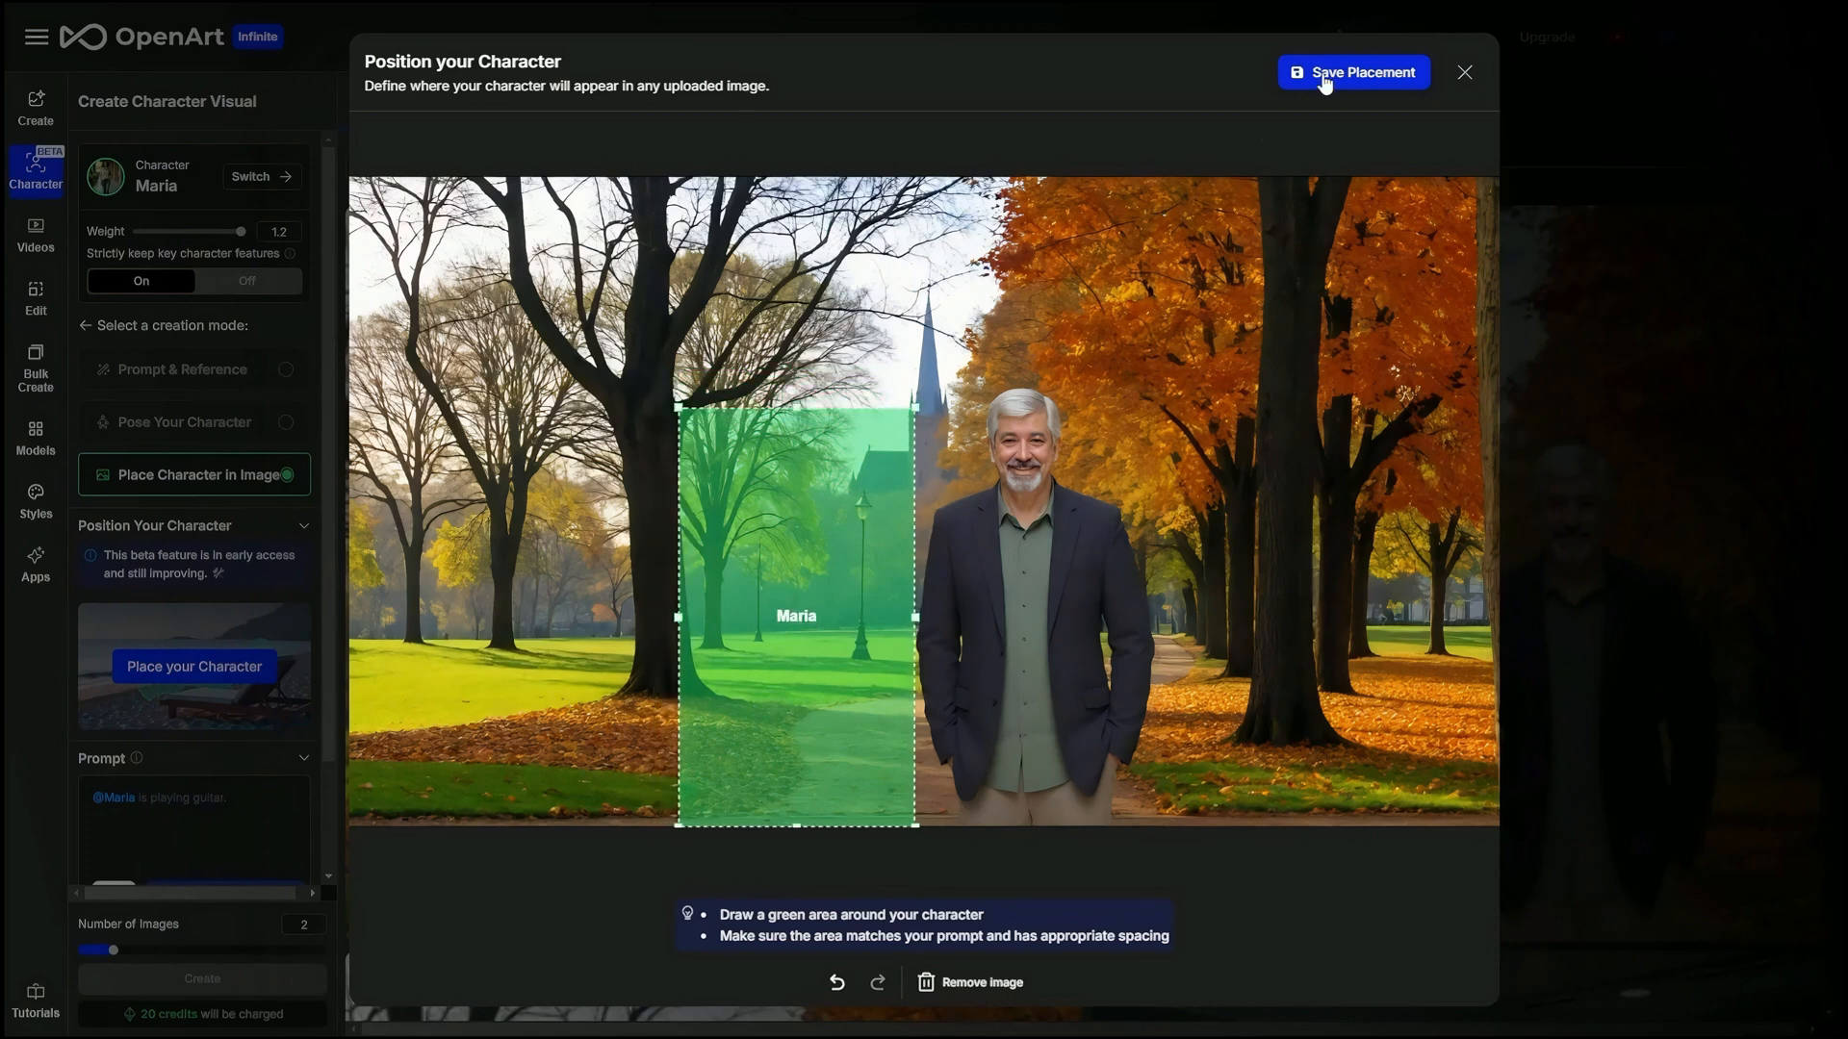
click(1353, 71)
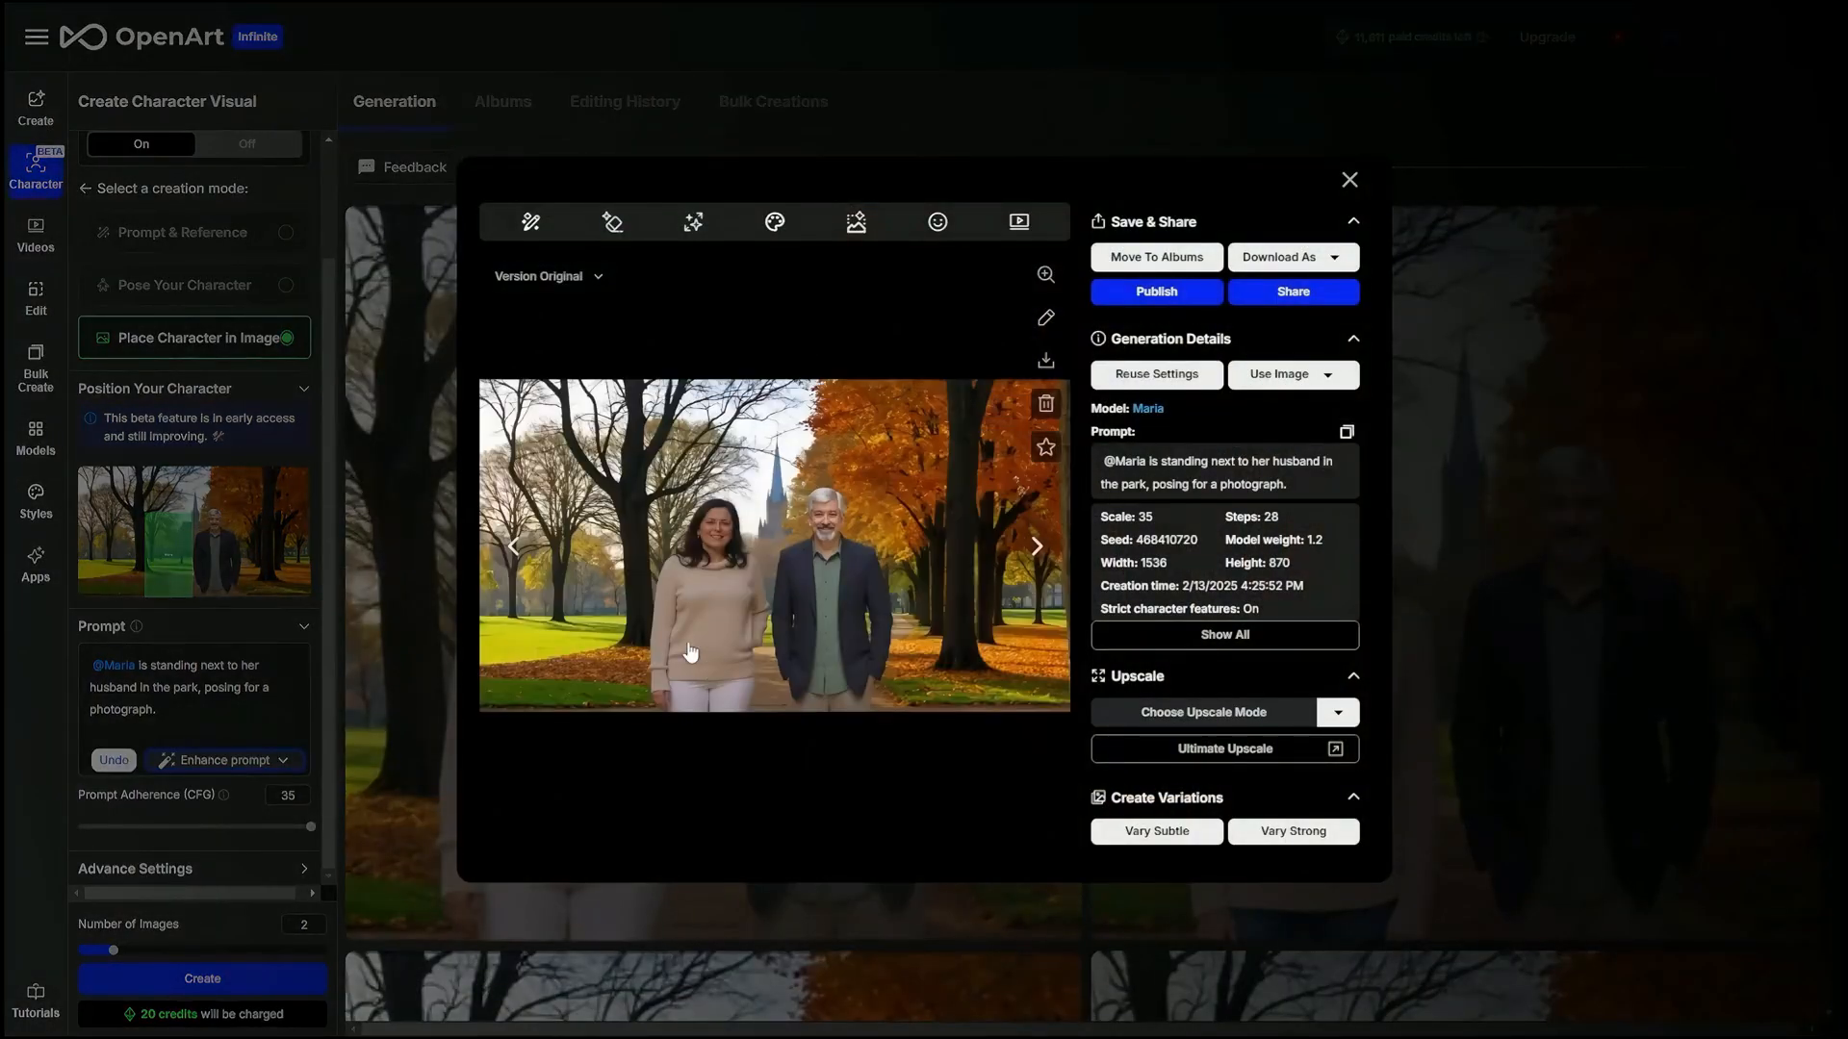
Close the enlarged image of Maria beside Jimmy to return to the generation grid
click(1347, 179)
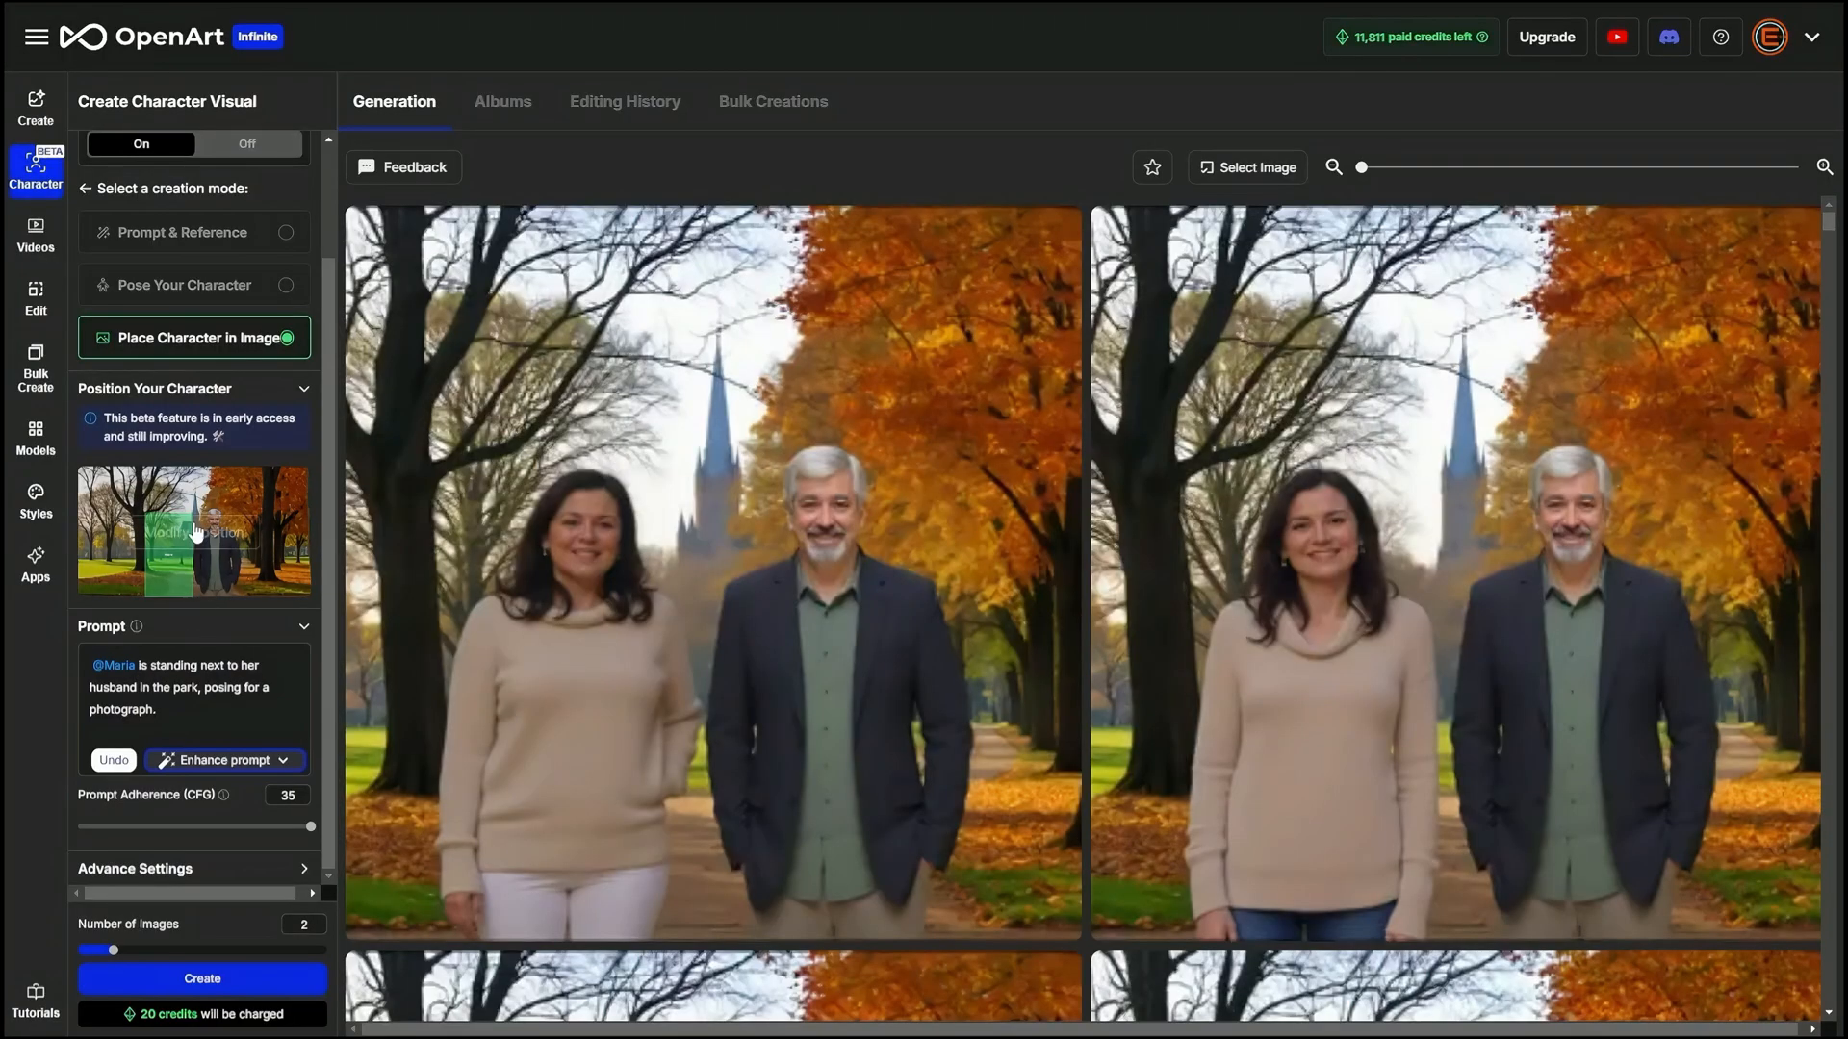
Reopen Maria's park placement, adjust her green box slightly, and save it again
click(193, 531)
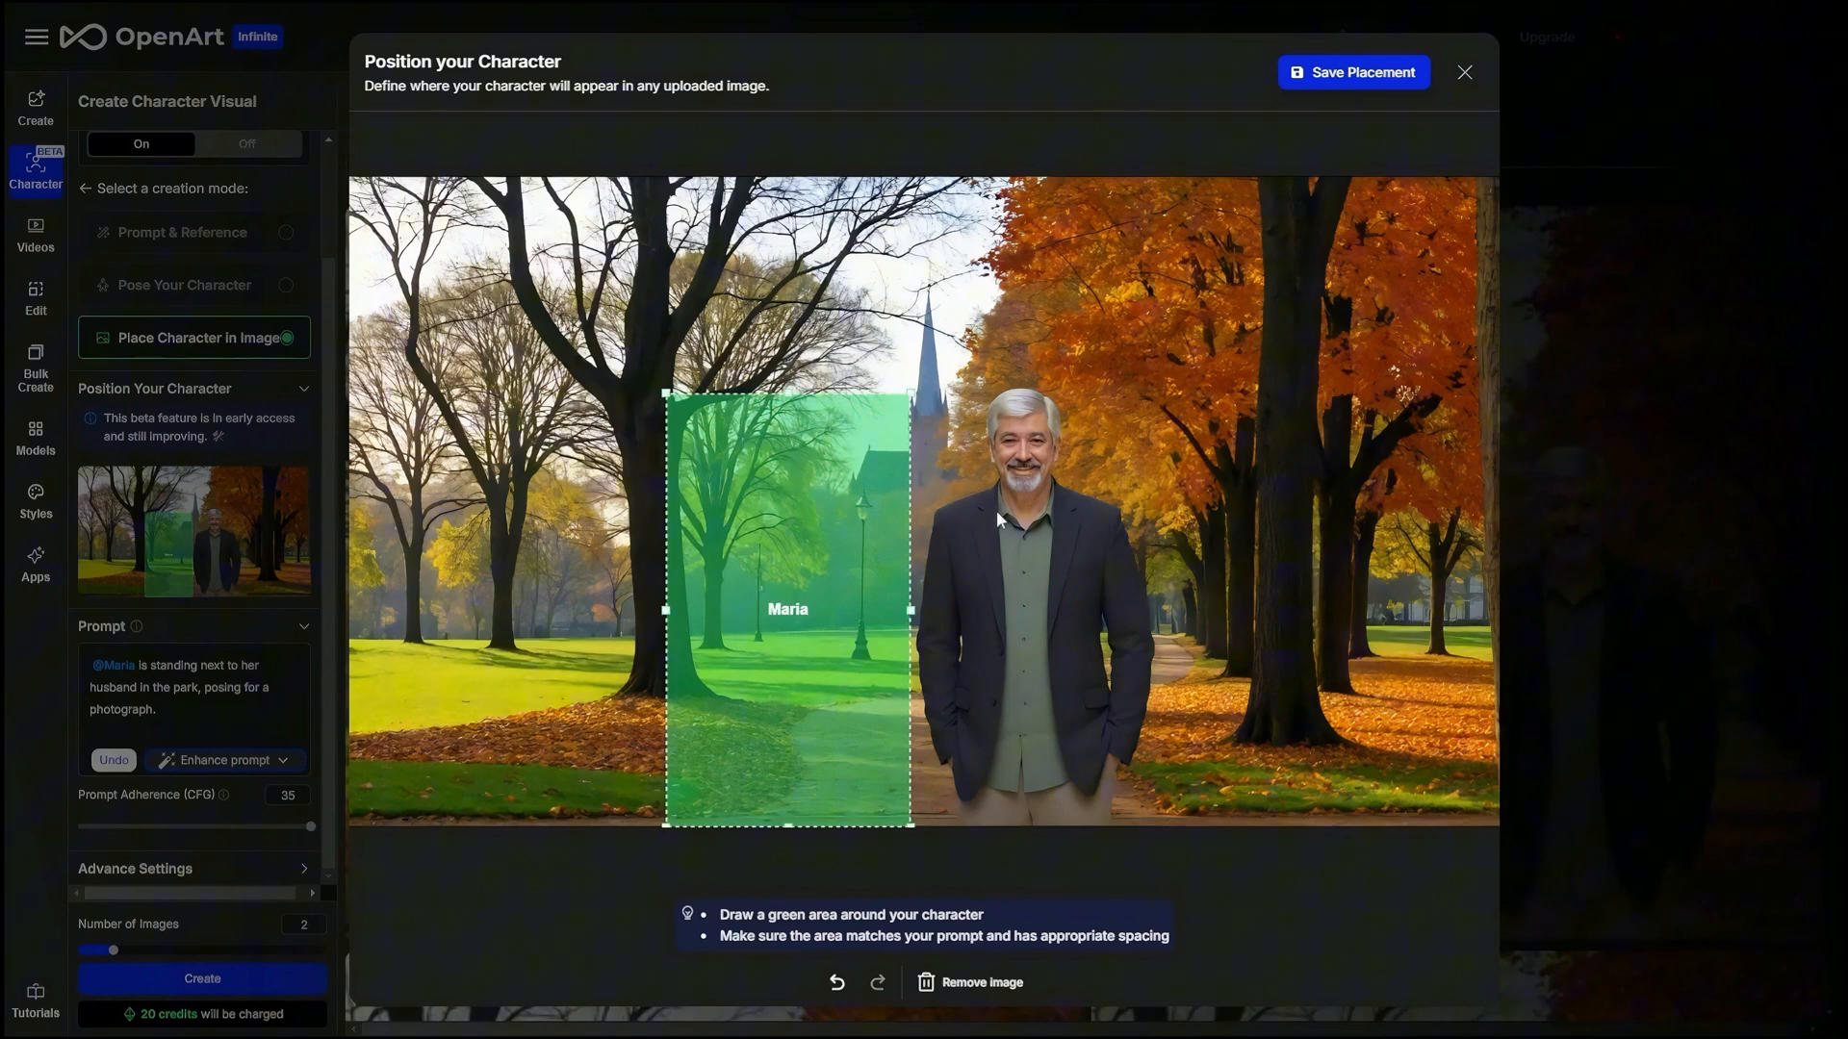
mouse_move(816, 646)
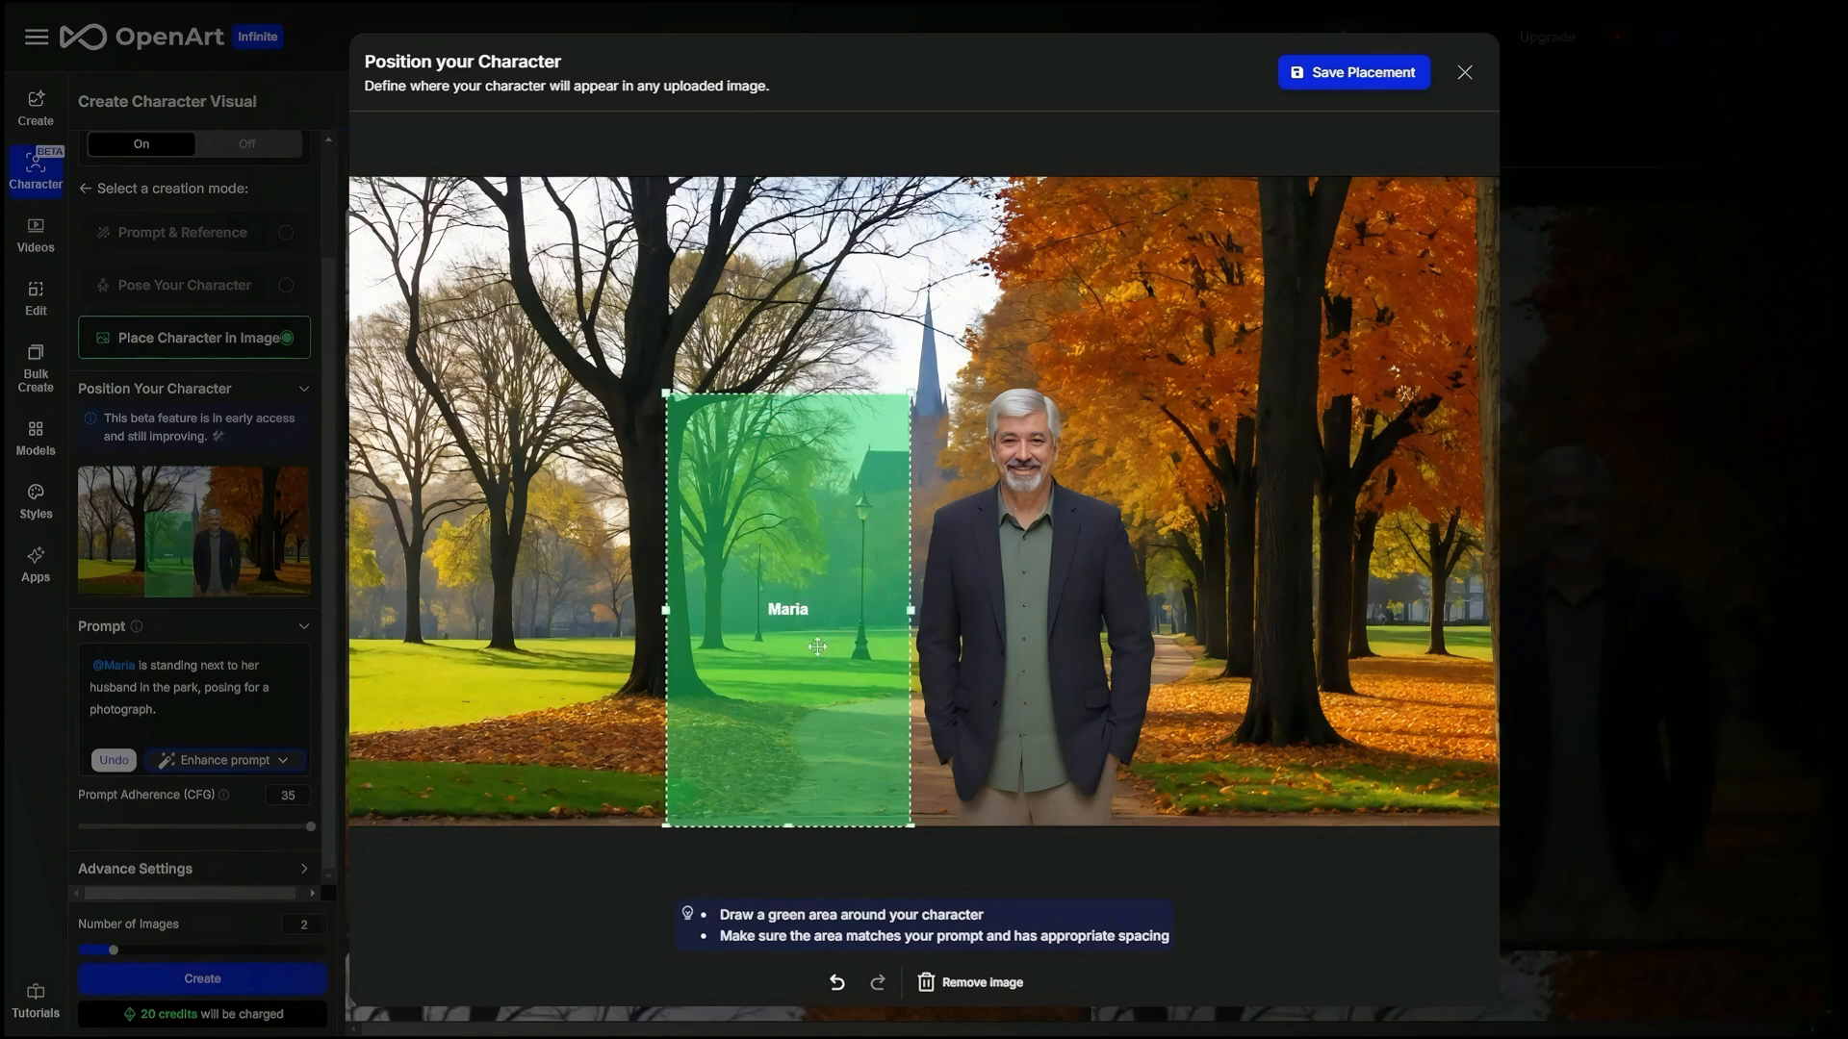
mouse_move(1274, 161)
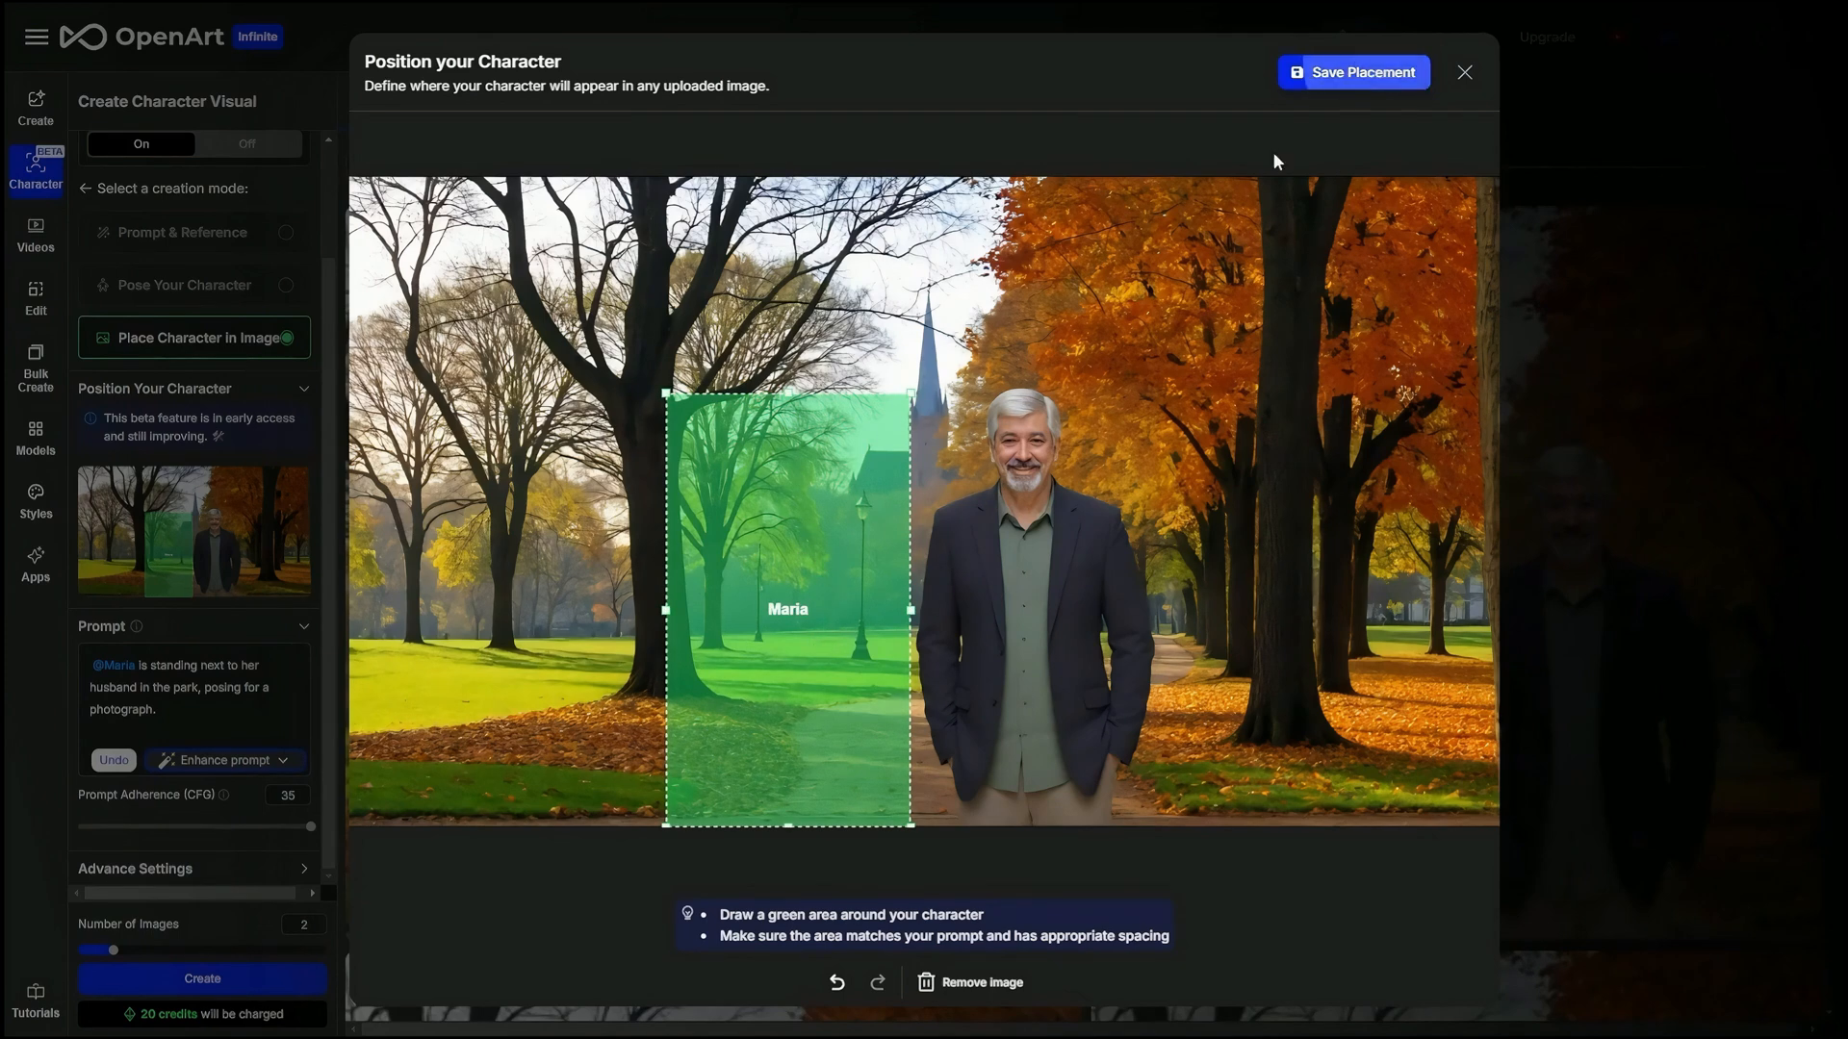
click(1353, 71)
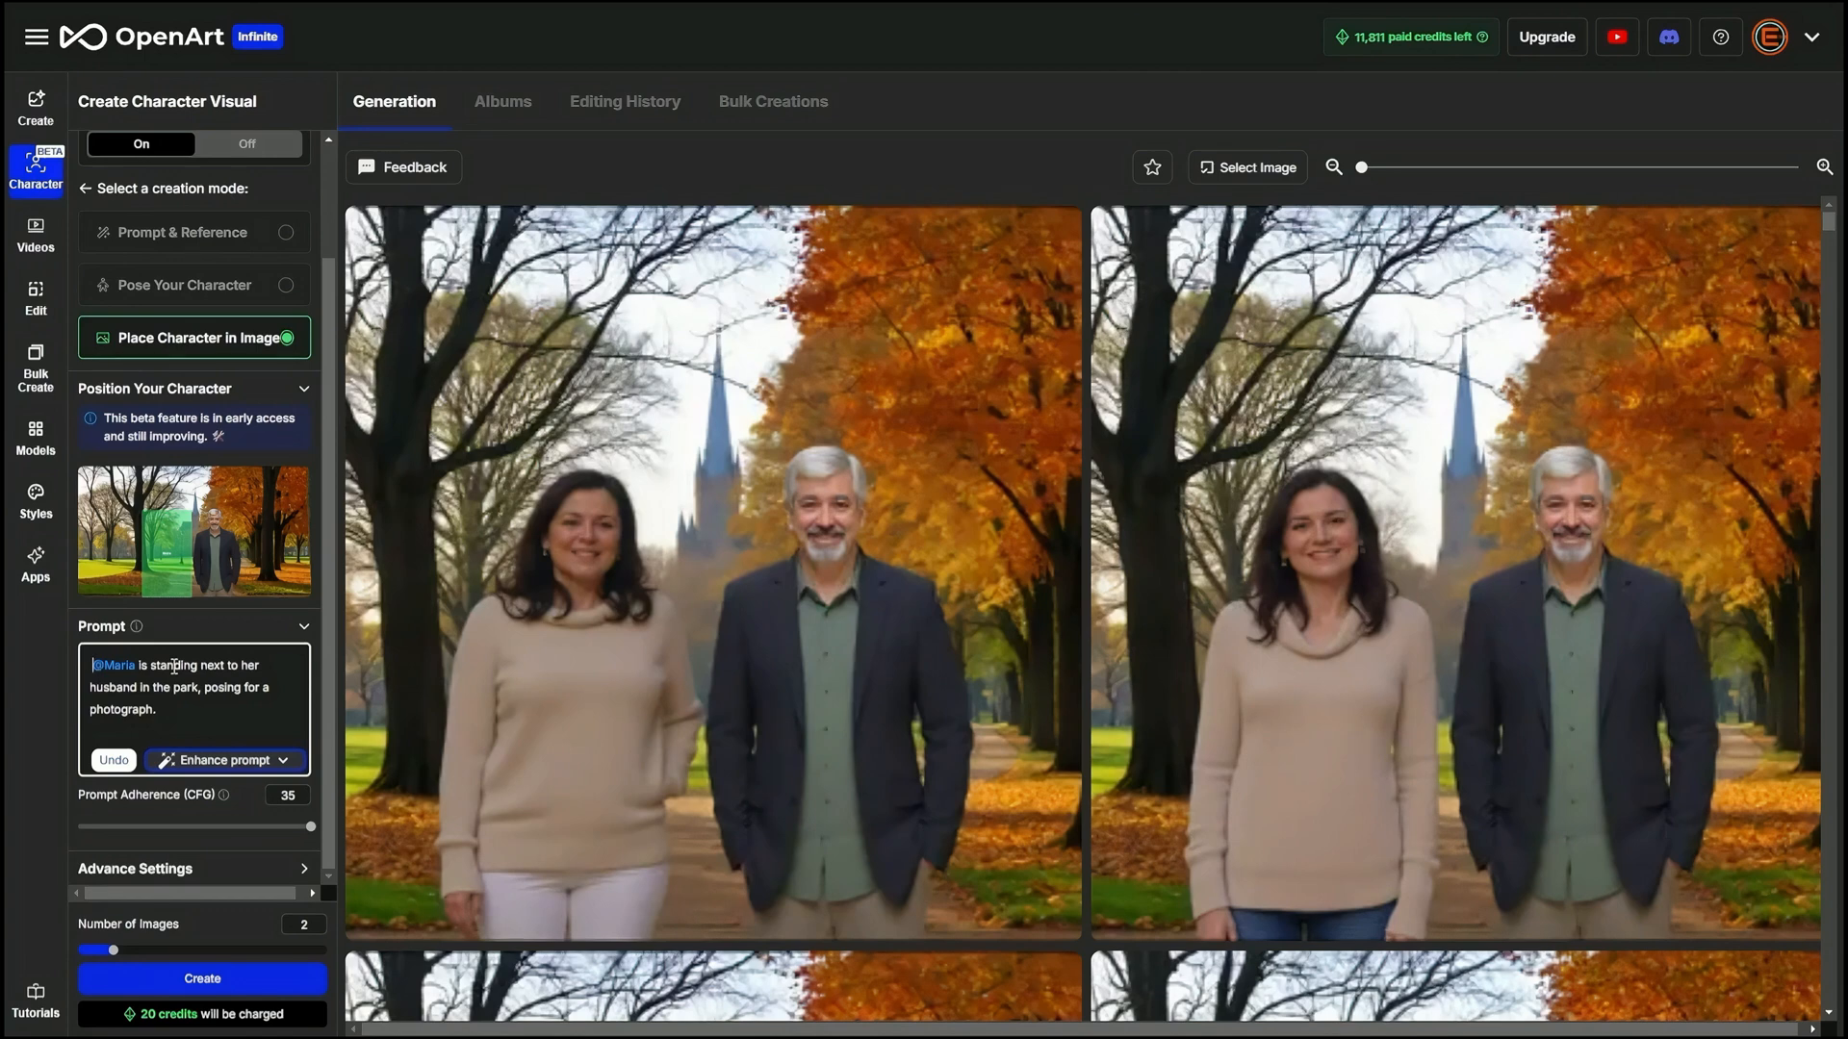
Reopen Maria's placement to shift her box right so it overlaps Jimmy
scroll(down, 3)
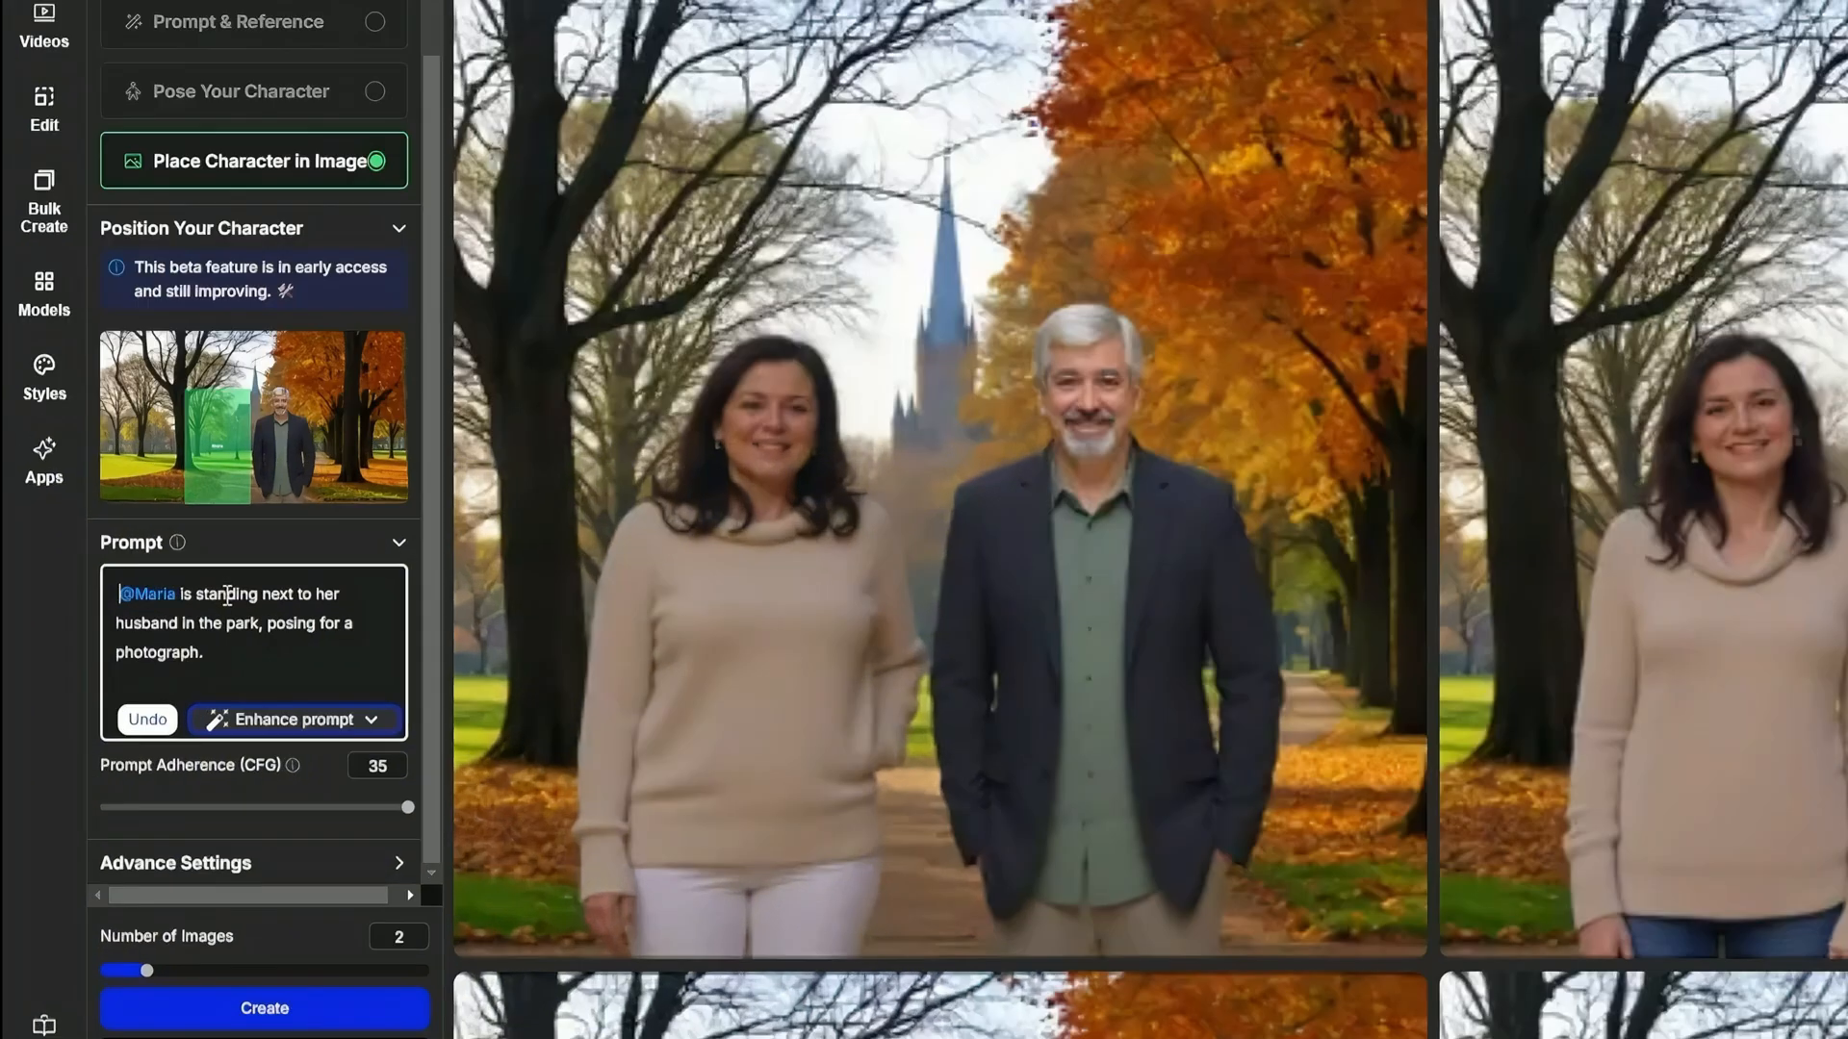
click(283, 718)
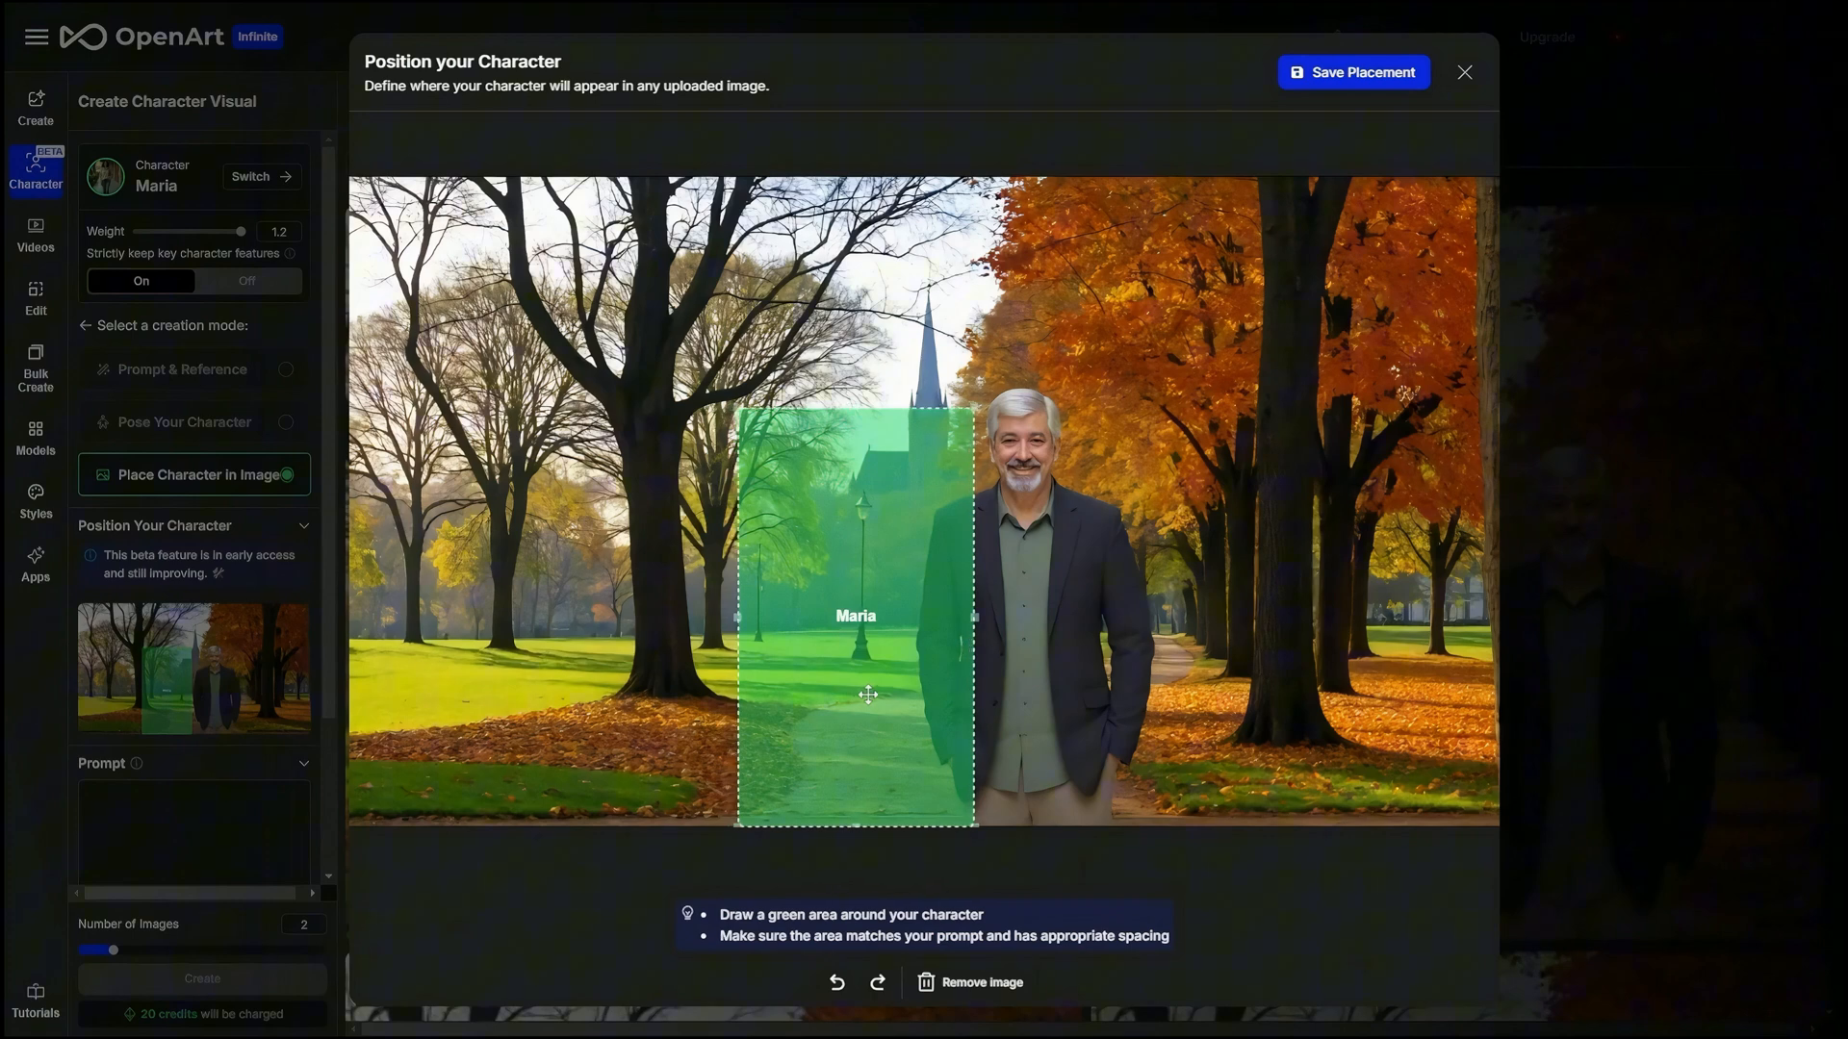
click(1353, 71)
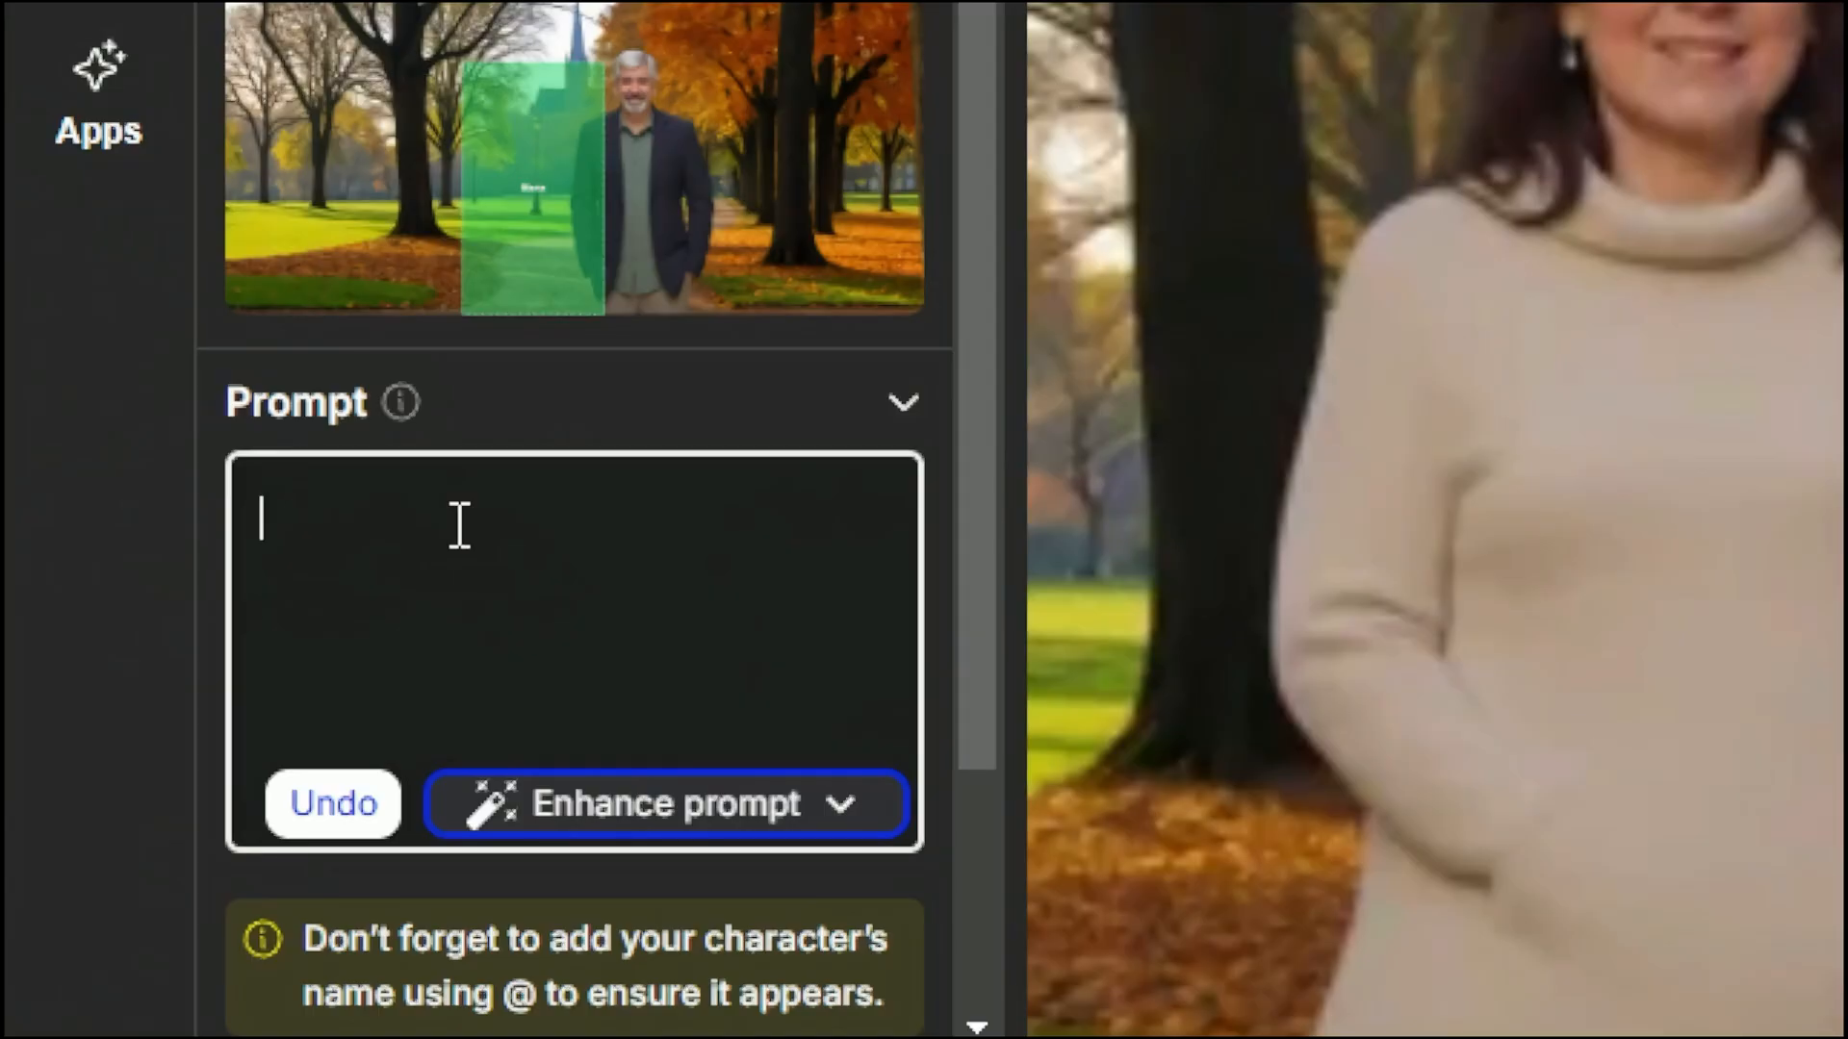
text(@Maria is playing guitar.)
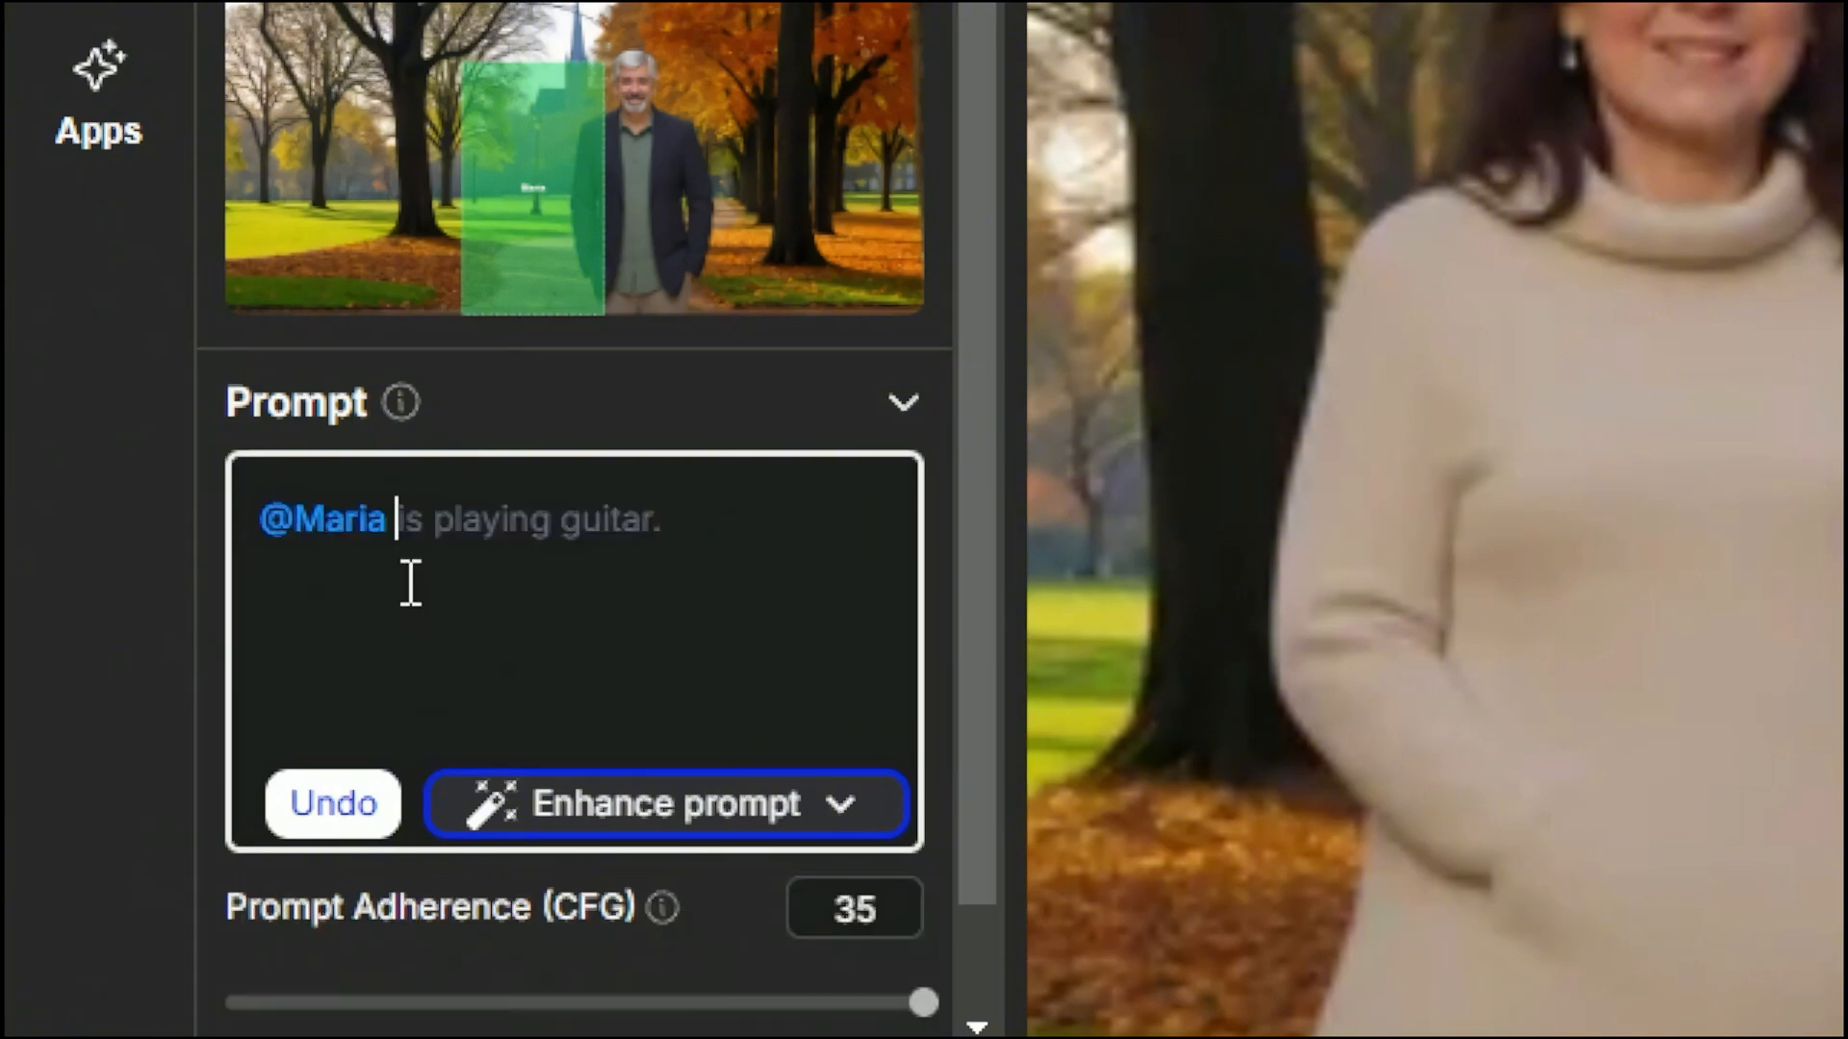
click(647, 805)
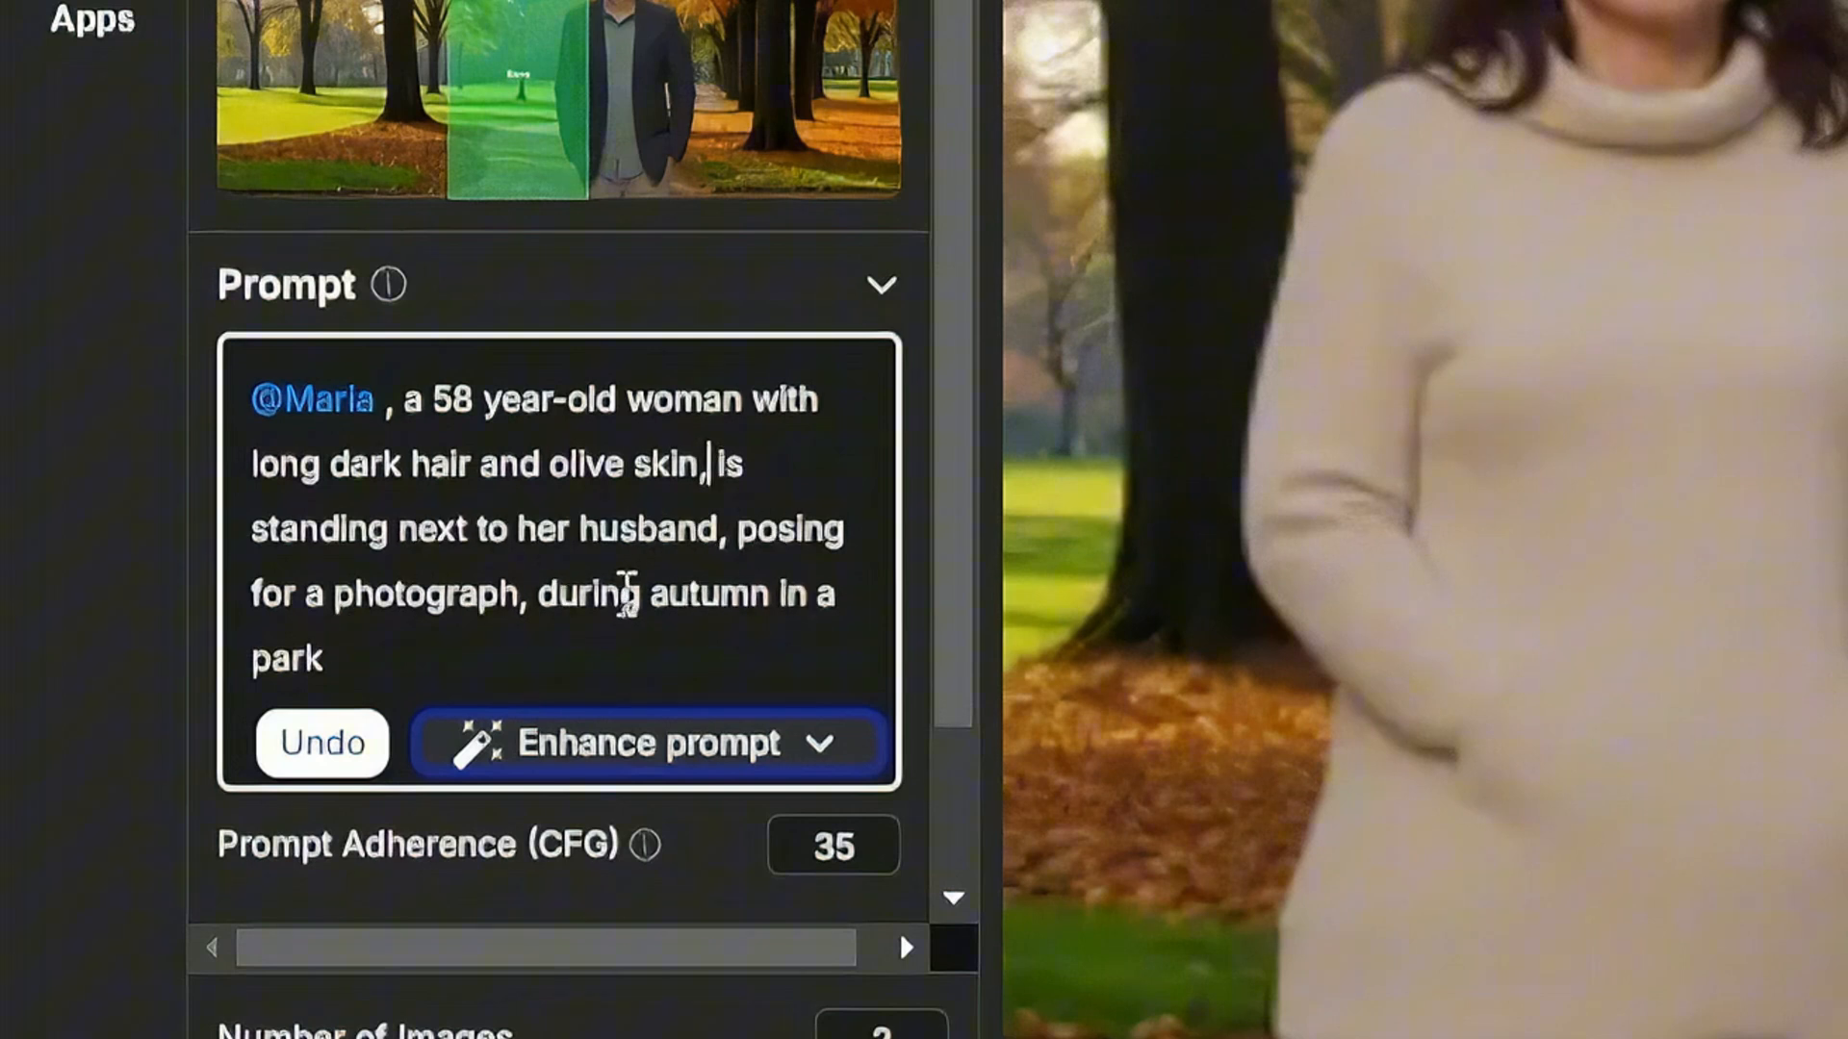
mouse_move(589, 677)
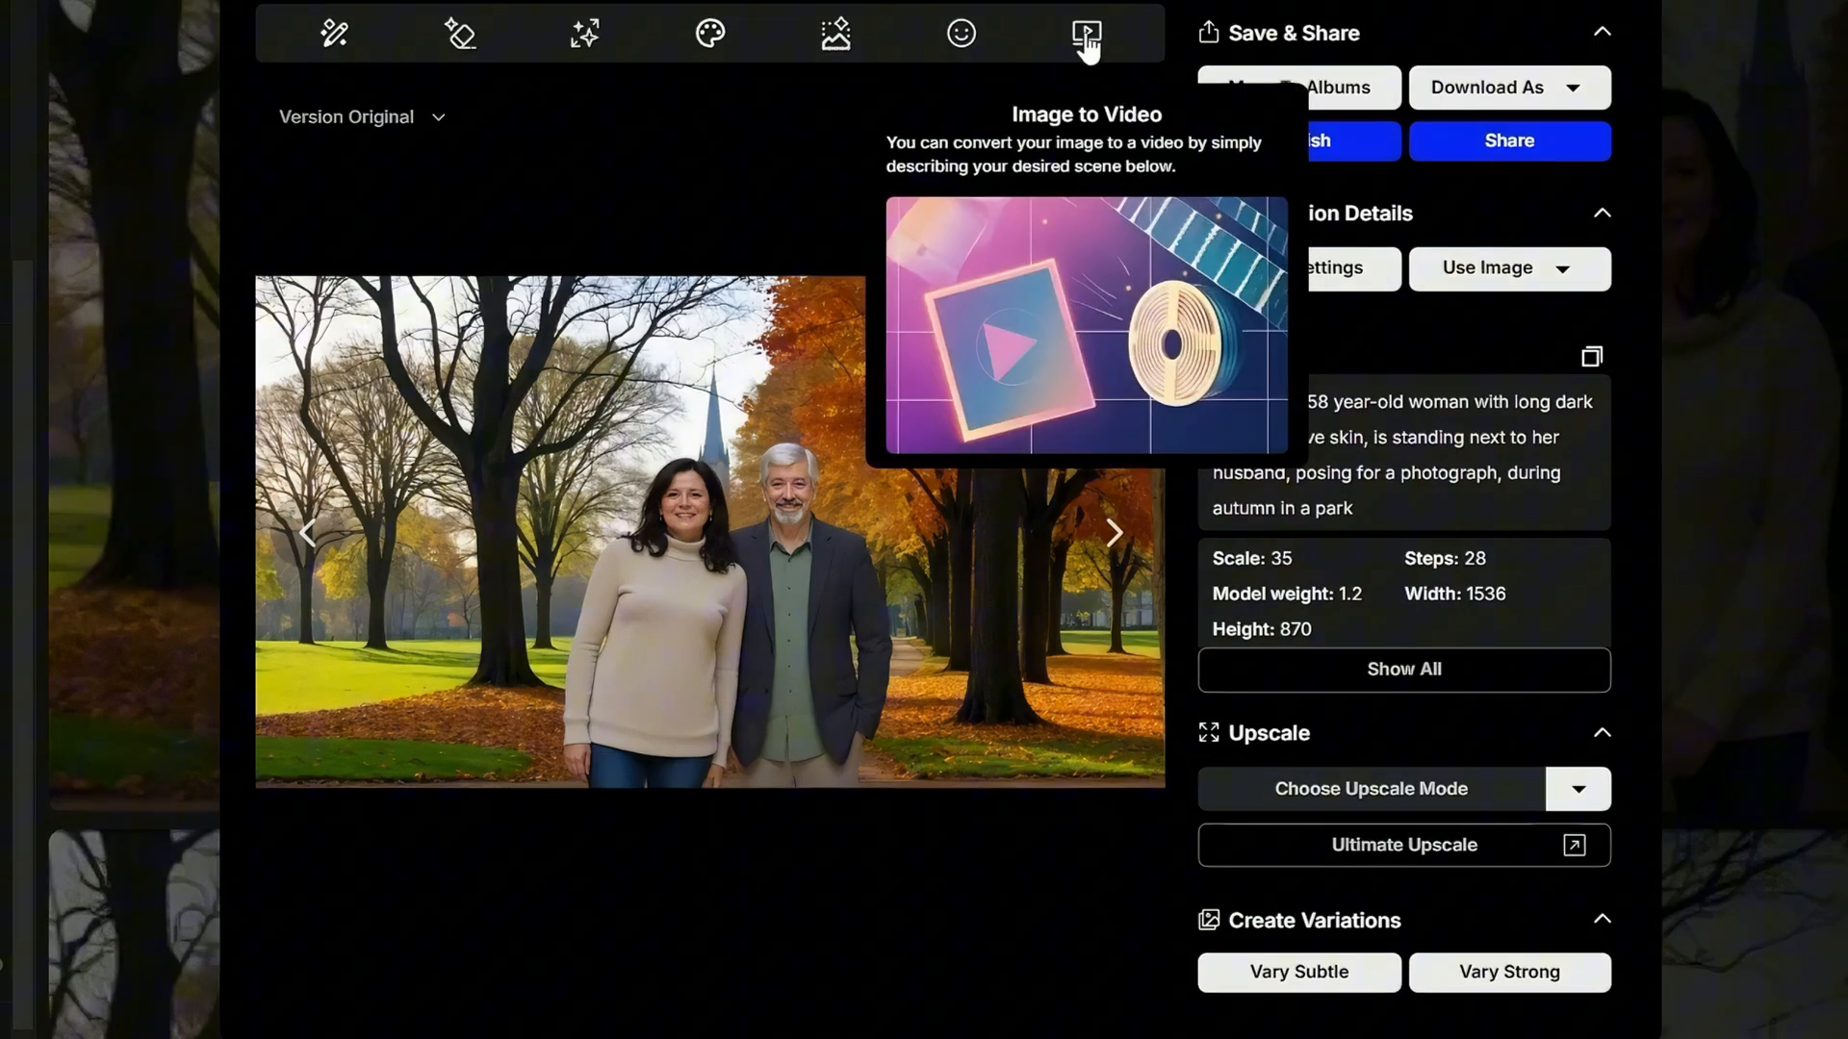
Send the park image to Image to Video and review the Kling model options
click(1084, 33)
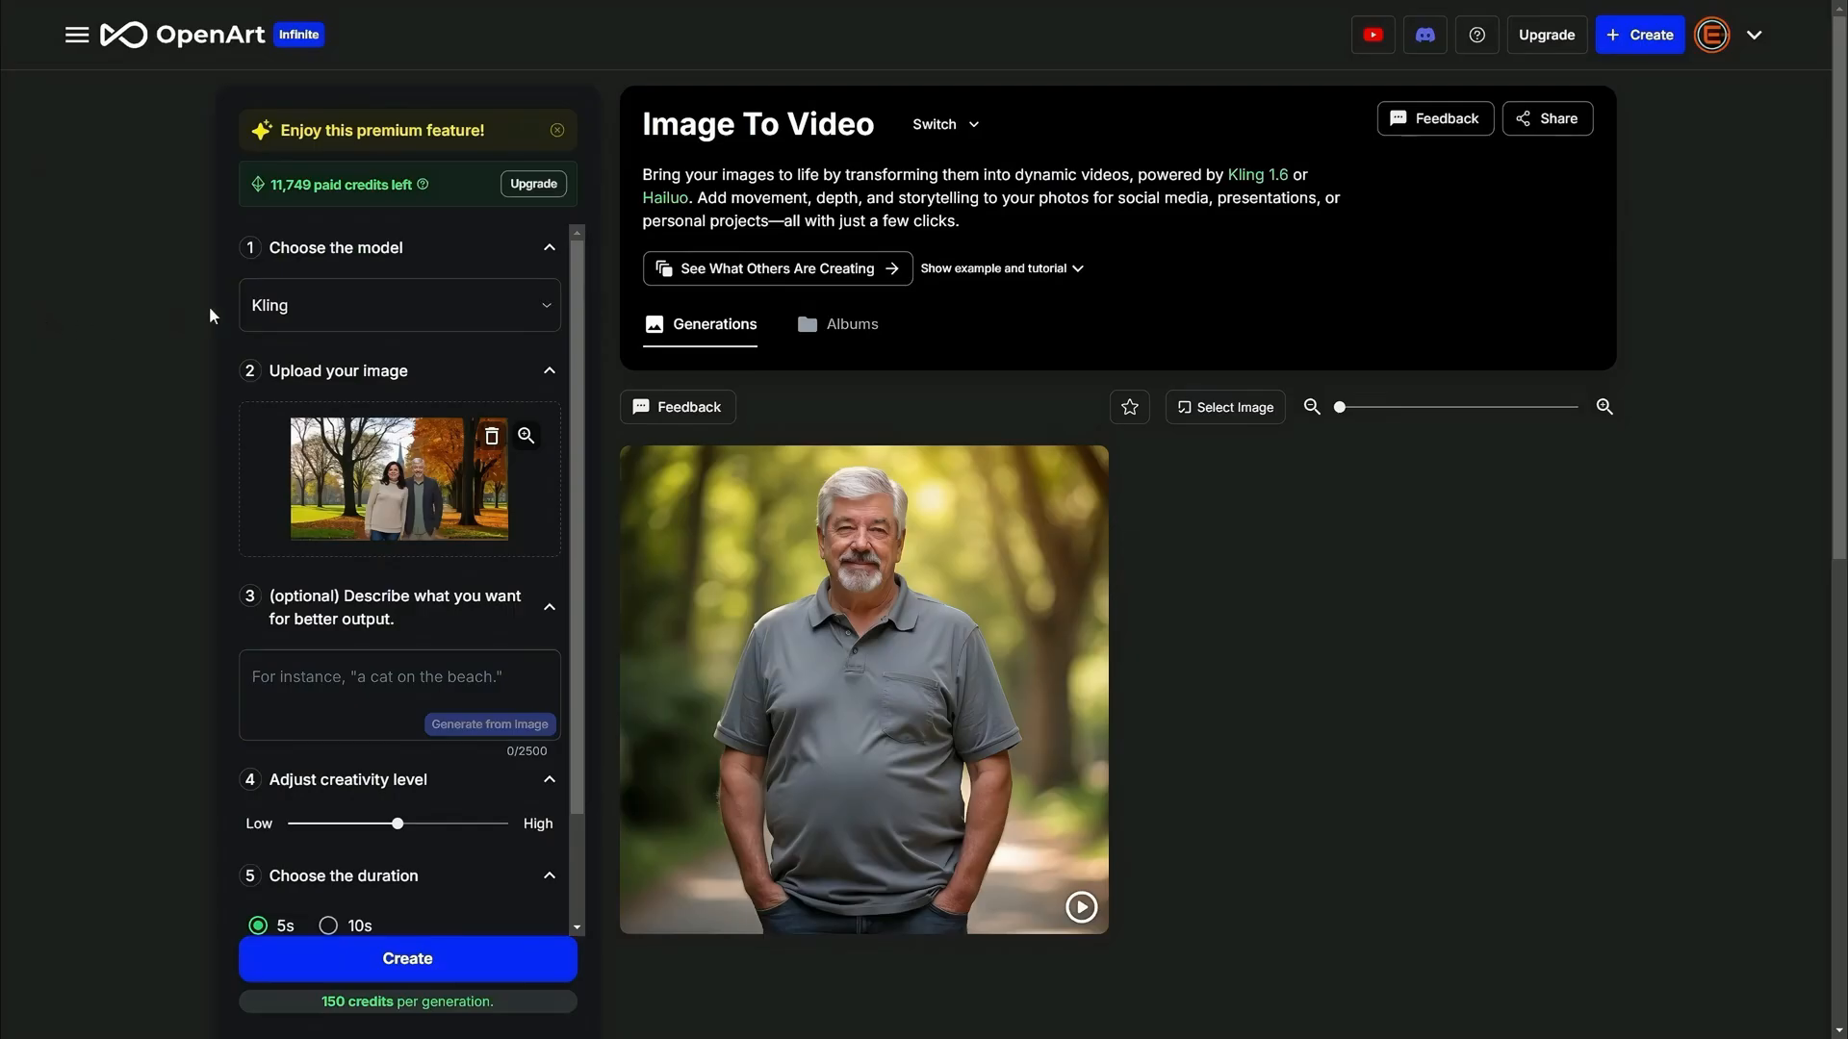
click(398, 306)
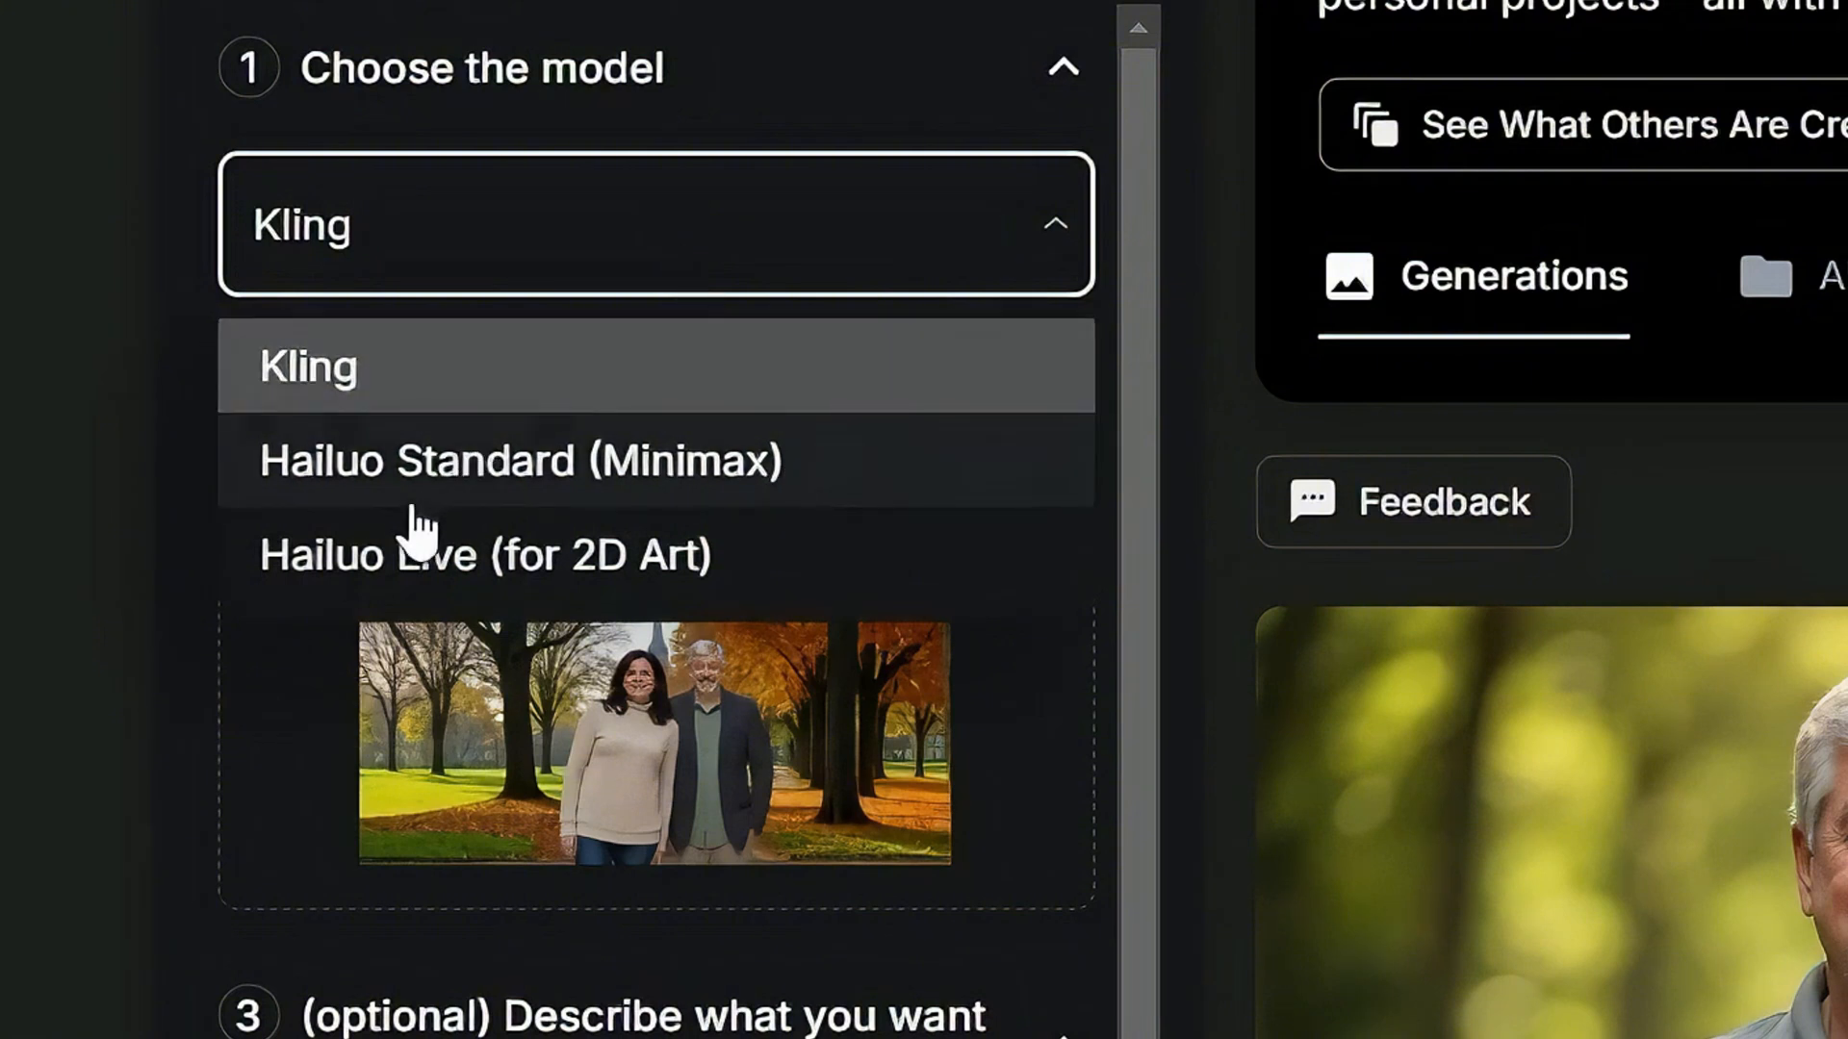
mouse_move(483, 554)
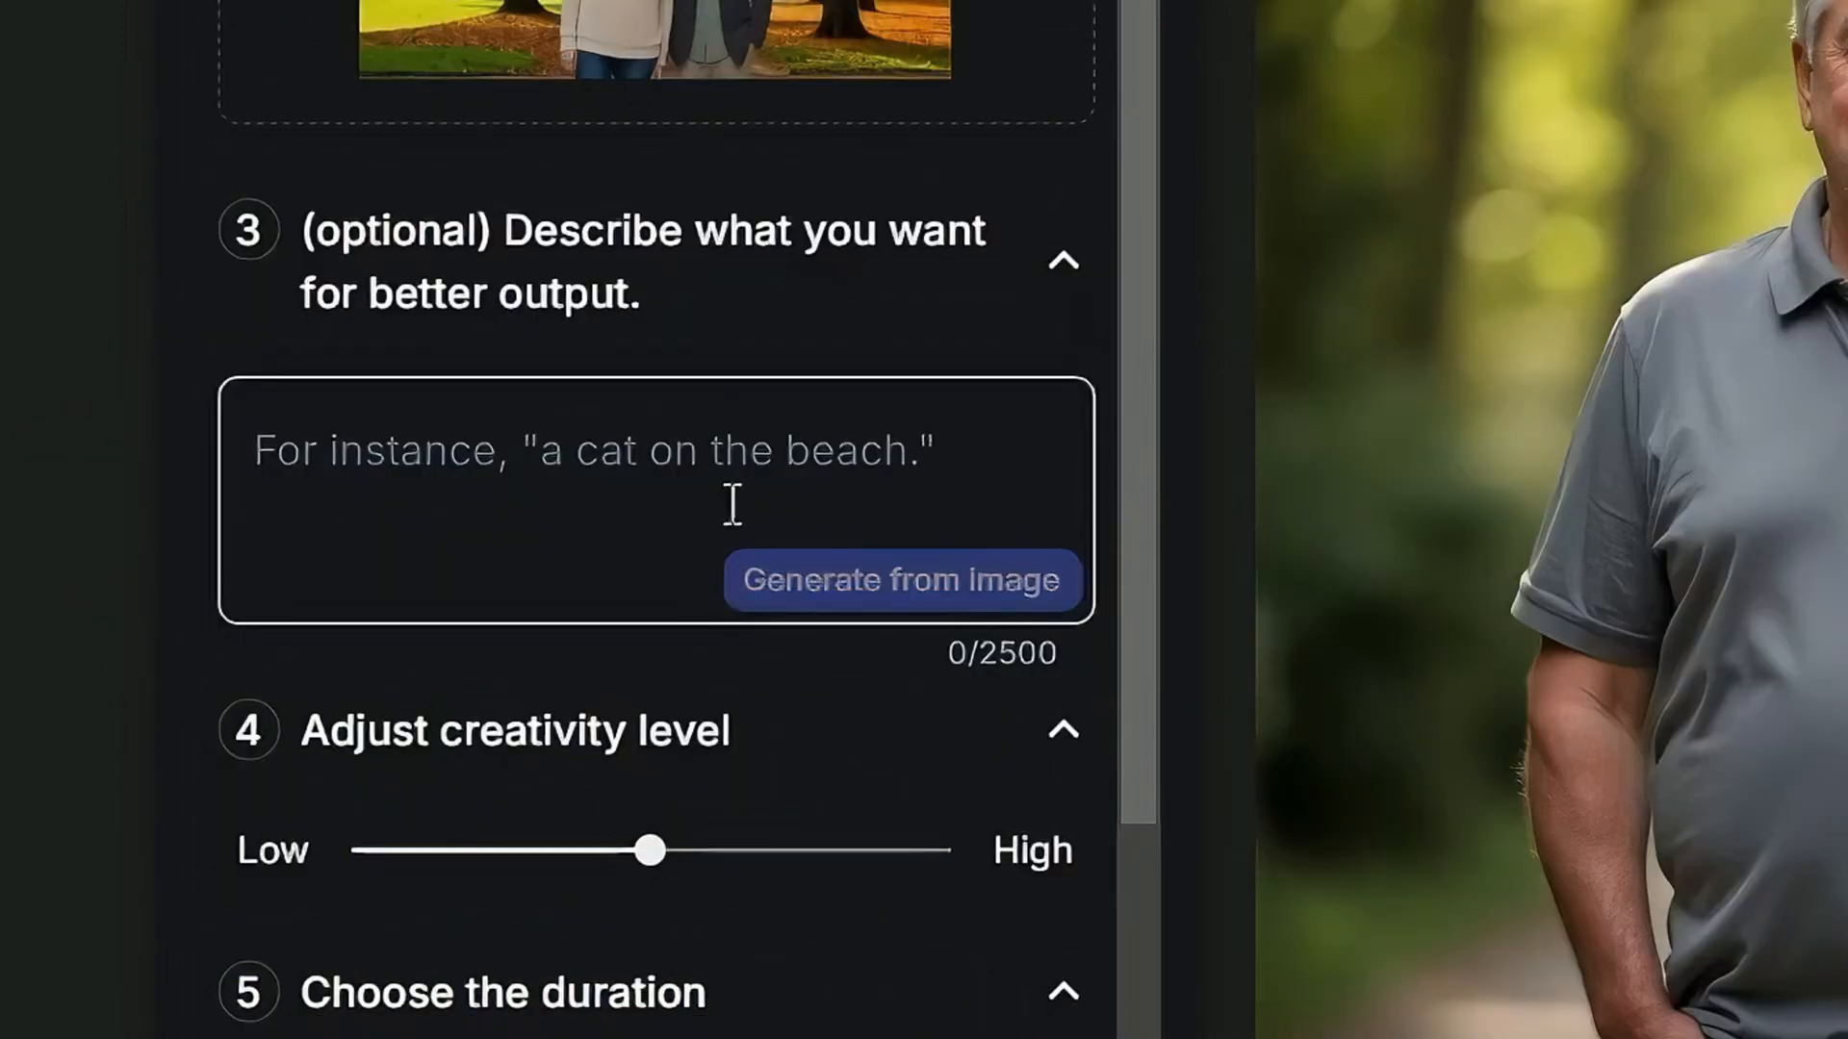
scroll(down, 3)
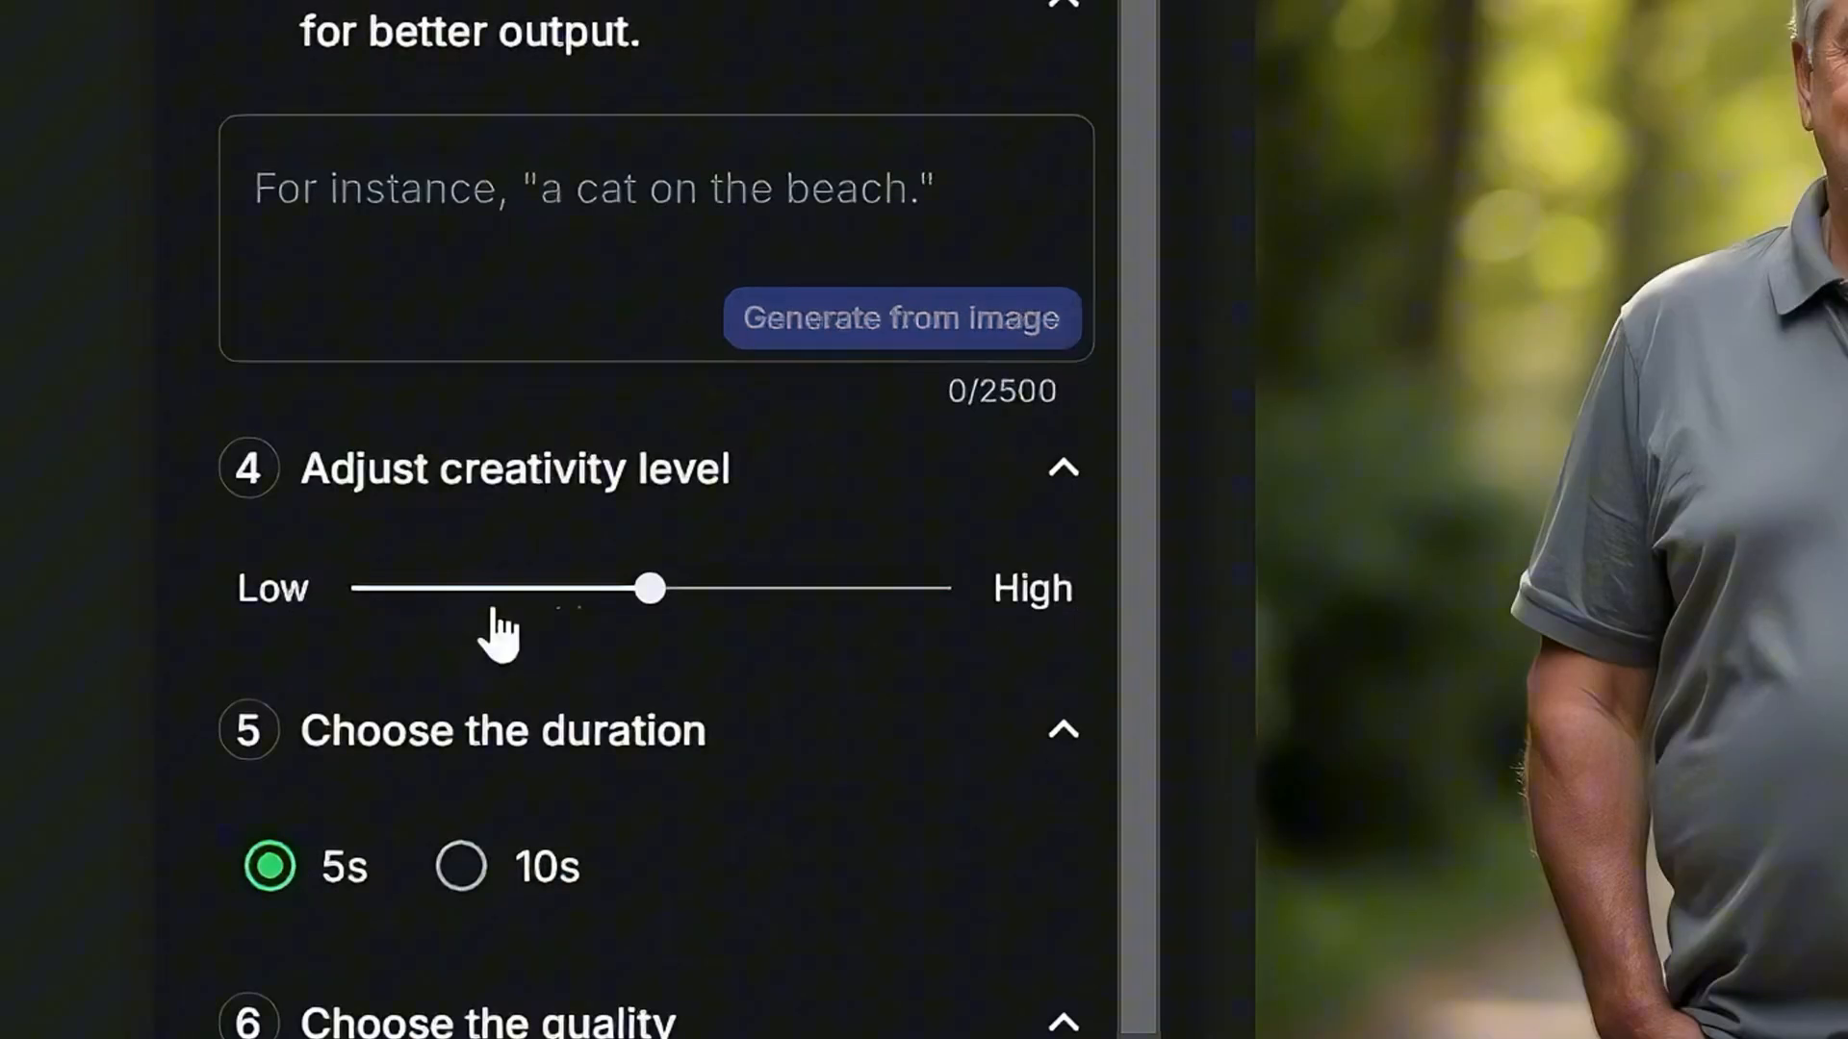
scroll(down, 3)
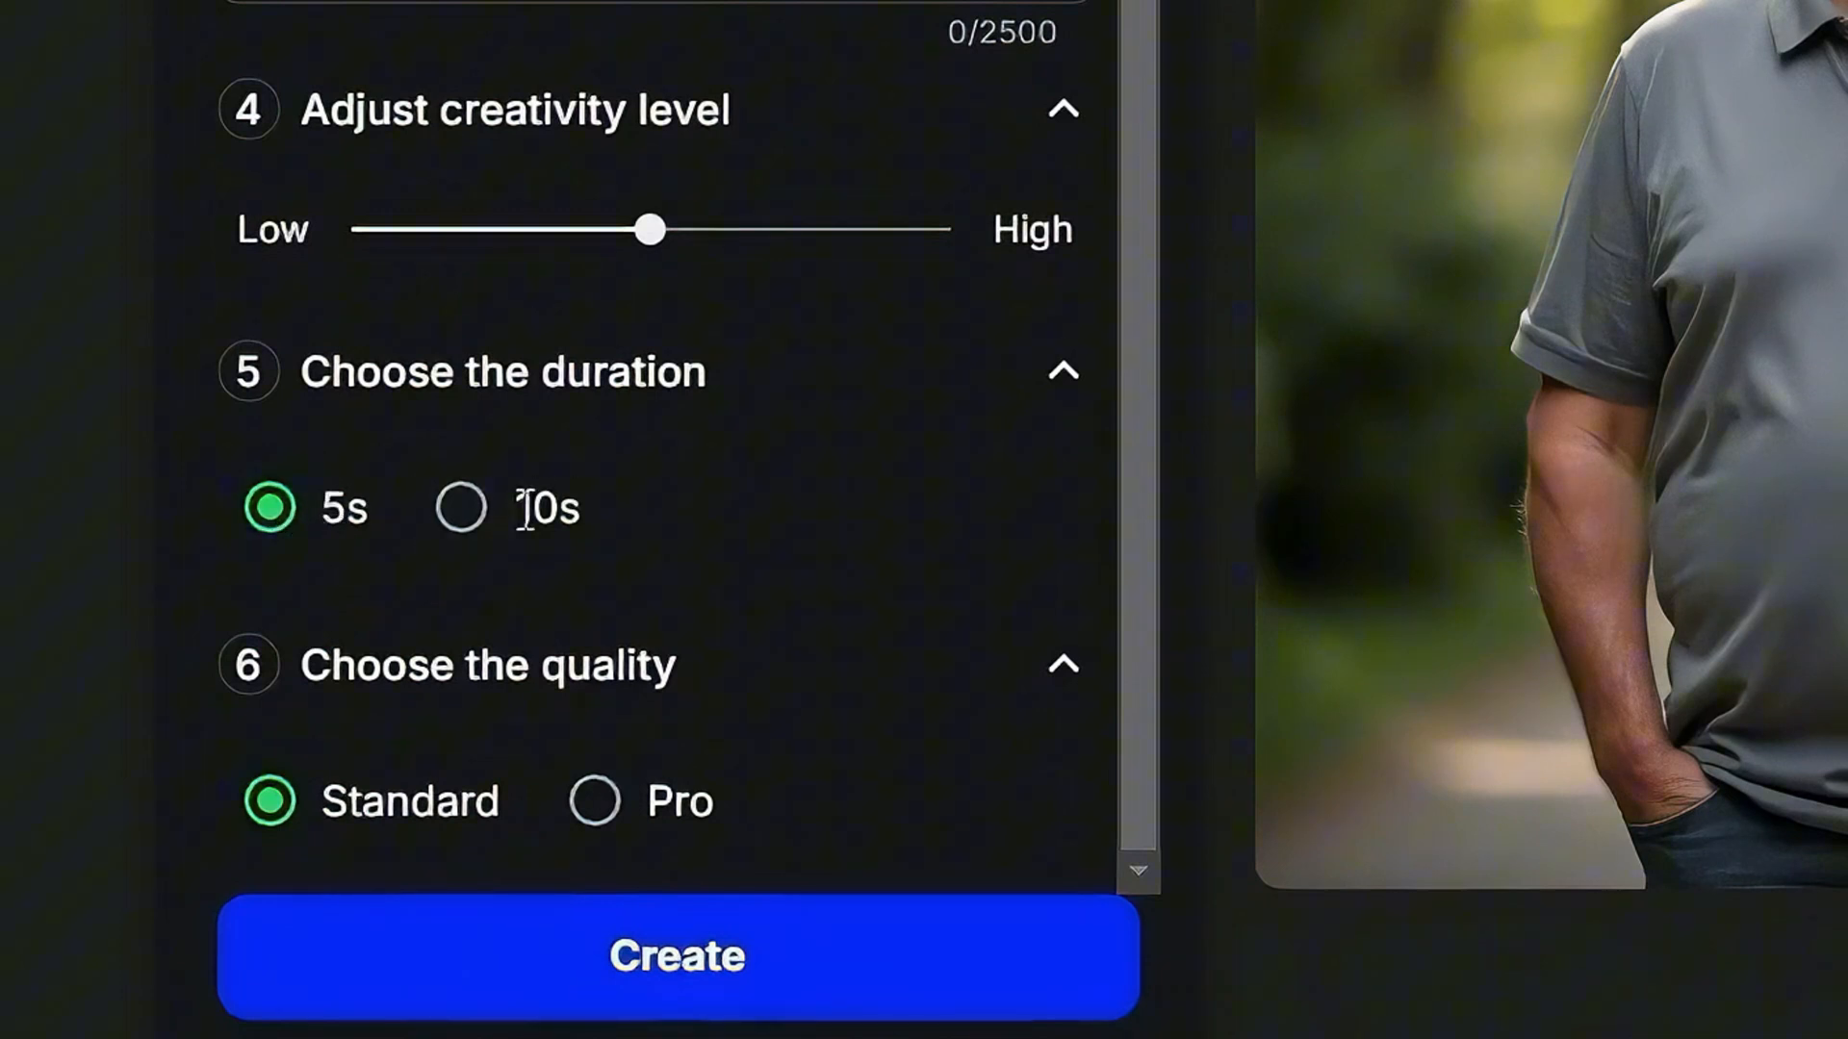
scroll(down, 3)
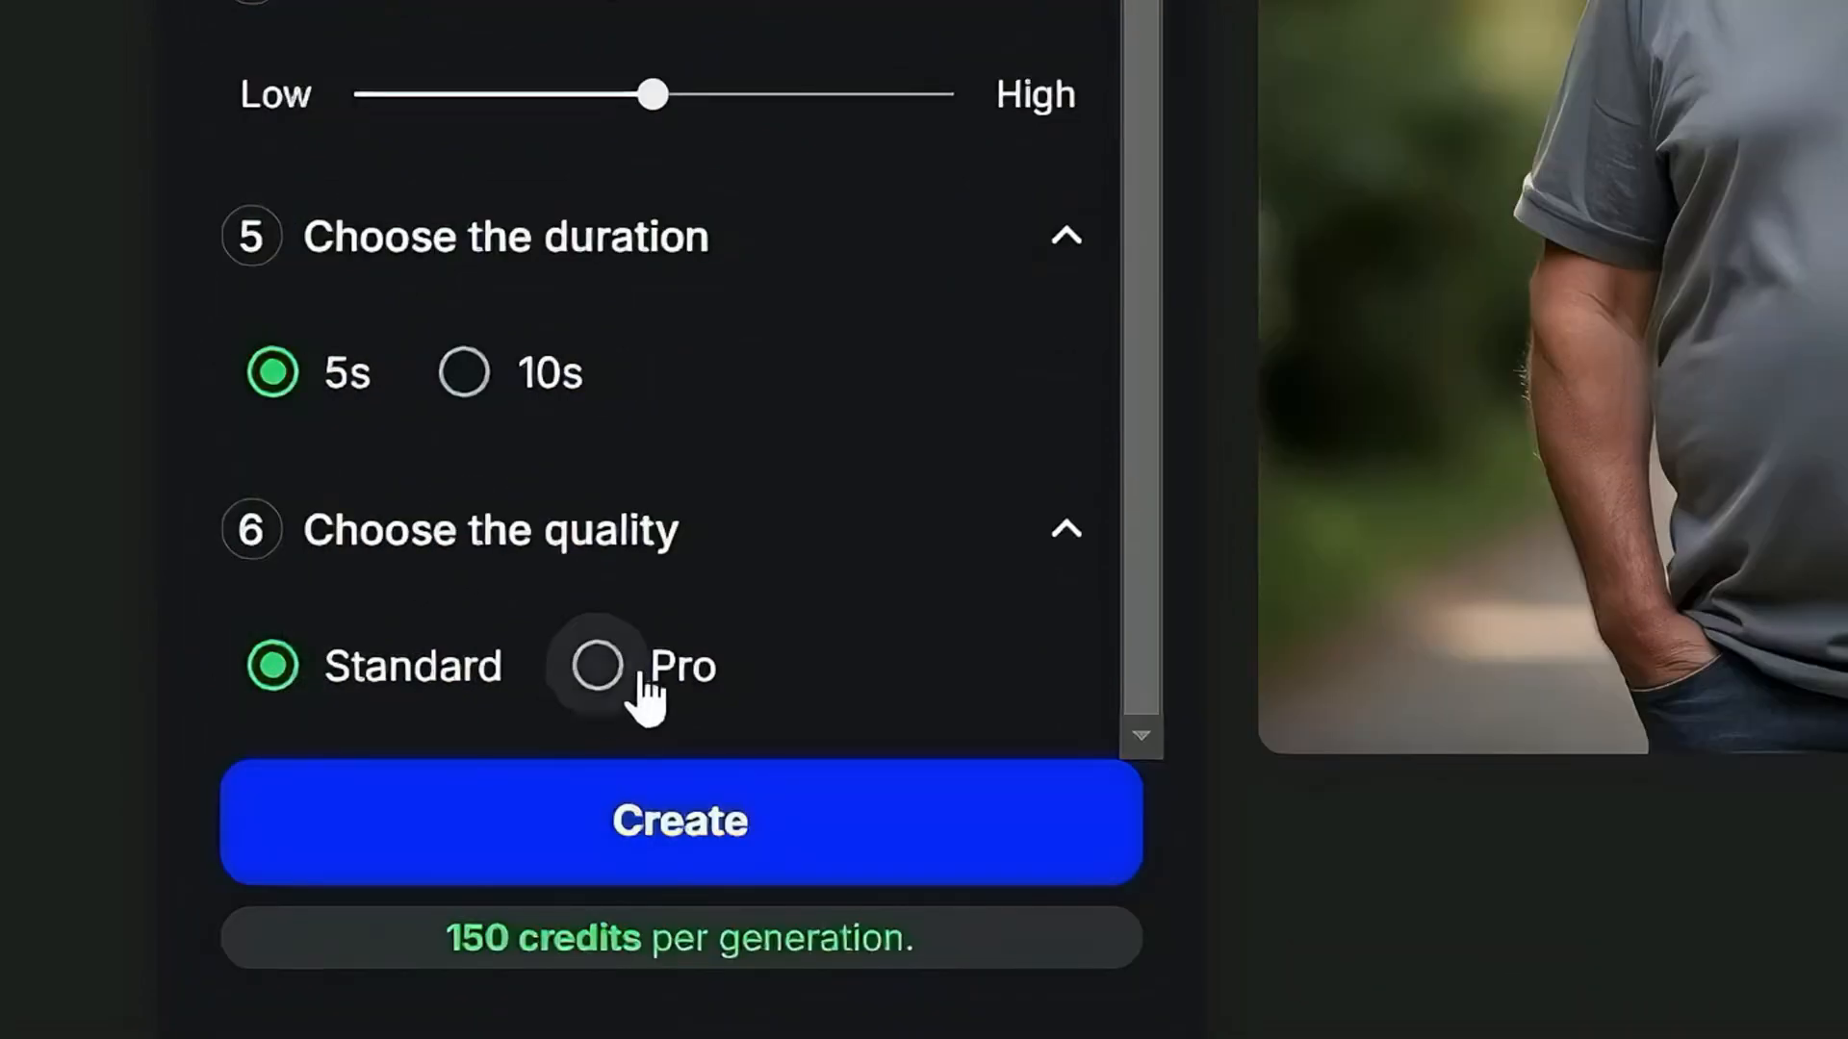
Choose Pro quality at 5s duration and start the 300-credit video generation
click(594, 665)
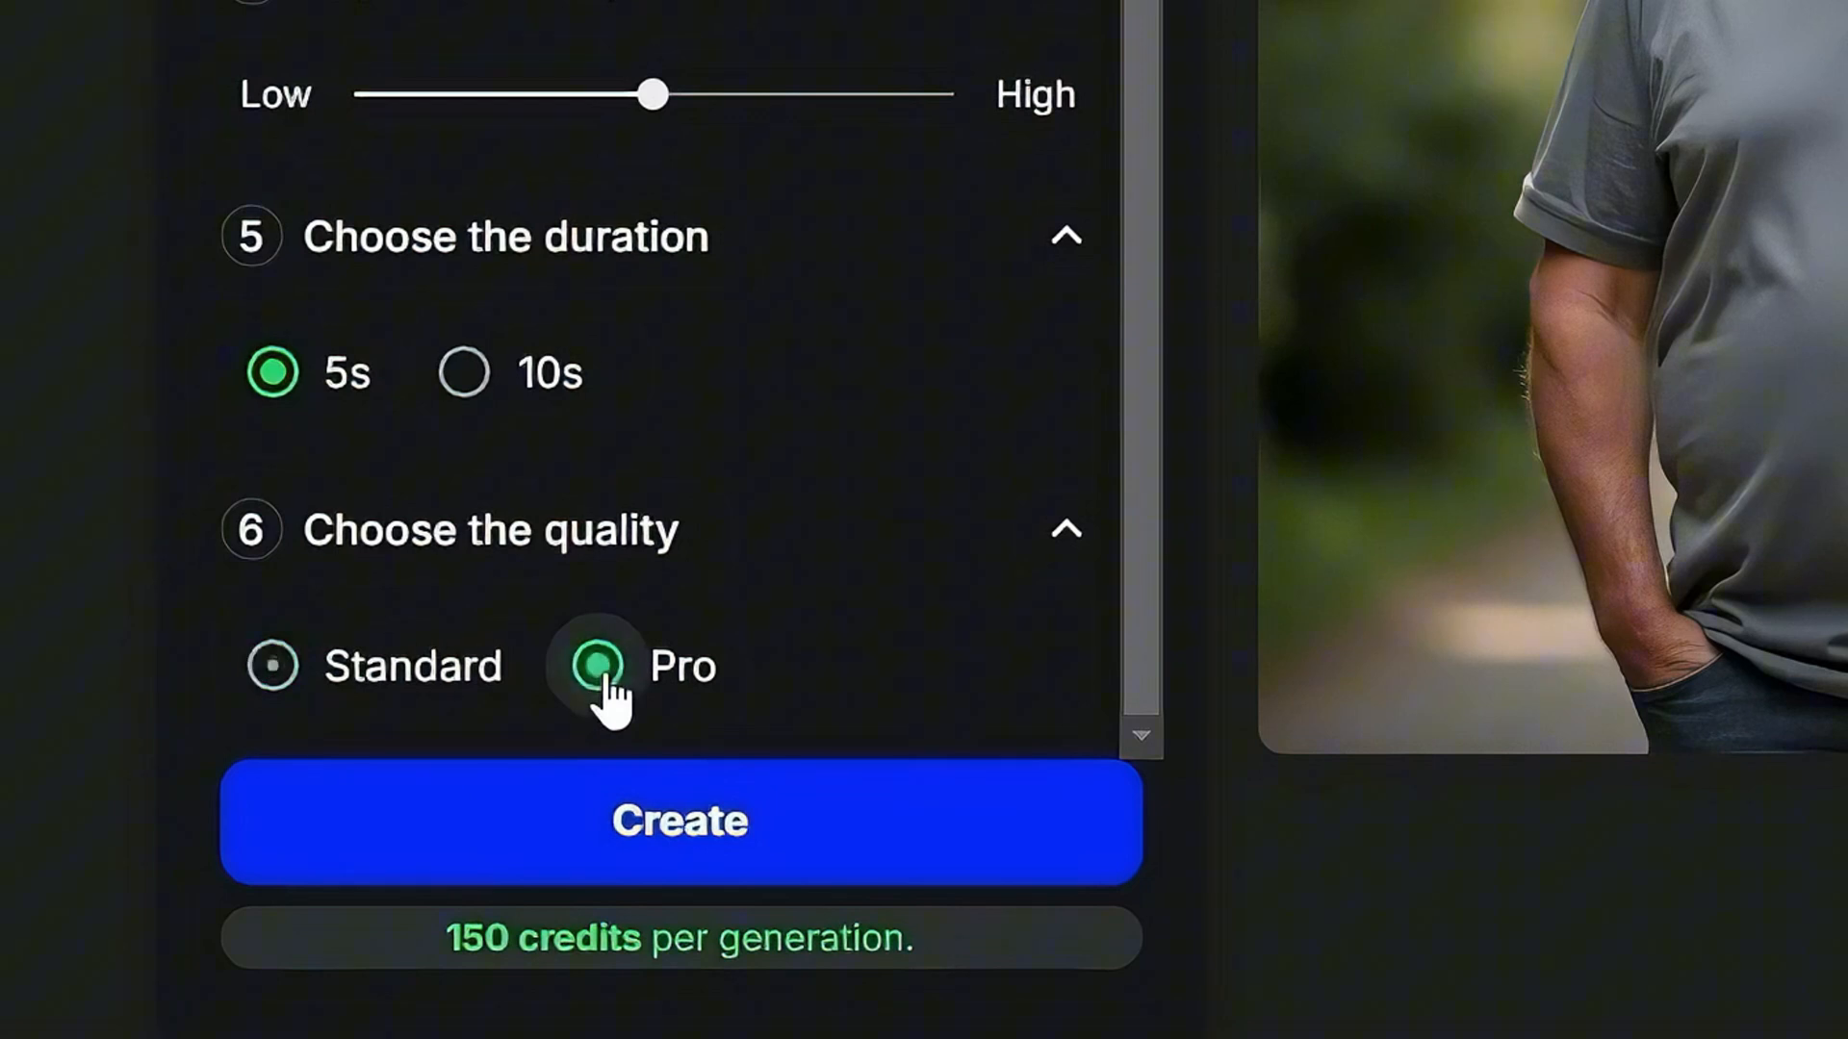
click(595, 664)
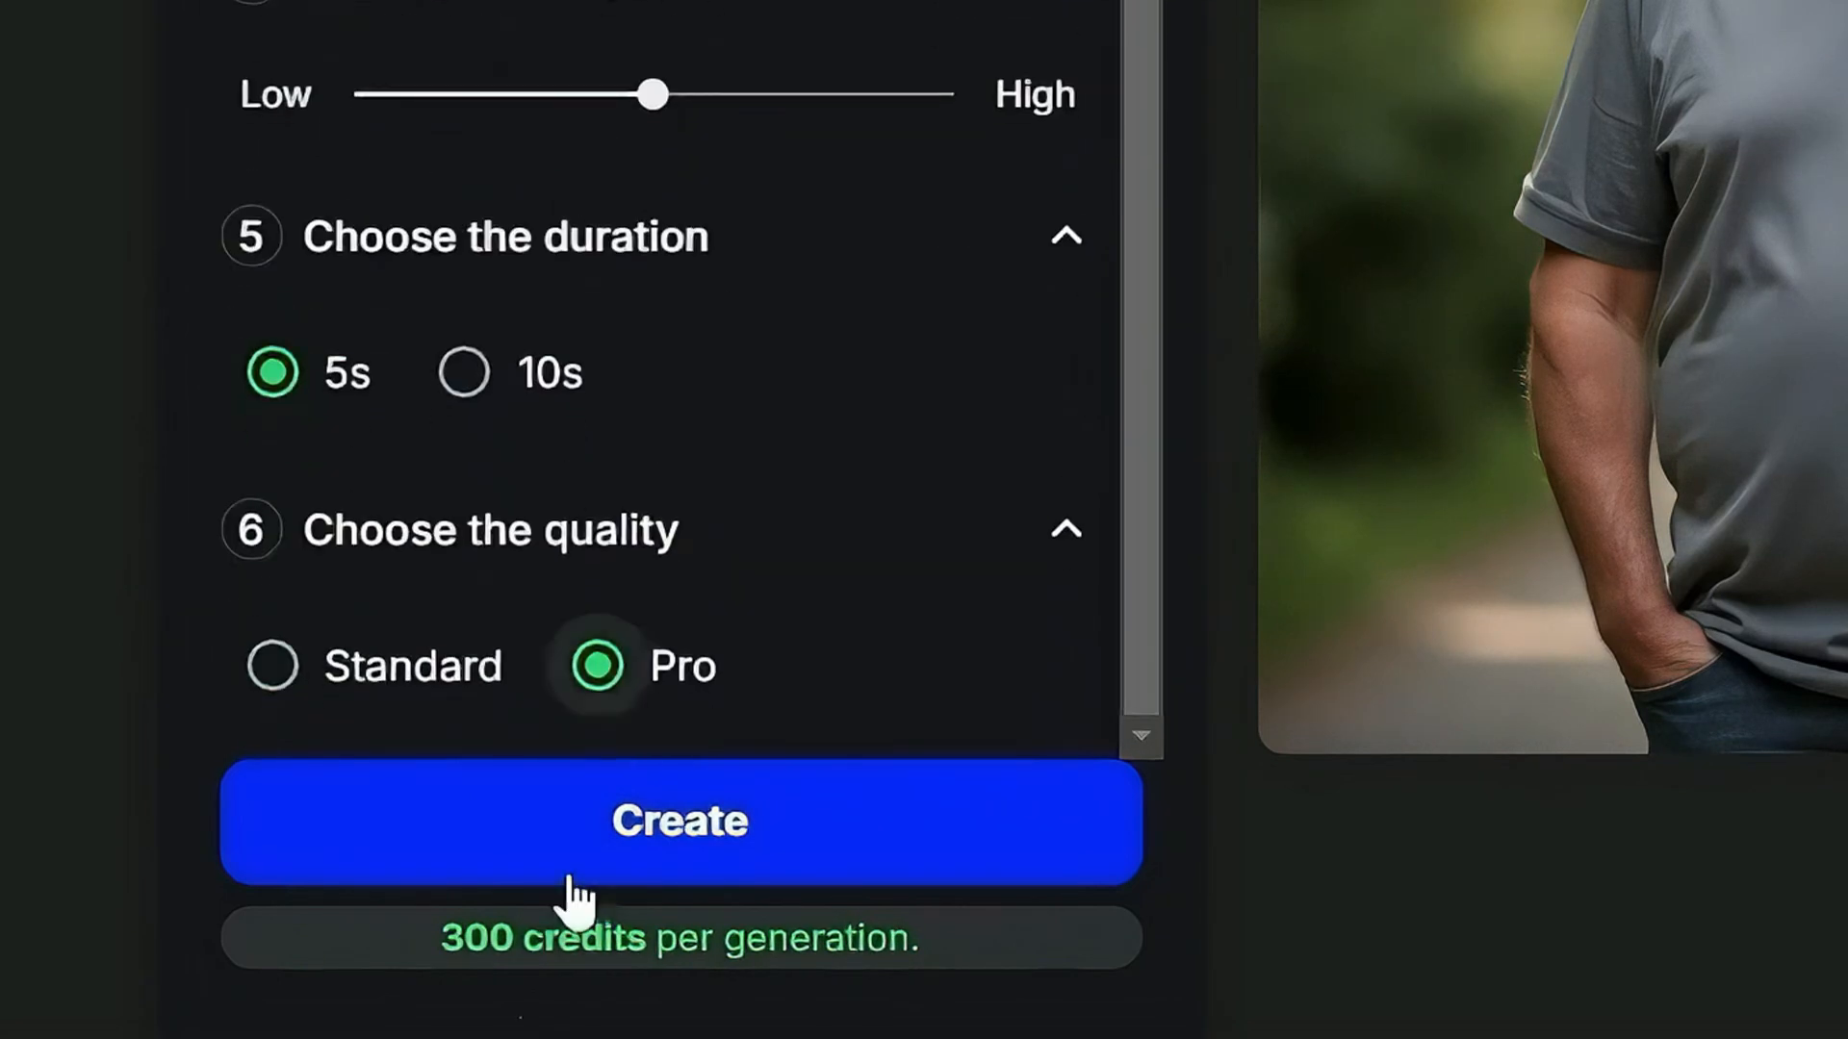
click(679, 820)
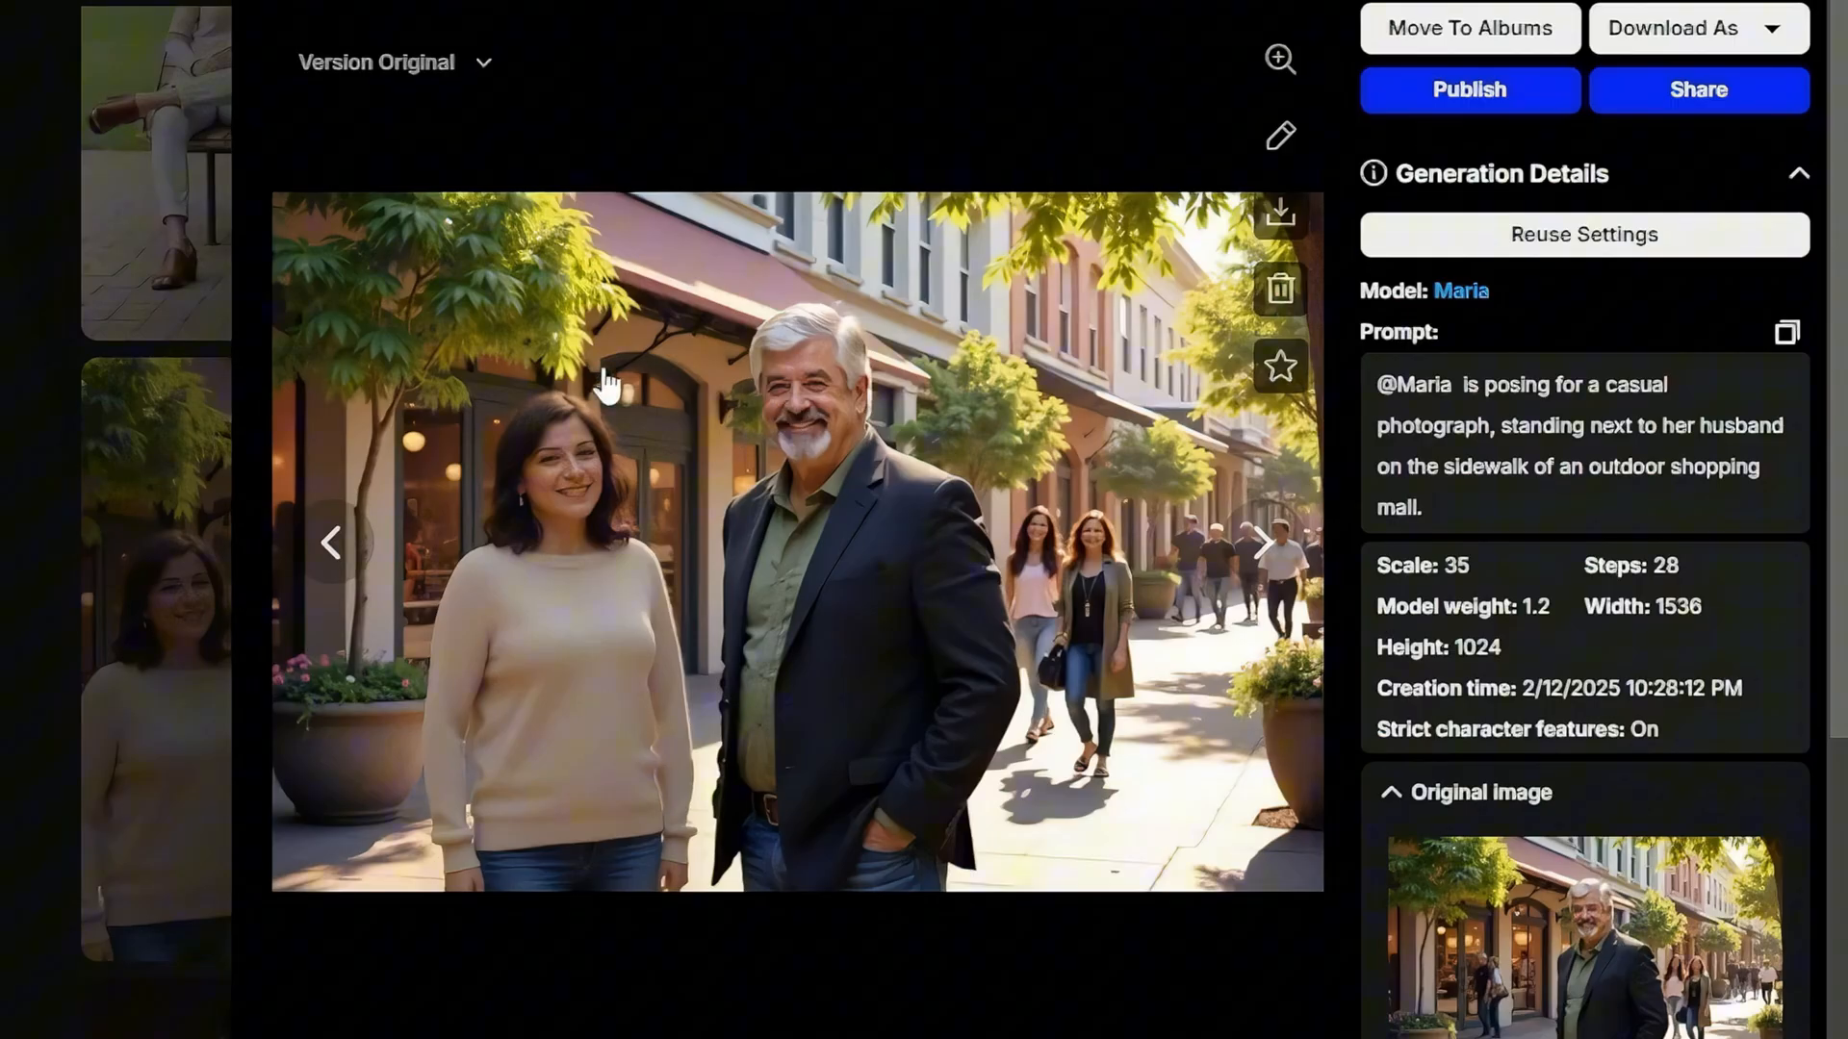
mouse_move(1049, 389)
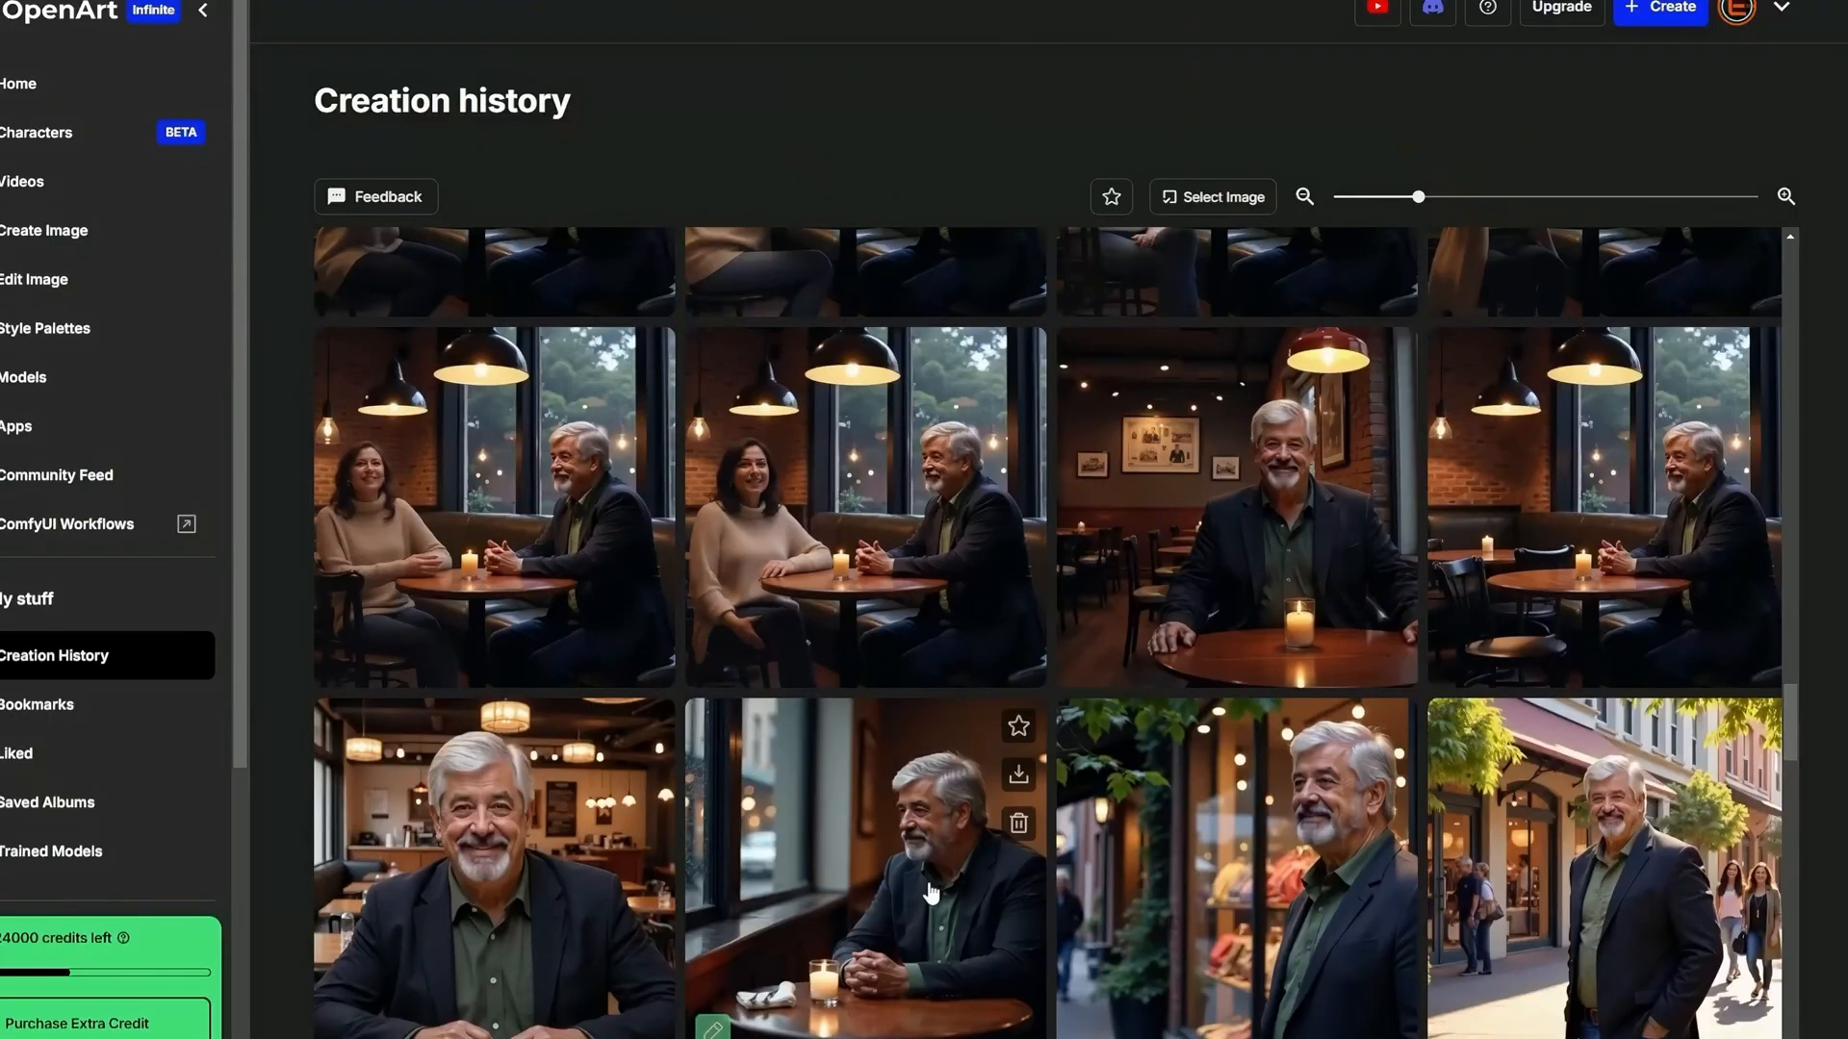
mouse_move(1586, 596)
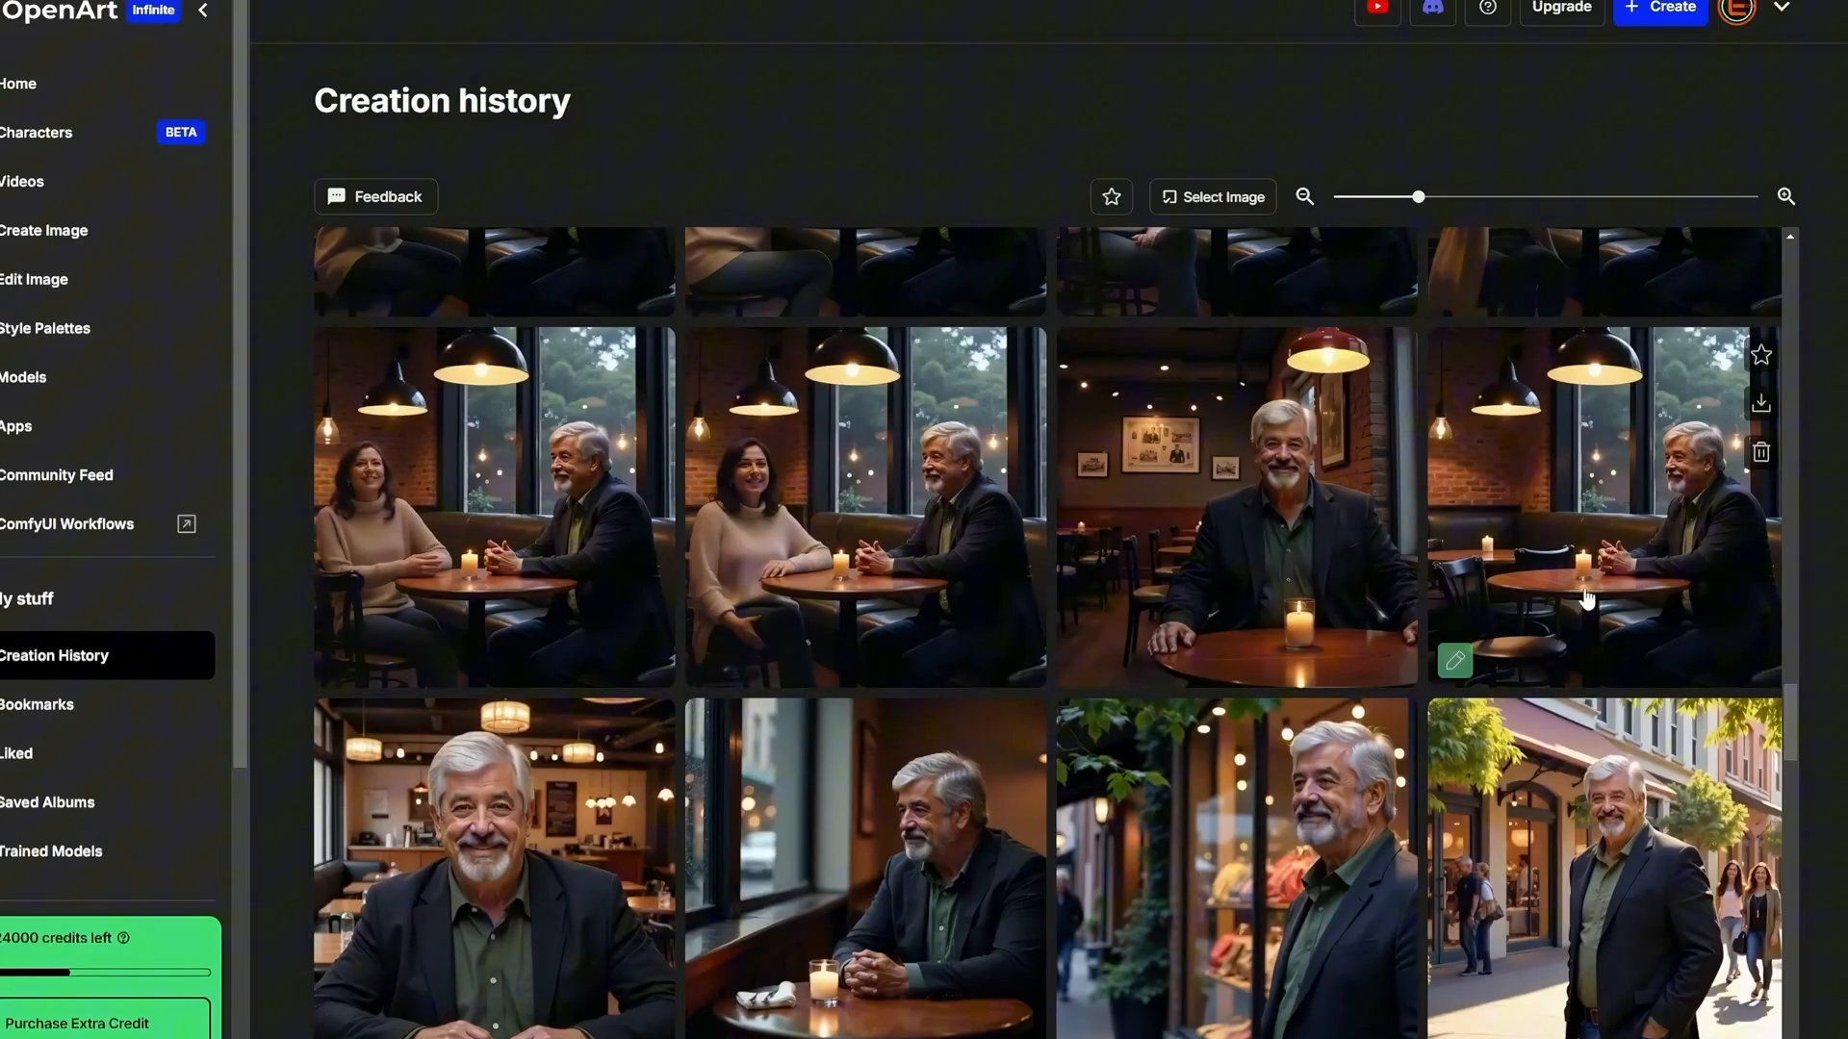